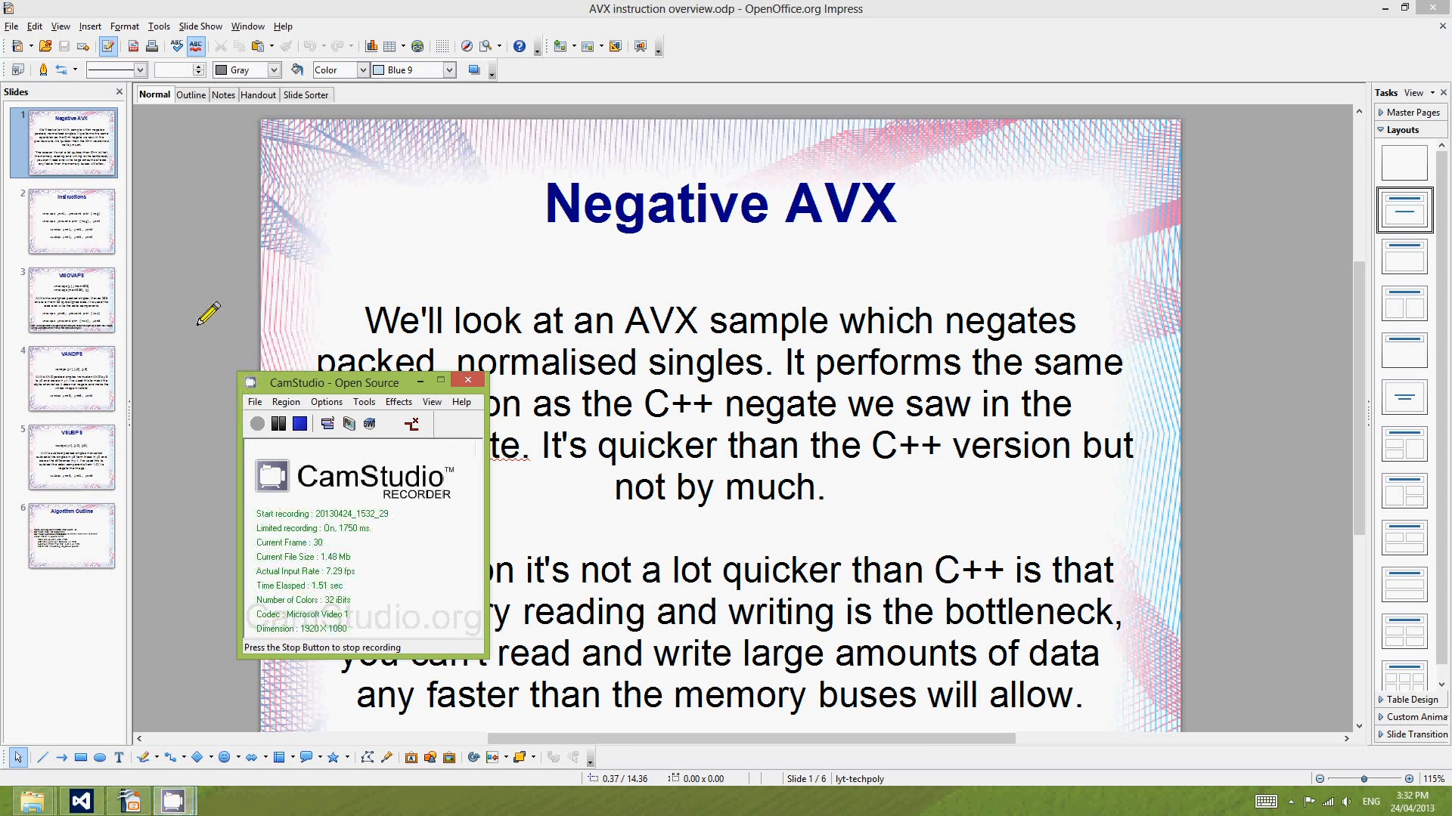
Start the Impress slide show from the opening Negative AVX slide.
left_click(199, 26)
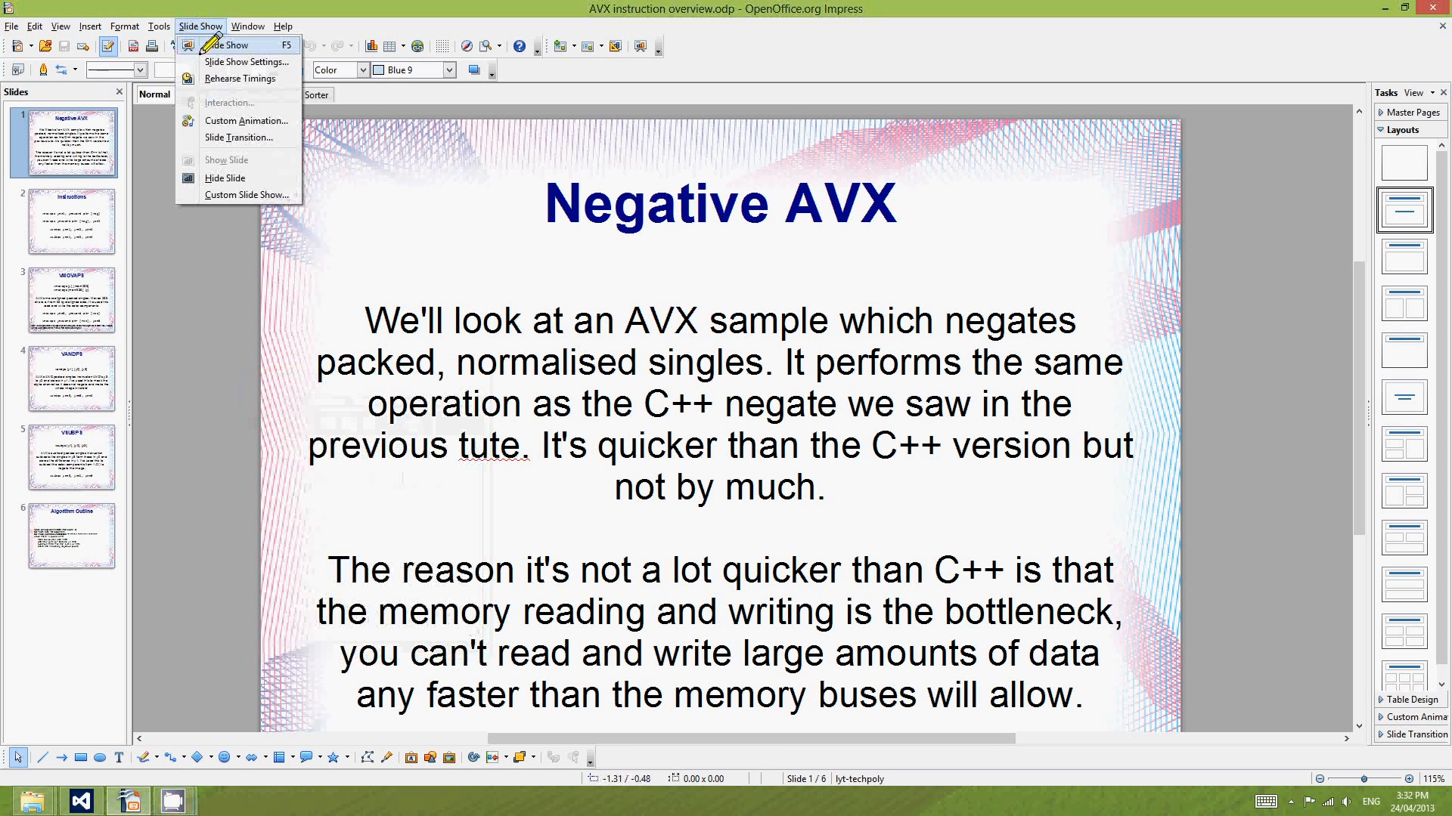
left_click(230, 45)
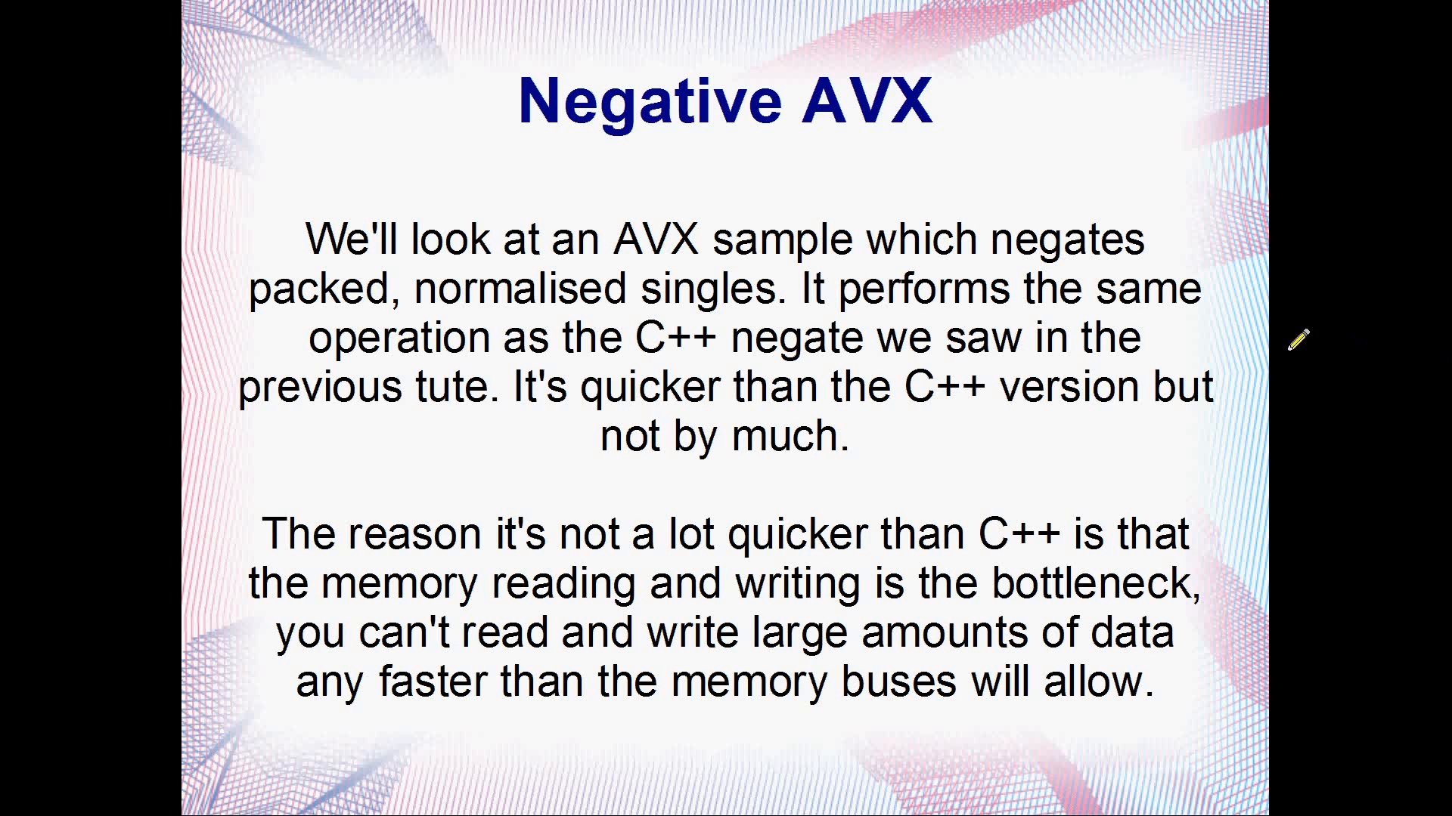
mouse_move(727, 115)
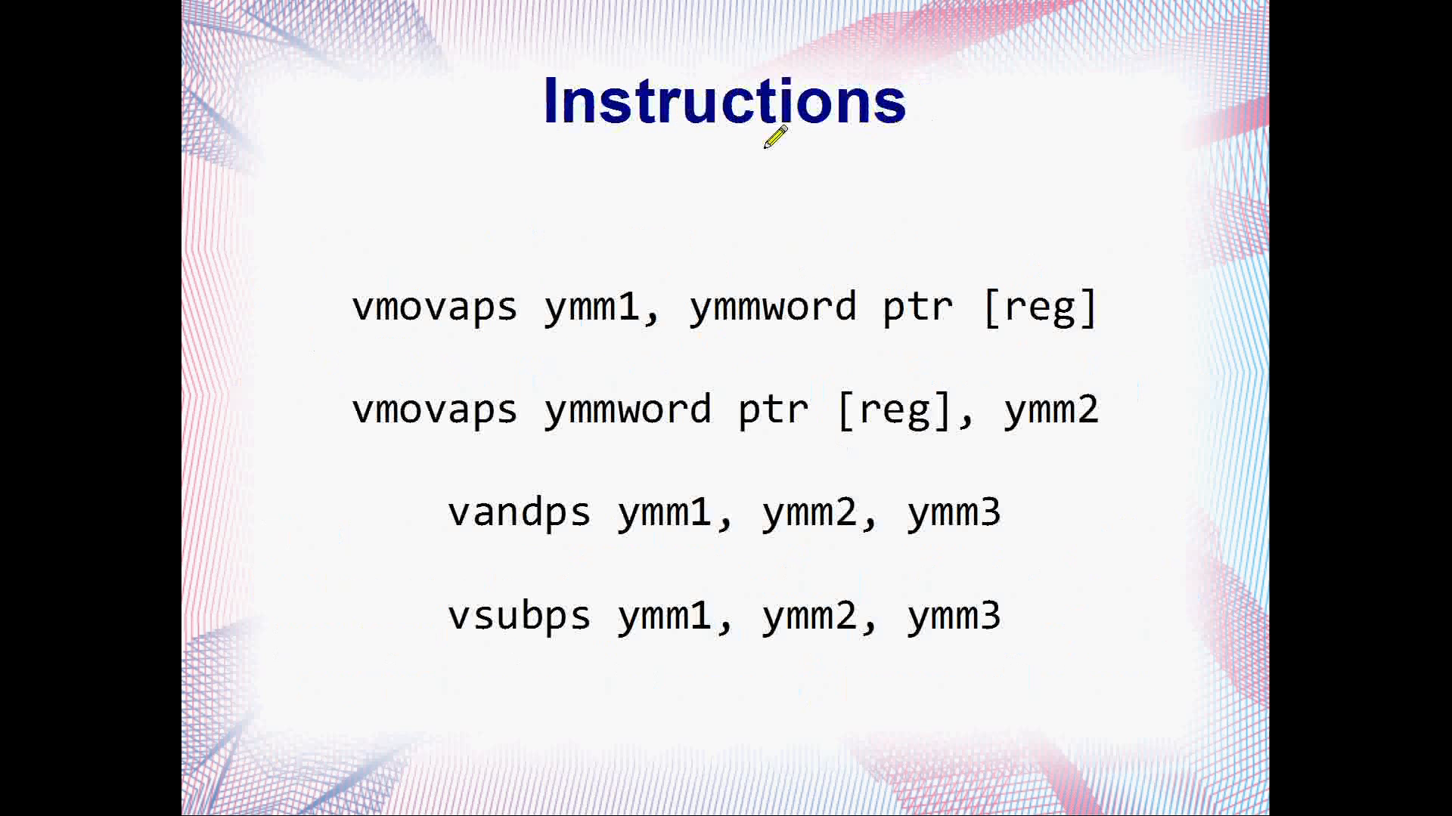
mouse_move(435, 319)
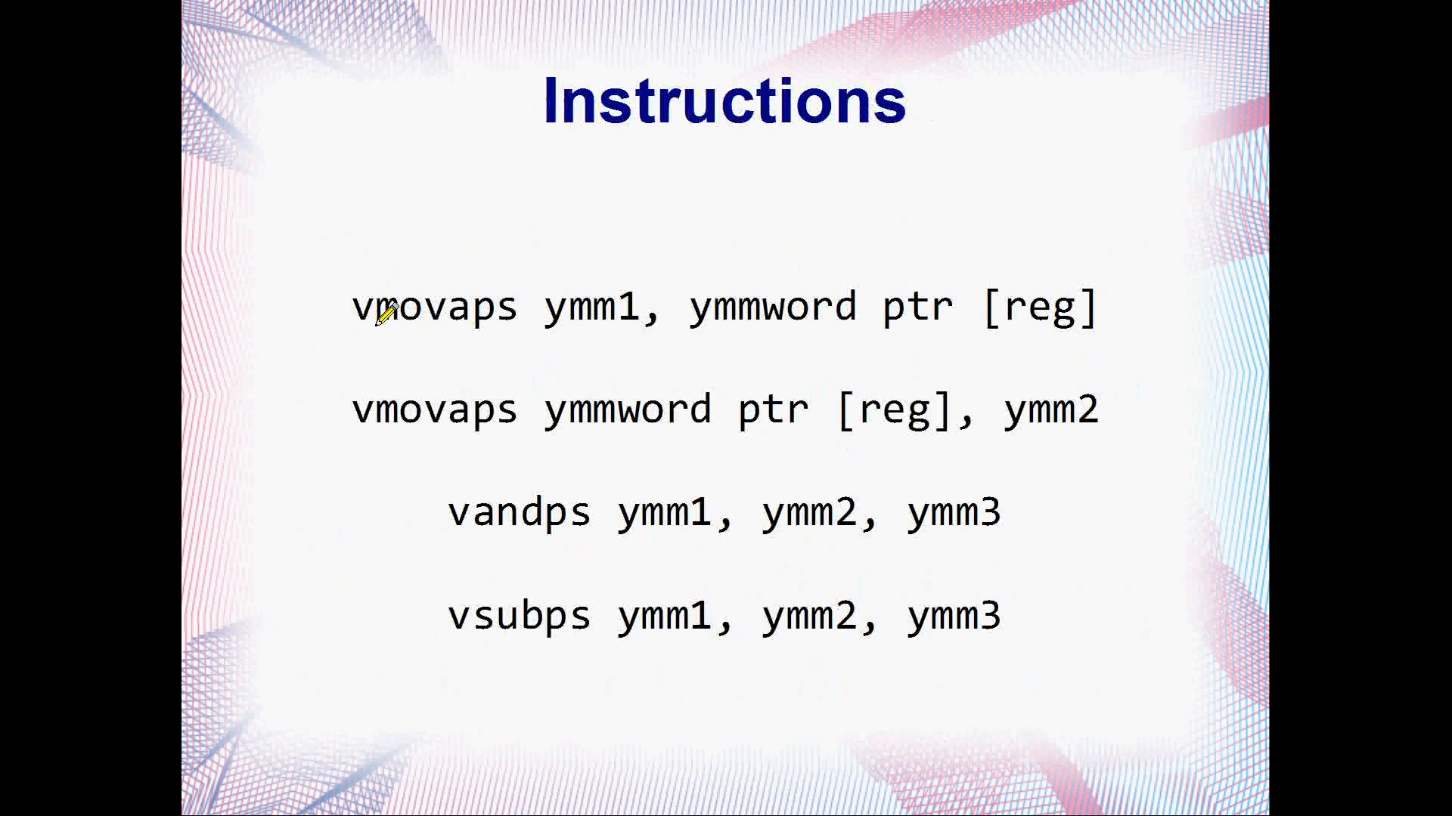
mouse_move(388, 319)
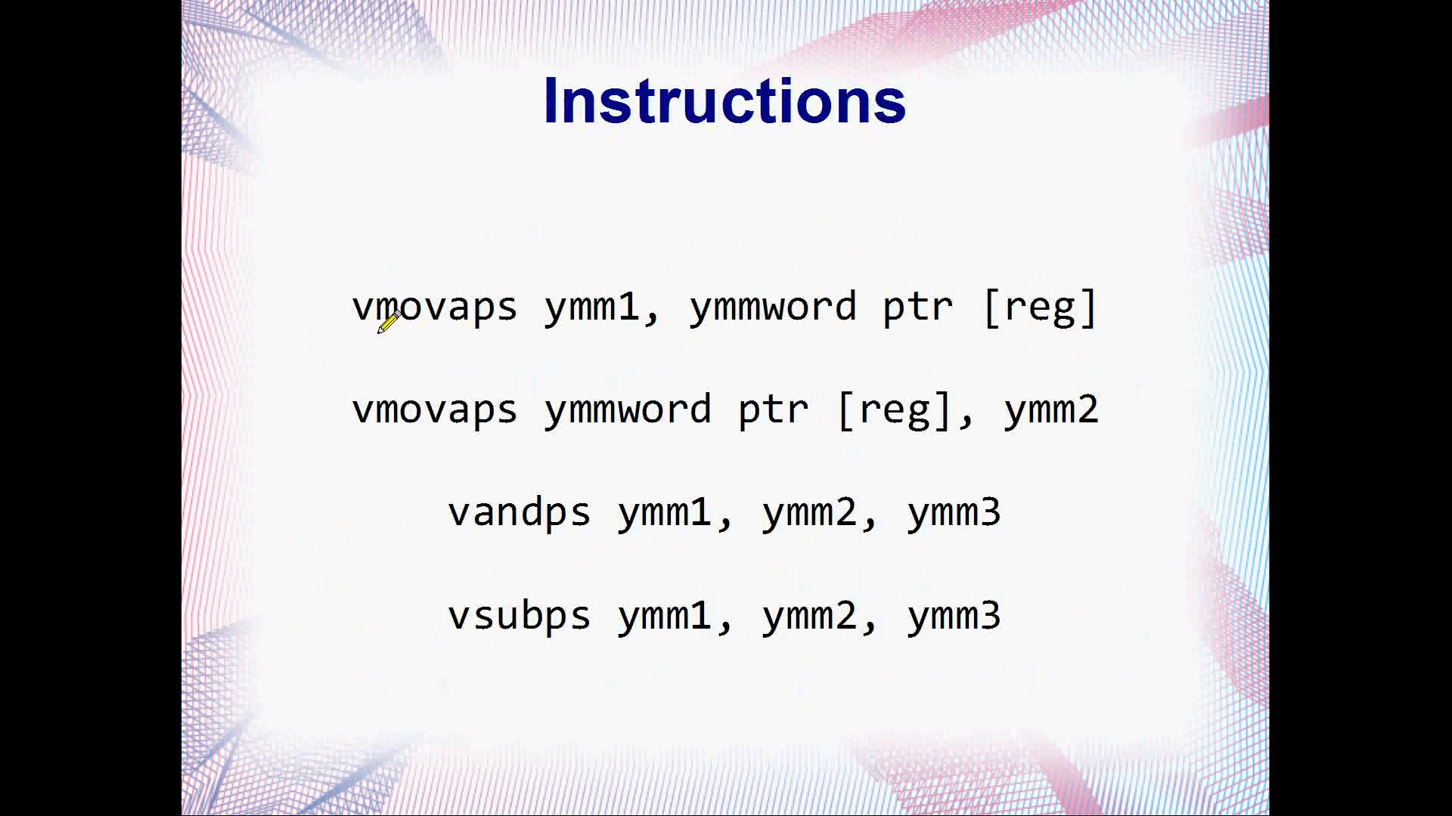
mouse_move(736, 333)
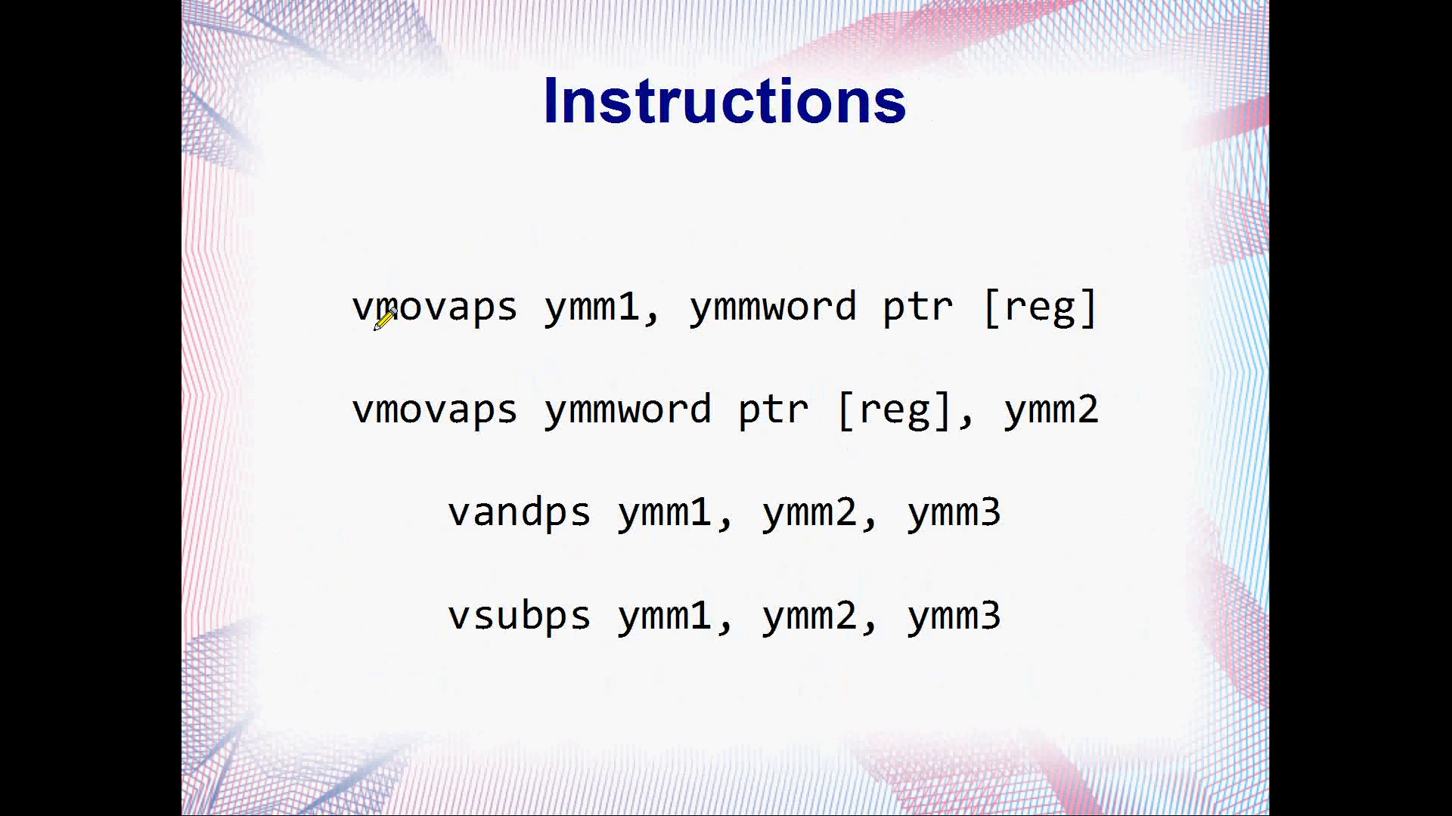
mouse_move(663, 370)
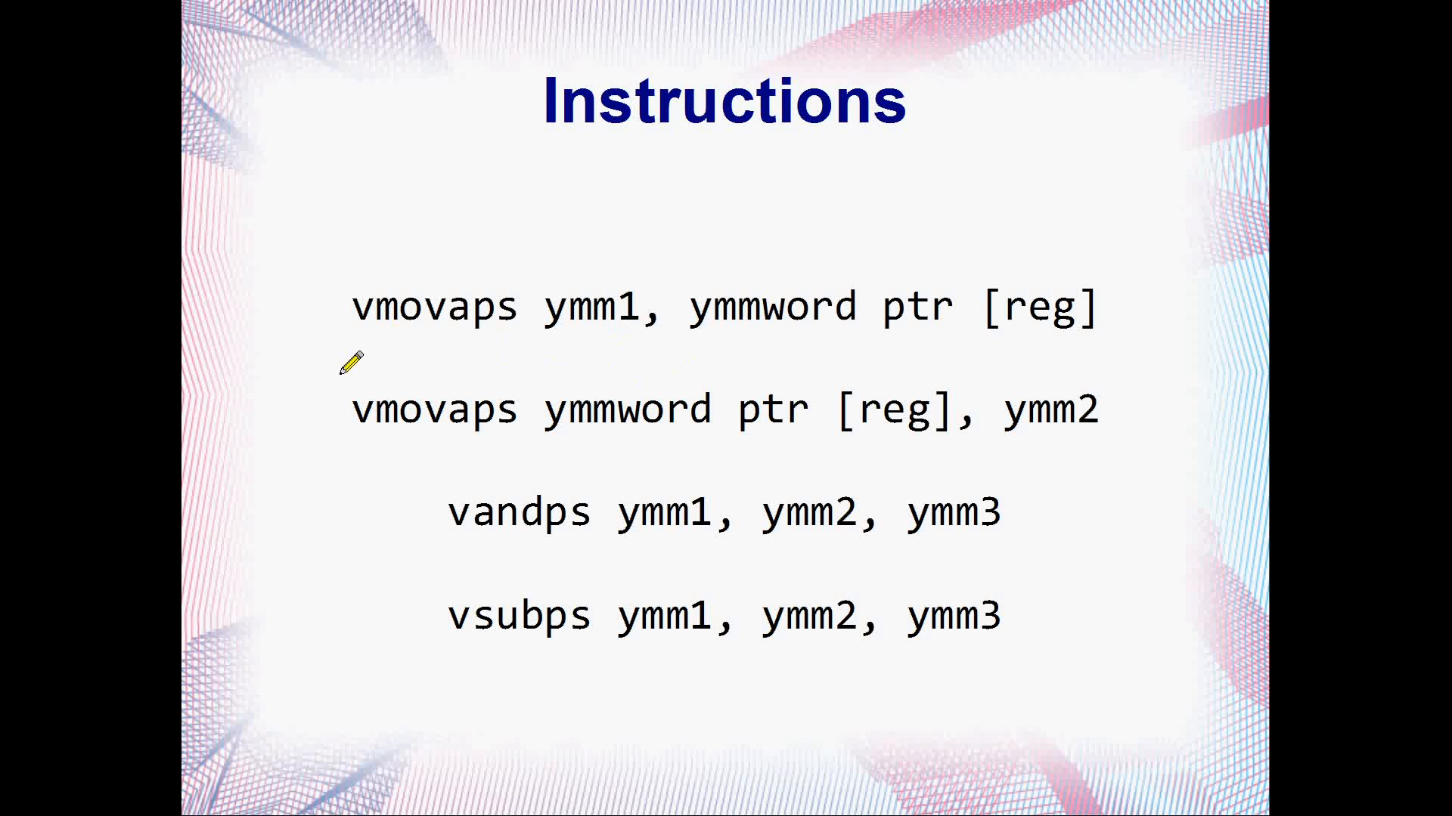
mouse_move(514, 615)
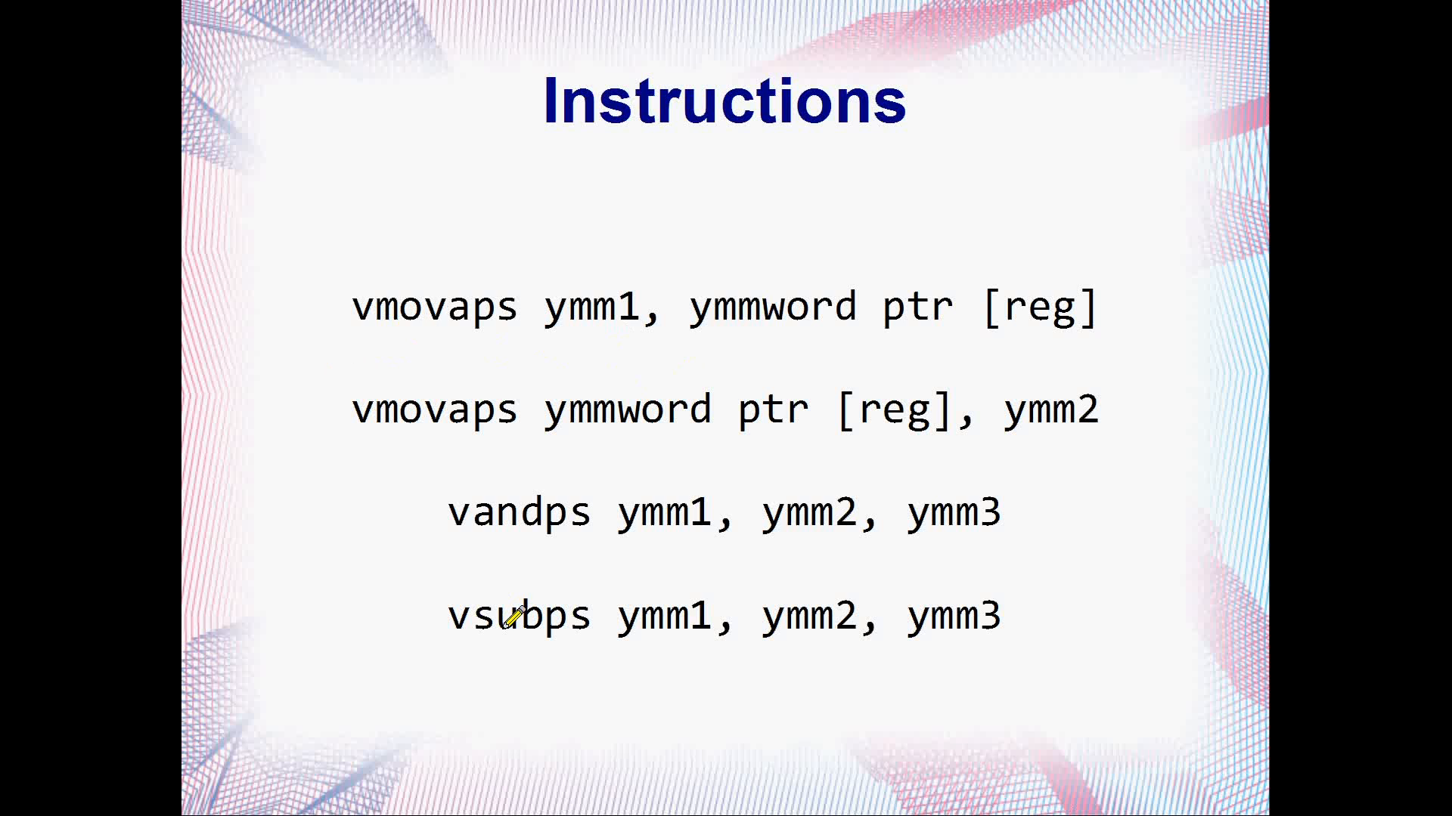
mouse_move(364, 326)
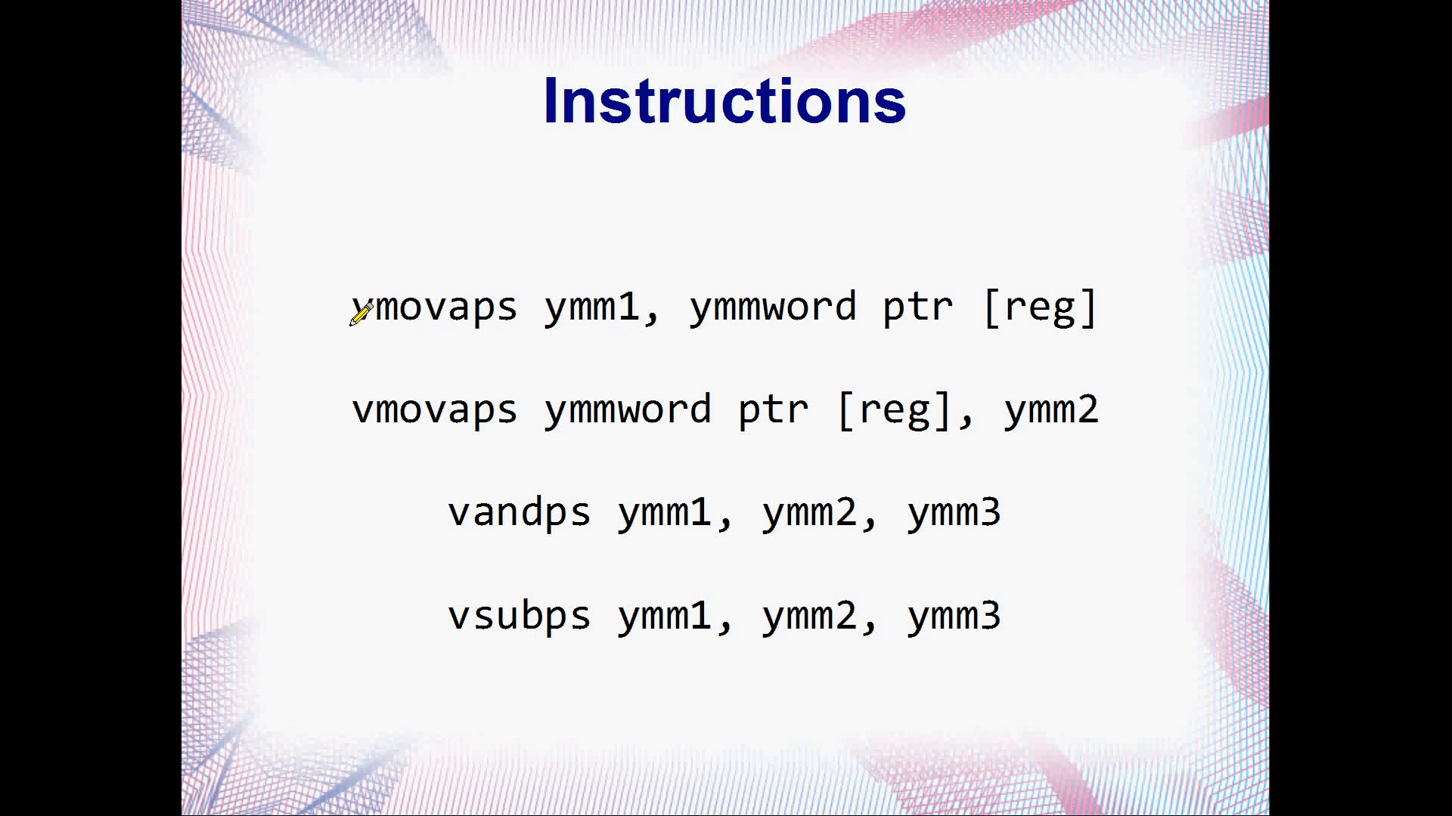
mouse_move(460, 515)
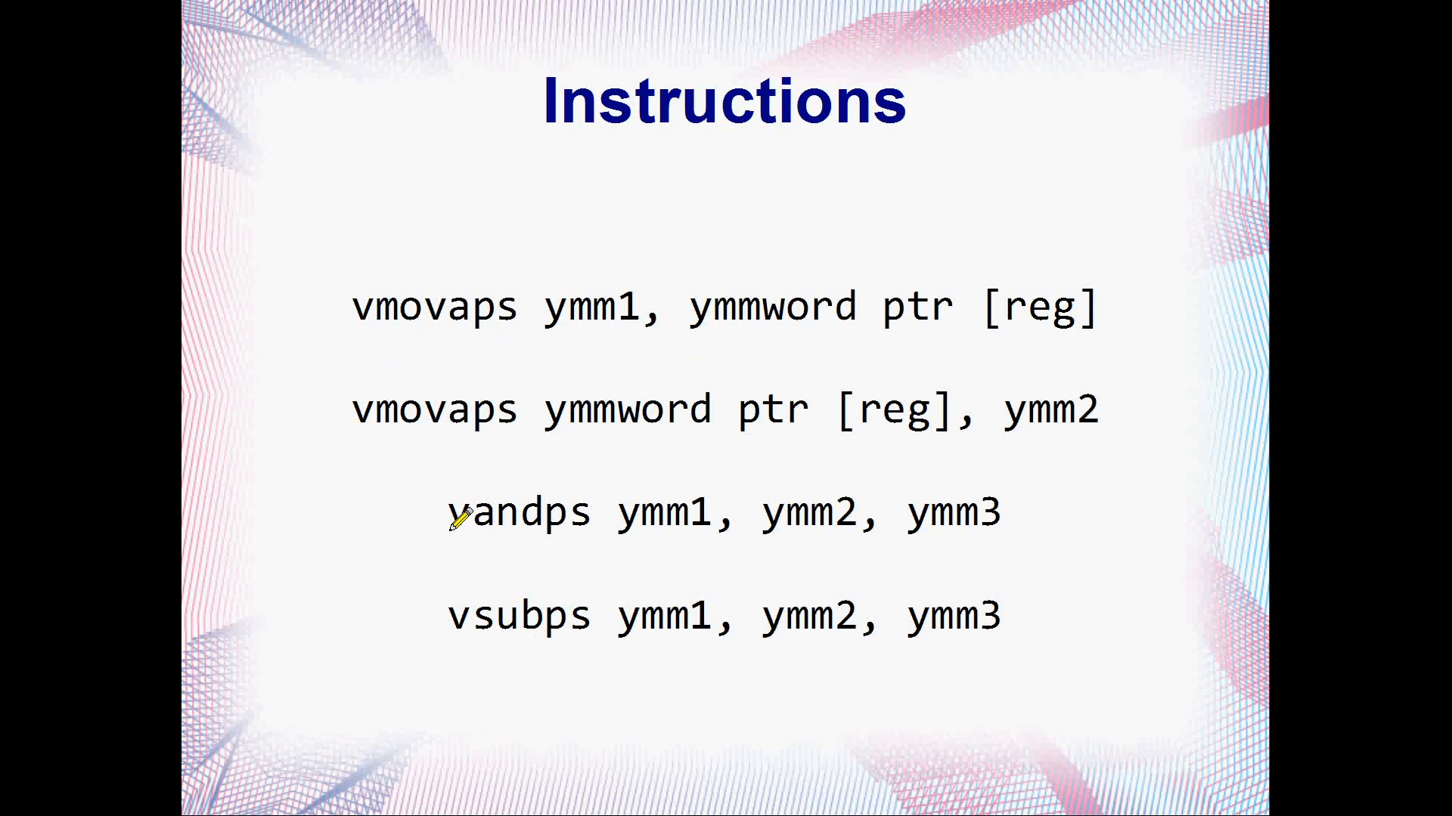
mouse_move(569, 306)
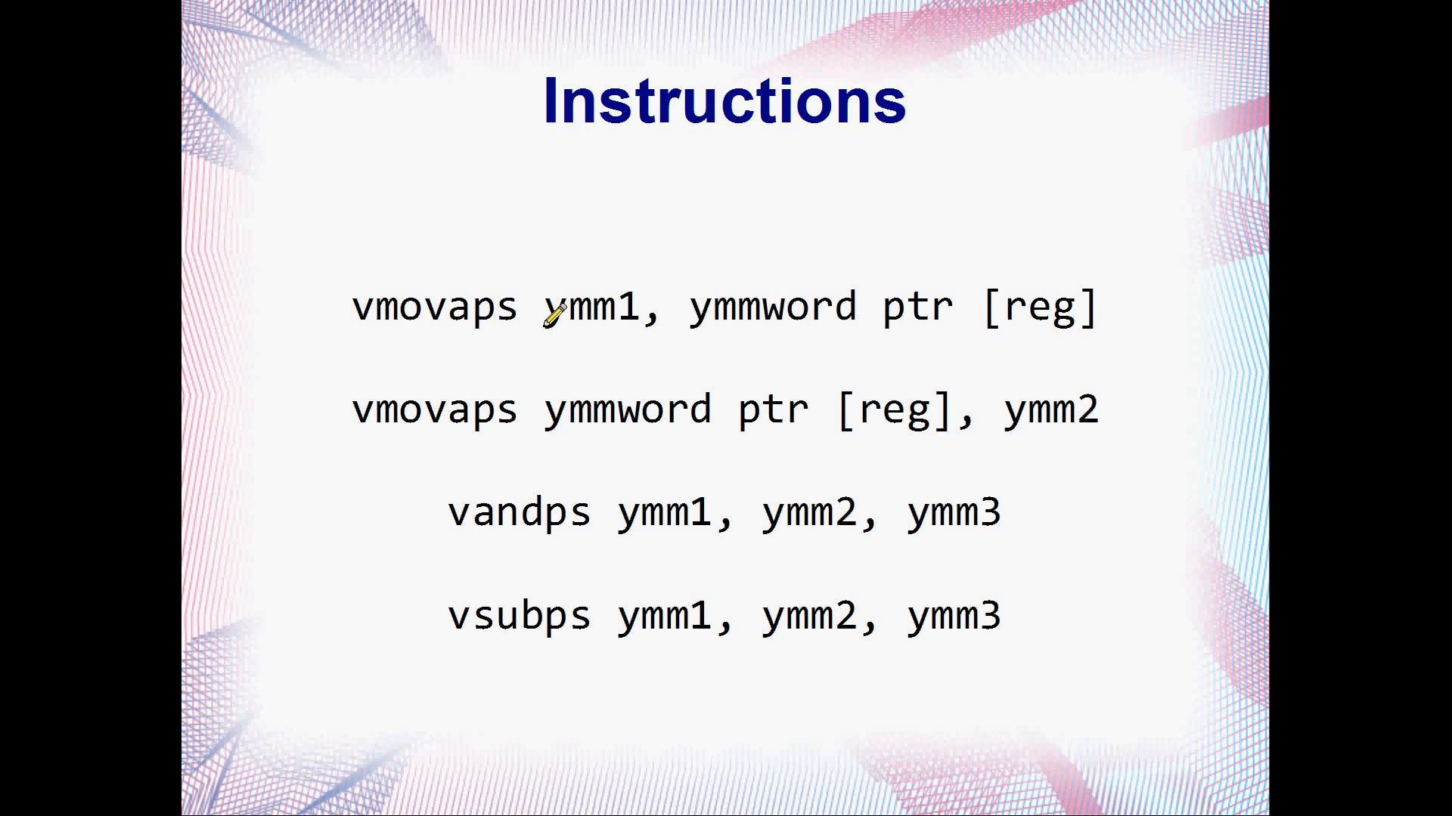
mouse_move(588, 319)
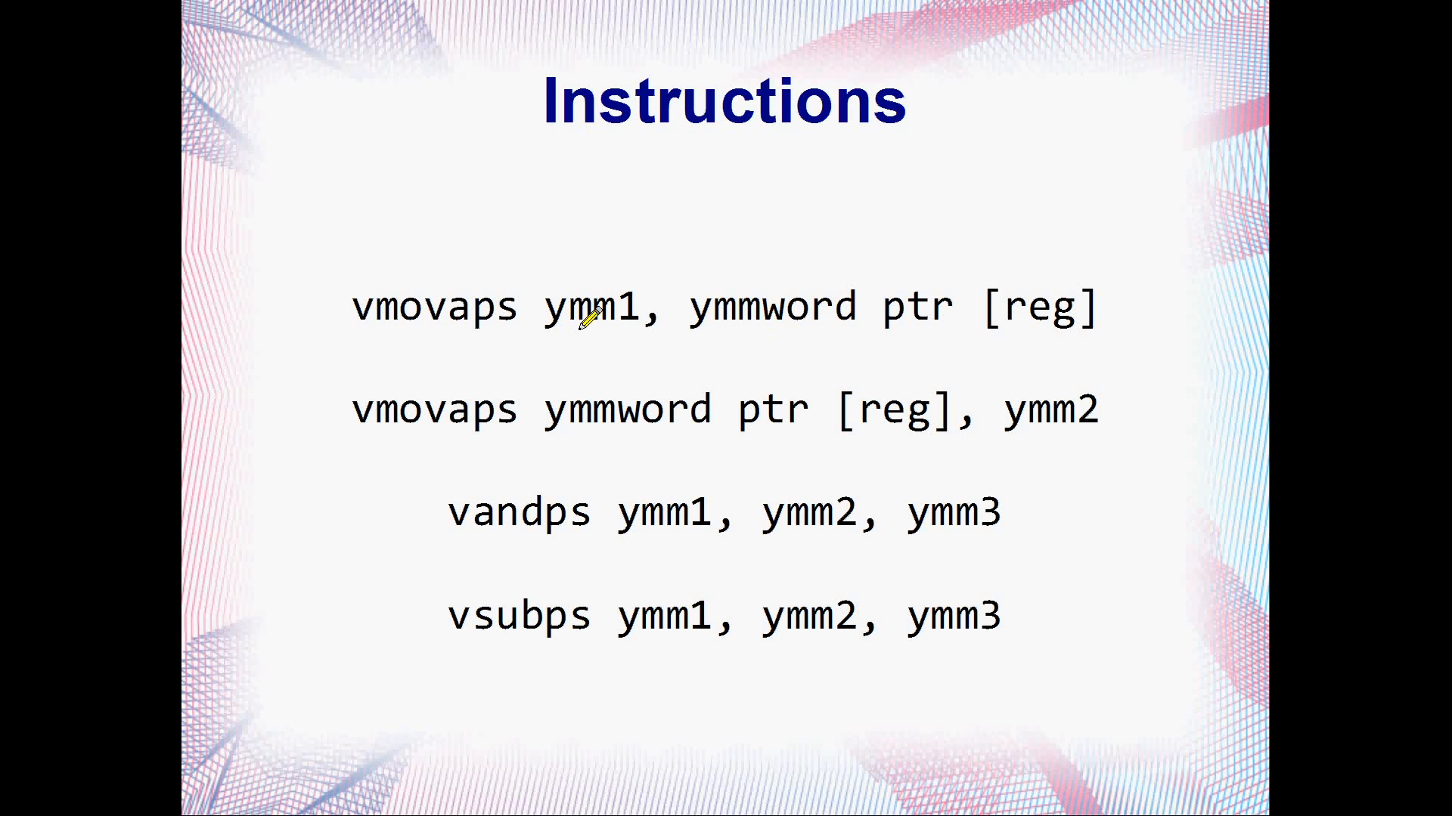
mouse_move(592, 422)
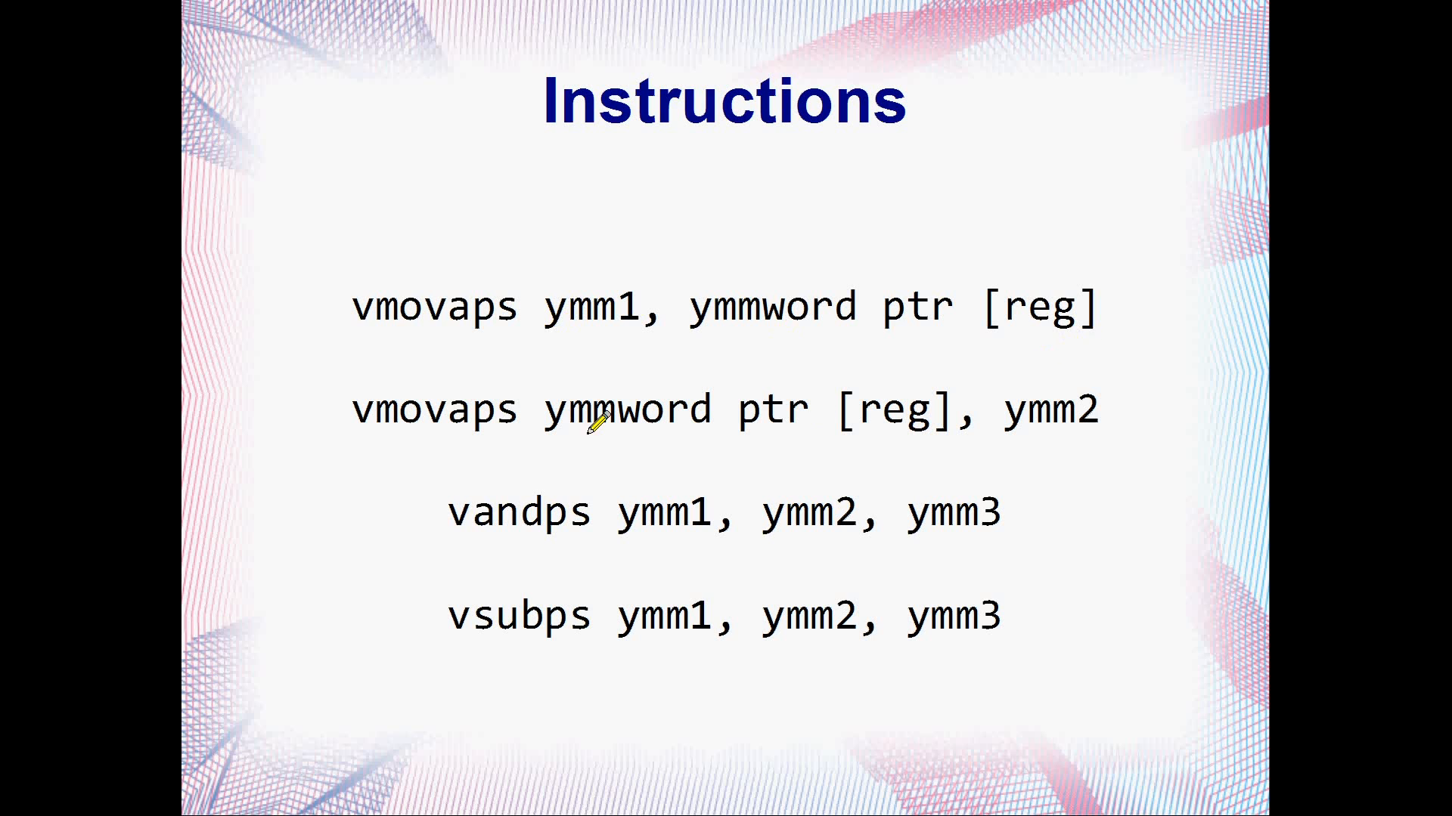
mouse_move(611, 430)
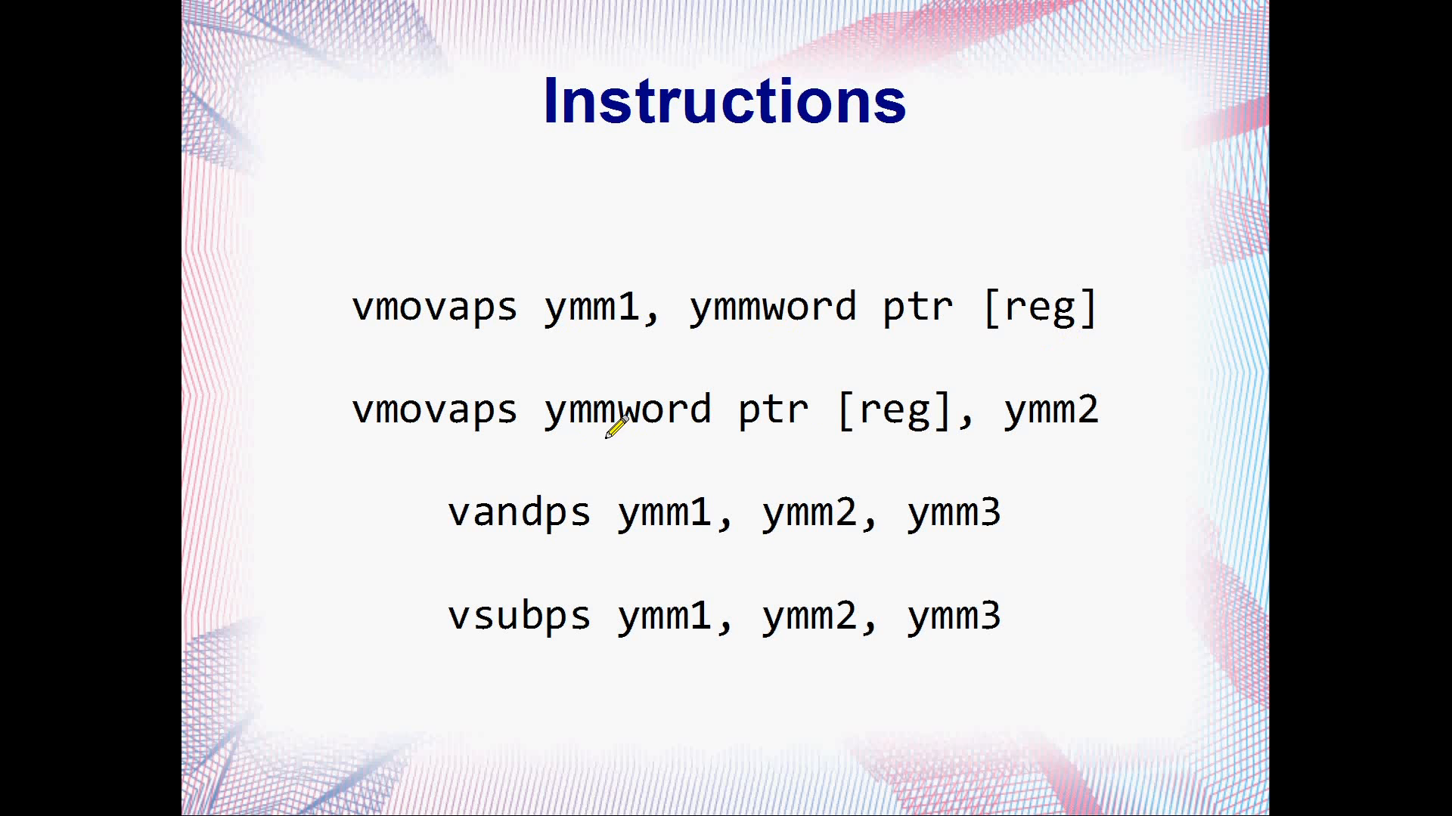
Advance the show to the VMOVAPS slide on aligned 256-bit moves.
key("Right")
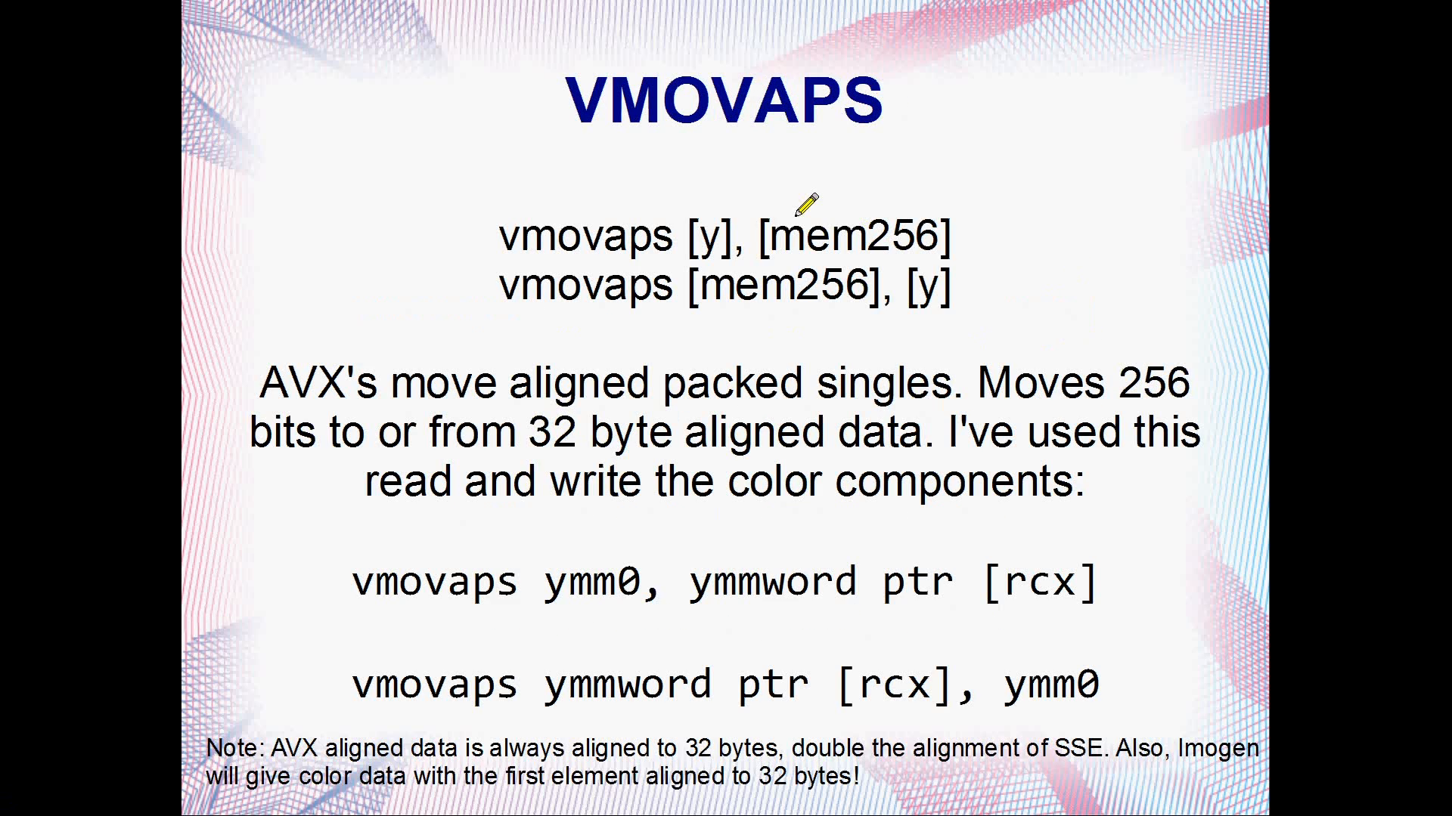
mouse_move(736, 116)
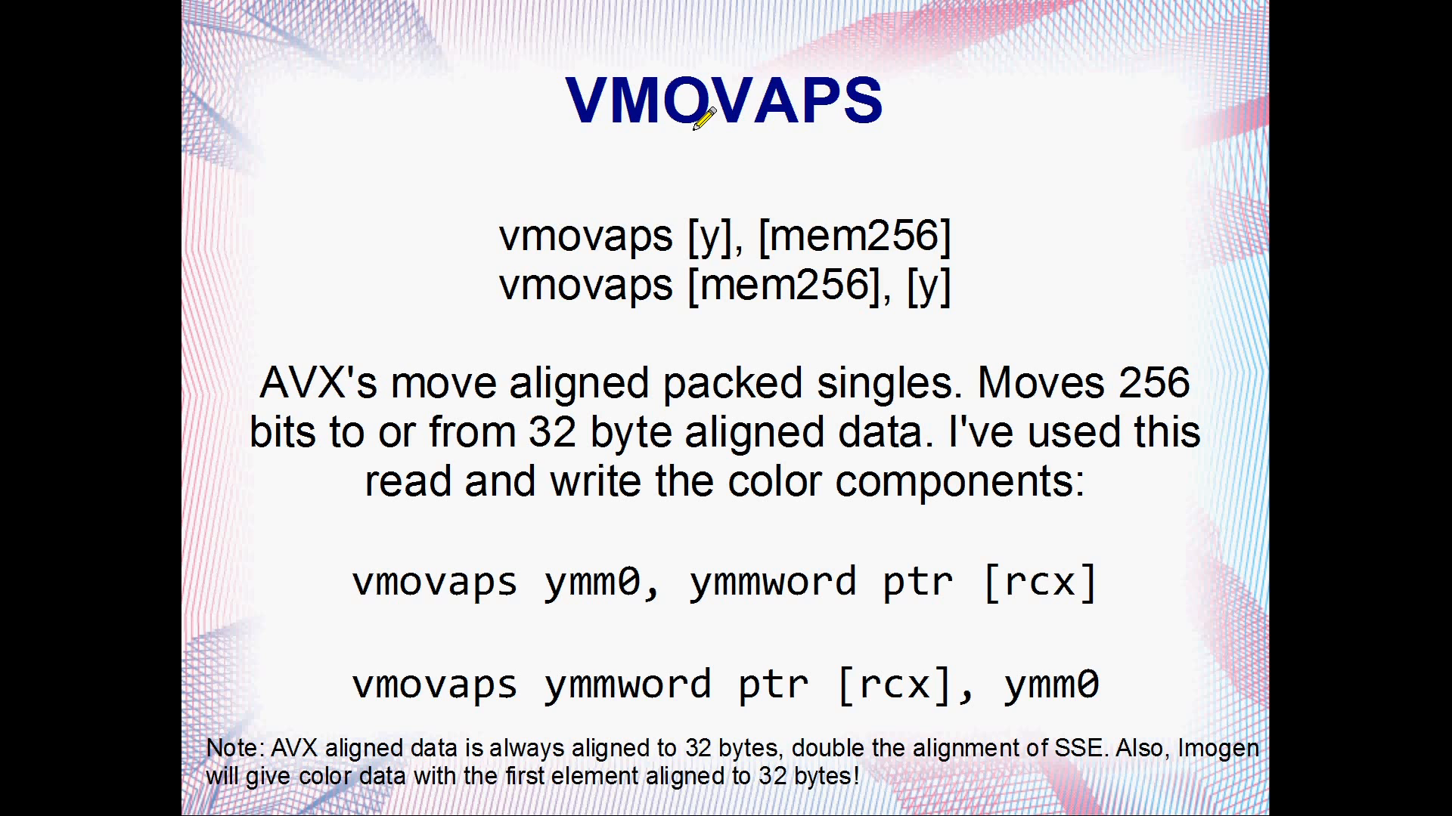
mouse_move(775, 100)
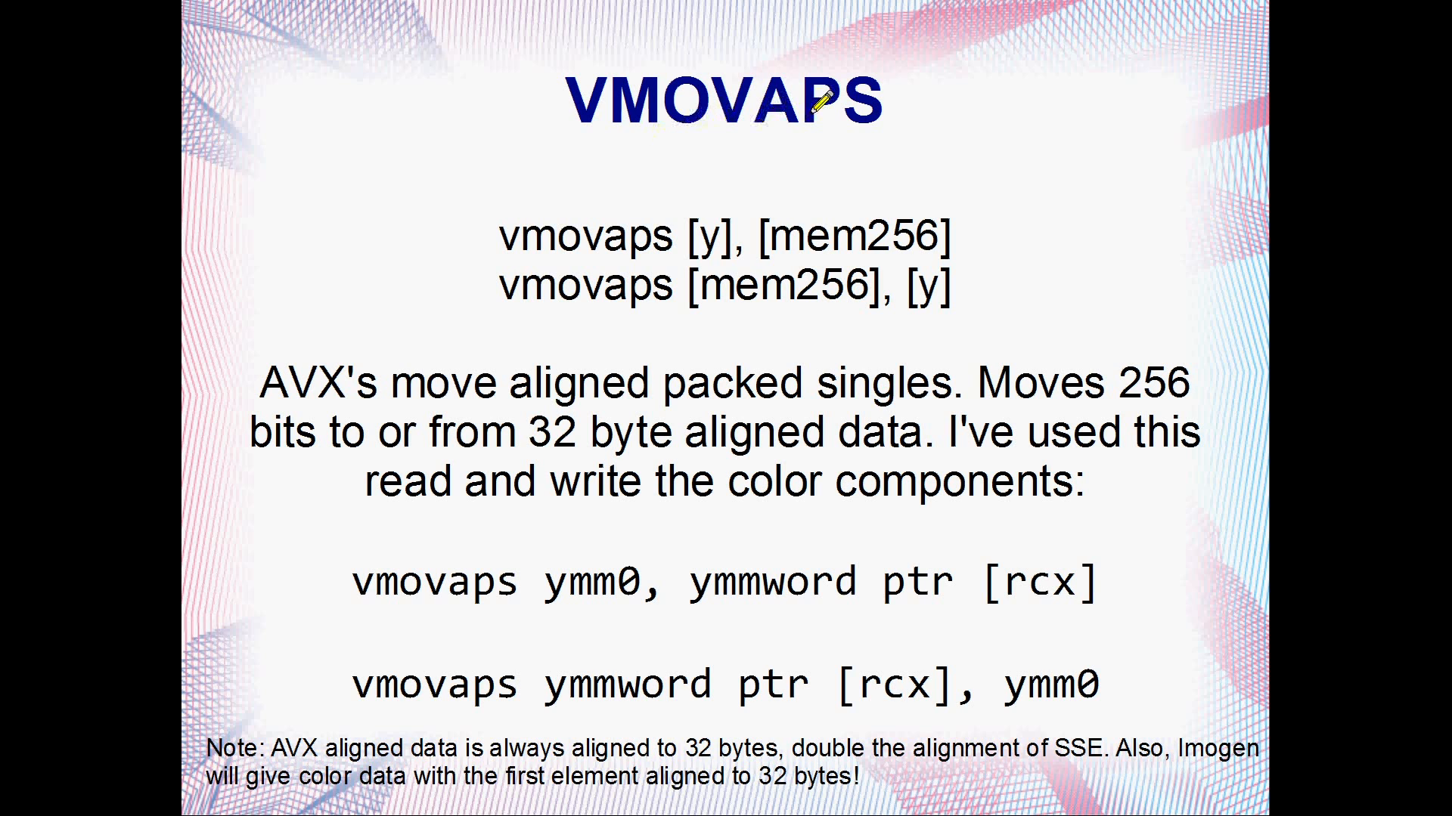
mouse_move(871, 244)
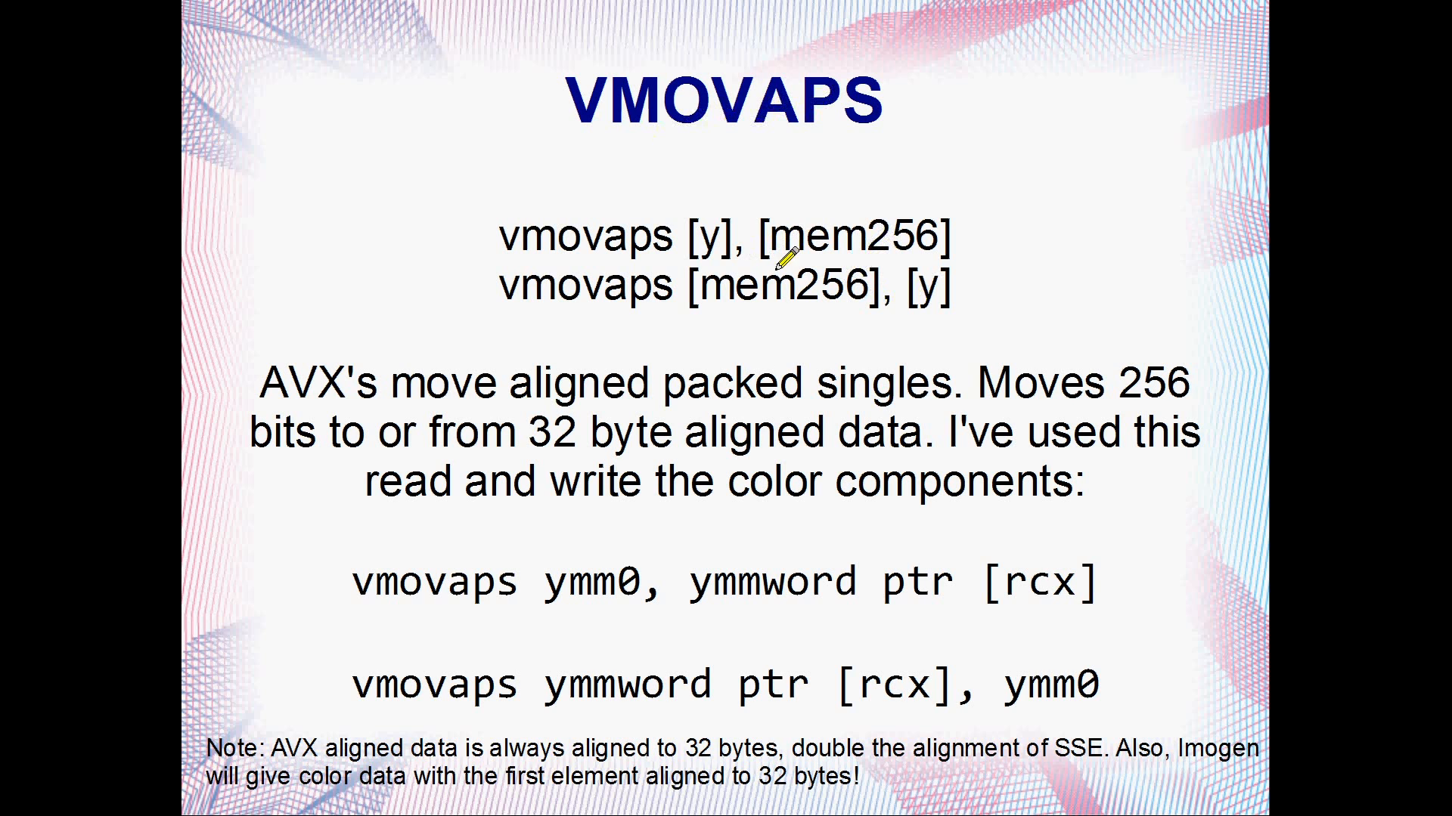
mouse_move(560, 444)
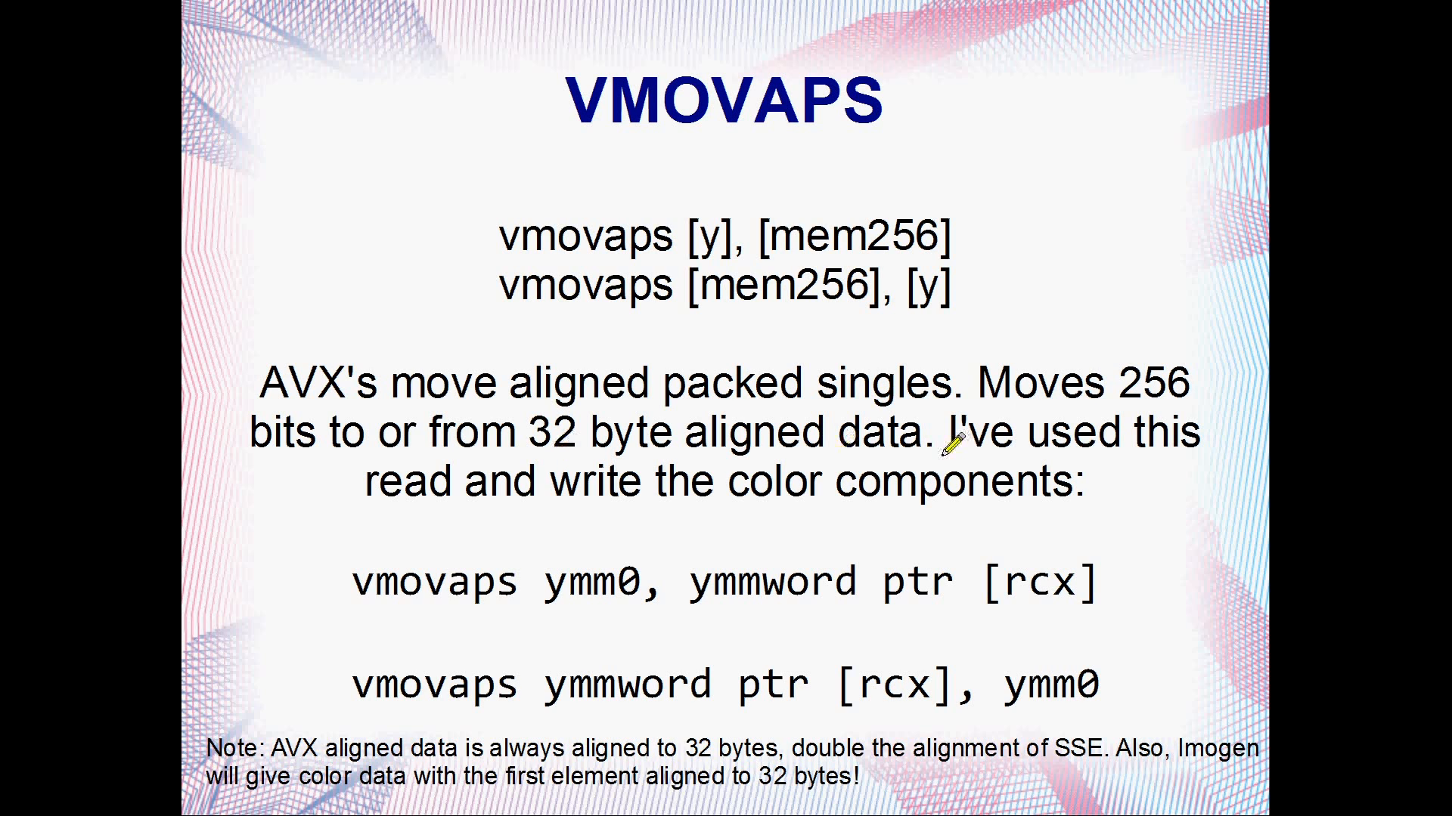
mouse_move(953, 440)
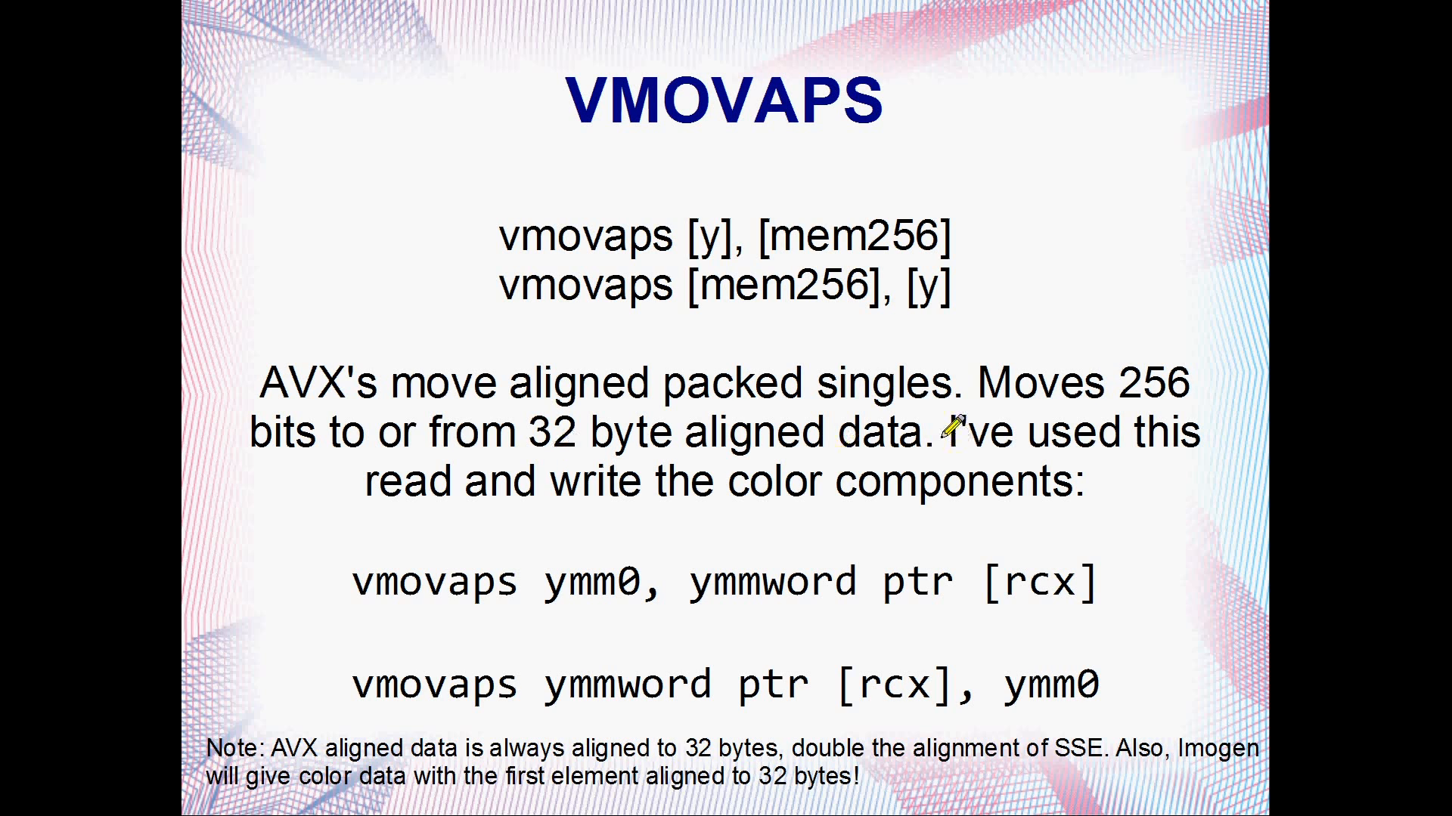
mouse_move(583, 435)
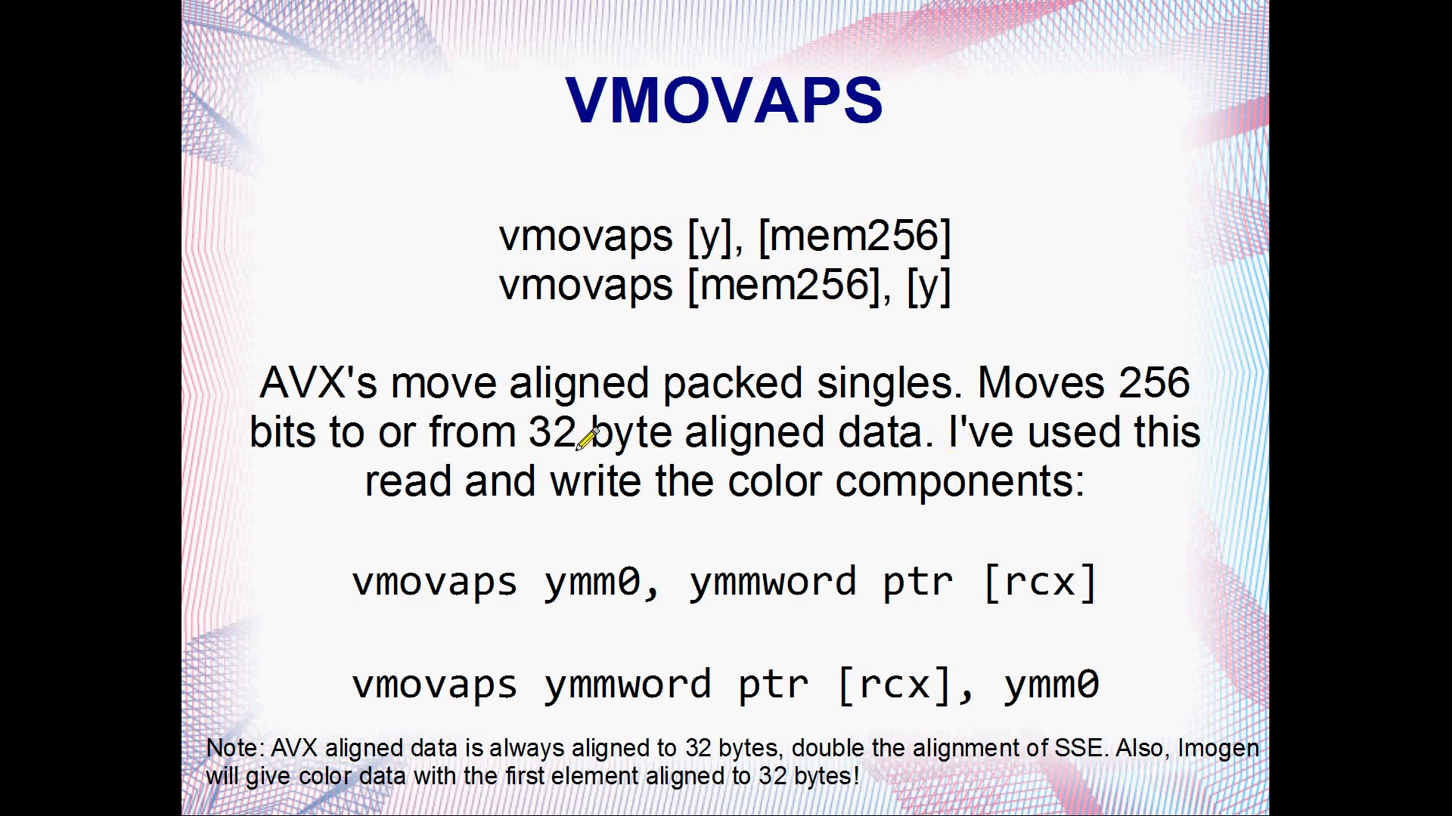
mouse_move(1151, 483)
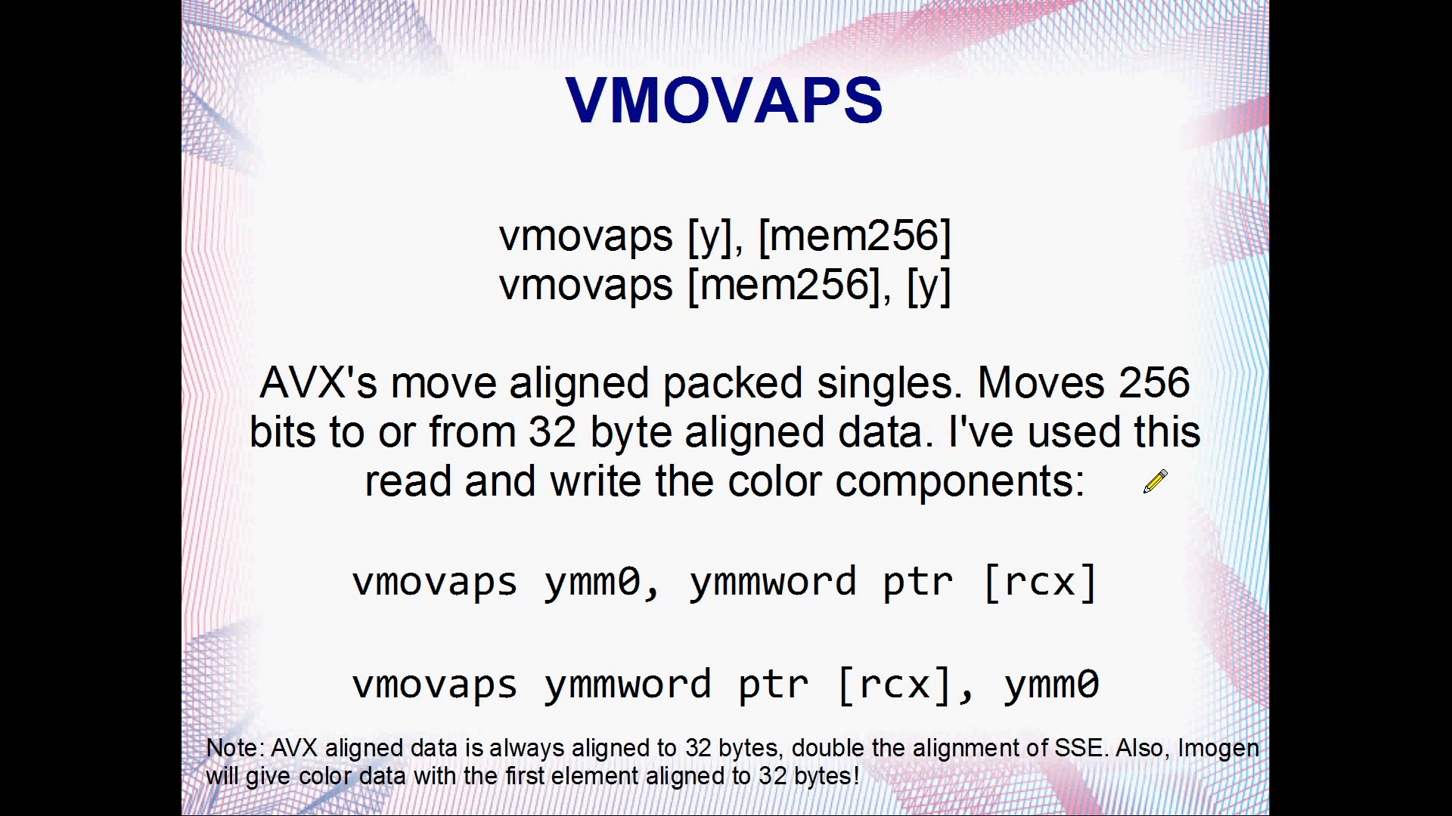
mouse_move(822, 572)
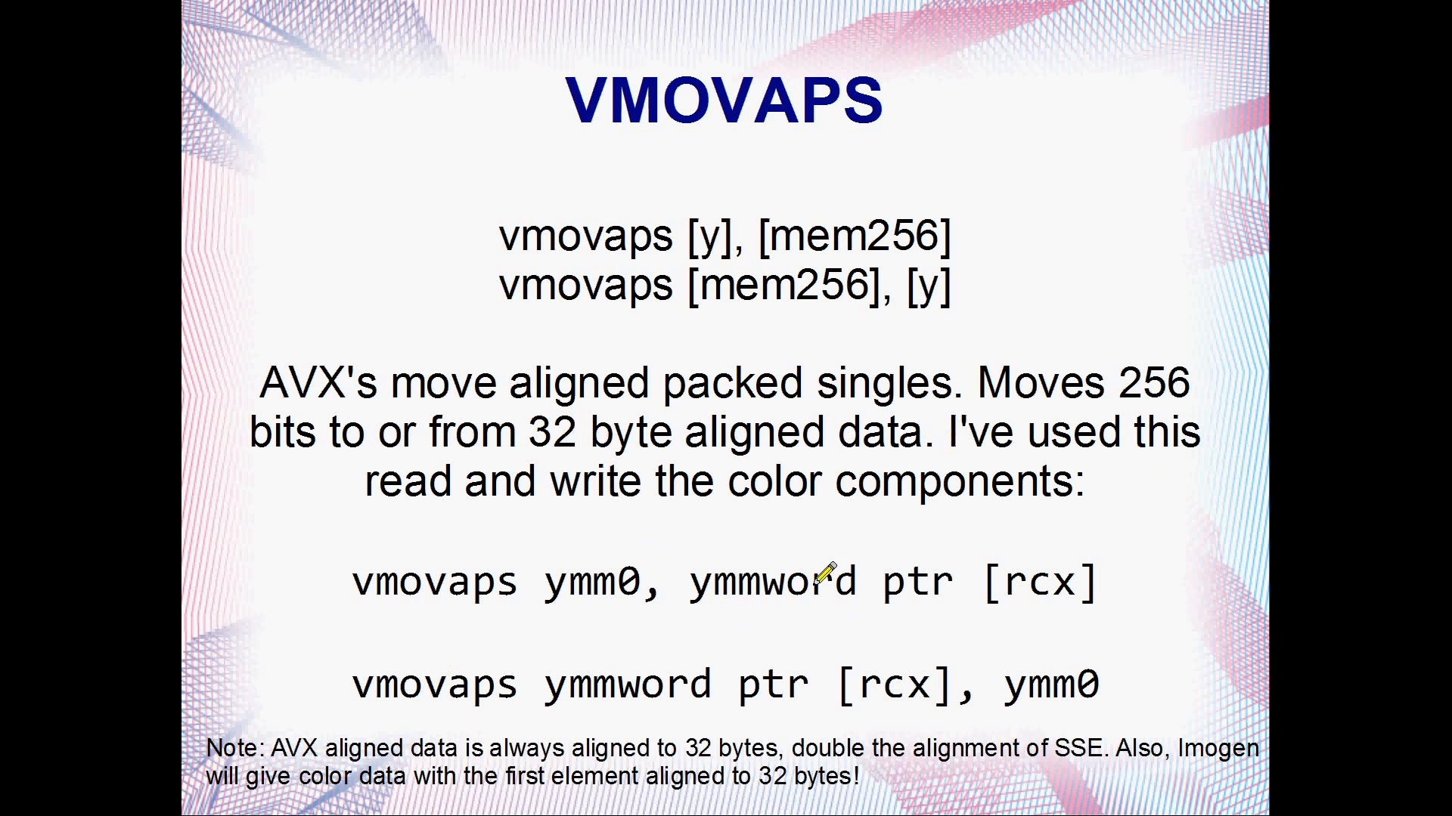
mouse_move(1044, 742)
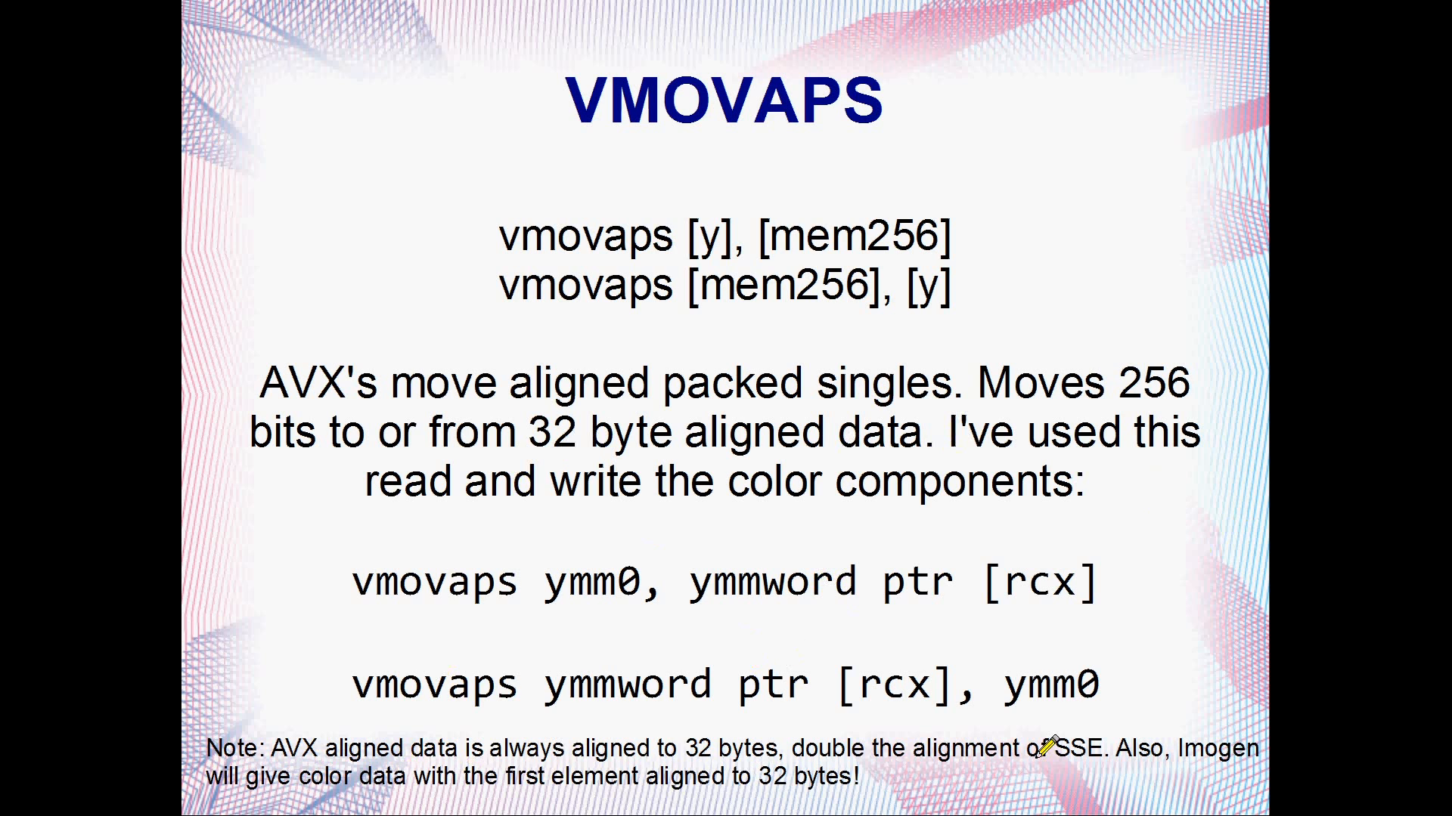
mouse_move(315, 780)
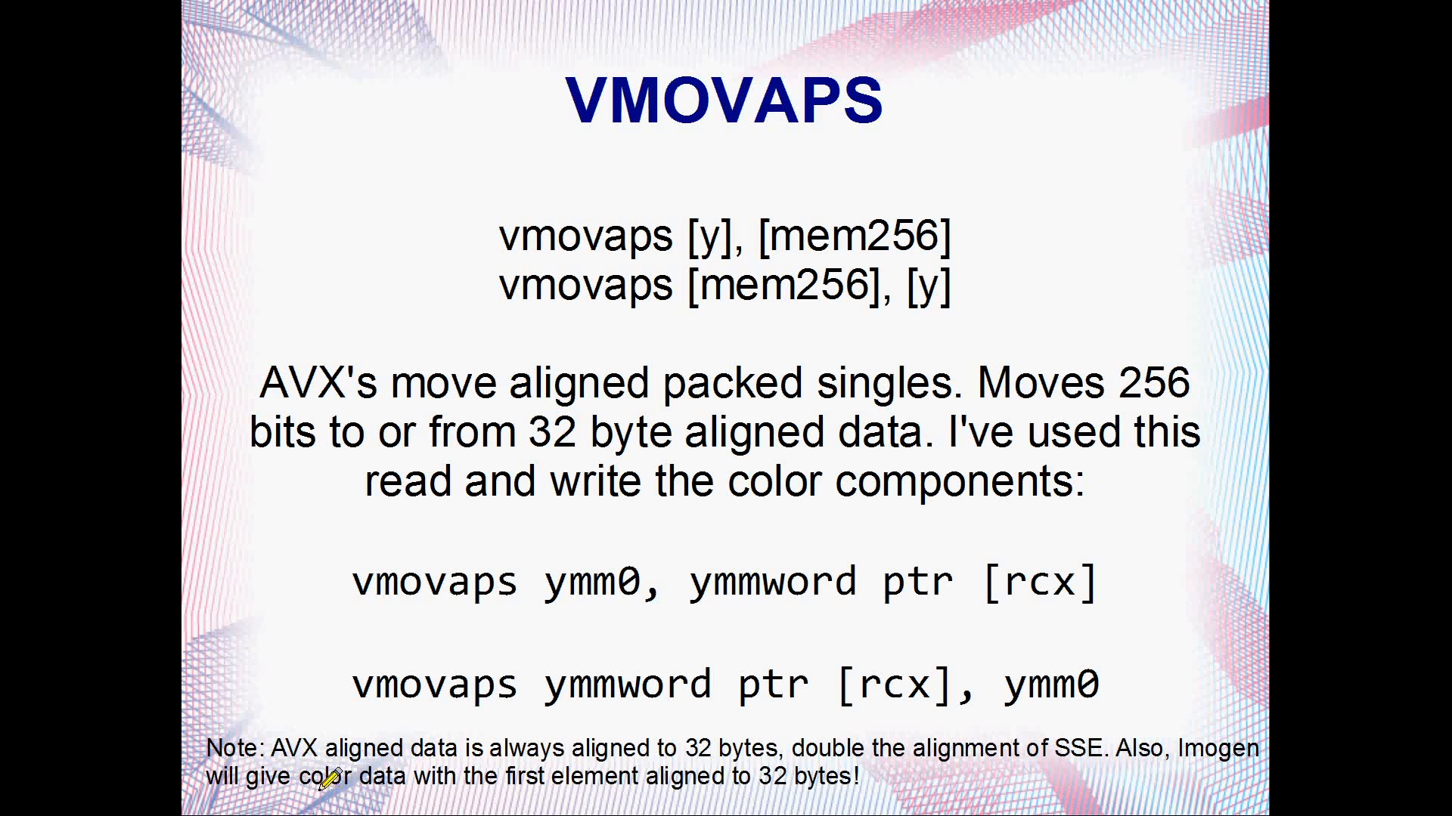
mouse_move(535, 438)
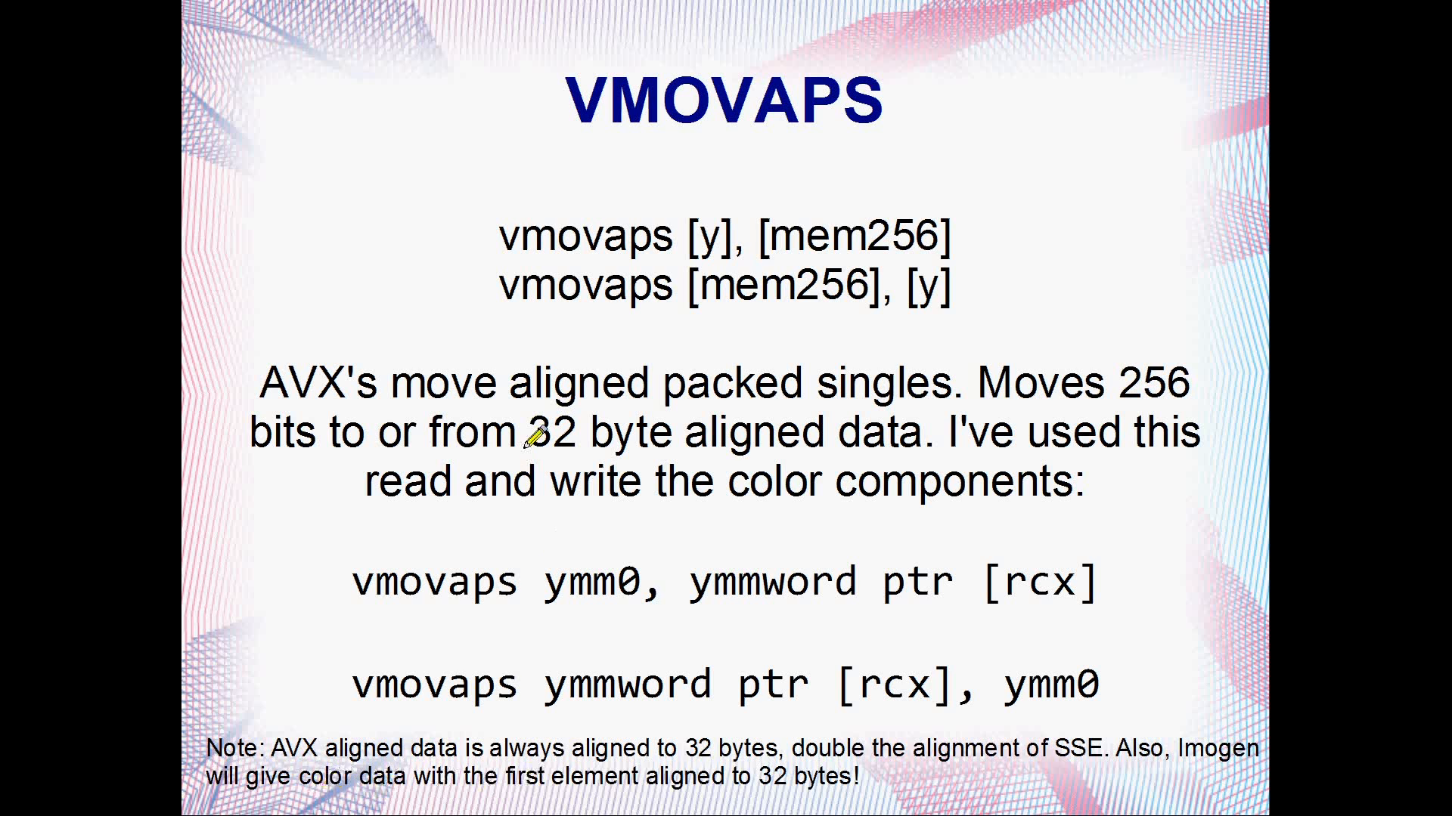
mouse_move(454, 593)
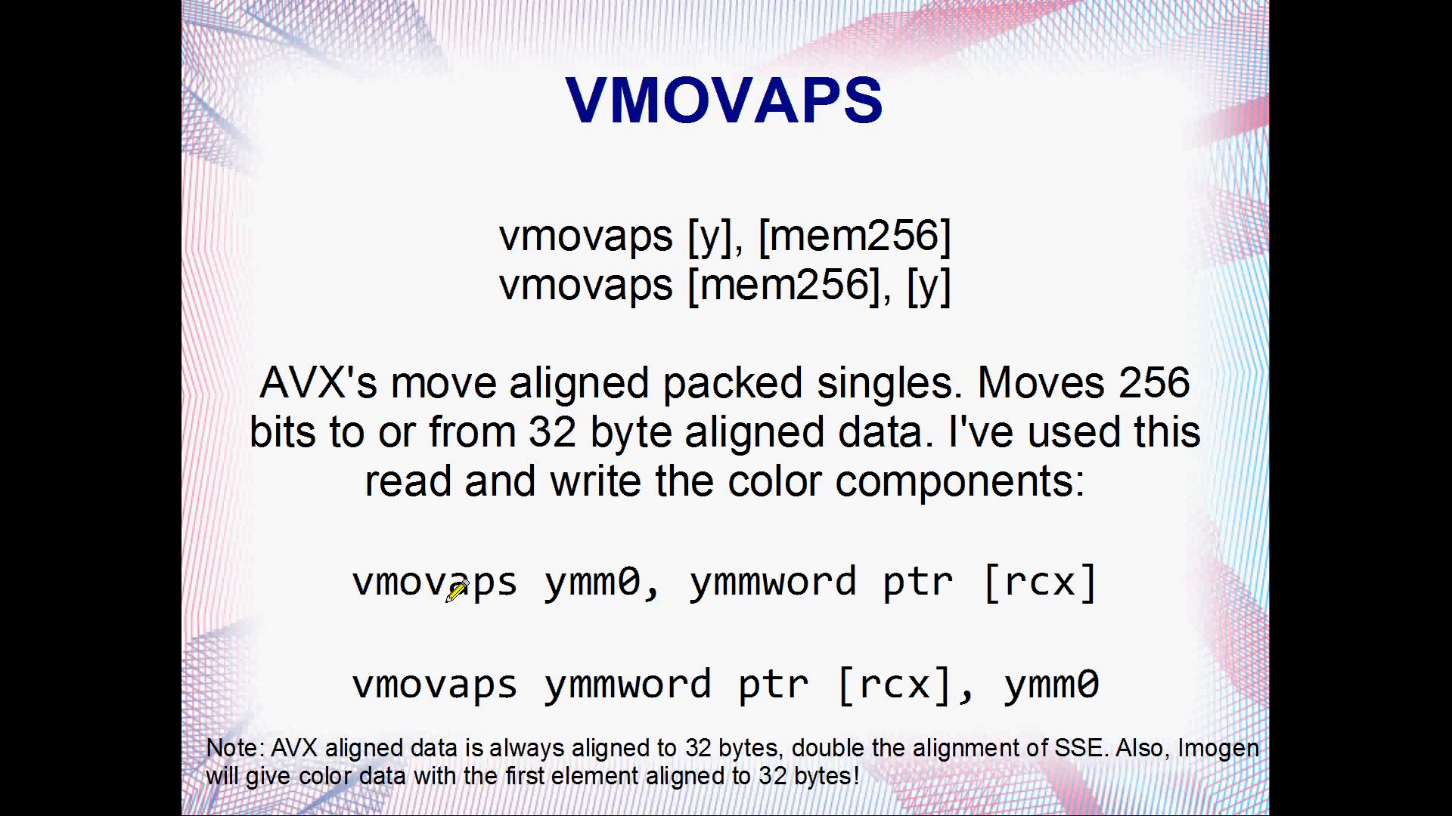
mouse_move(541, 437)
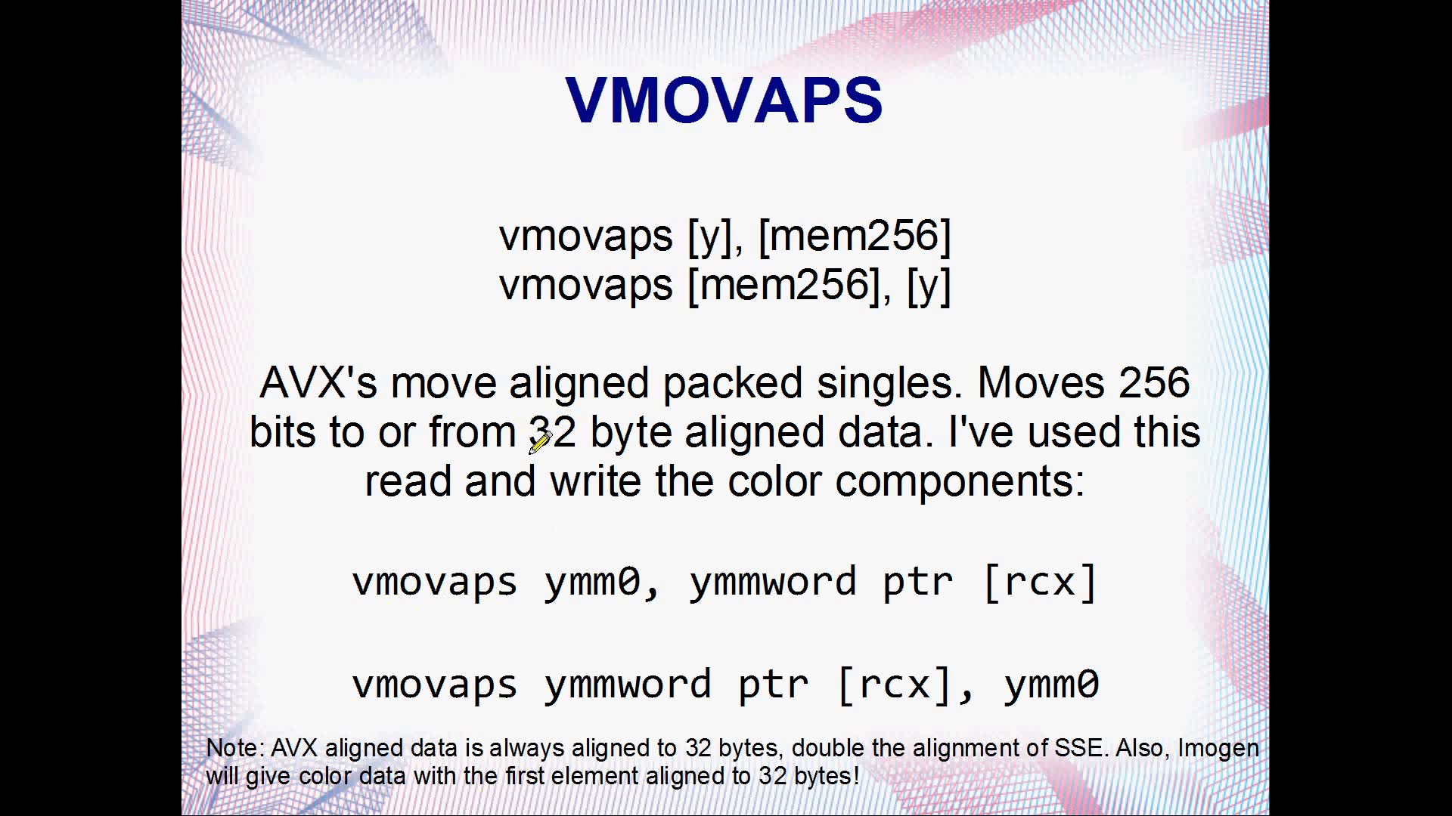
mouse_move(795, 465)
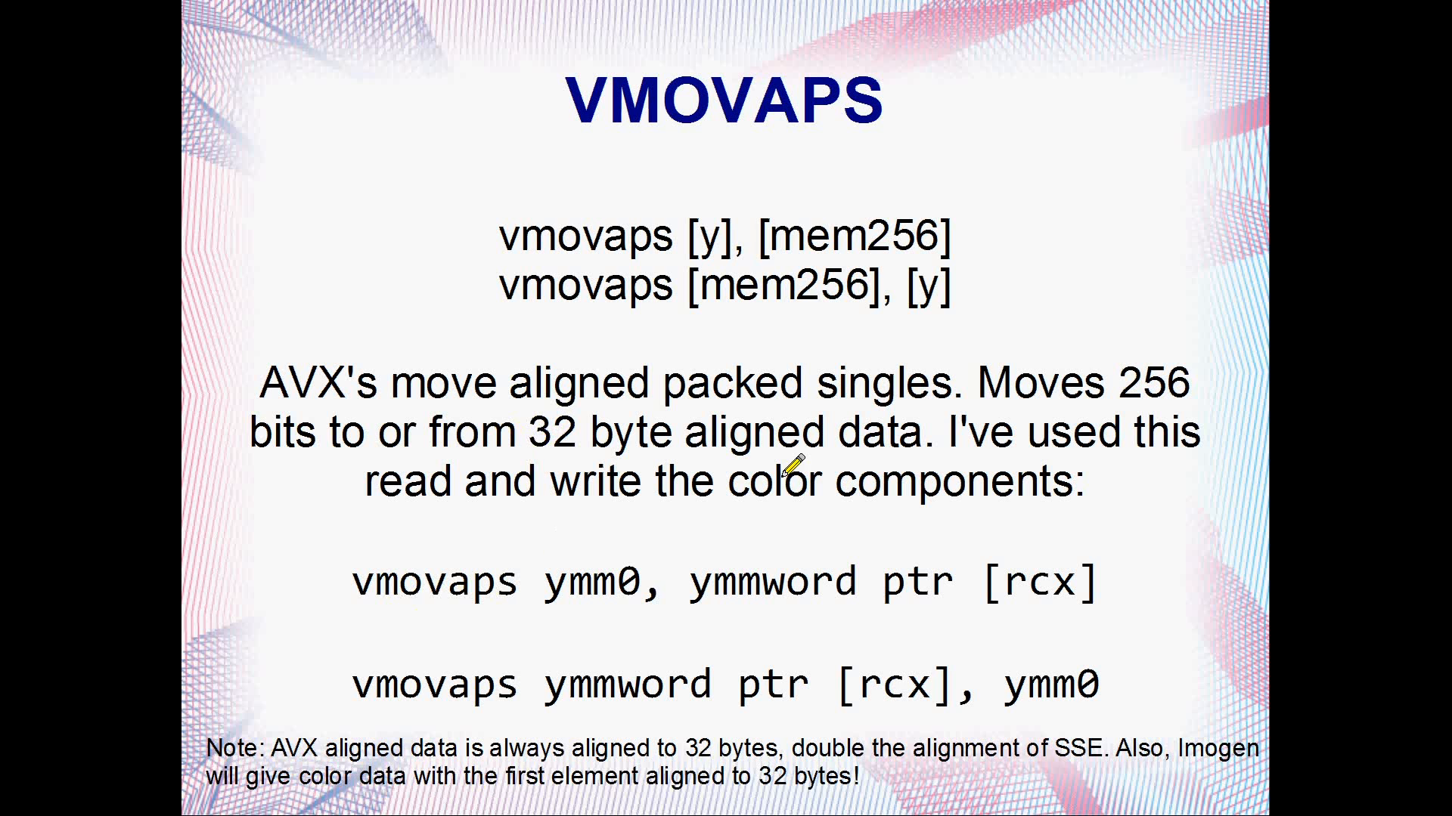
Advance to the VANDPS slide showing the vandps ymm0, ymm0, ymm3 alpha-mask example.
key("right")
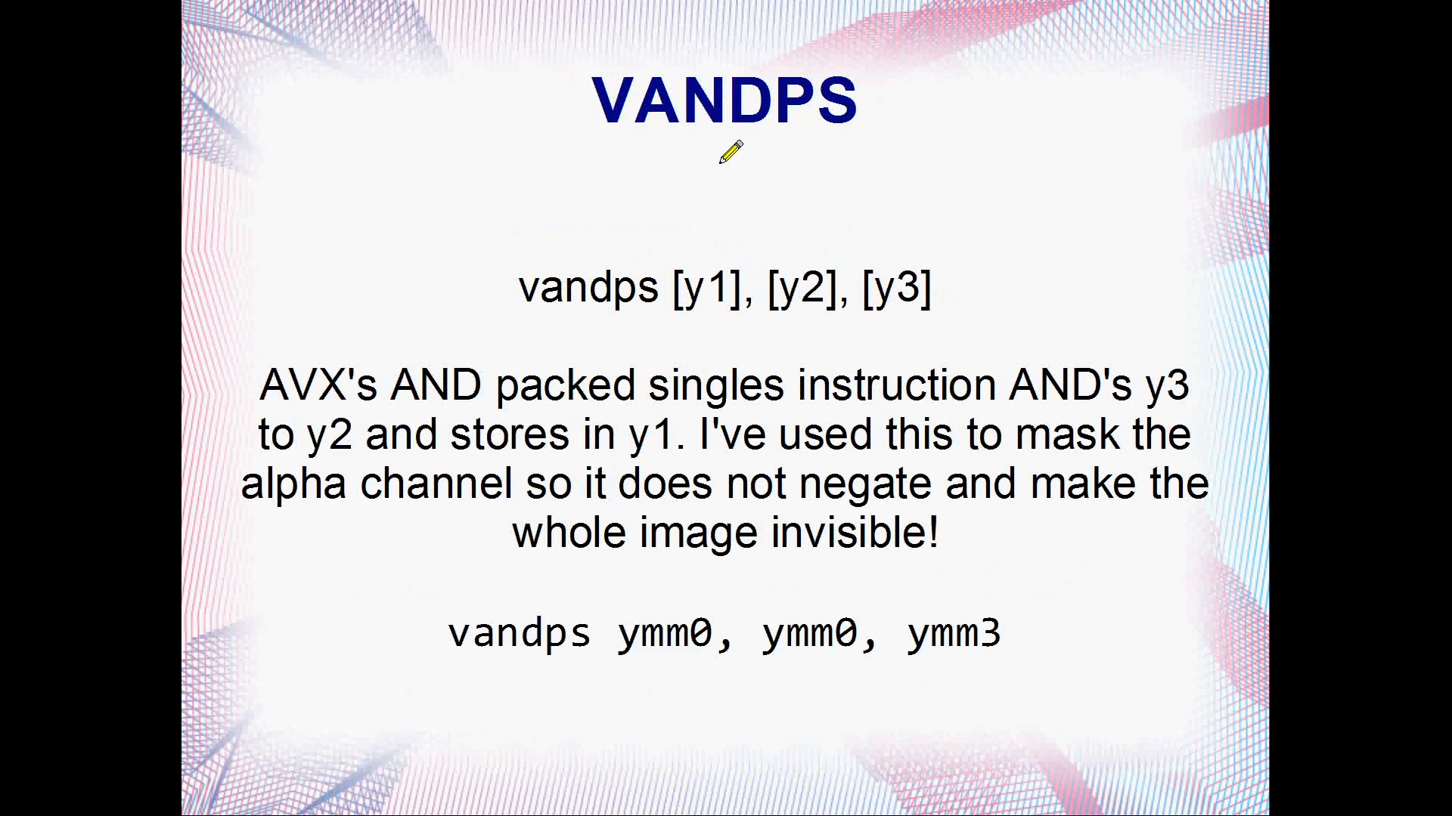
mouse_move(783, 111)
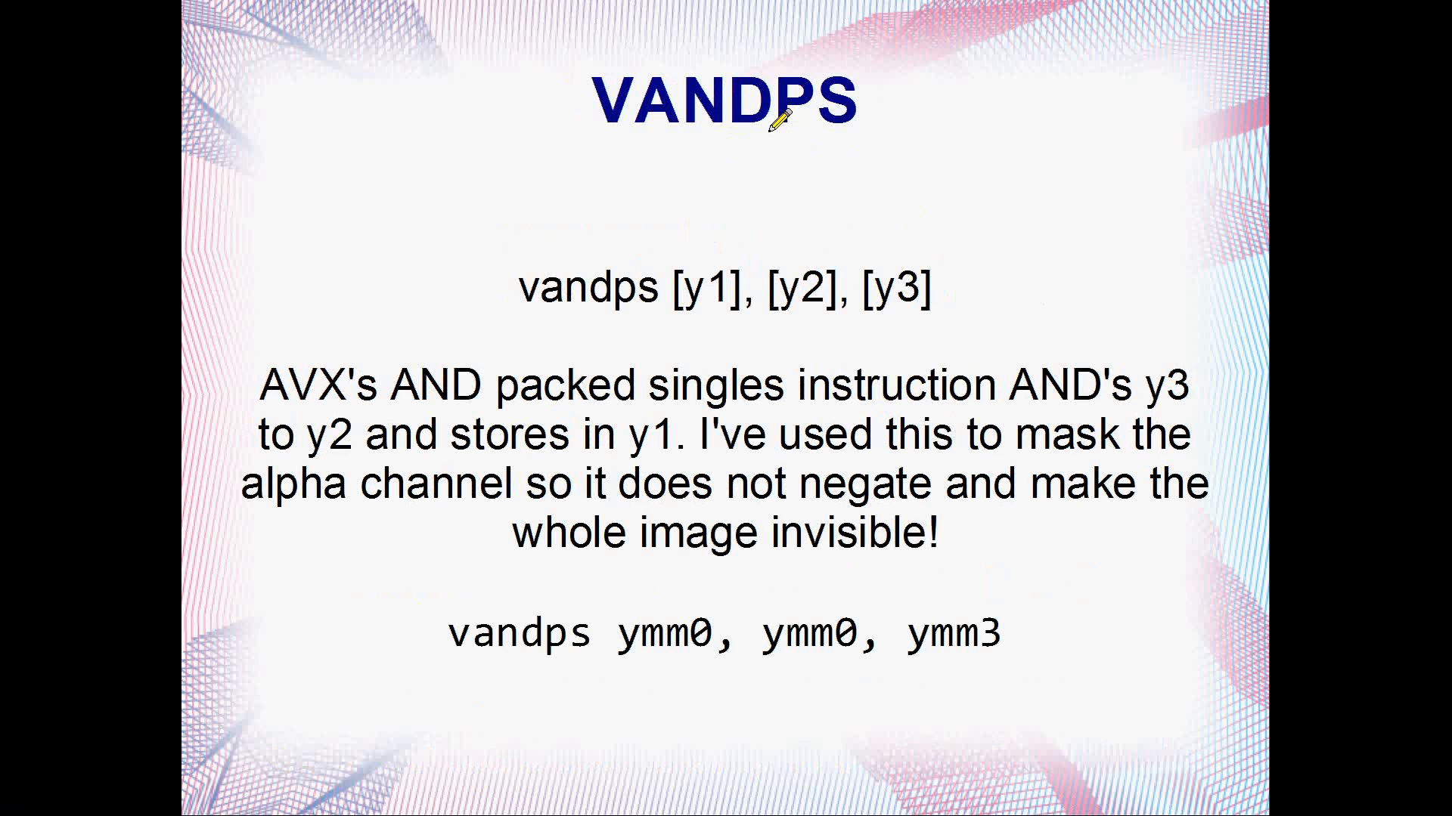
mouse_move(838, 639)
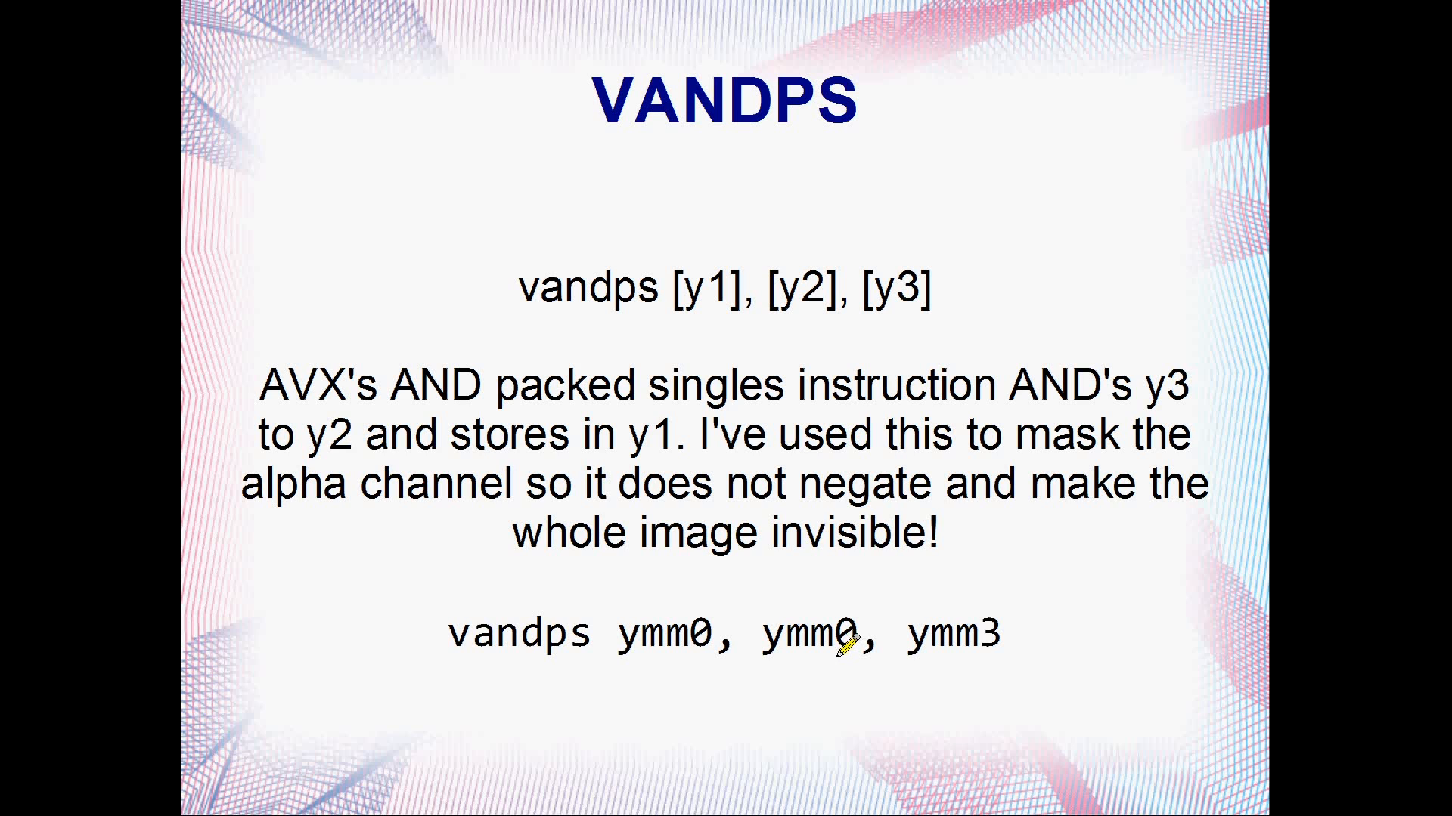
mouse_move(798, 645)
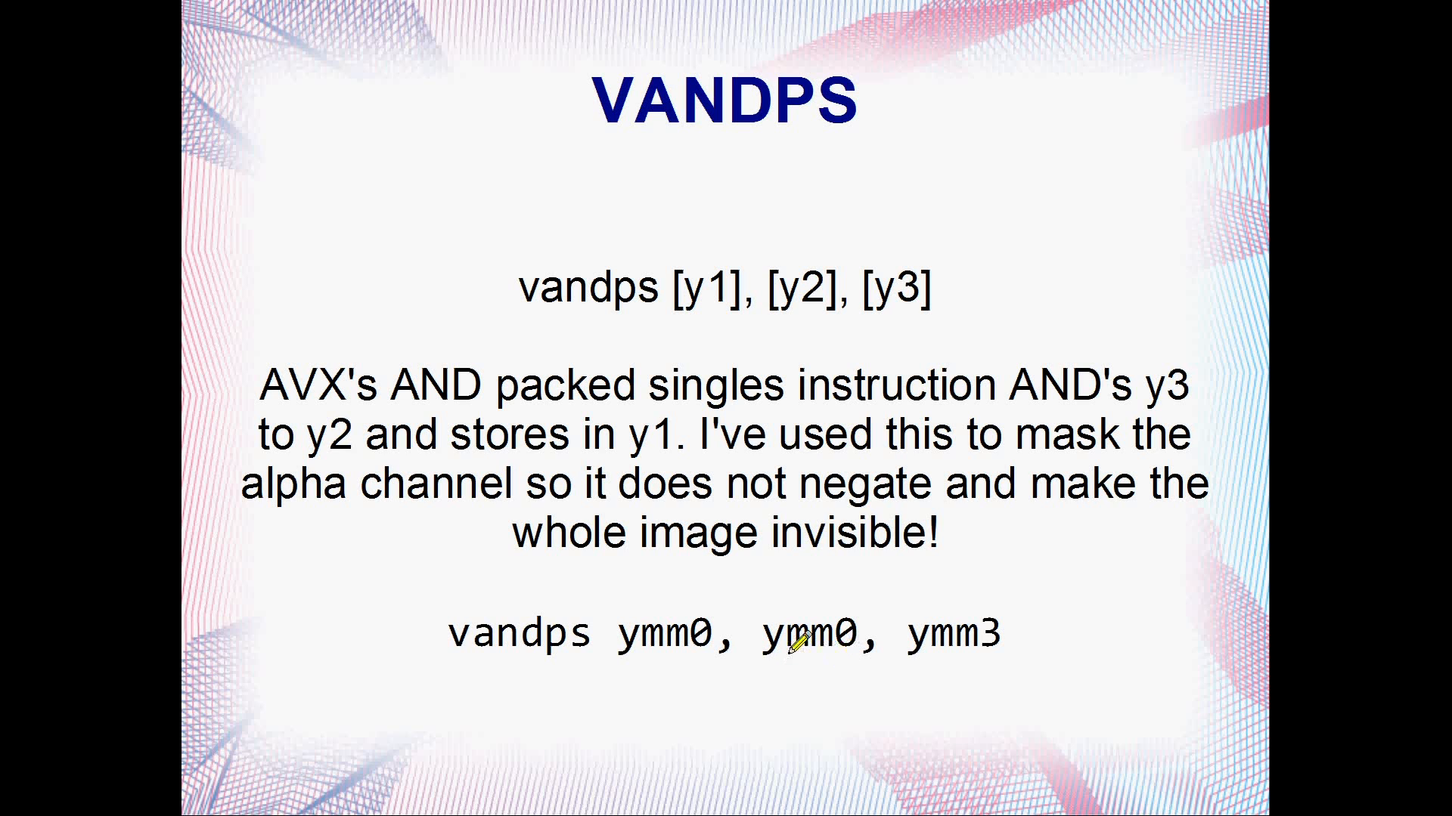
mouse_move(861, 652)
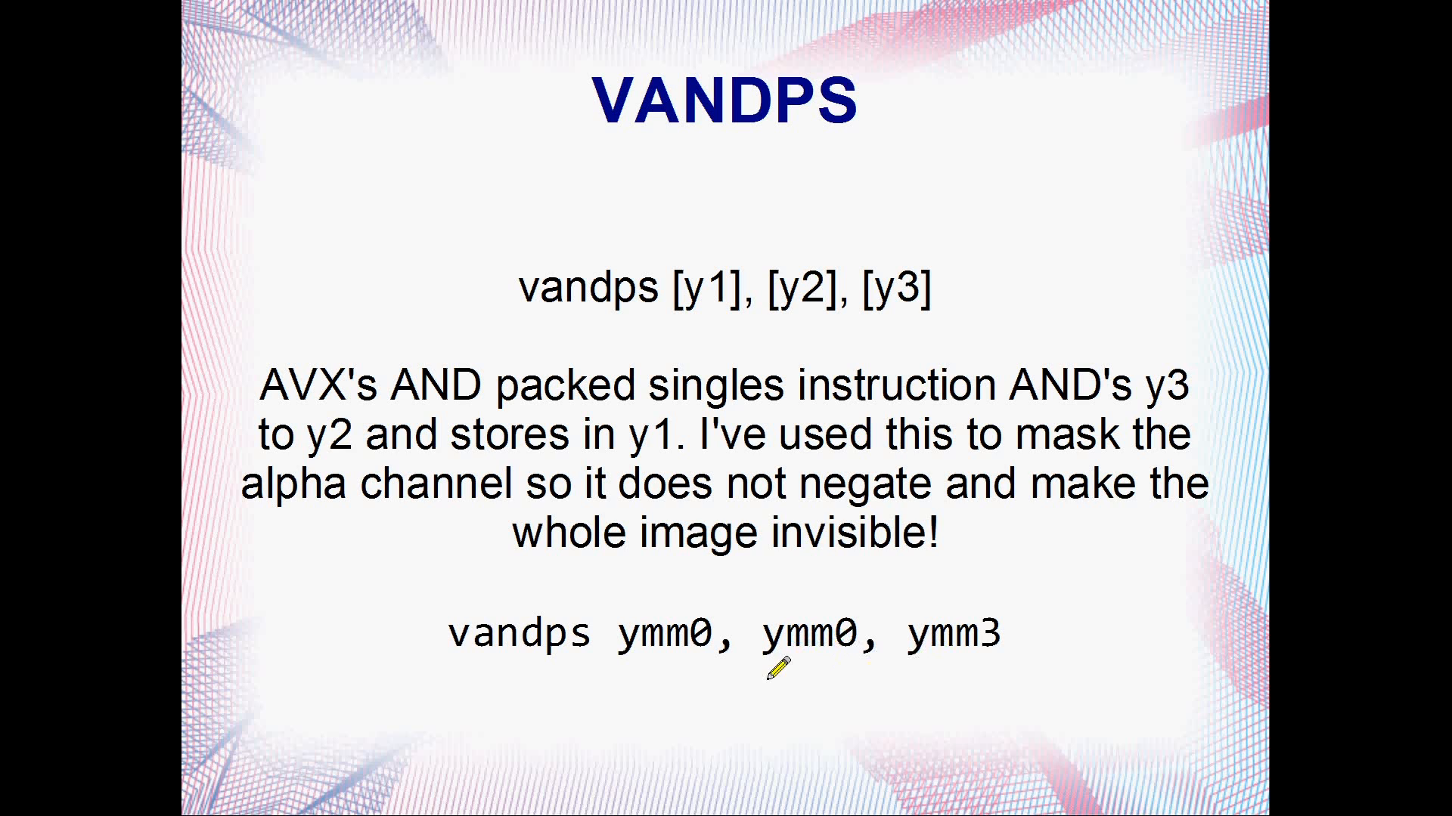
mouse_move(667, 644)
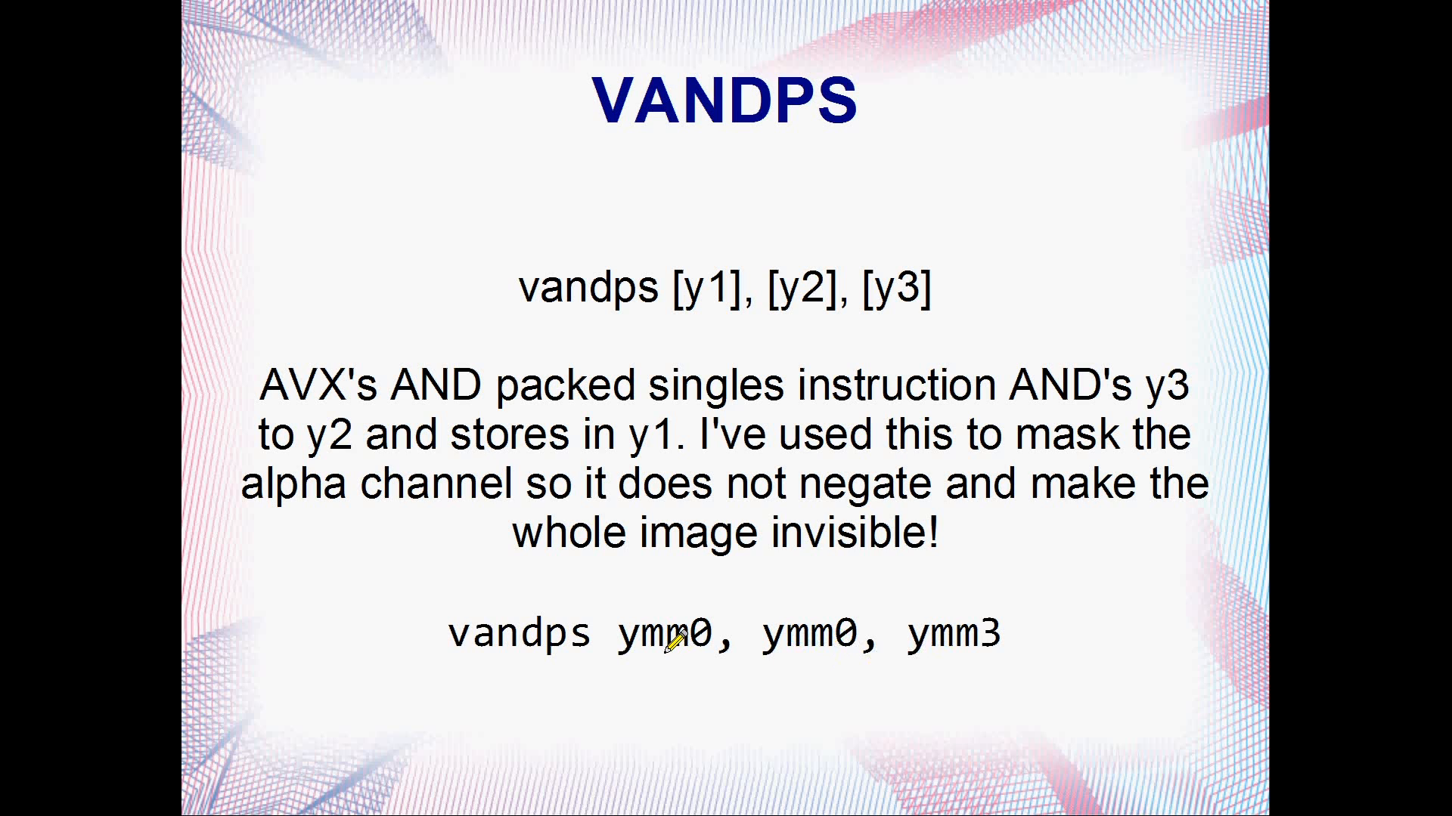
mouse_move(637, 638)
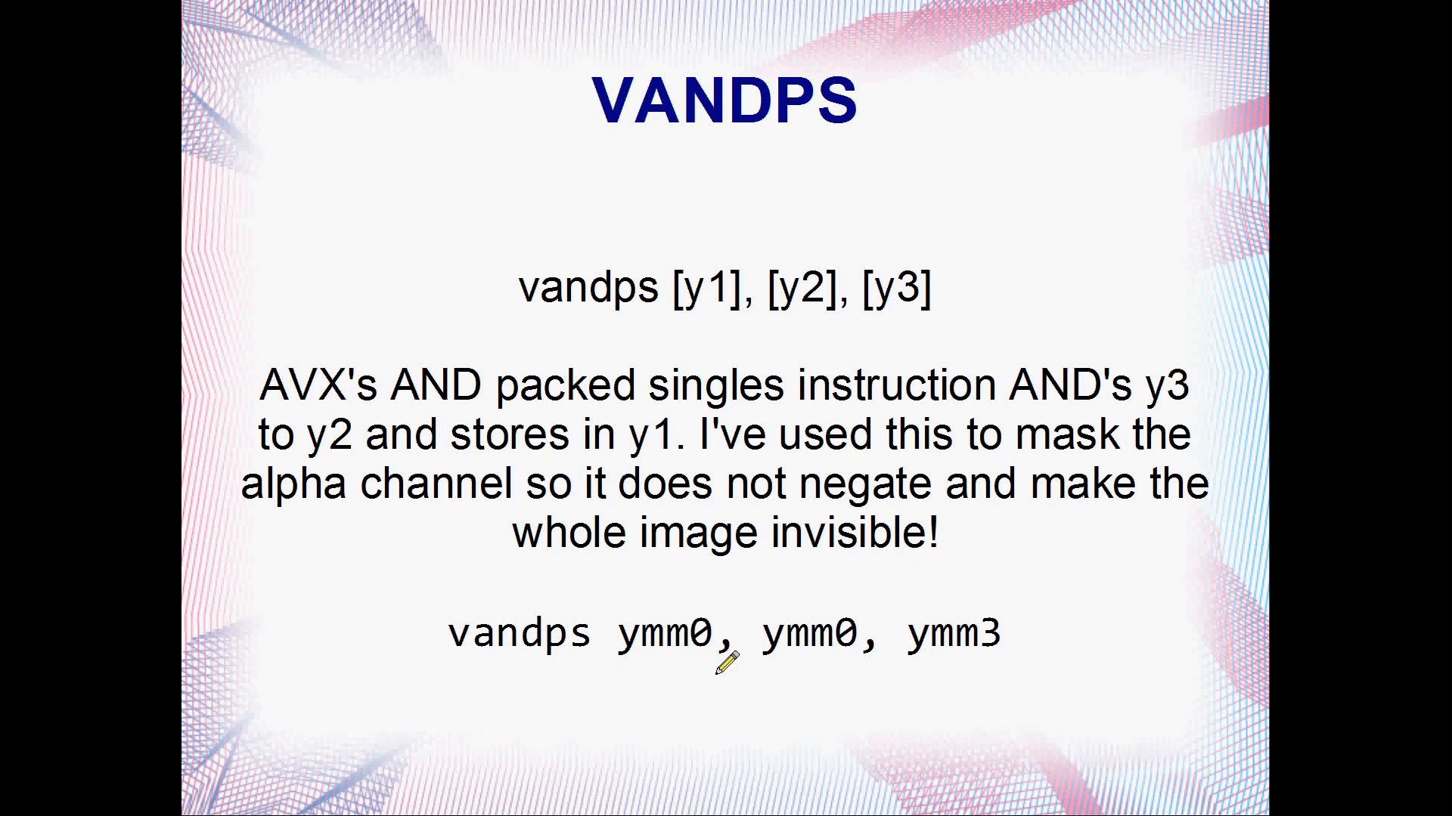
mouse_move(751, 598)
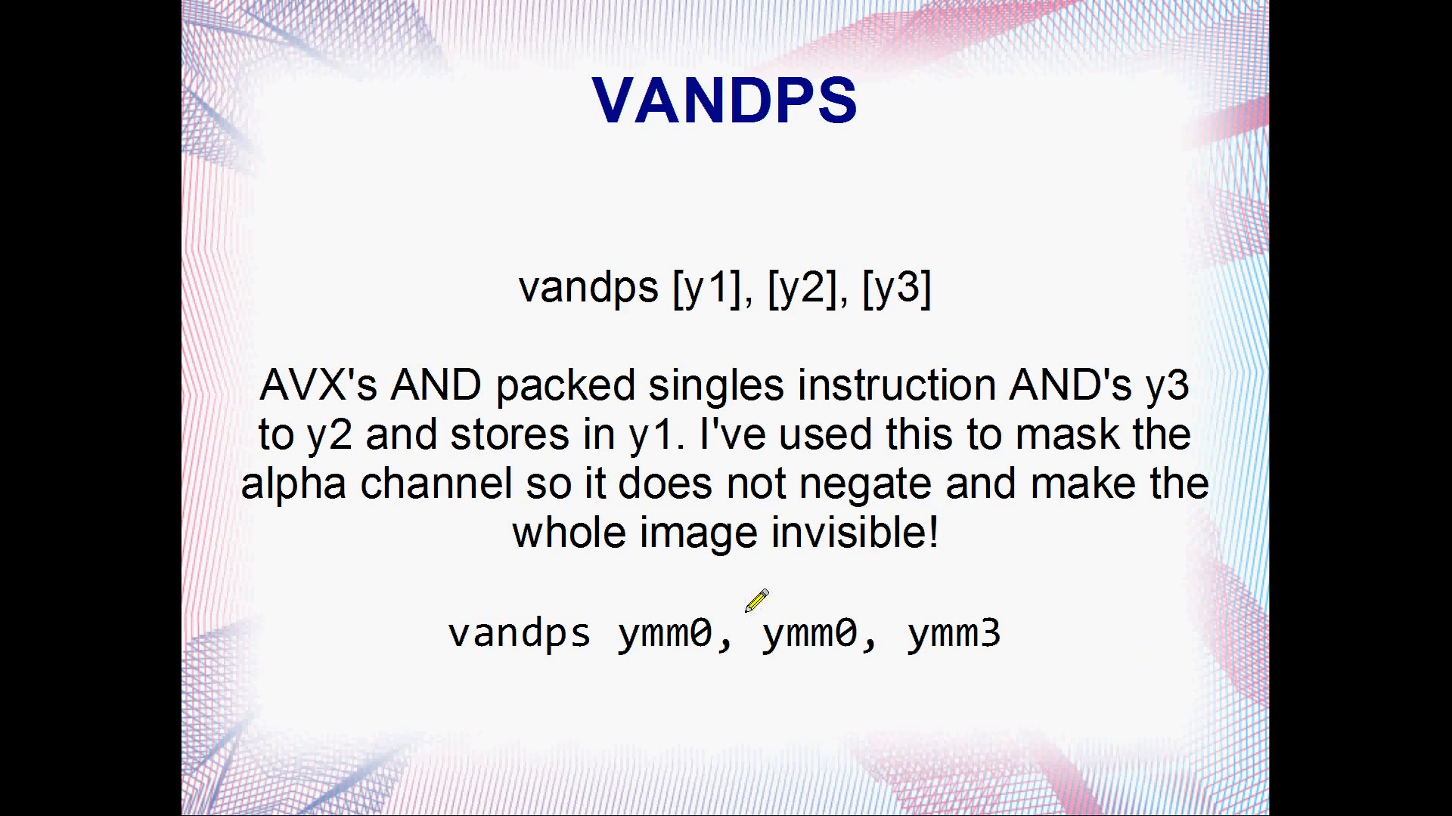
mouse_move(845, 636)
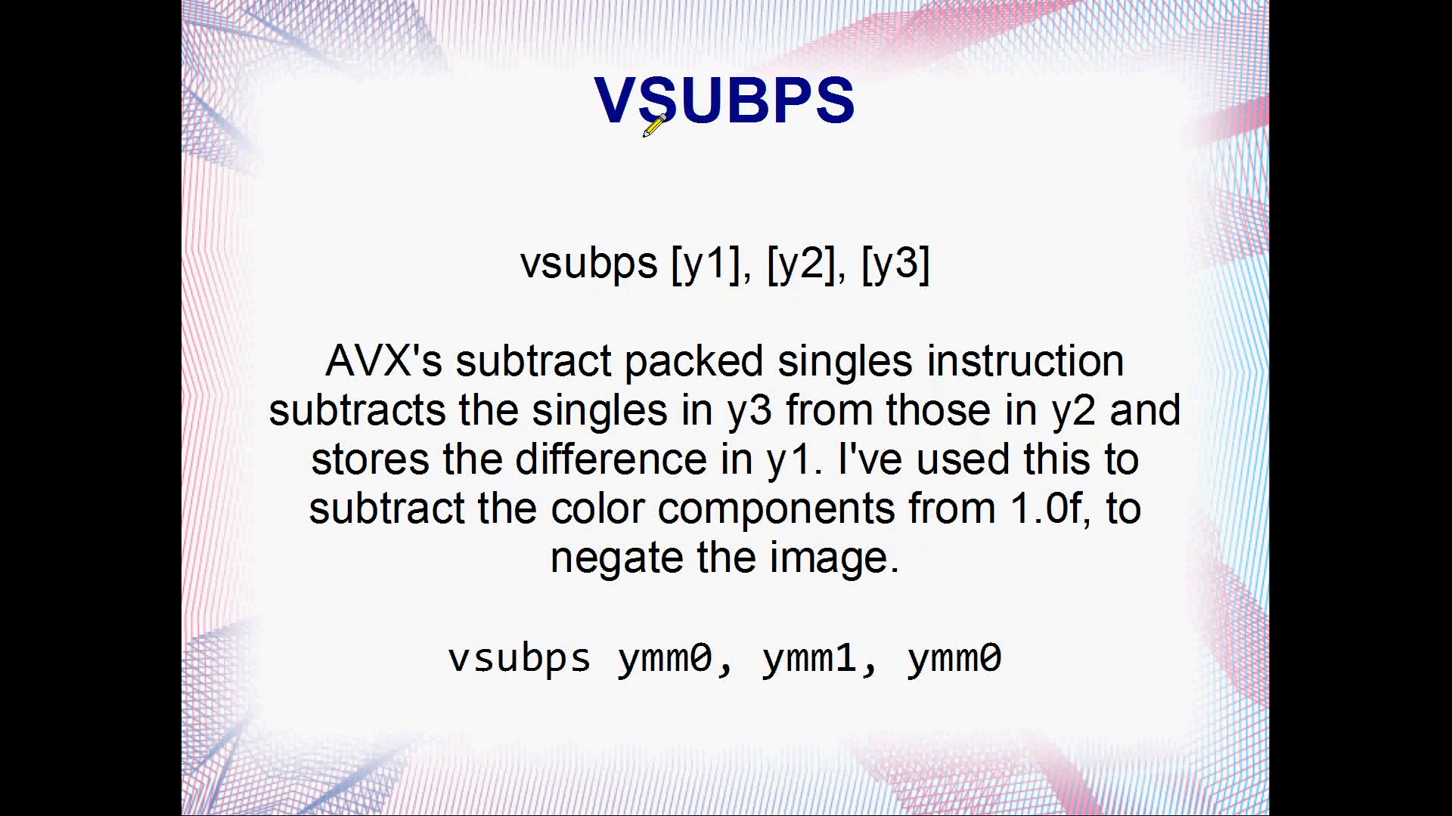
mouse_move(759, 120)
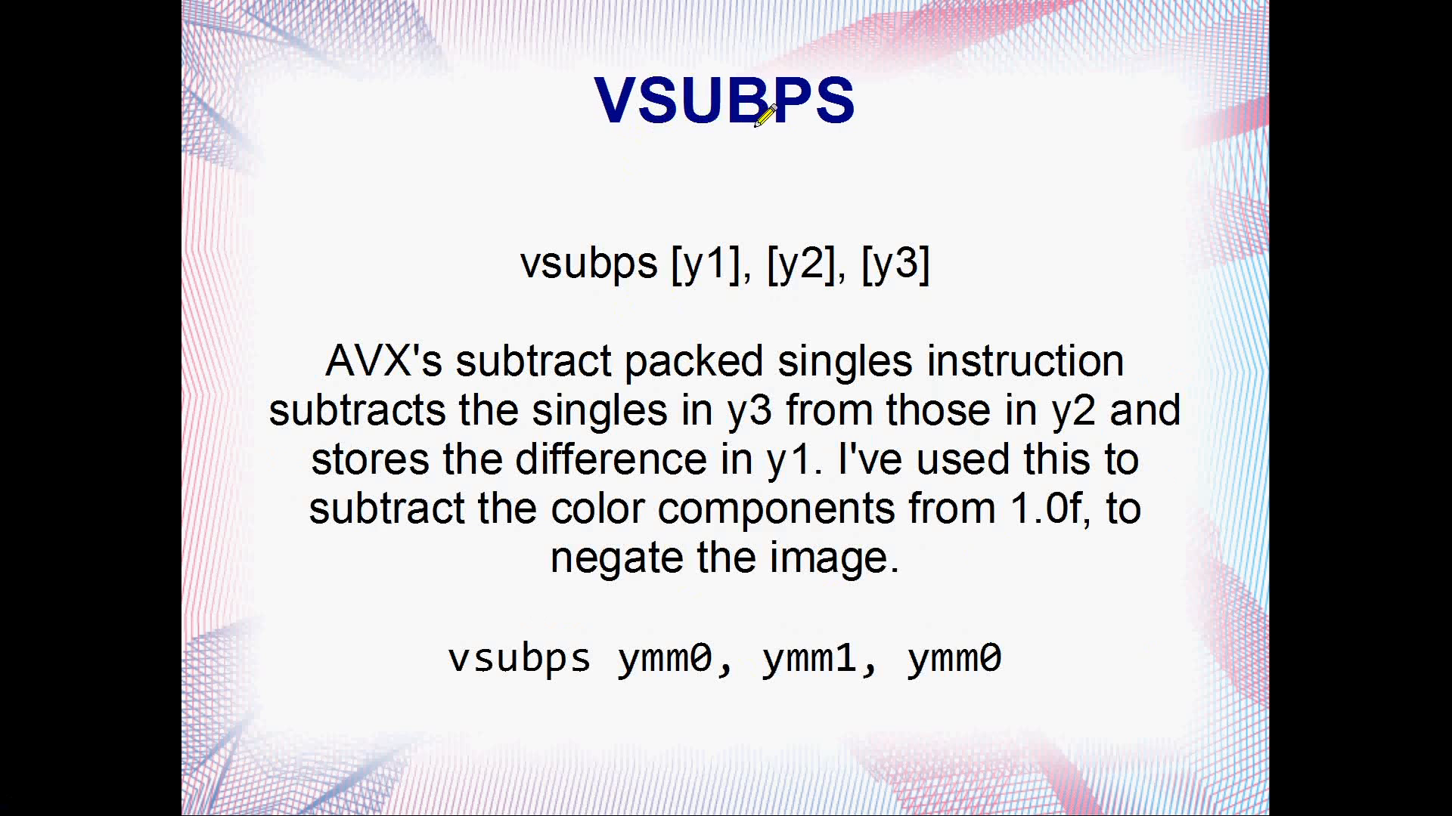
mouse_move(859, 618)
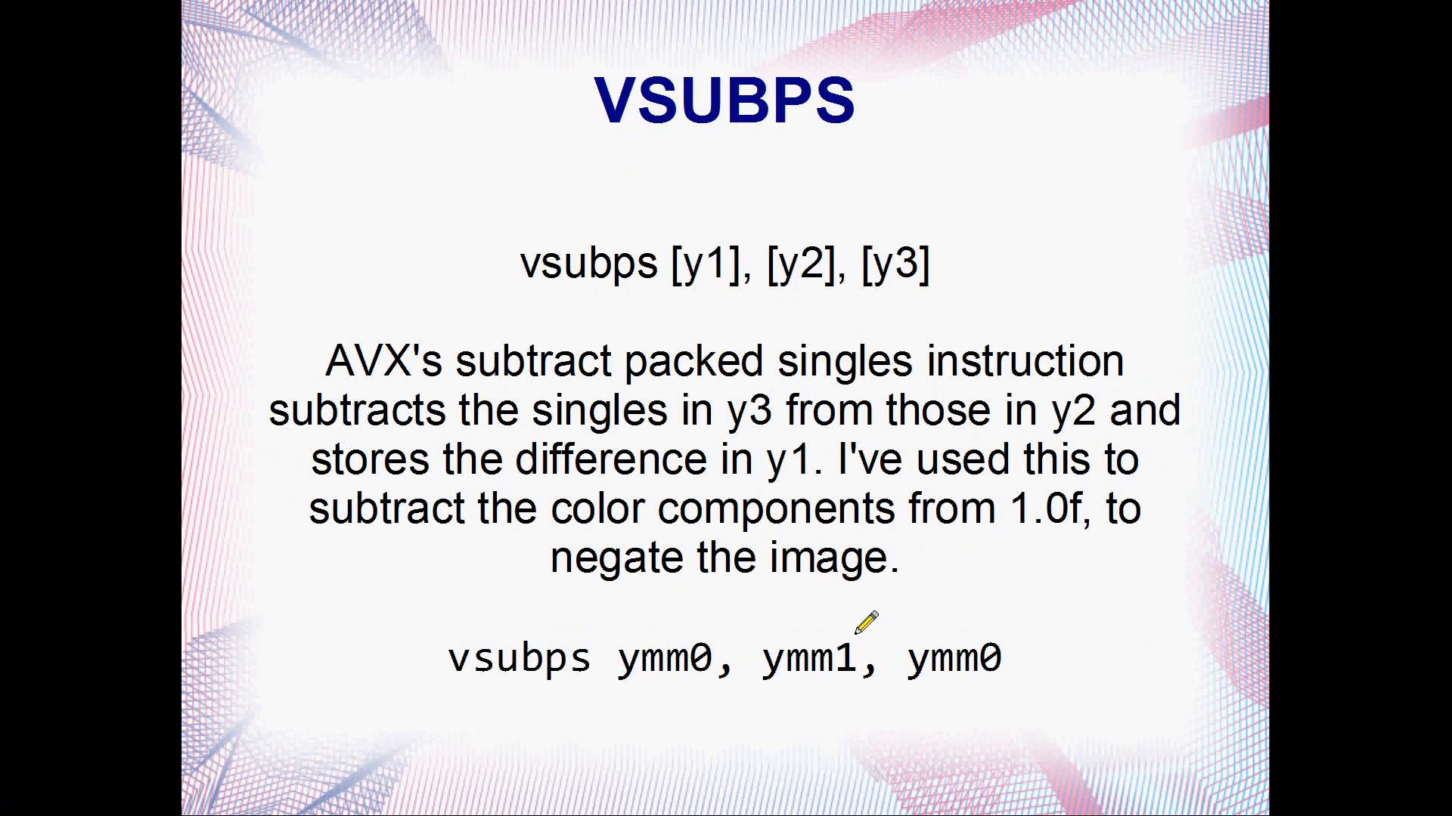
mouse_move(738, 125)
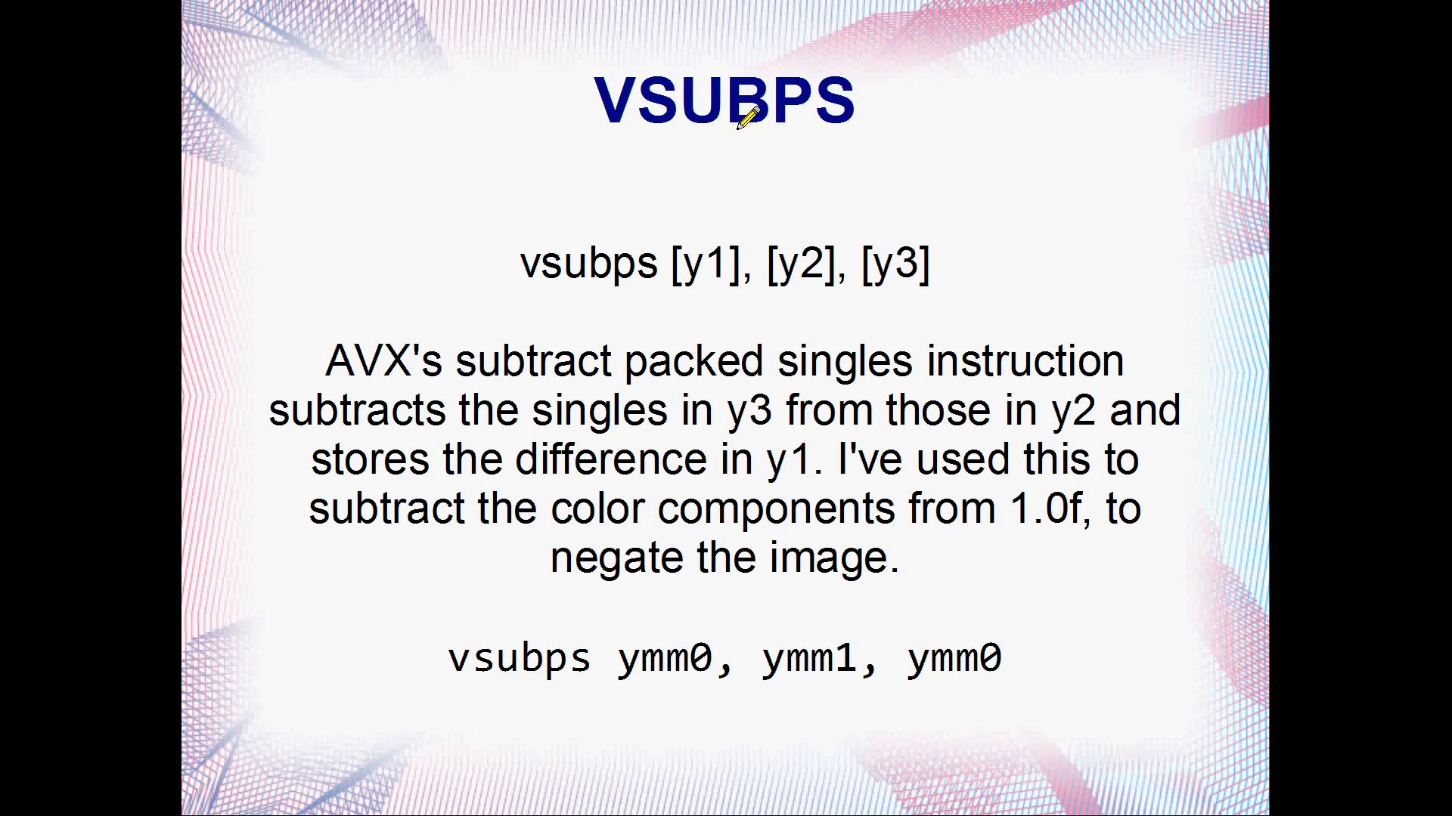
mouse_move(851, 713)
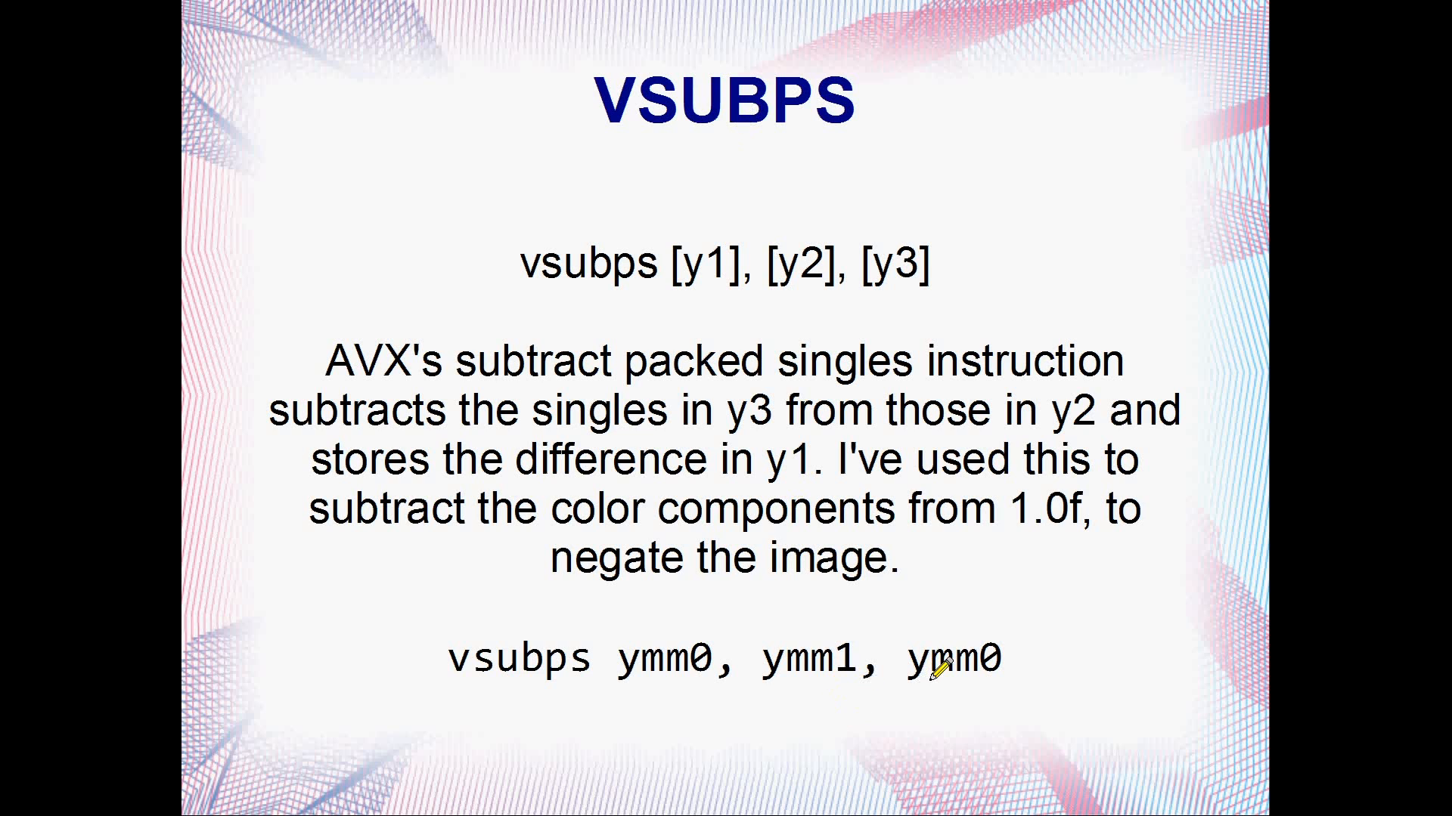
mouse_move(838, 665)
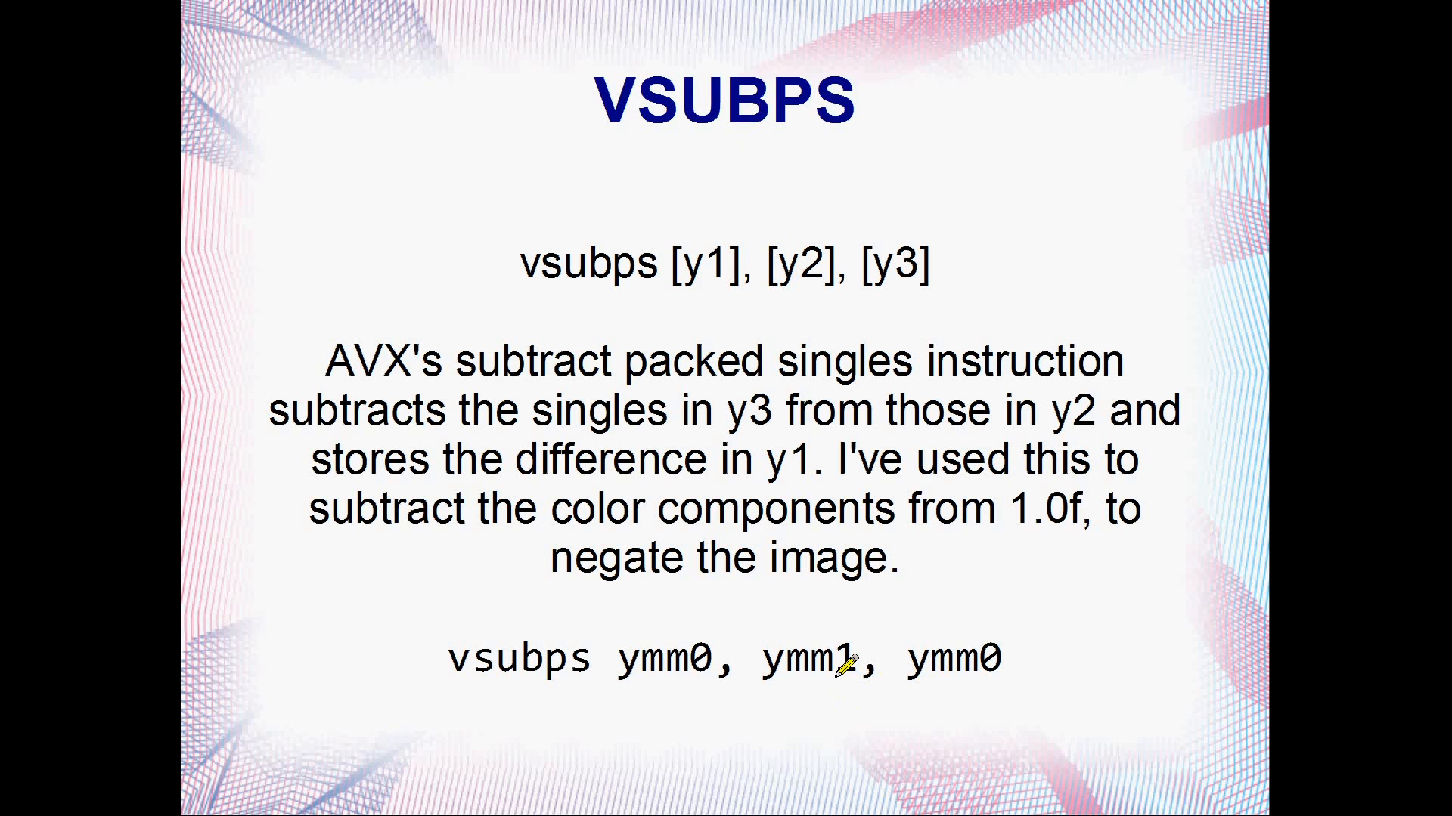
mouse_move(694, 660)
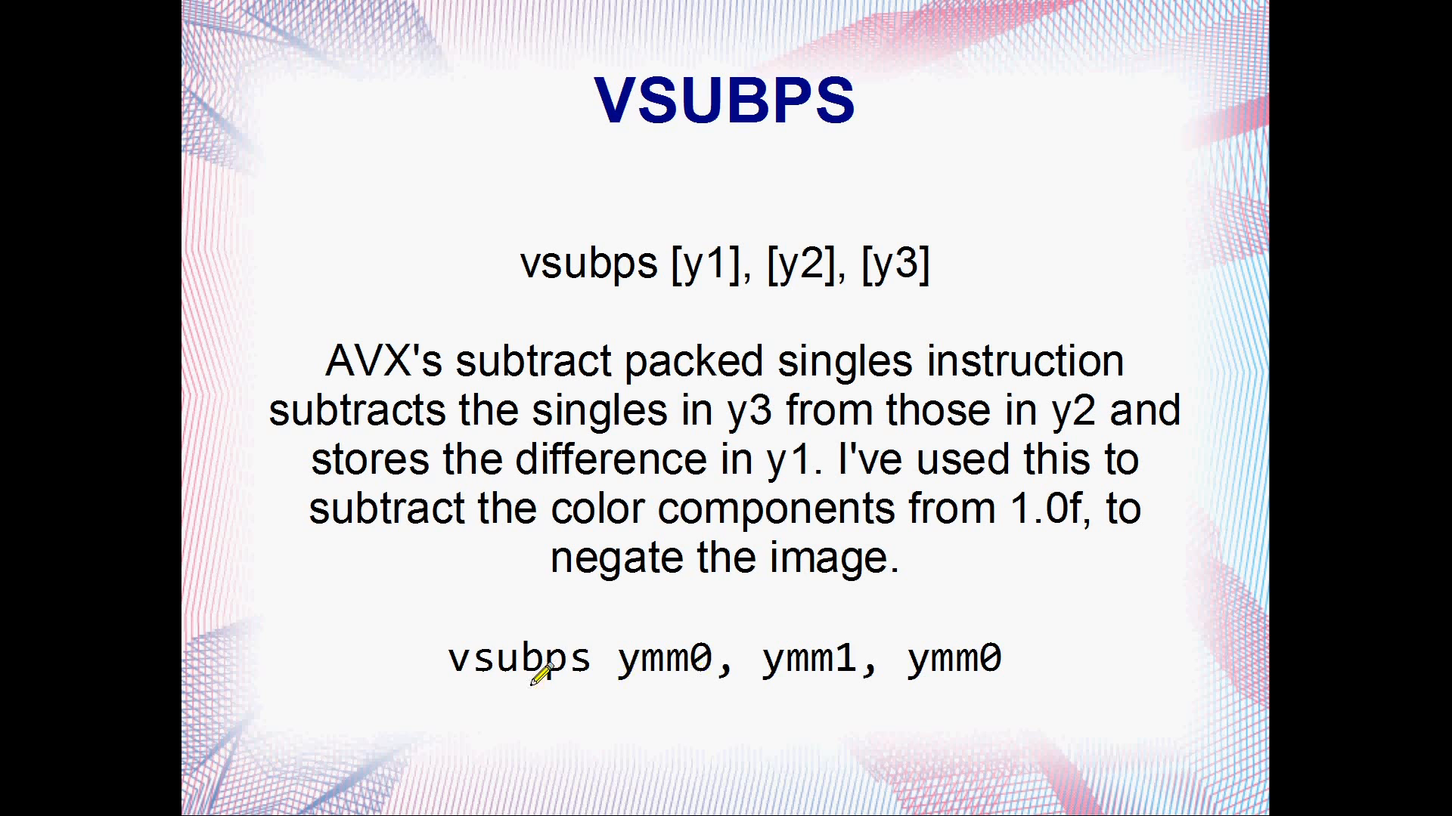
mouse_move(988, 375)
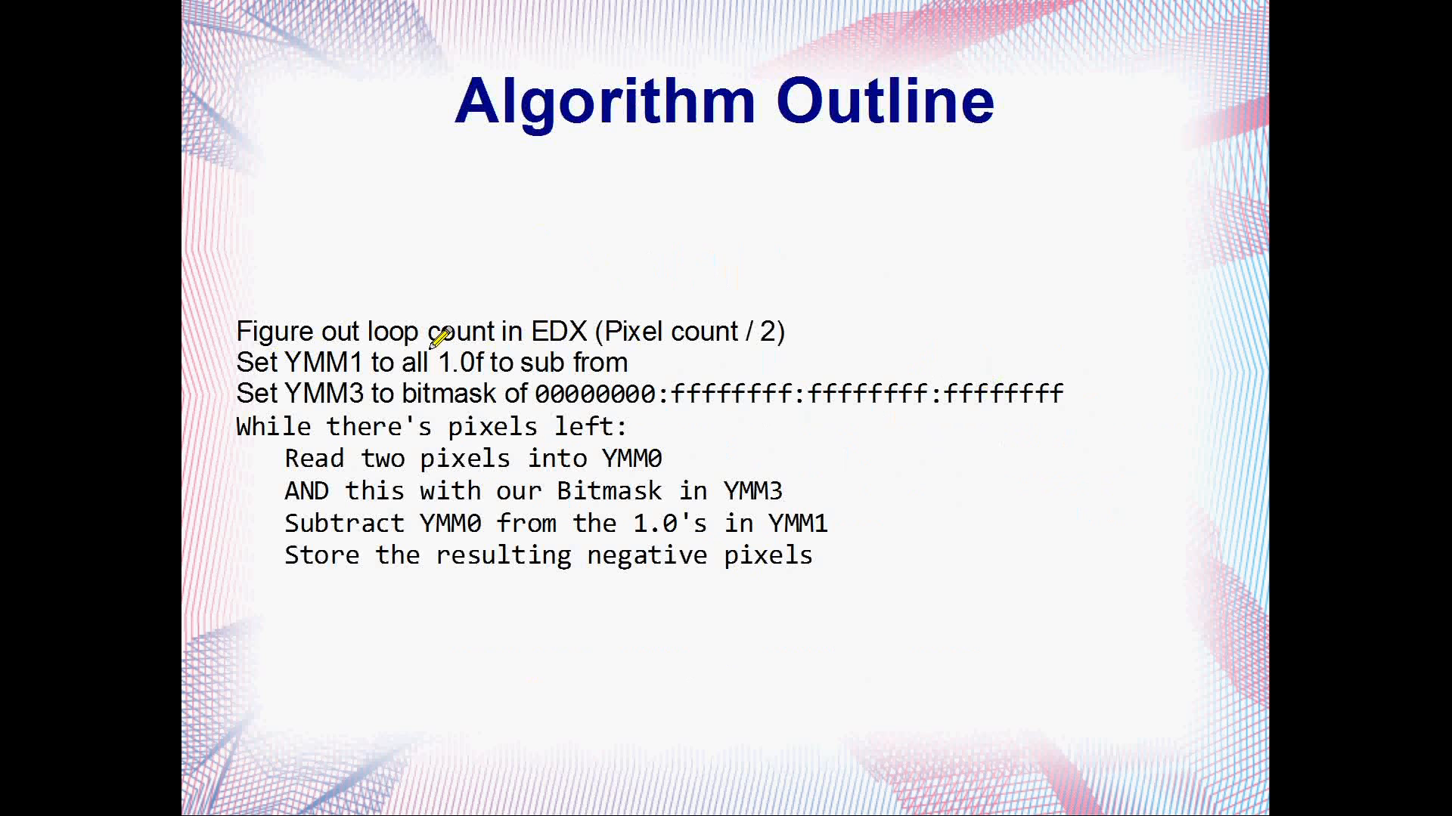
mouse_move(551, 331)
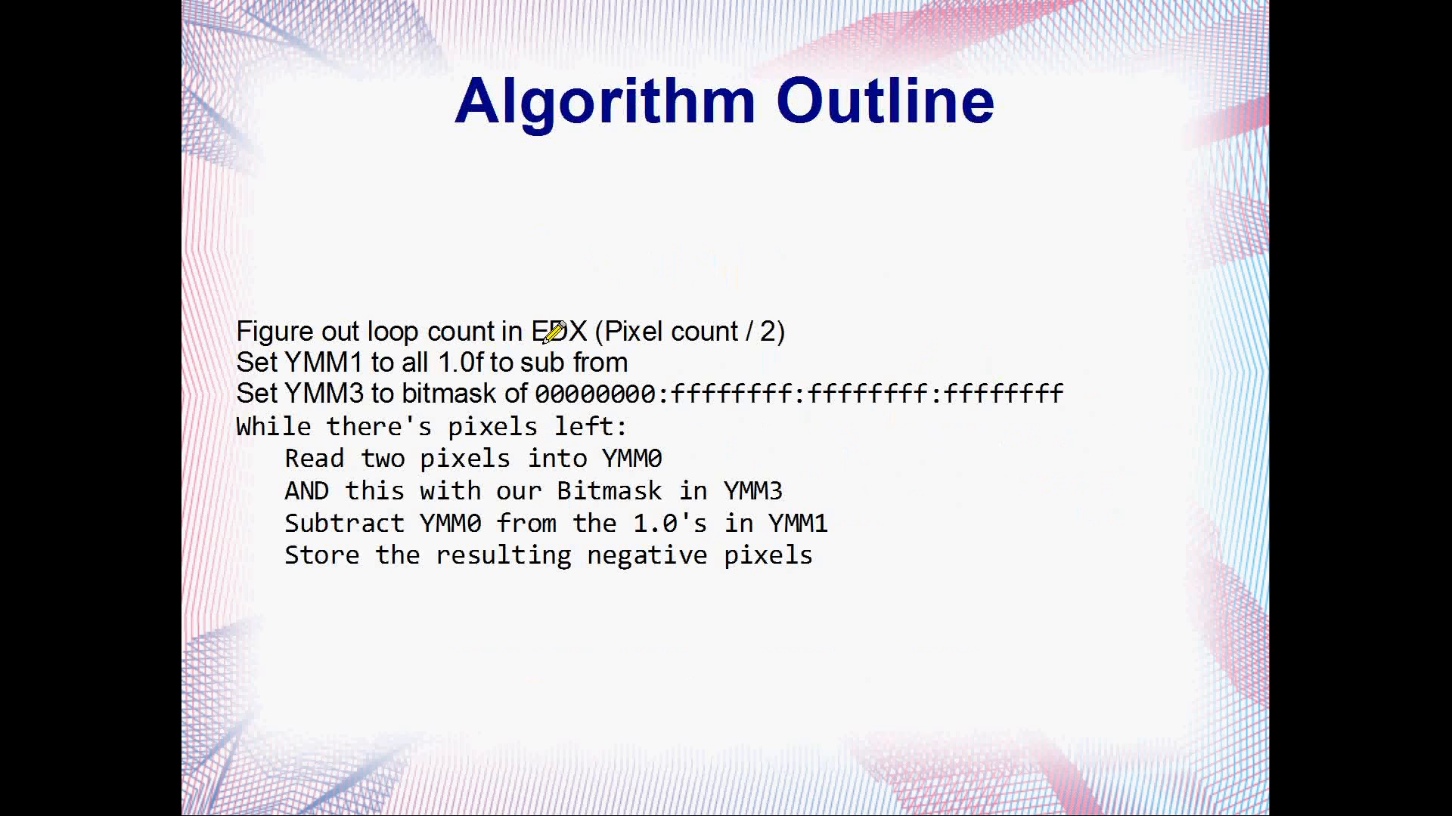
mouse_move(393, 331)
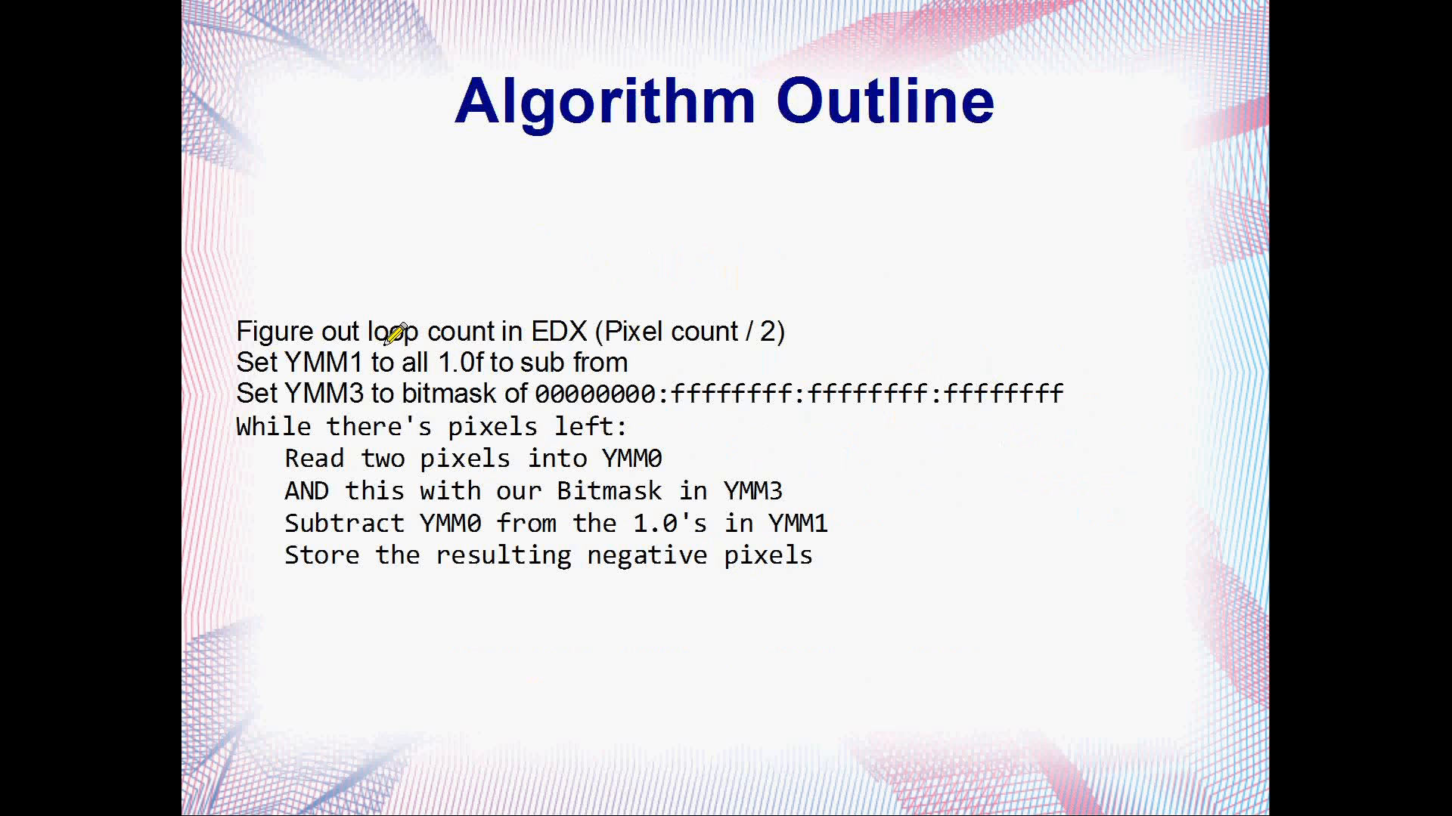
mouse_move(639, 341)
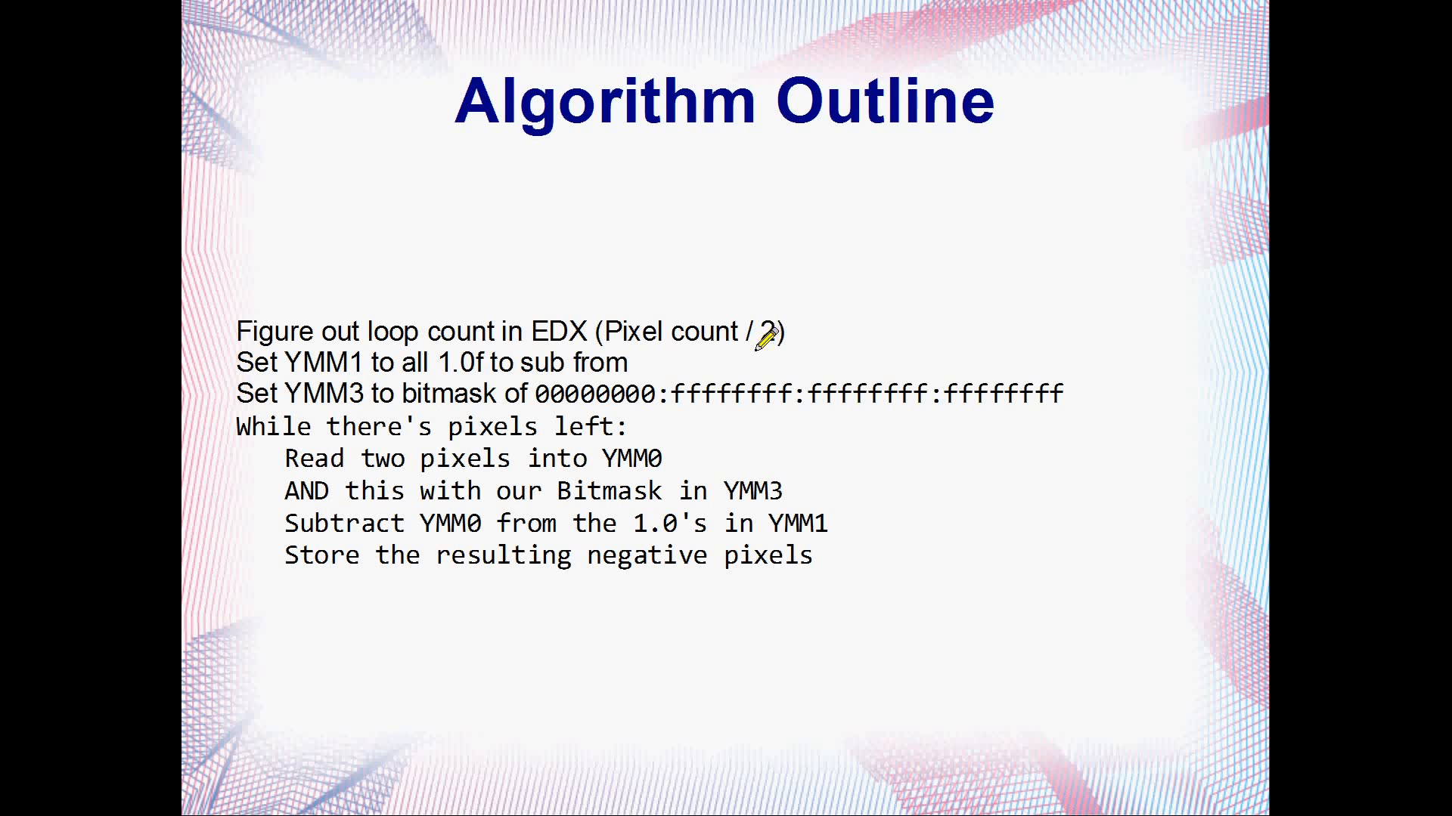
mouse_move(408, 368)
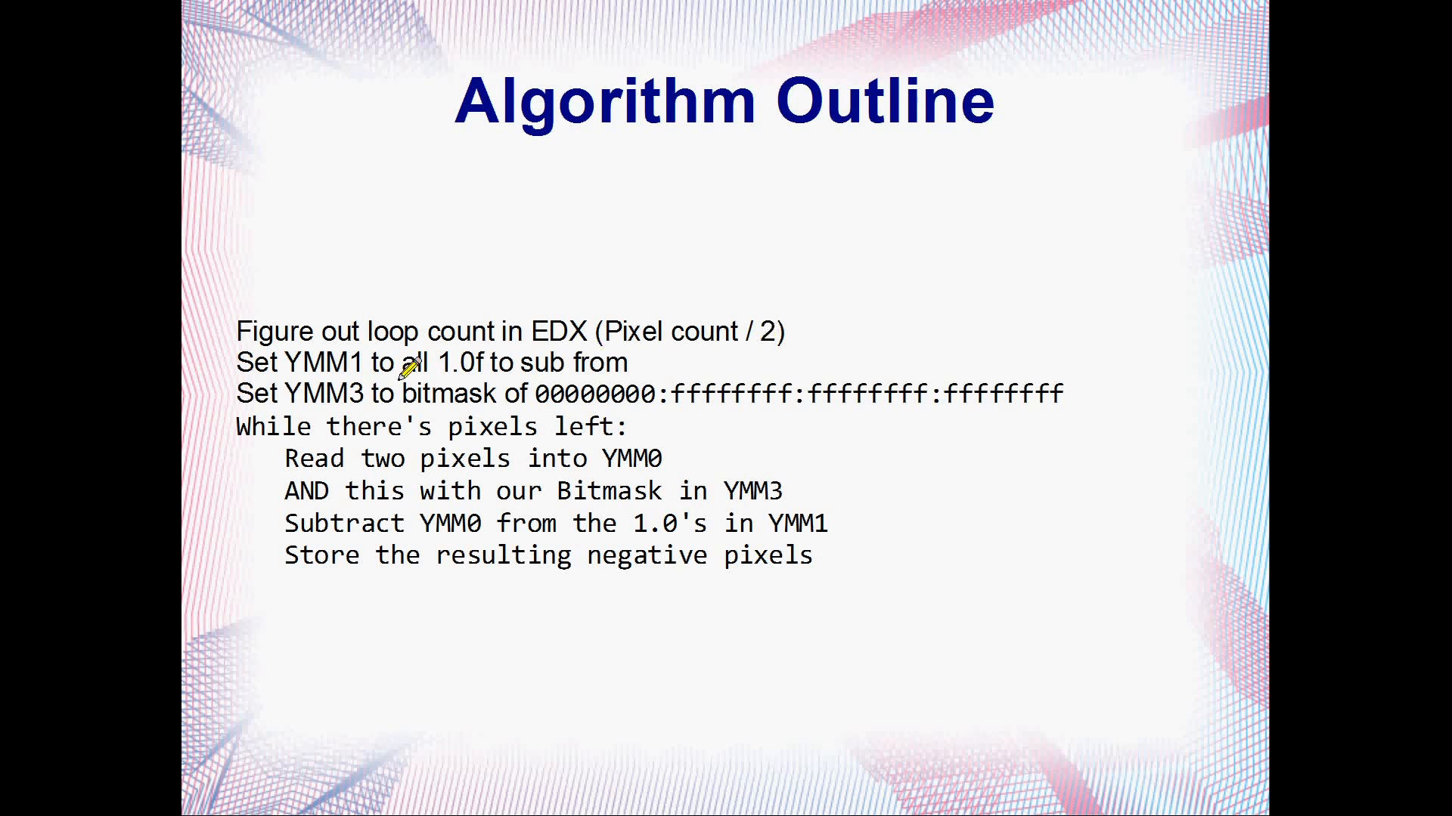
mouse_move(255, 361)
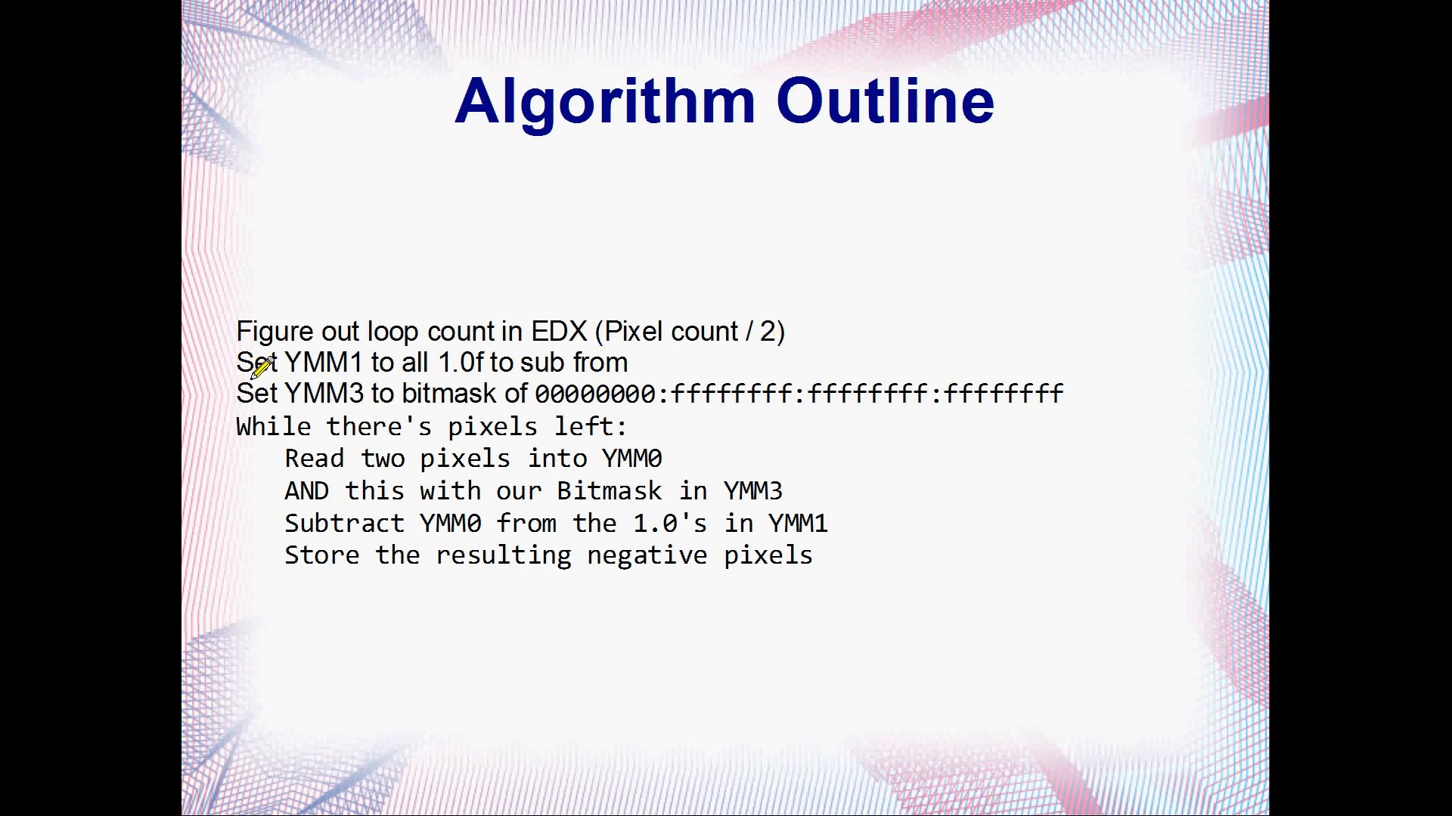
mouse_move(454, 367)
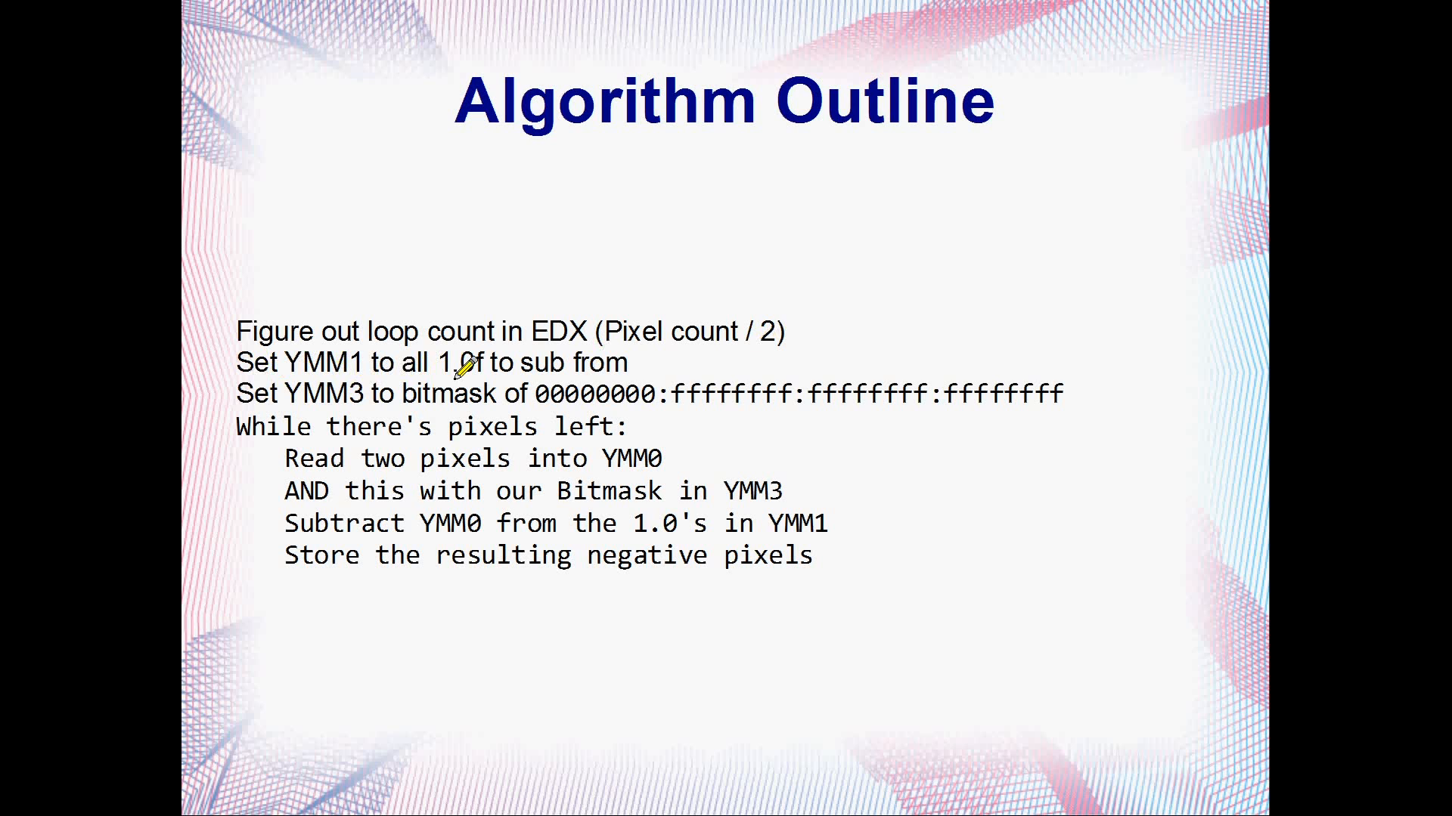
mouse_move(555, 371)
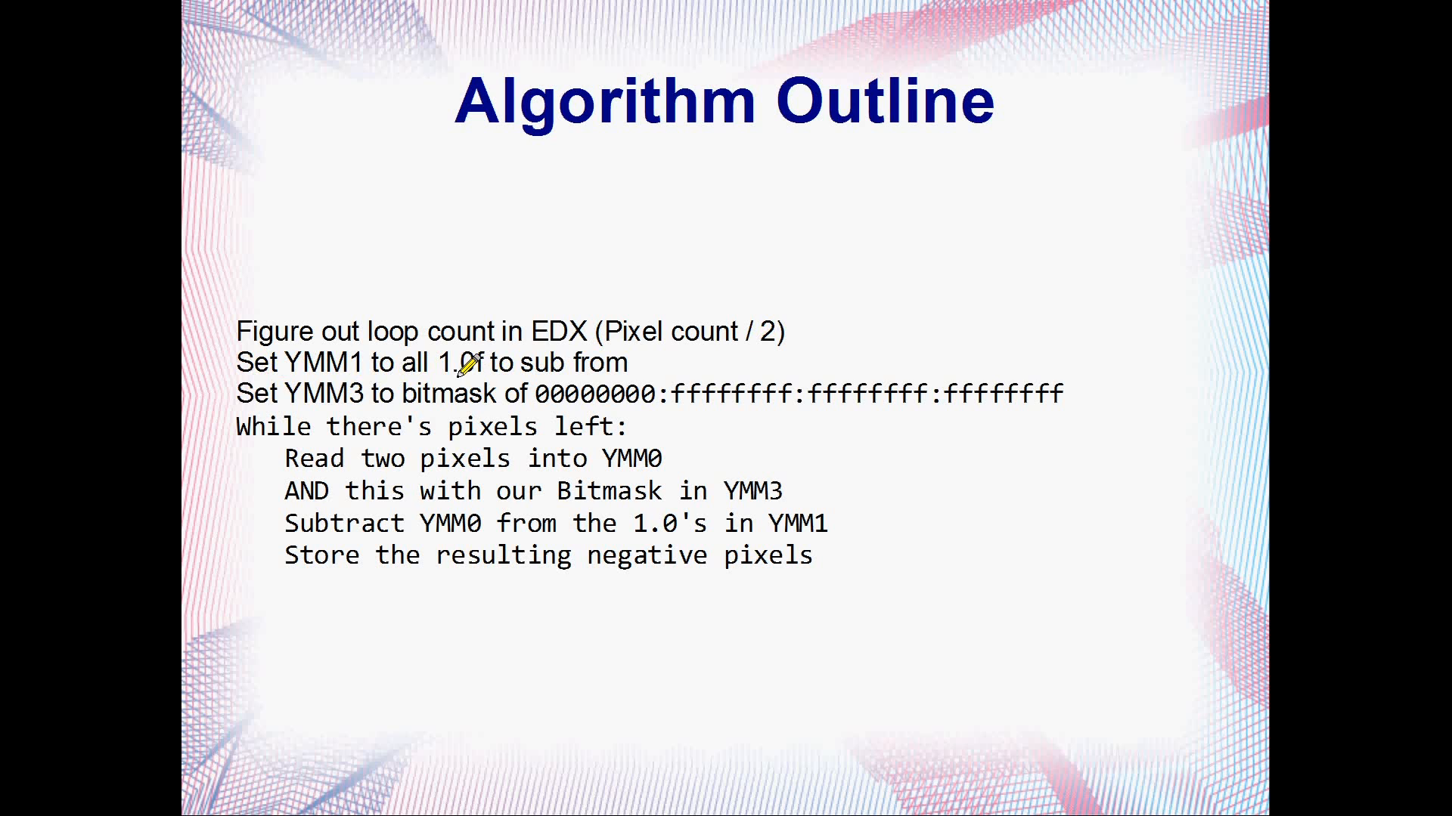
mouse_move(354, 392)
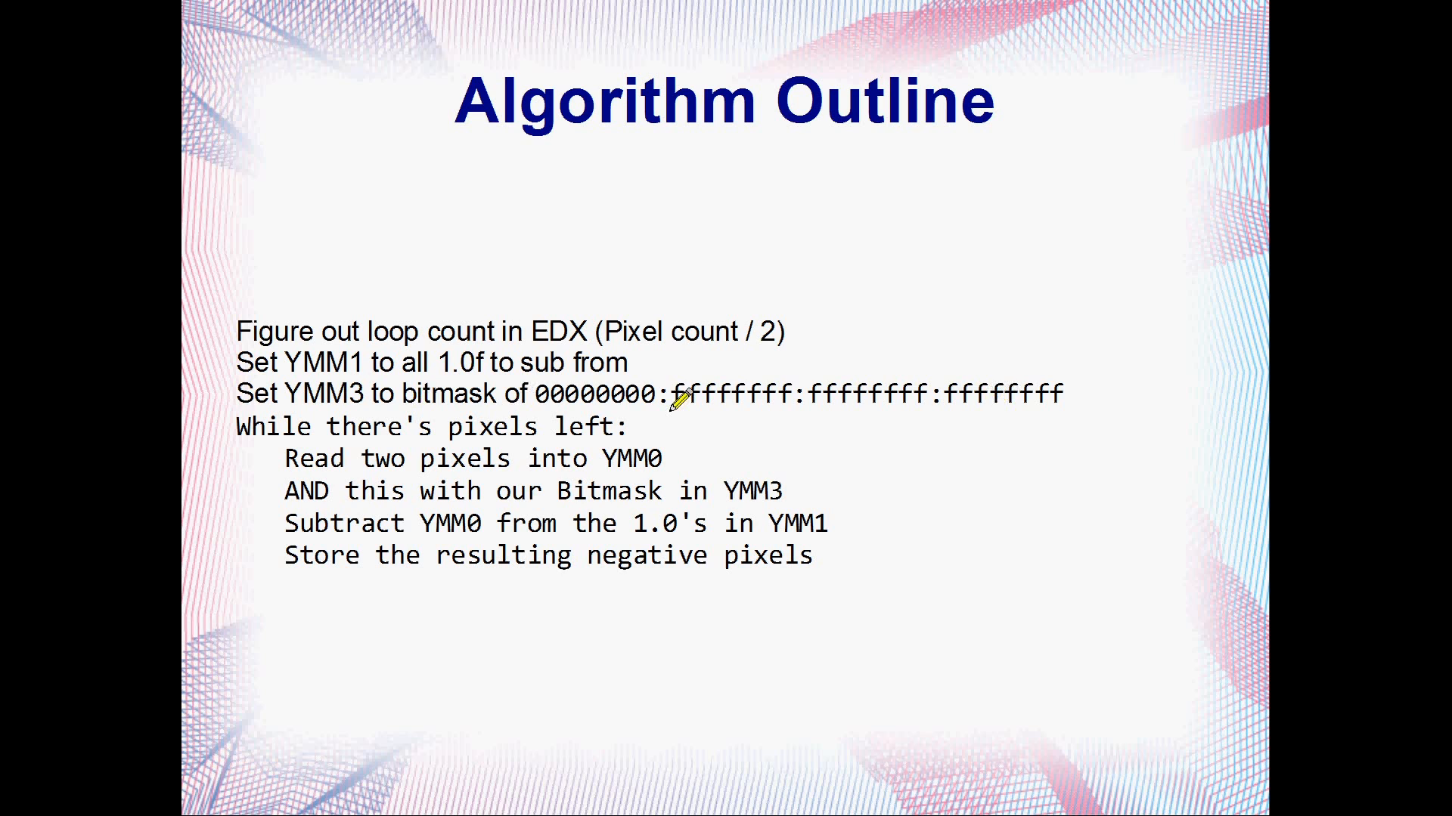
mouse_move(995, 403)
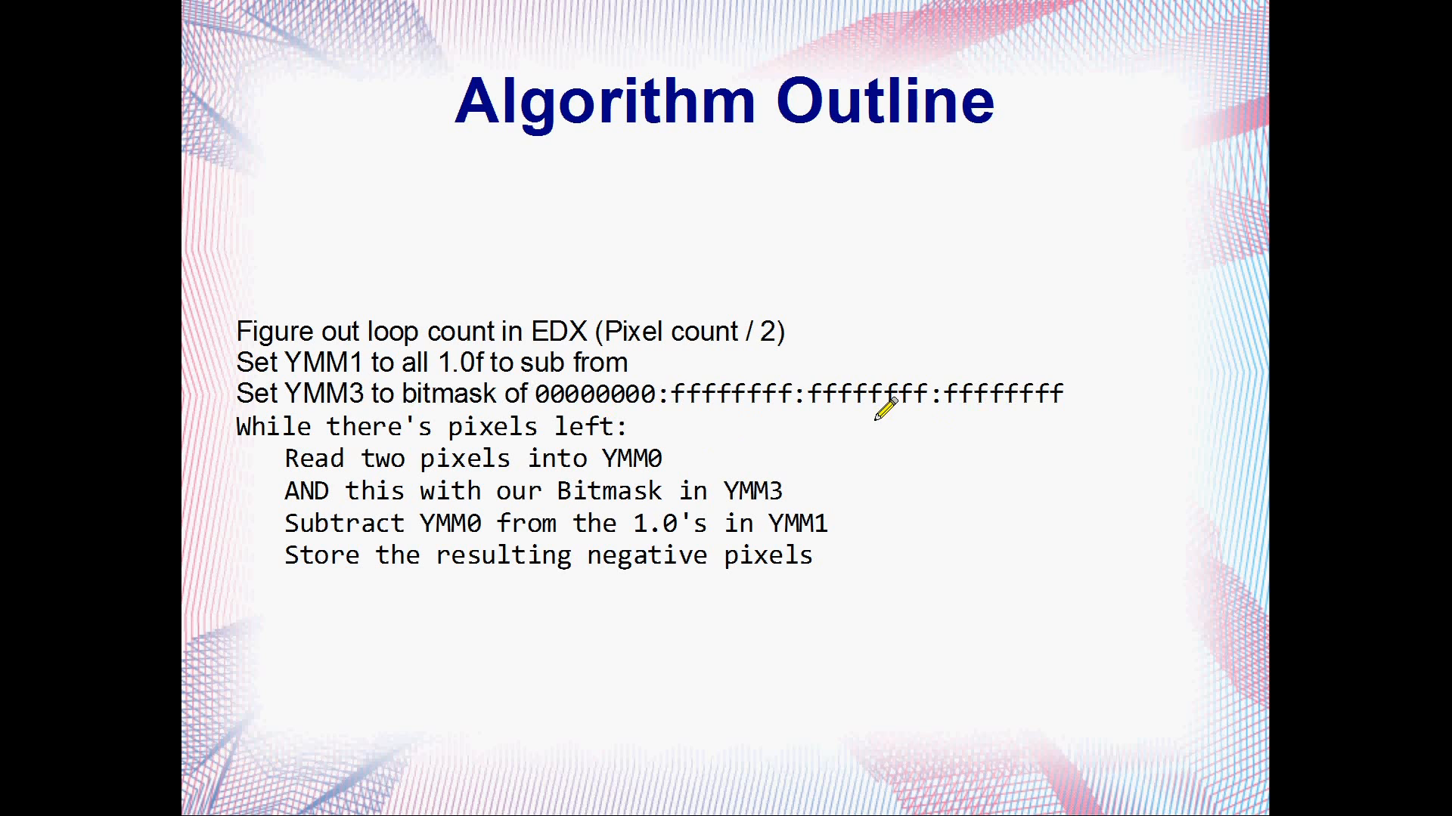
mouse_move(726, 403)
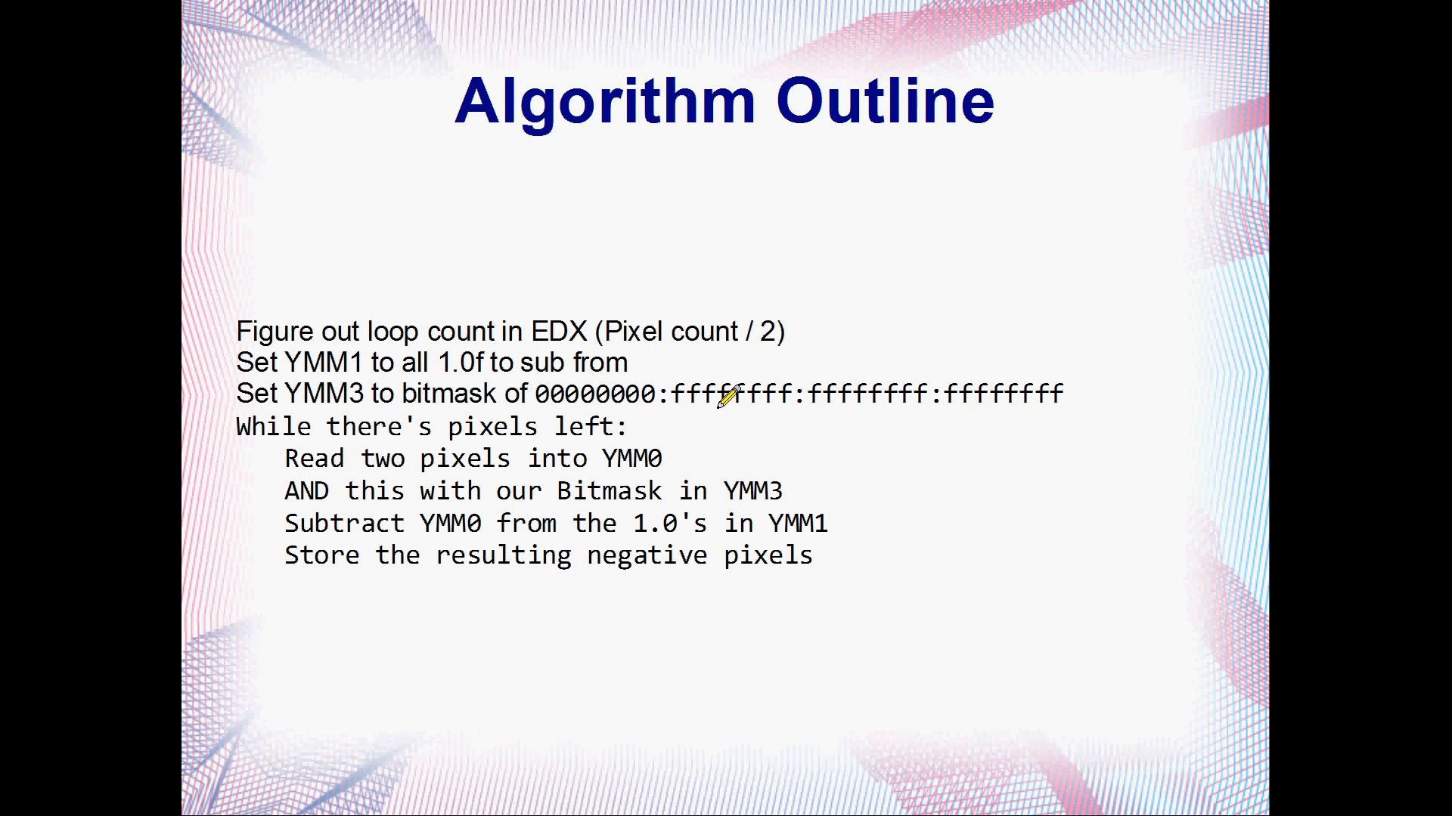
mouse_move(601, 398)
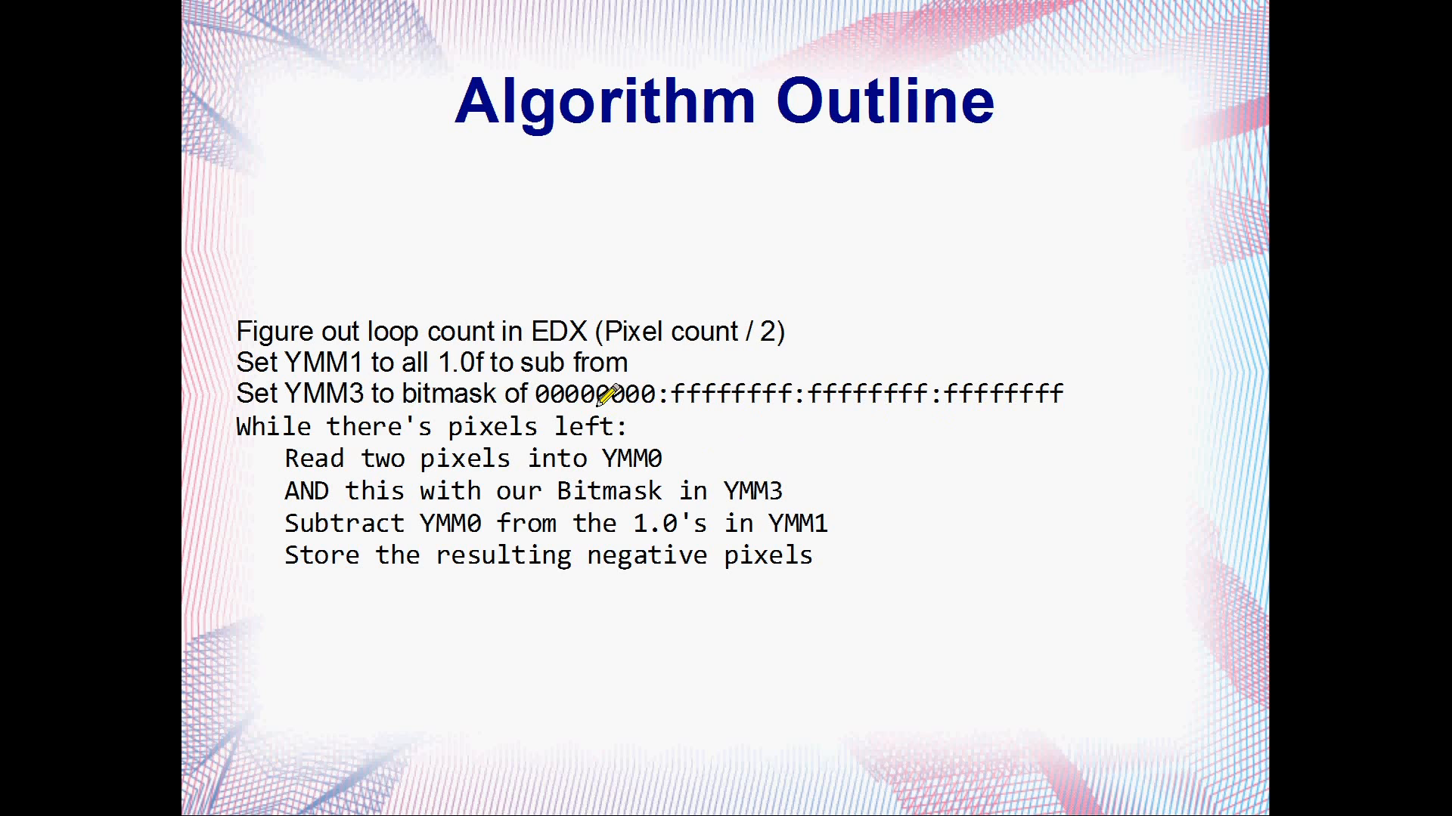
mouse_move(759, 412)
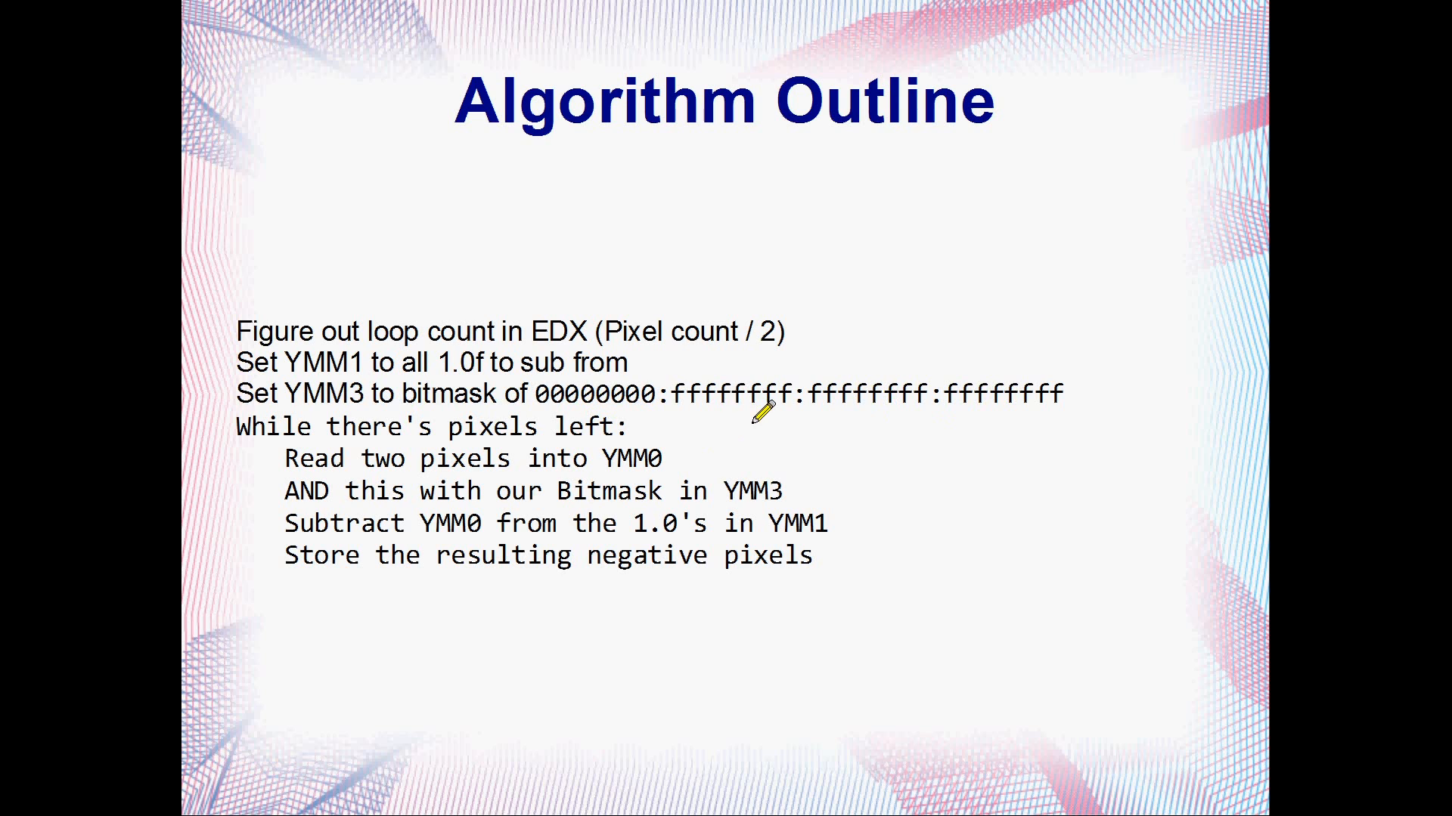
mouse_move(773, 389)
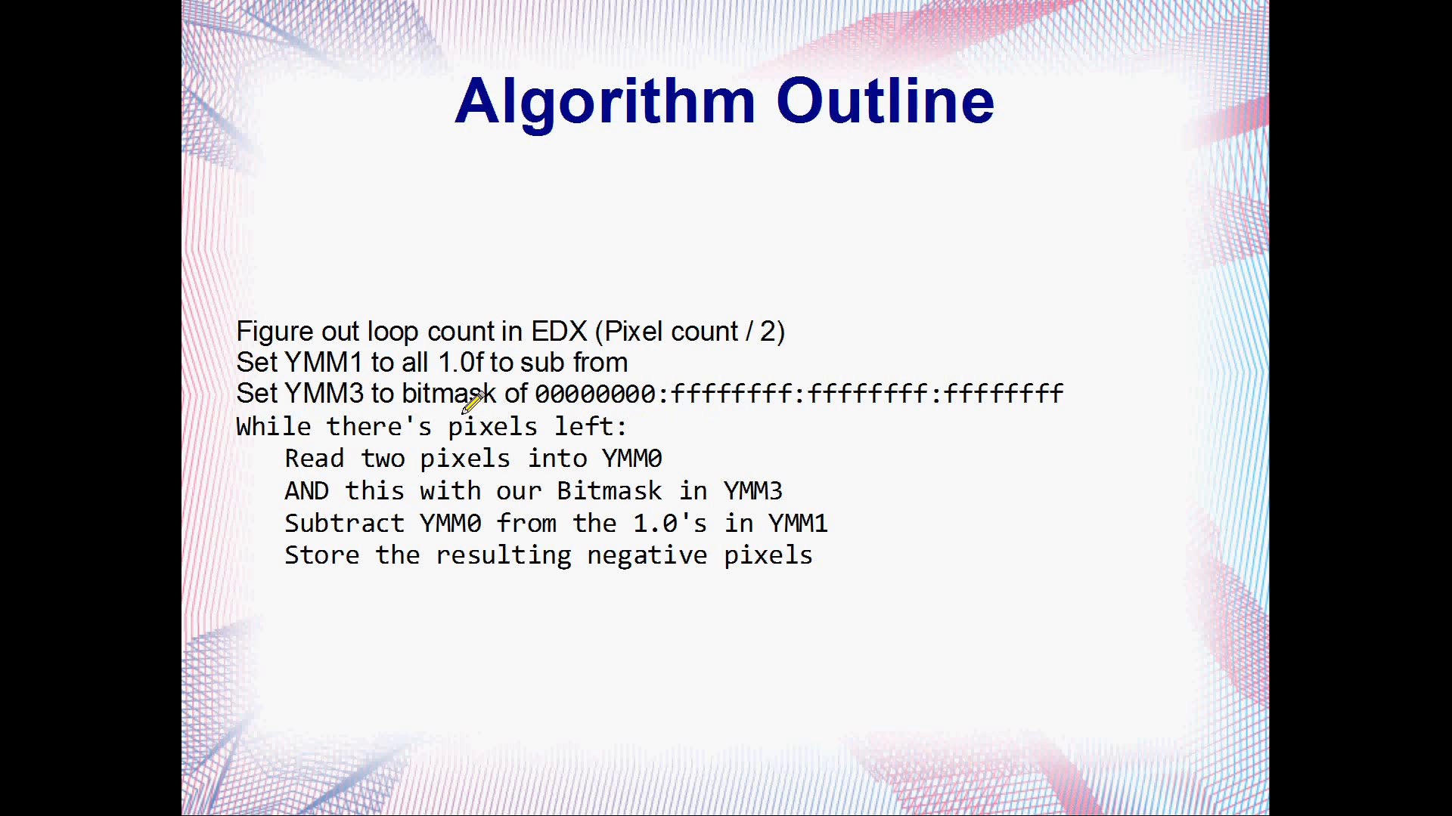
mouse_move(264, 430)
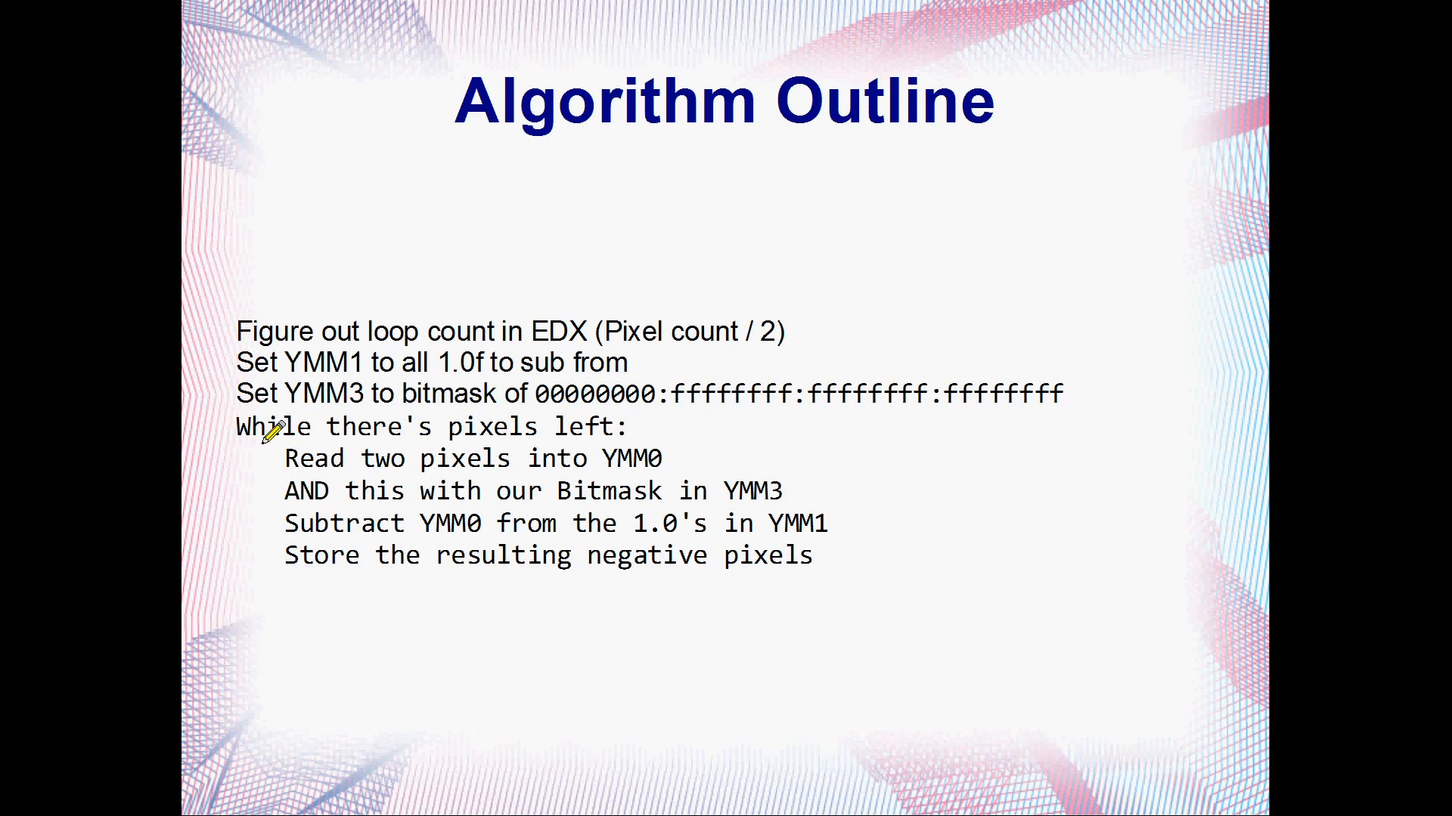
mouse_move(500, 433)
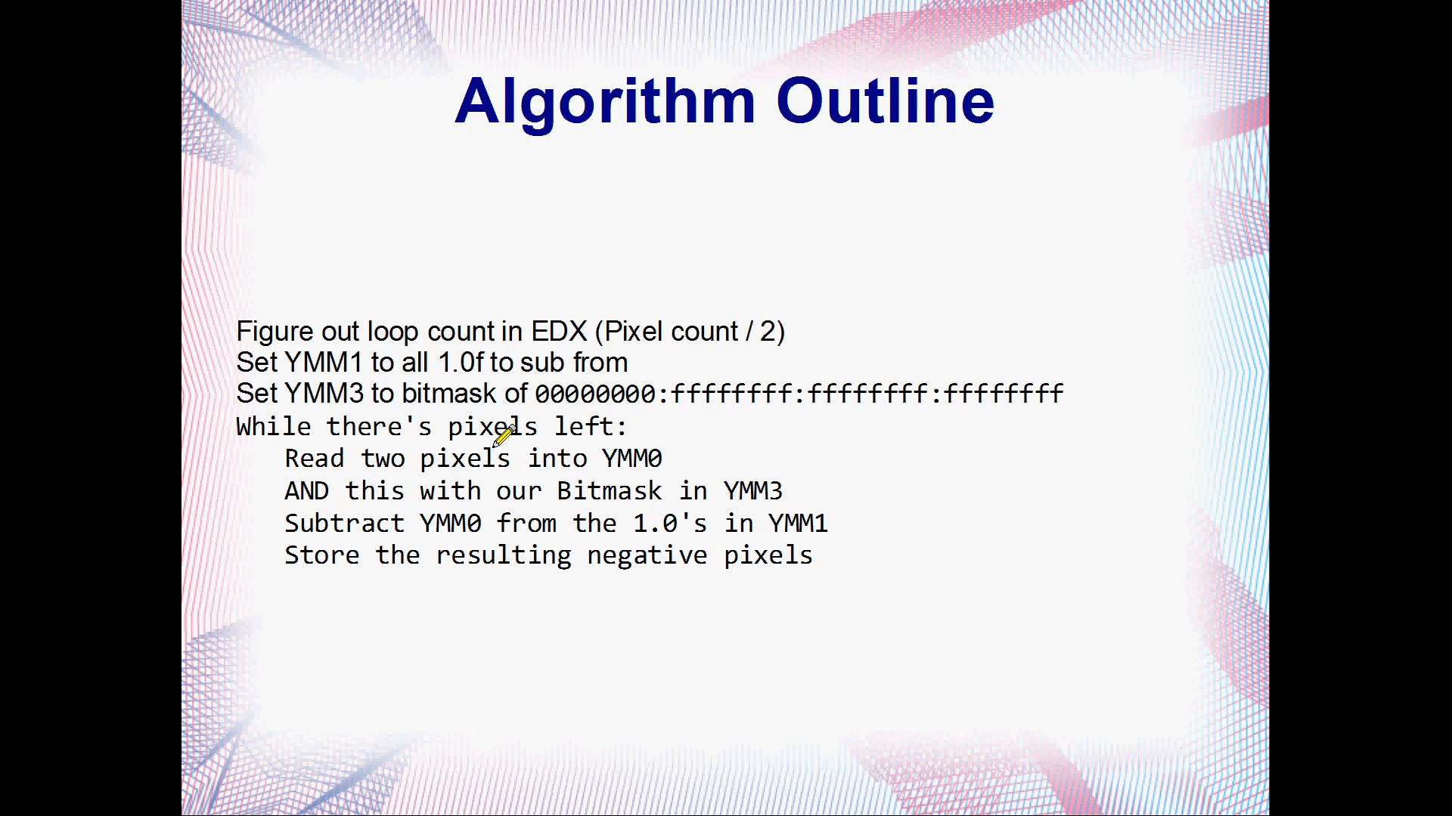
mouse_move(426, 445)
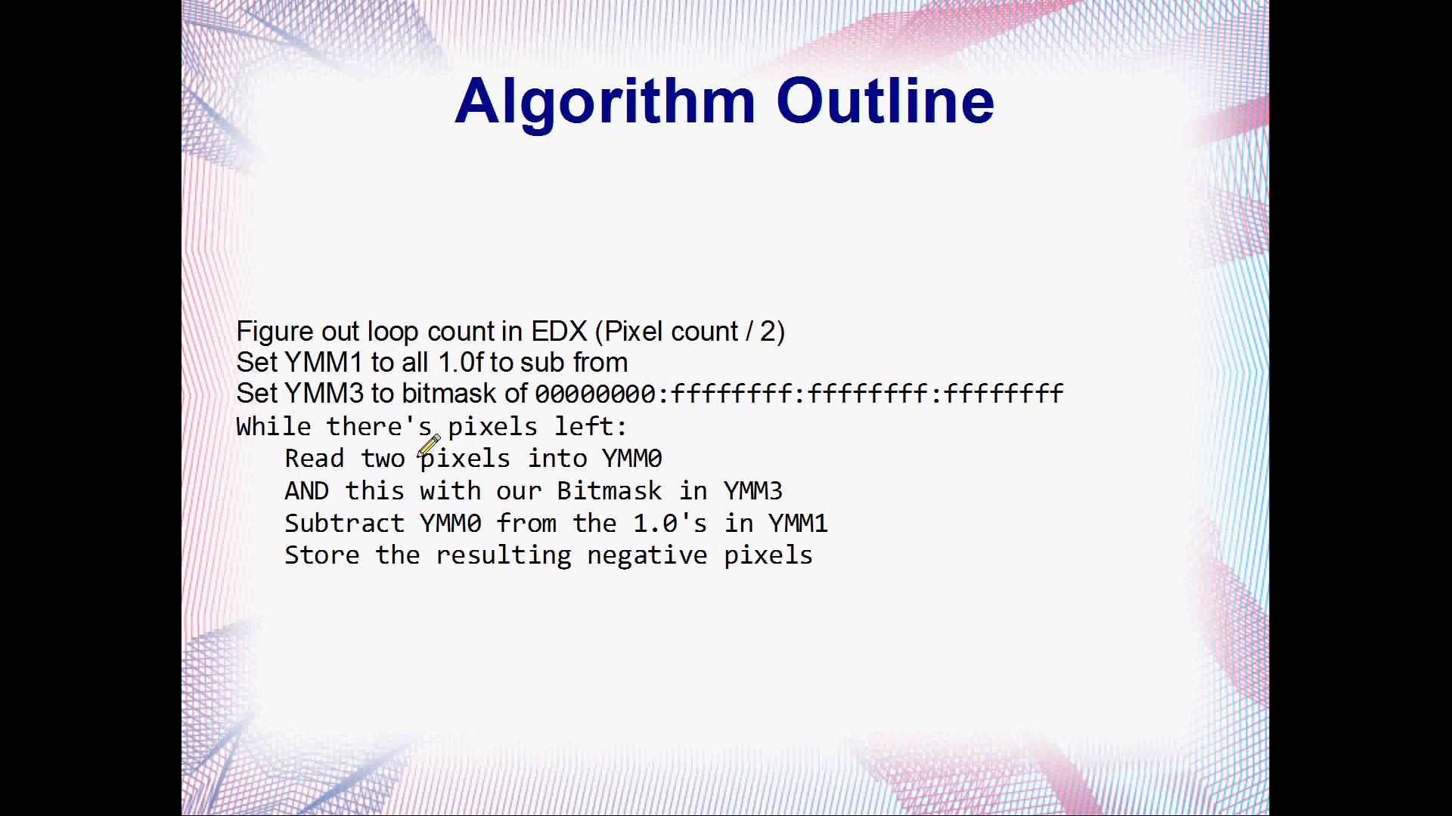
mouse_move(347, 459)
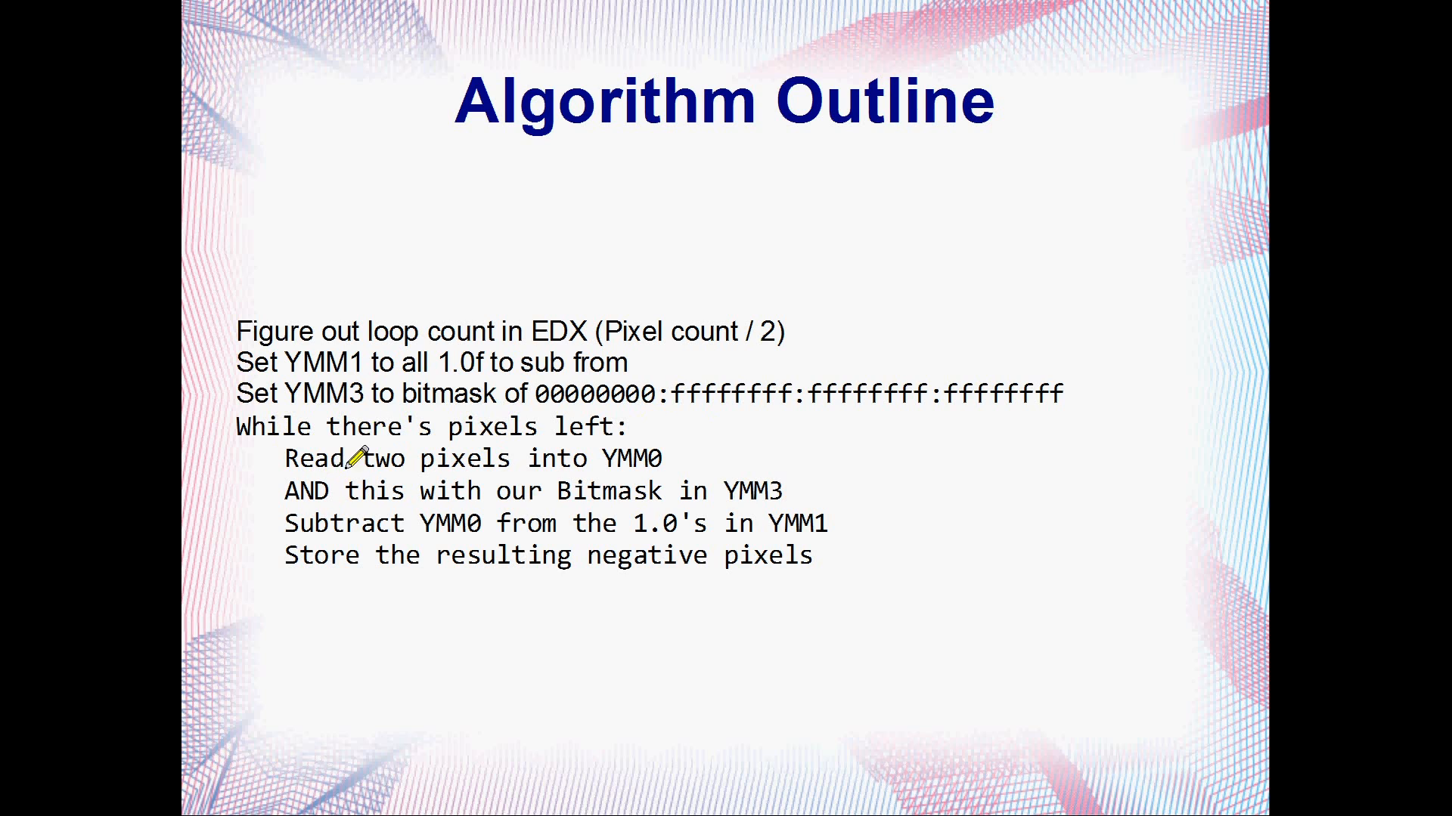
mouse_move(626, 460)
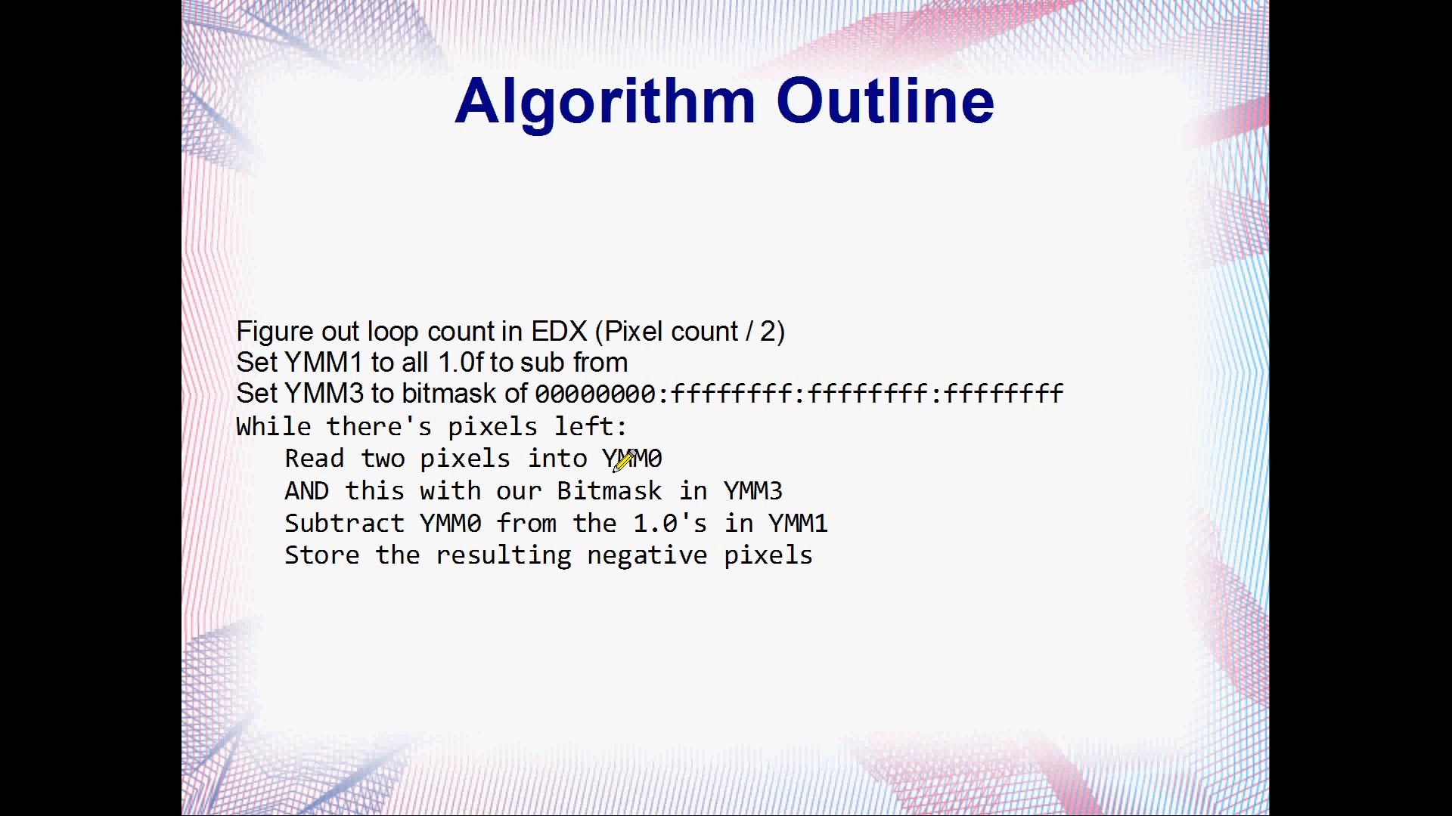
mouse_move(595, 488)
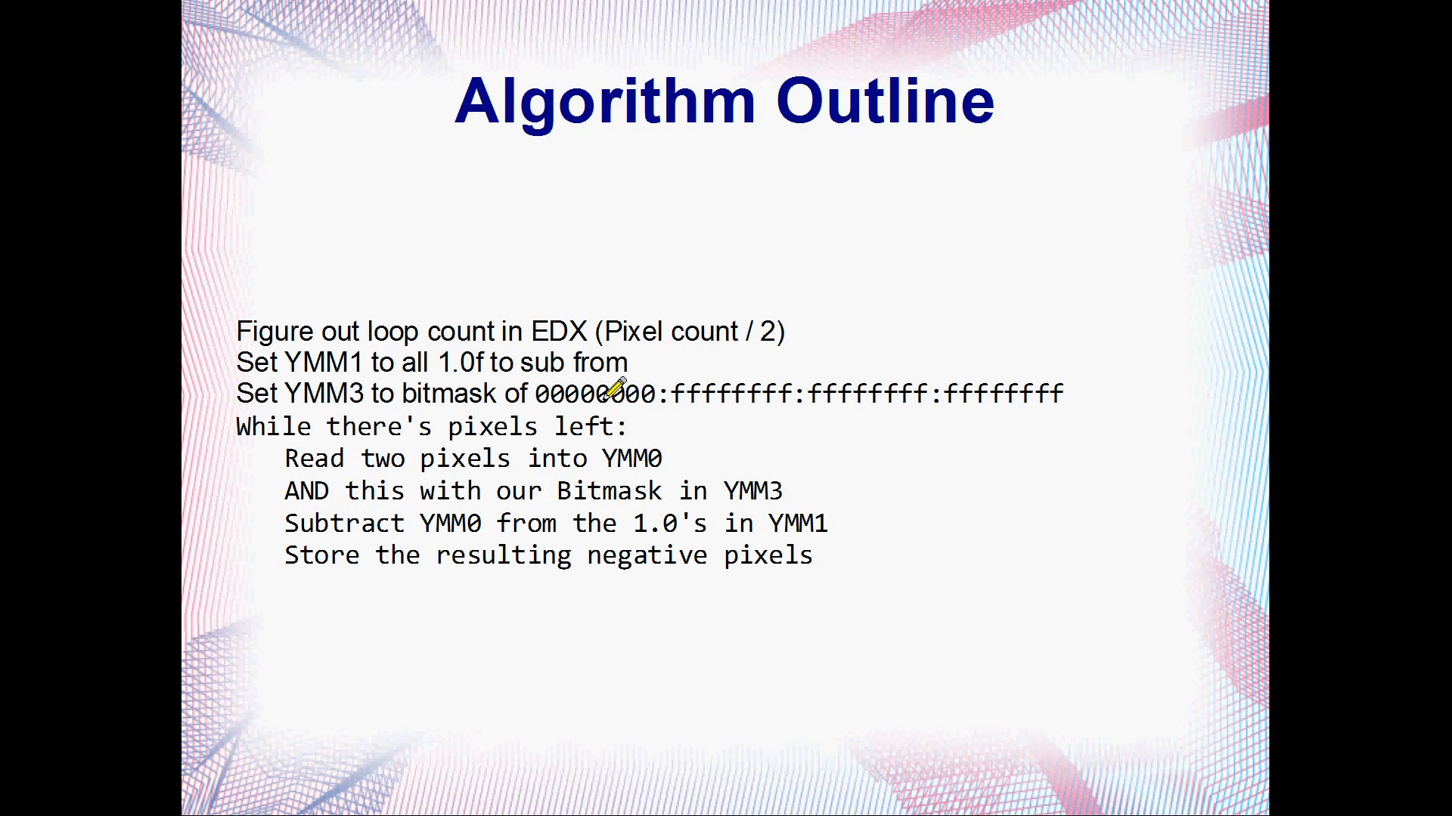
mouse_move(425, 523)
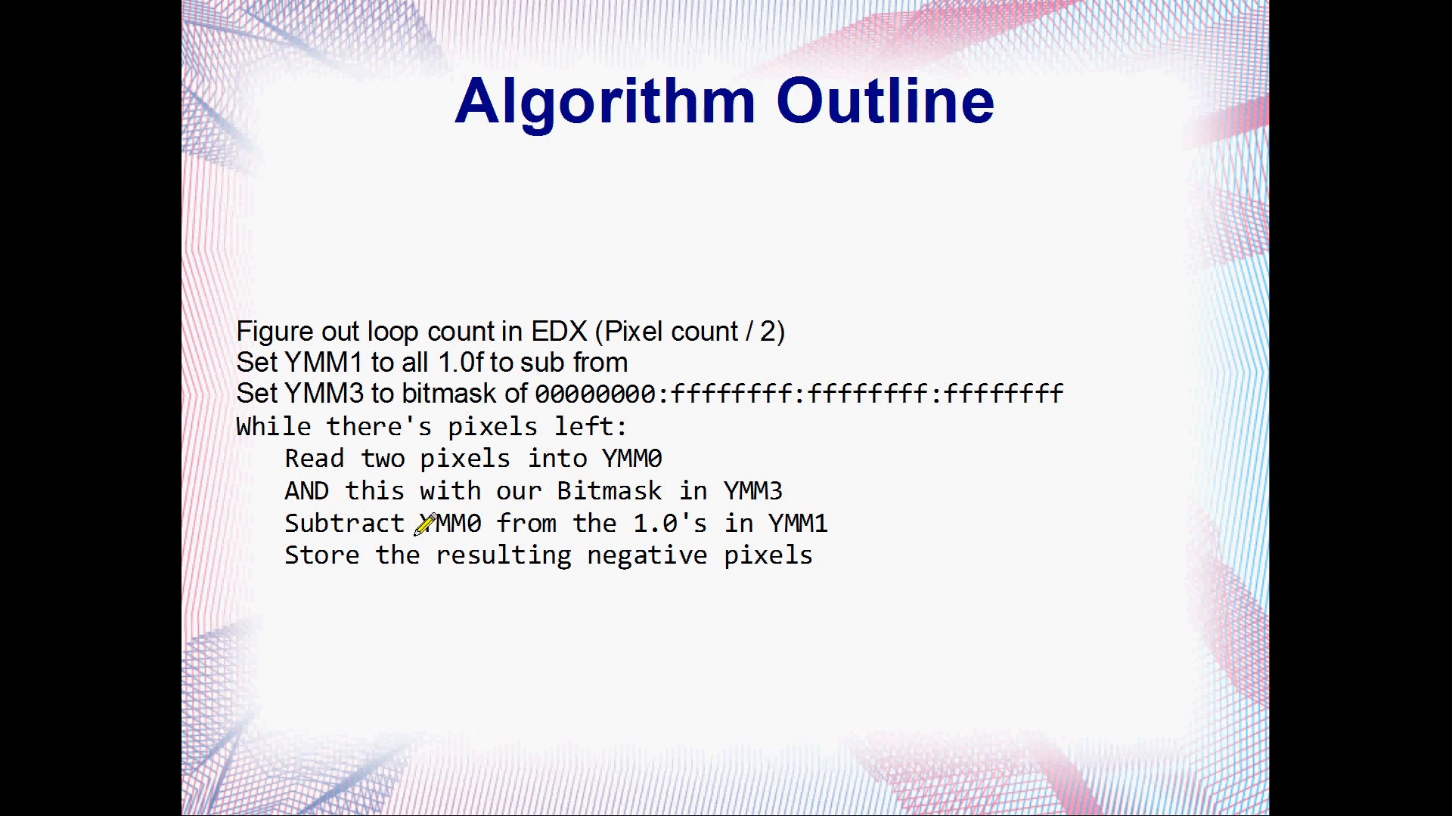
mouse_move(664, 523)
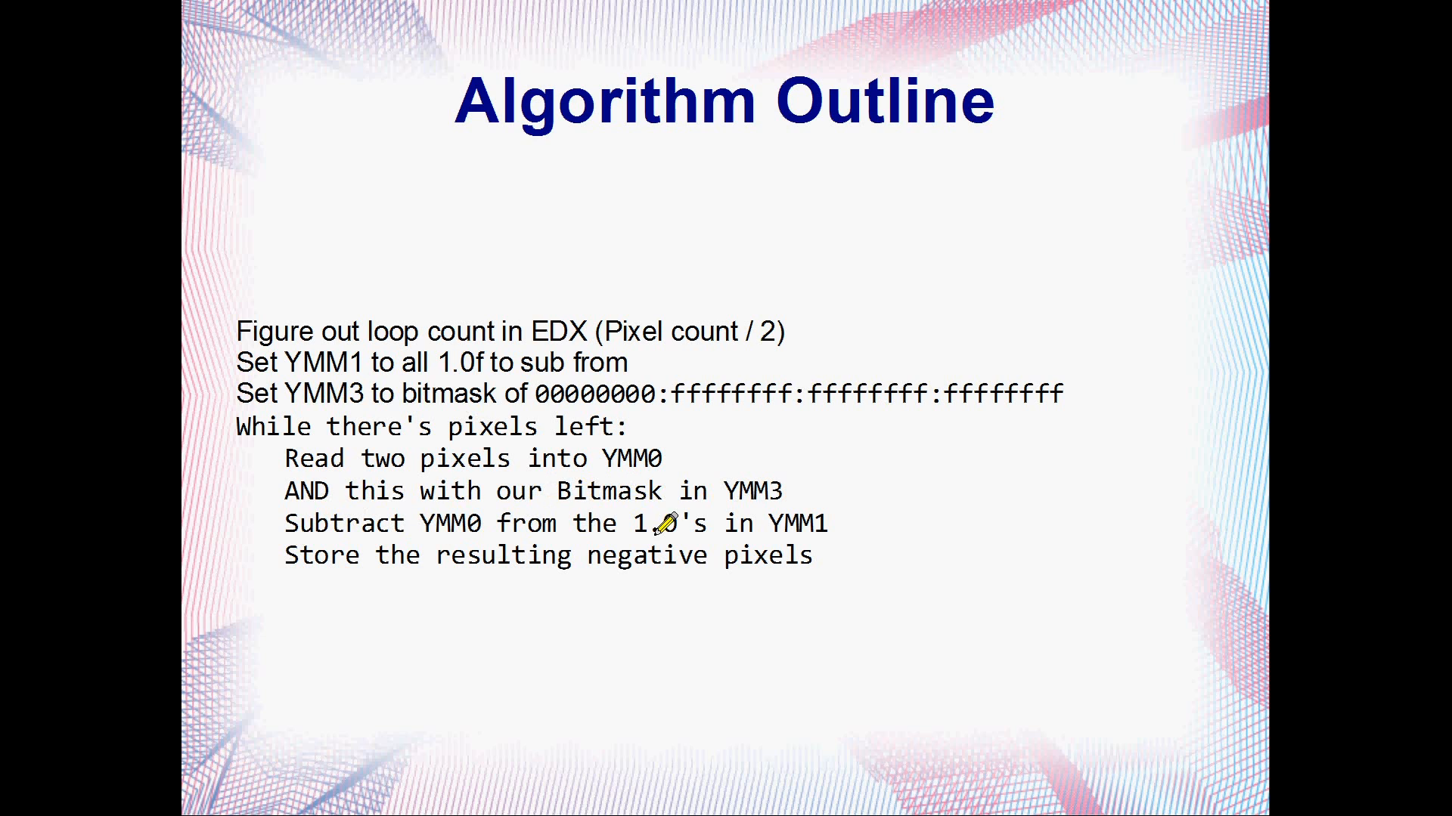
mouse_move(798, 526)
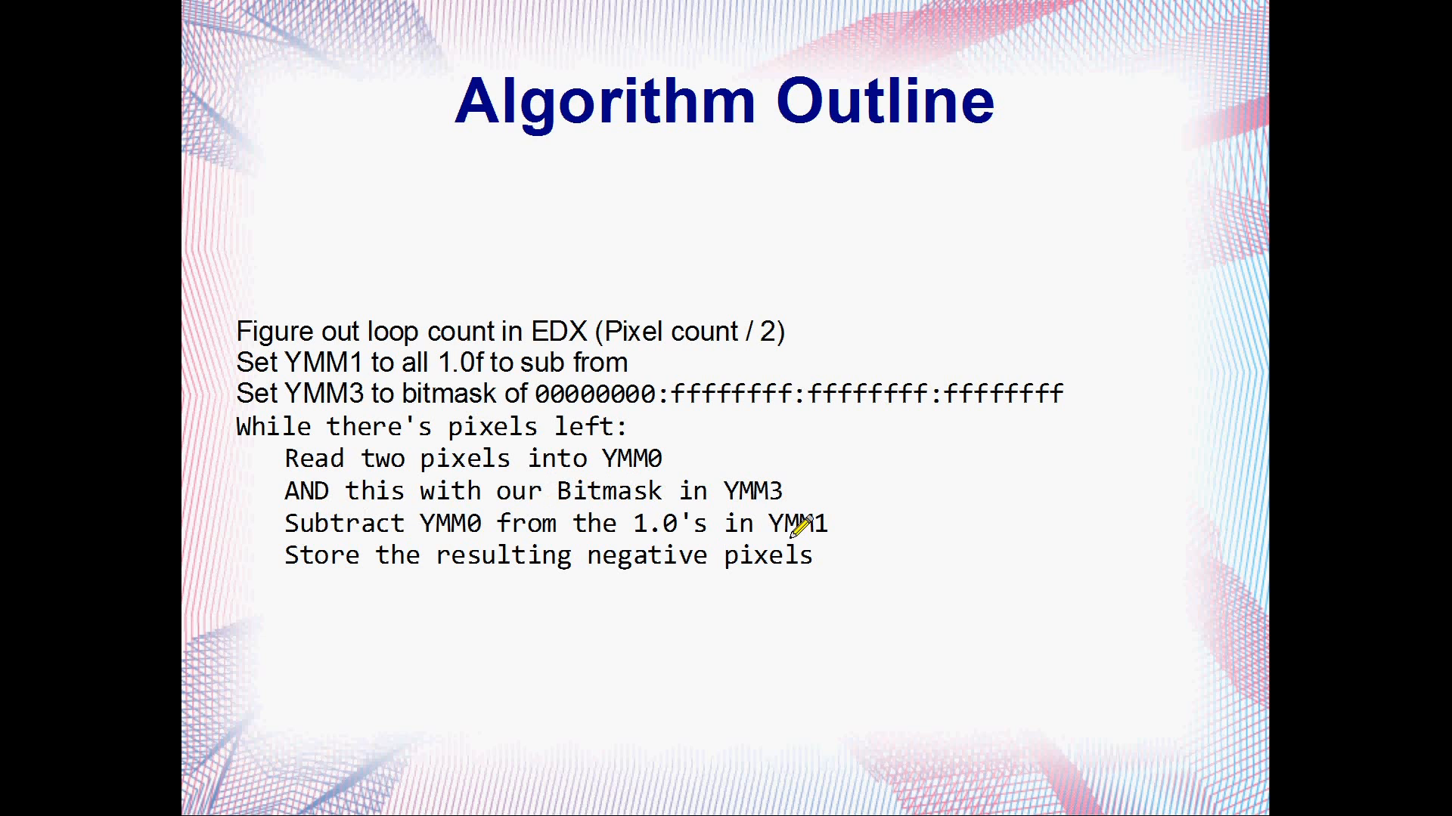
mouse_move(516, 541)
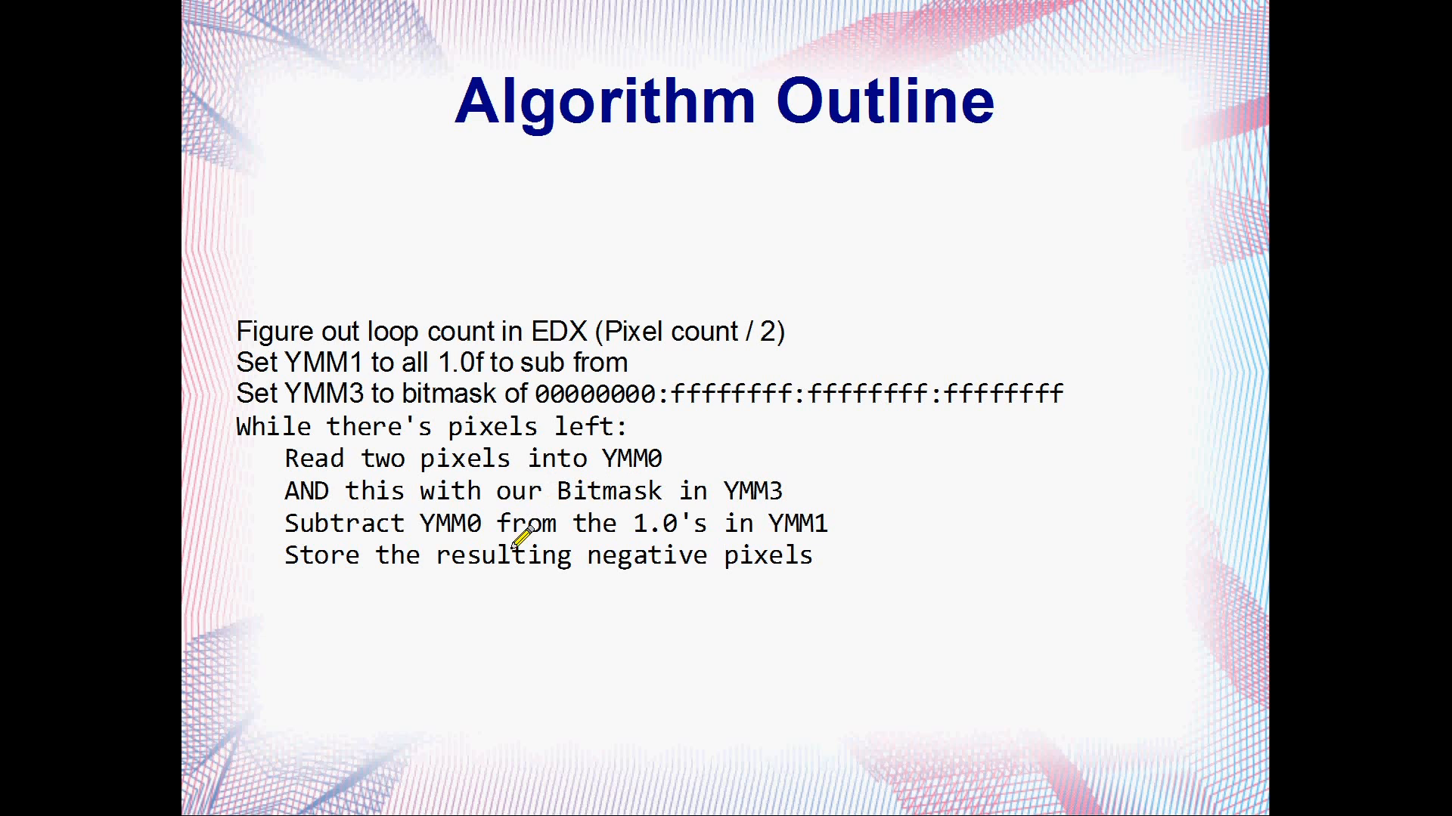
mouse_move(454, 523)
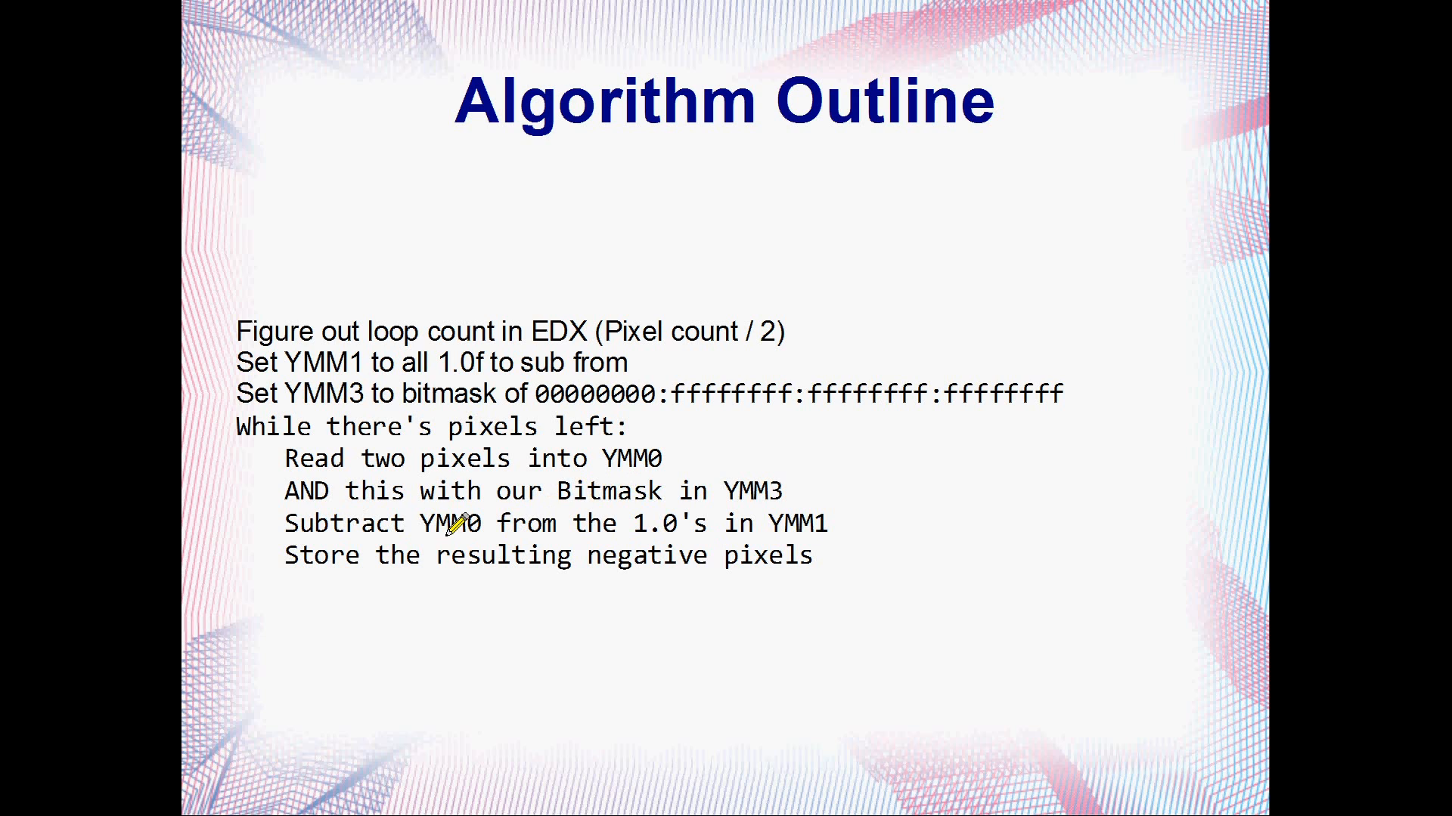
mouse_move(384, 528)
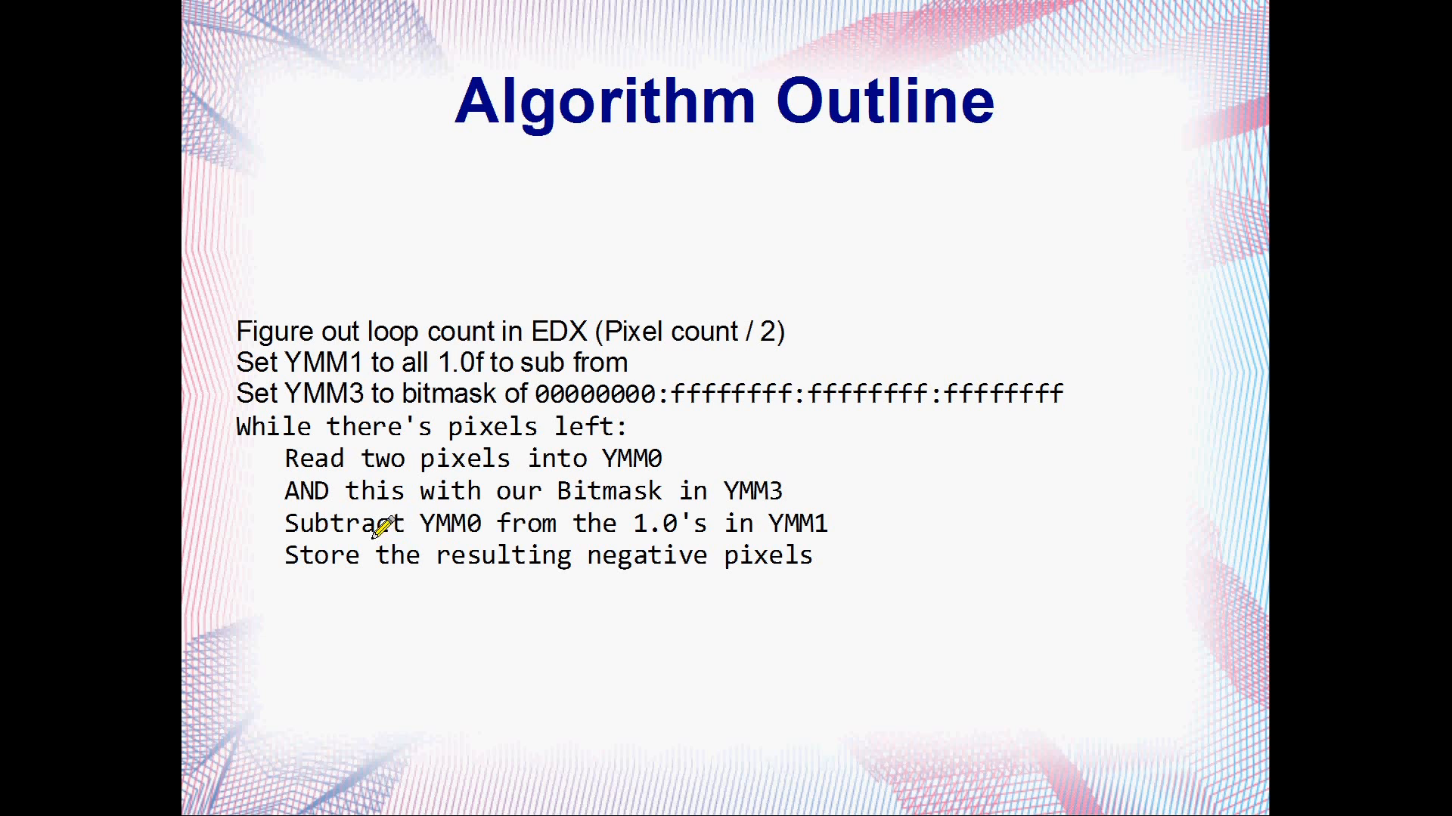
mouse_move(475, 520)
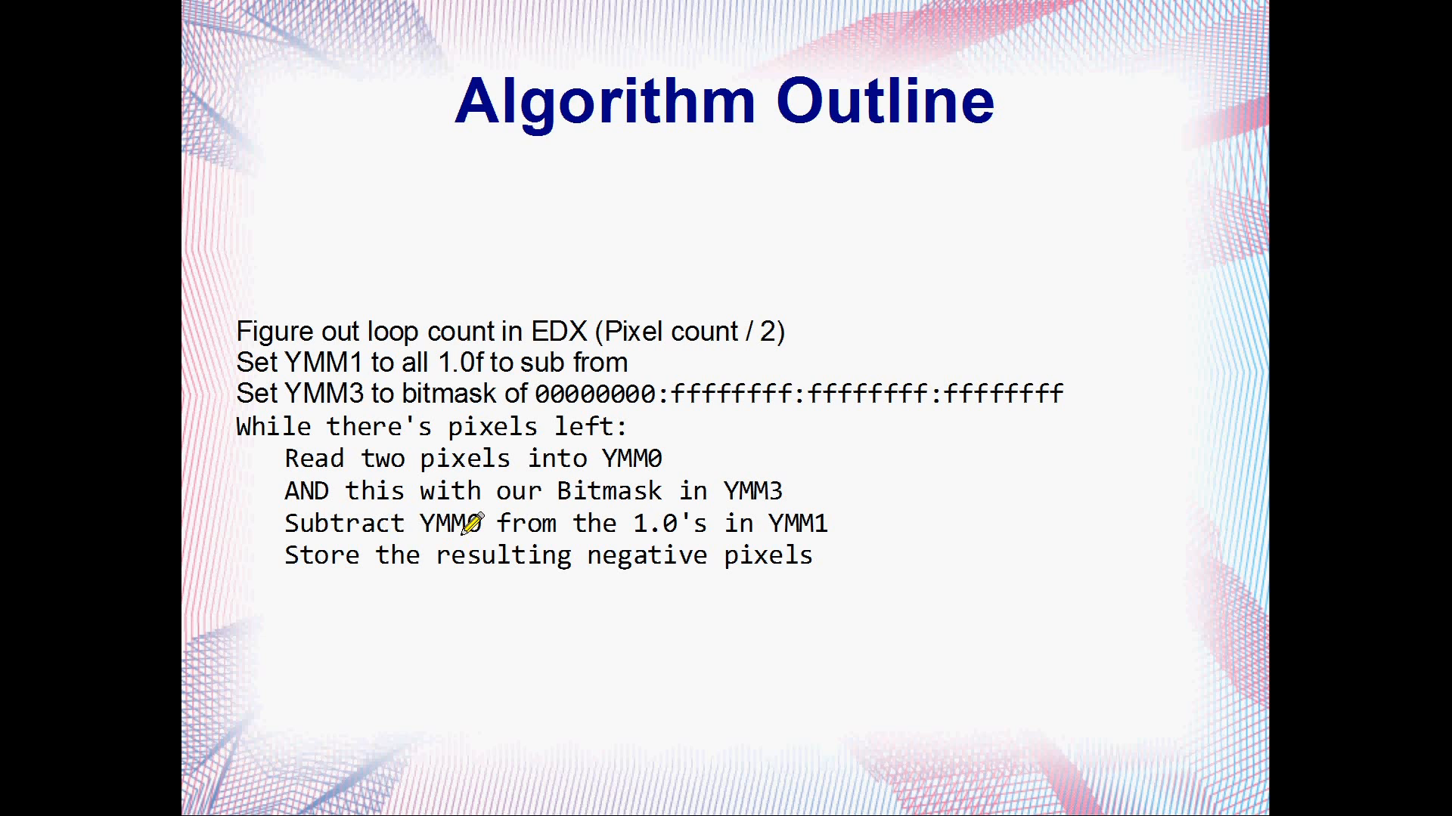
mouse_move(636, 520)
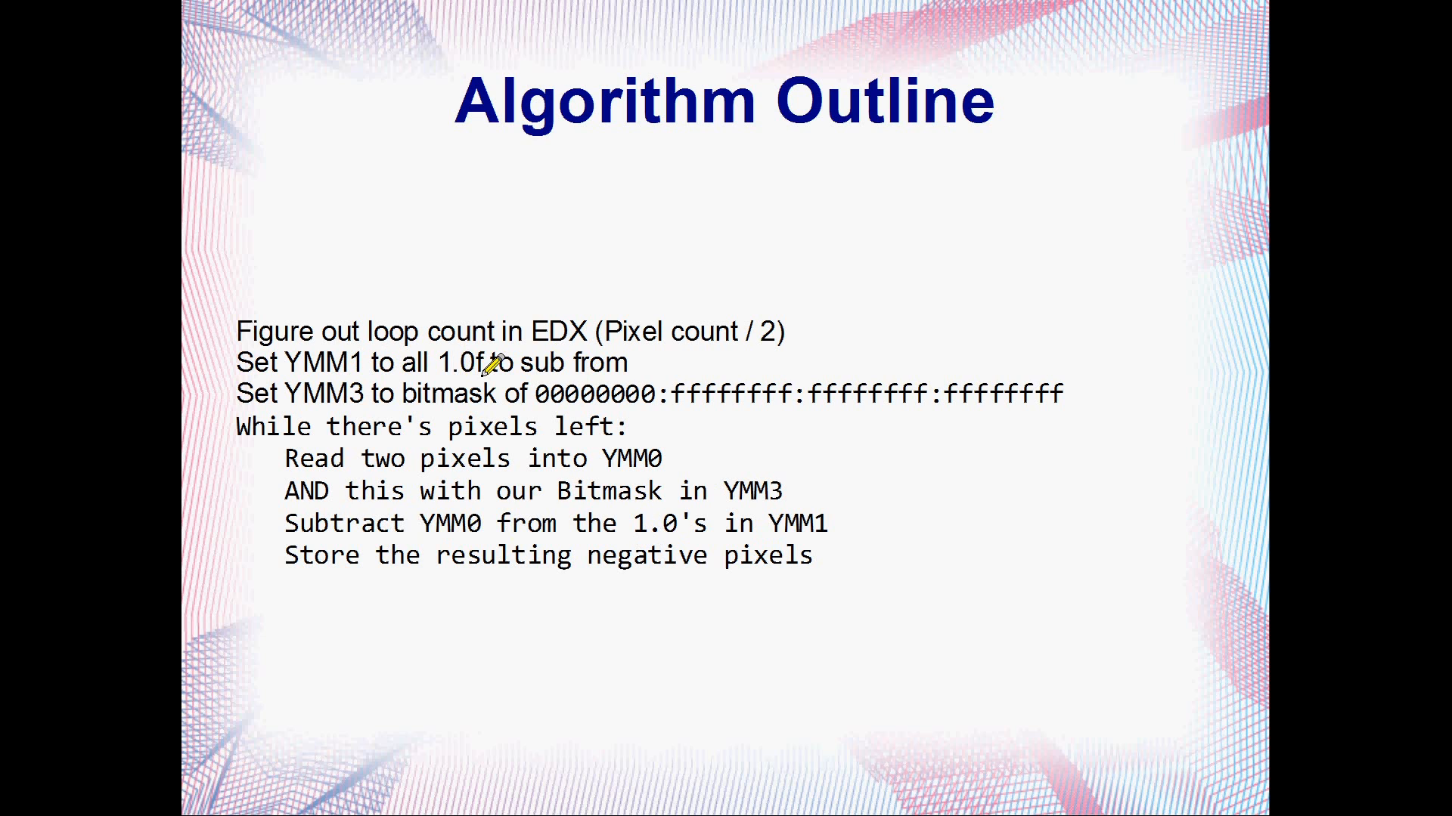
mouse_move(324, 556)
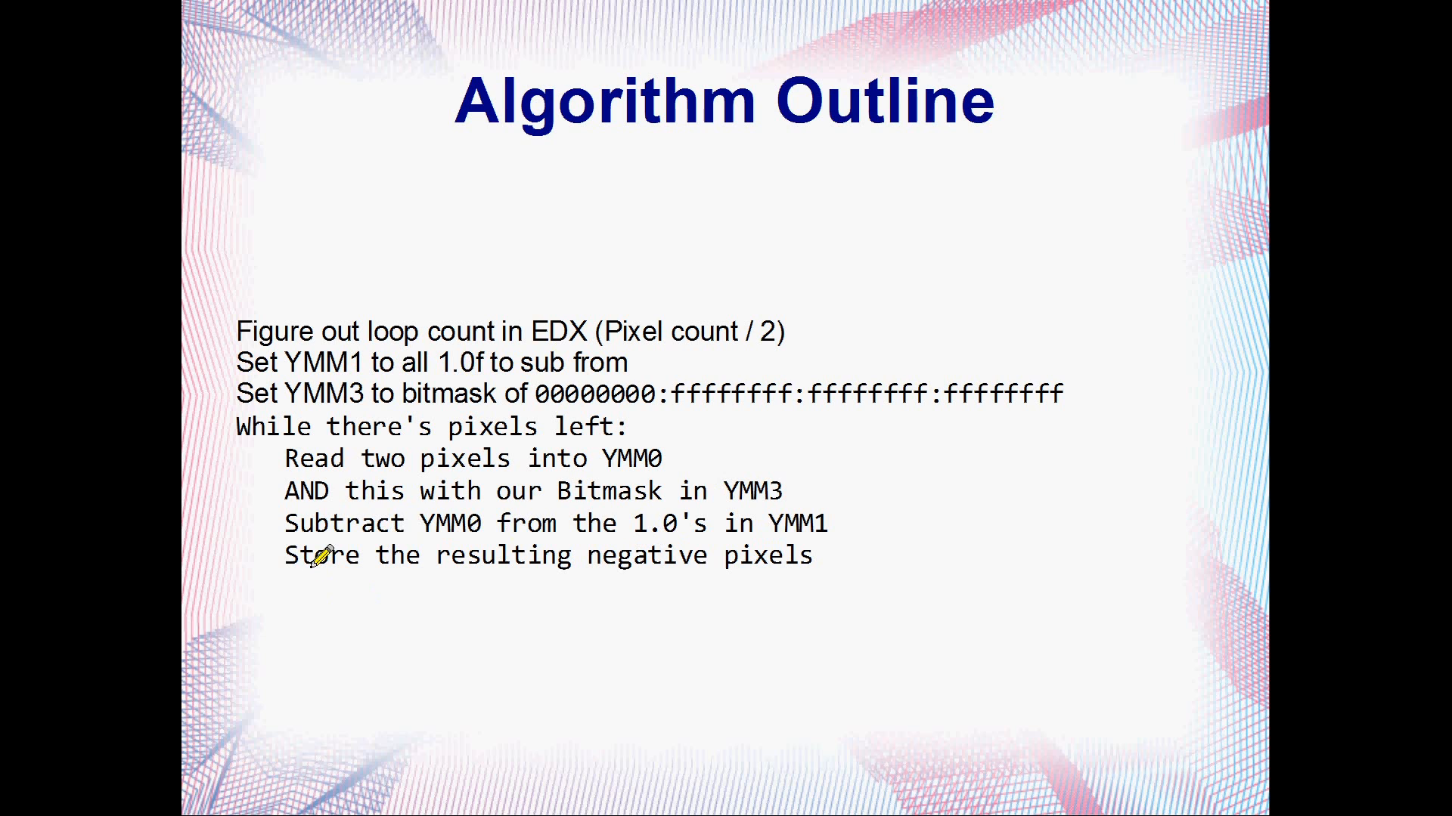
mouse_move(801, 554)
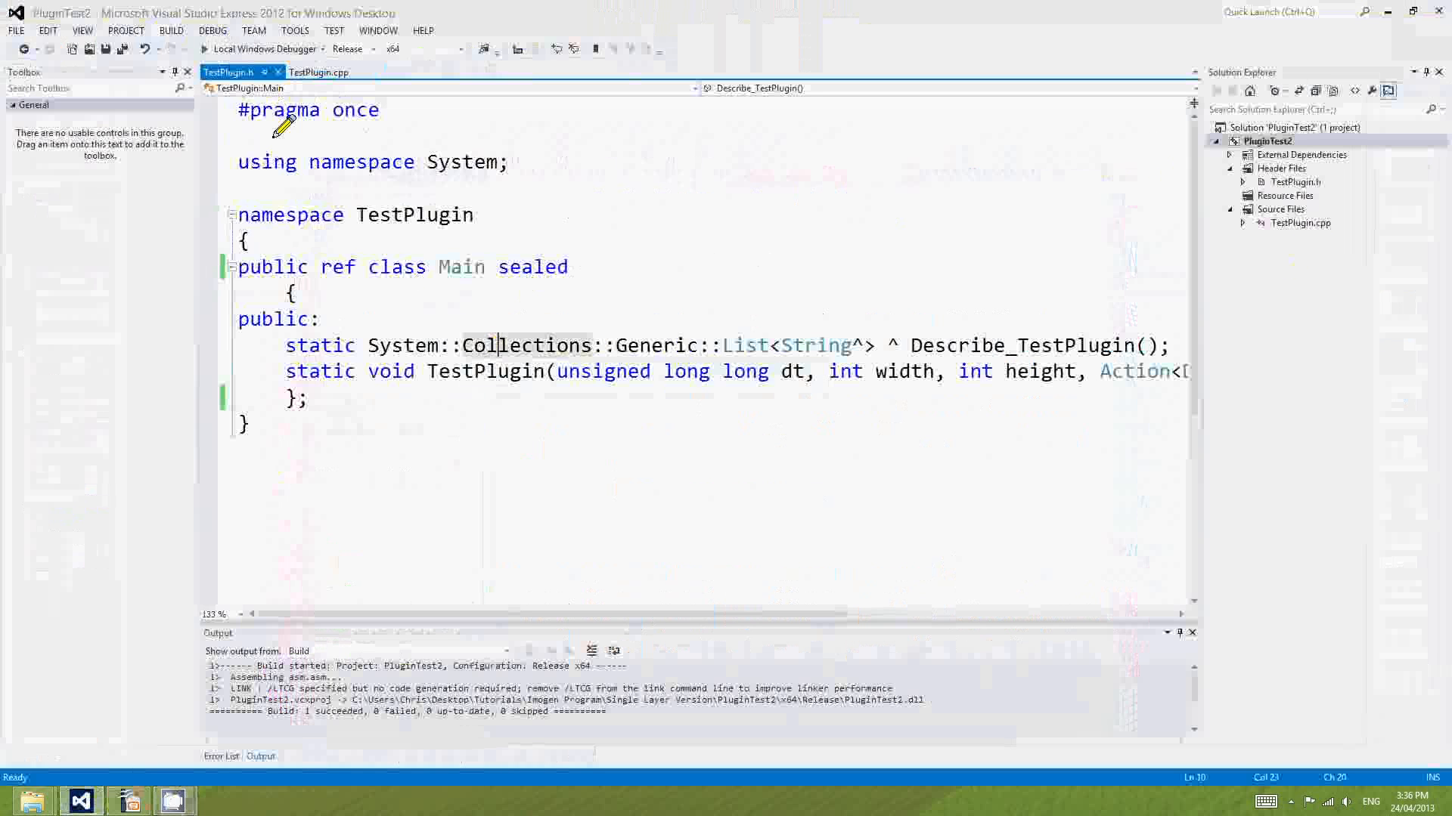
Place the cursor among TestPlugin.h's static declarations to add the AVX versions.
left_click(1267, 141)
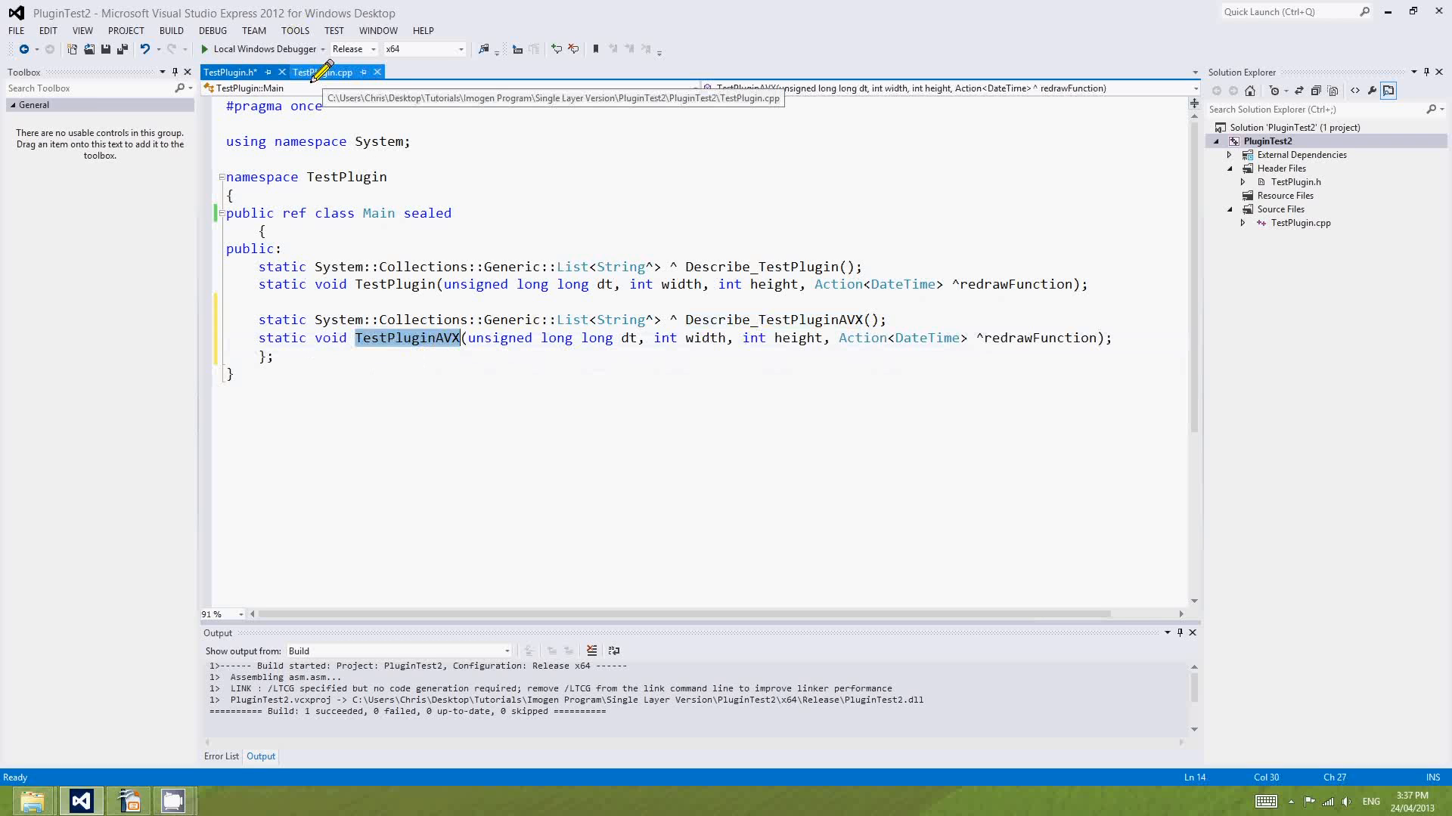
In TestPlugin.cpp, paste copies of both function definitions and suffix their names with AVX.
left_click(329, 72)
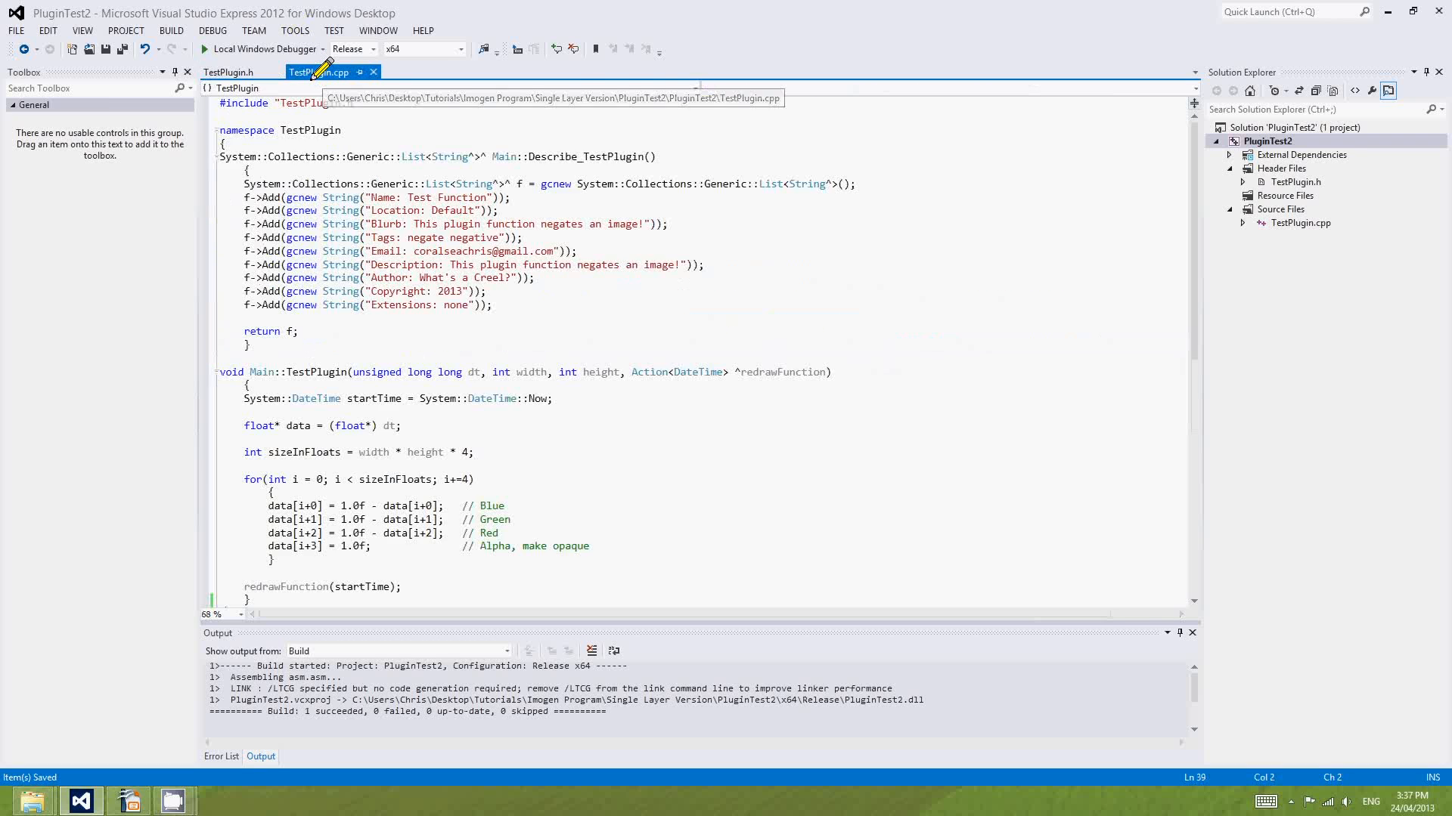
scroll("down", 3)
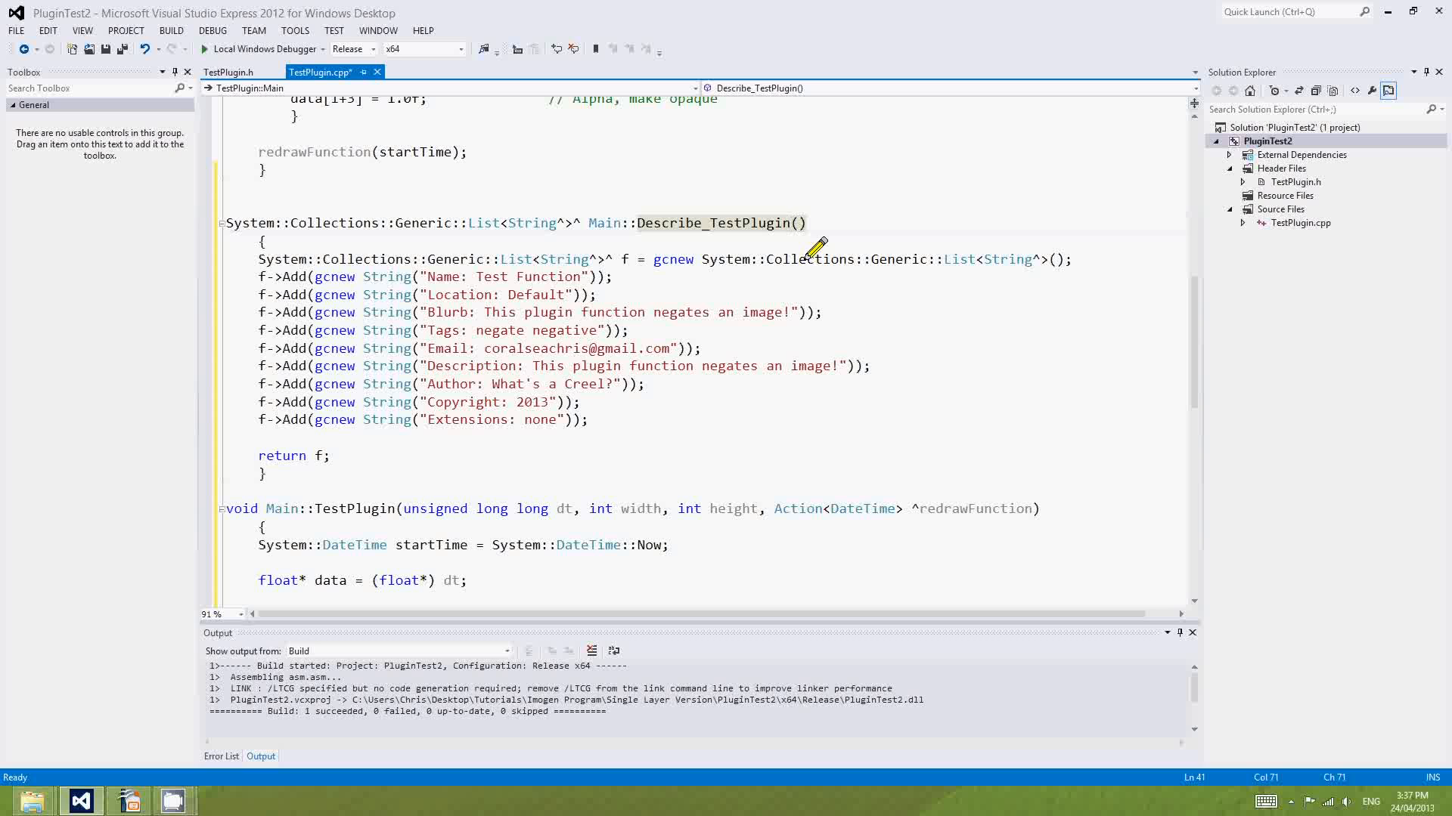
type("ASVX")
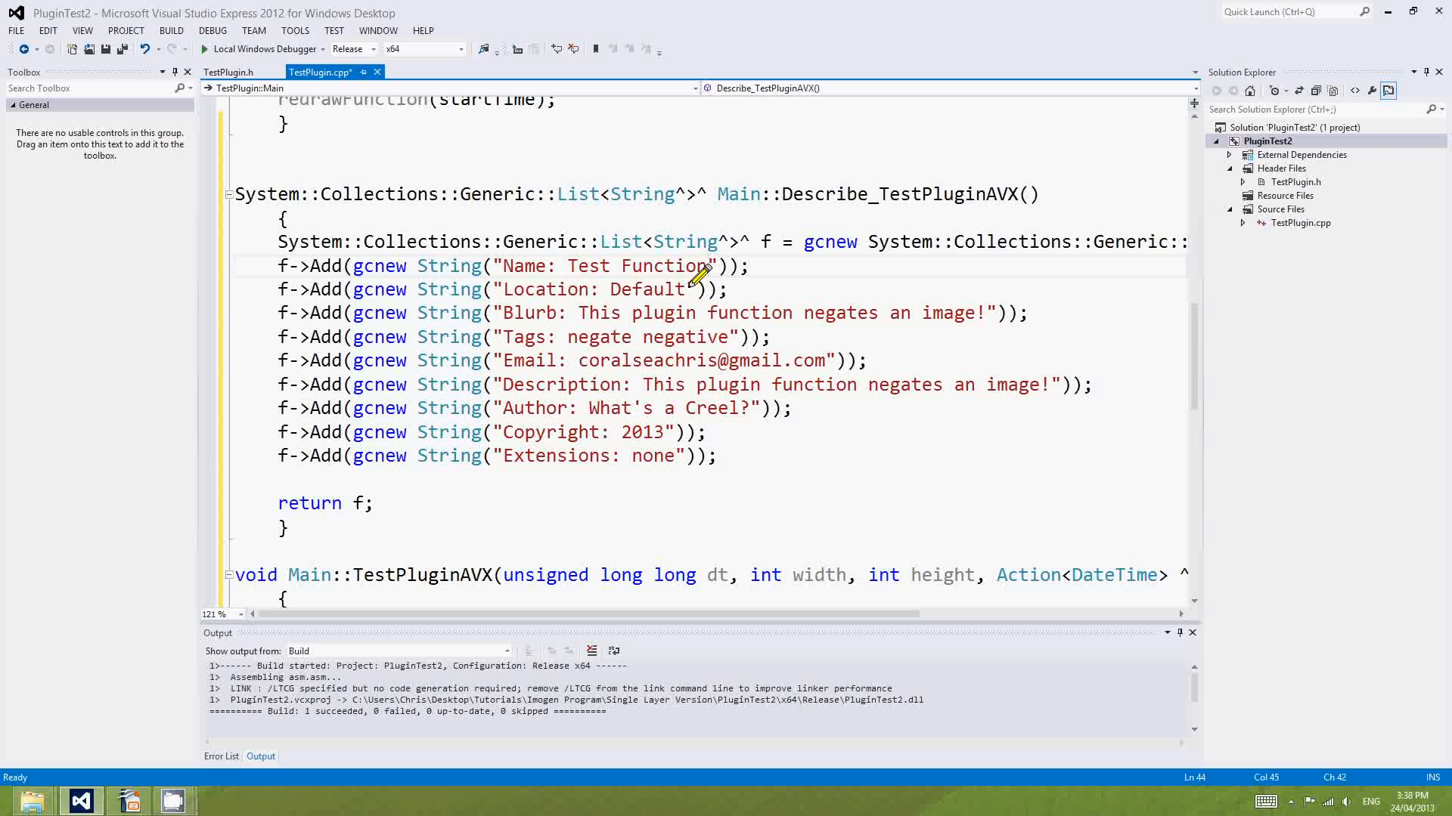
Rename the plugin 'Test Function AVX' and change its Extensions entry from none to AVX.
type("AVX")
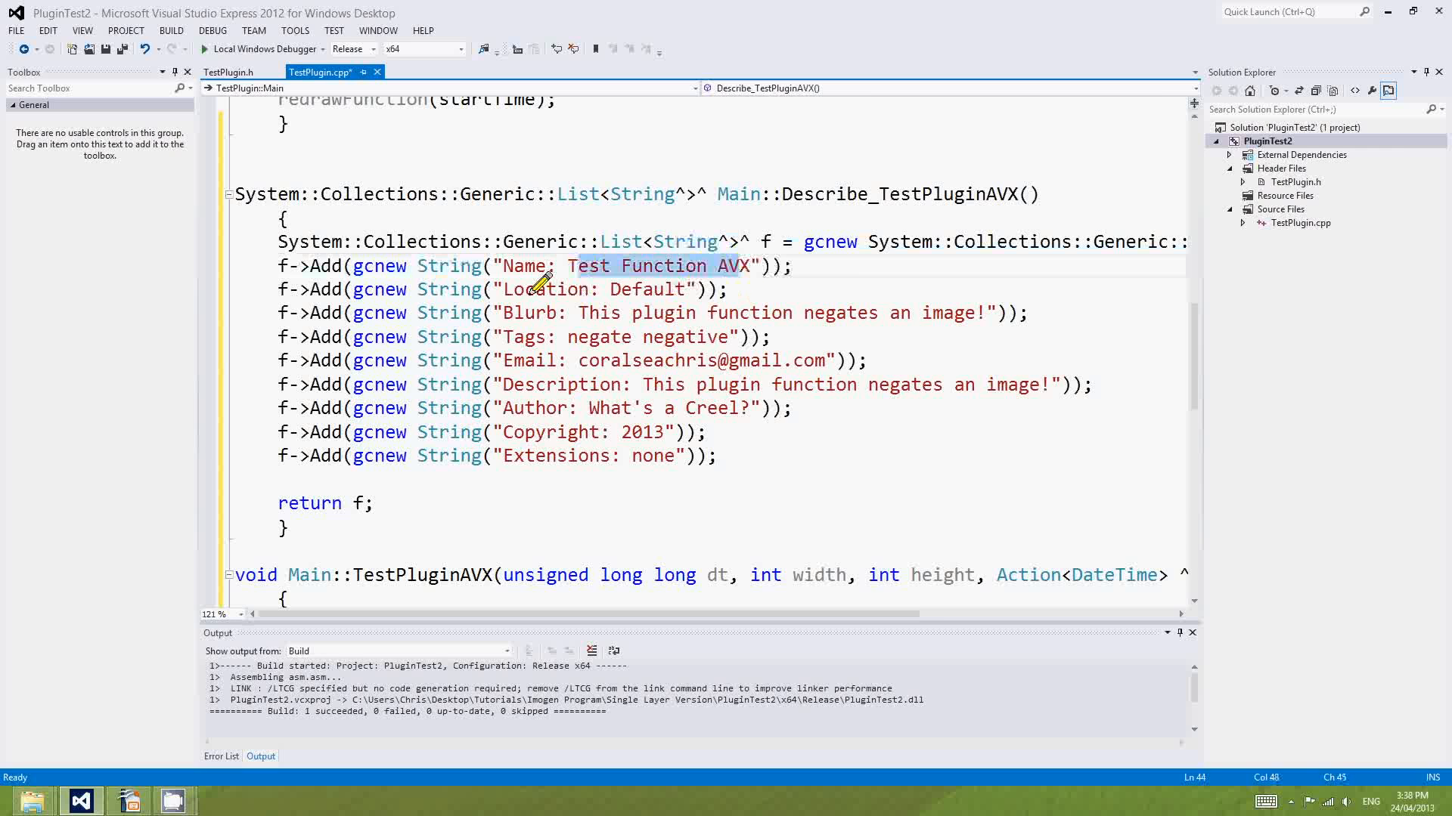
mouse_move(722, 255)
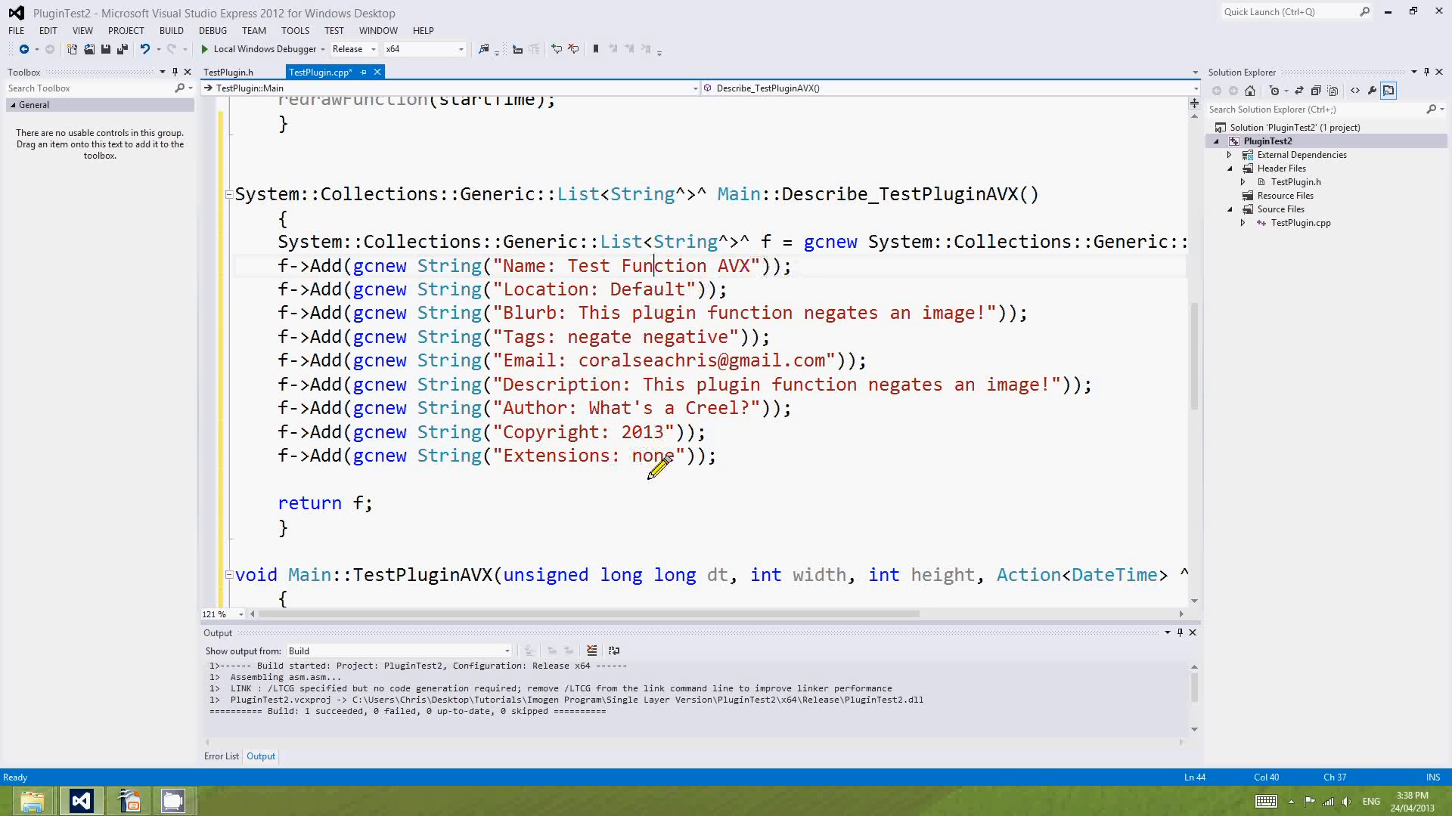
double_click(652, 455)
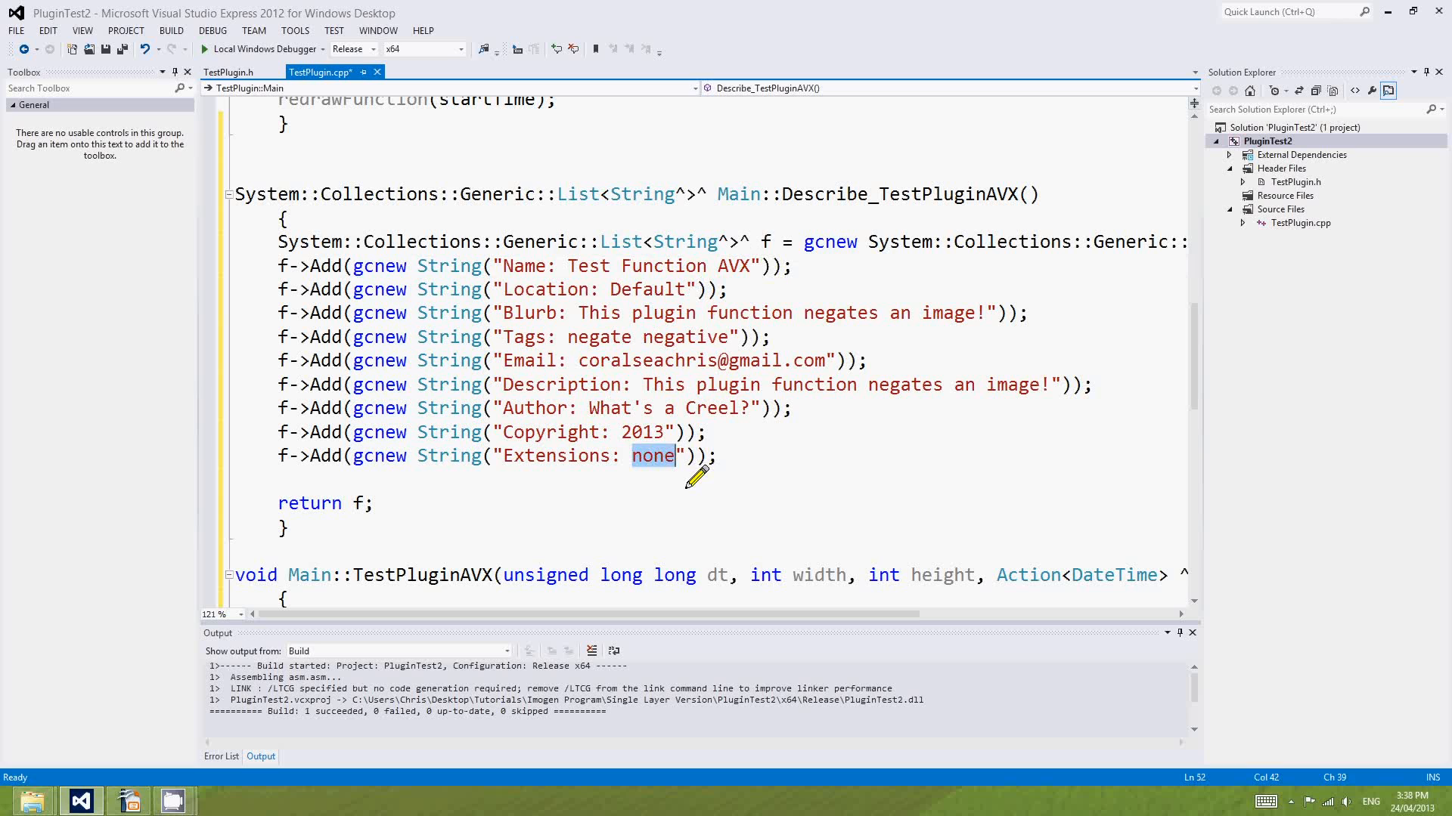
type("AVX")
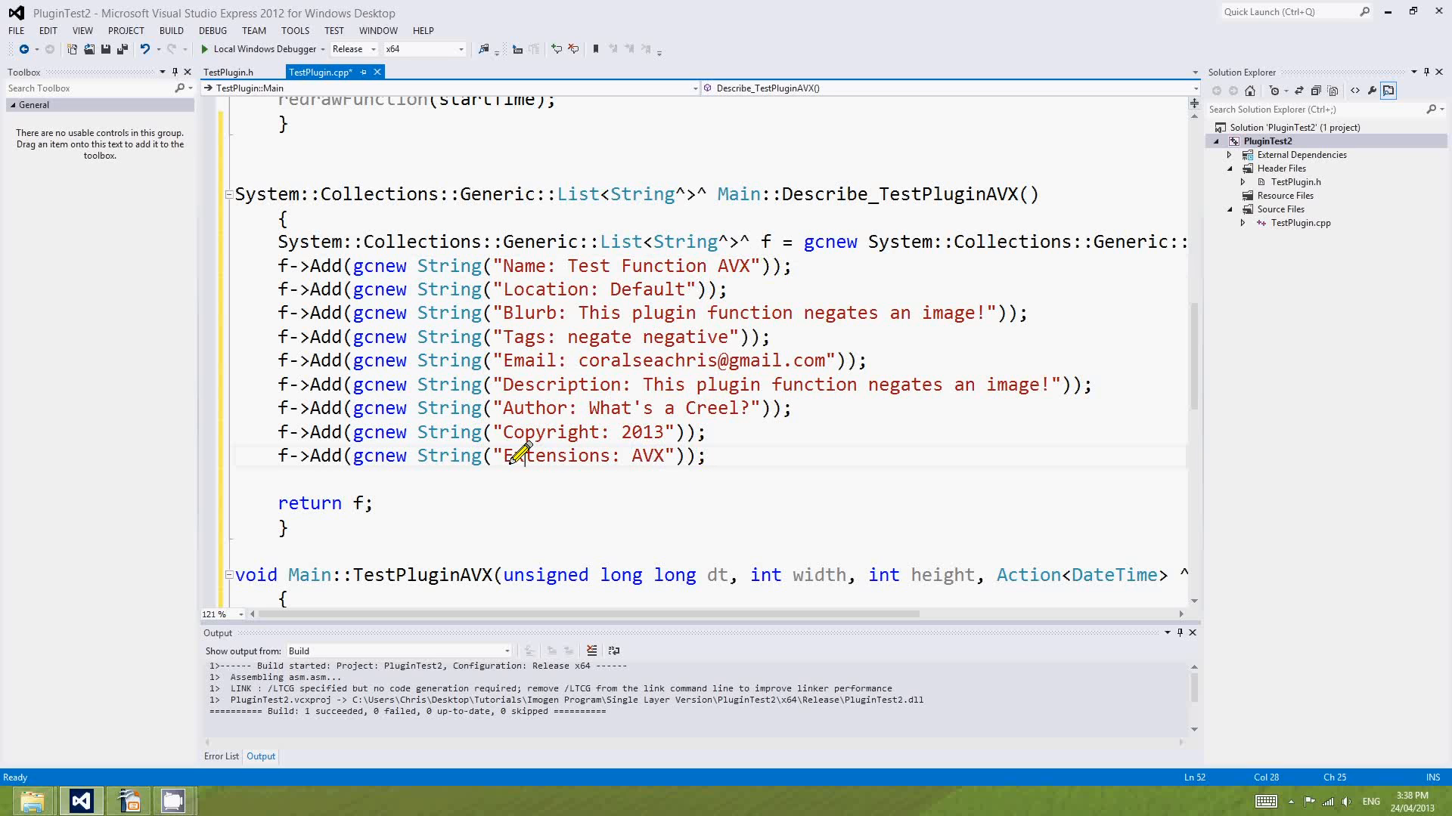
double_click(556, 455)
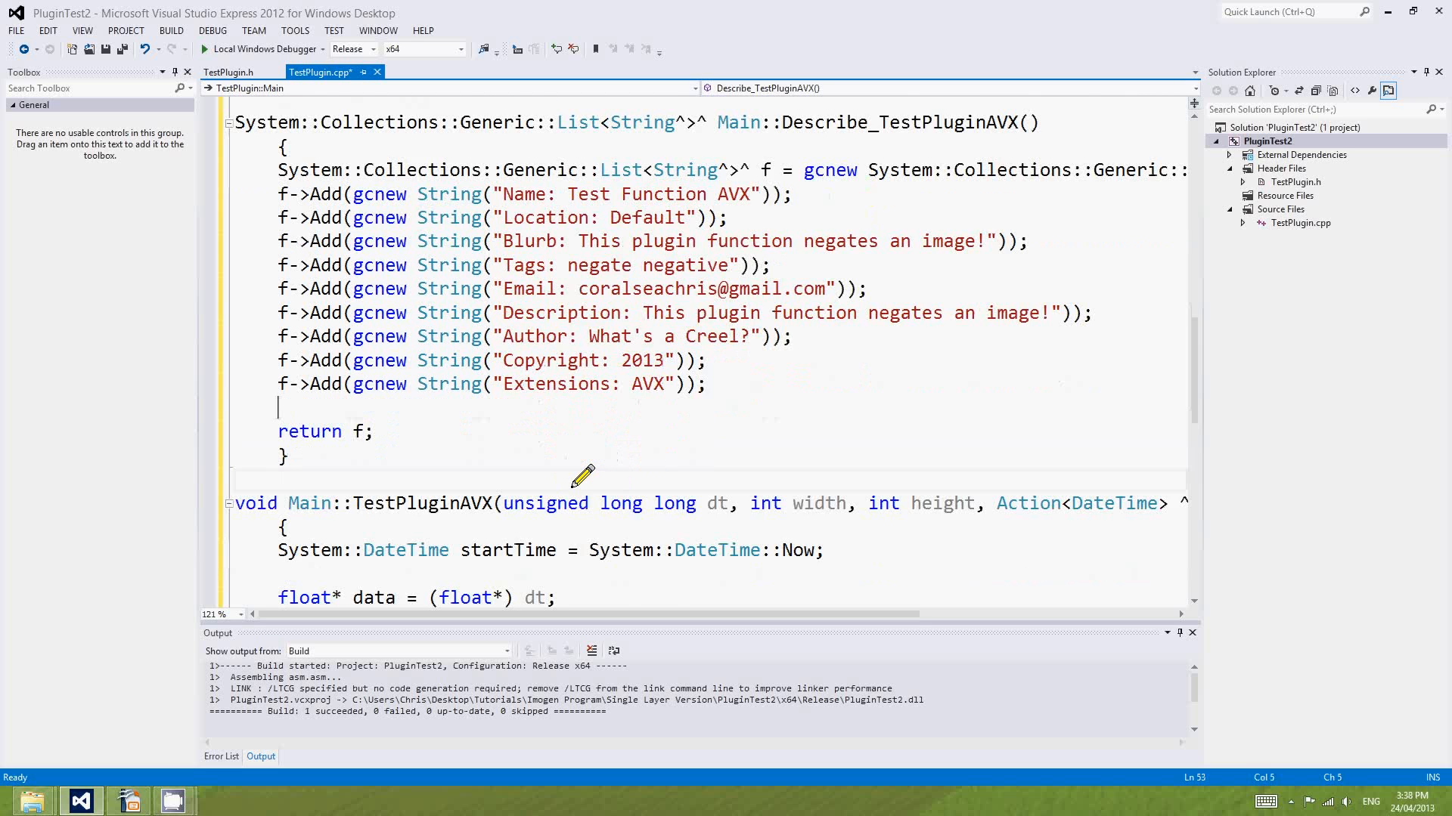
scroll("down", 3)
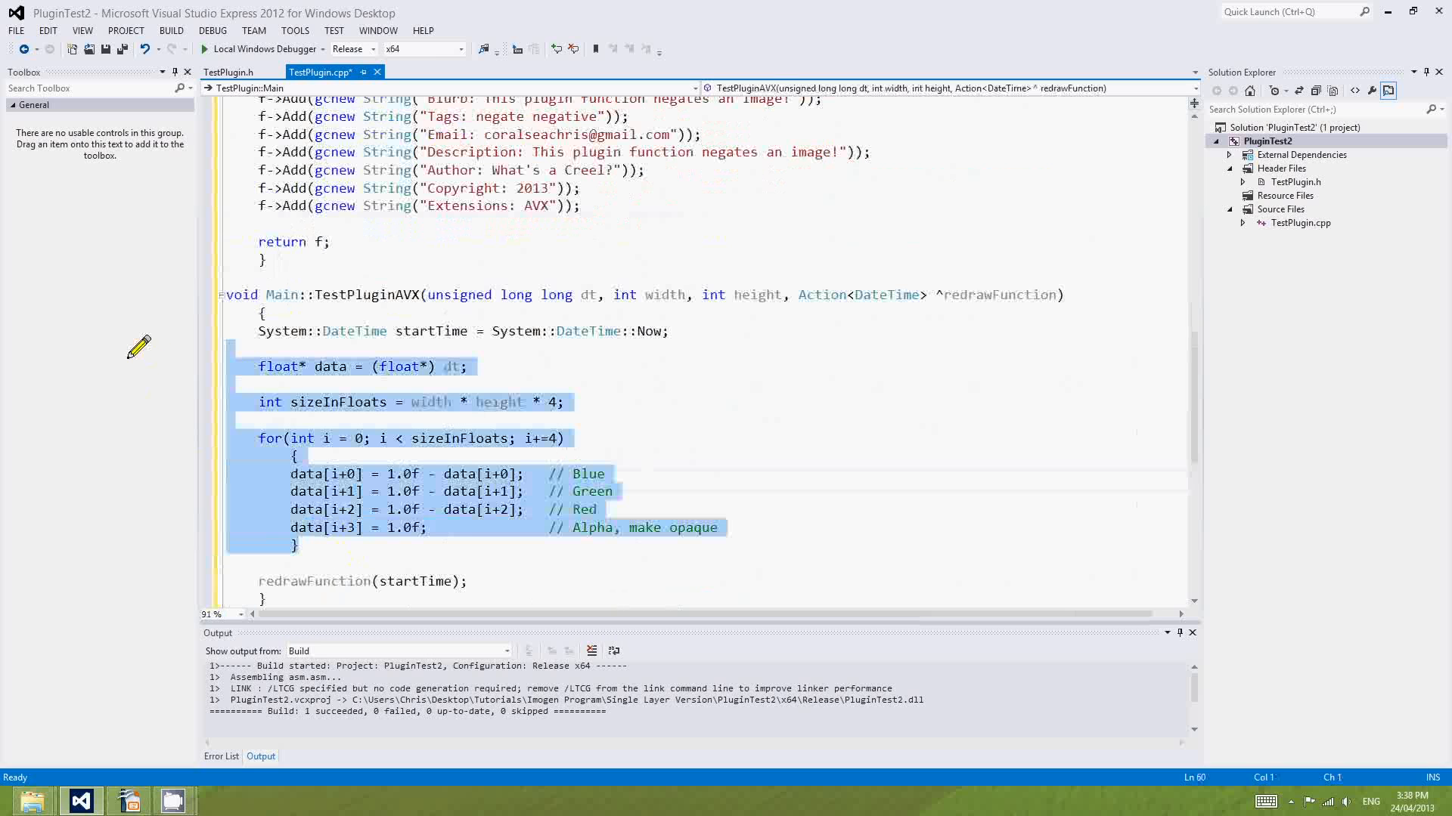
Delete the C++ negation loop and type NegateAVX(dt, width, height); in its place.
key("Delete")
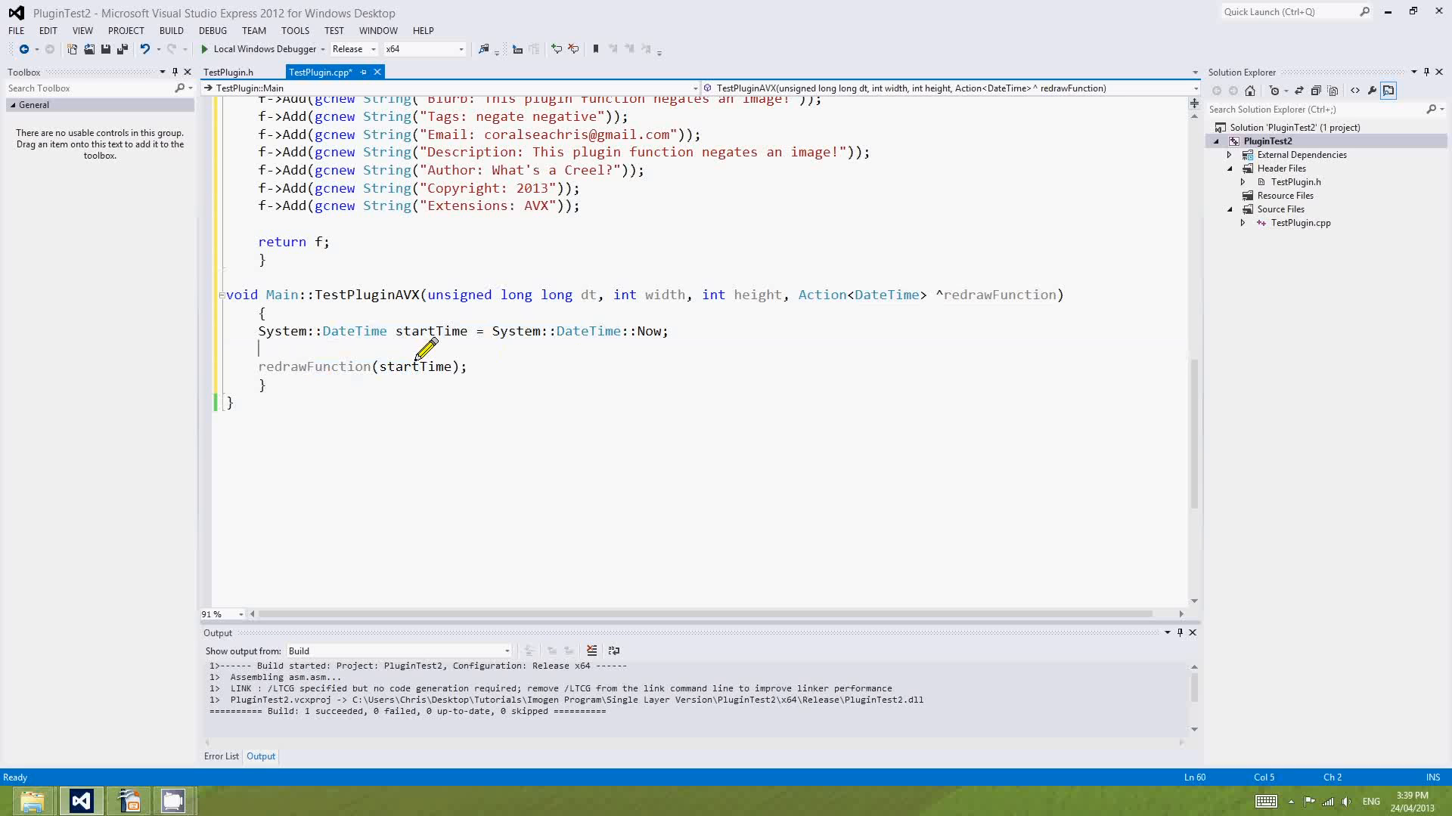
type("NE")
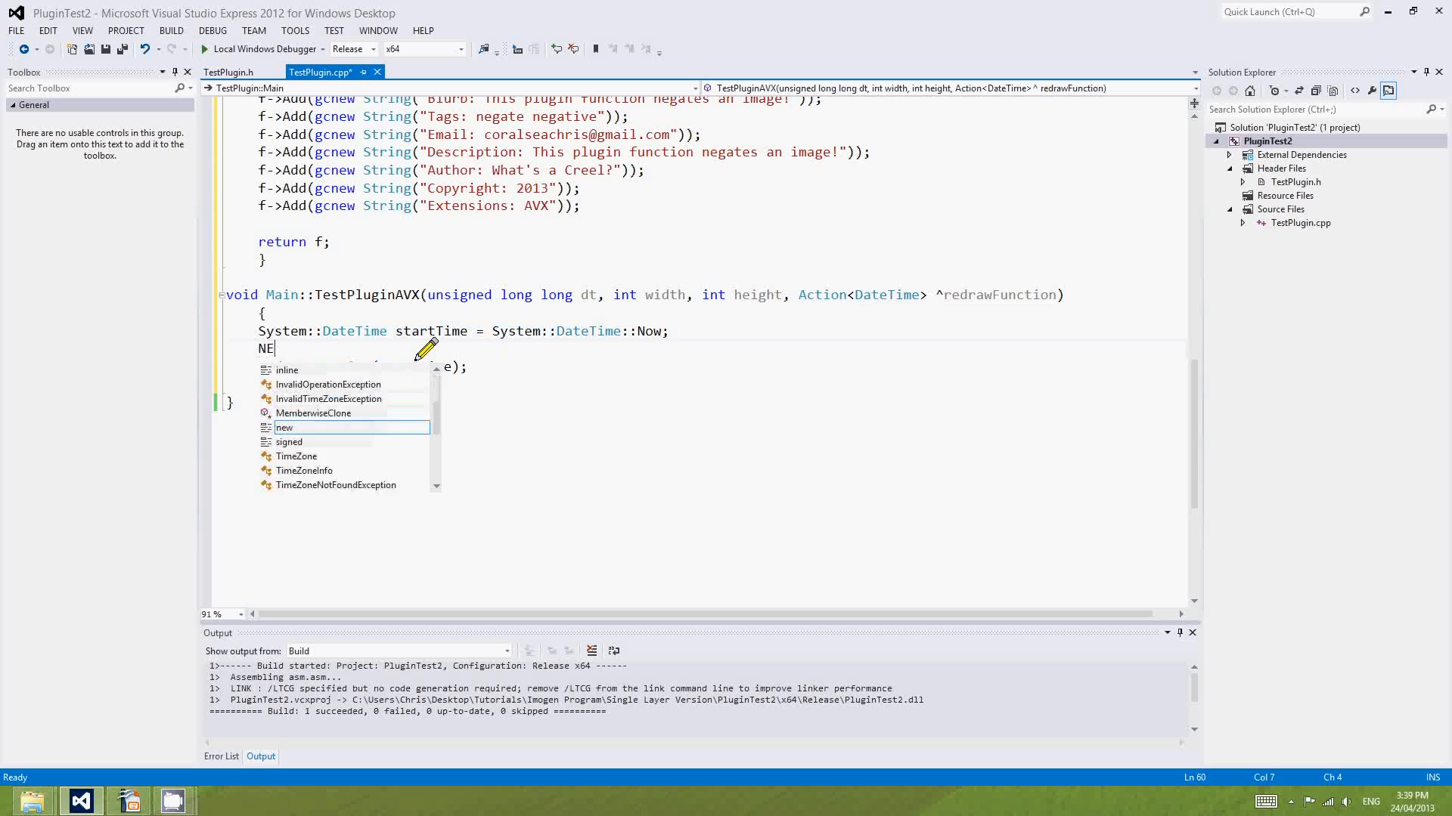
type("gateAVX(")
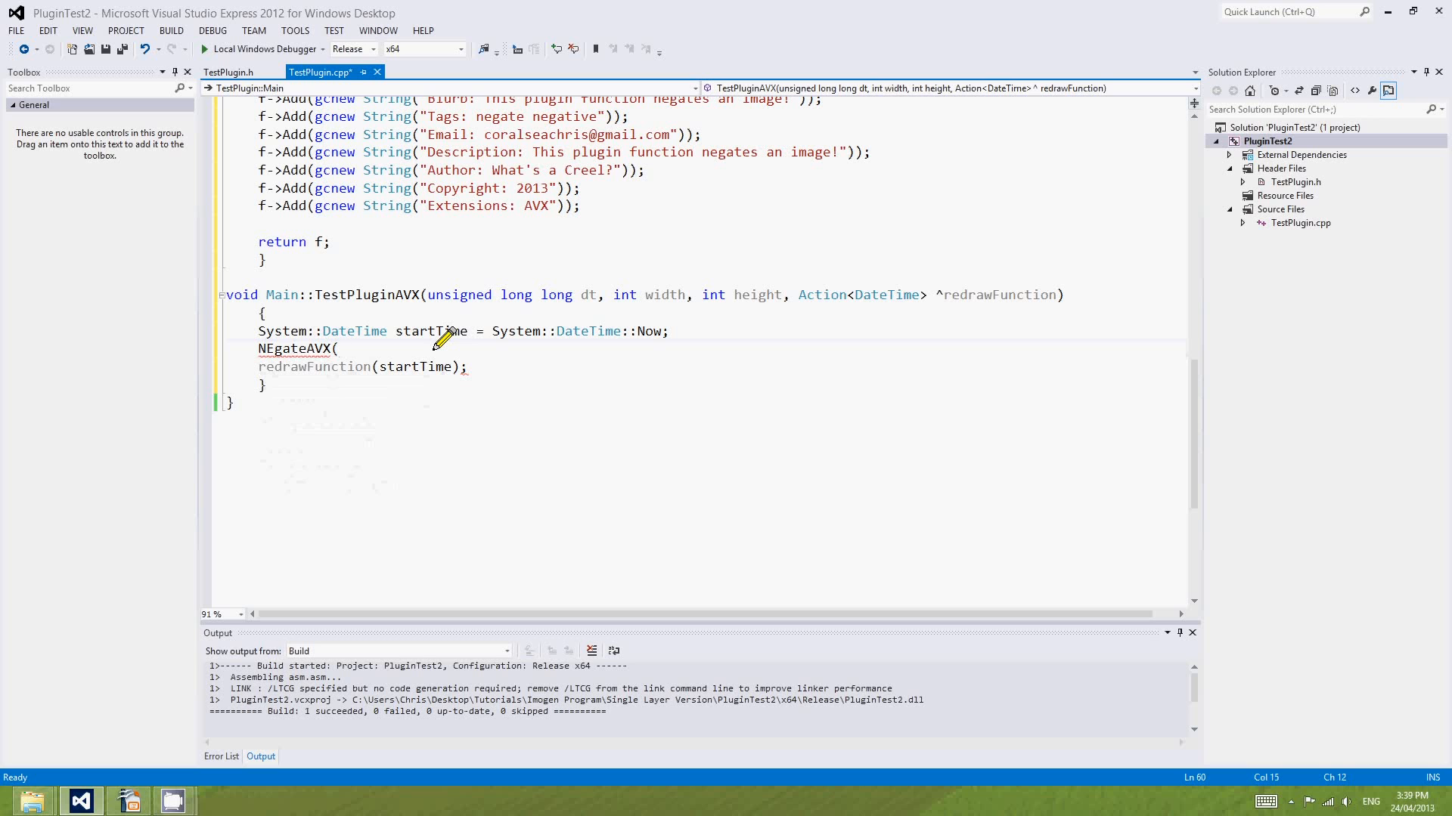
type("dt,")
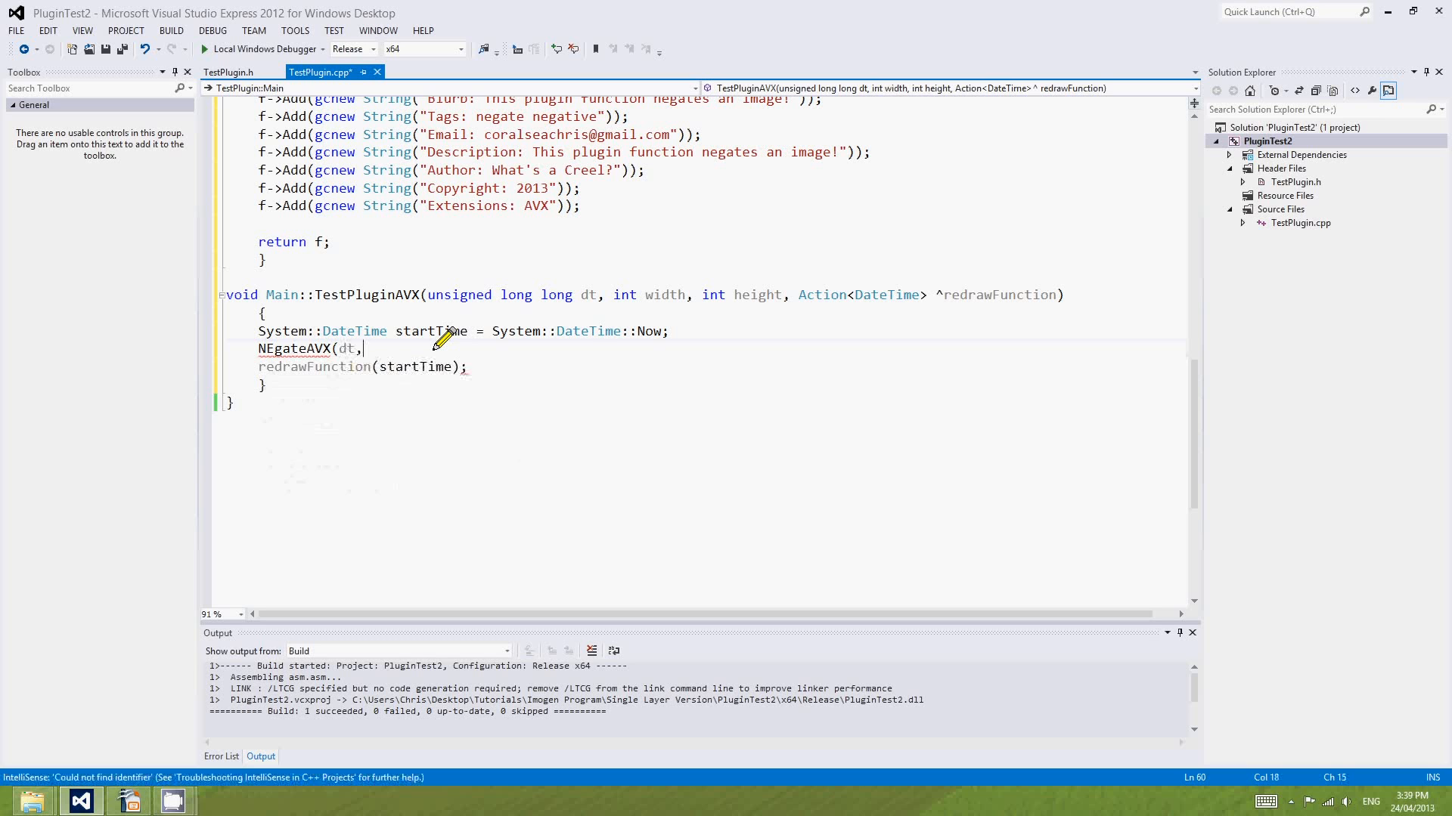
type("width,")
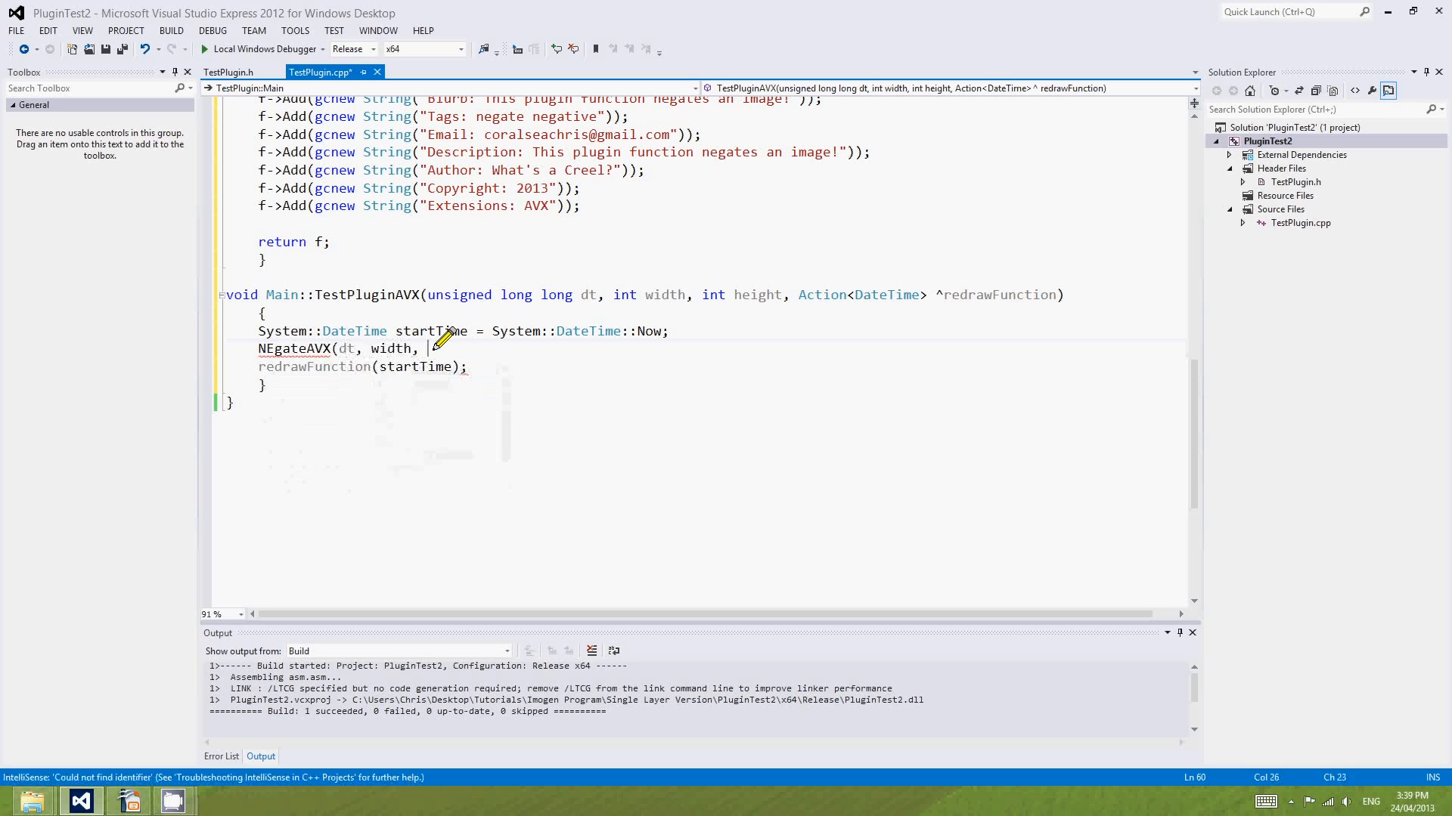
type("height);")
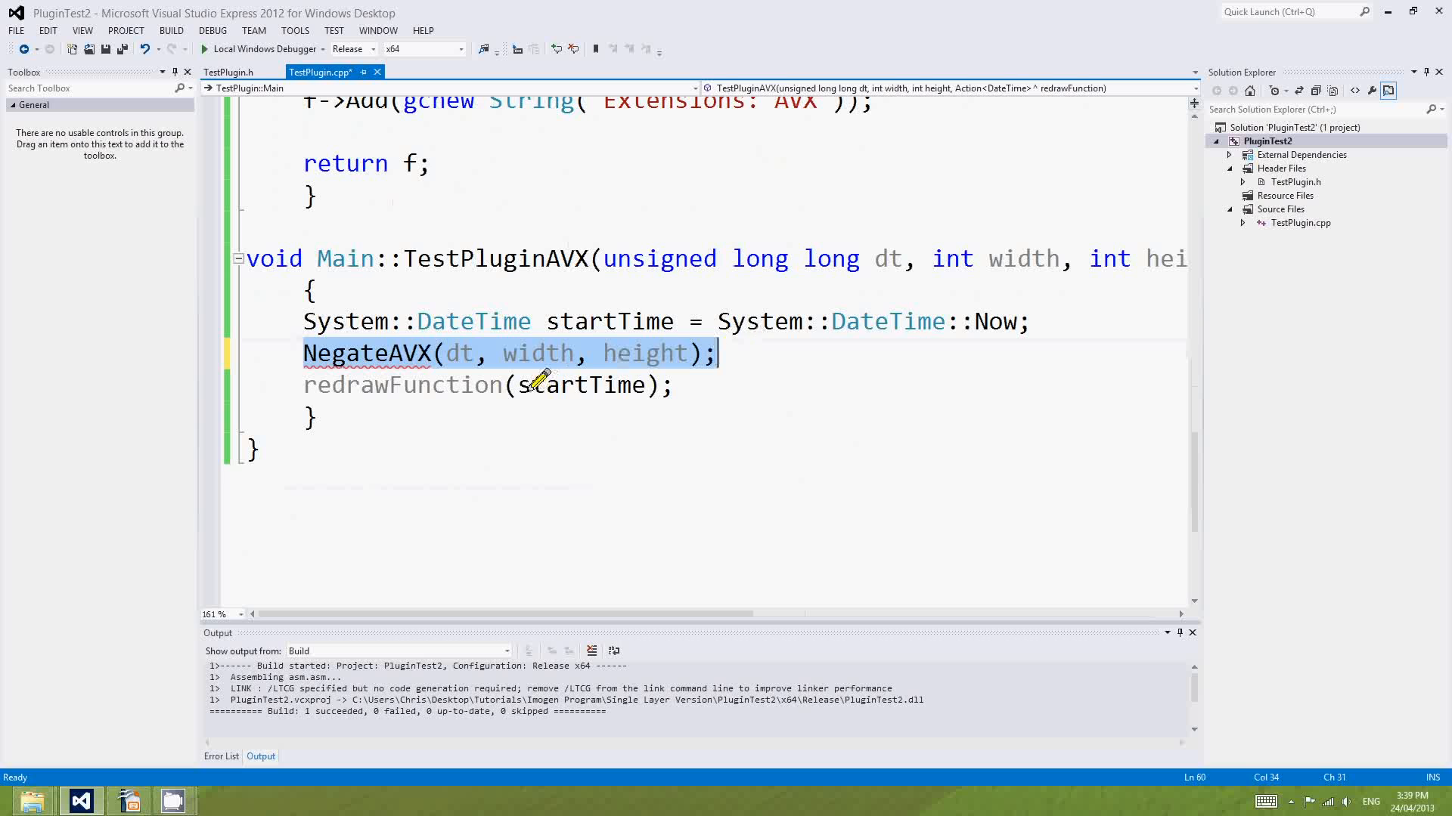
In TestPlugin.h, write the extern "C" void NegateAVX(dt, width, height) declaration.
left_click(229, 73)
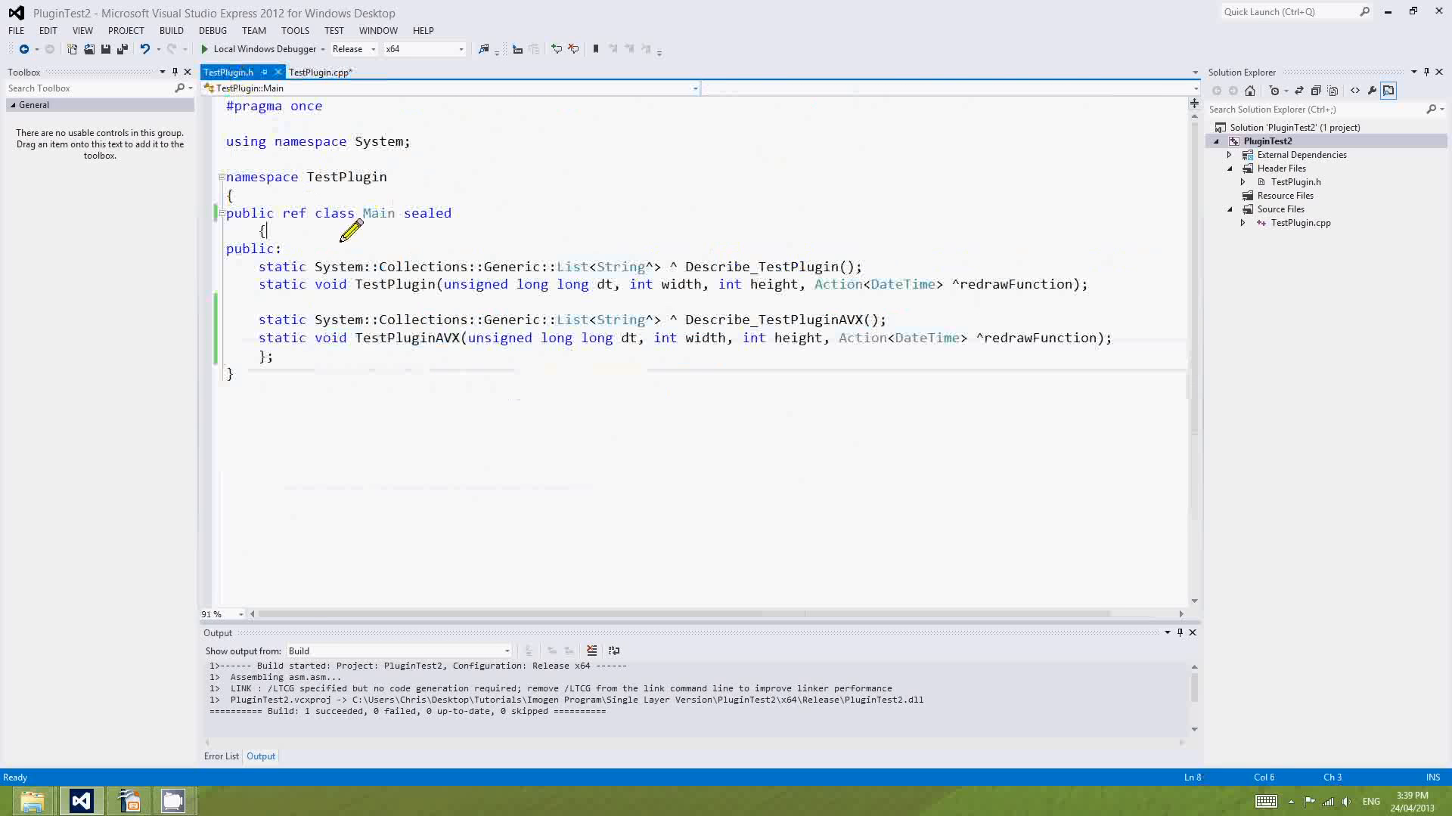
type("NegateAVX(dt, width, height);")
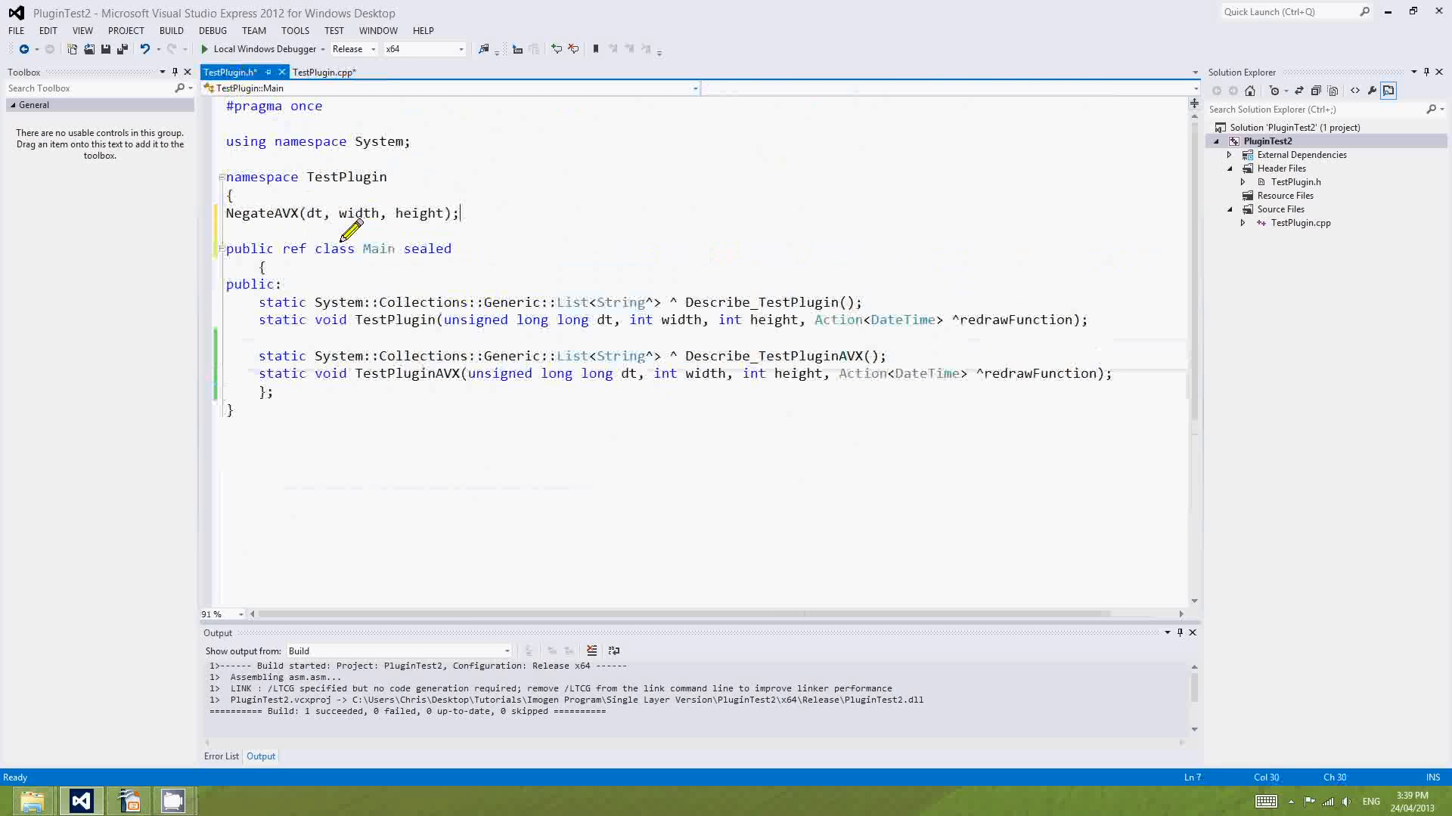
type("extern")
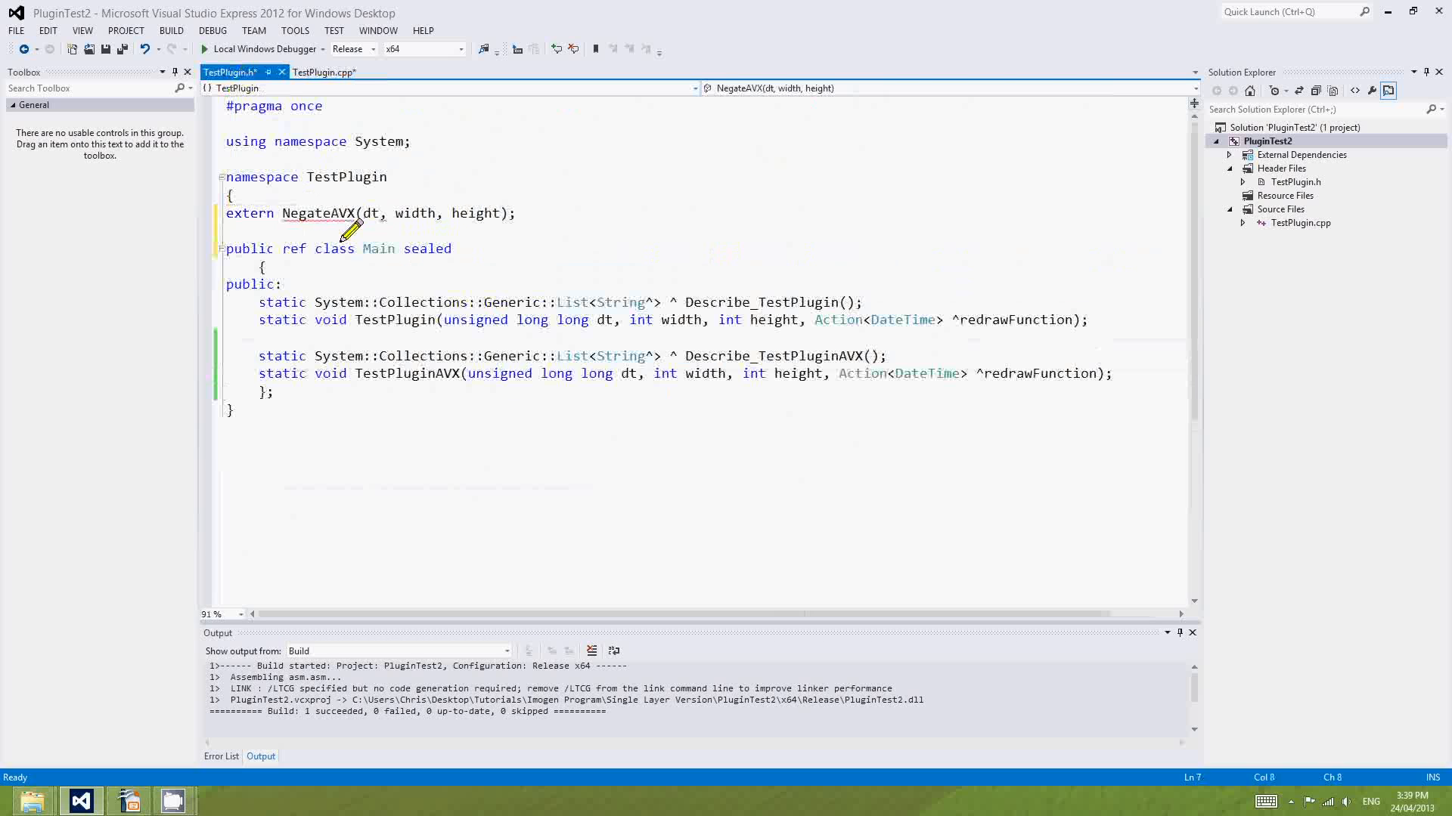
type("\"C\"")
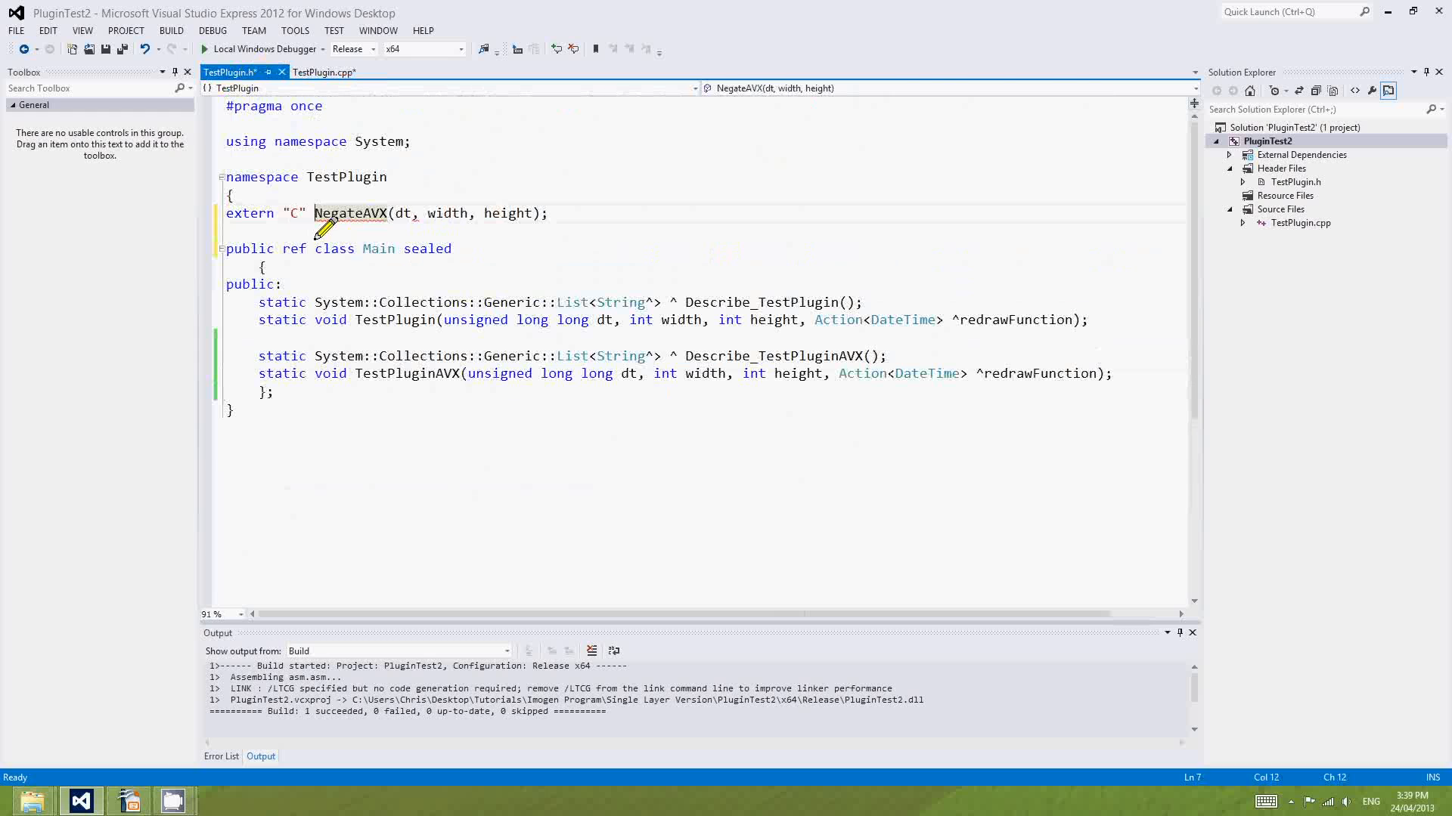
type("void")
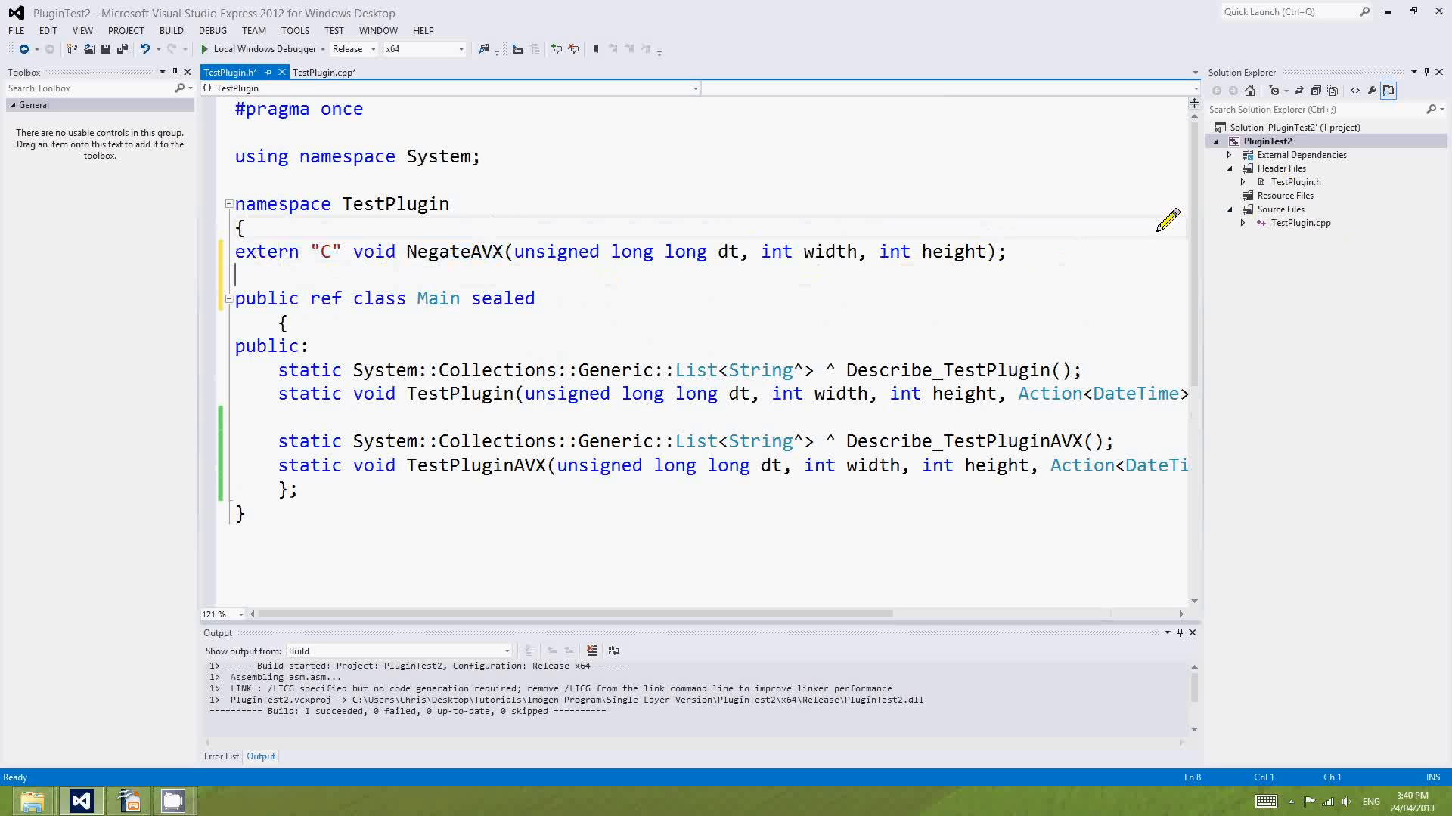
left_click(1268, 141)
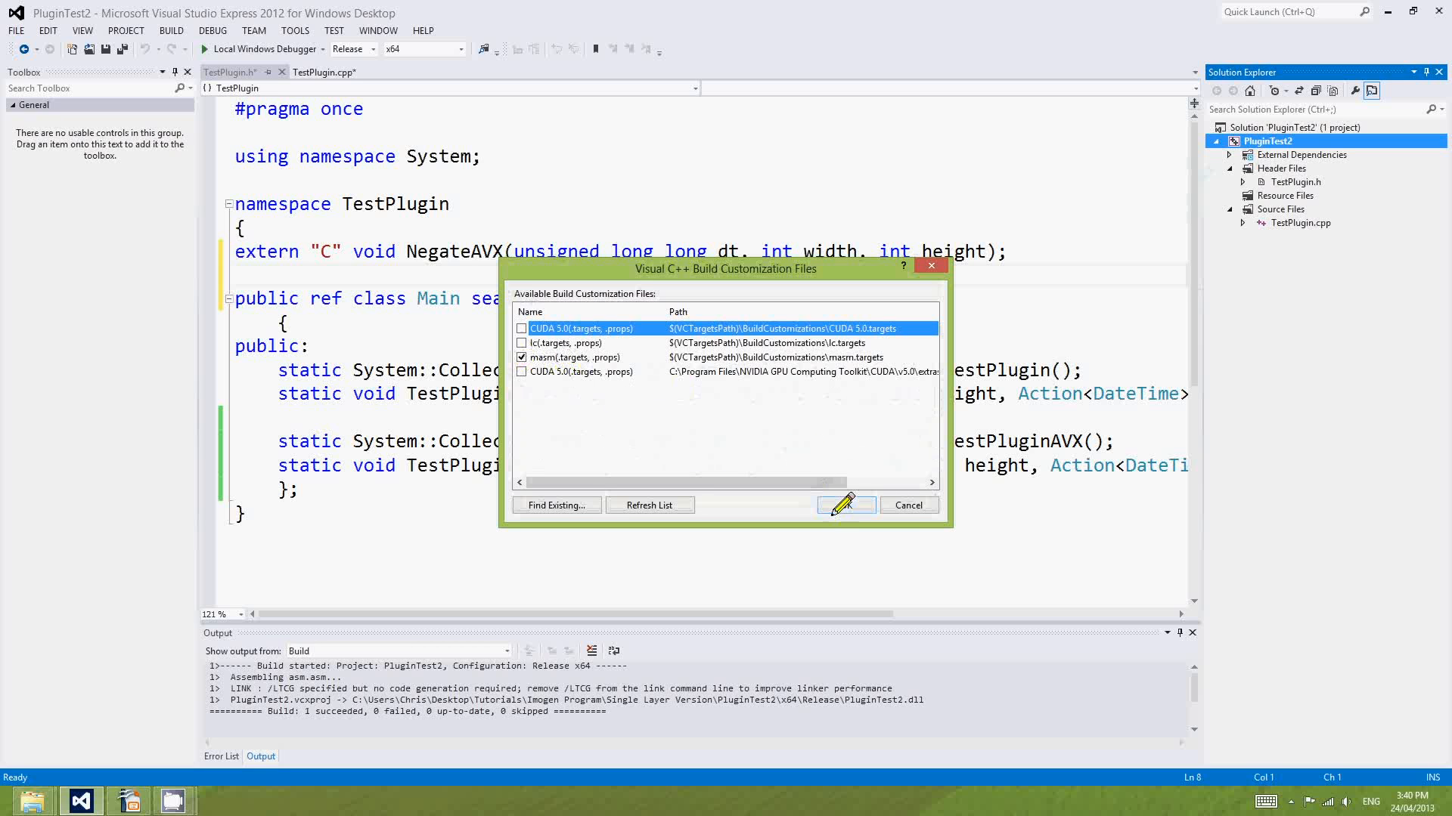
Confirm the masm build customization, then add a new item to PluginTest2.
left_click(845, 504)
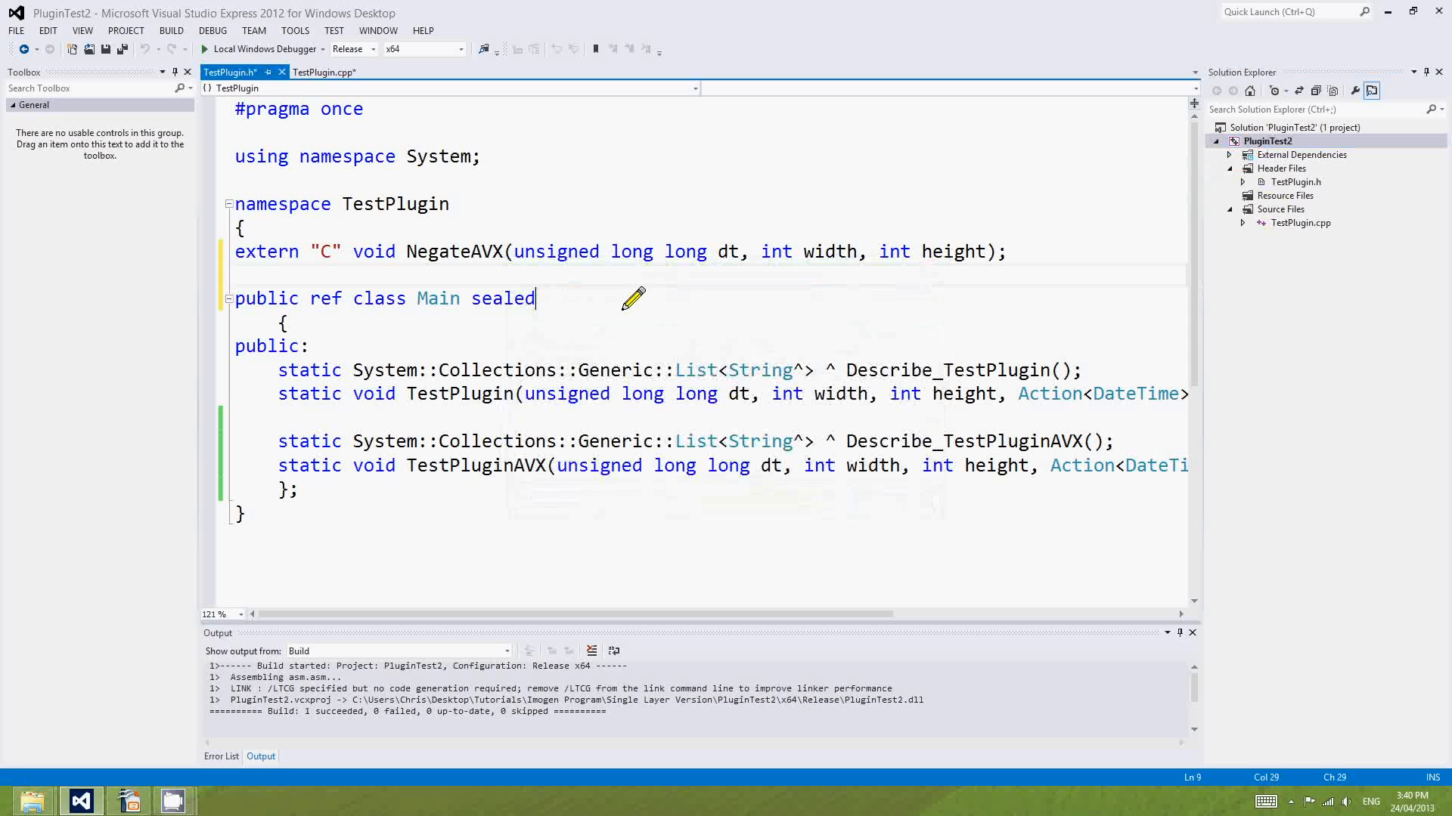
left_click(1268, 141)
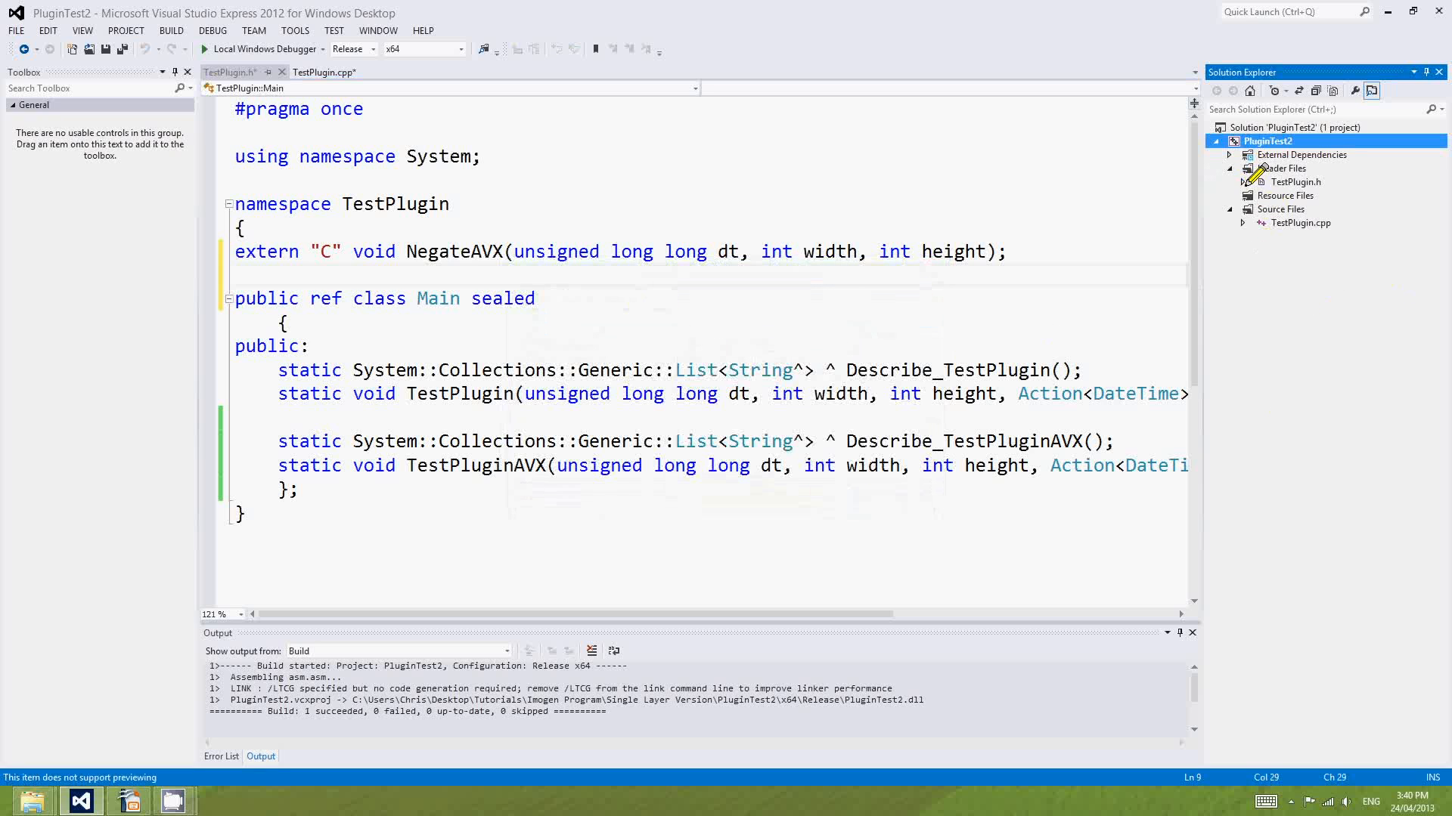
left_click(1267, 140)
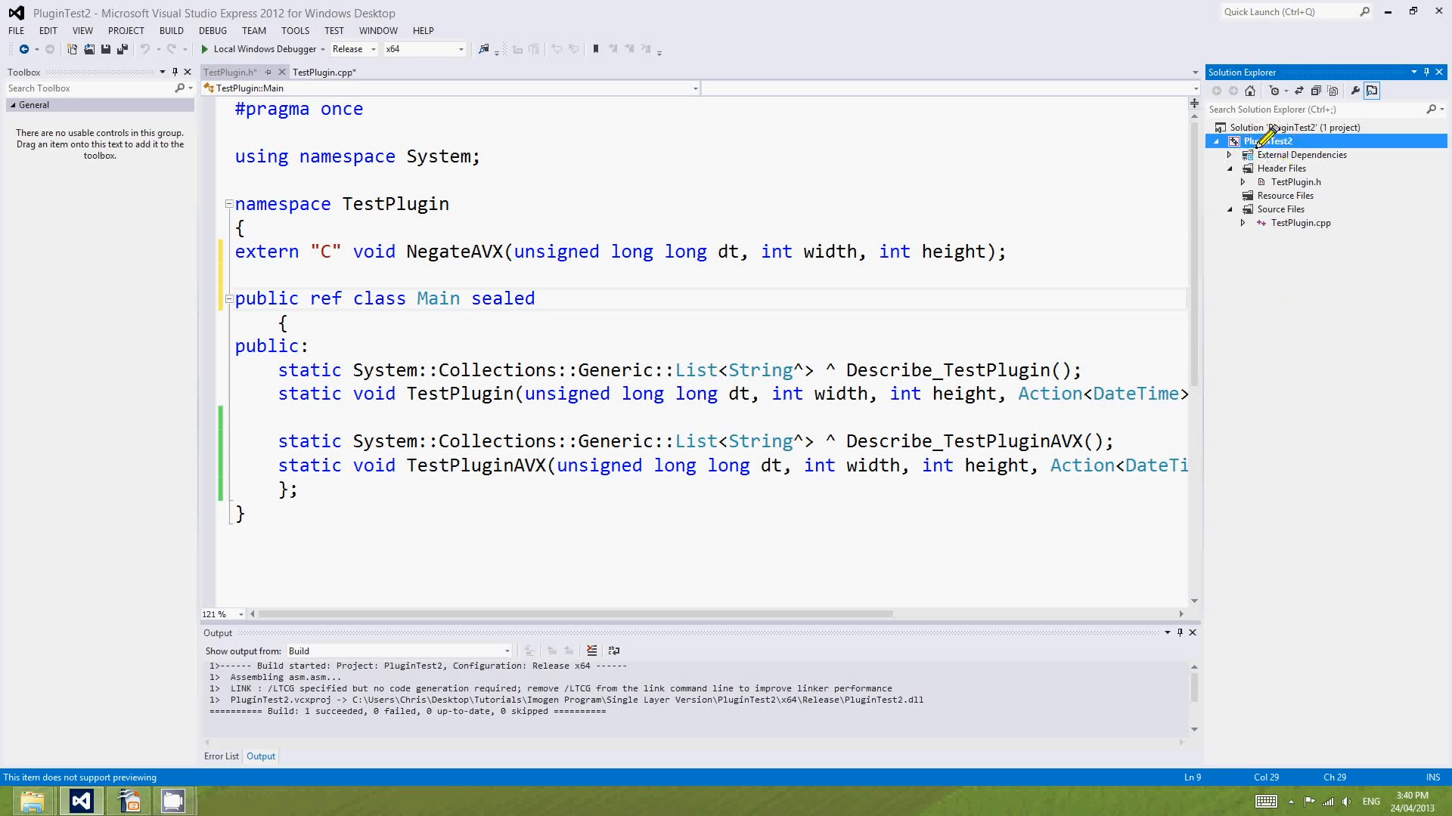
right_click(1264, 140)
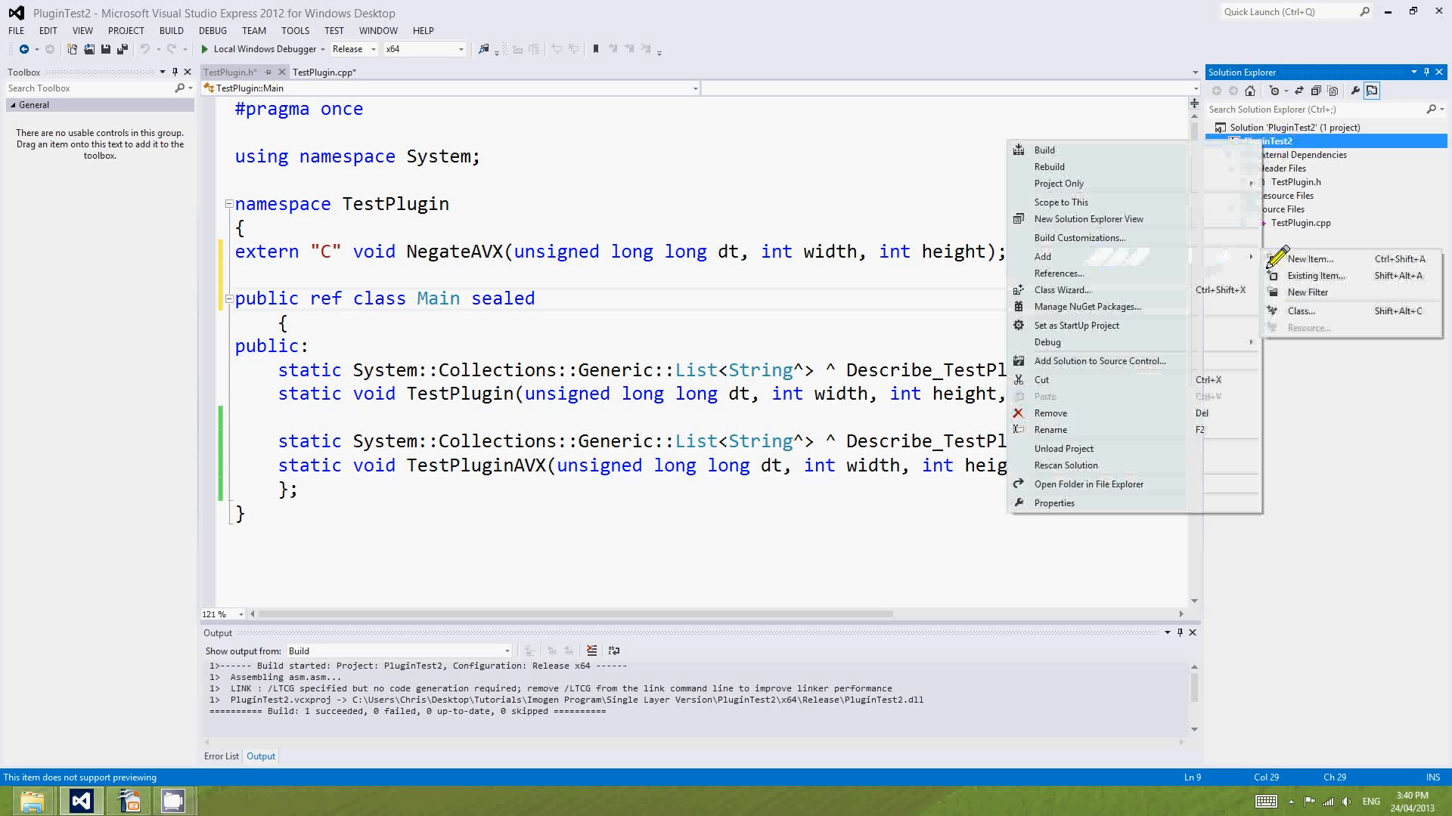
left_click(1310, 258)
type("a")
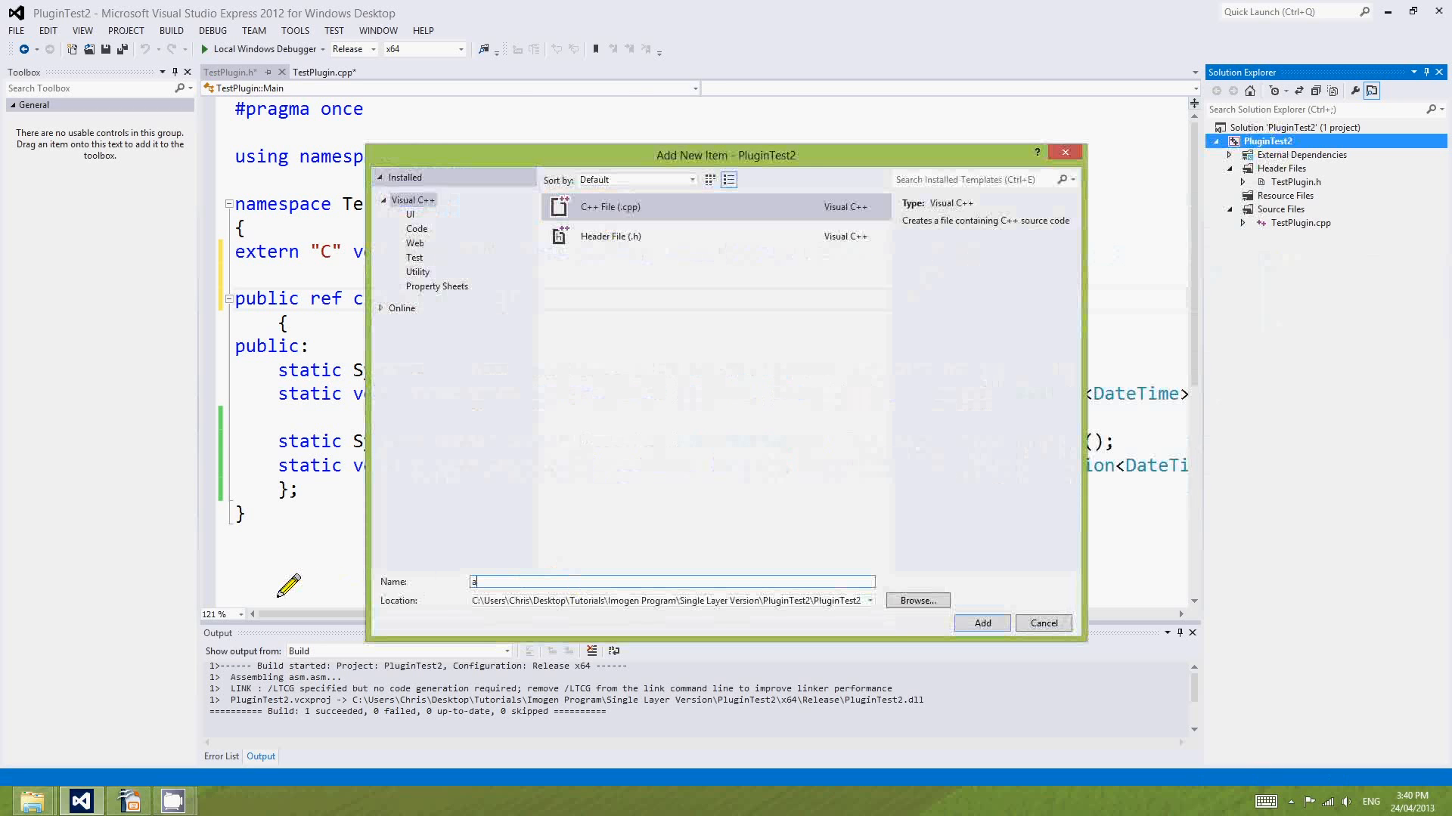
Create asm.asm and type a .data section with an 8-element real4 array of 1.0.
left_click(982, 623)
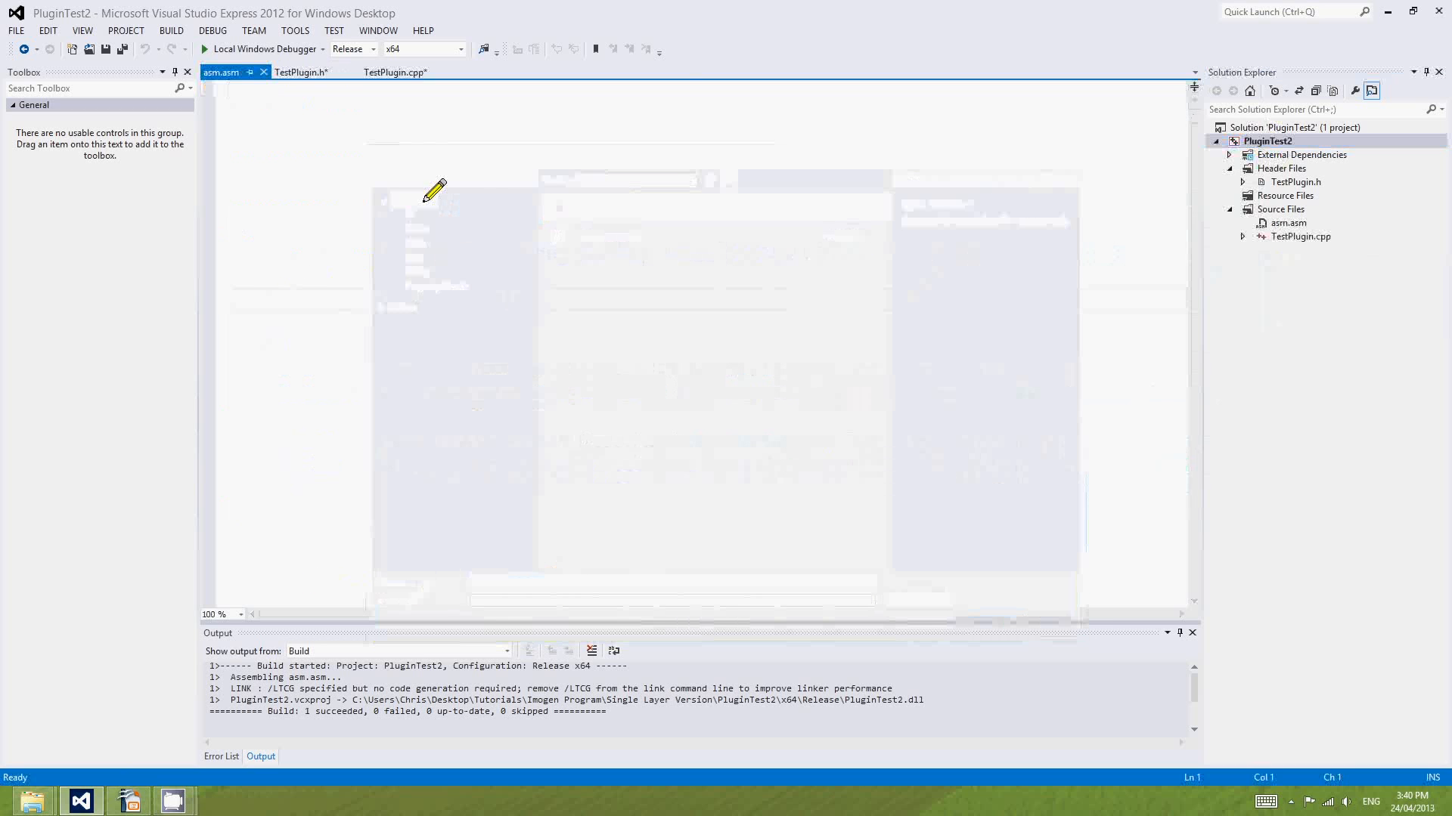
type(".dat")
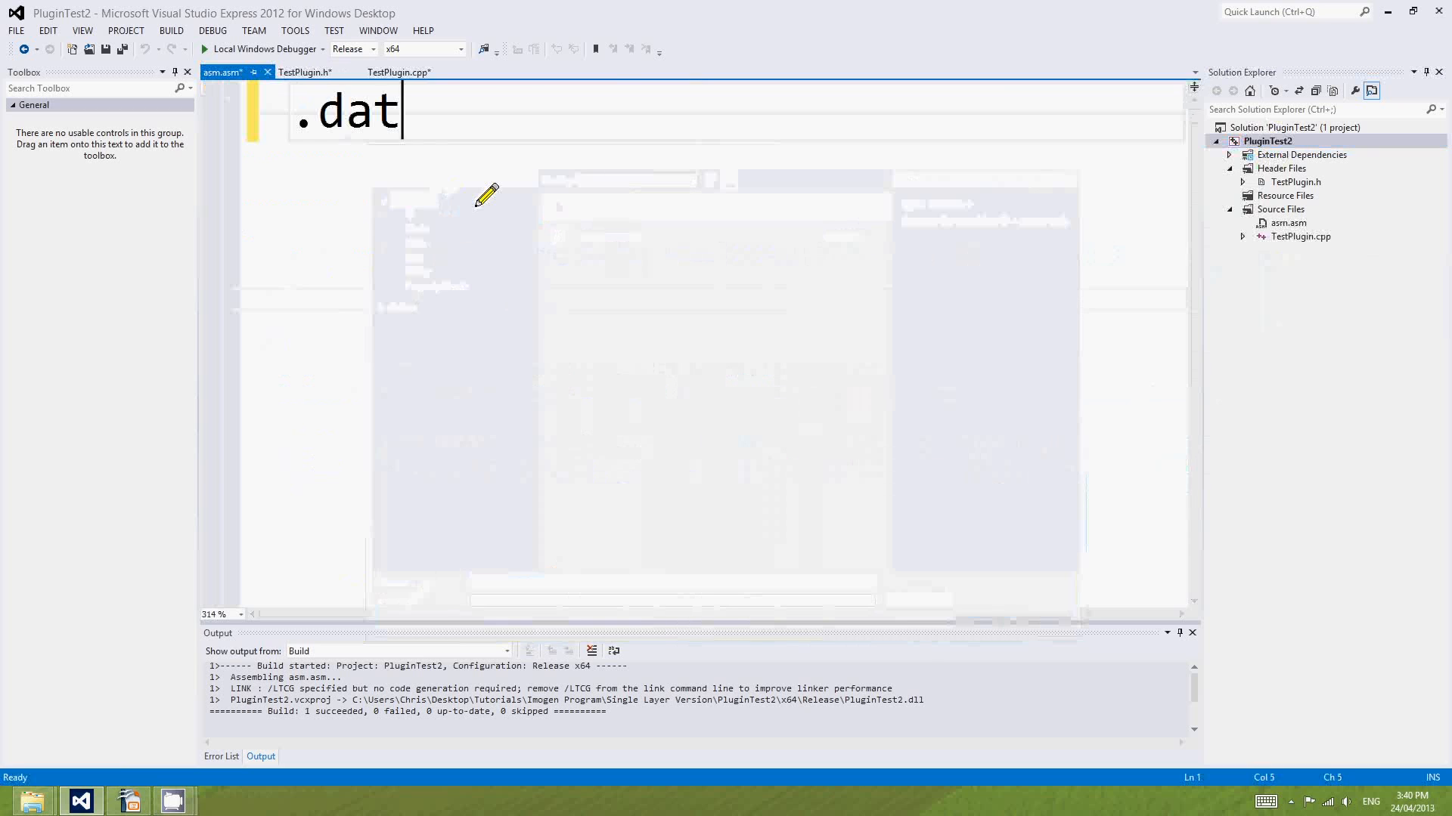
type("a")
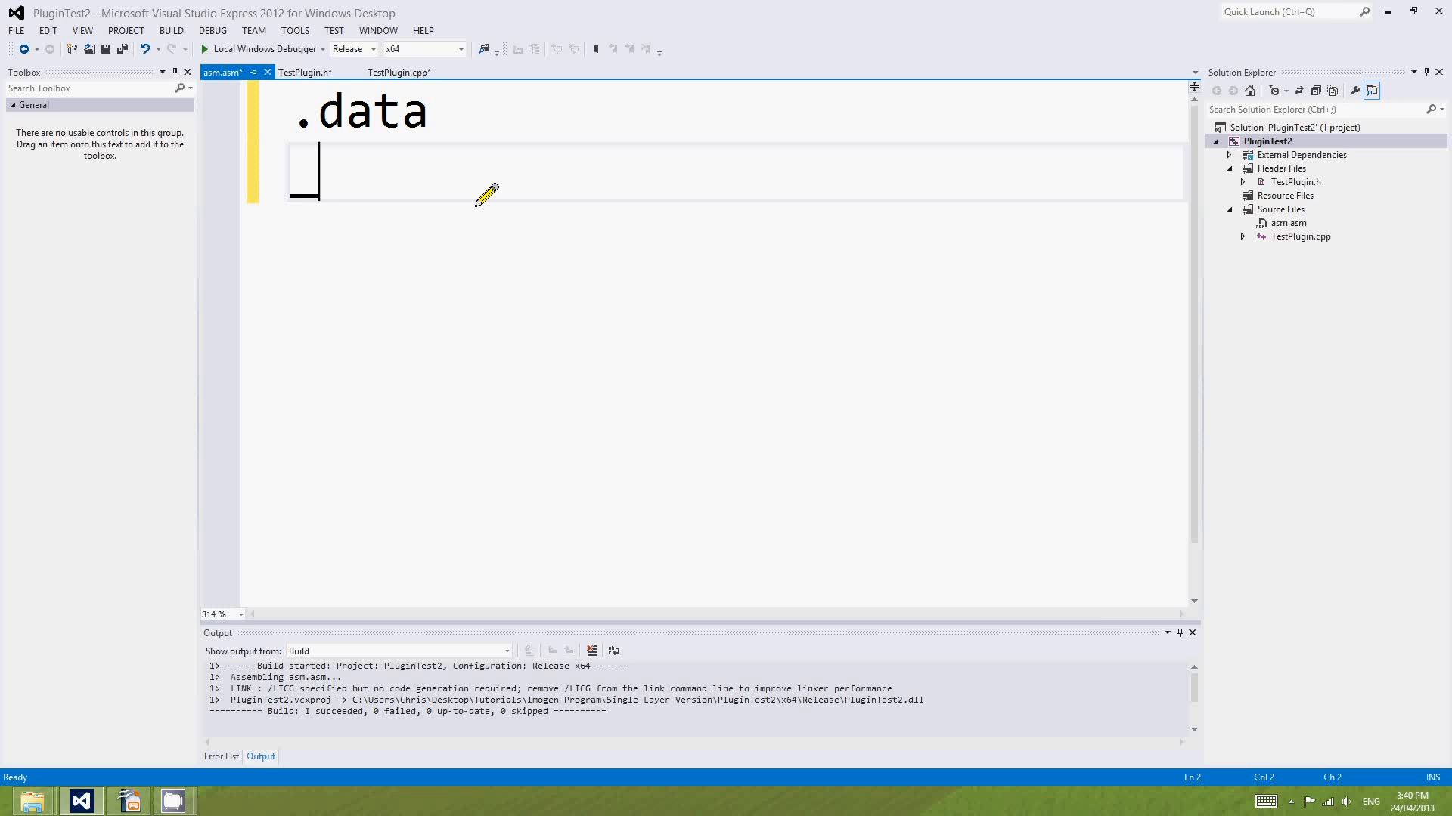
type("_1Artray real4 dup")
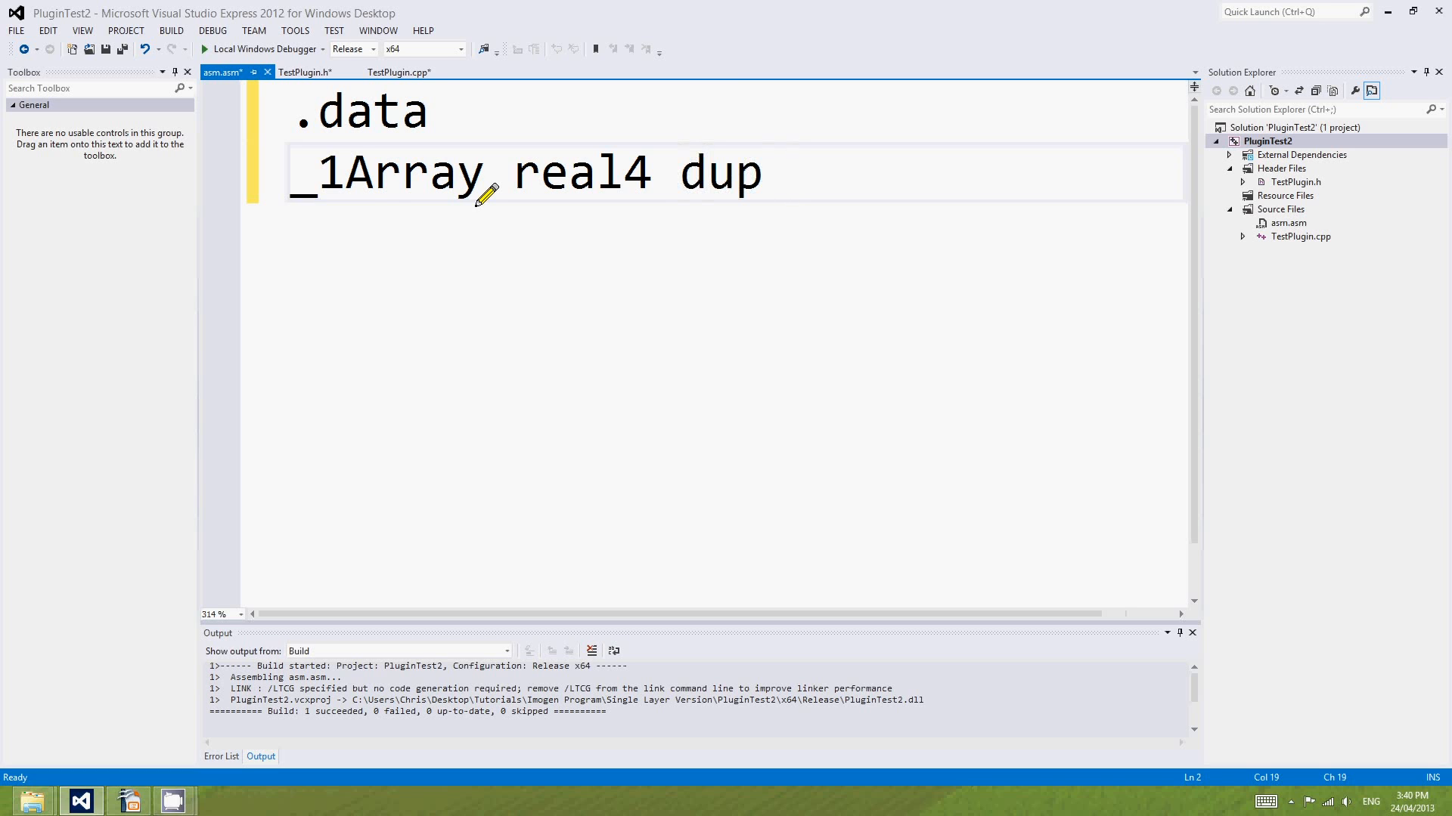
type("8")
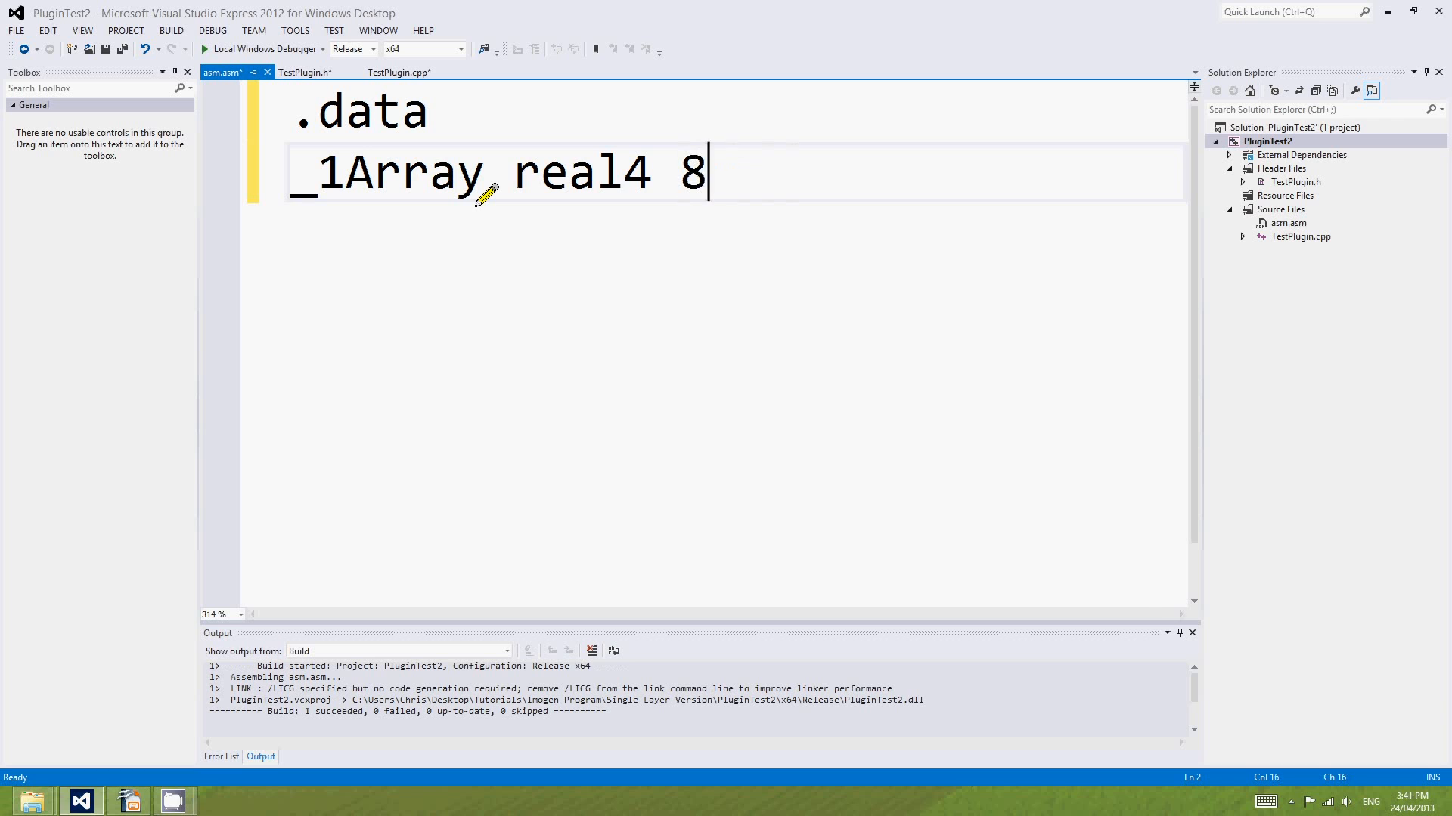
type("dup (1.0)")
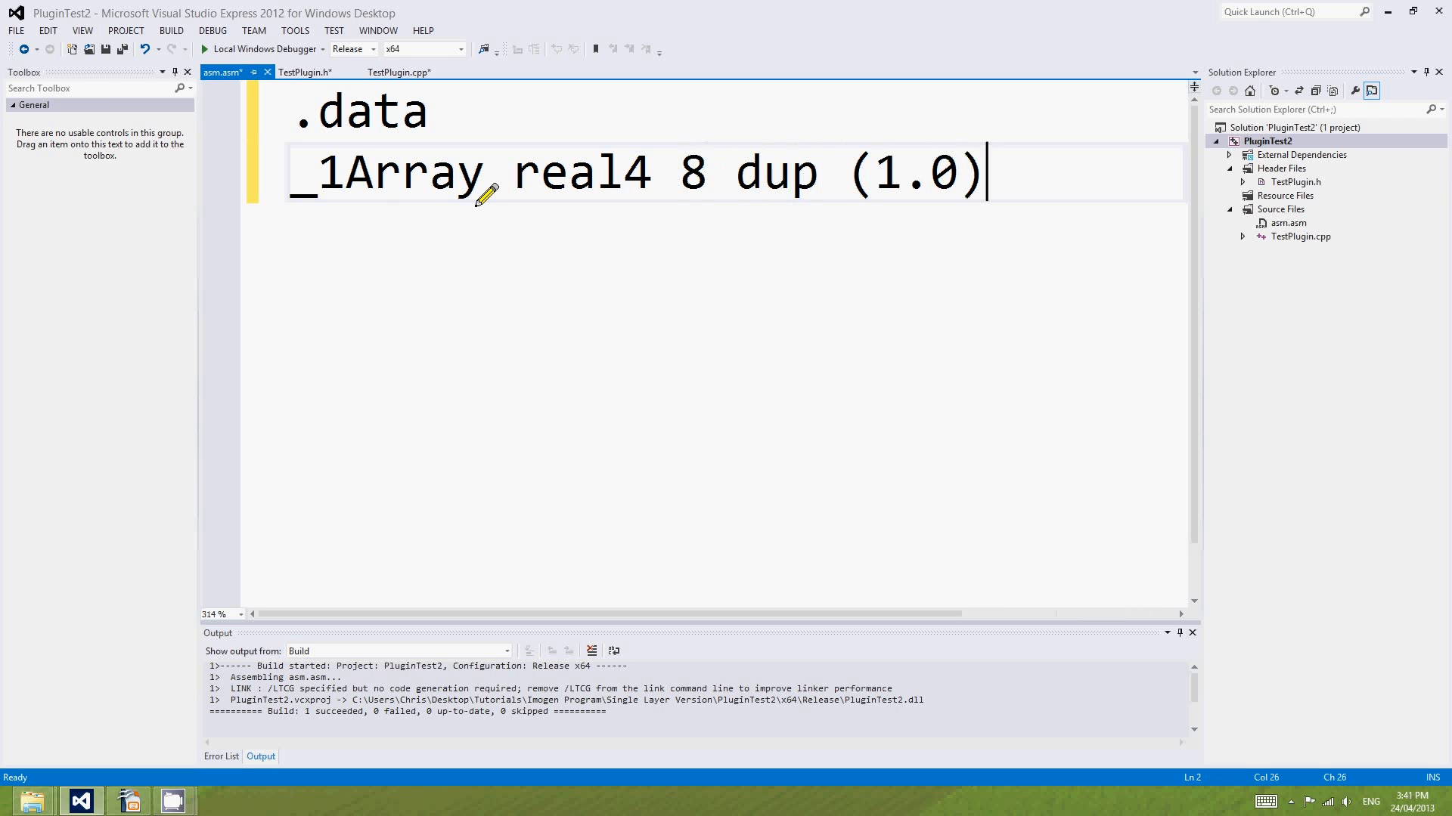
Fix the mistyped array label so it reads _1Array.
double_click(388, 174)
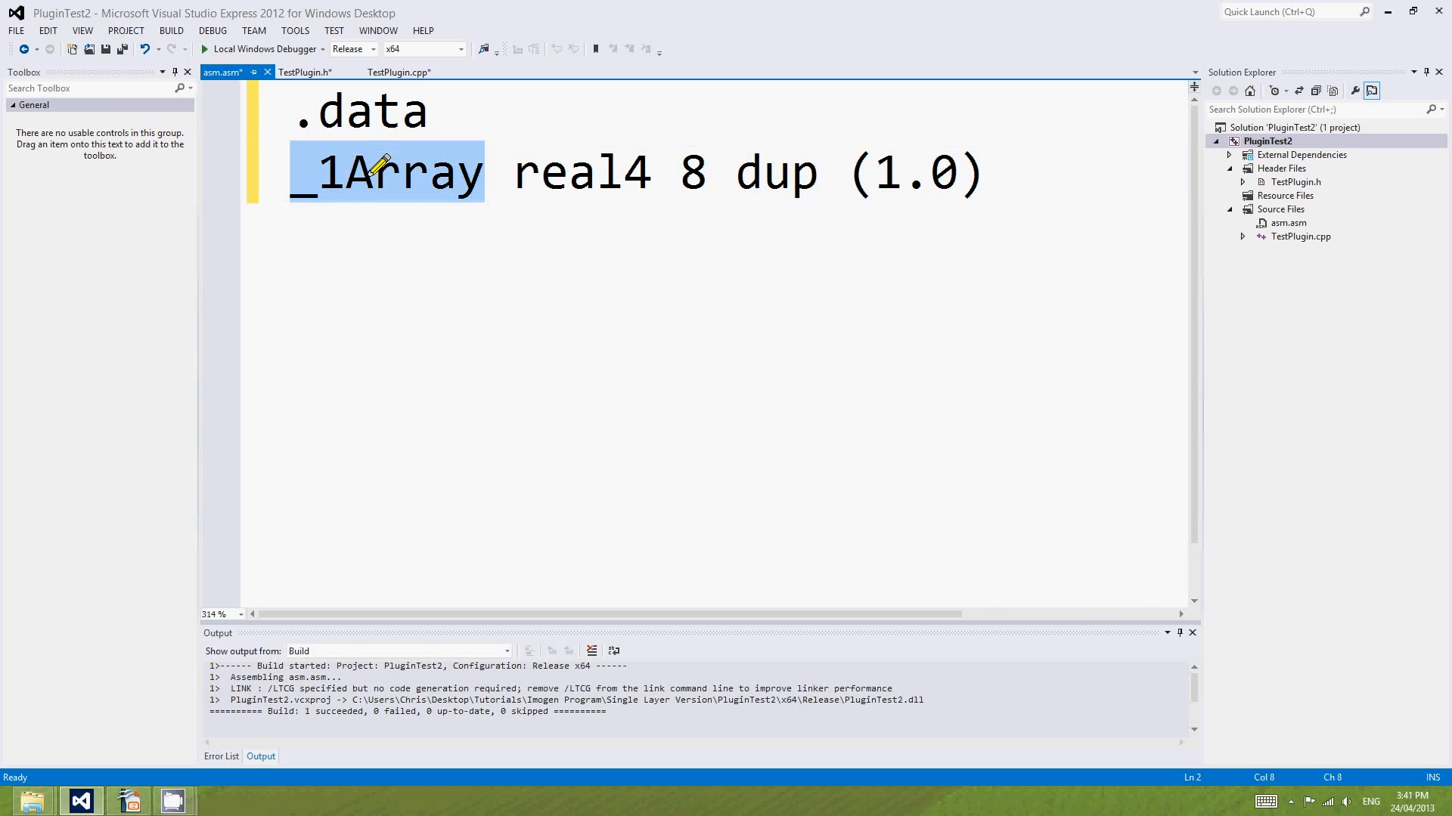
left_click(401, 173)
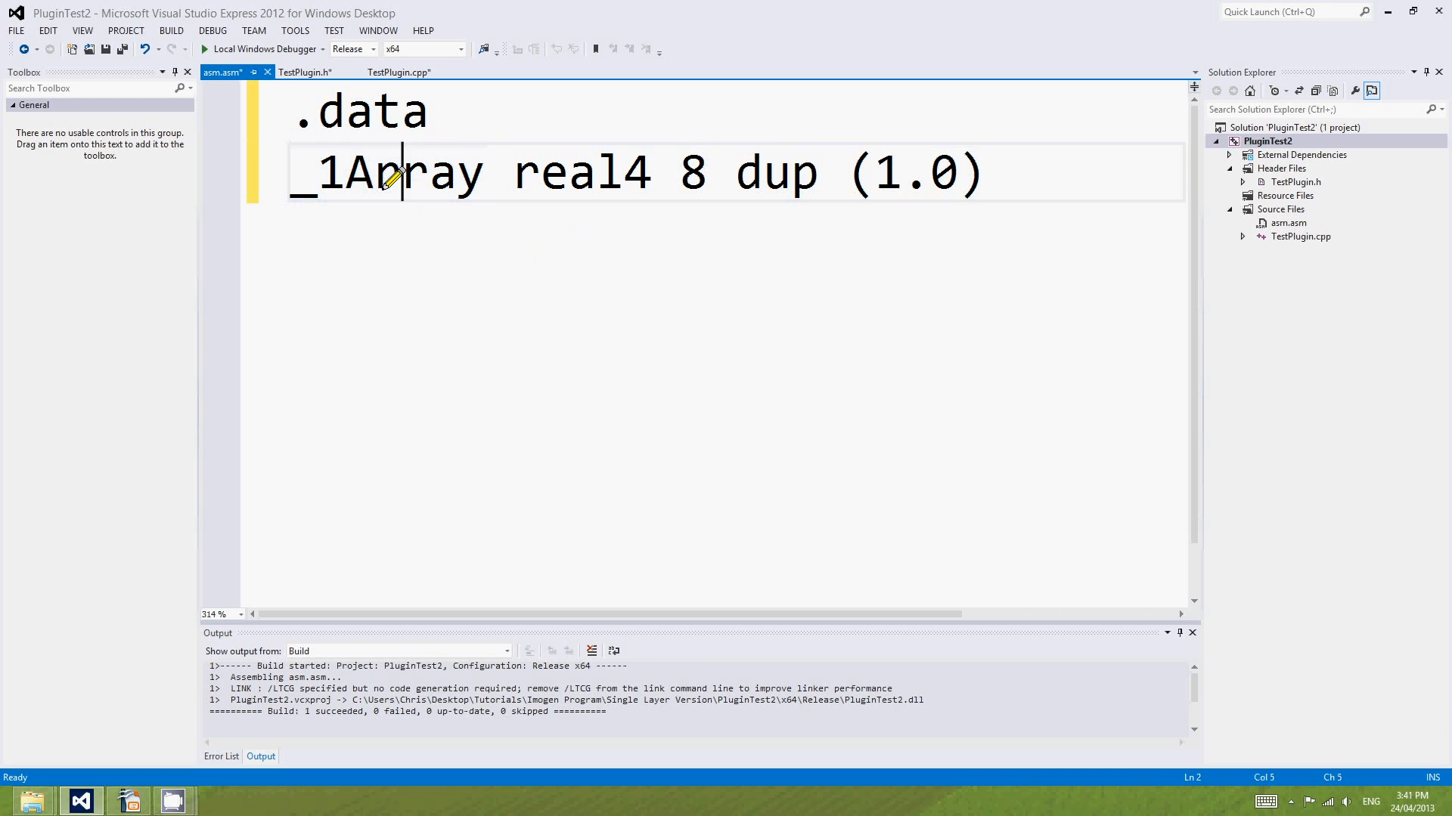
double_click(398, 173)
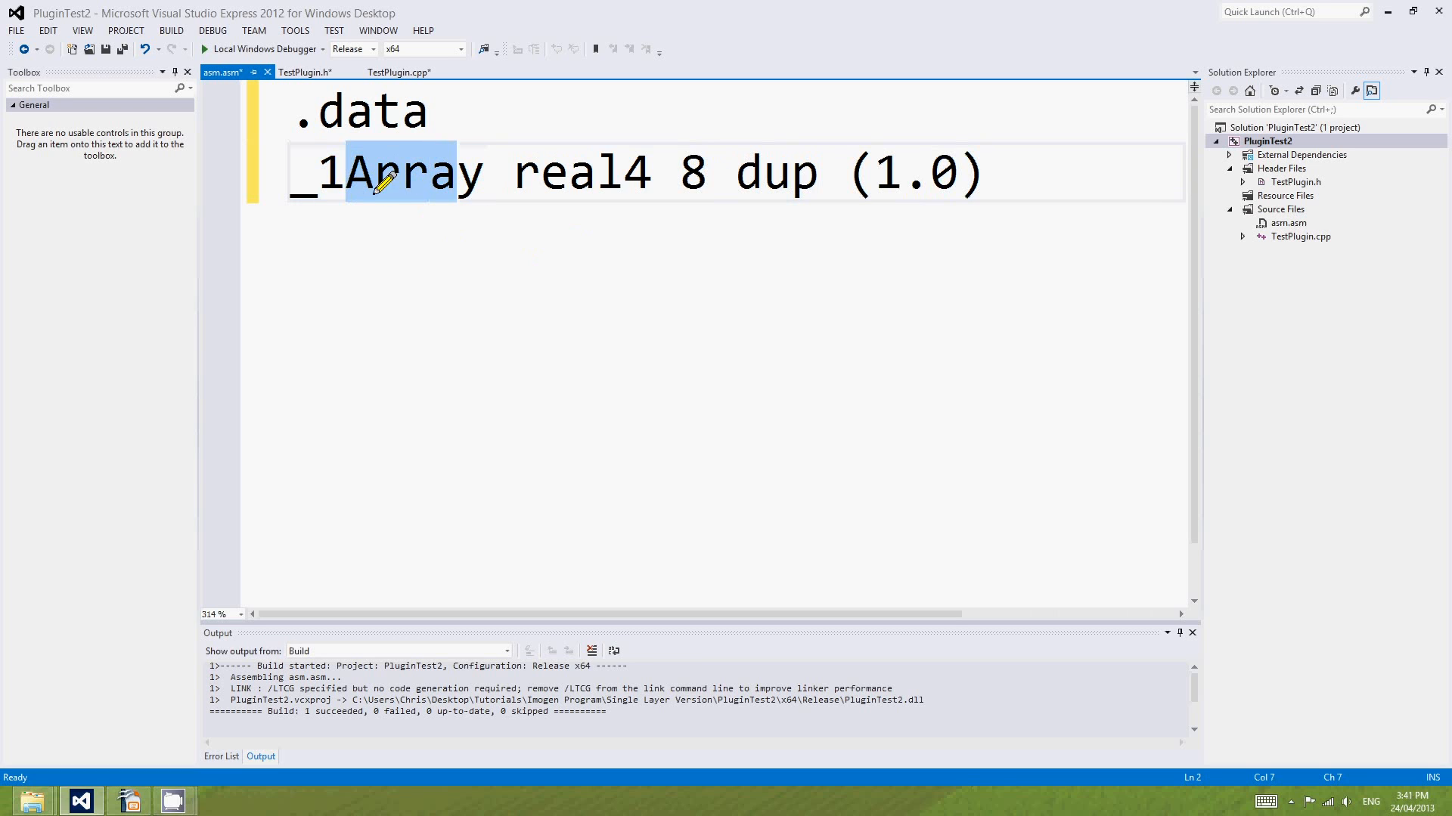
mouse_move(338, 490)
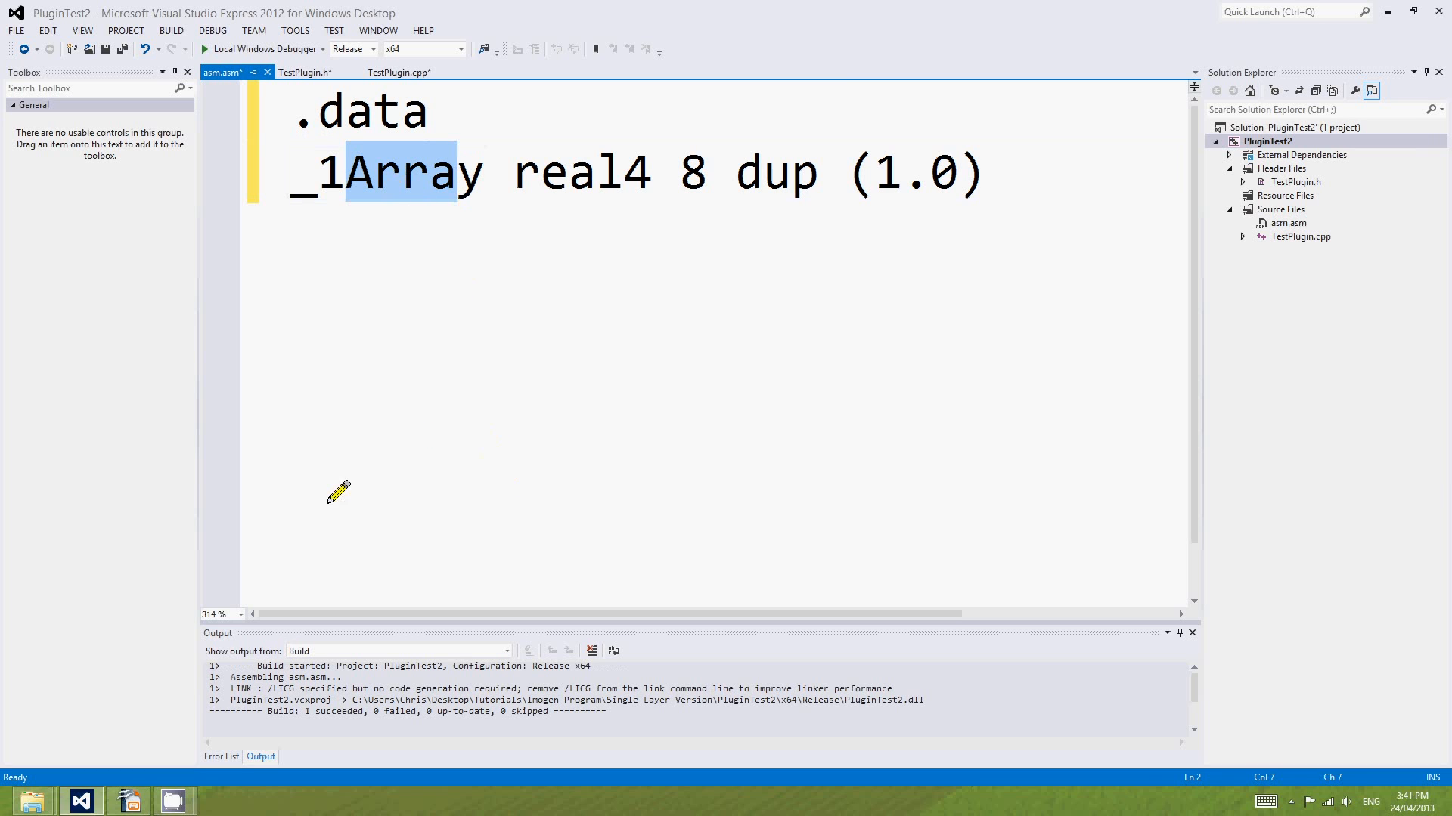
mouse_move(389, 241)
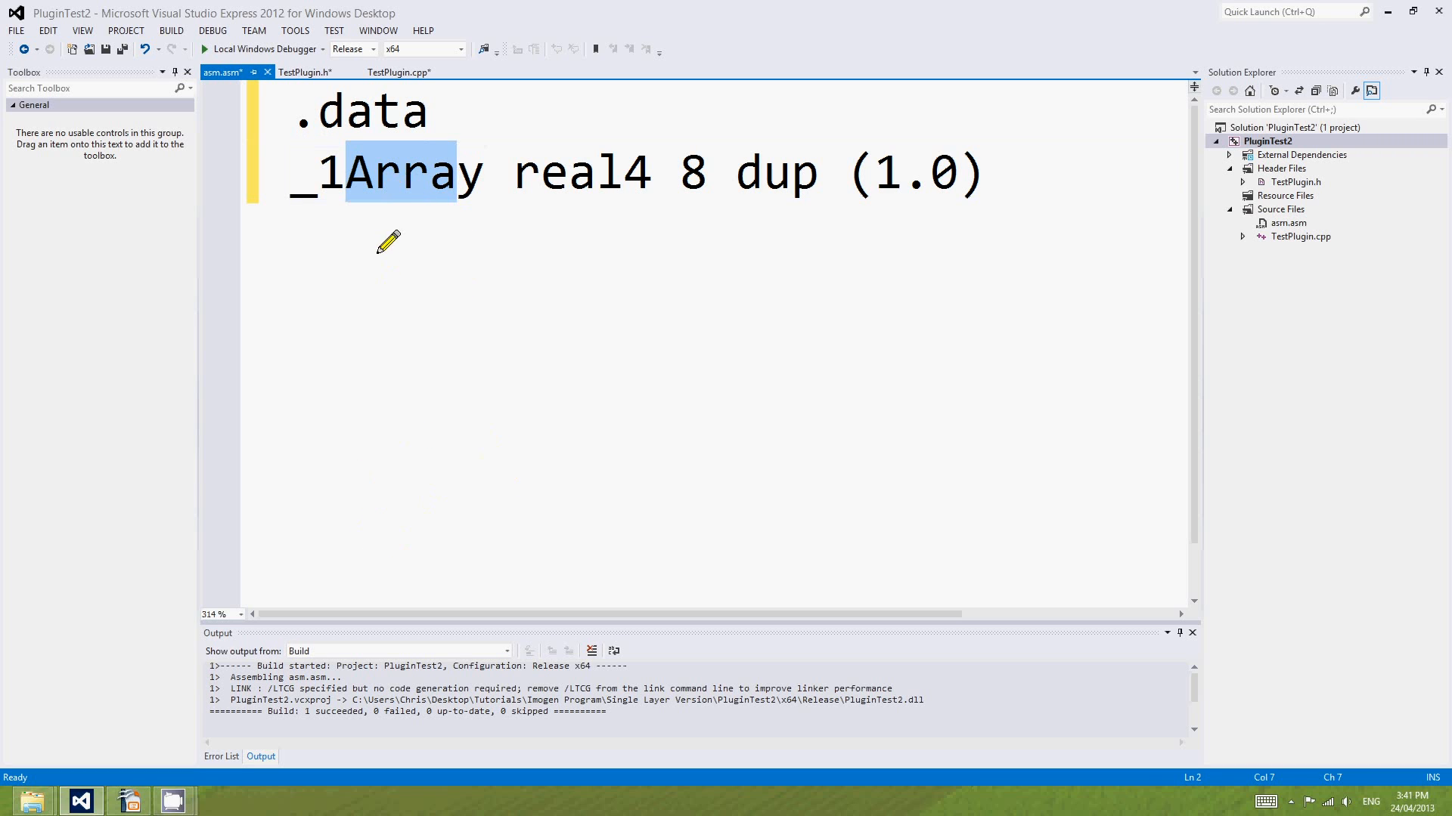
left_click(396, 173)
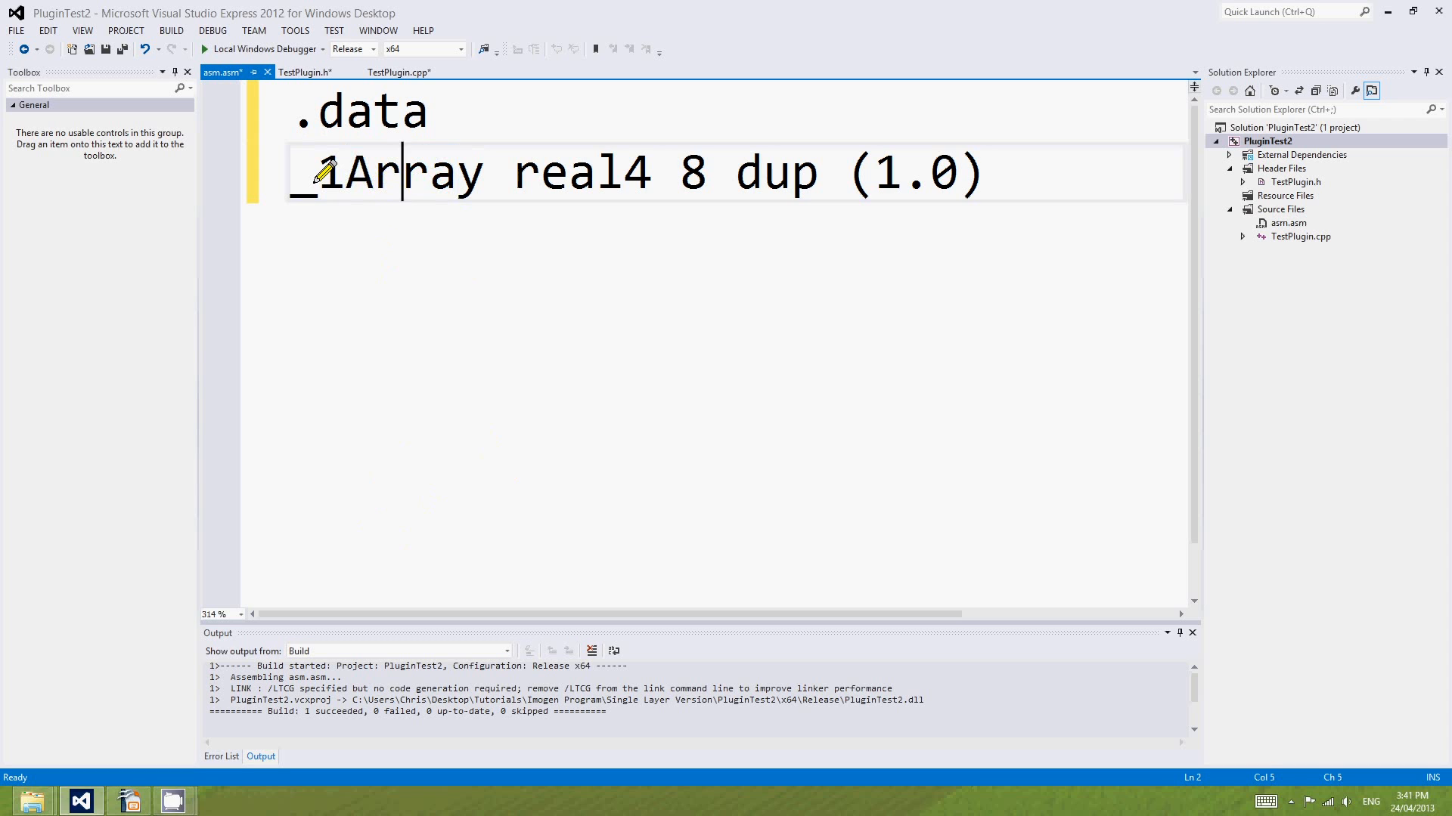
double_click(689, 173)
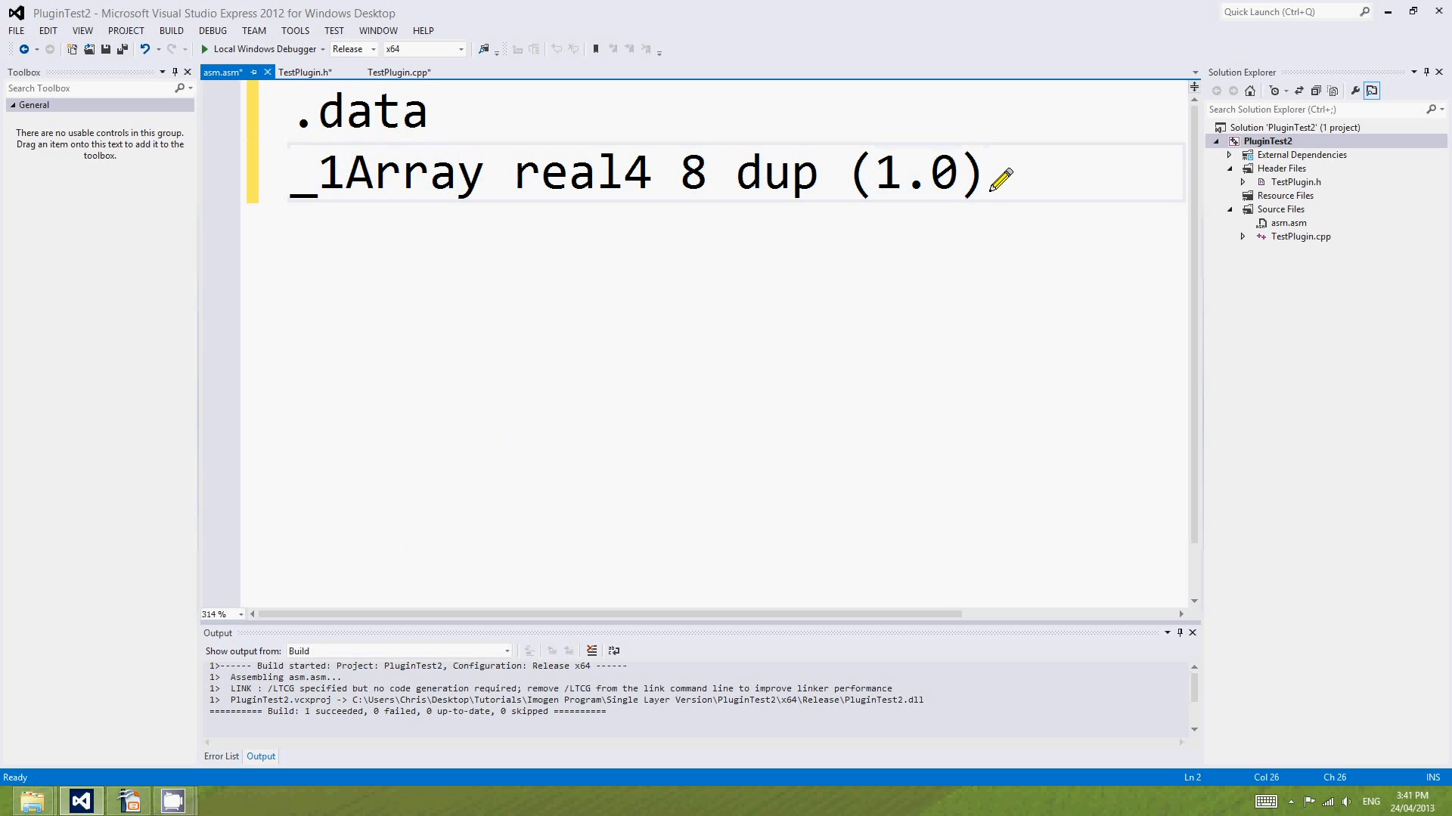
Below _1Array, type the line 'AlphaBitmask dd 3 dup (0ffffffffh), 0'.
key("enter")
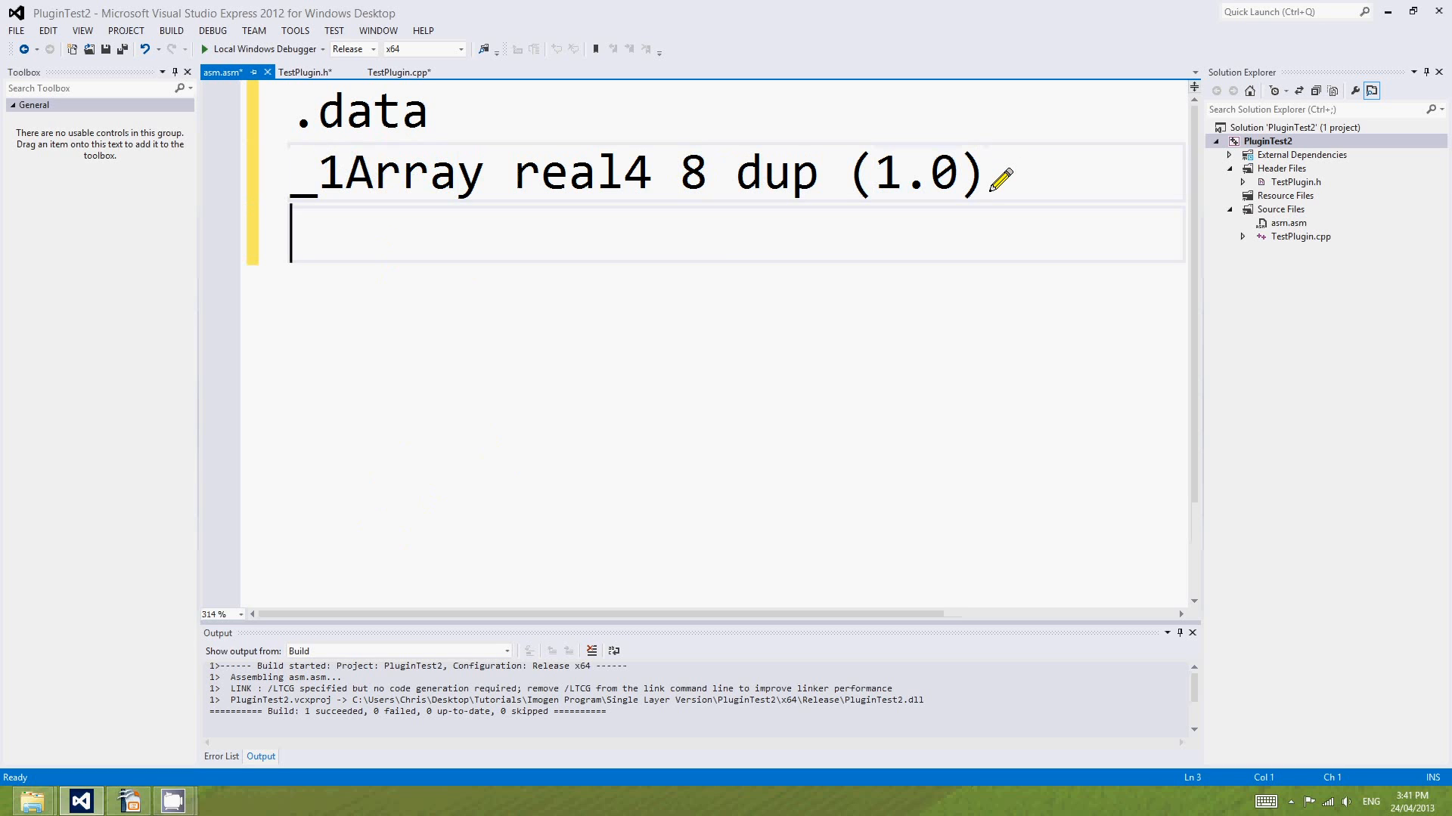
type("A")
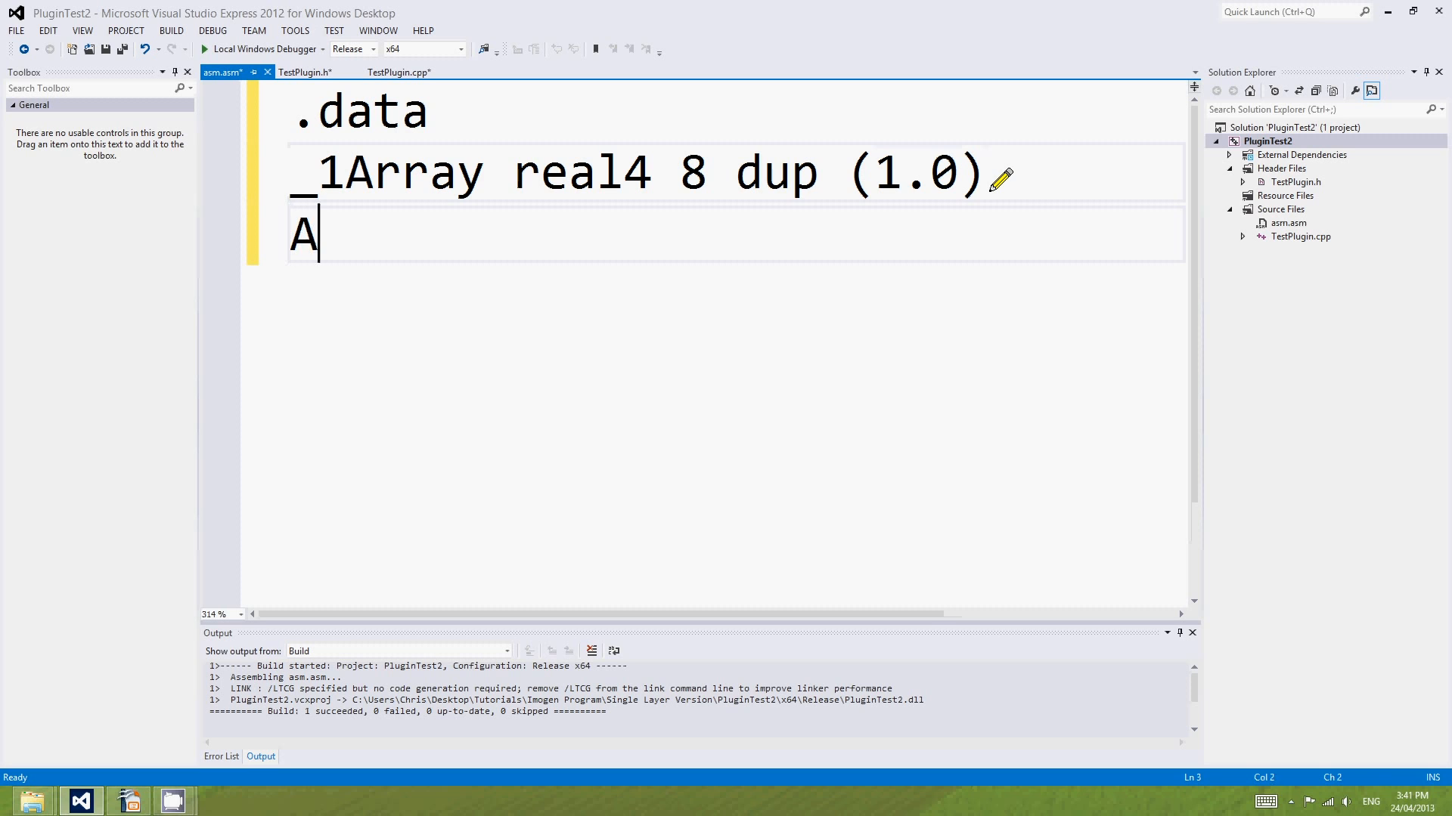
type("lpha")
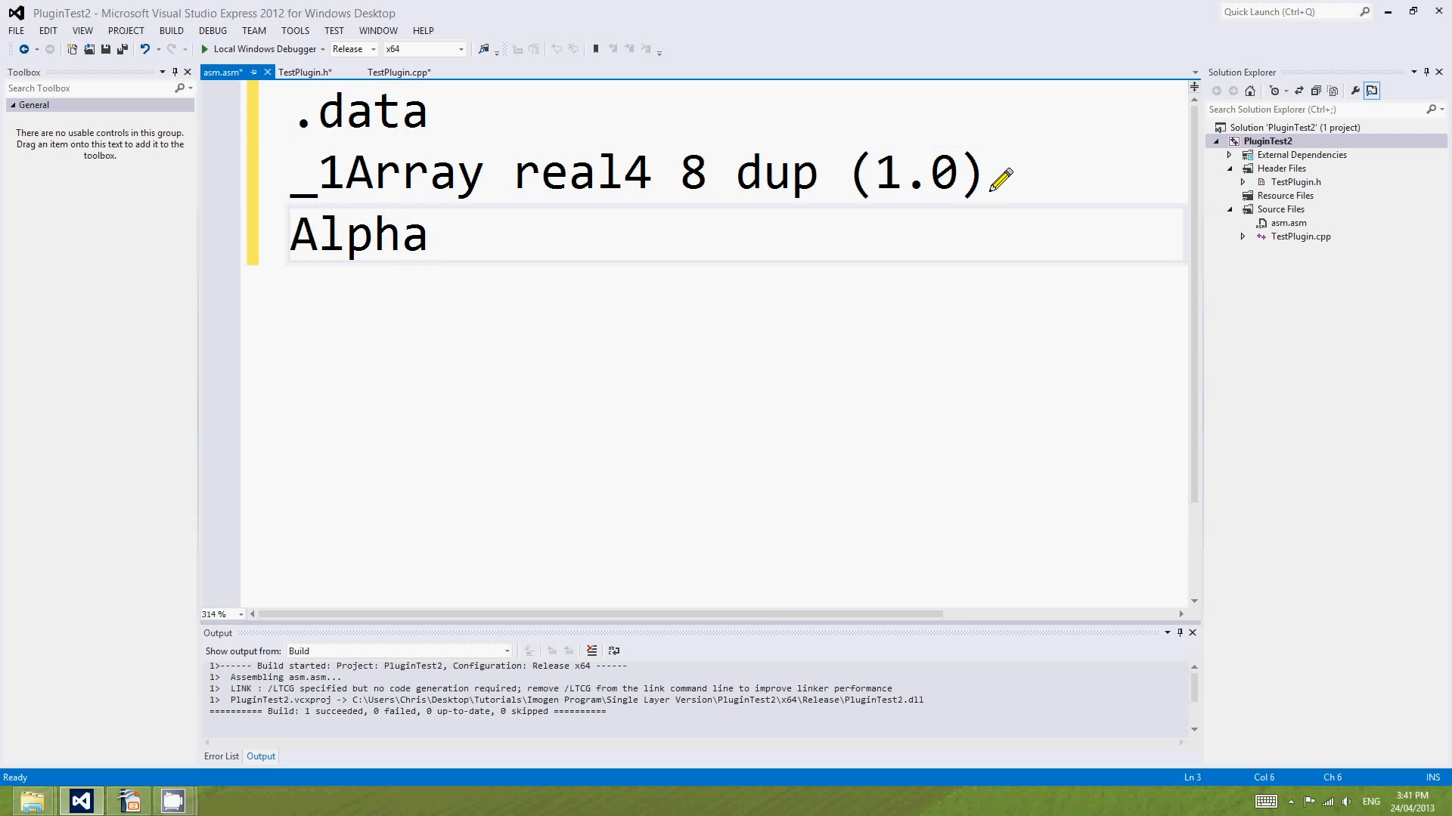
left_click(400, 173)
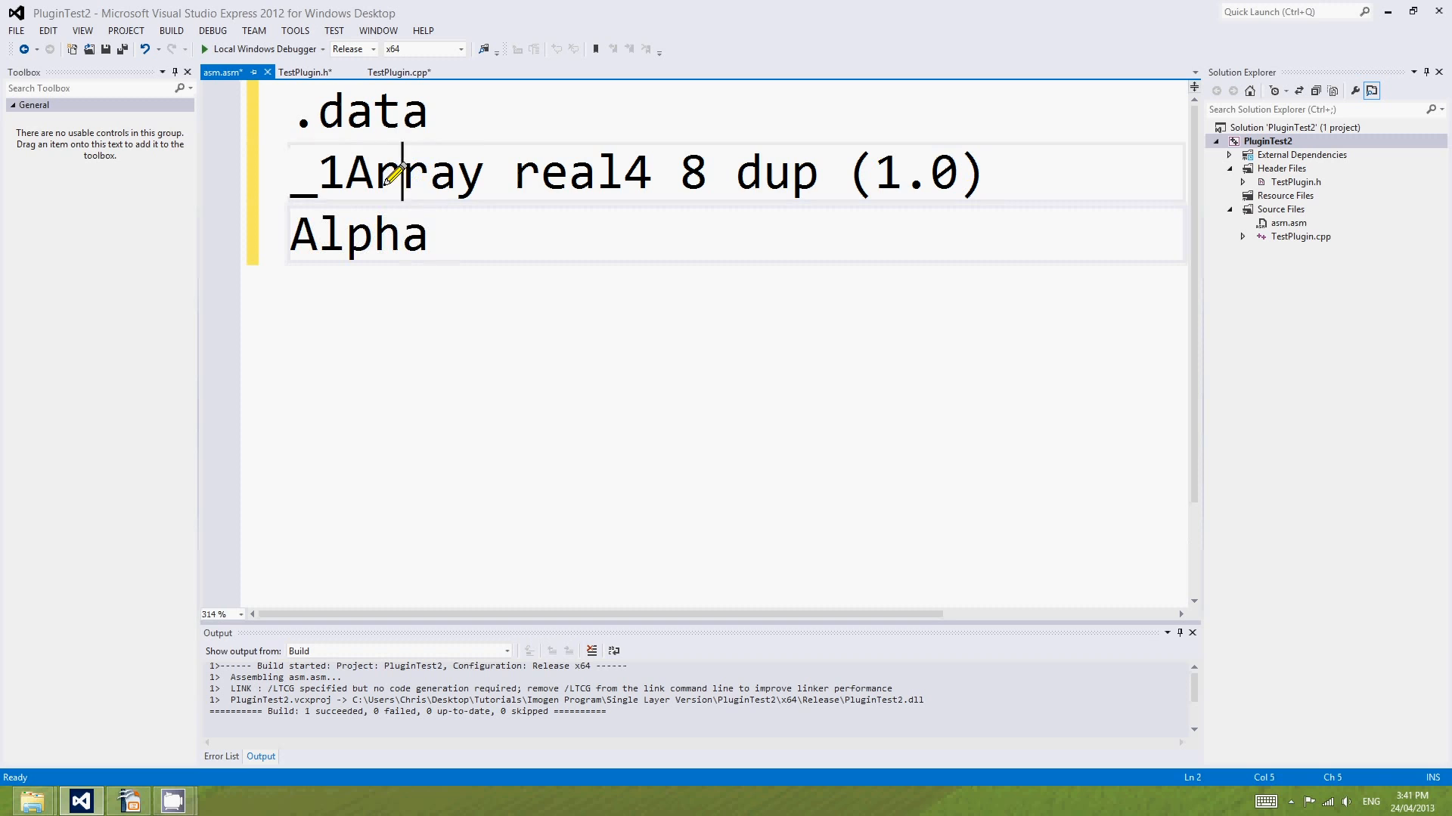
left_click(426, 234)
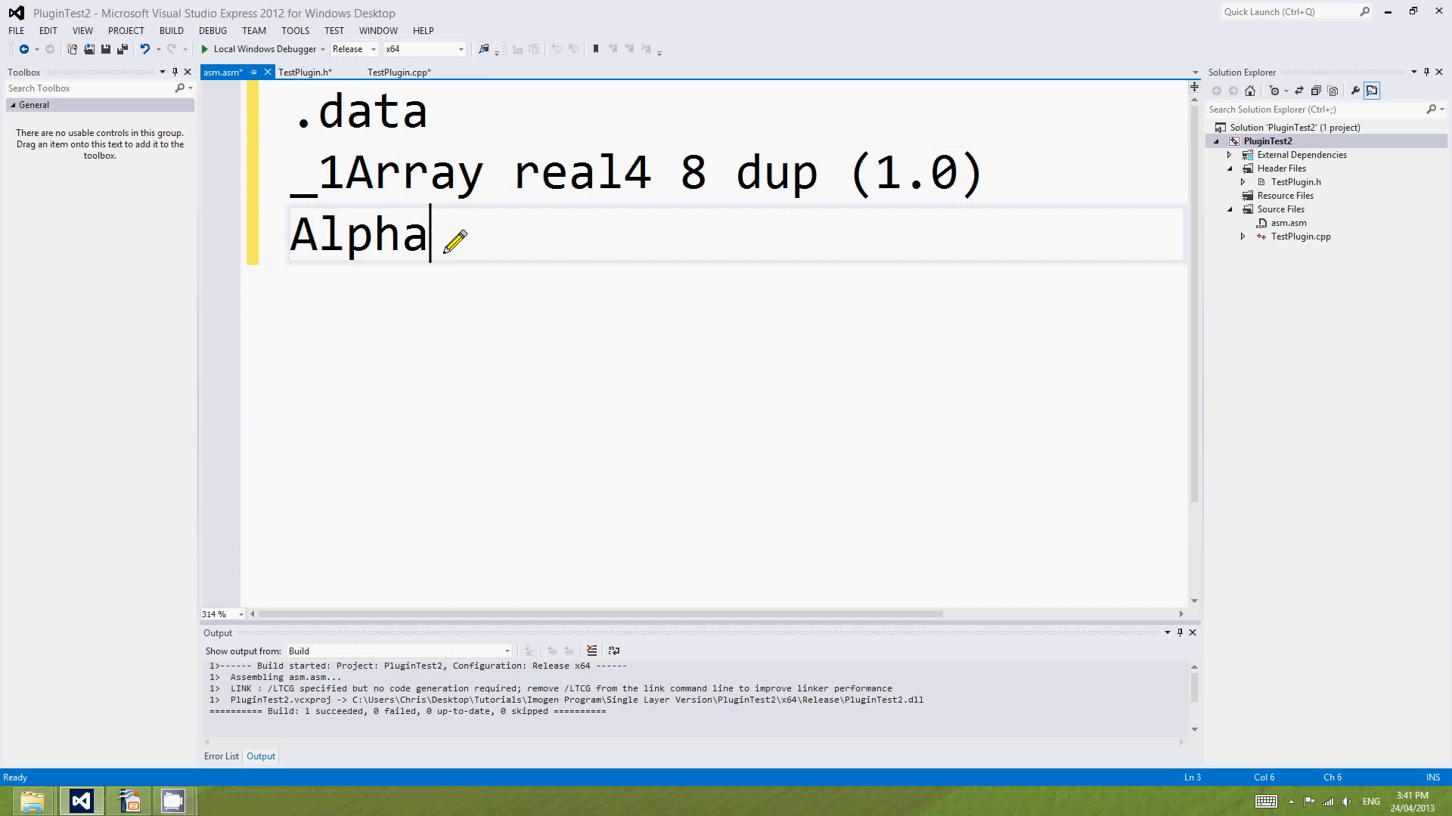
type("Bitmask")
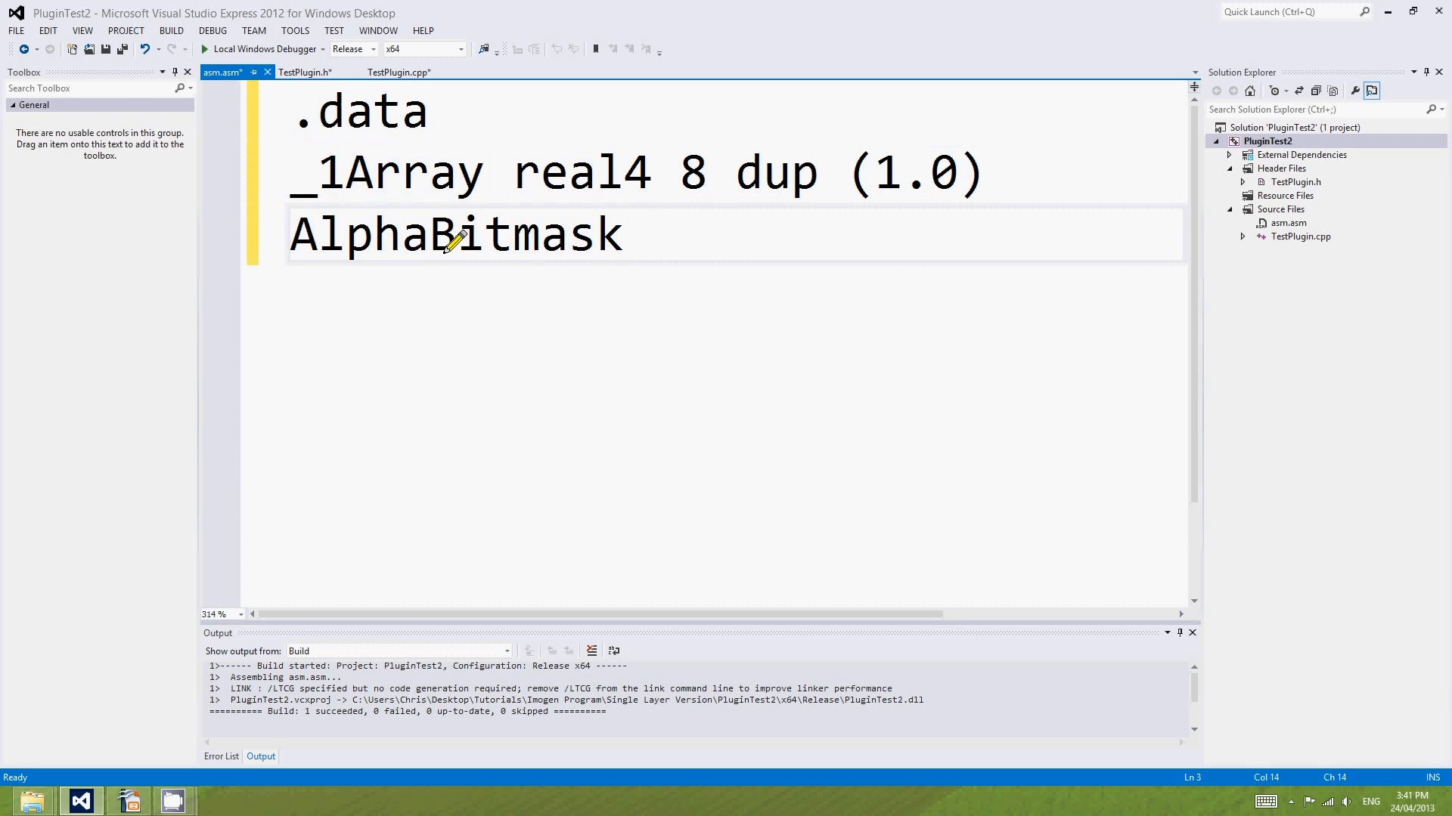
type("dd 3 dup")
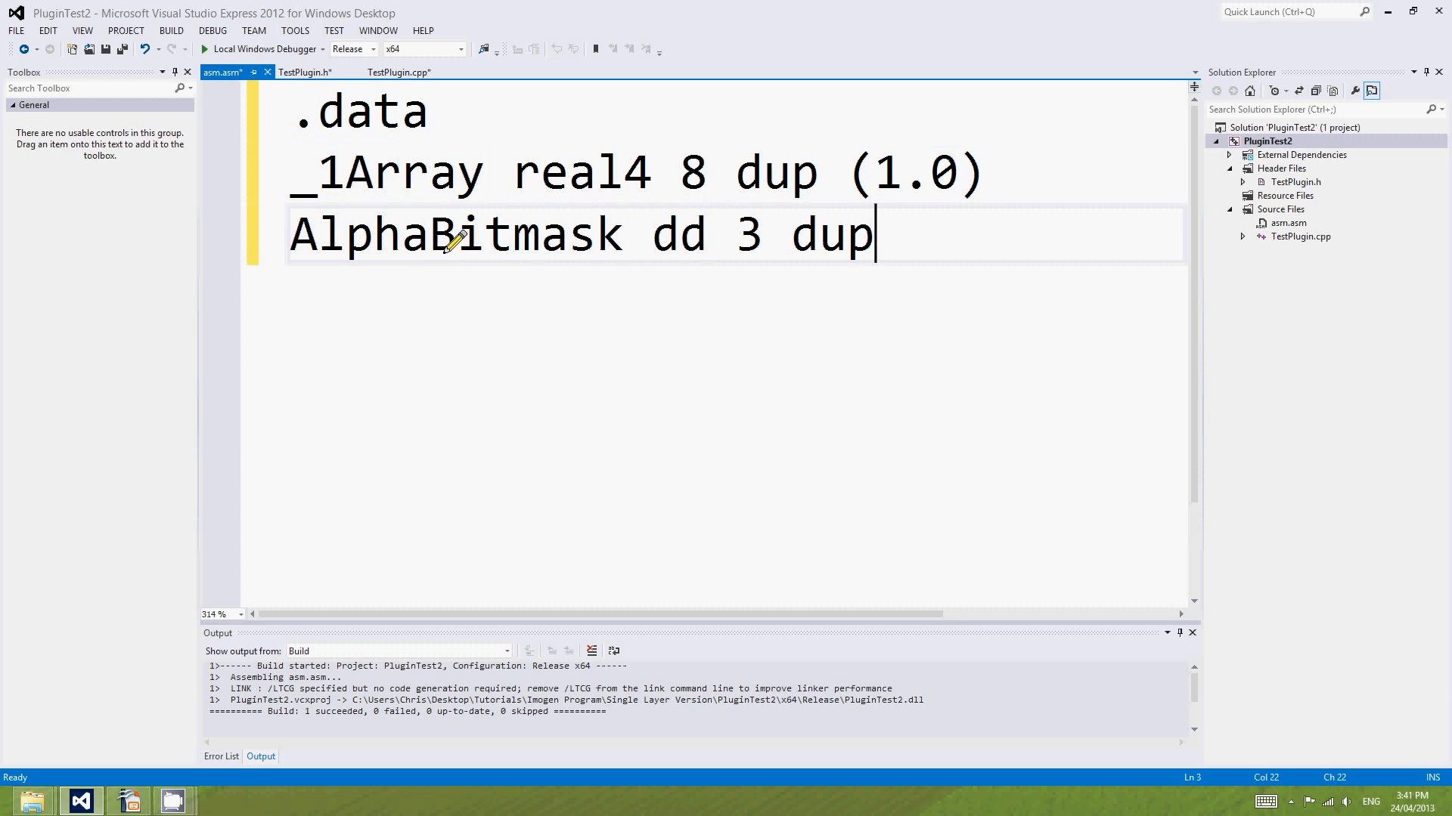
type("(0")
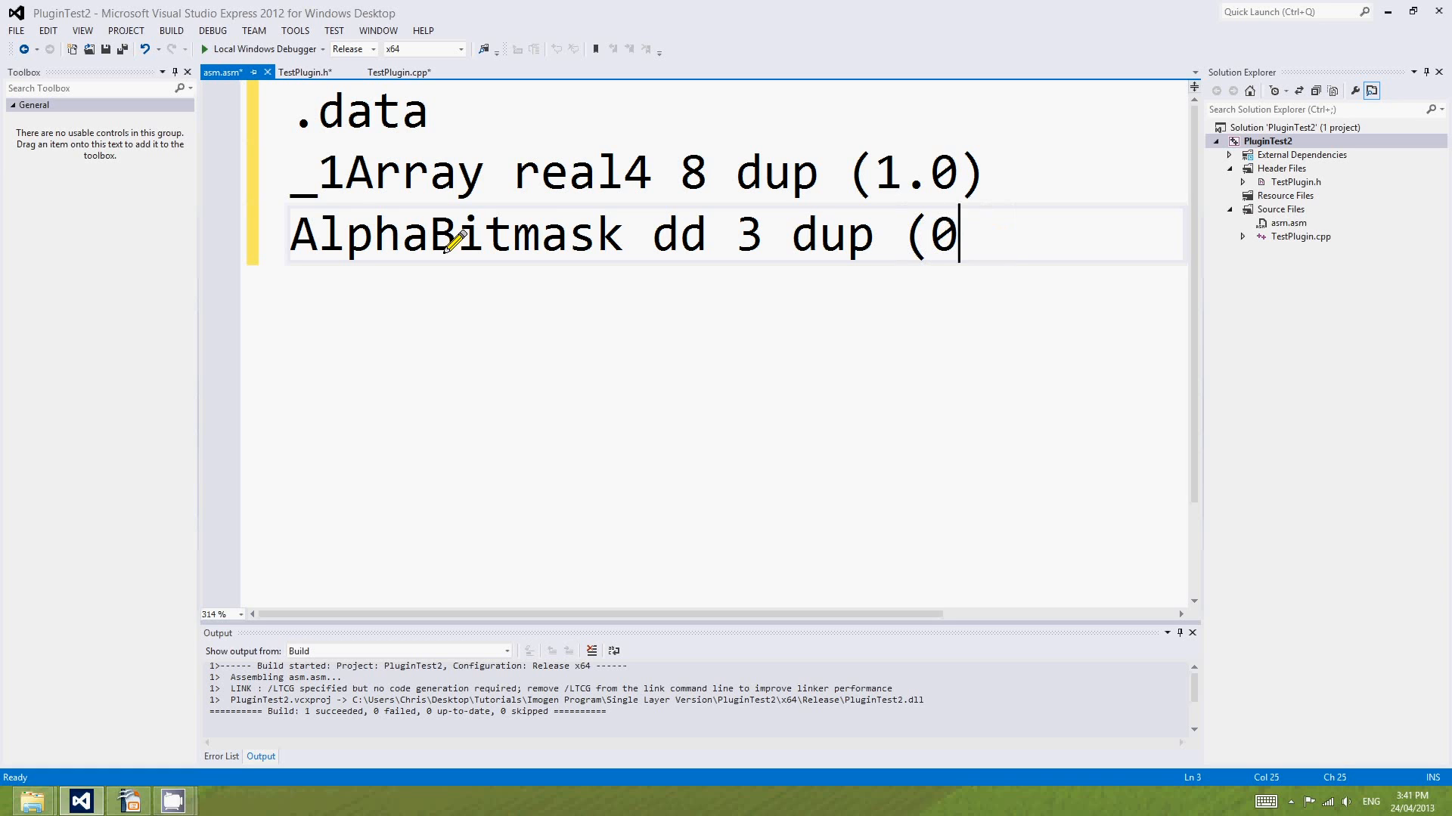
type("ffffffff")
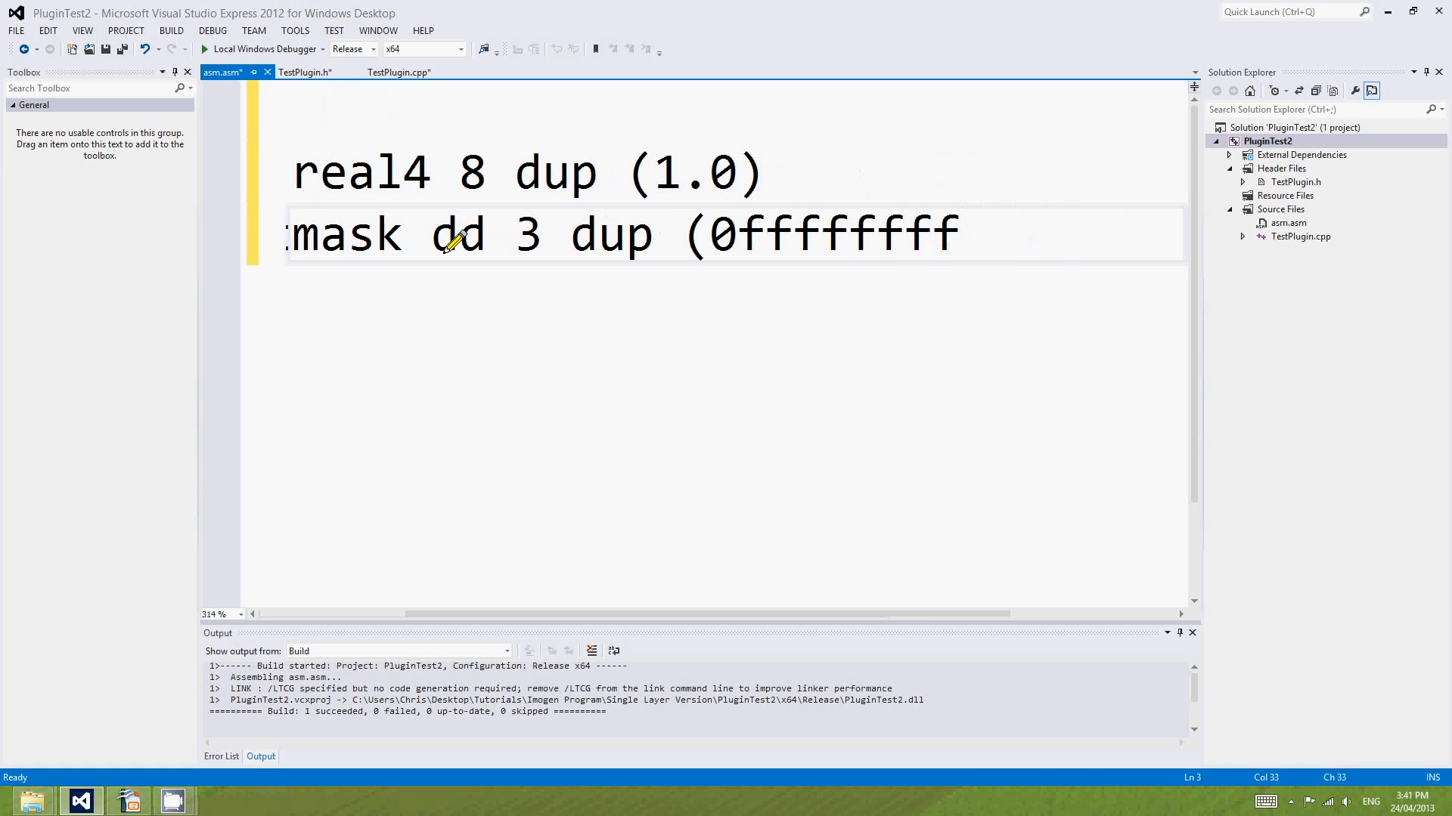
type("h), 0")
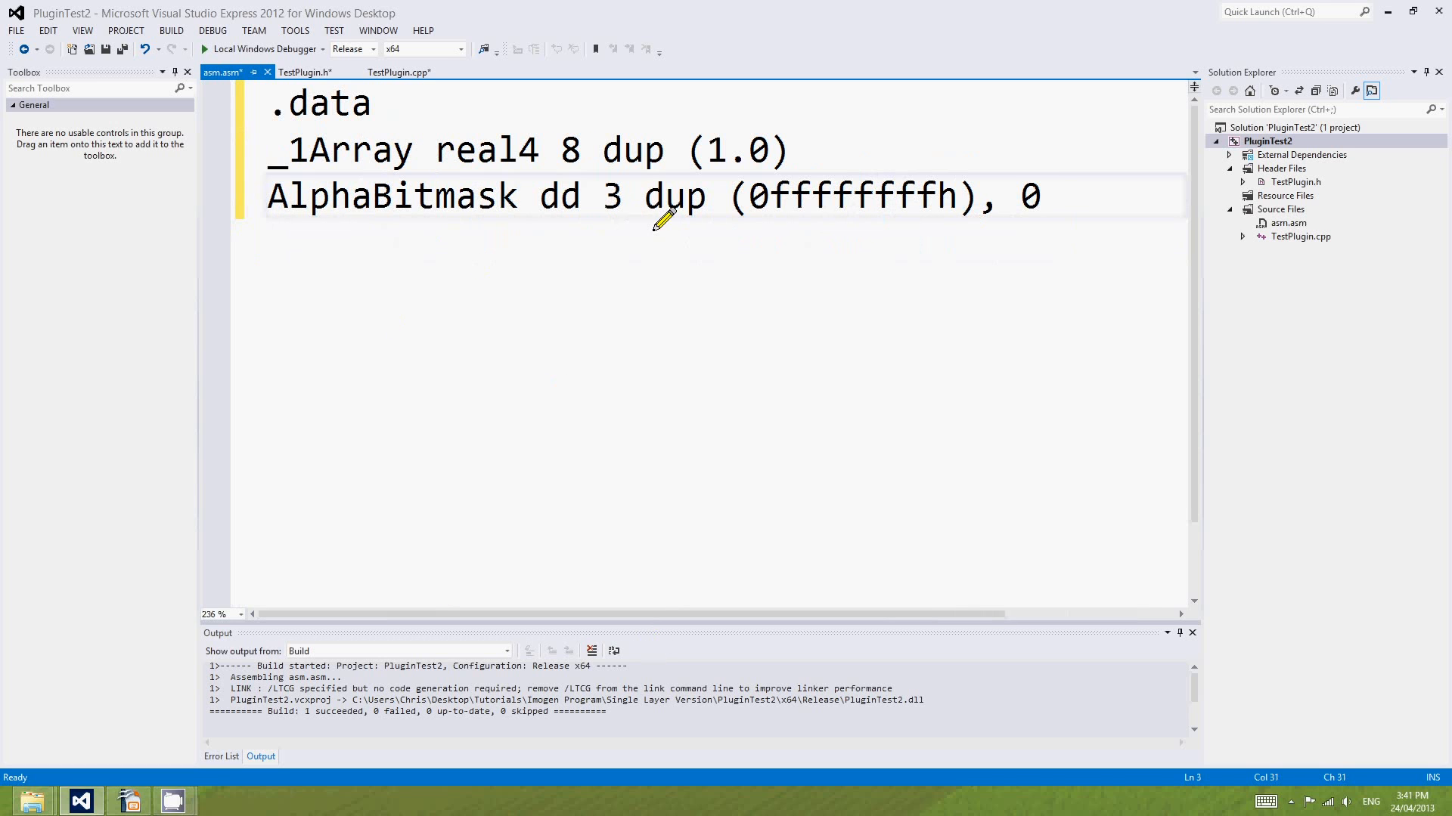
Select the 0ffffffffh mask value to extend AlphaBitmask with a second '3 dup' group.
left_click(1051, 195)
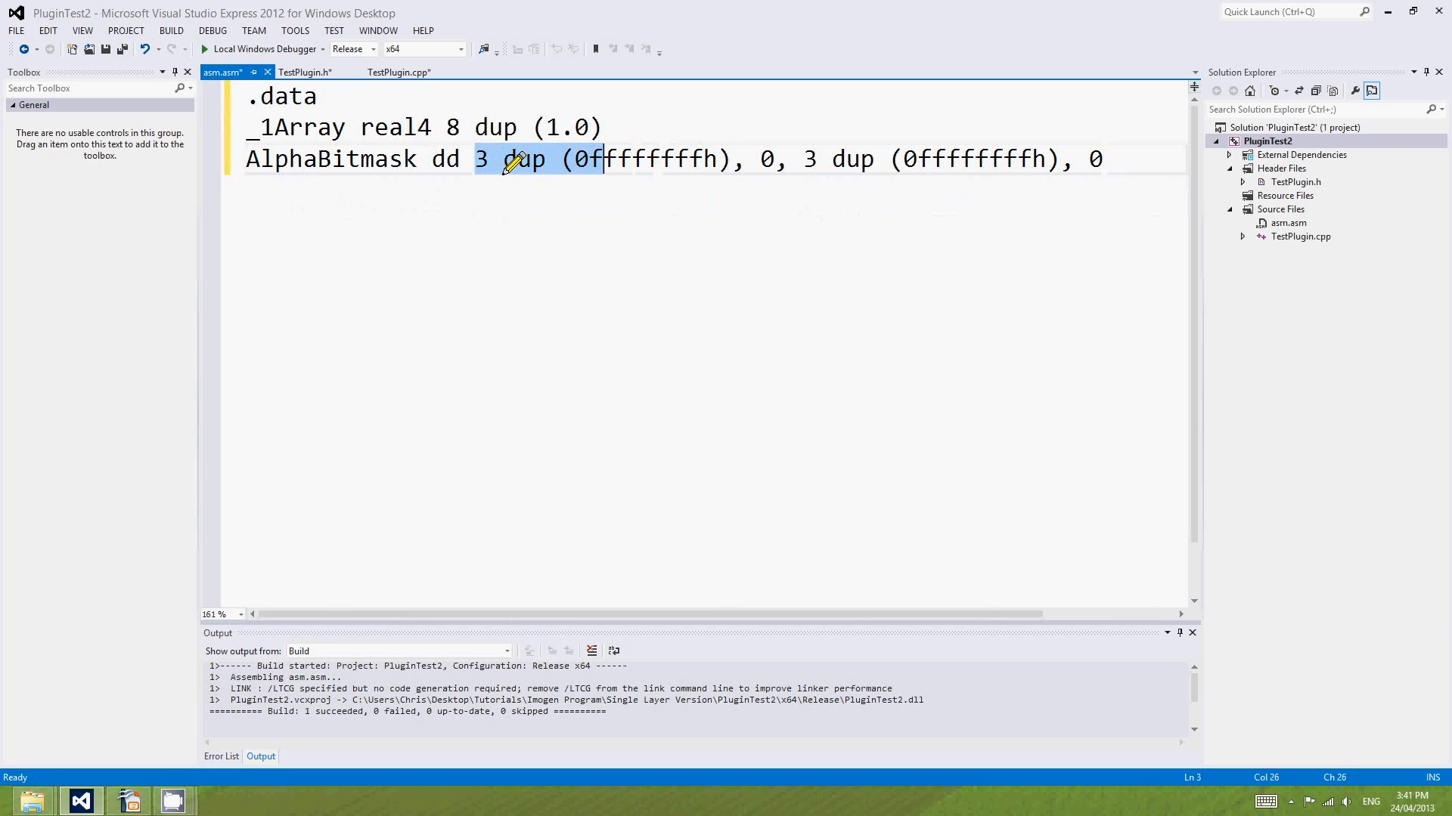
left_click(773, 160)
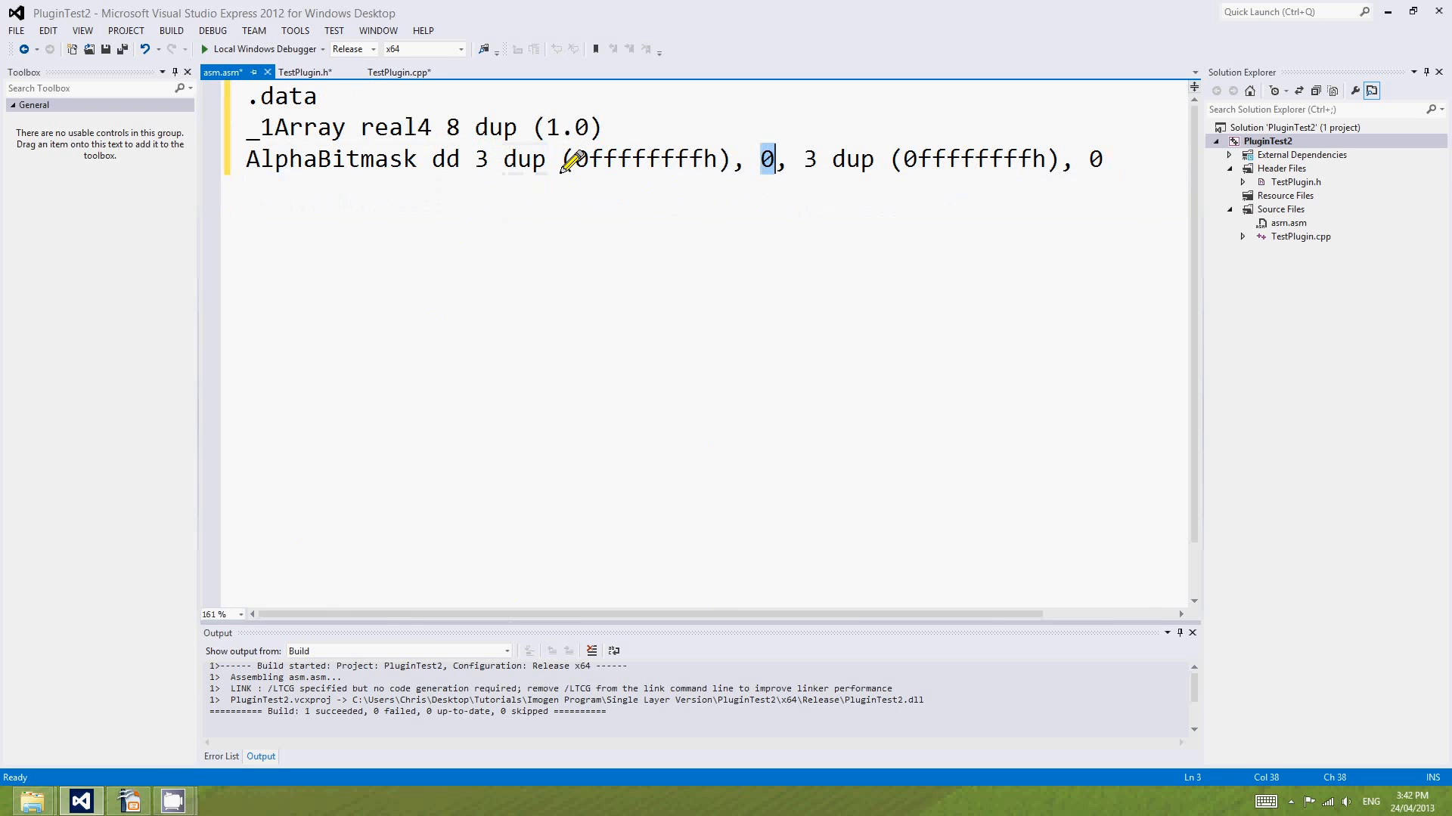
mouse_move(657, 215)
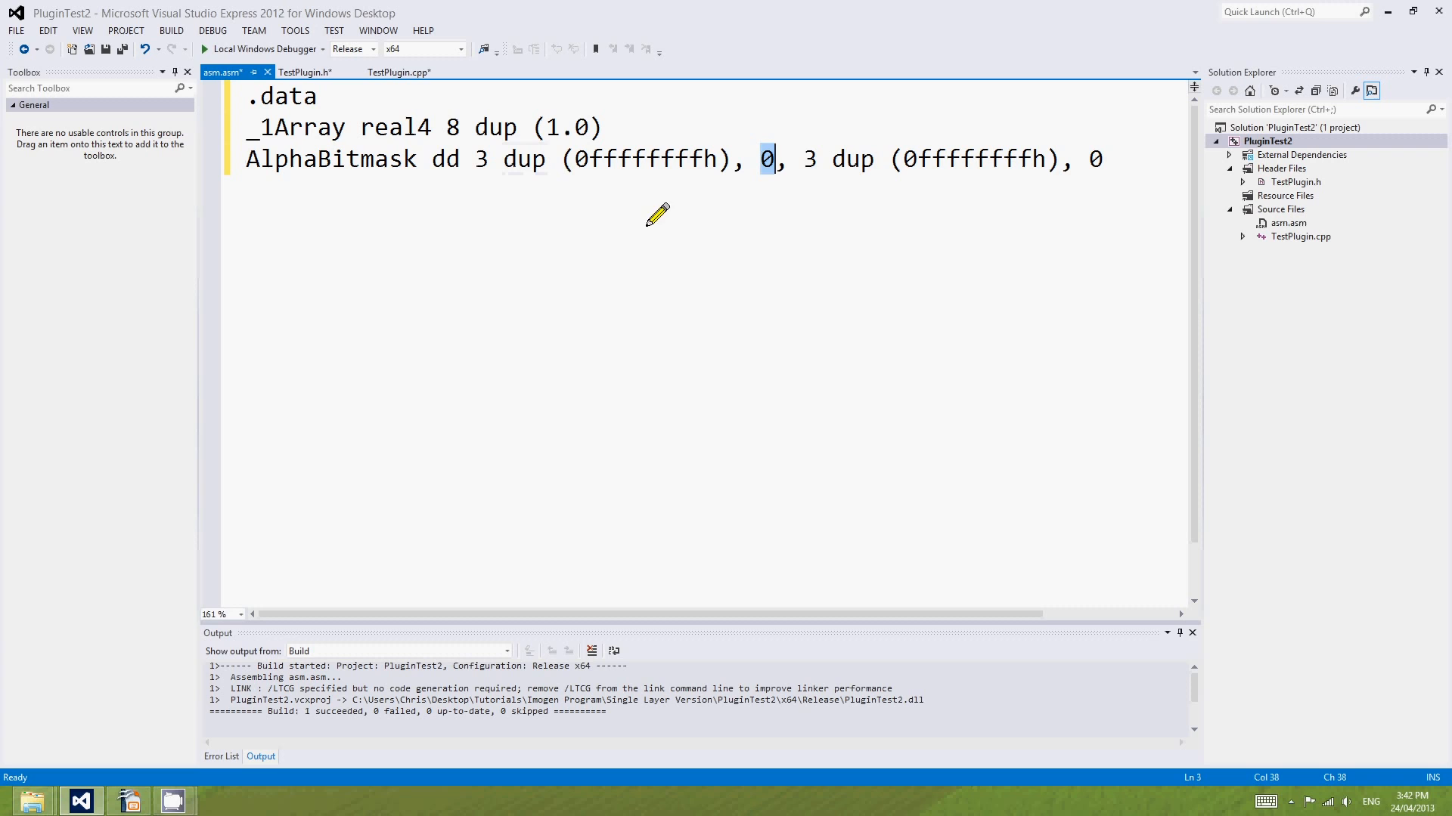
left_click(426, 159)
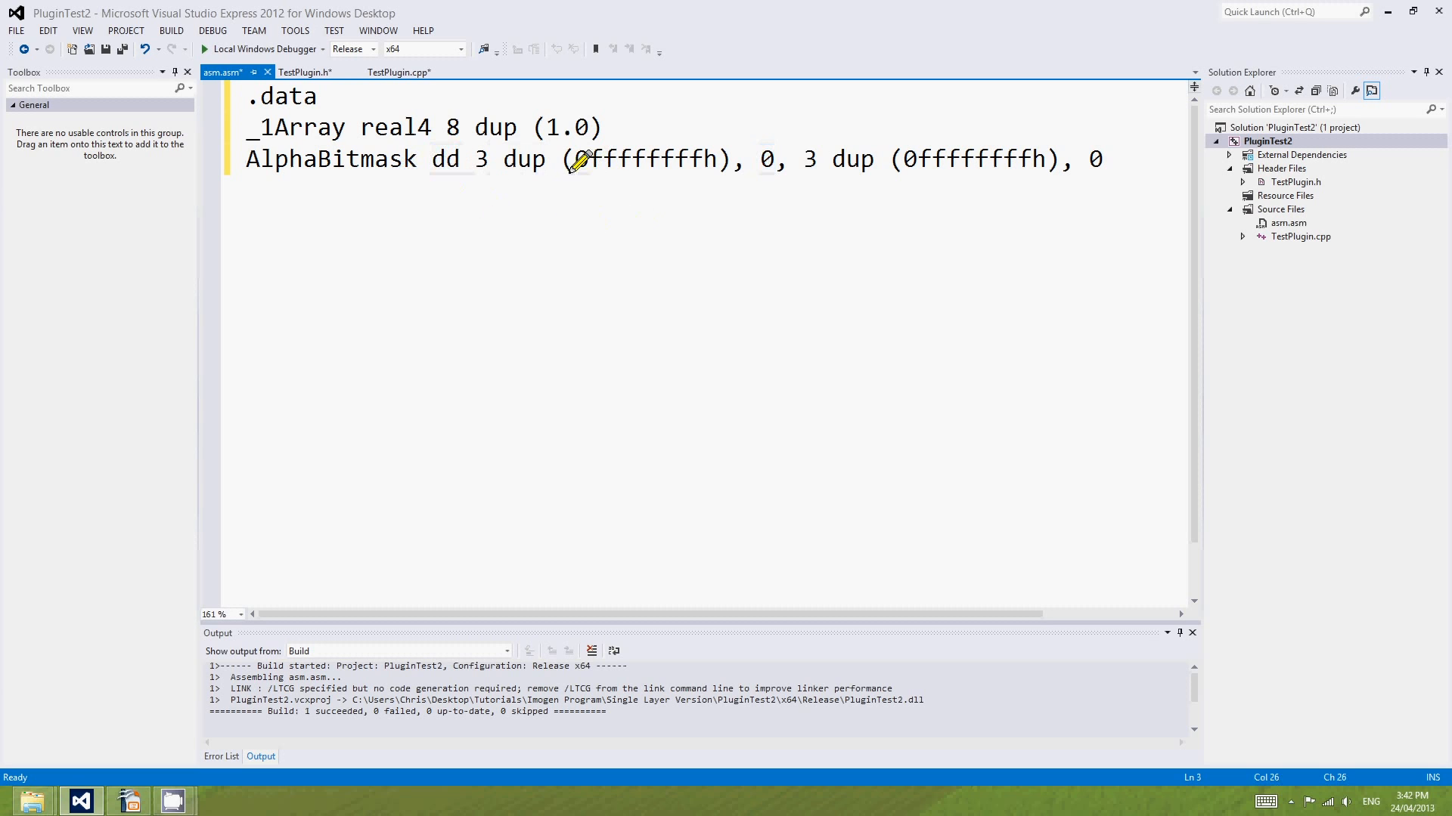
double_click(645, 160)
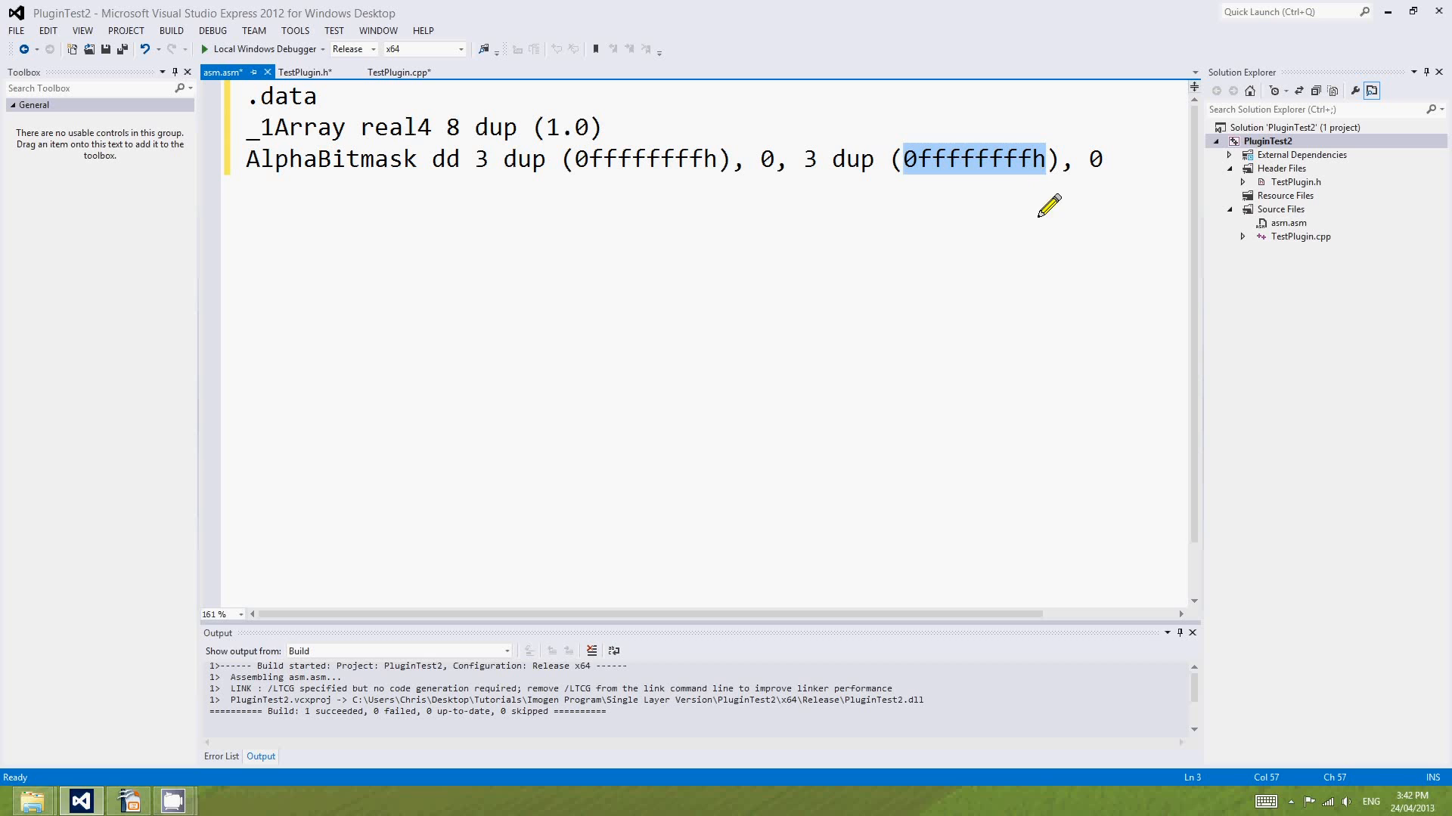
mouse_move(1090, 191)
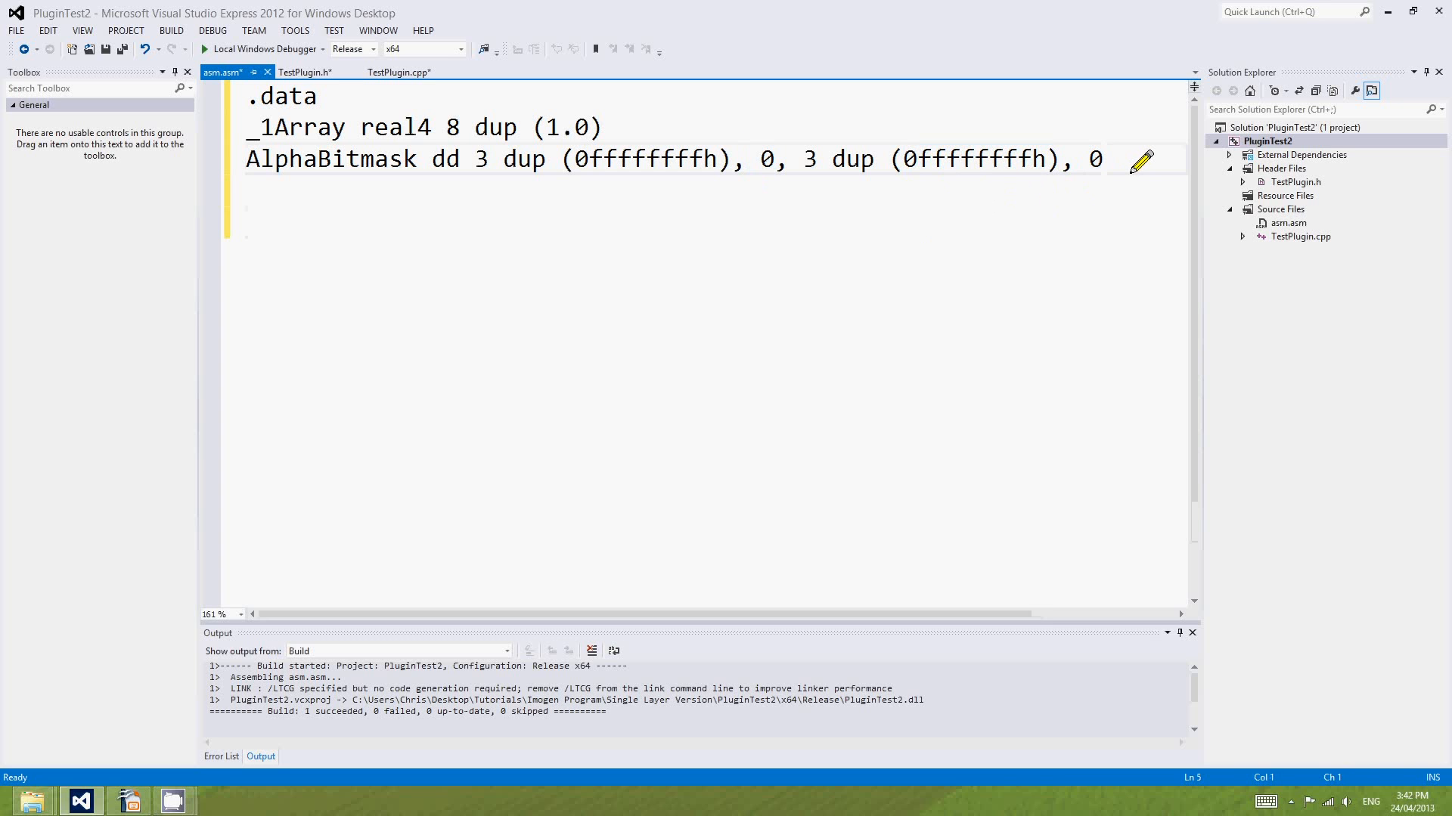
Add a .code section headed by the NegateAVX prototype copied from TestPlugin.h as a comment.
type("code")
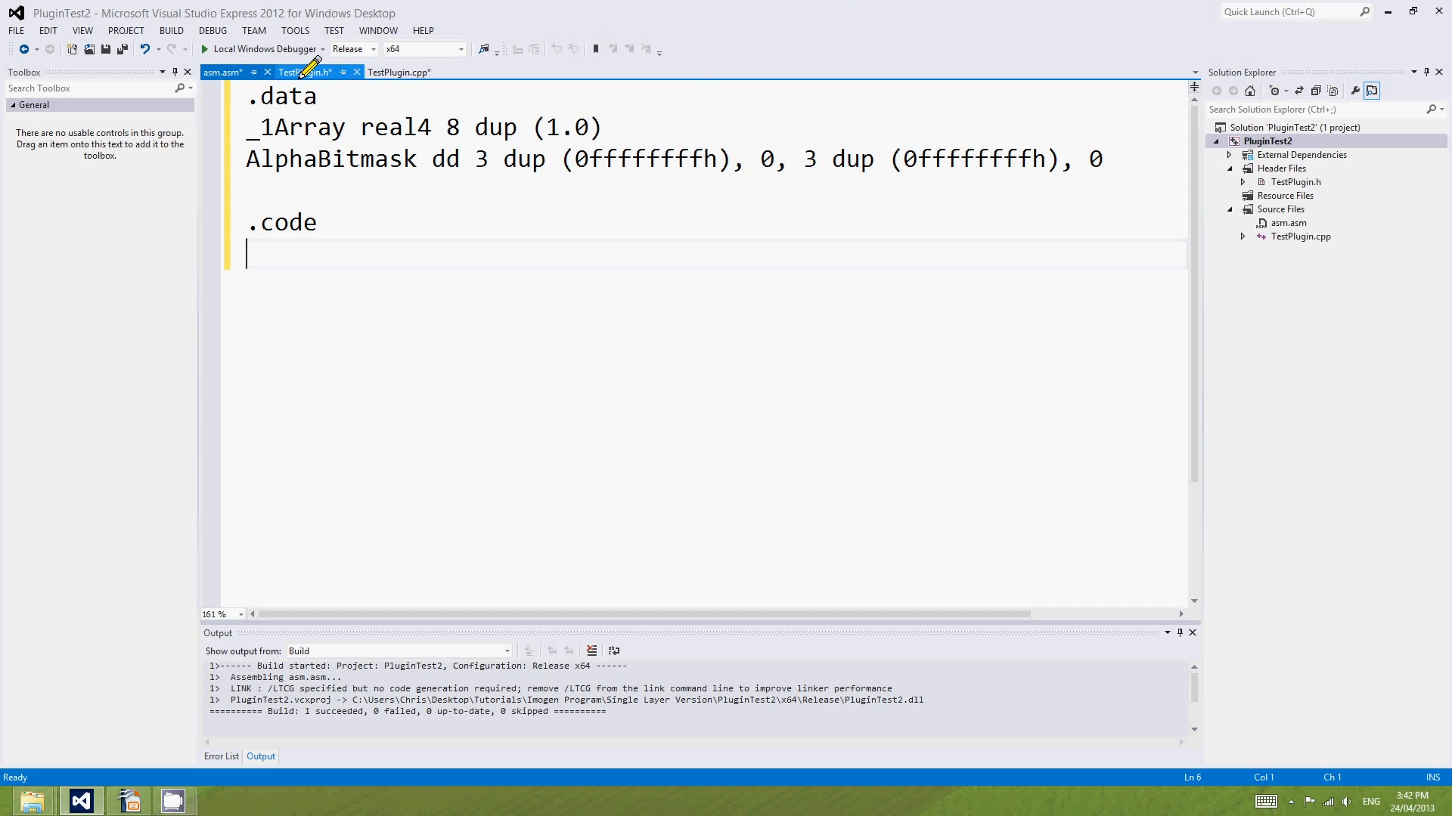
left_click(304, 73)
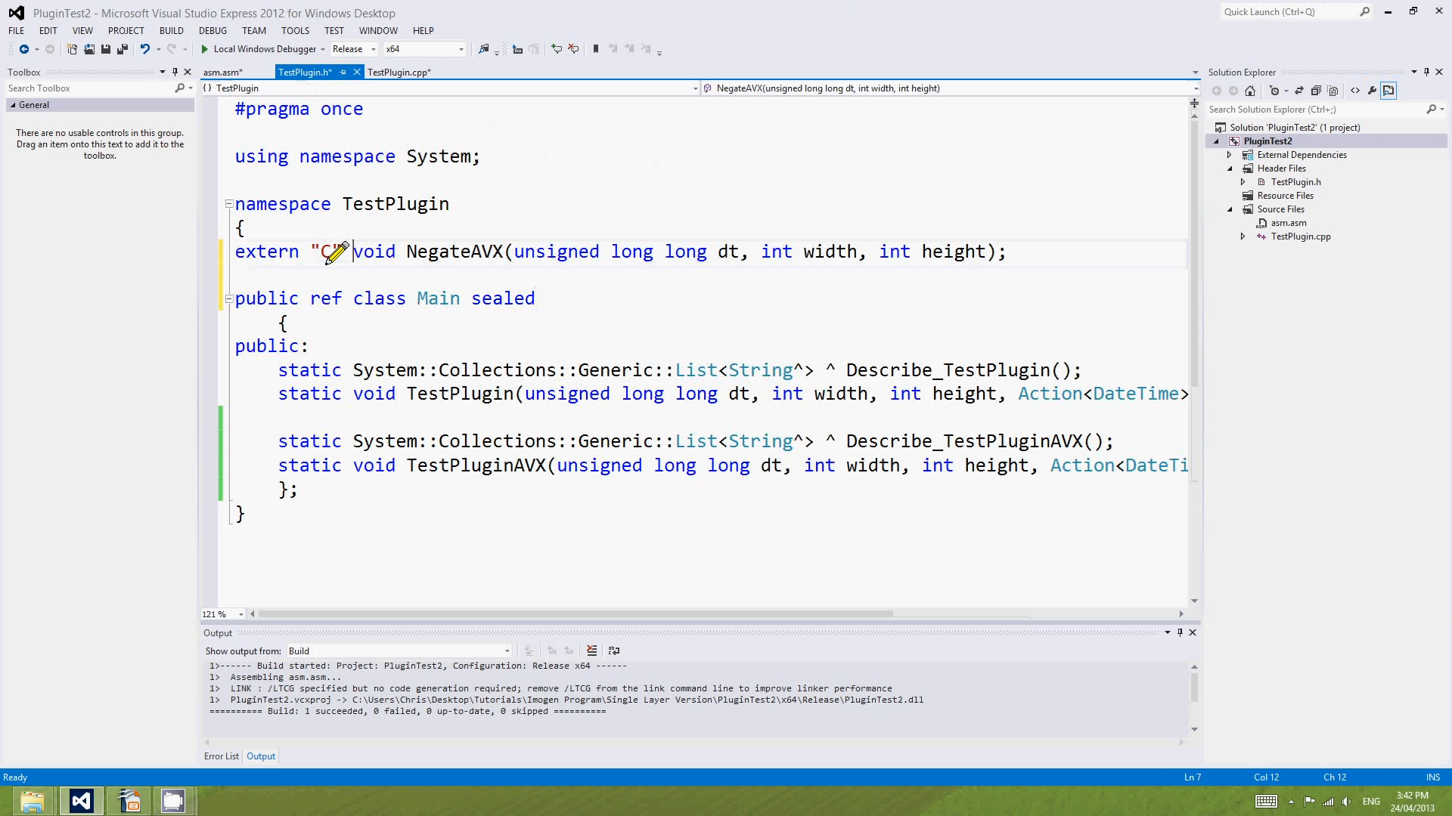
left_click(222, 73)
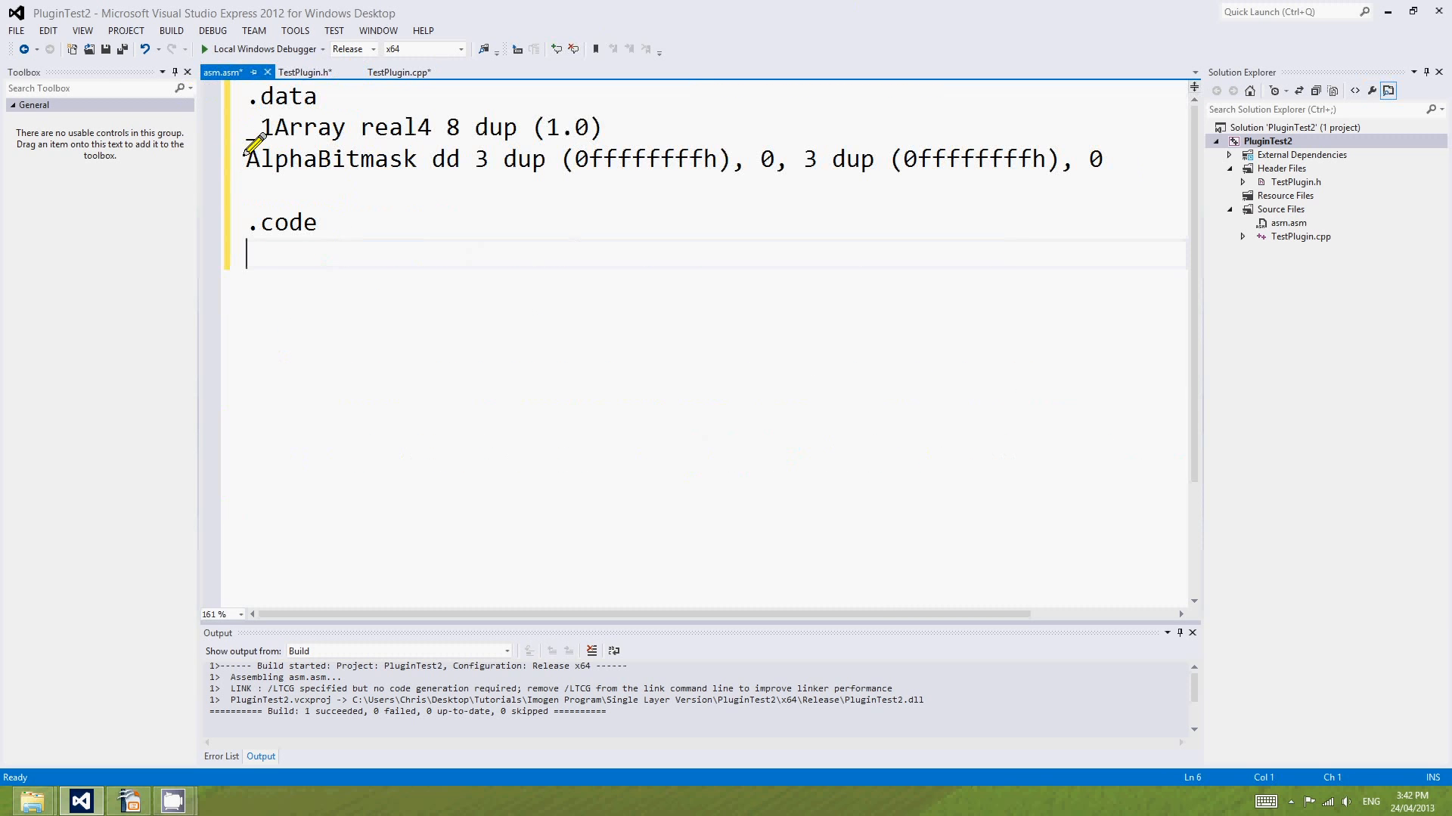
left_click(305, 73)
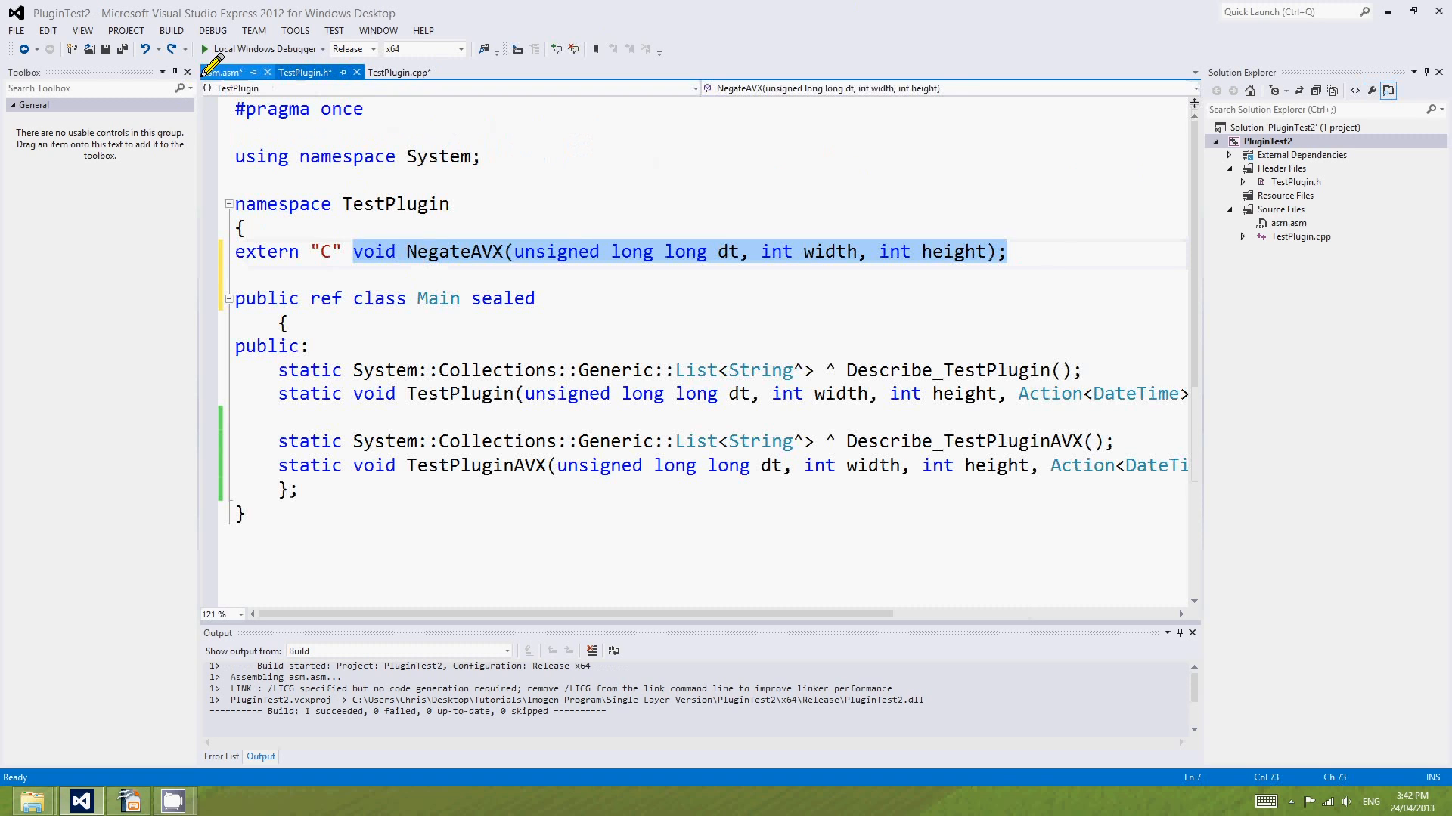
left_click(223, 72)
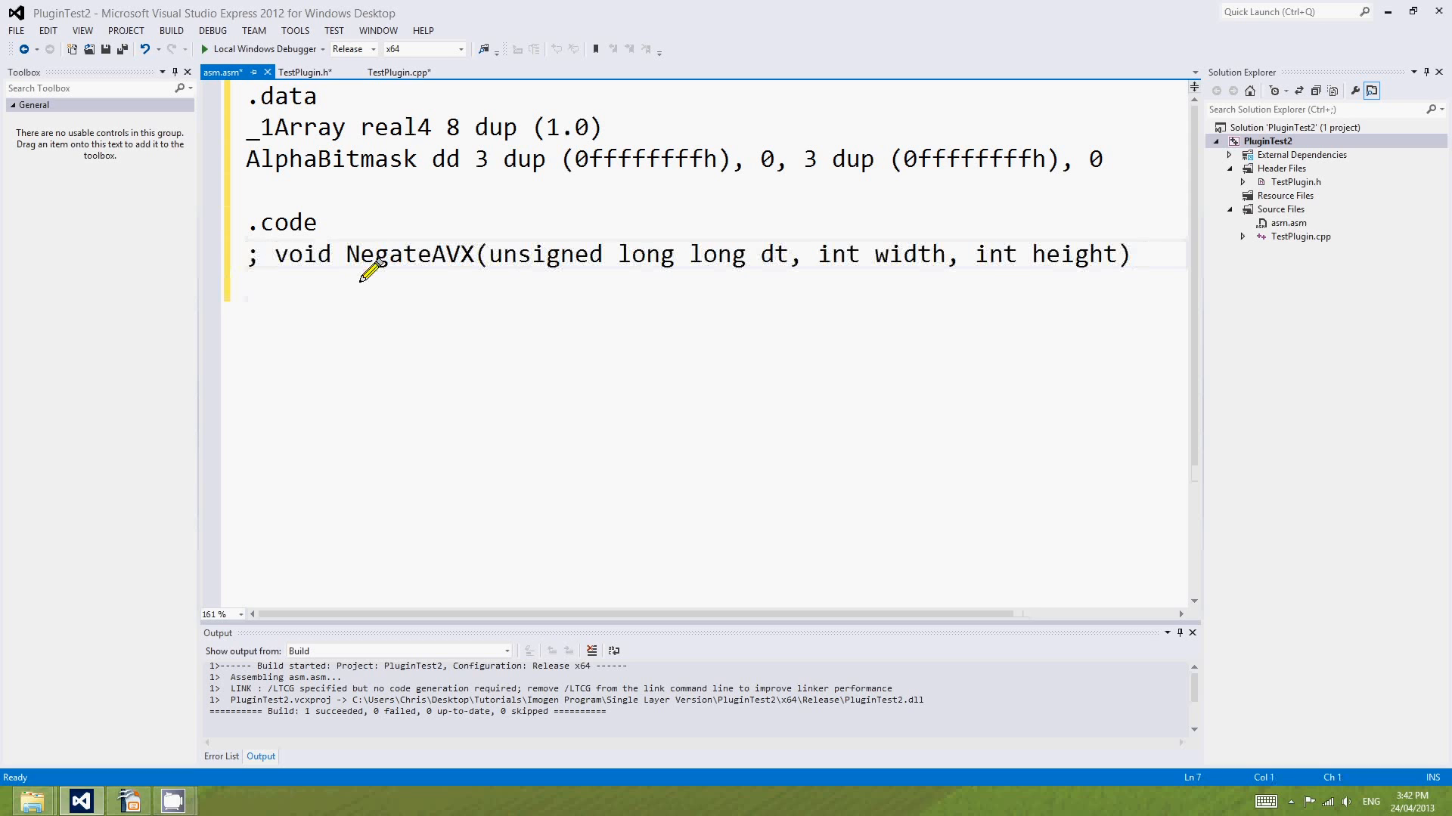
double_click(408, 254)
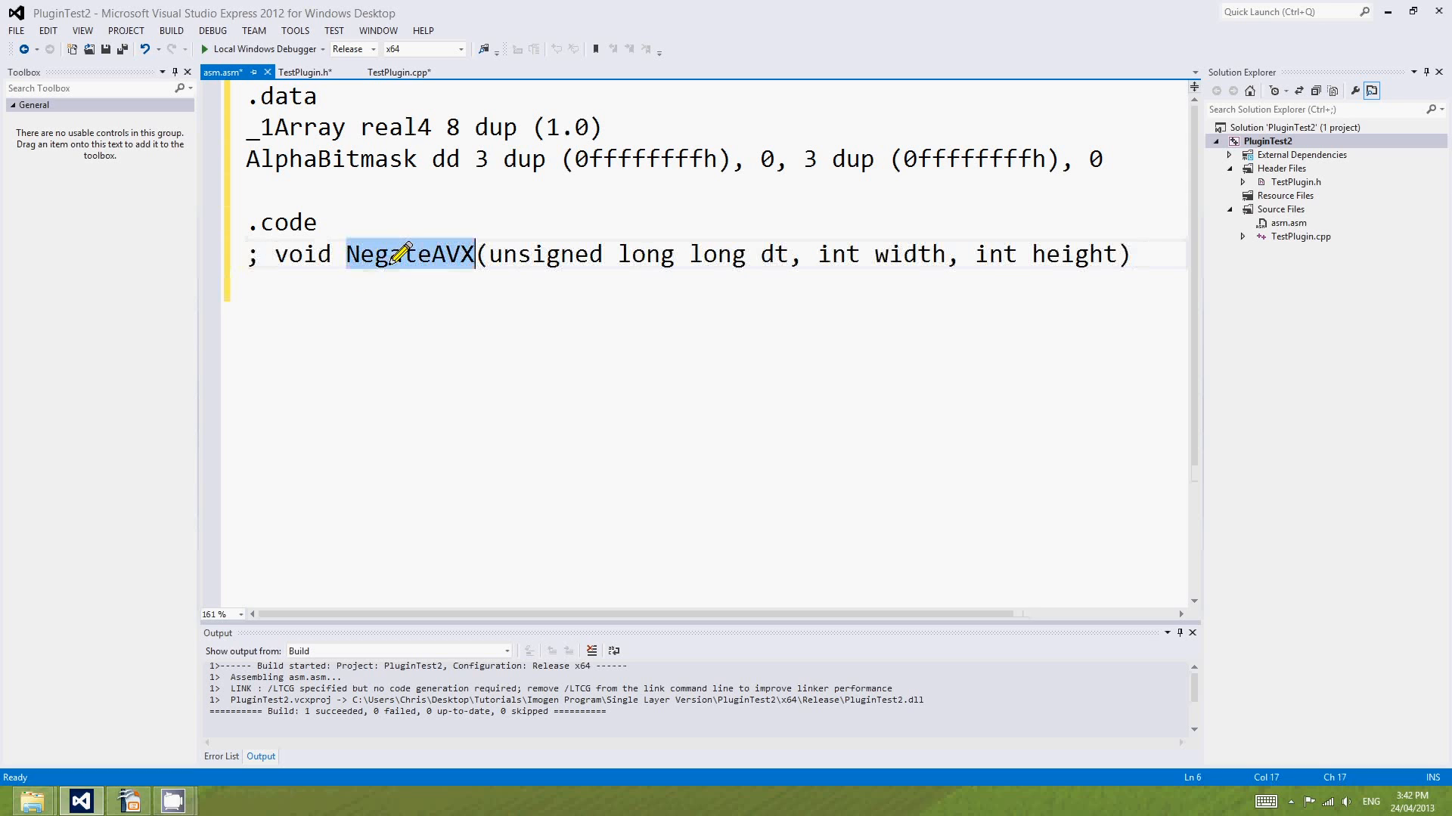
Write 'NegateAVX proc', 'ret', 'NegateAVX endp' and 'end', opening an empty line inside proc.
type("NegateAVX proc")
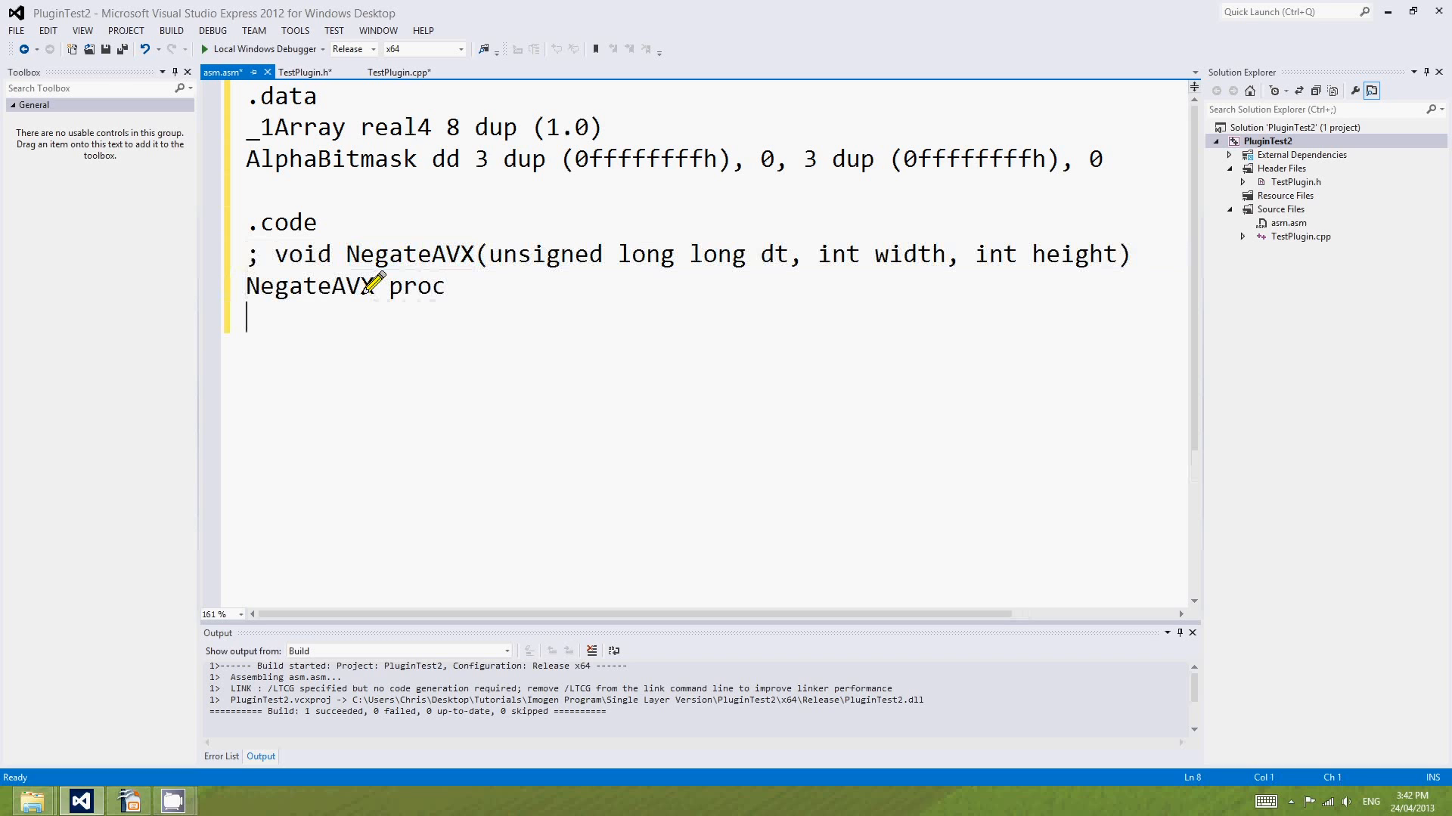
type("re")
type("Netag")
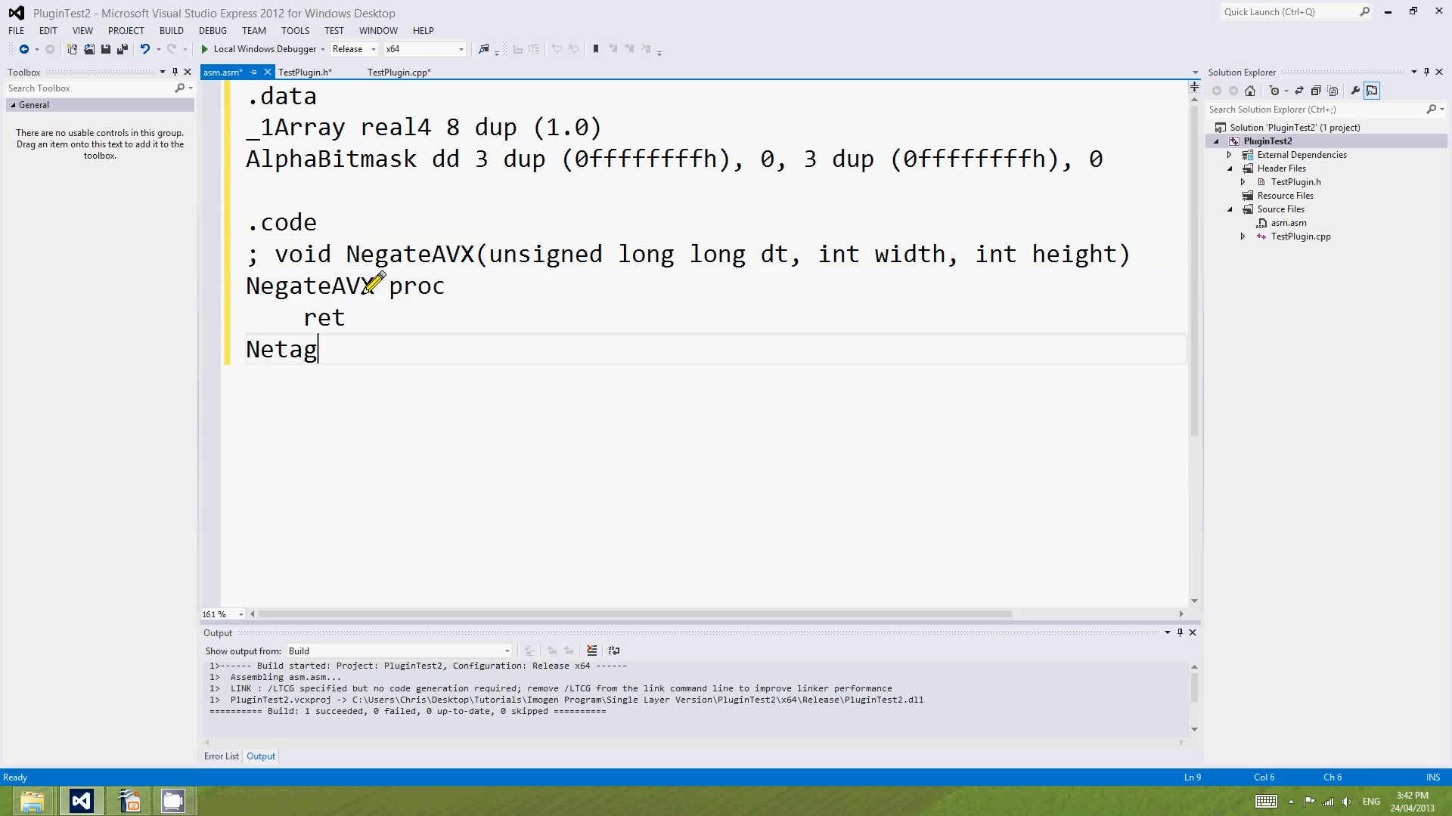
type("teA")
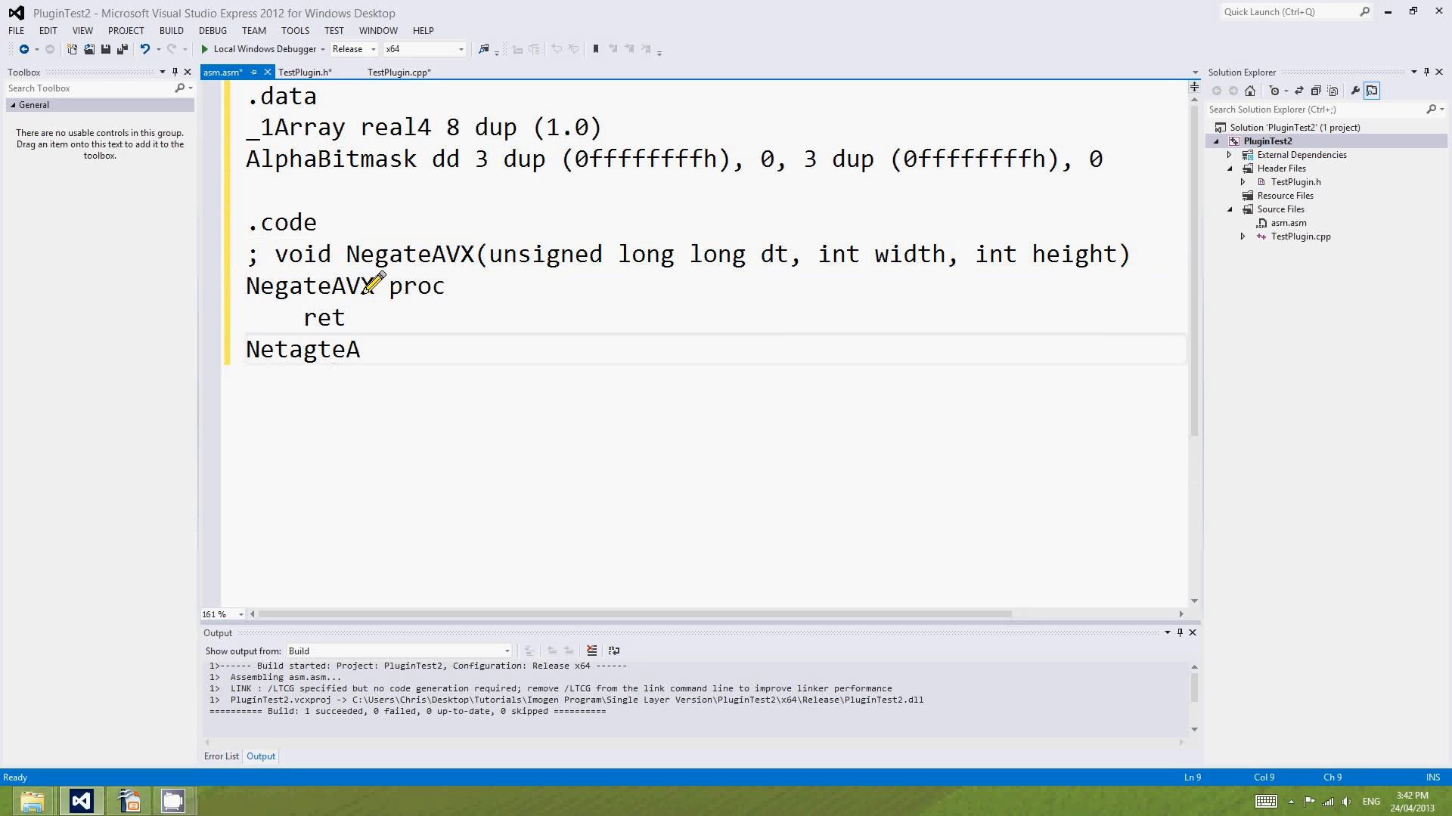
type("VX en")
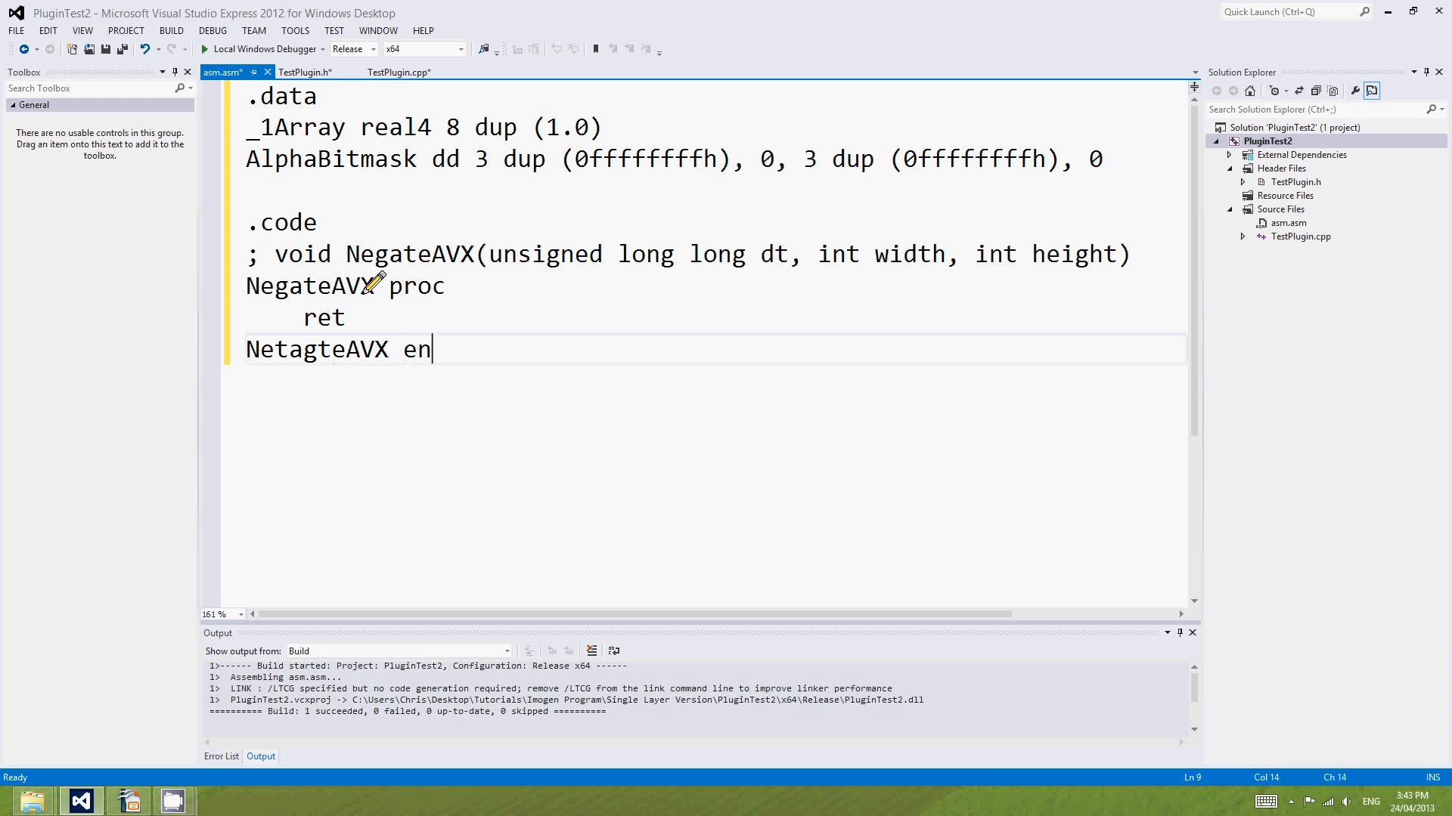
type("dp")
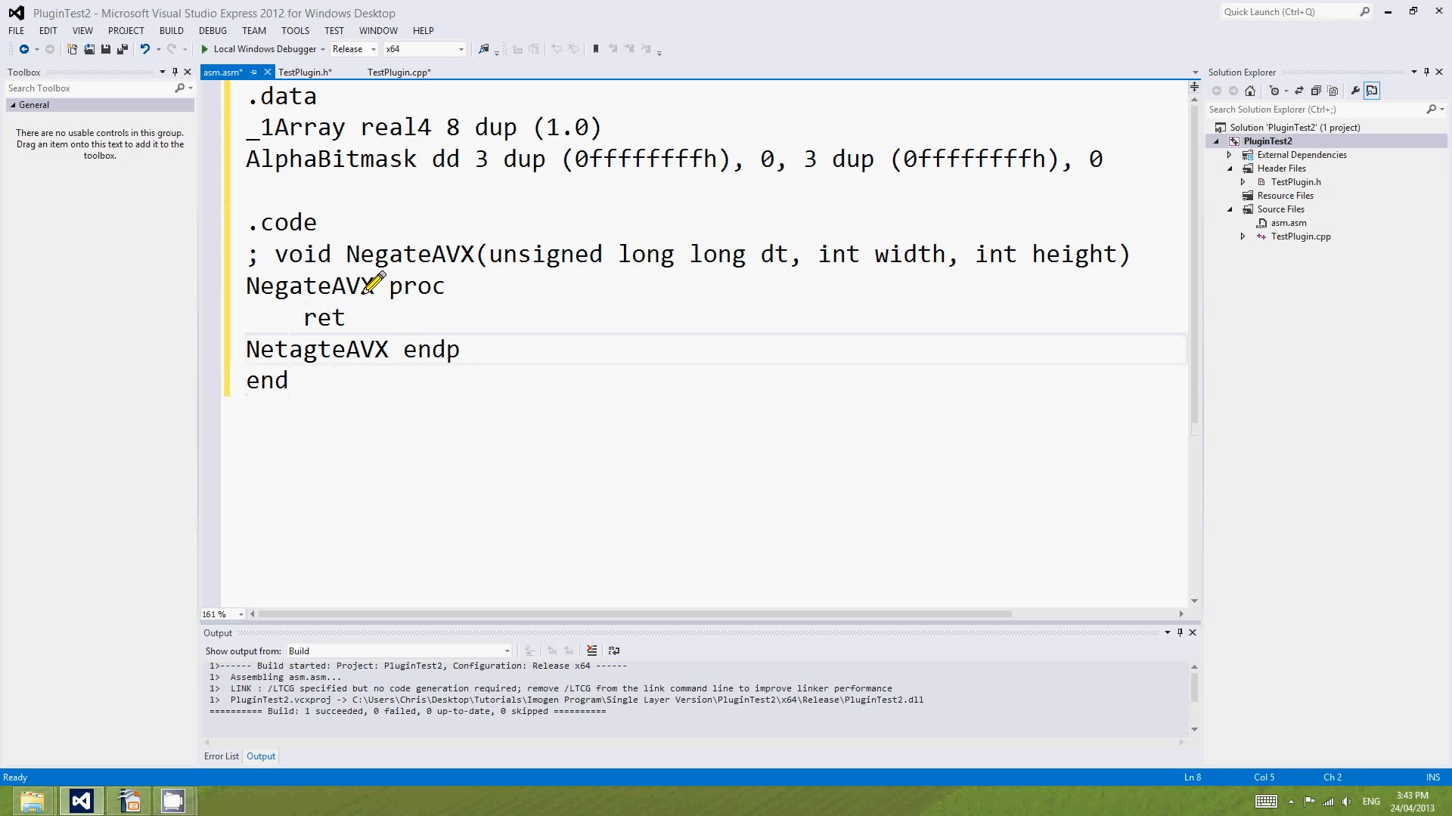
key("enter")
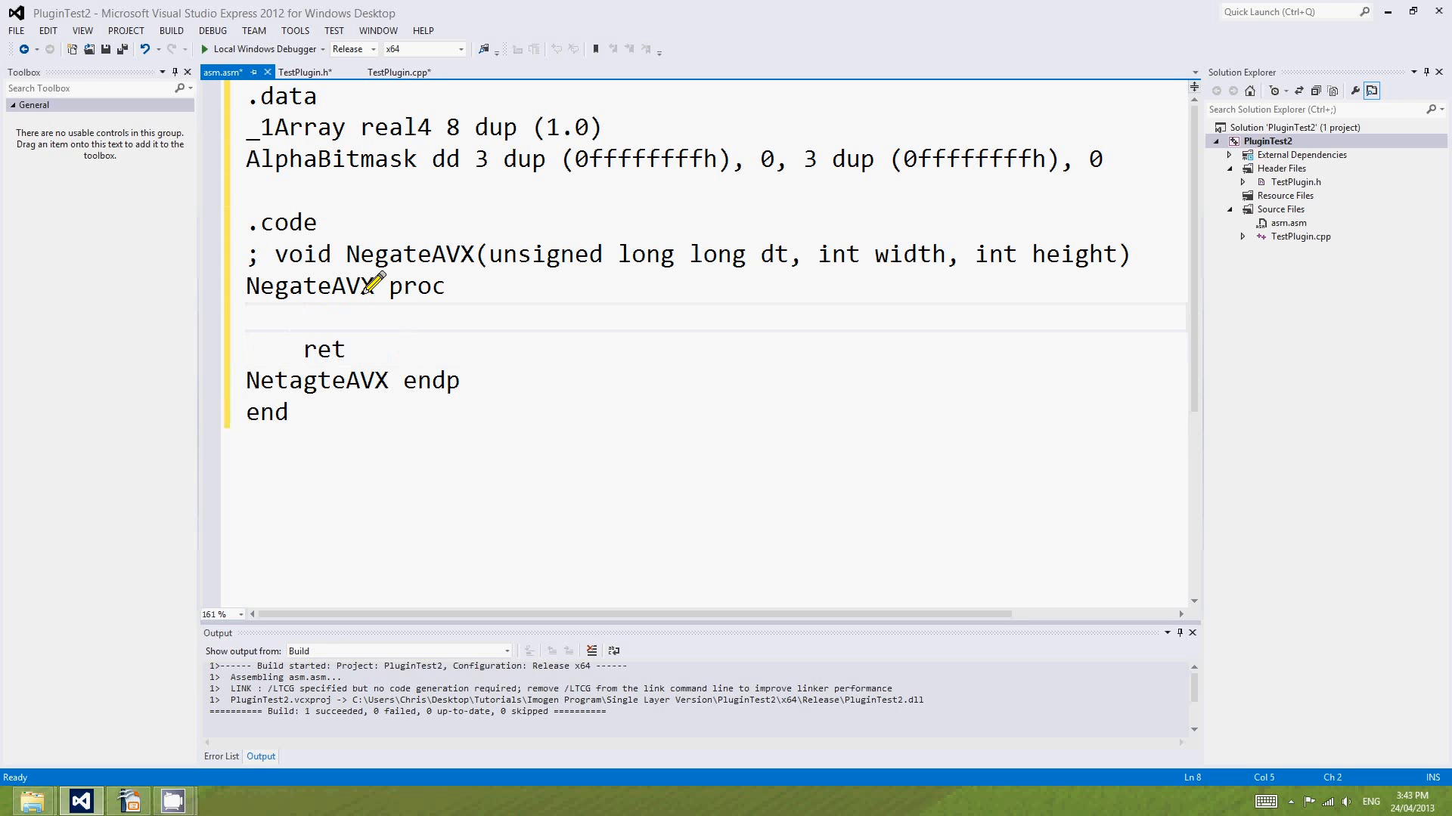
Add 'imul edx, r8d' with a loop-iterations comment, followed by 'shr edx, 1'.
left_click(305, 317)
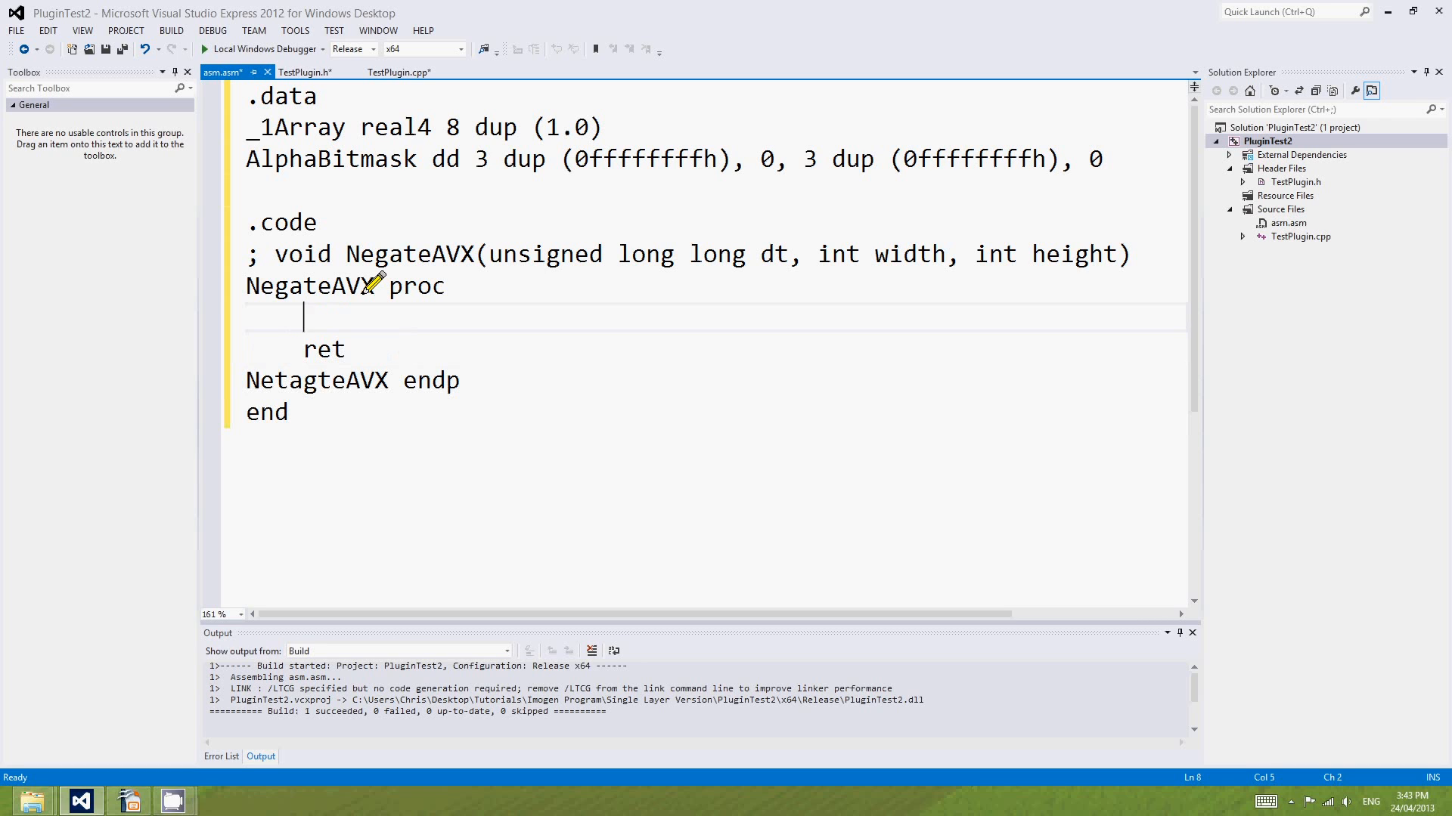
type("imul")
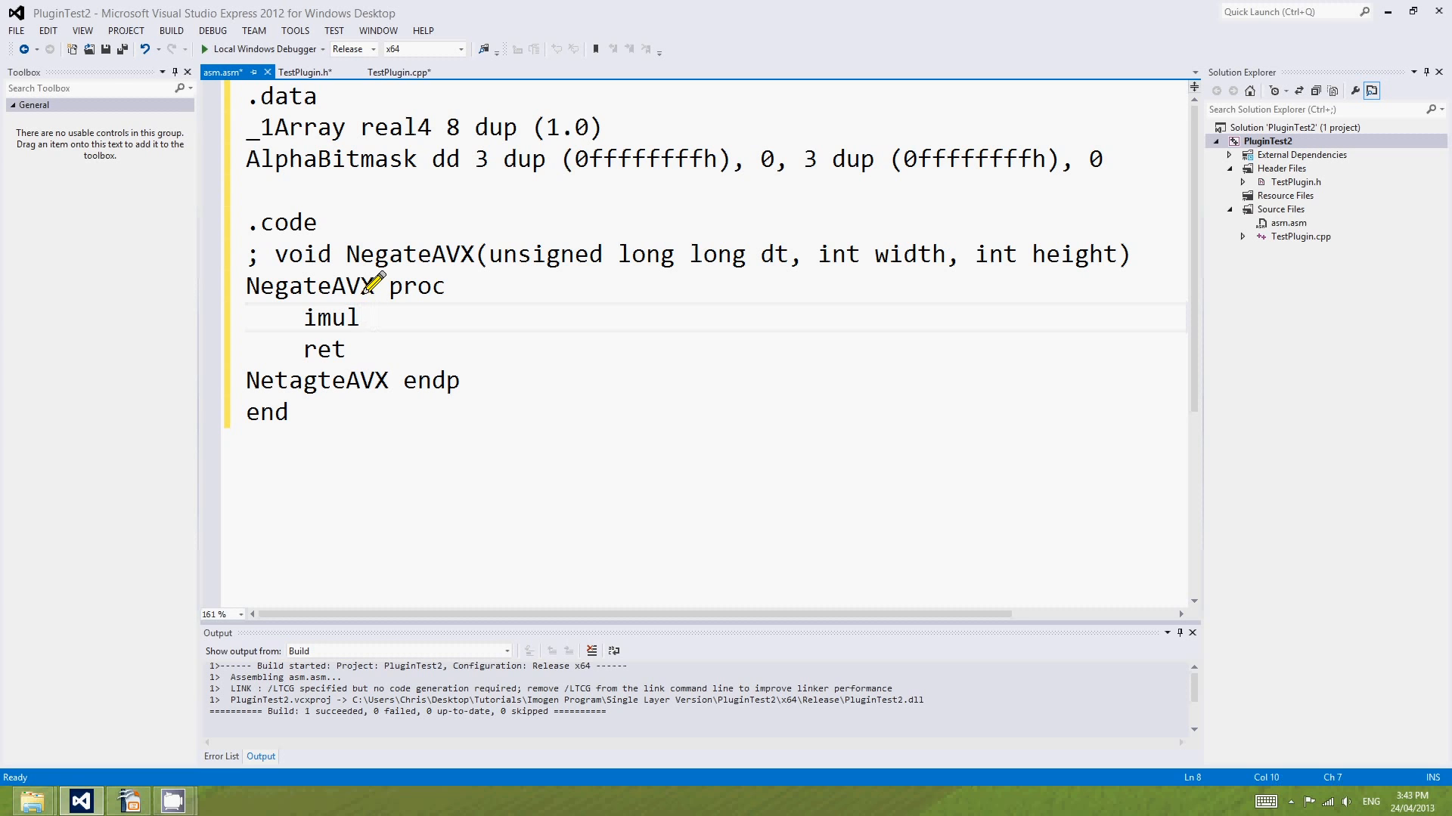
type("edx, r8d")
type("shr")
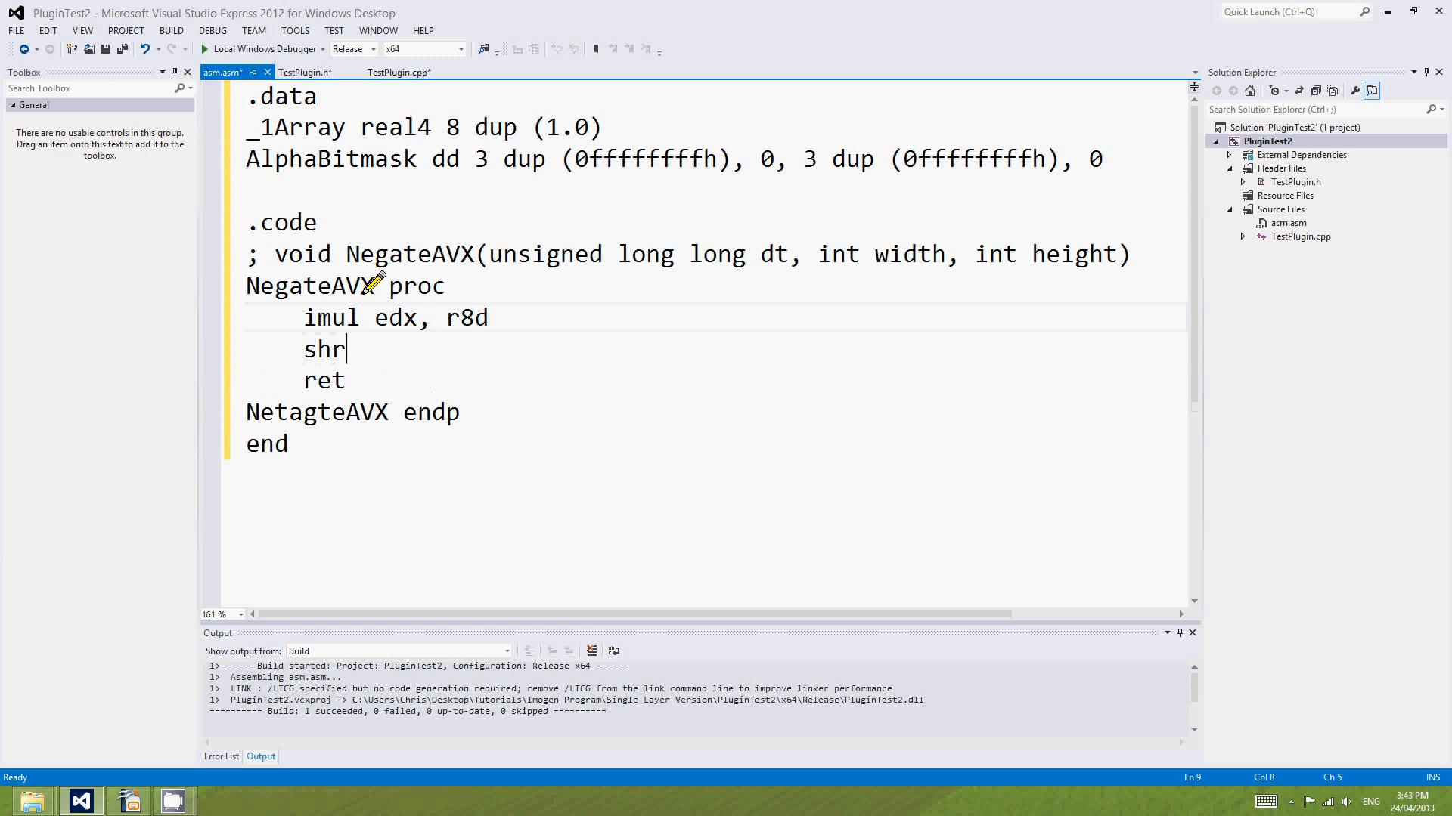
type("edx, 1")
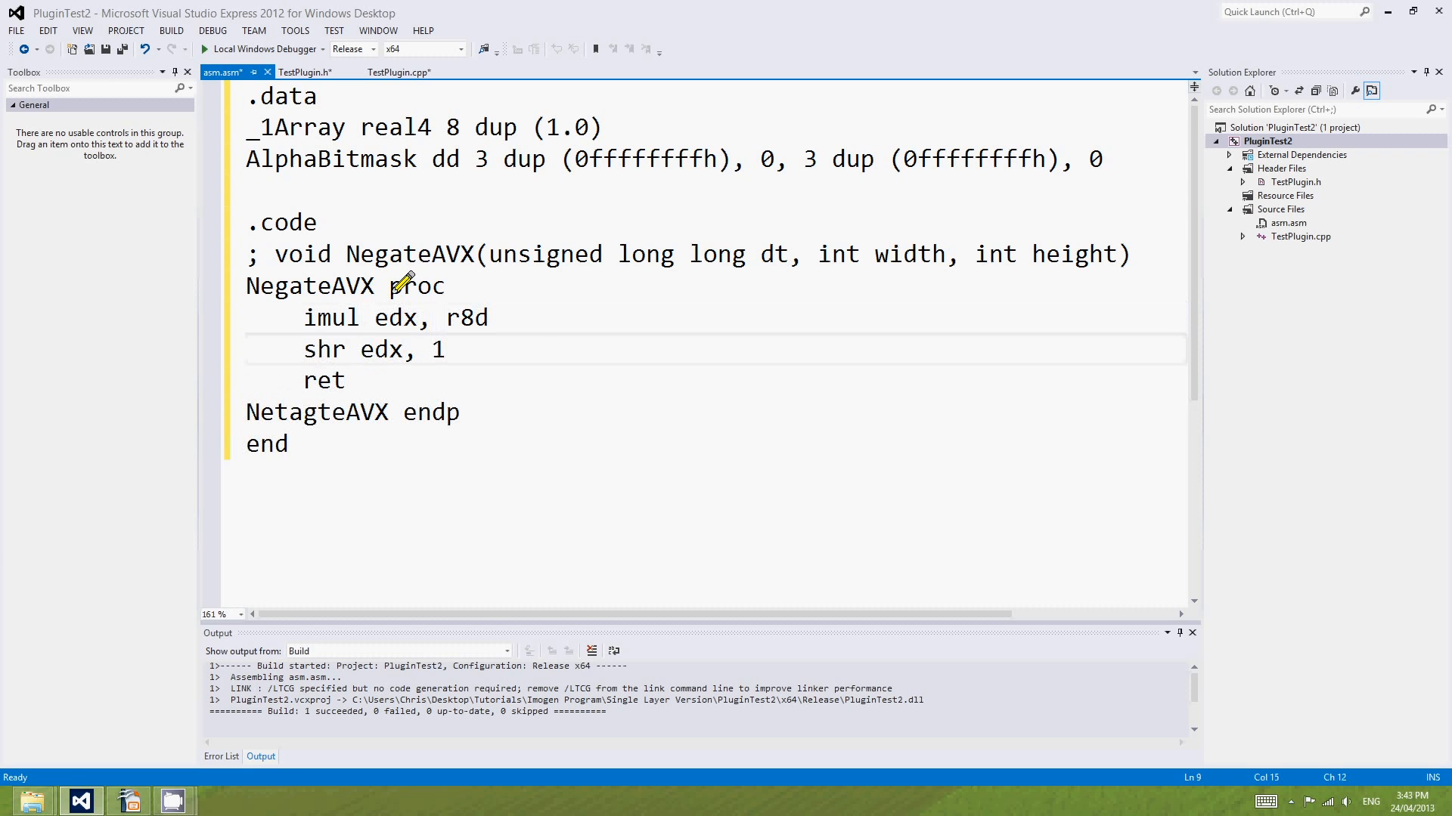
type("P")
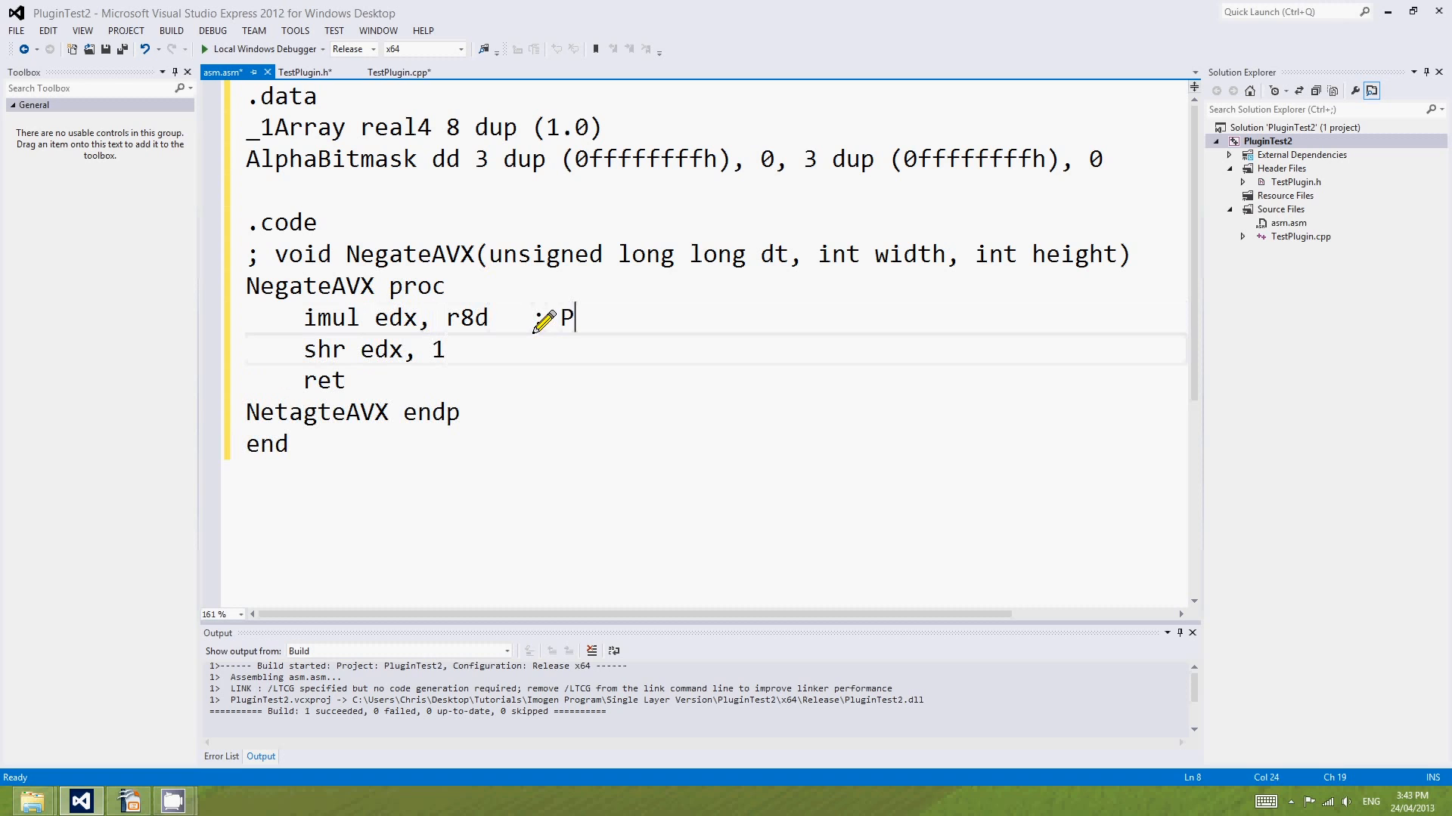
type("alc")
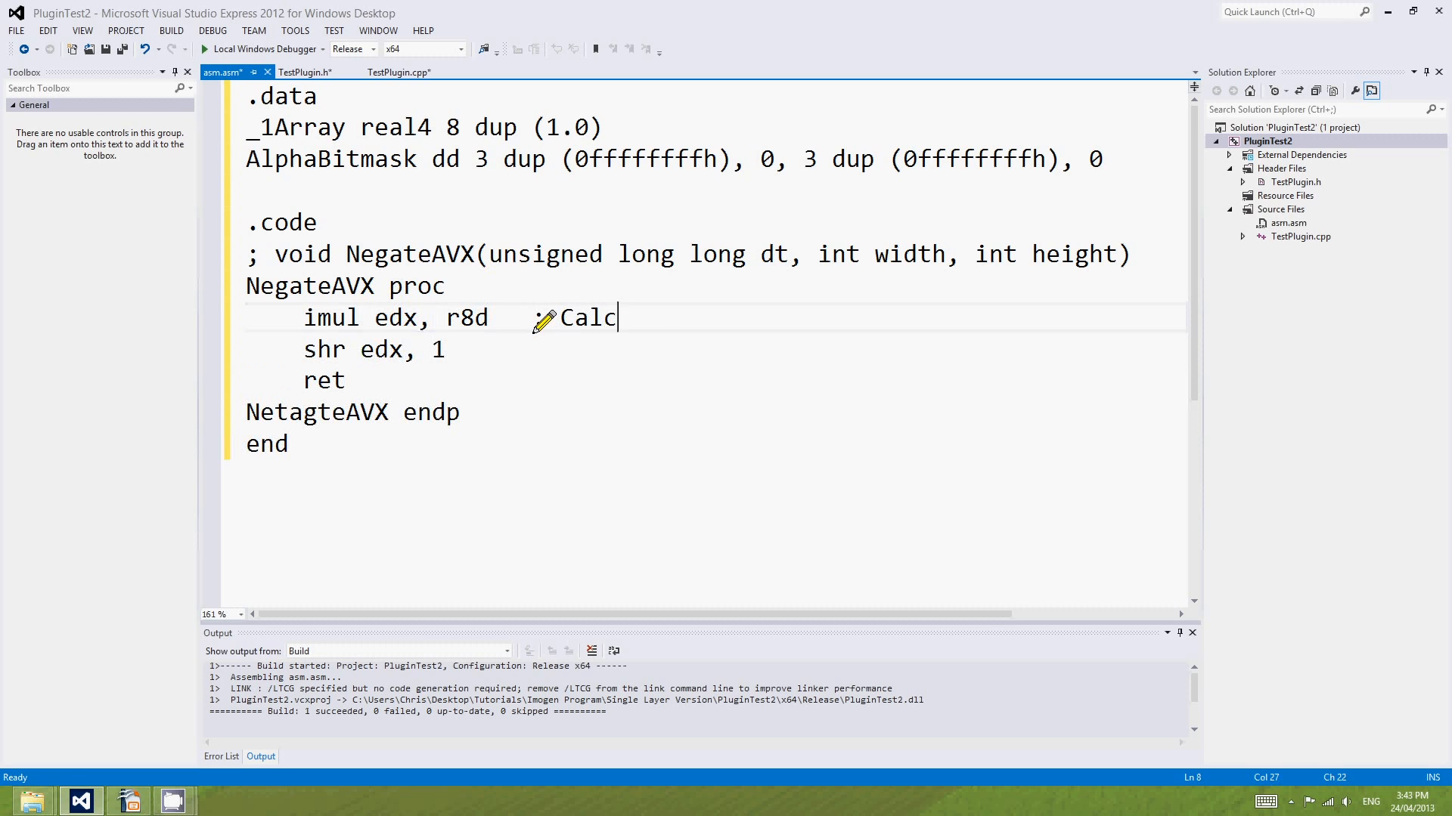
type("ulate how many iterations of the loop w")
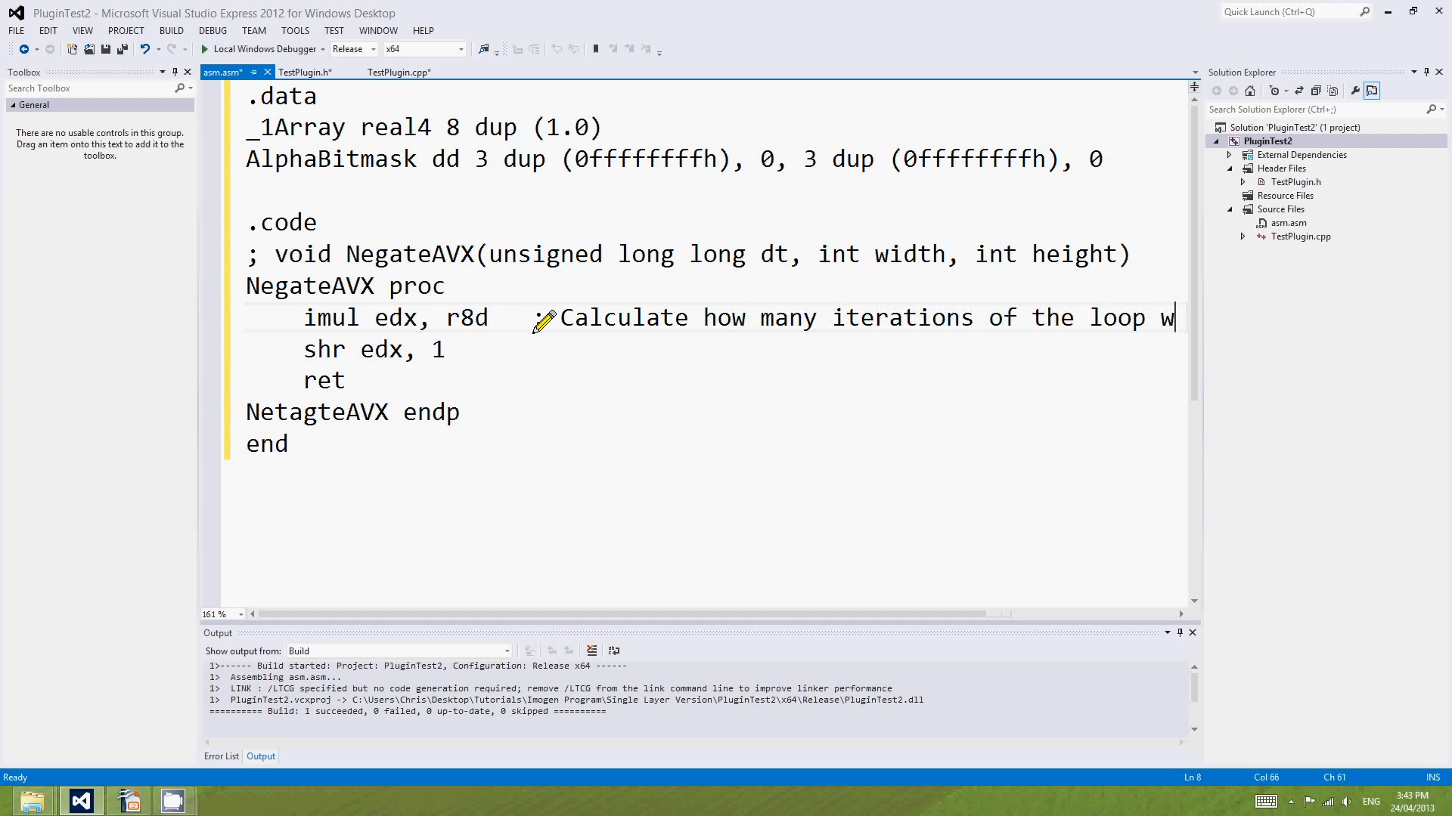
type("e")
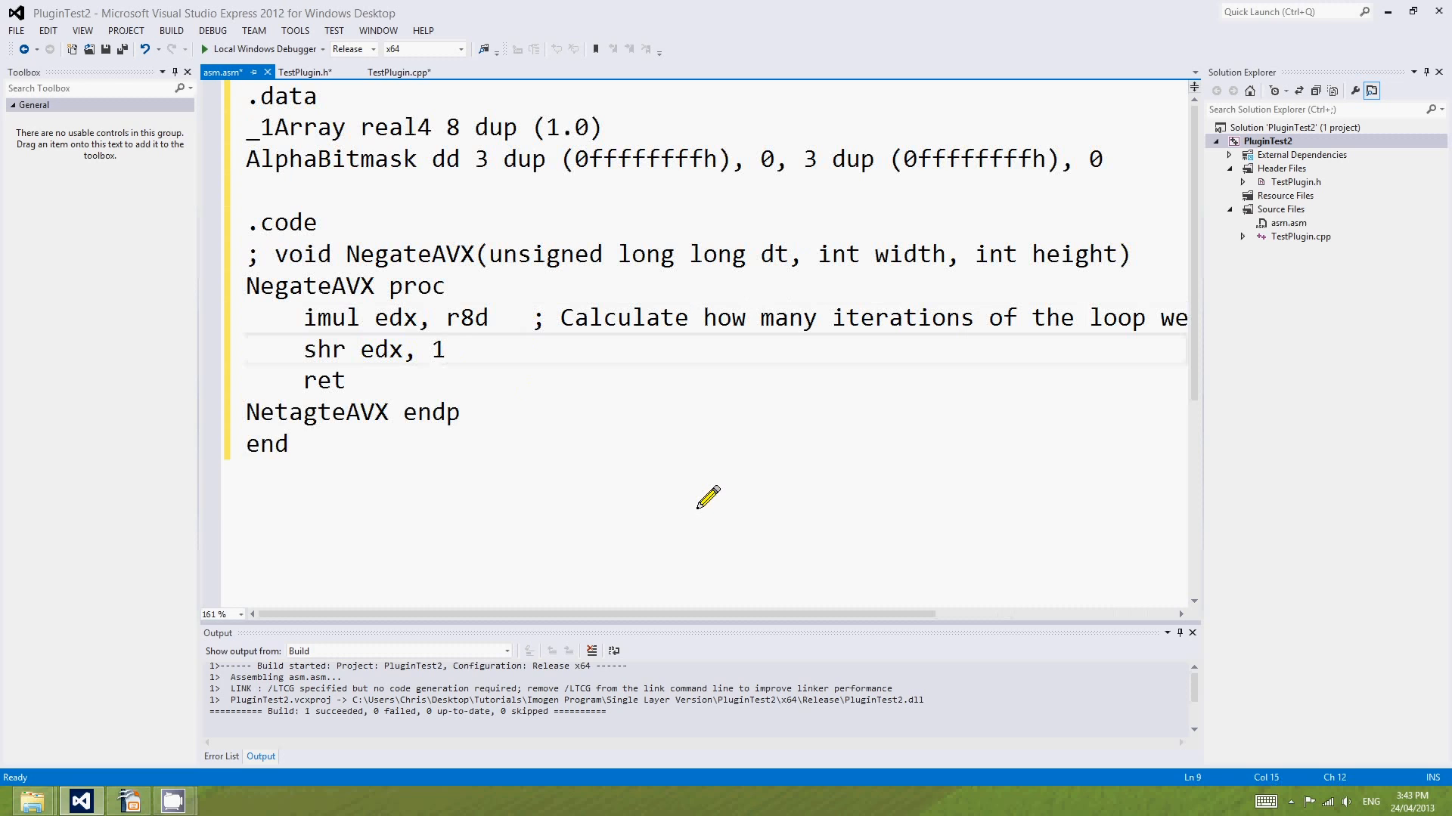
key("enter")
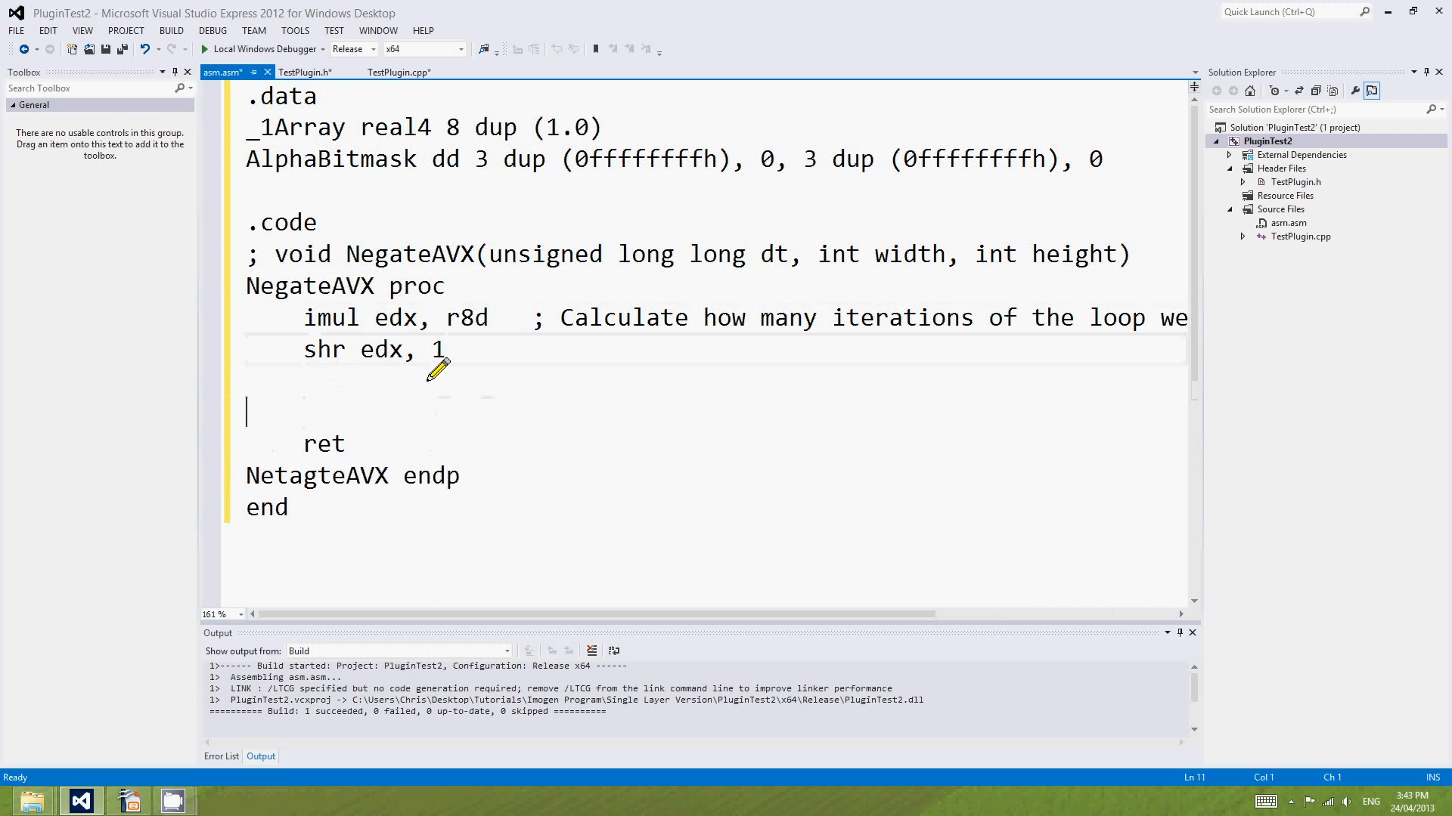
Insert a 'MainLoop:' label before ret, with blank lines above and below for setup code.
double_click(910, 254)
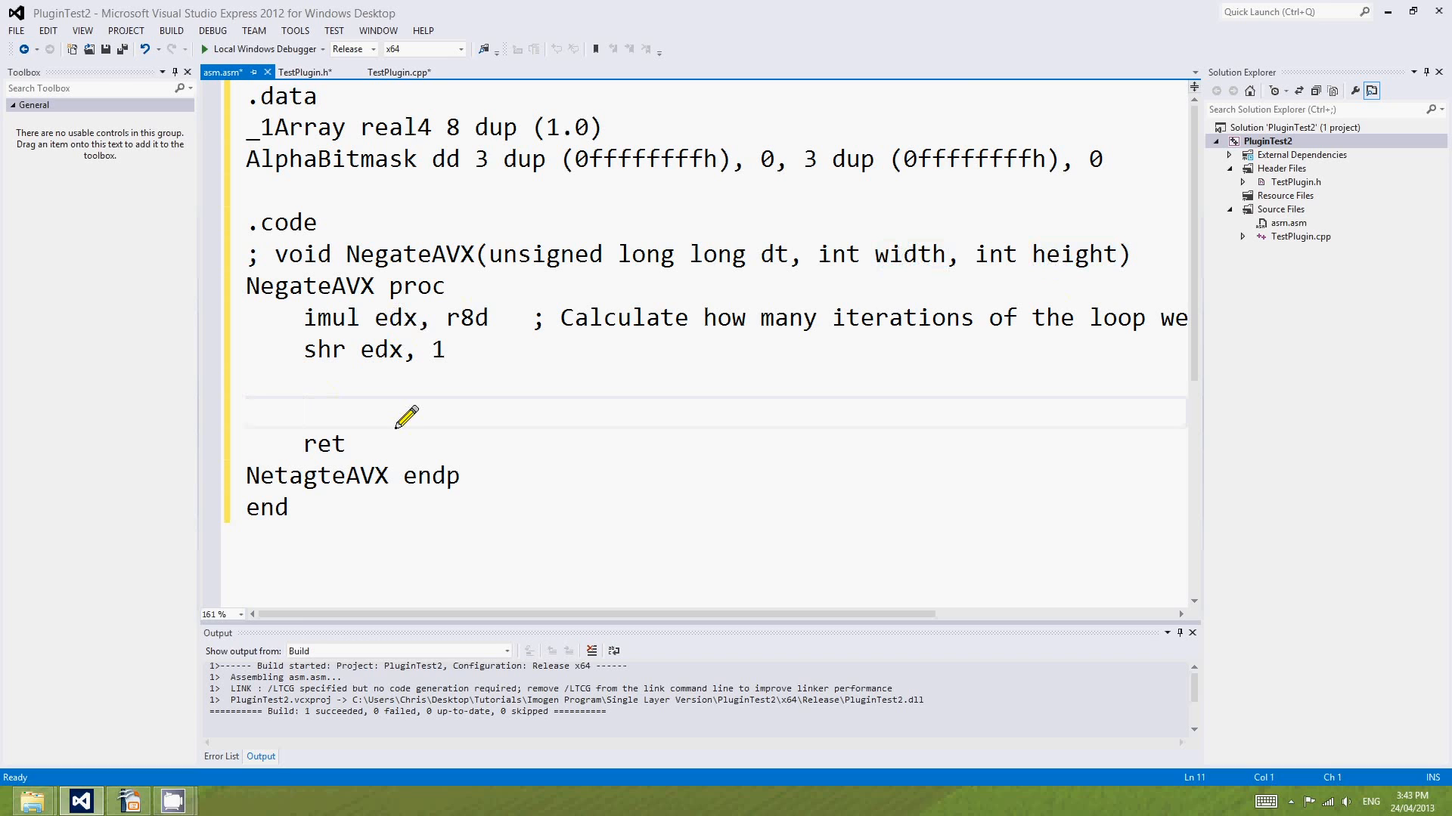
type("MainLoop:")
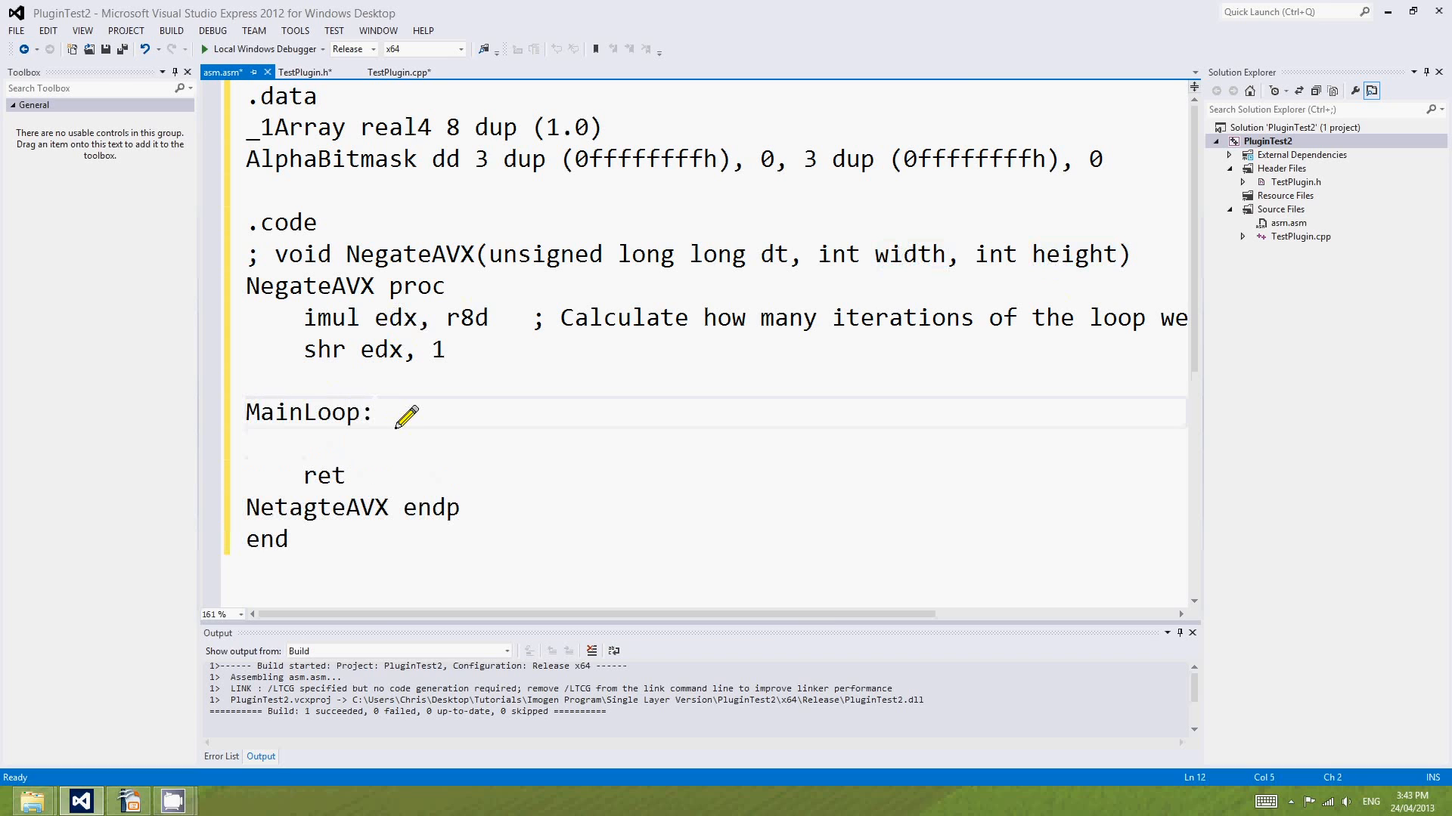
key("Enter")
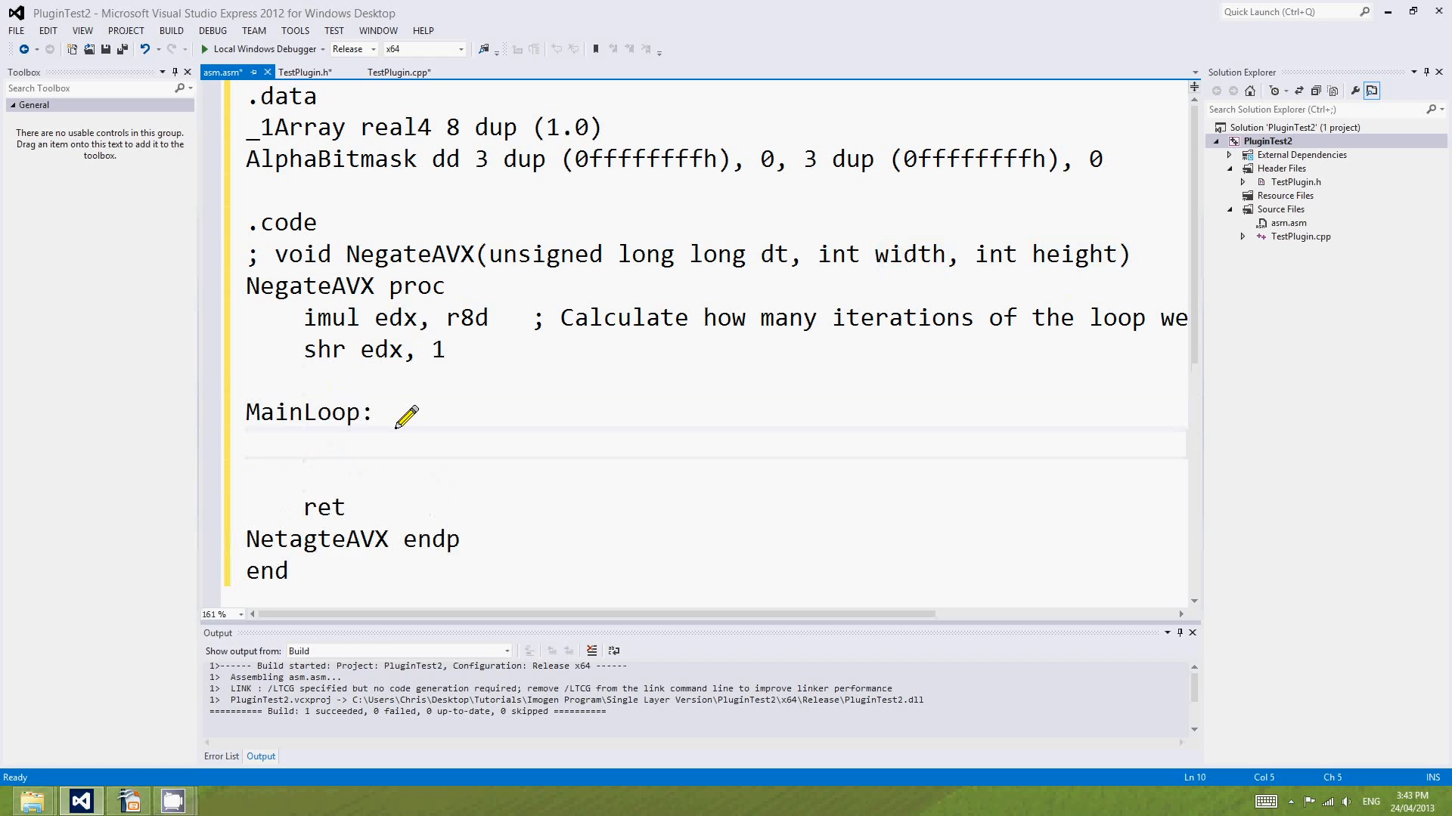
key("enter")
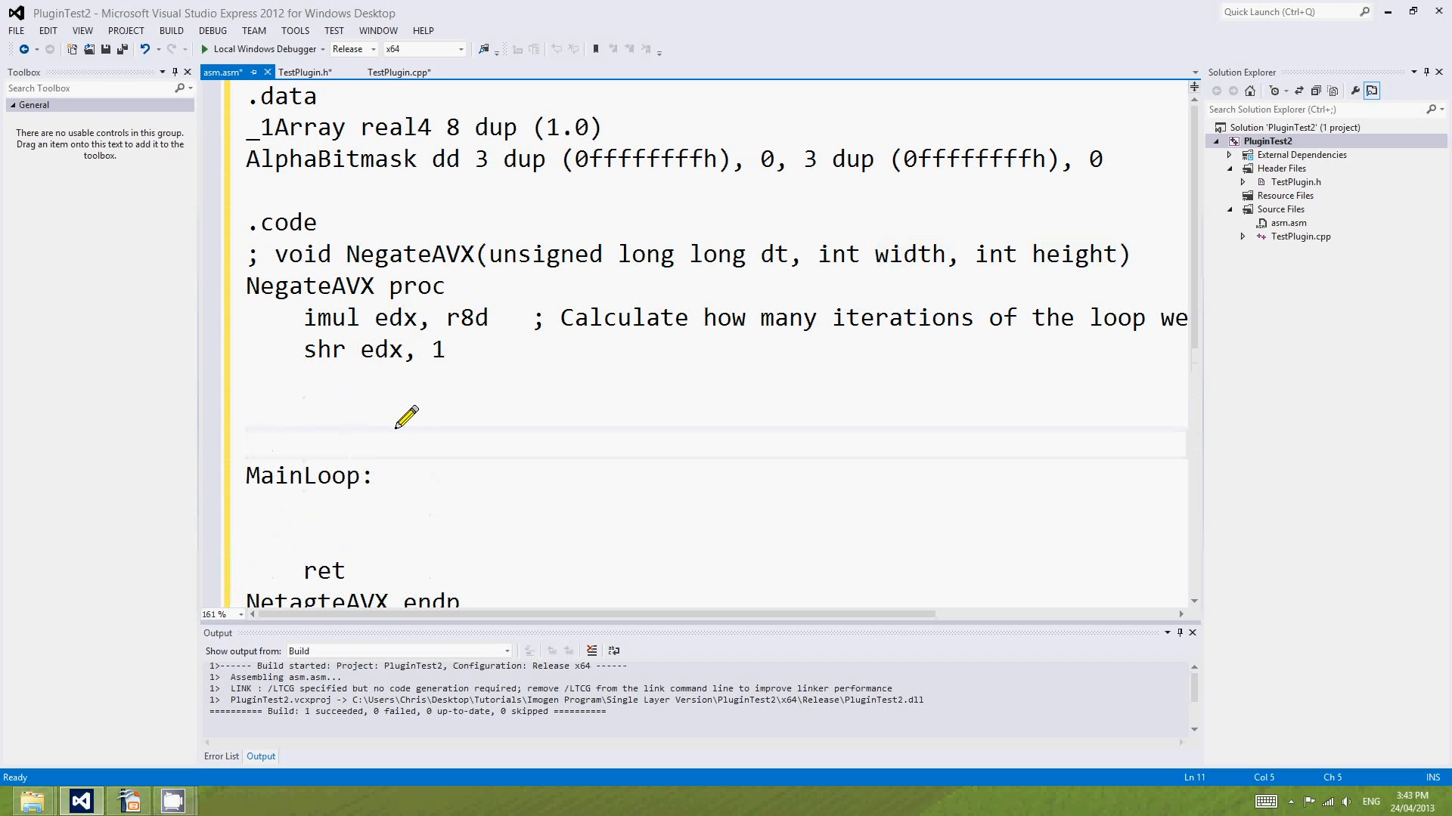
type("vmovaps ymm")
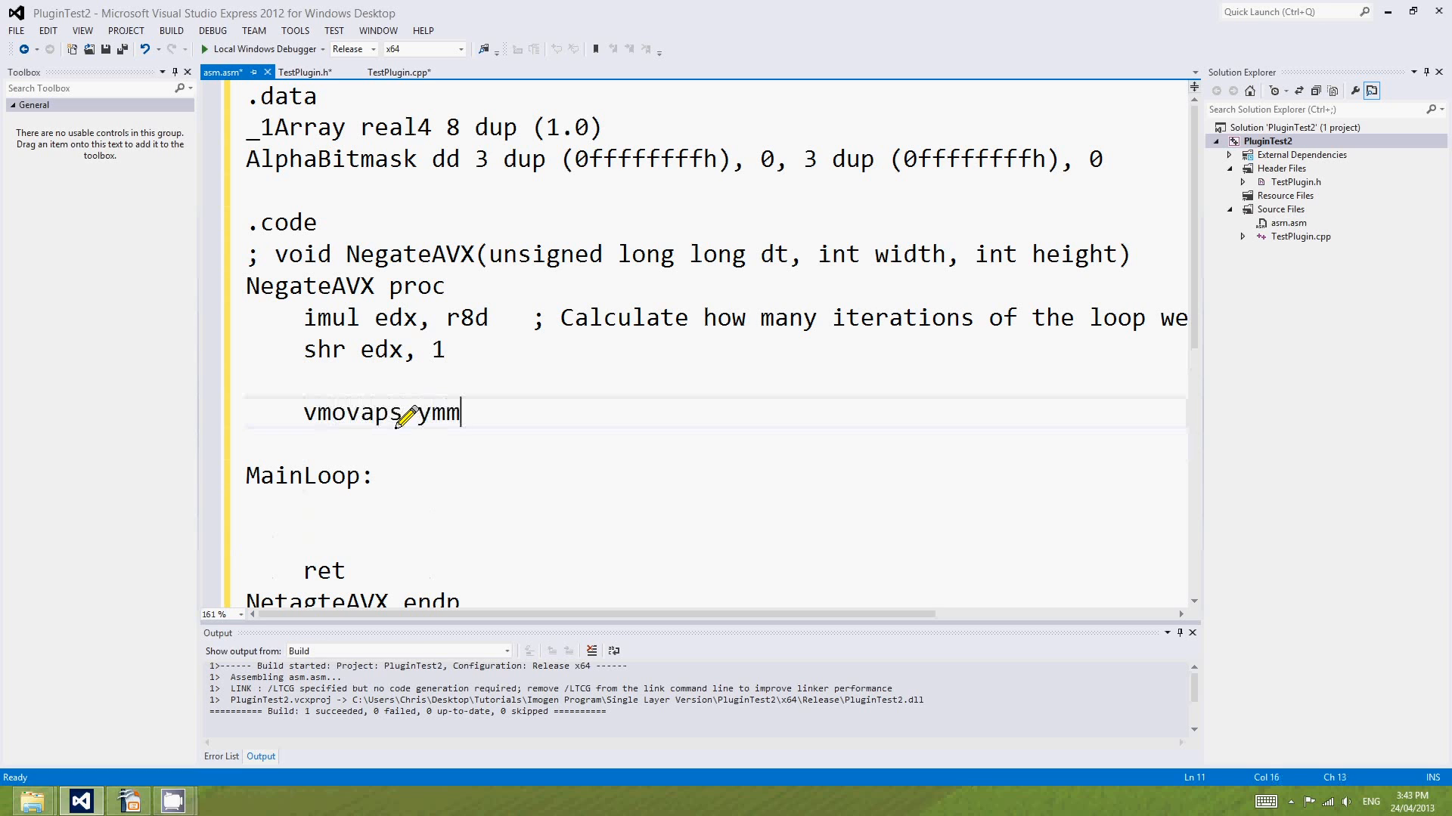
Load [_1Array] into ymm1 with the comment 'Store 1.0's in ymm1'.
type("1, [")
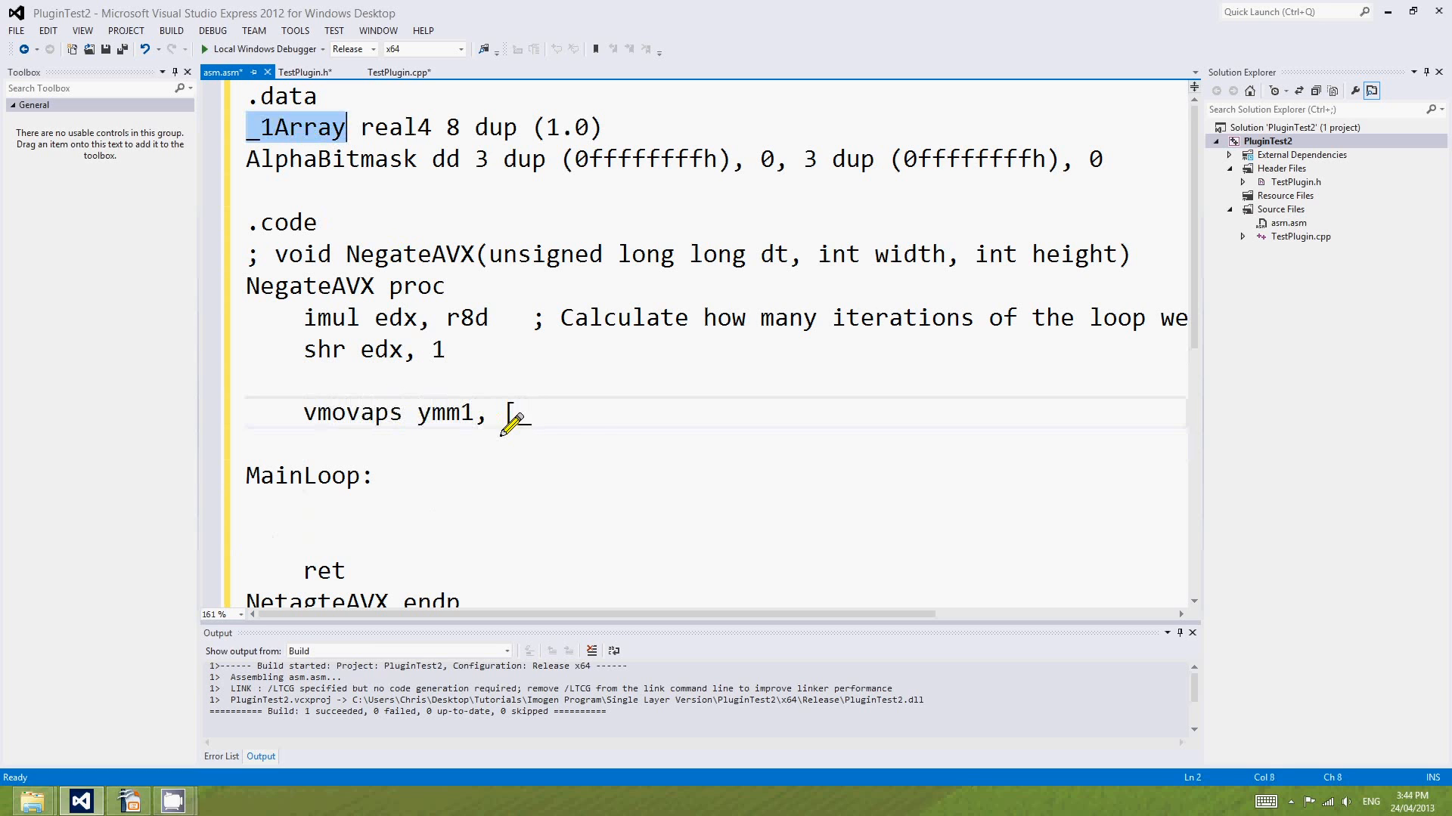
type("[_1Array]")
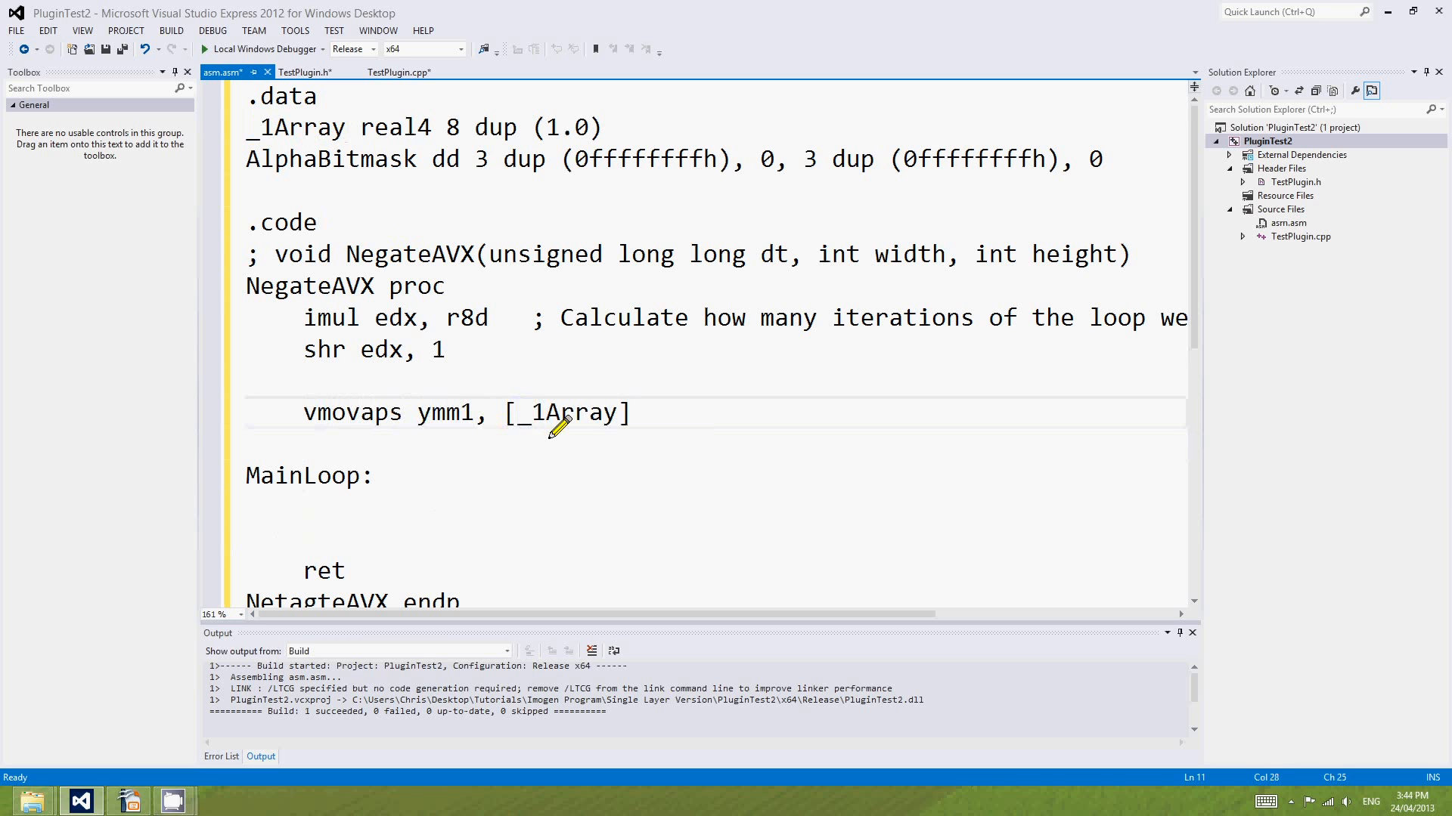
mouse_move(630, 413)
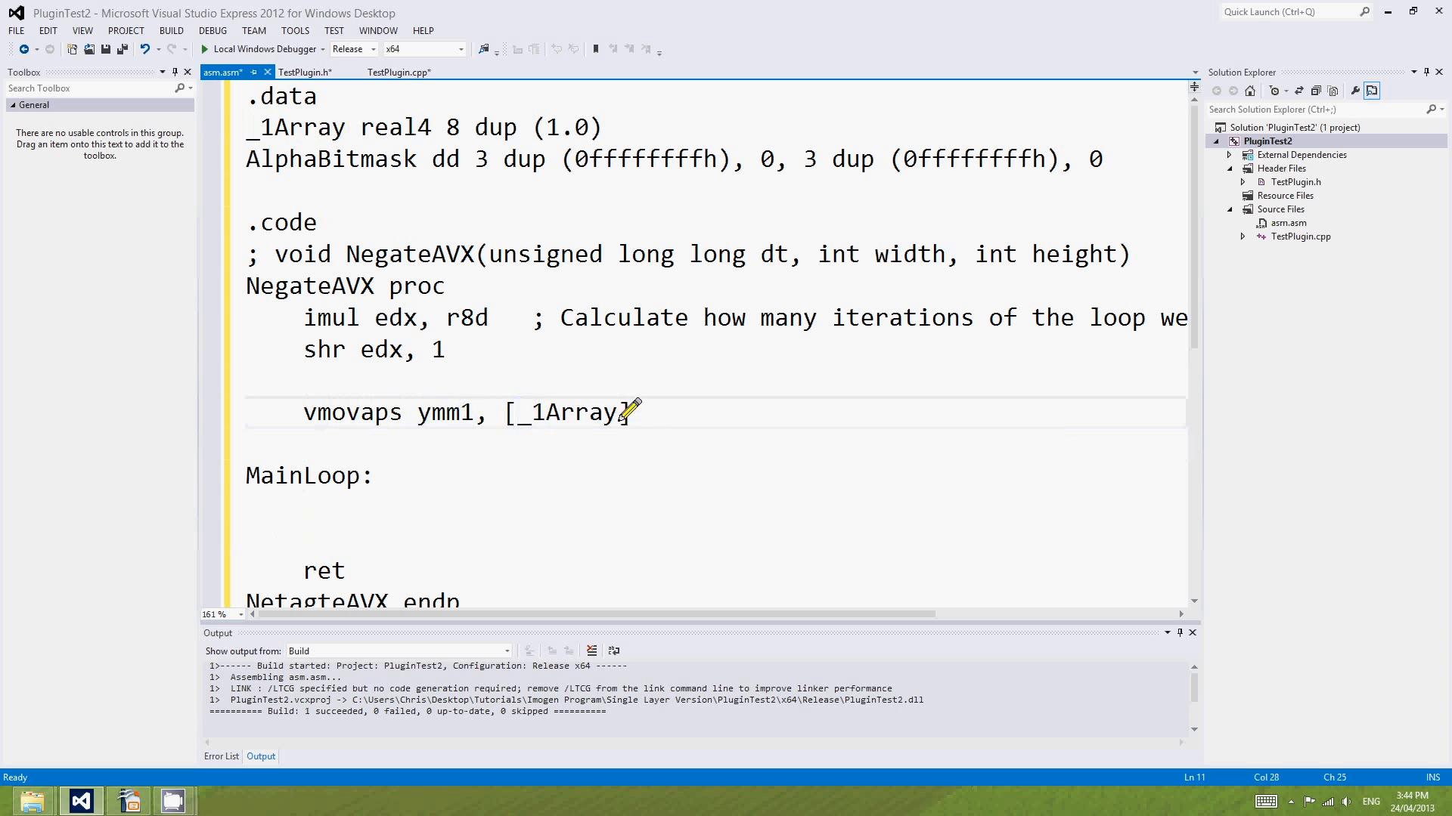
type("; Store")
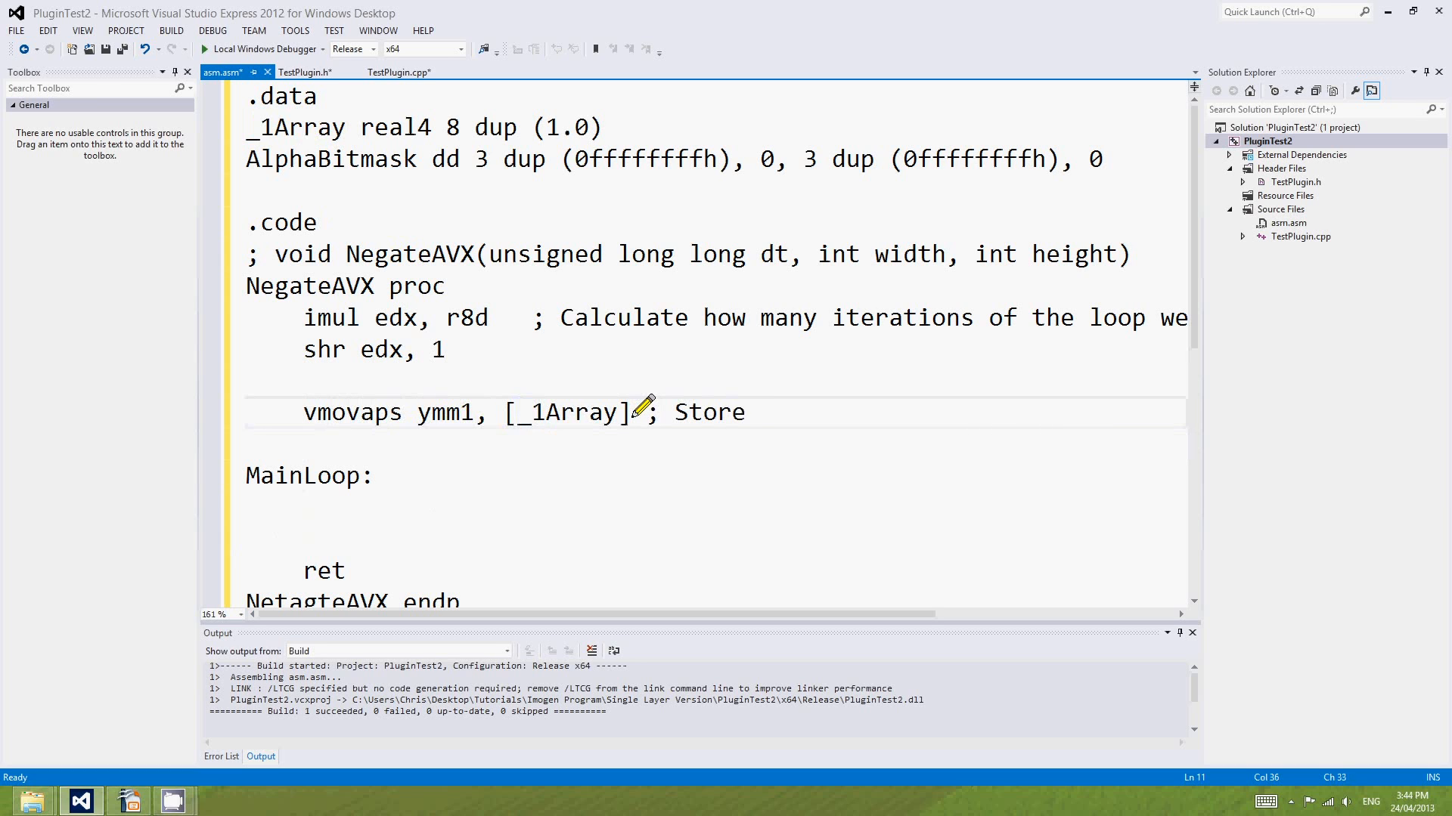
type("1.0's in ymm1")
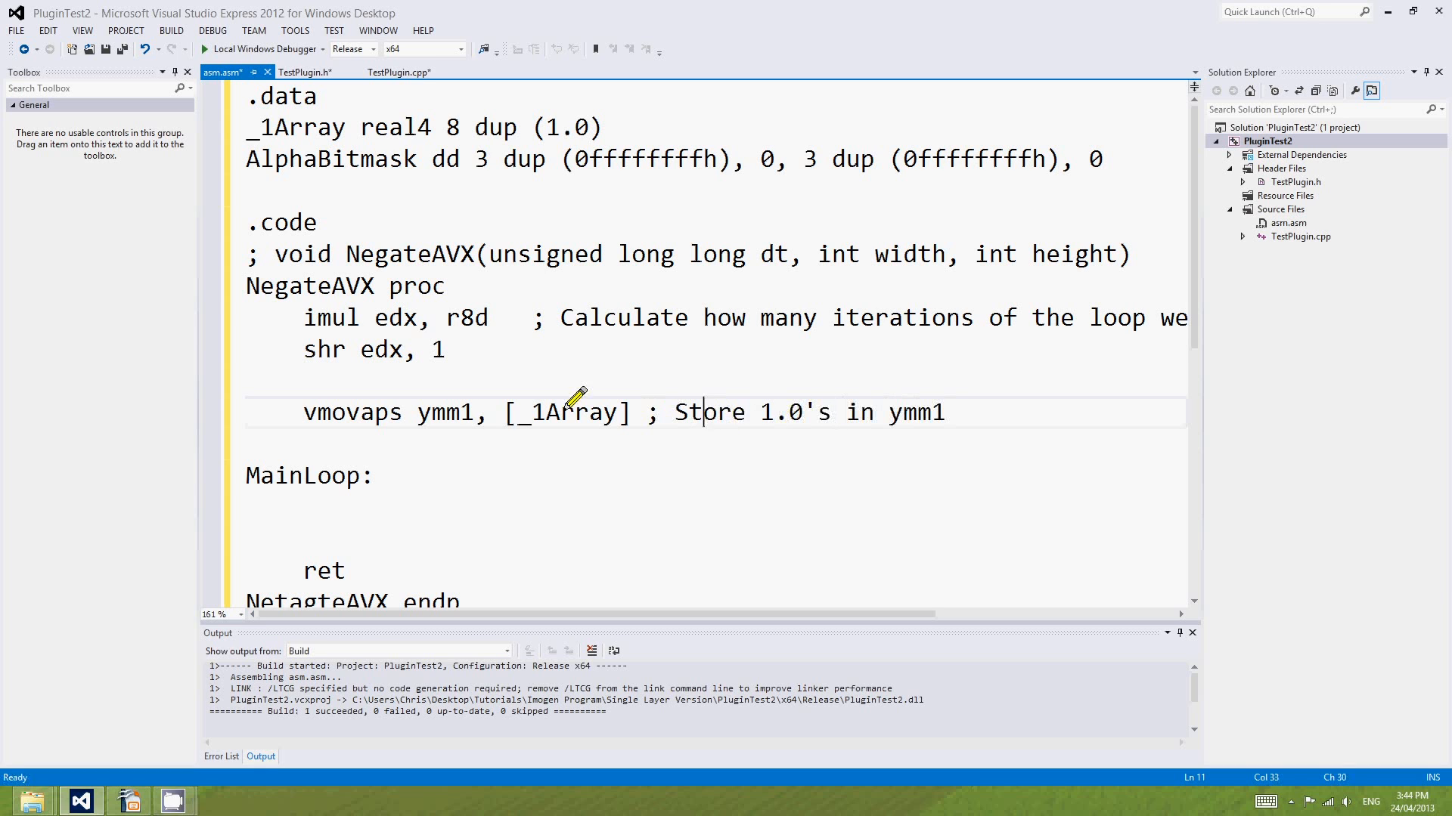
key("enter")
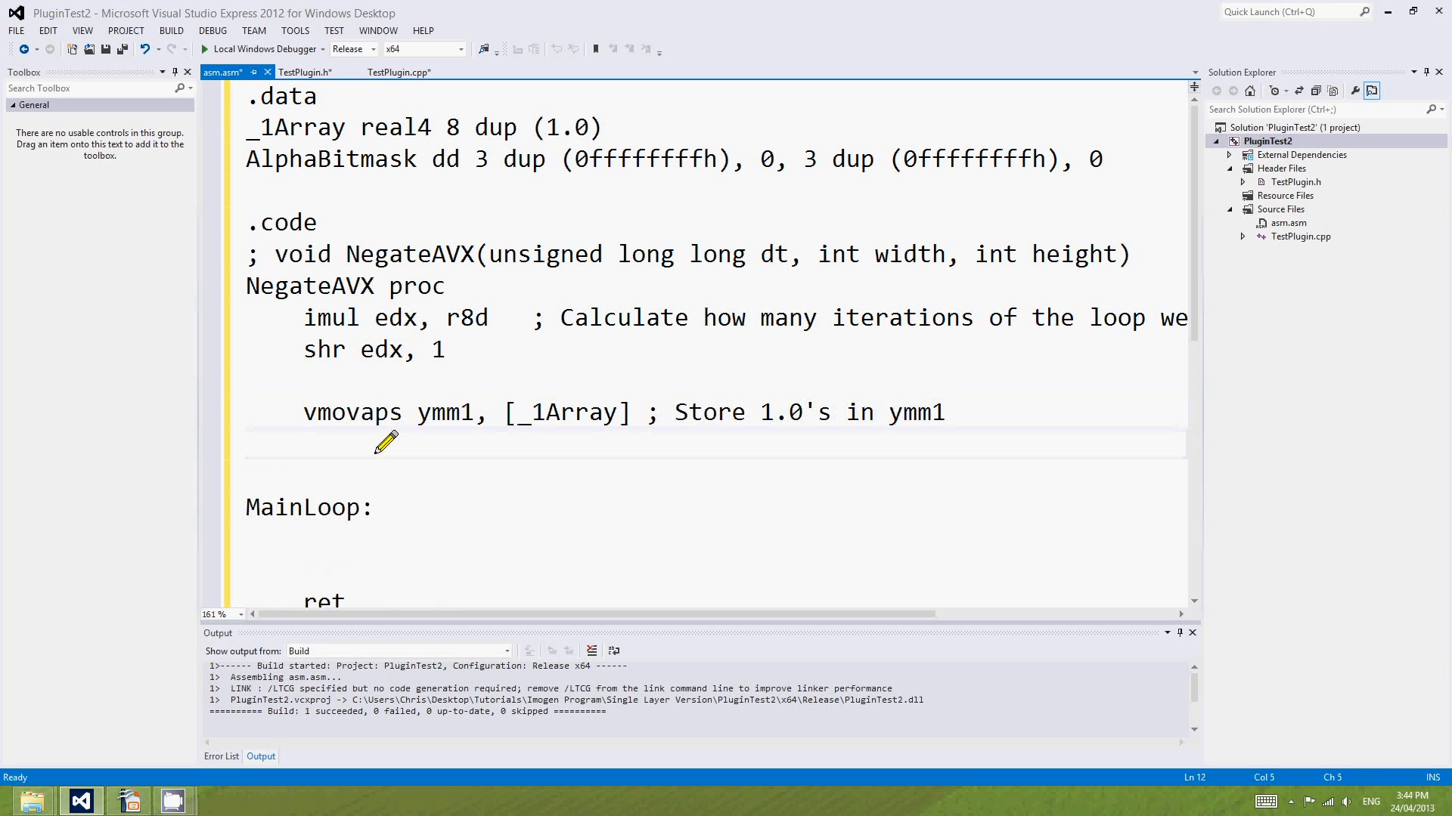
Add 'vmovaps ymm3, [AlphaBitmask]' with the comment 'Store alpha bitmask in ymm3'.
type("v")
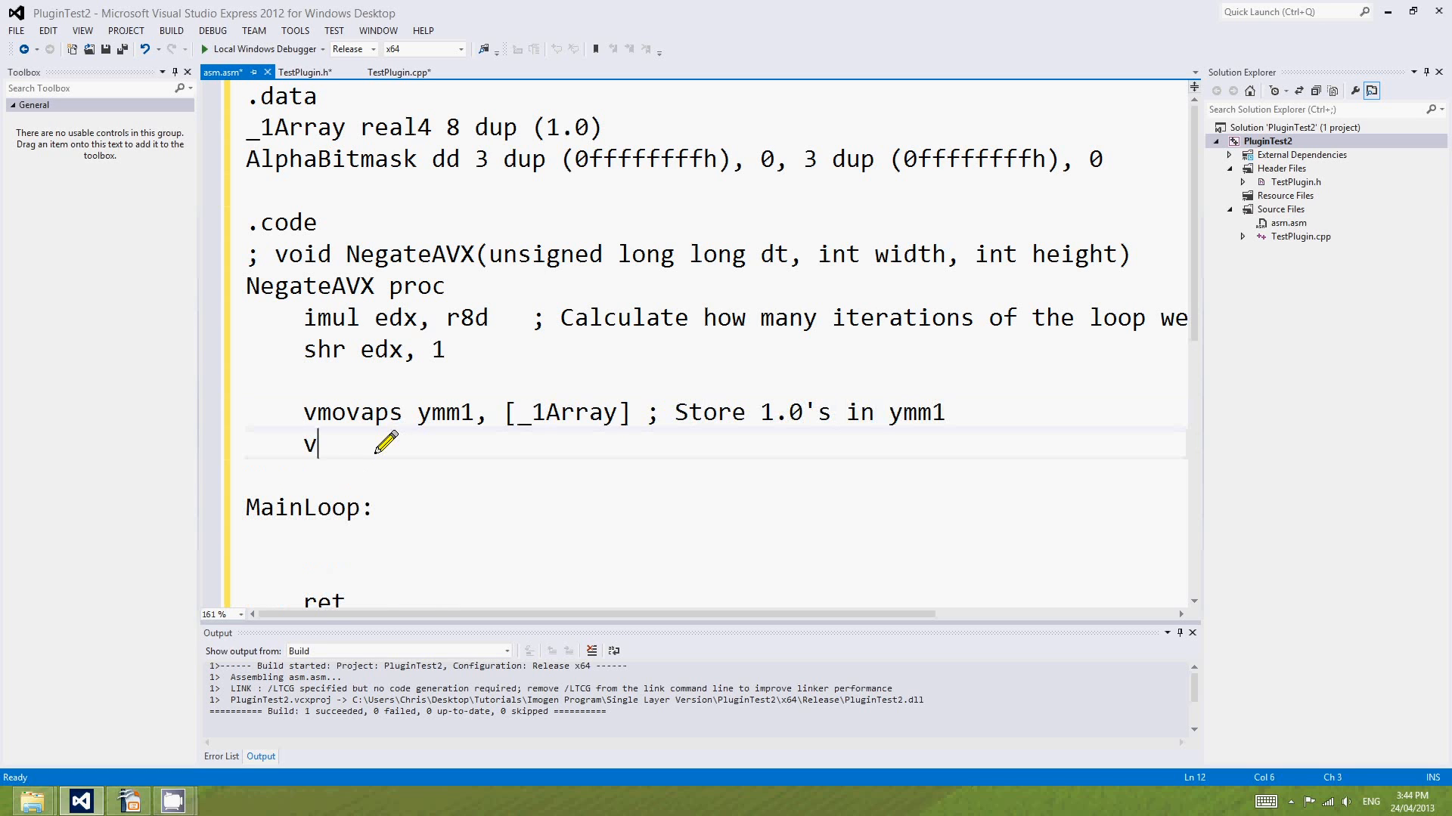
type("movaps")
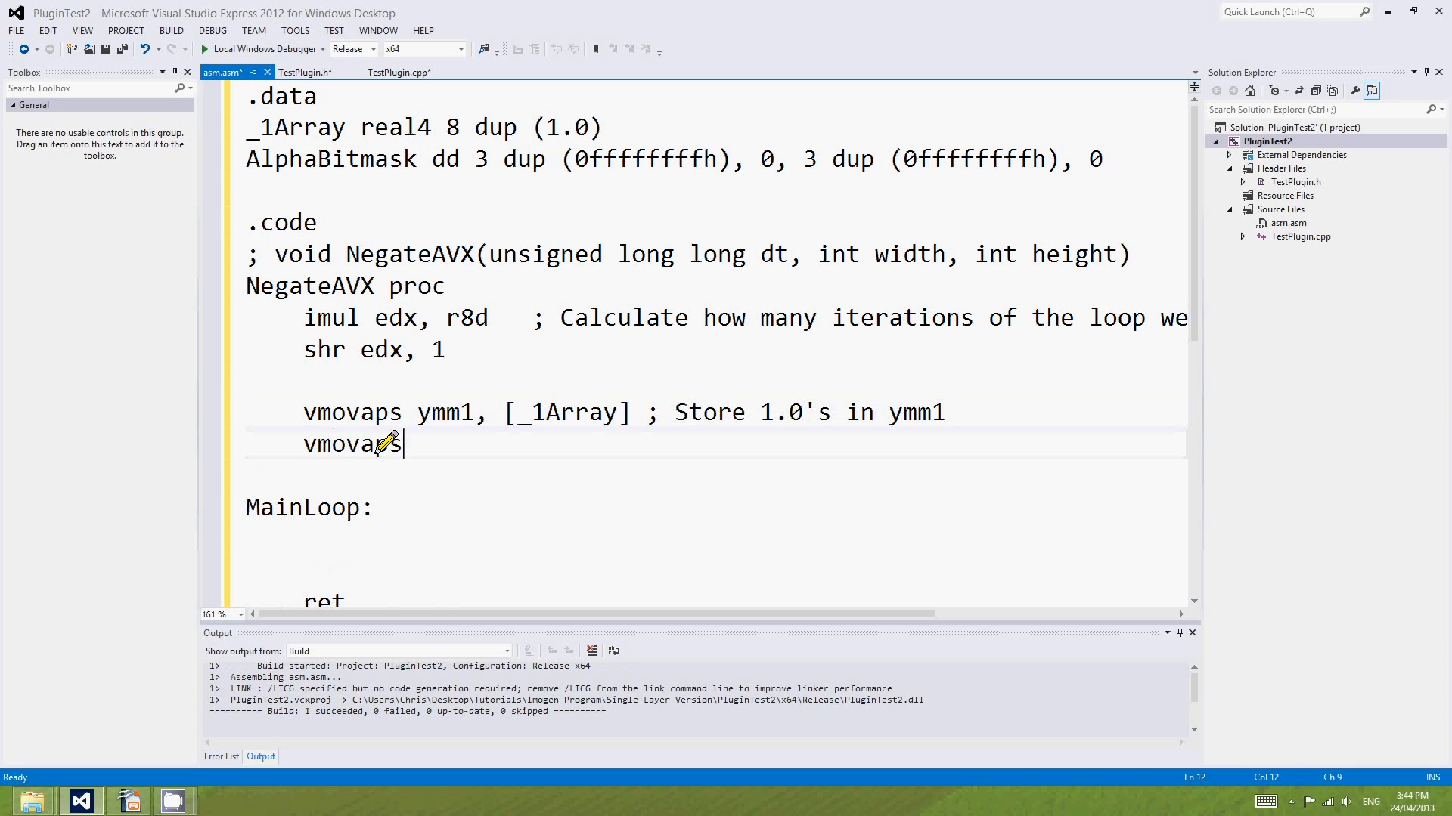
type("ymm3")
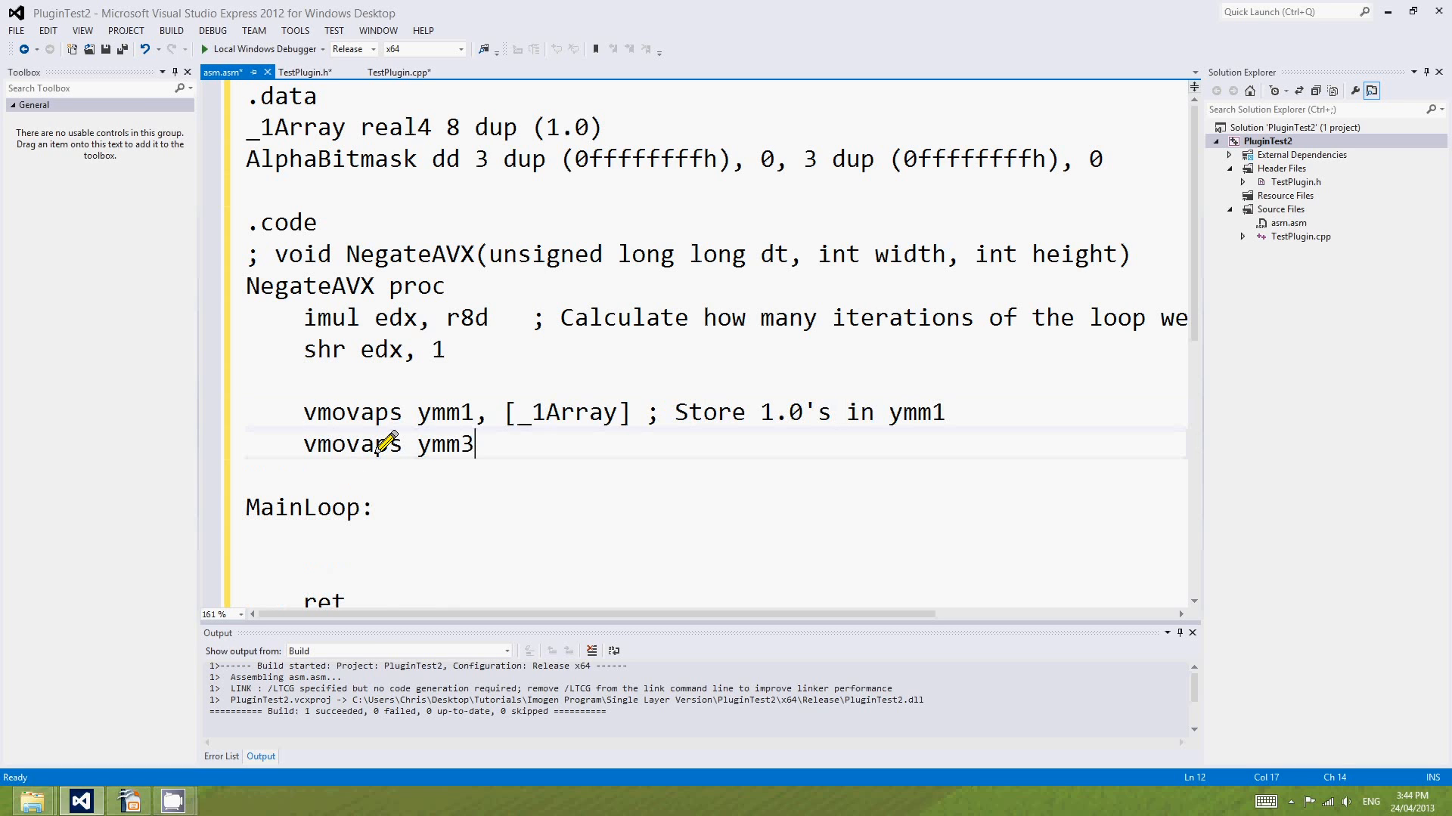
type(", [")
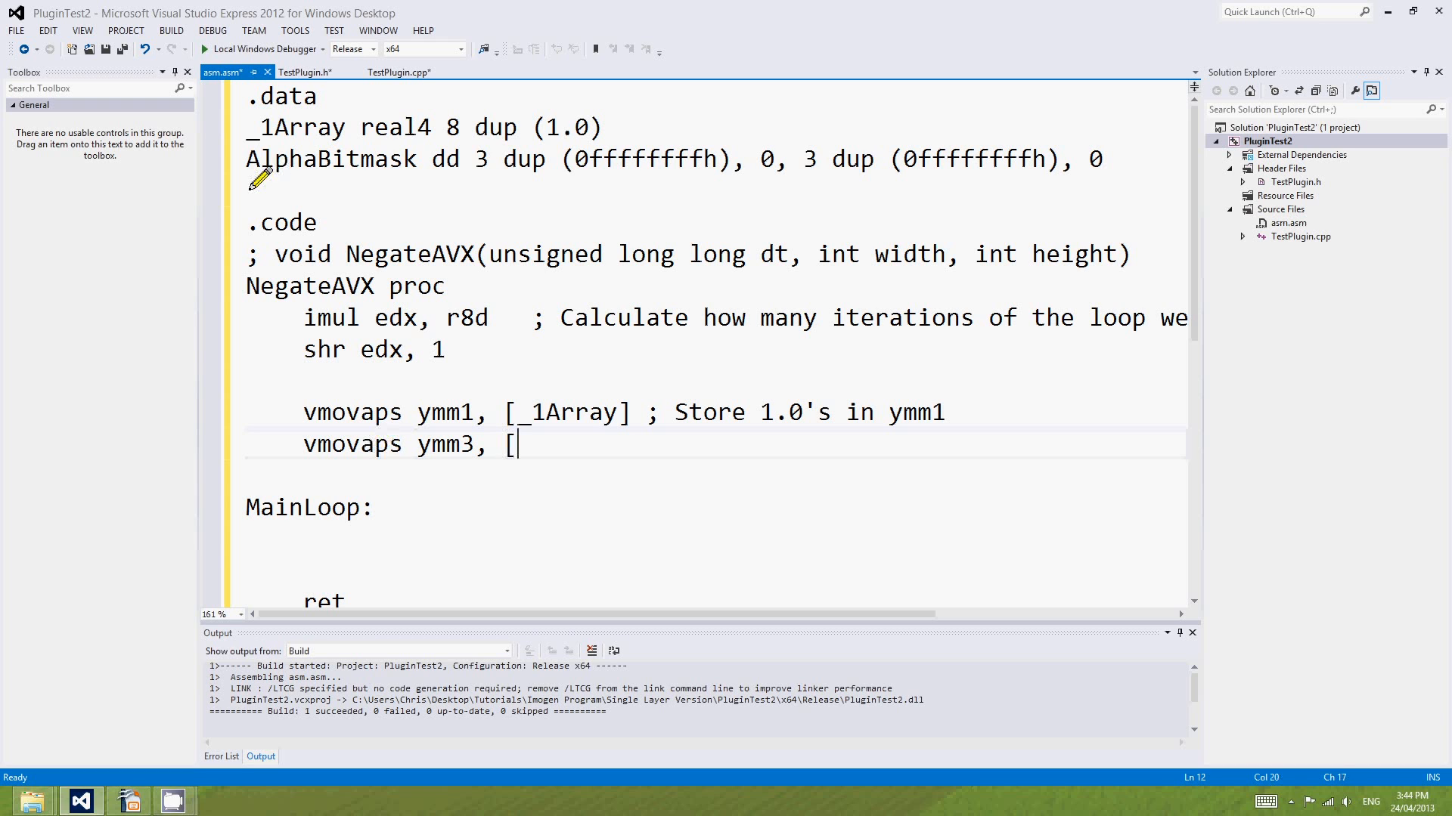
type("AlphaBitmask")
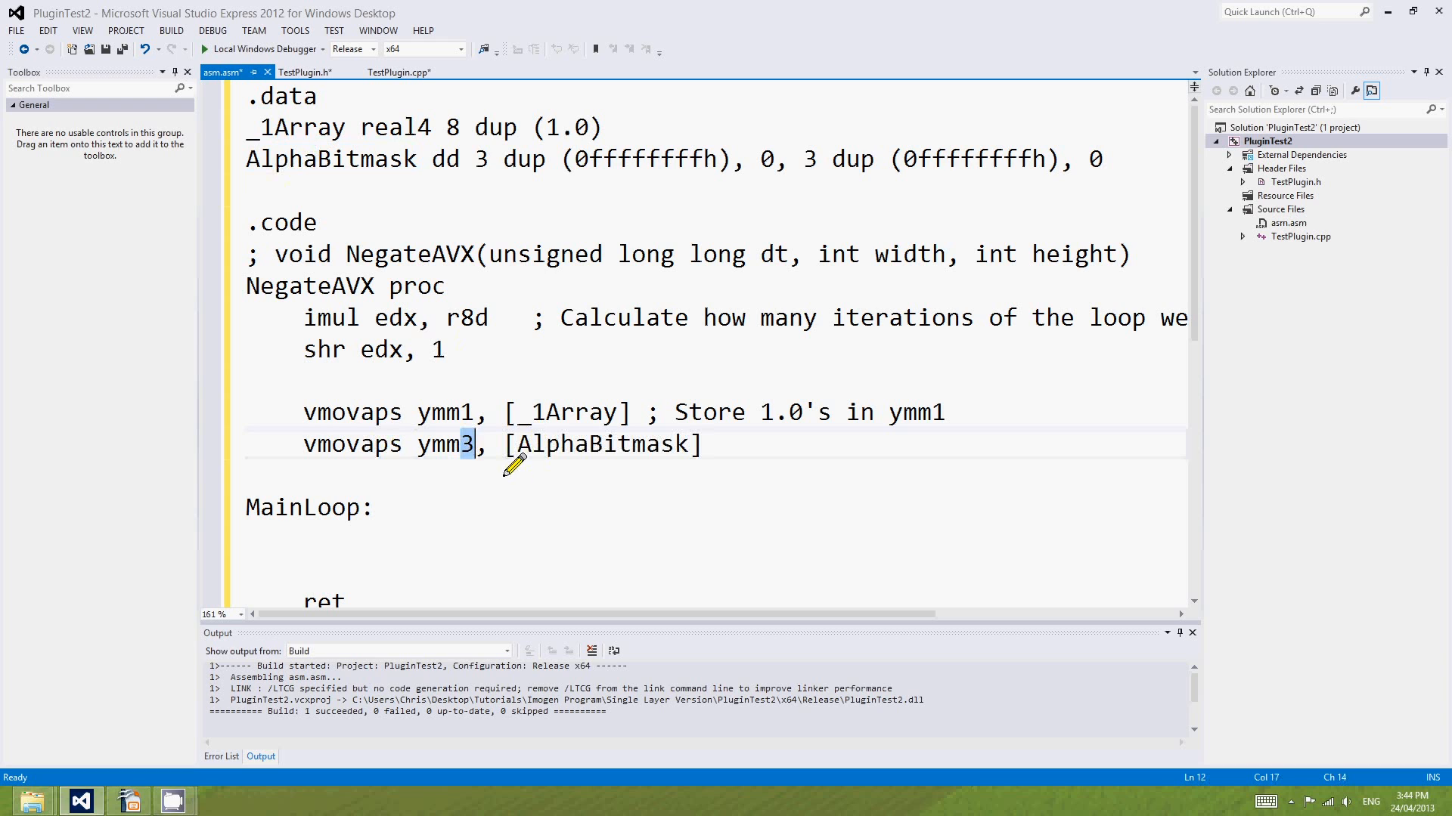
double_click(599, 444)
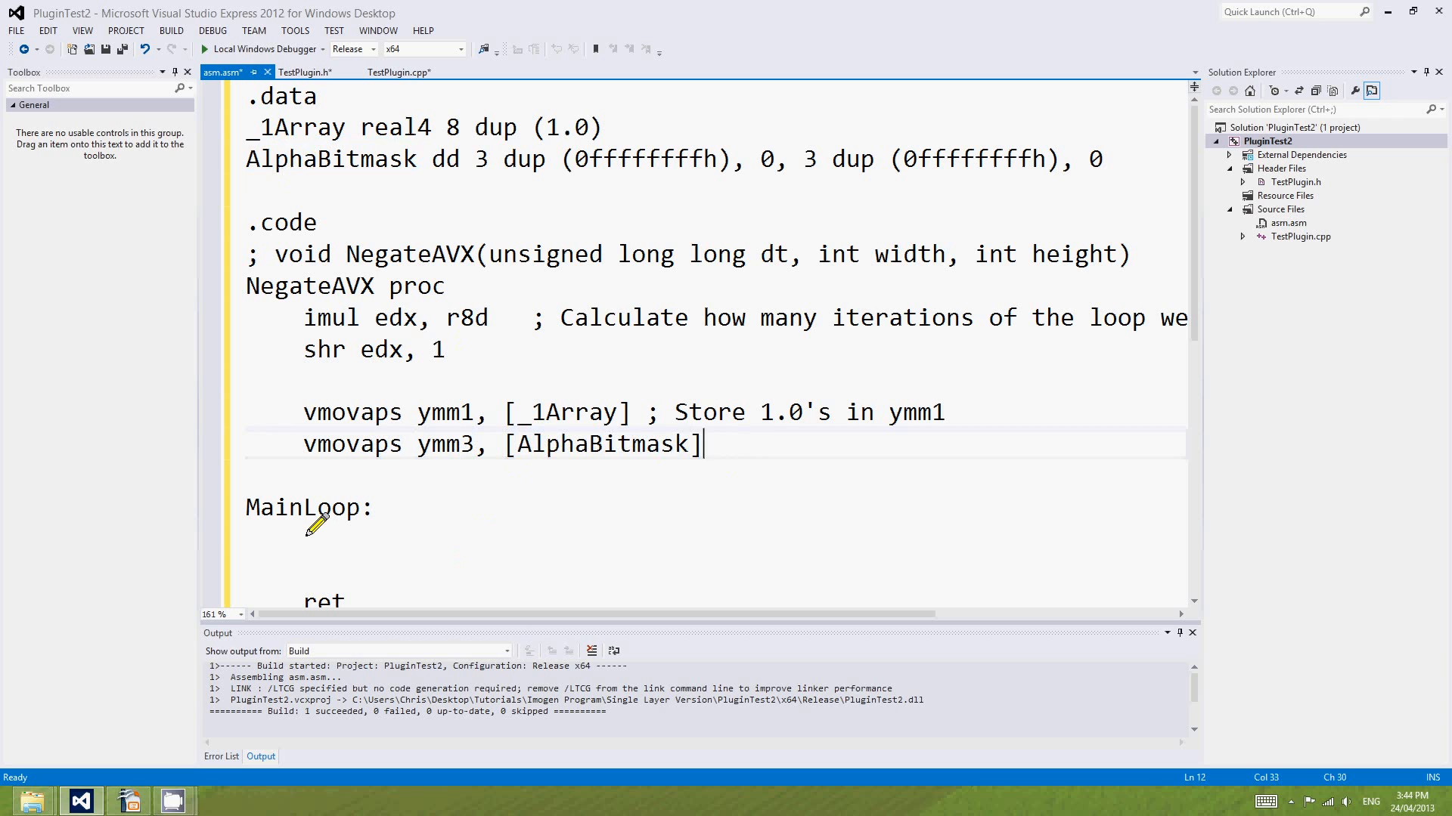
scroll("down", 3)
type("    ; Store alpha bitmas")
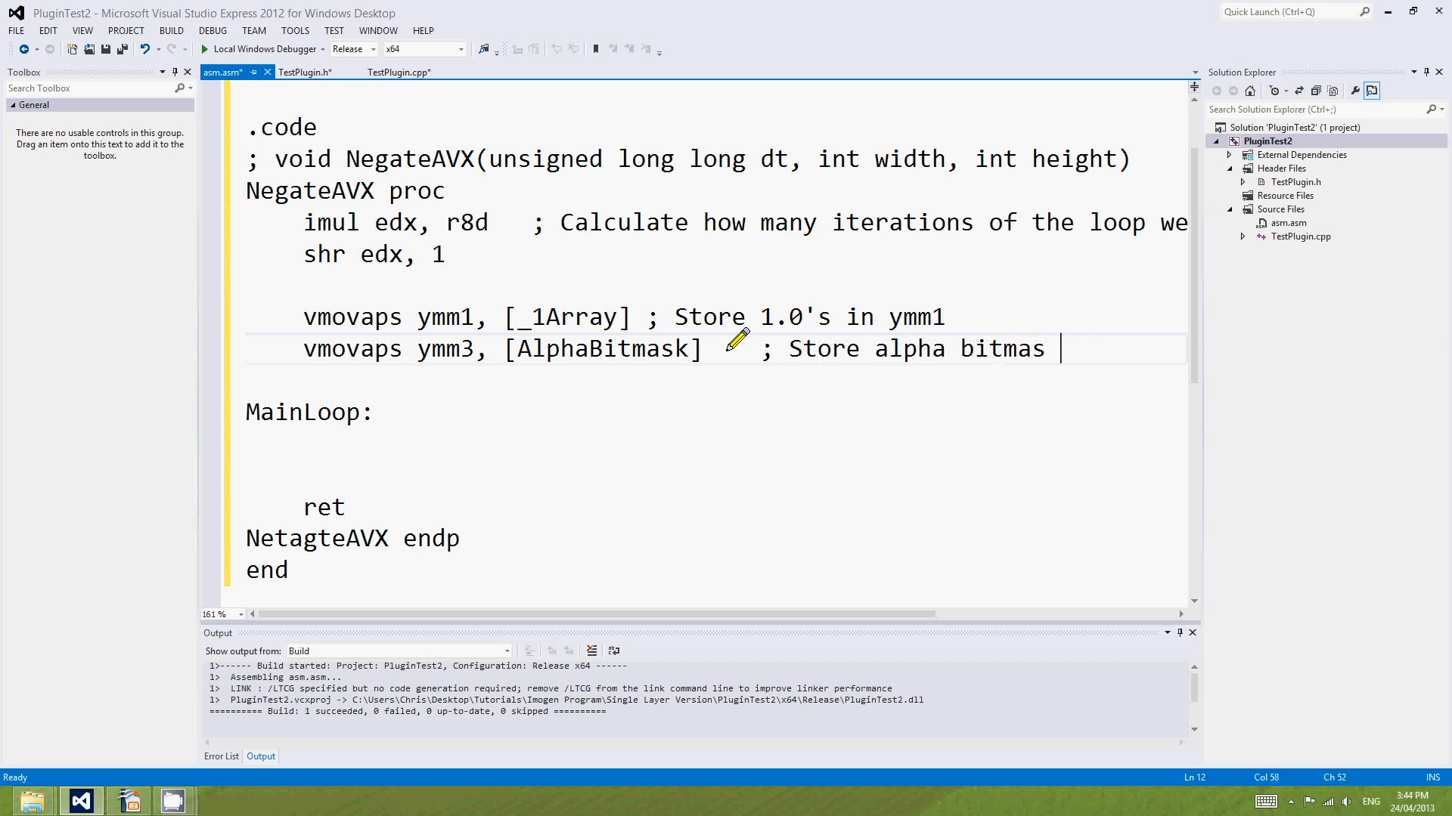
type("in")
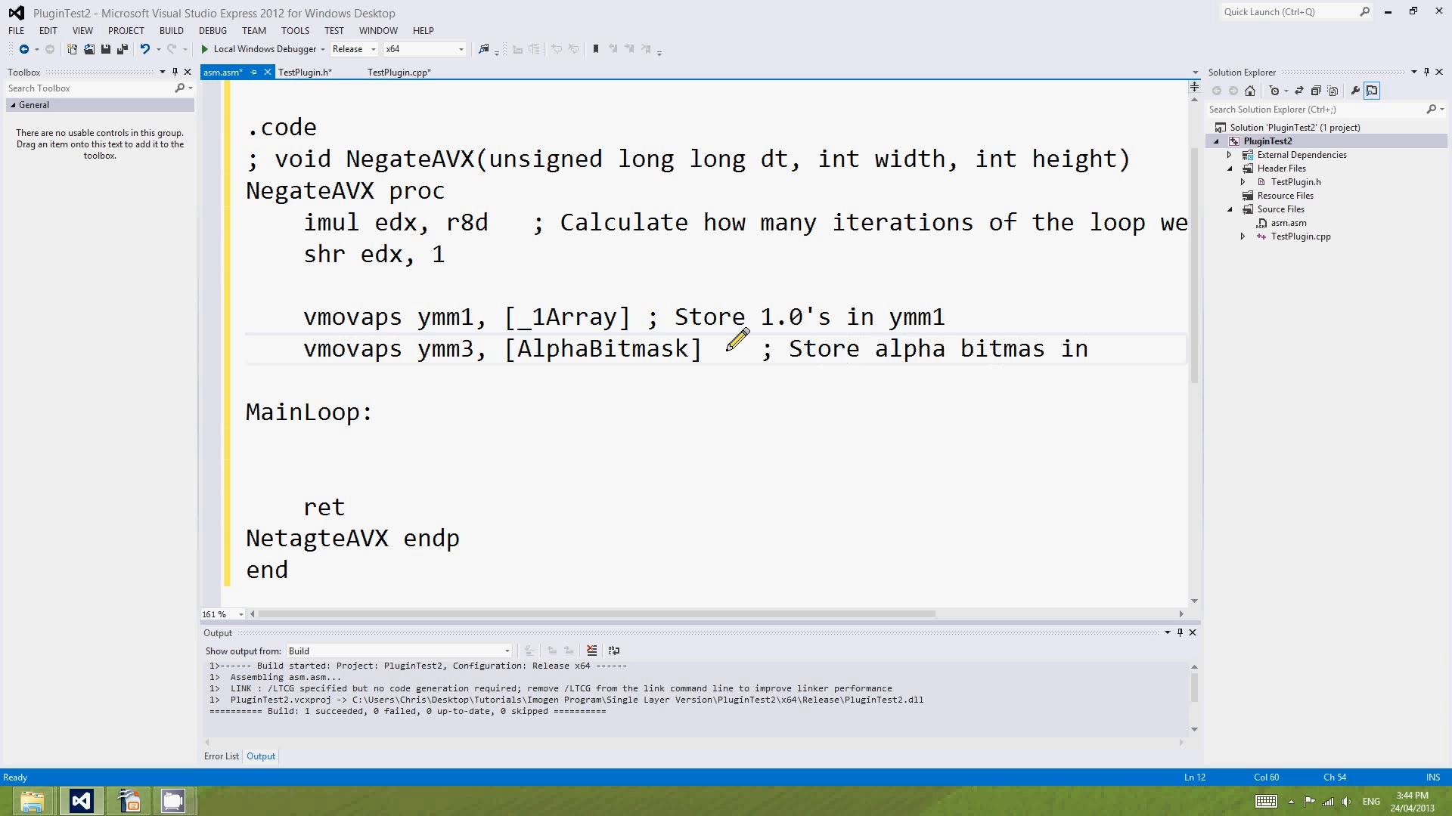
type("ymm3")
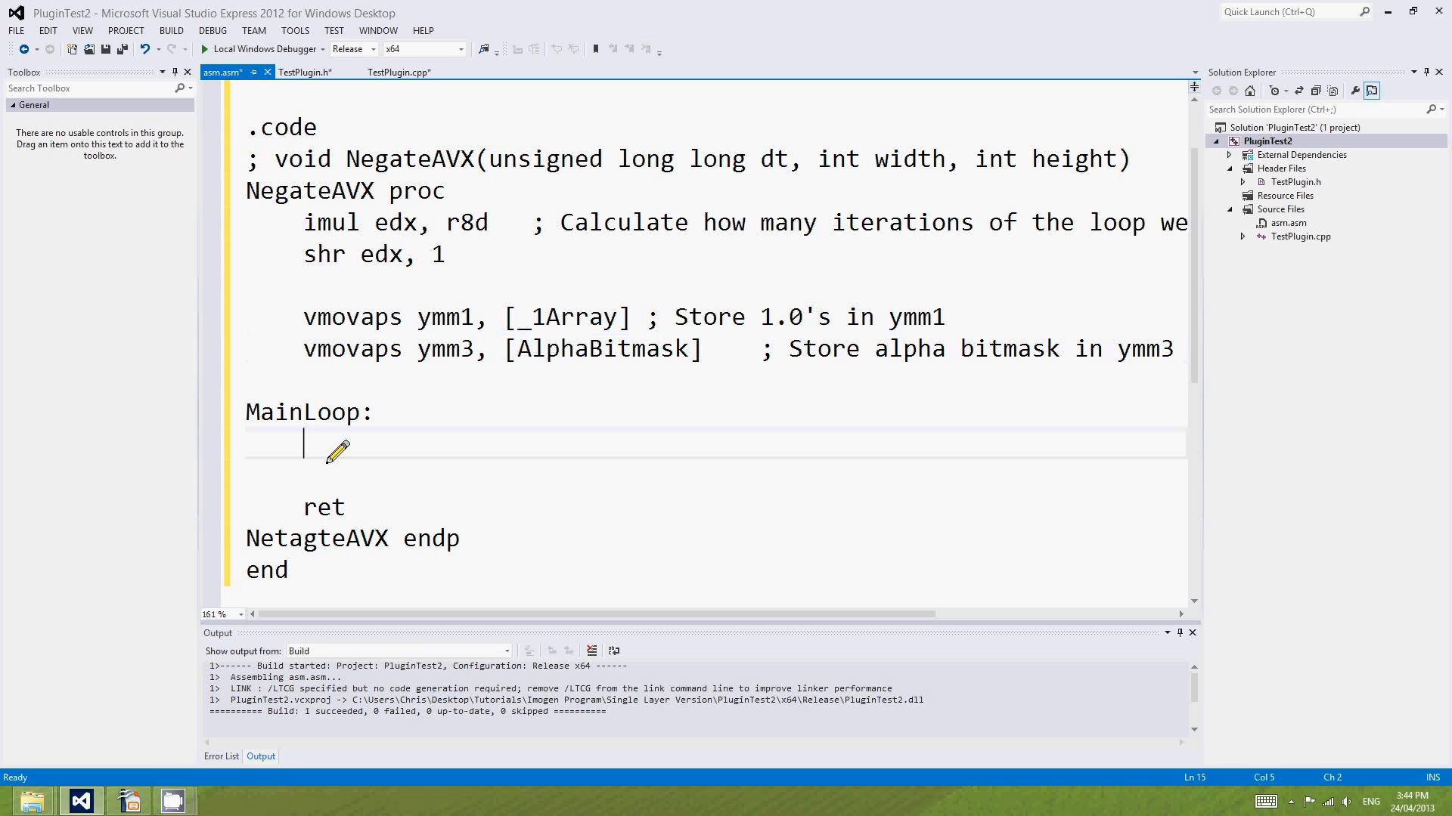
Type 'vmovaps ymm0, ymmword ptr [rcx] ; Read two pixels into ymm0' under MainLoop.
type("vmovaps")
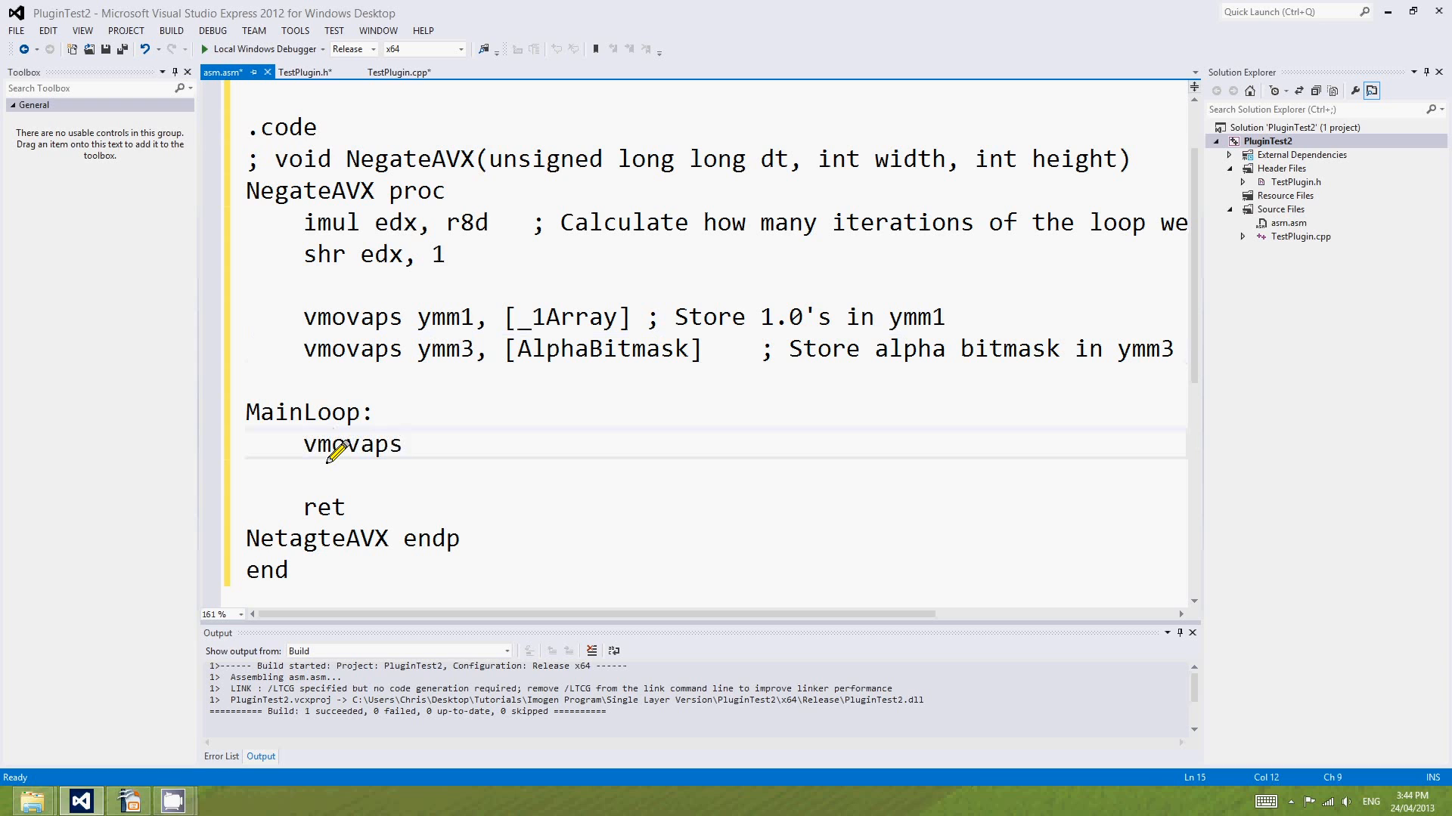
type("ym")
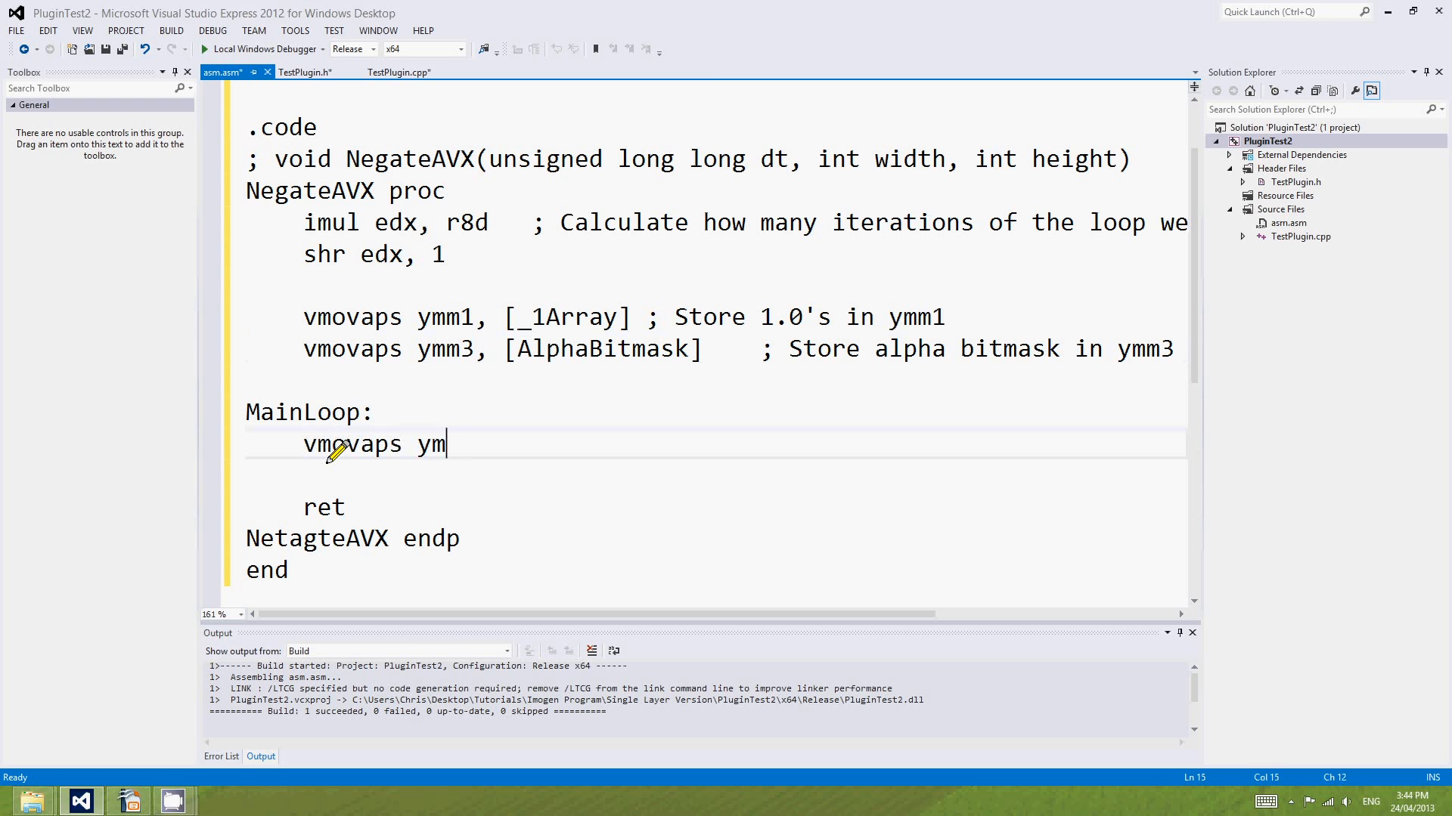
type("m0, ymmword ptr")
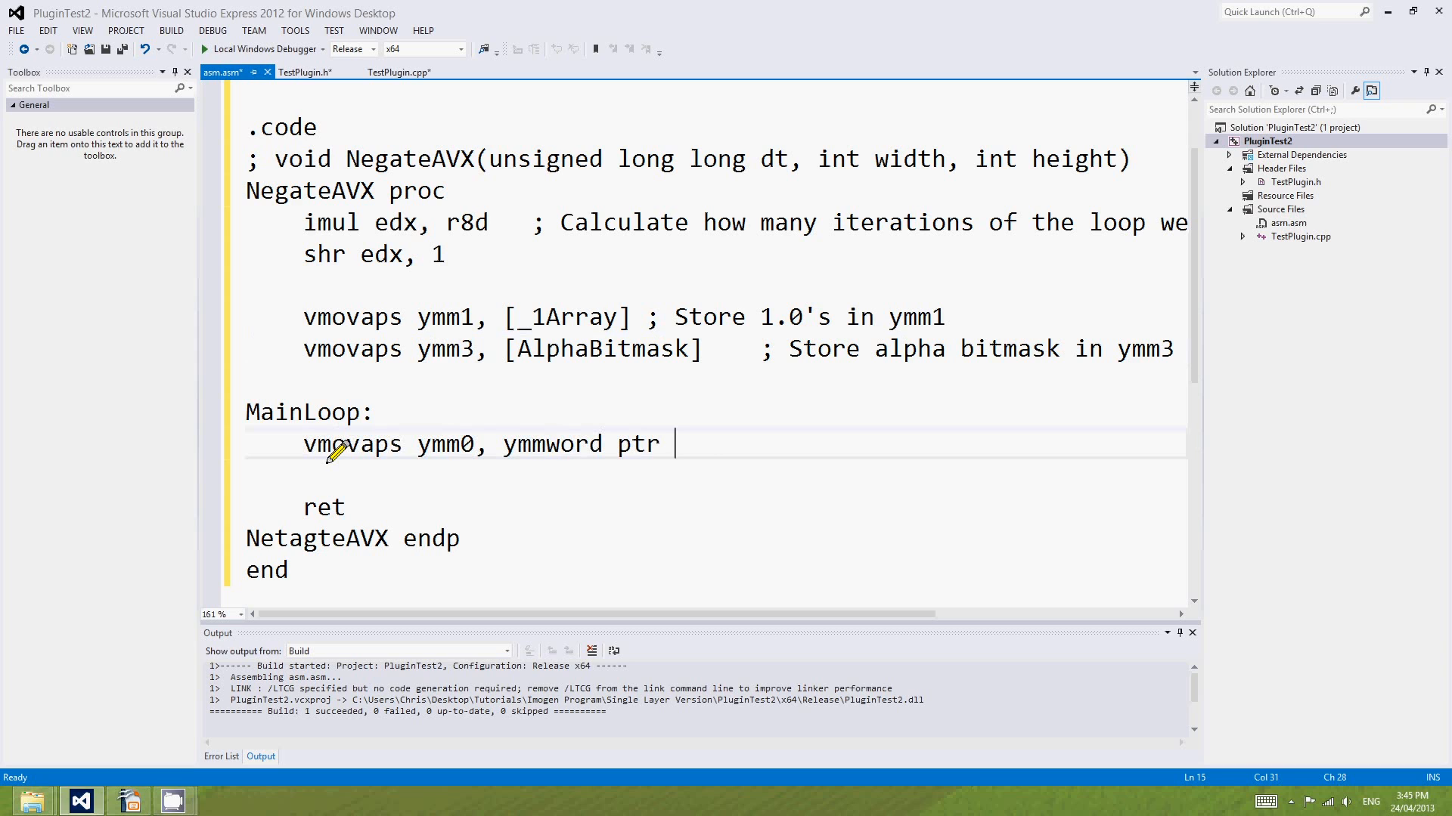
type("[rcx] ;")
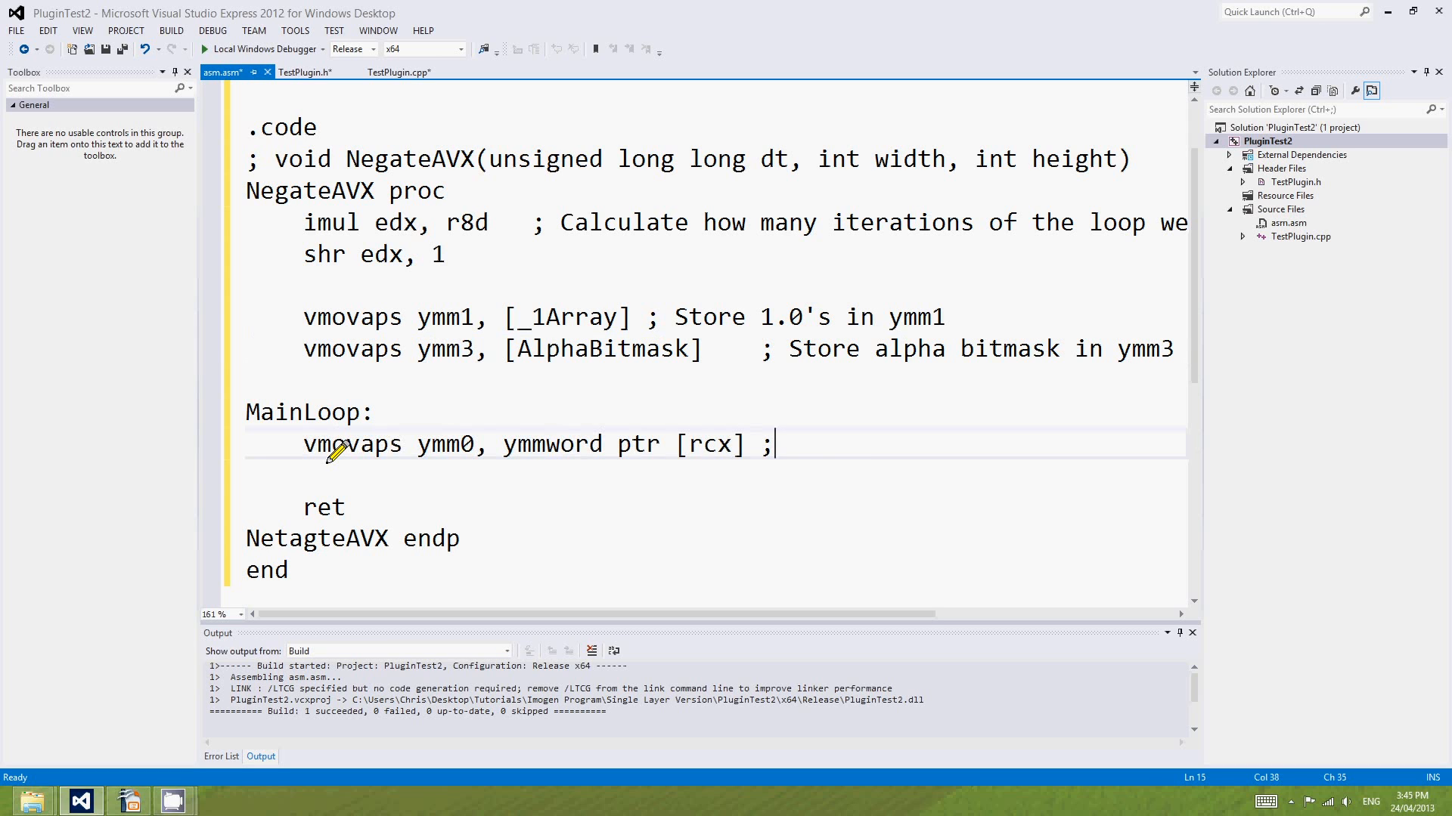
type("Read two pixe")
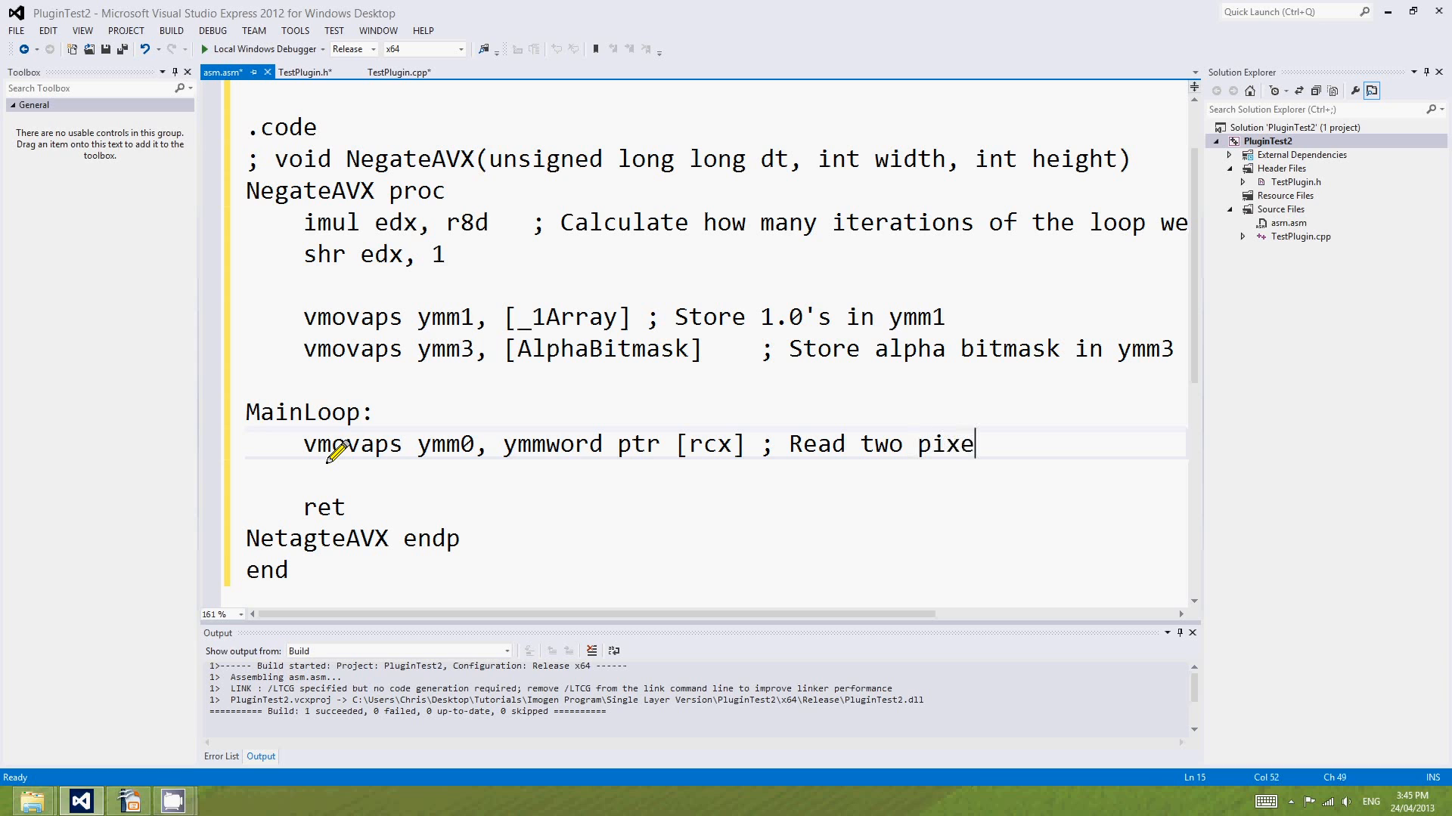
type("ls into ymm0")
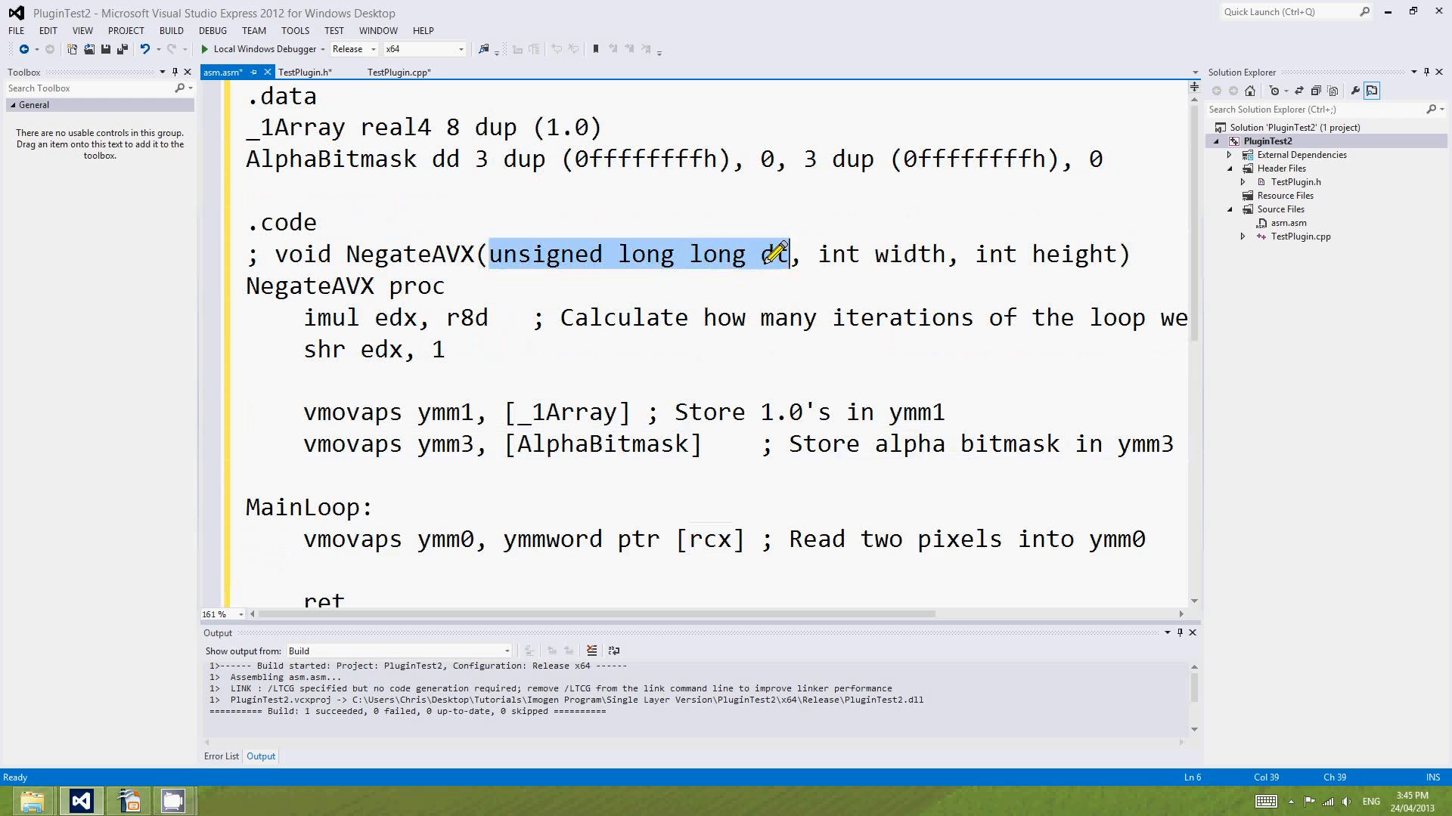
scroll("down", 3)
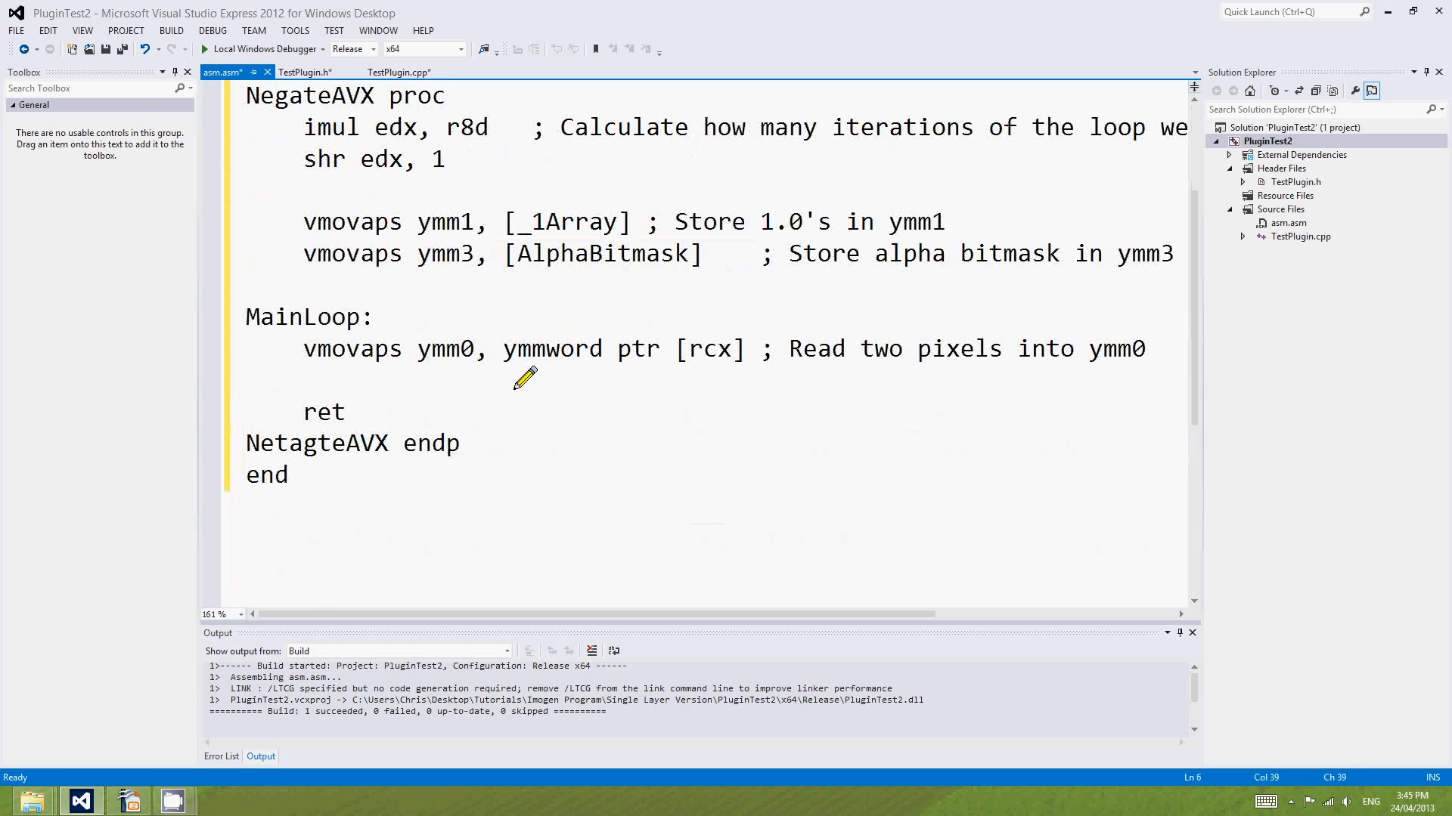
key("enter")
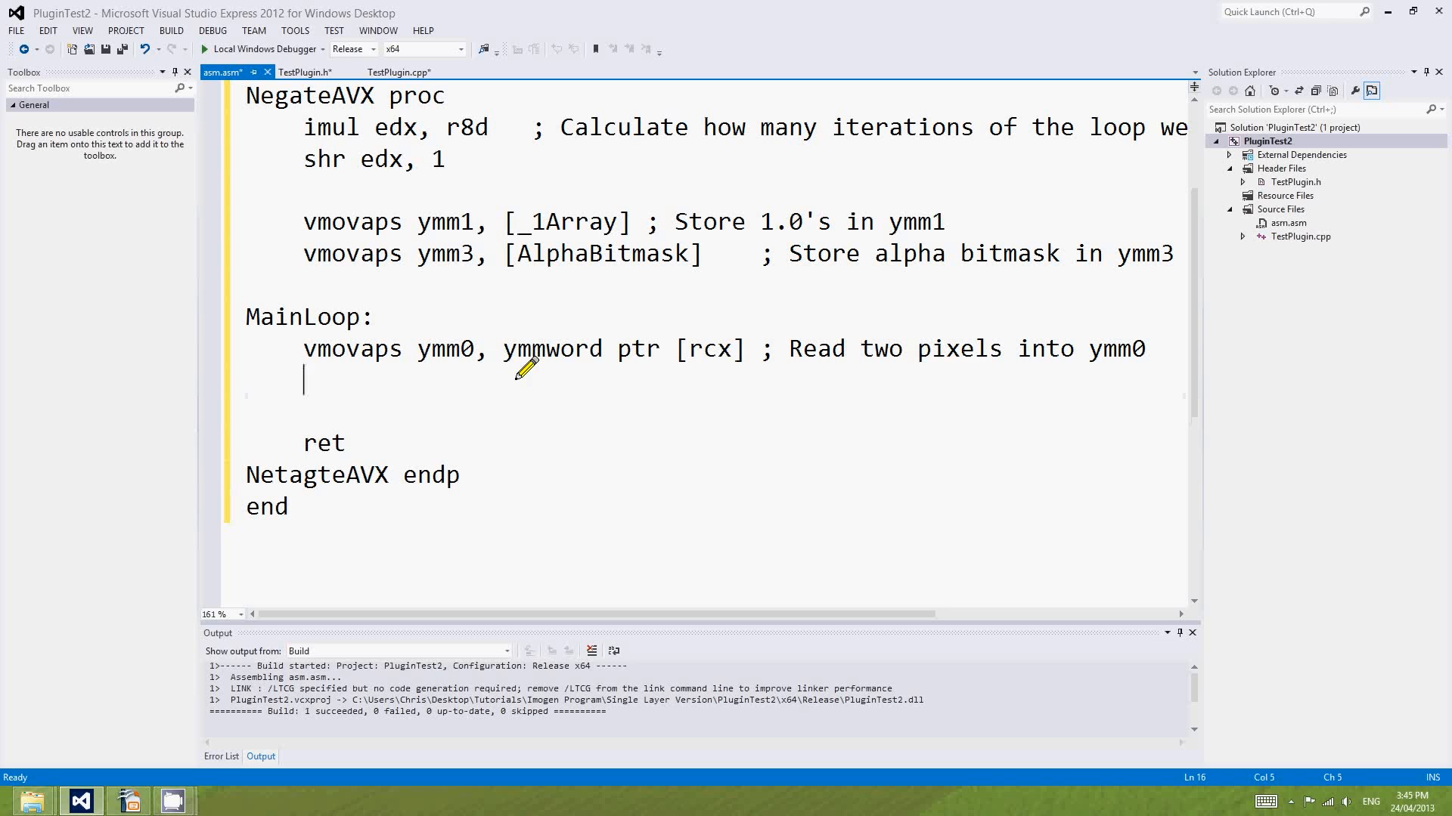
mouse_move(463, 347)
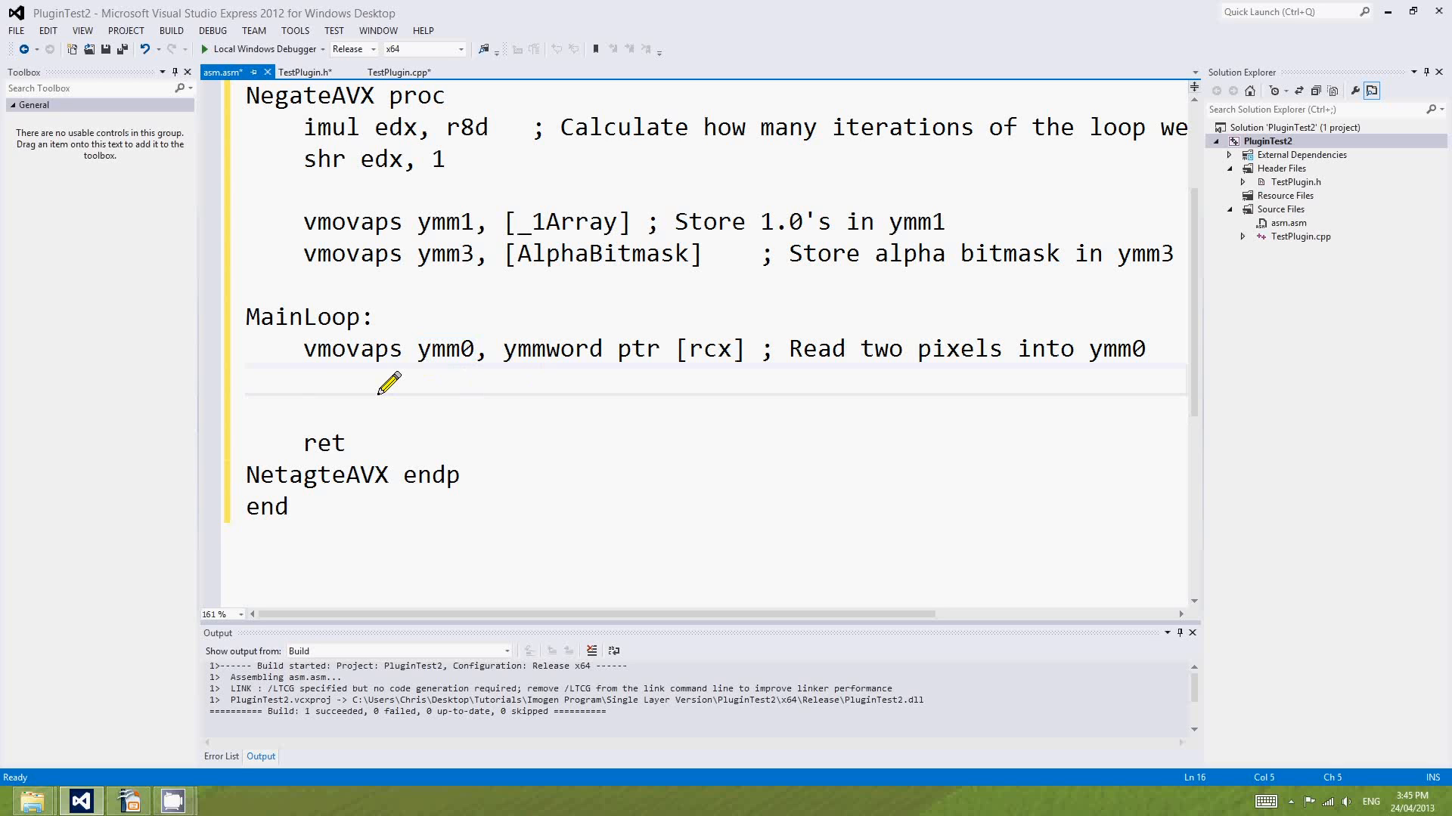
Add 'vandps ymm0, ymm0, ymm3' with an 'AND out the alpha channel' comment, plus a blank line.
type("vandps")
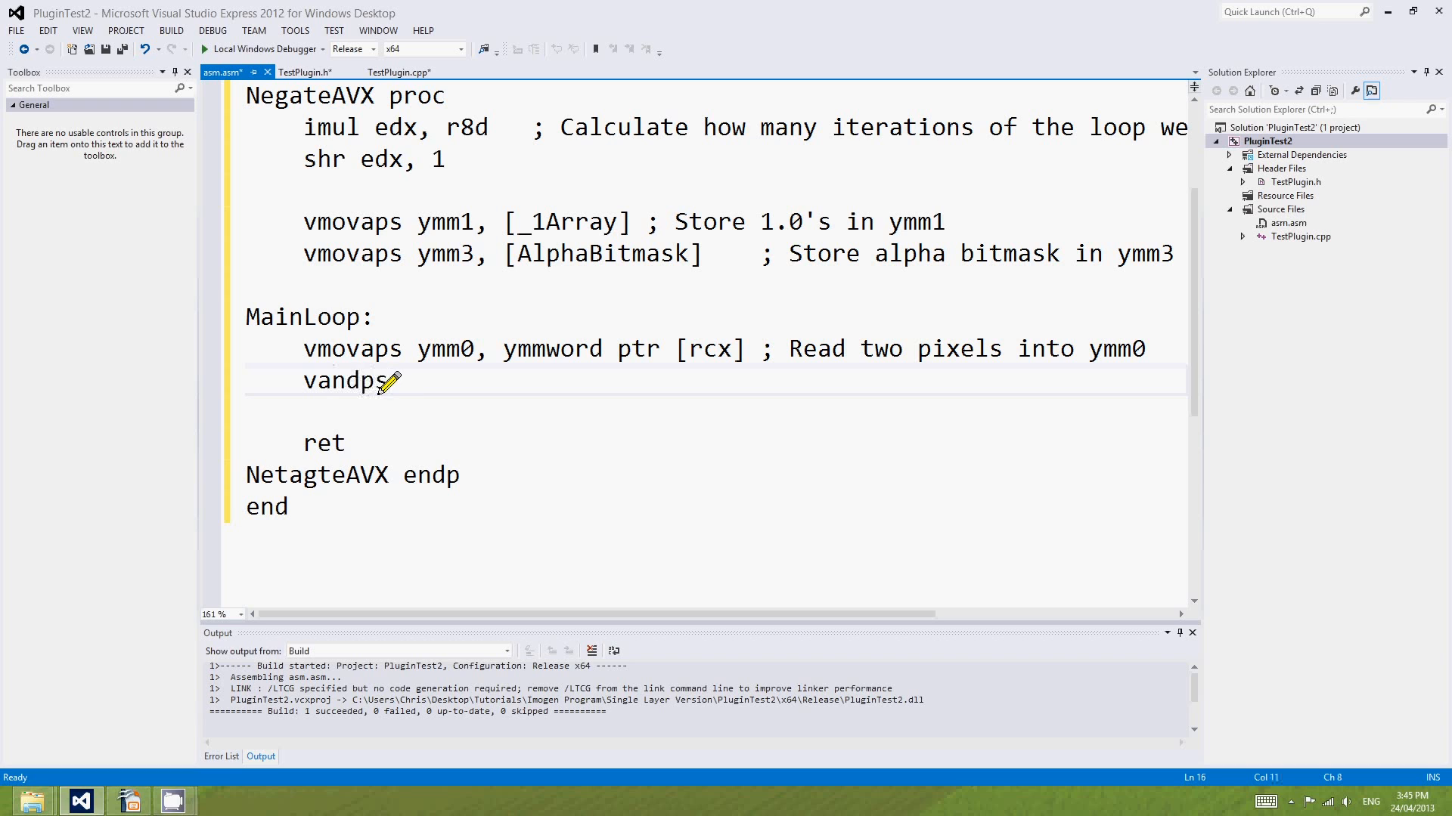
type("y")
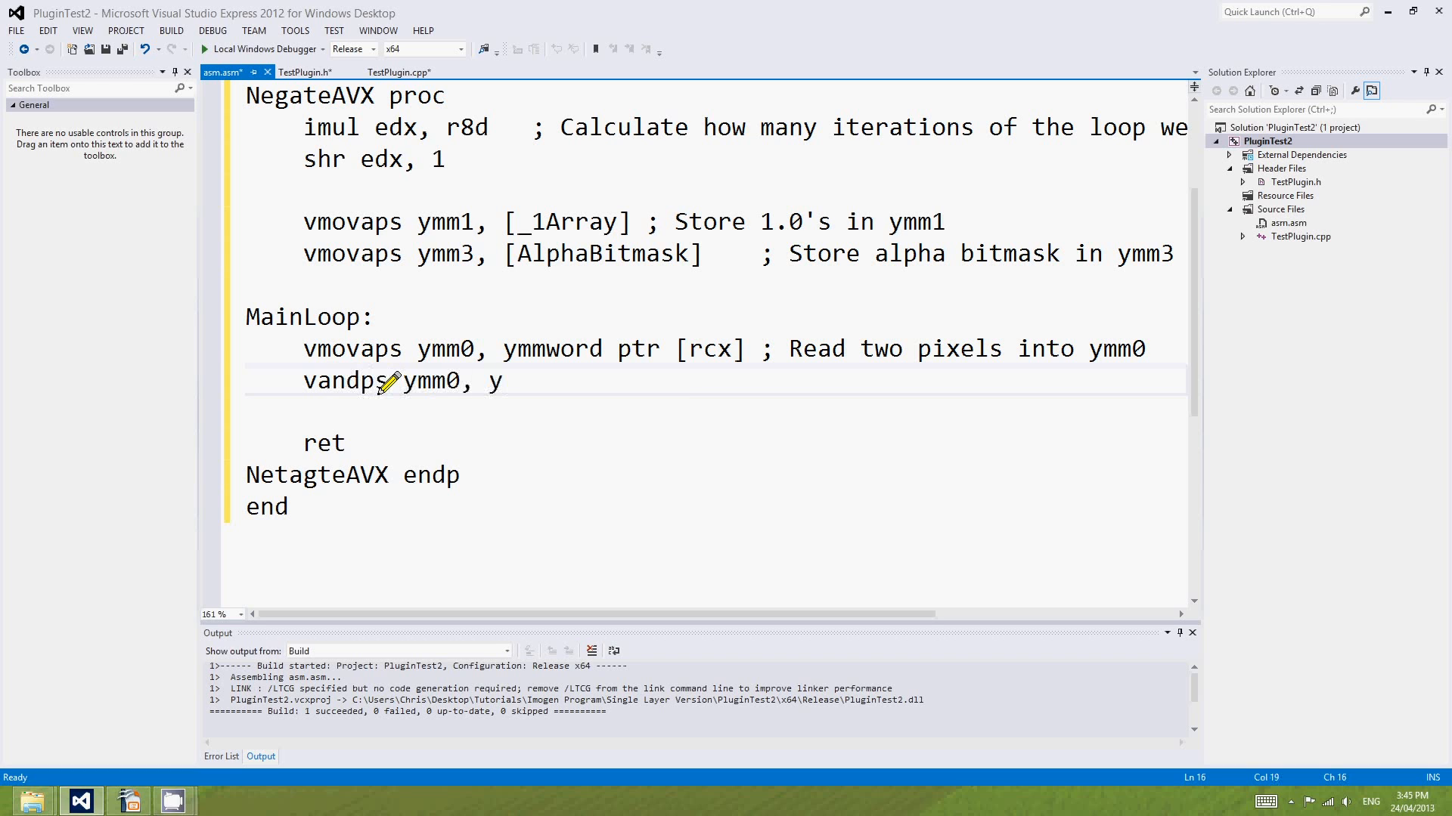
type("mm0, ymm3")
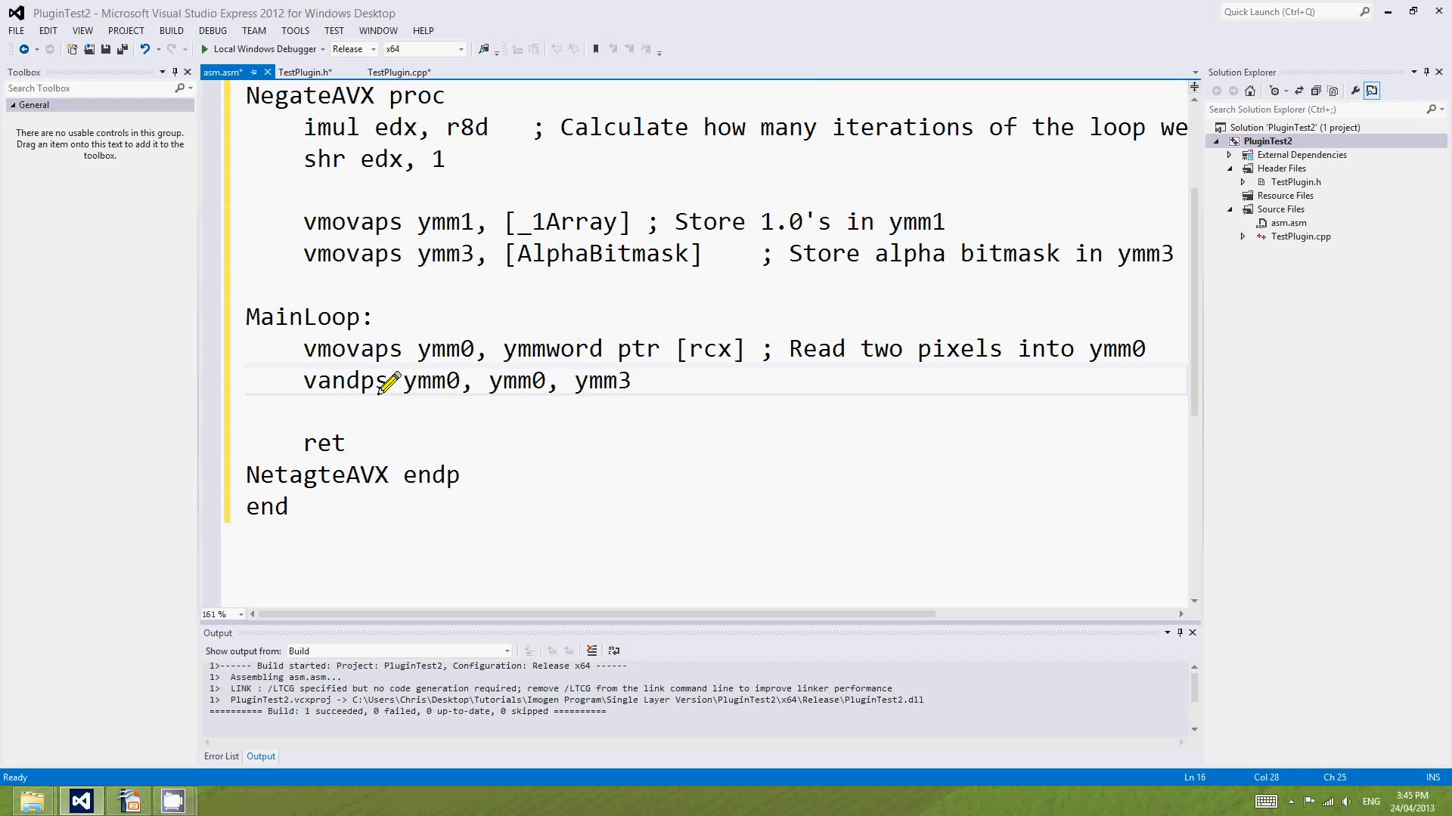
type("; AND out the al")
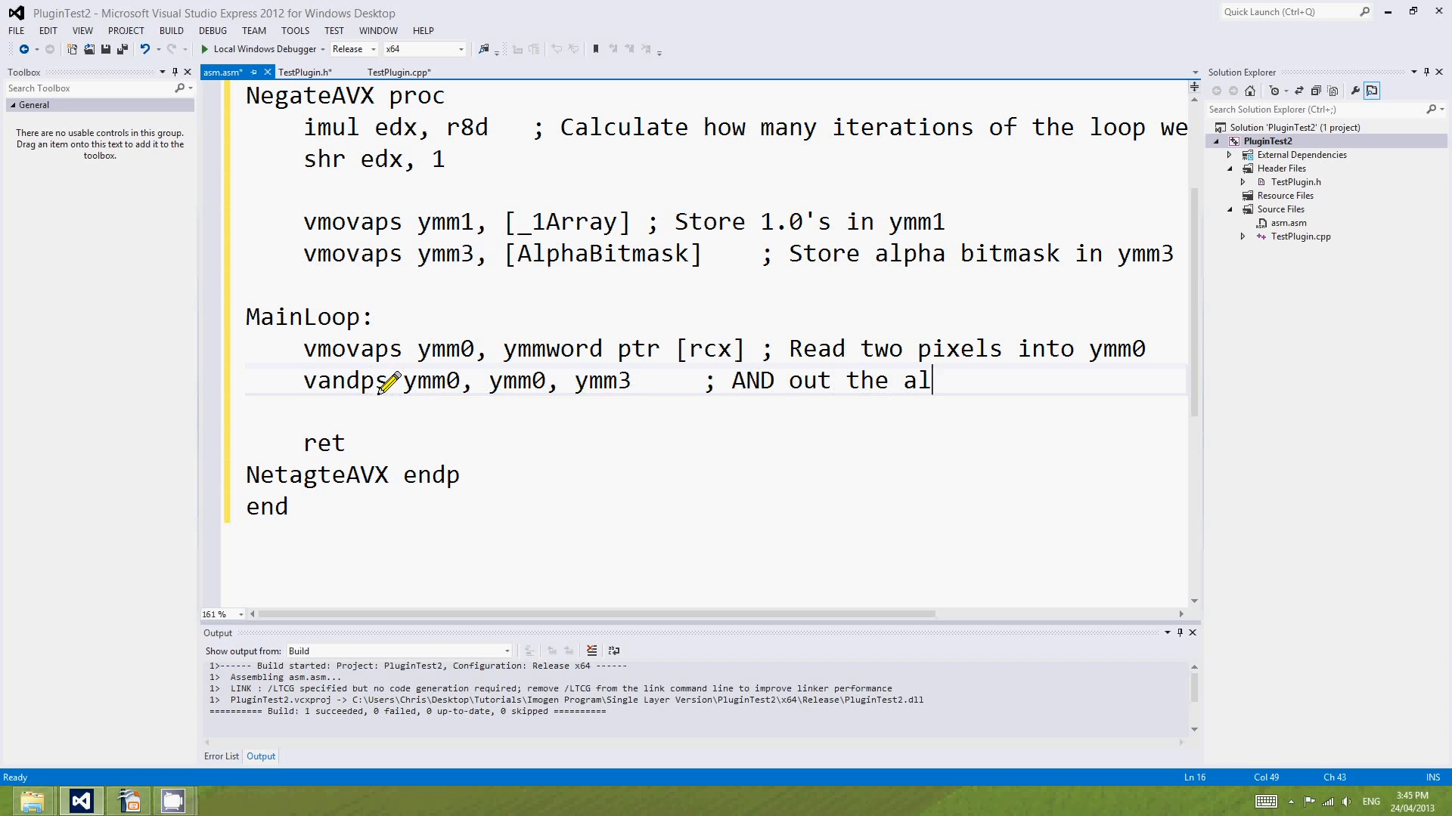
type("pha channel so it becomes 0")
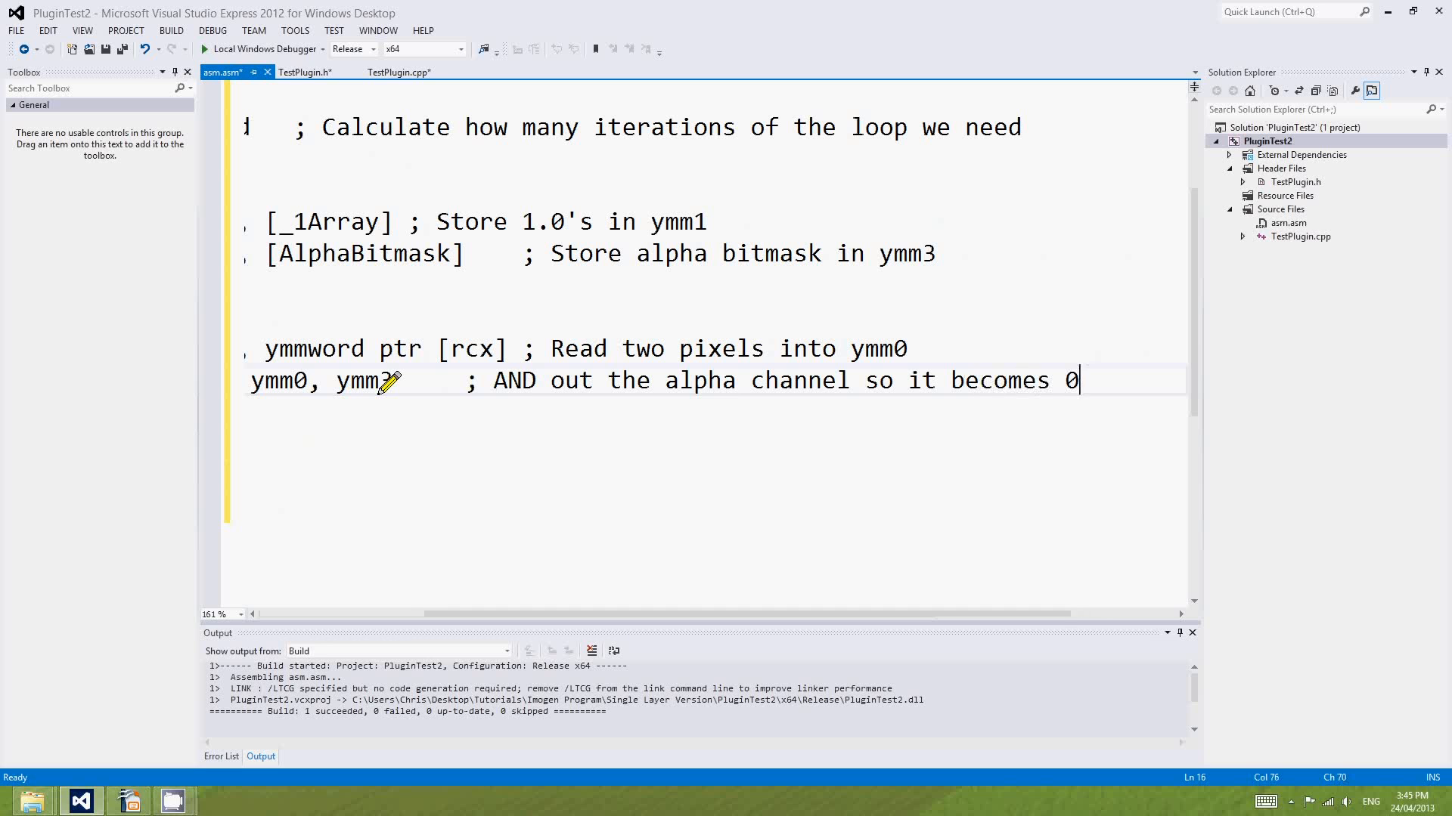
type(".0")
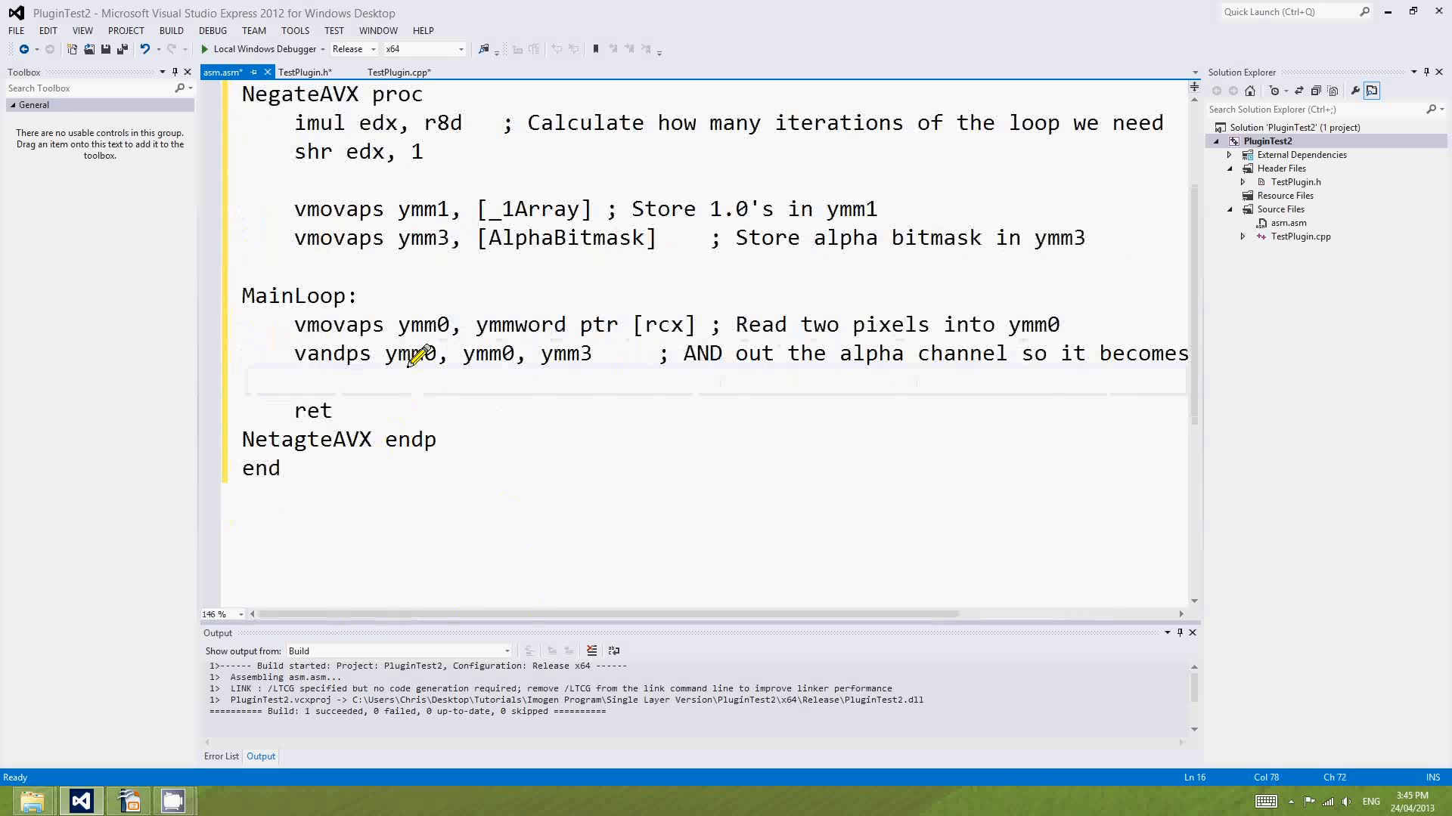
mouse_move(556, 354)
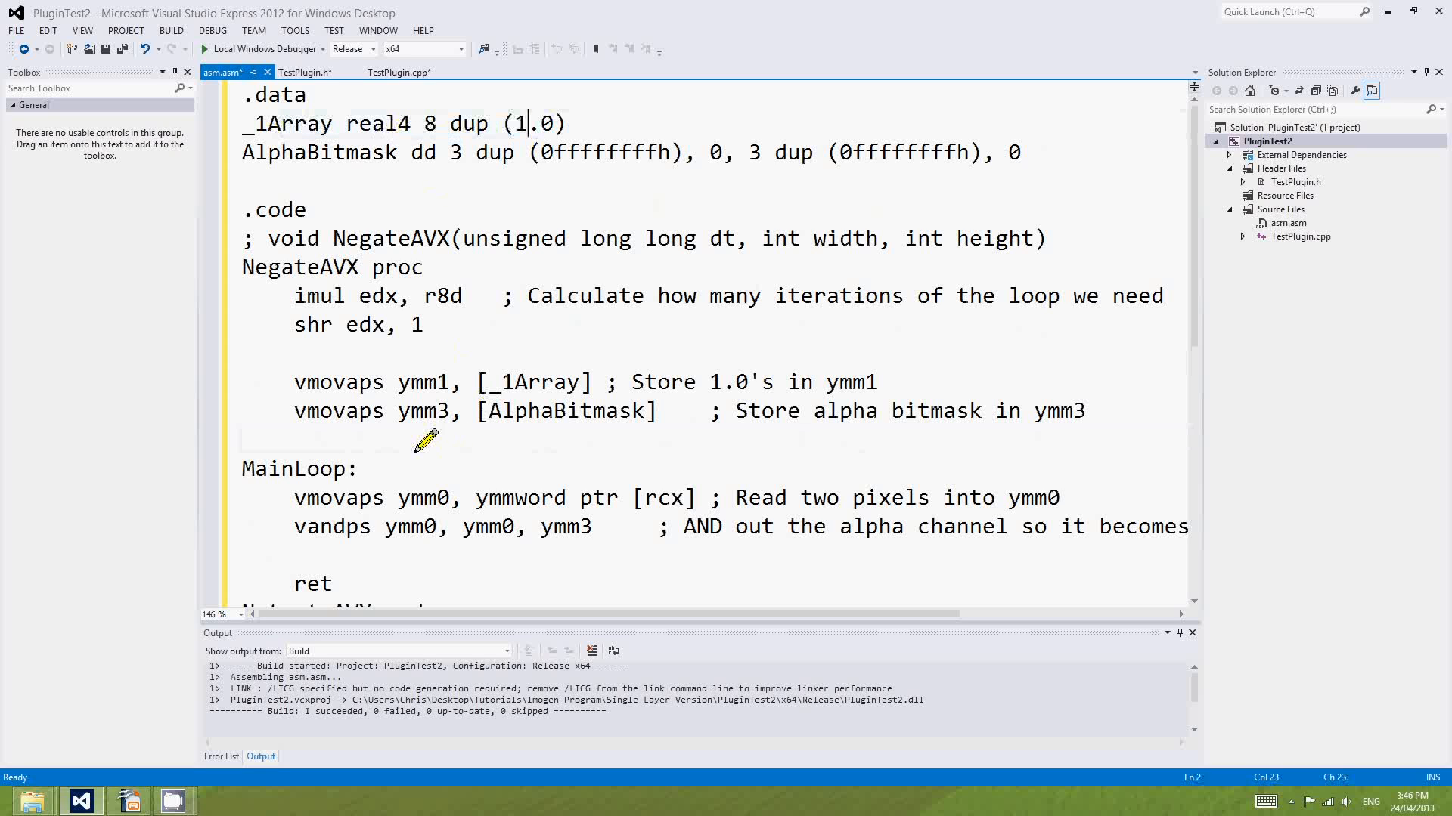
mouse_move(523, 433)
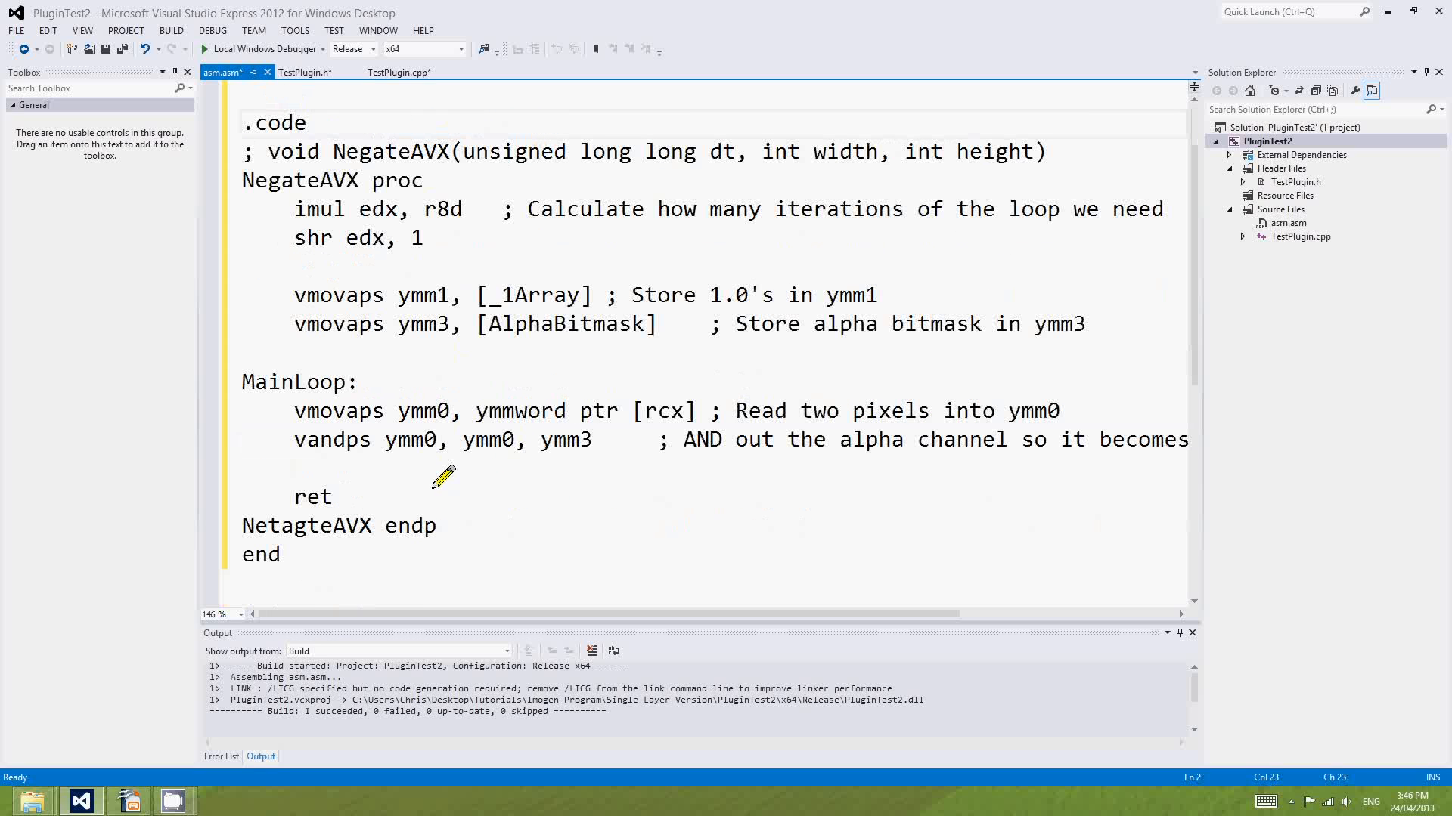
left_click(297, 467)
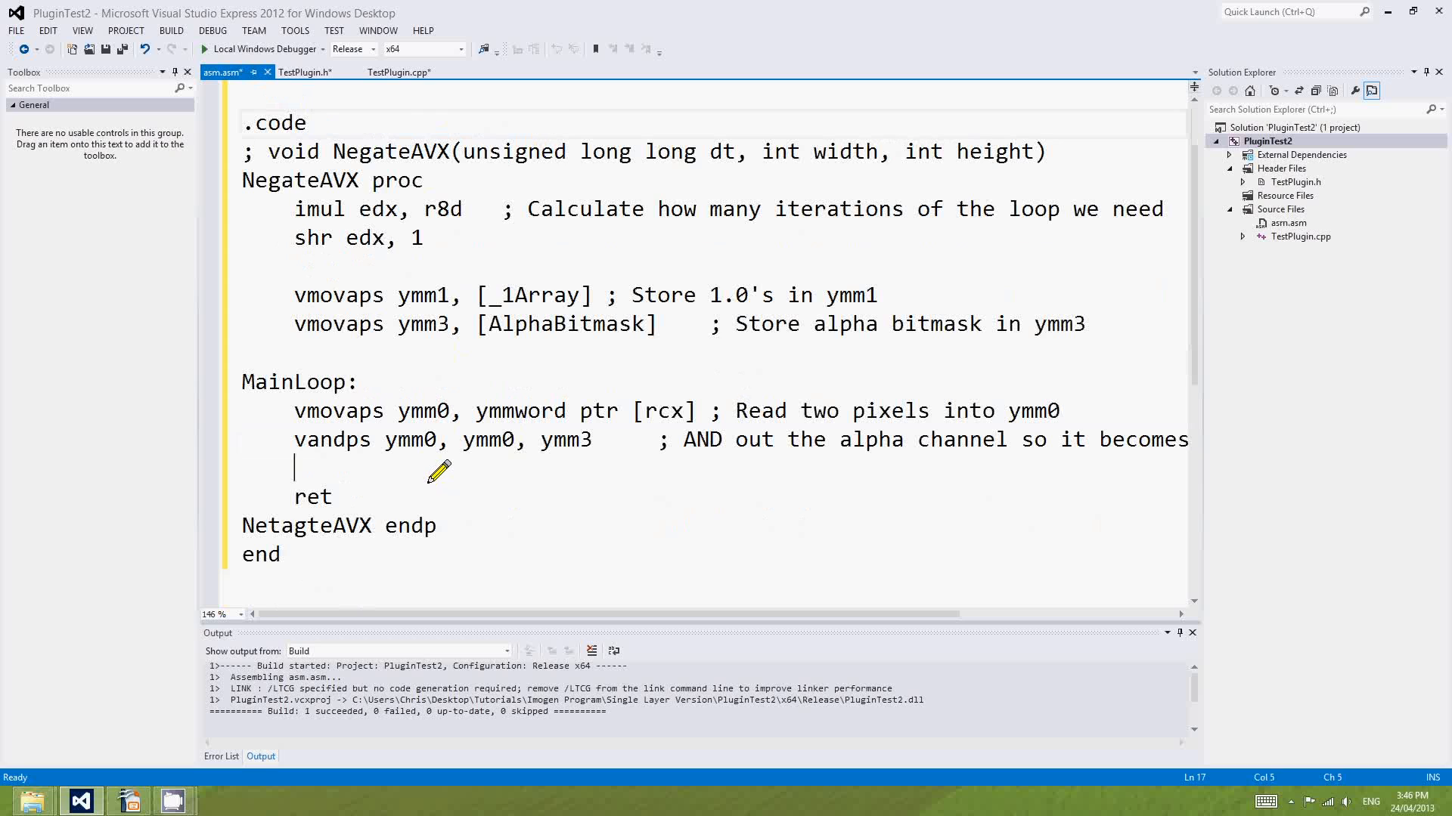
key("enter")
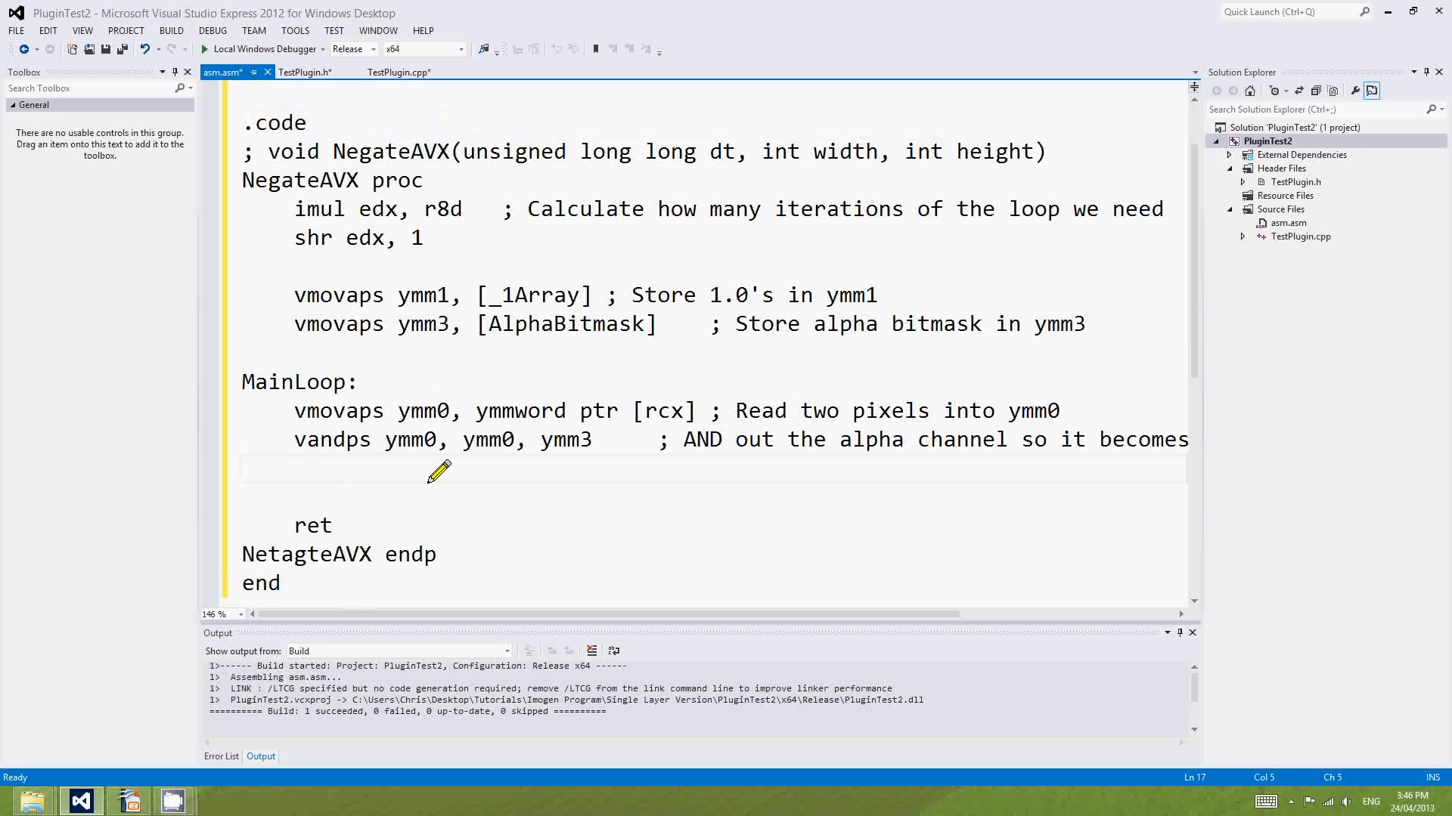
mouse_move(750, 433)
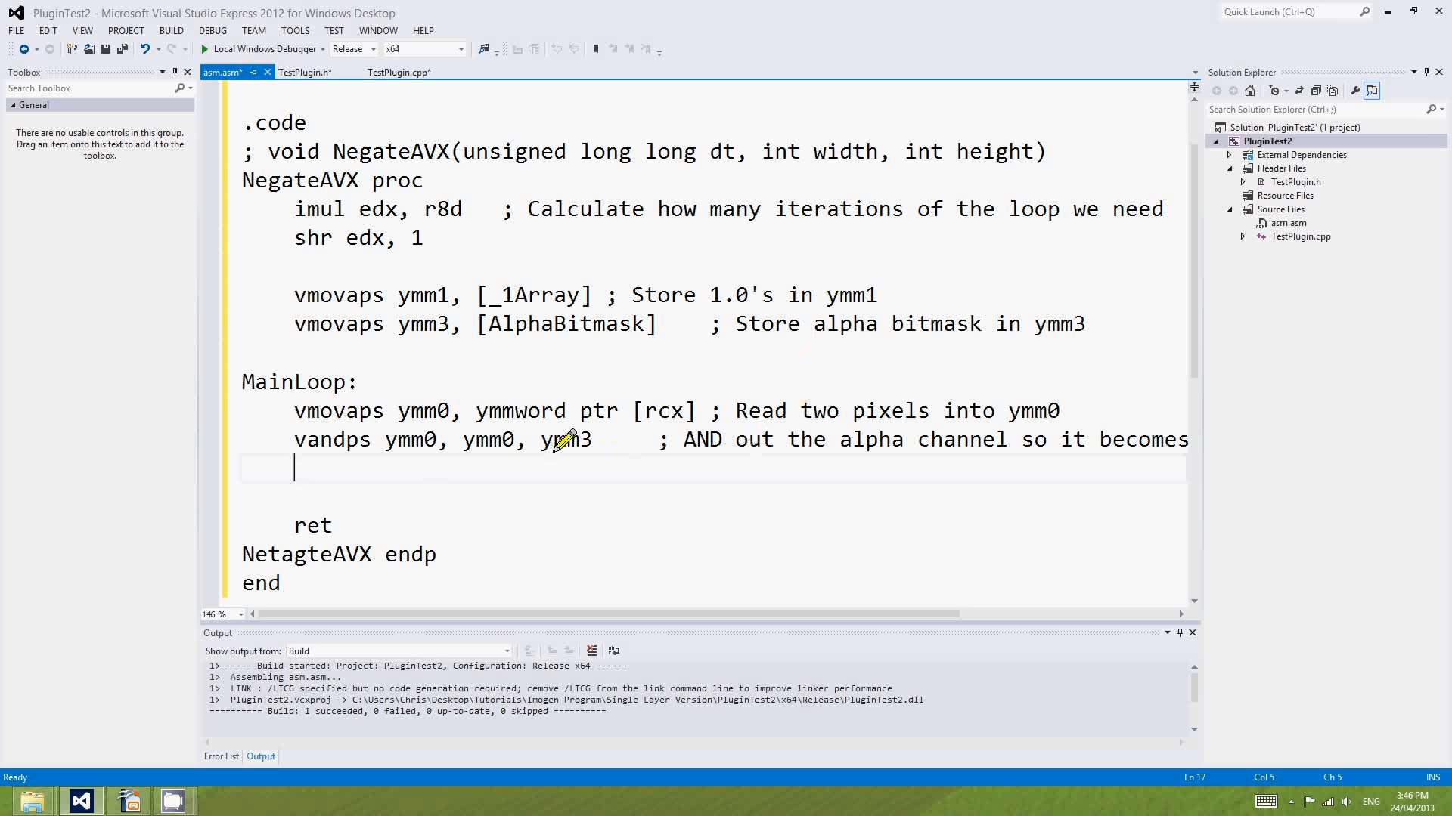
double_click(410, 438)
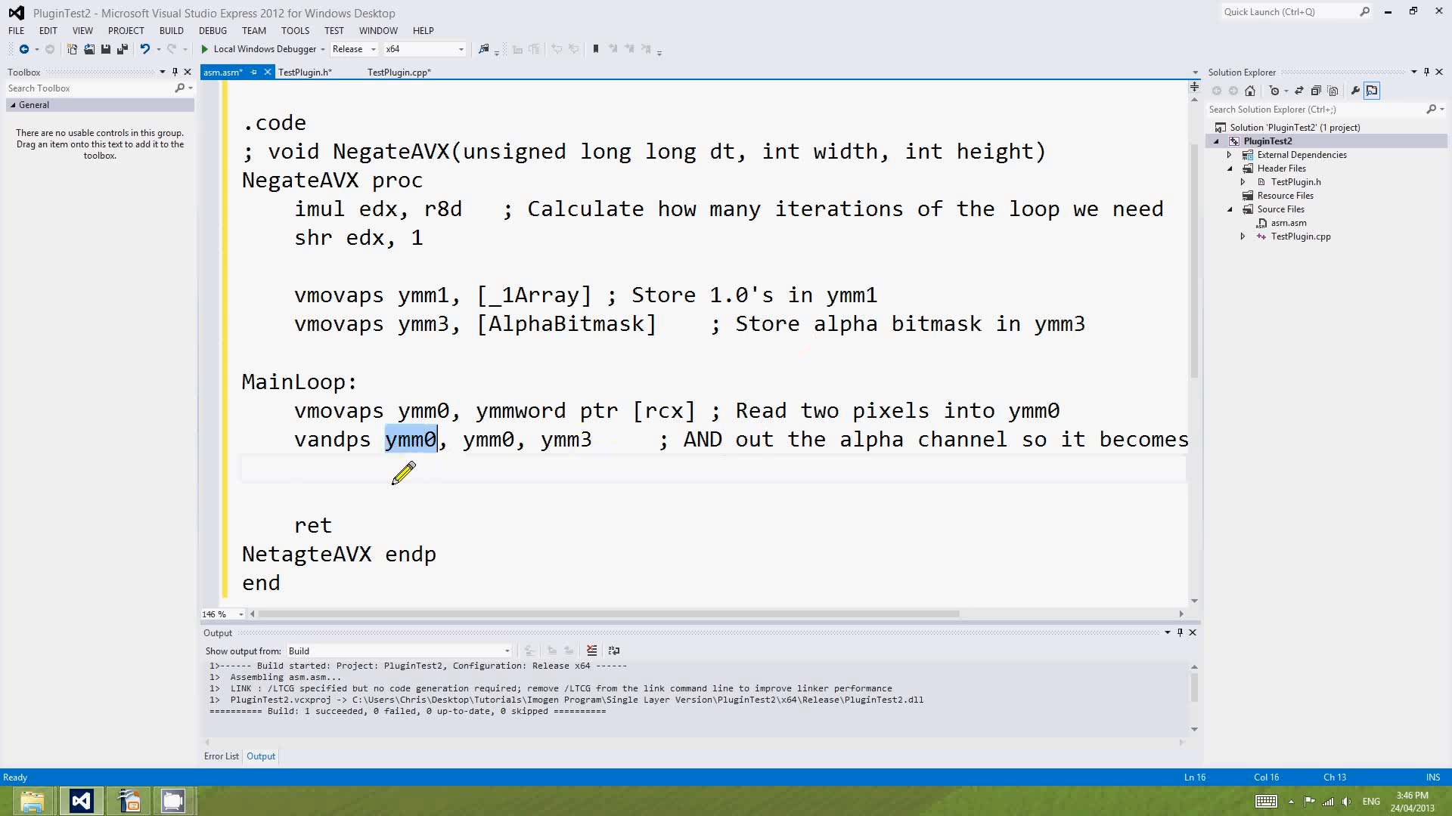
mouse_move(409, 463)
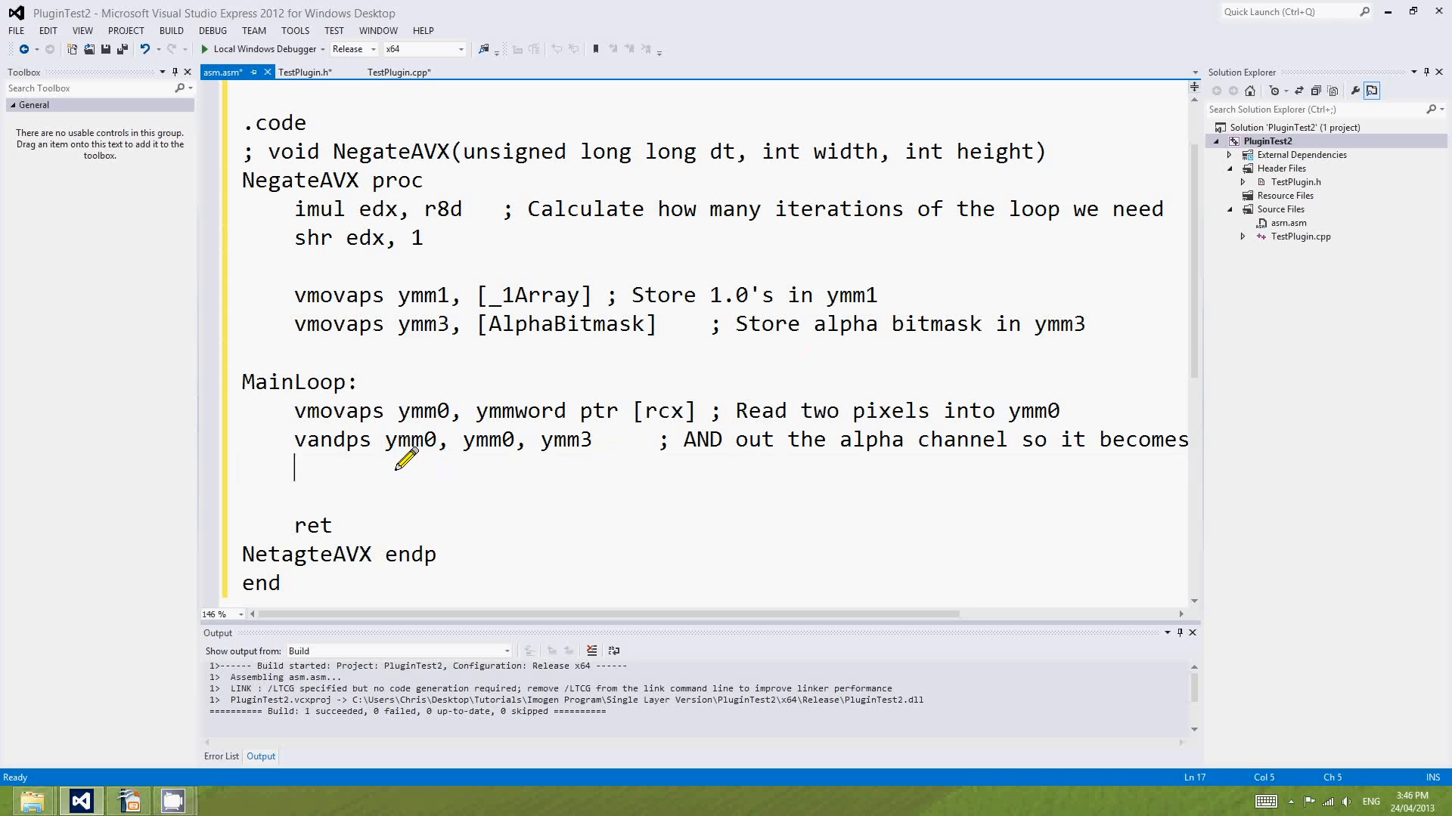
Type 'vsubps ymm0, ymm1, ymm0 ; Subtract pixel colors from 1.0's'.
type("v")
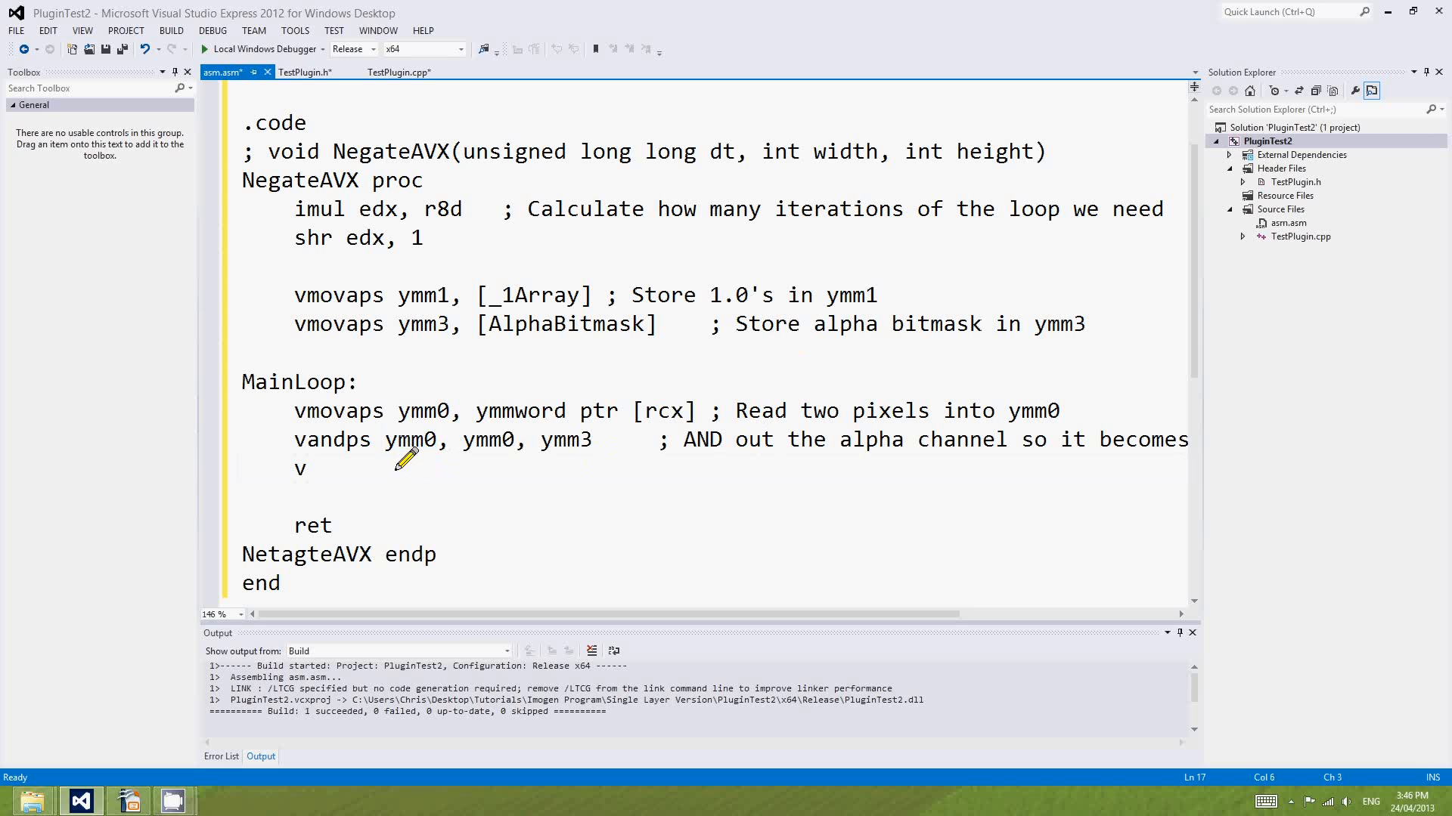
type("subps y")
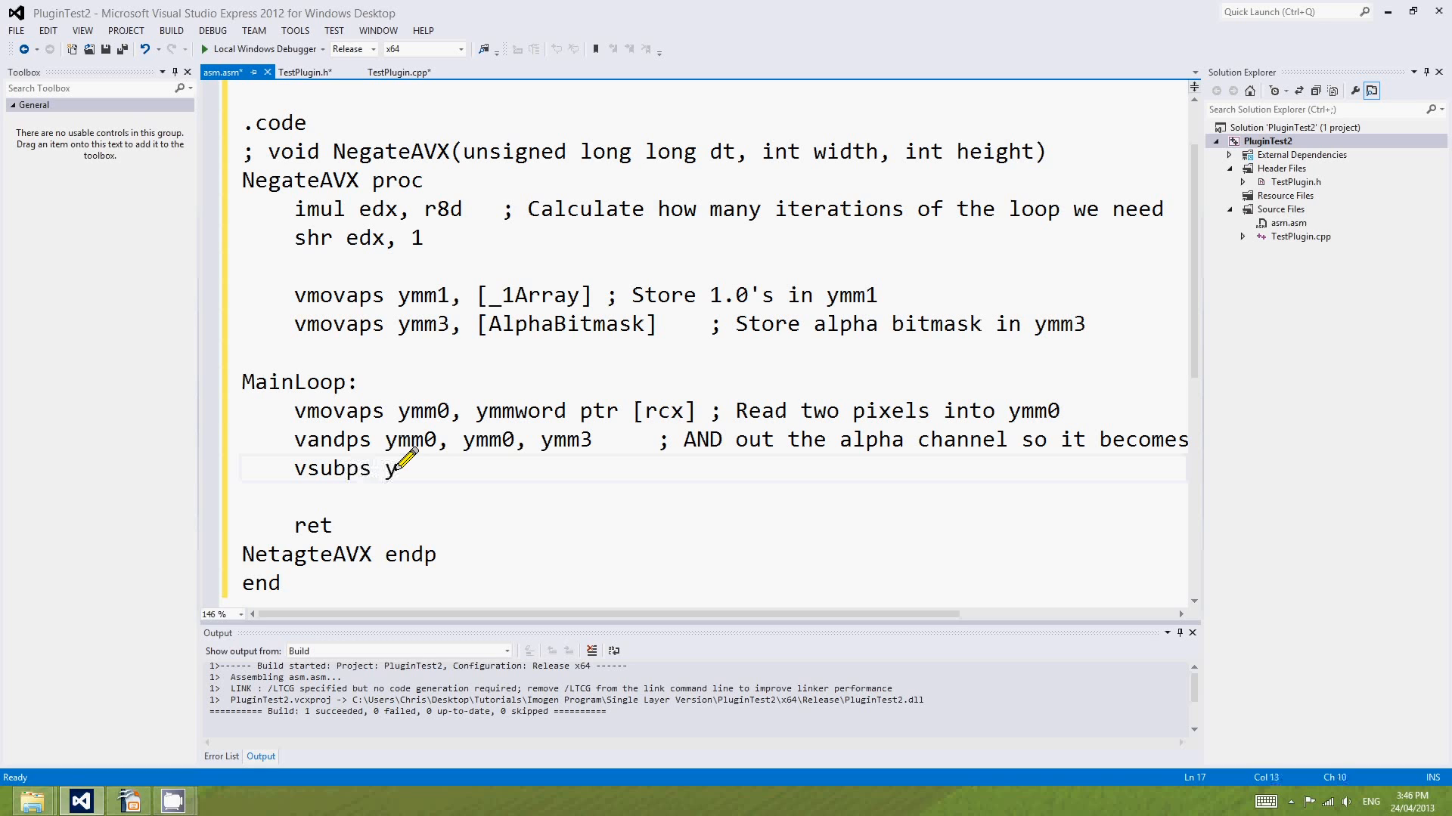
type("mm0, ymm1, ymm0")
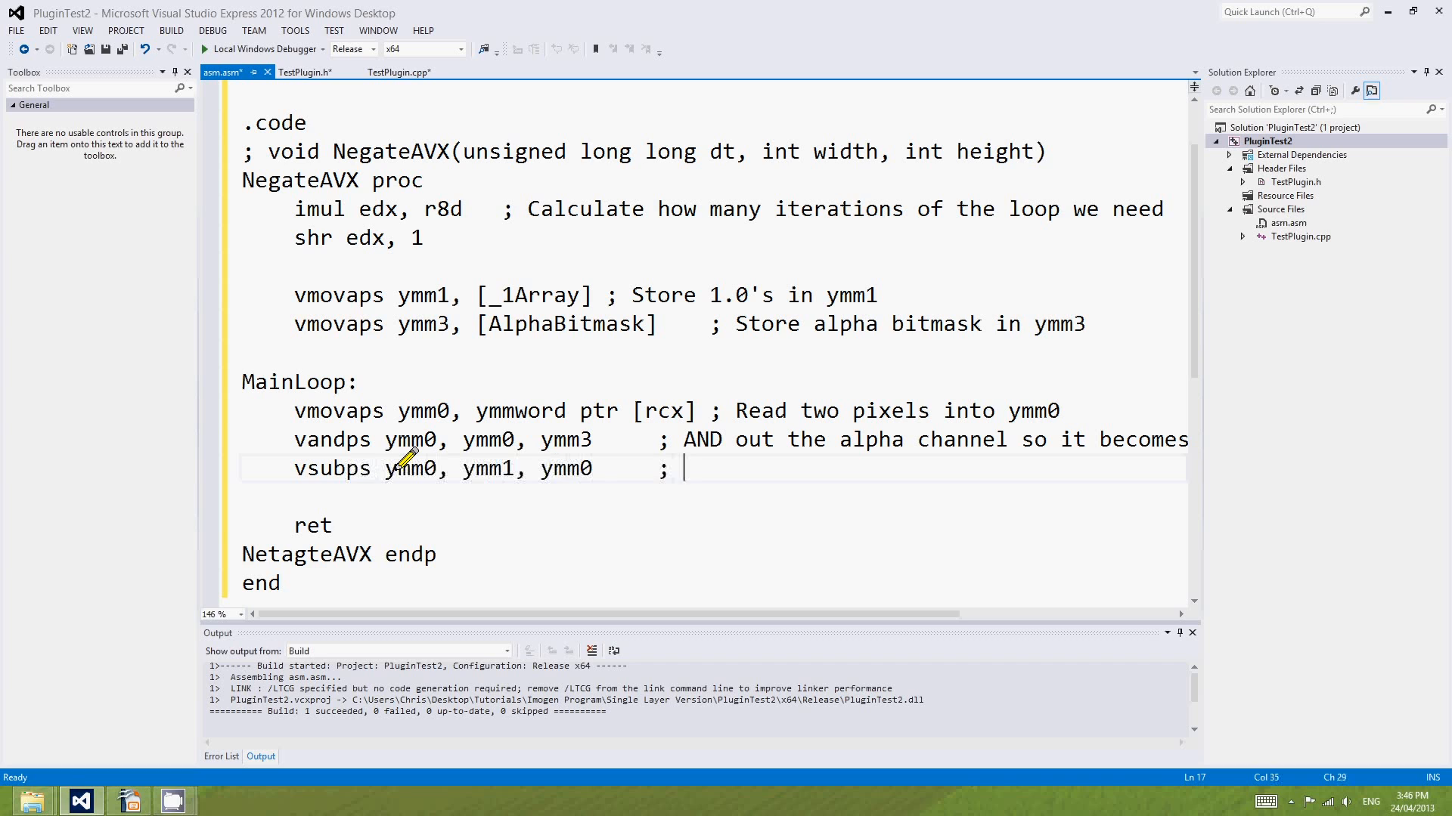
type("Subtract pix")
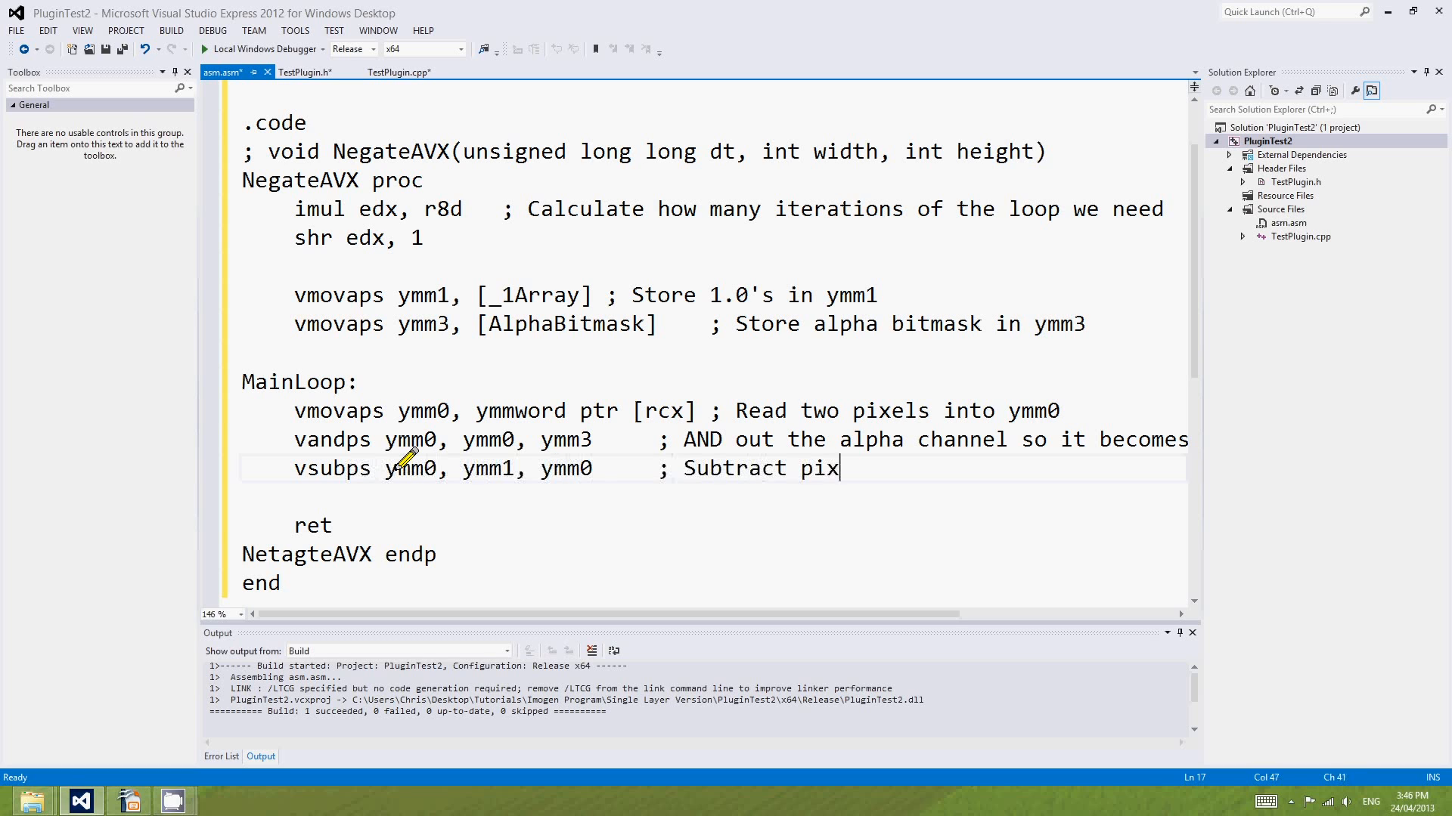
type("el colors from")
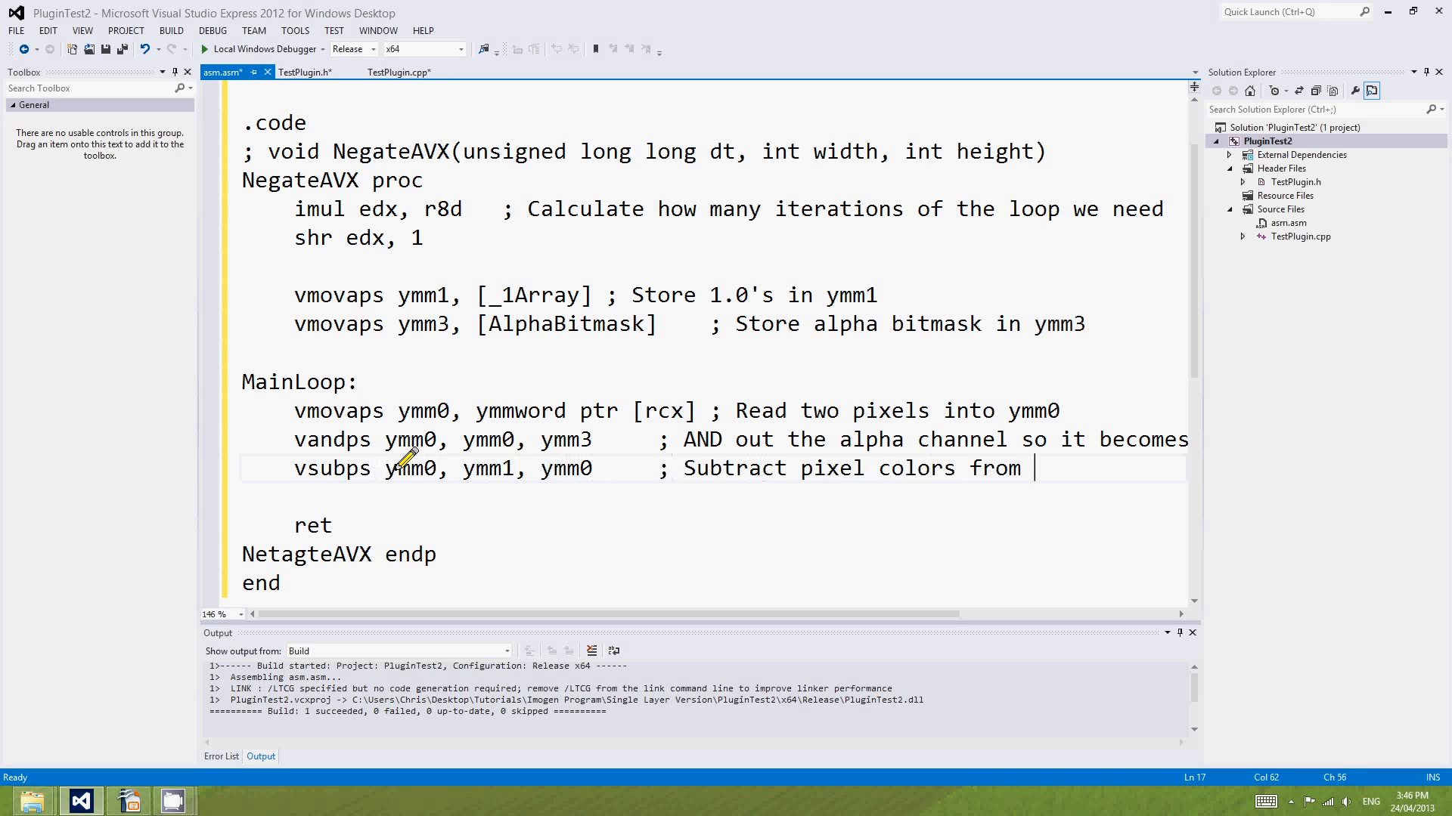
type("1.0's")
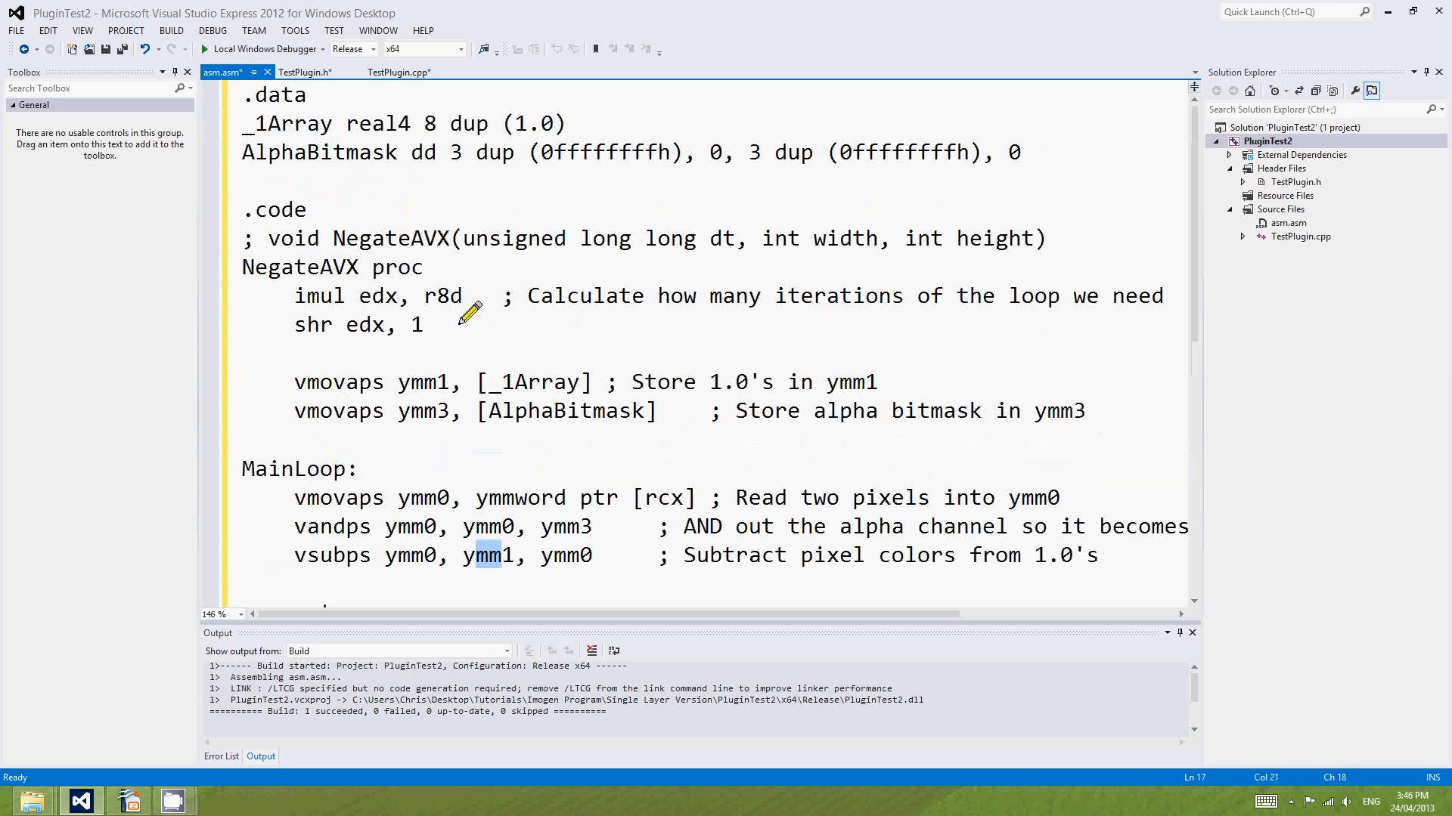
mouse_move(824, 150)
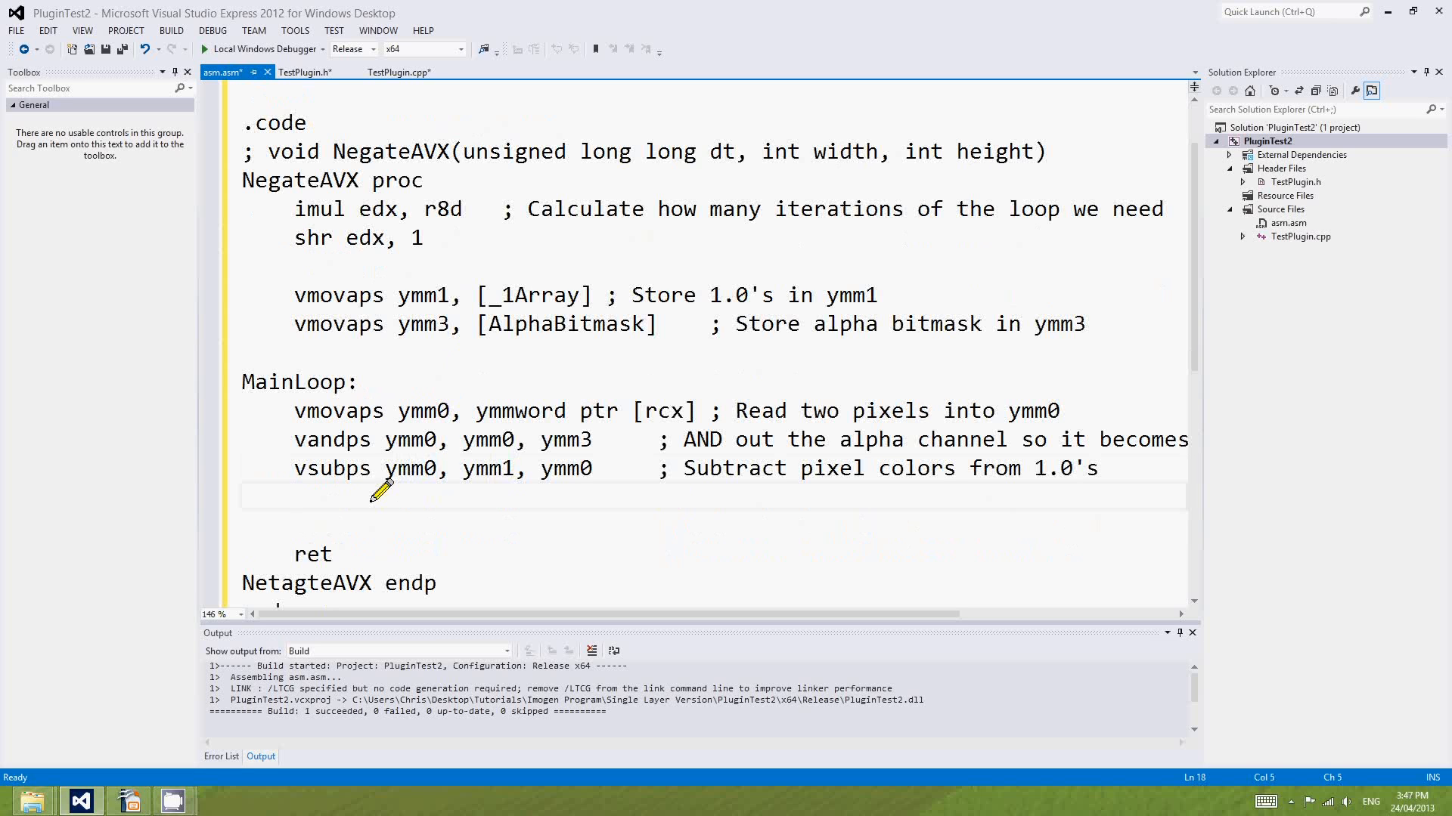
Type 'vmovaps ymmword ptr [rcx], ymm0' with the comment 'Store negated pixels'.
type("vmov")
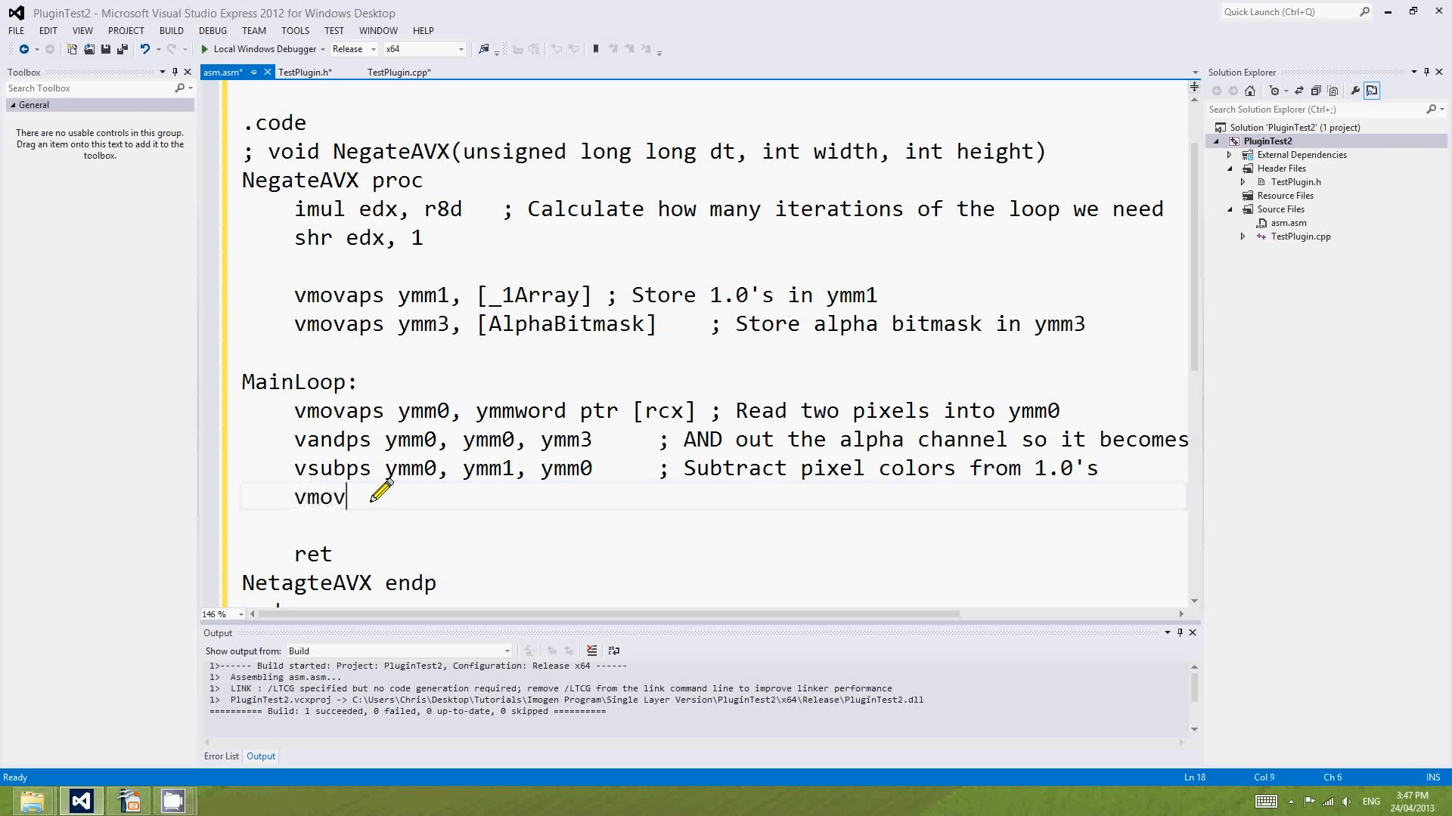
type("aps ymmword ptr [r")
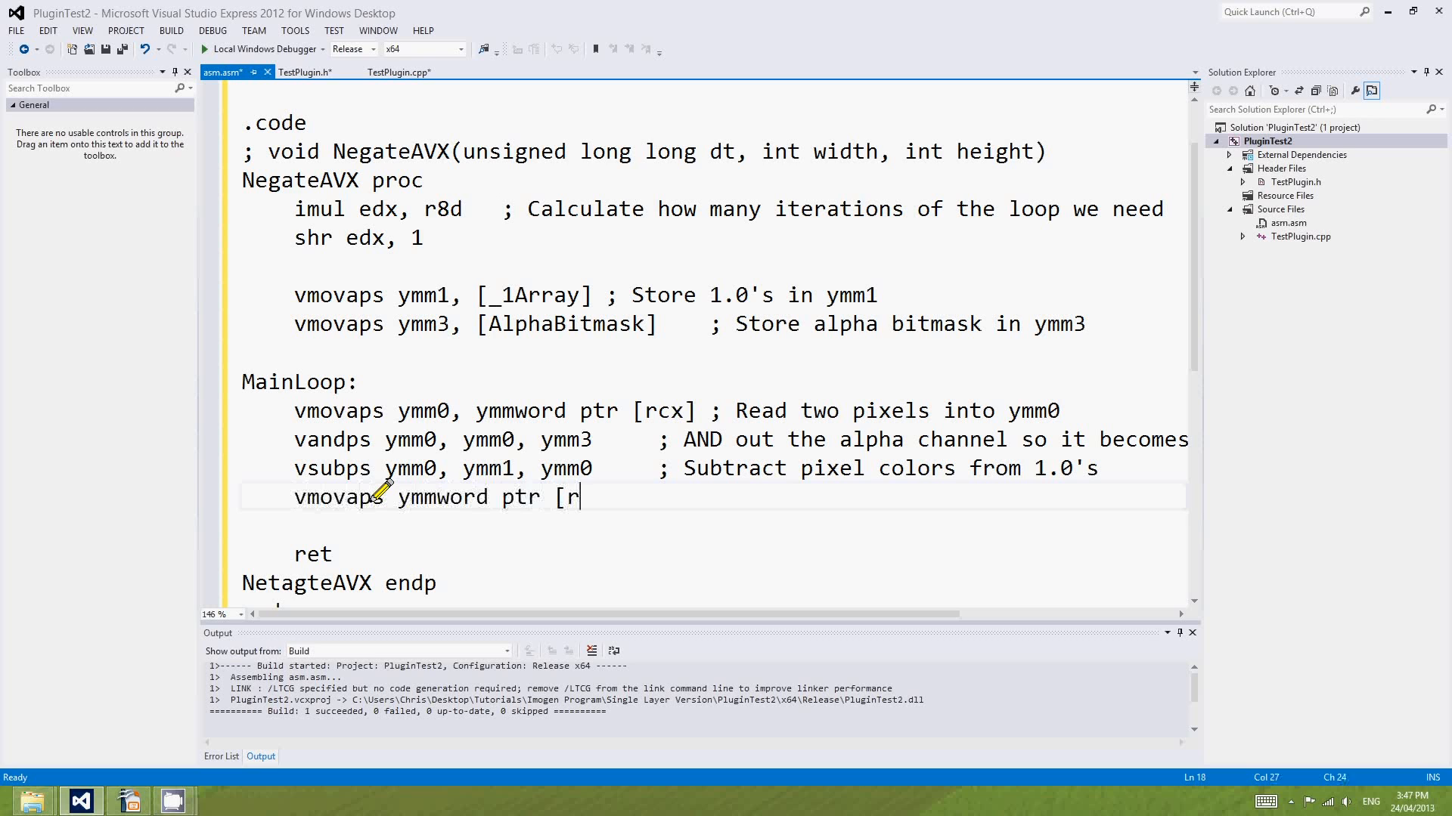
type("cx], ymm0 ; Store")
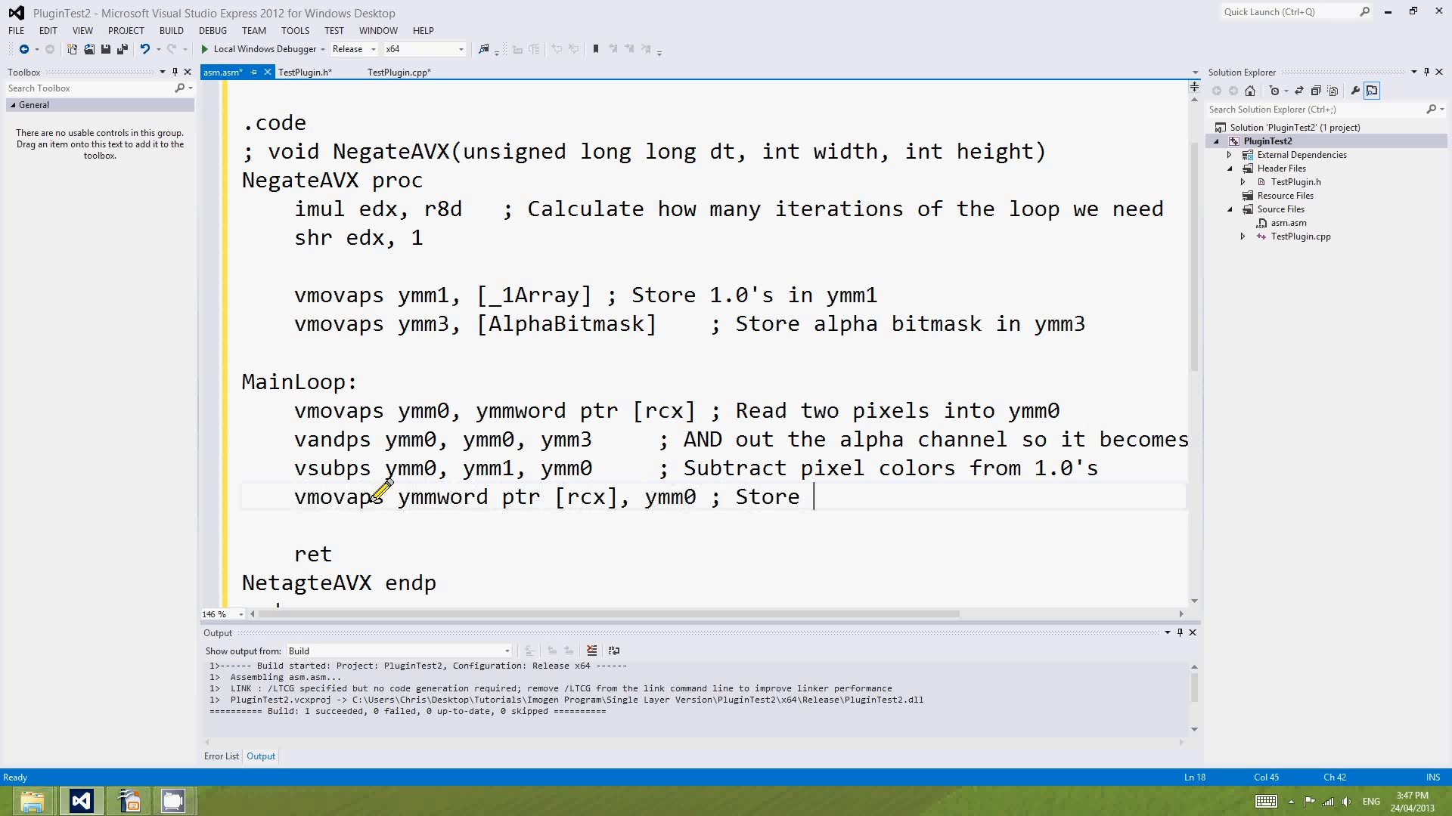
type("negated pixels")
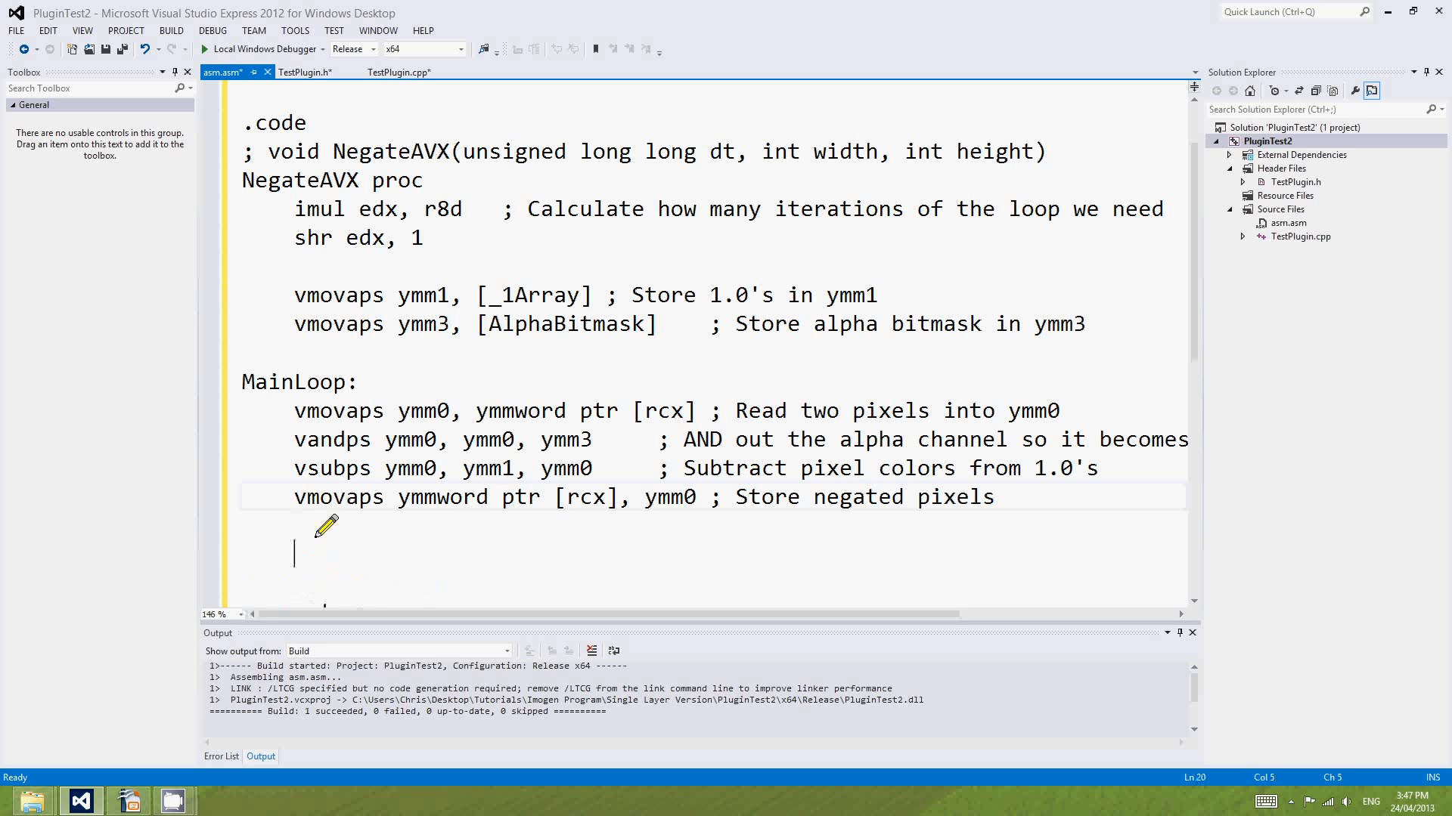
Add 'add rcx, 32', then 'dec edx' and 'jnz MainLoop' on new lines to close MainLoop.
type("add")
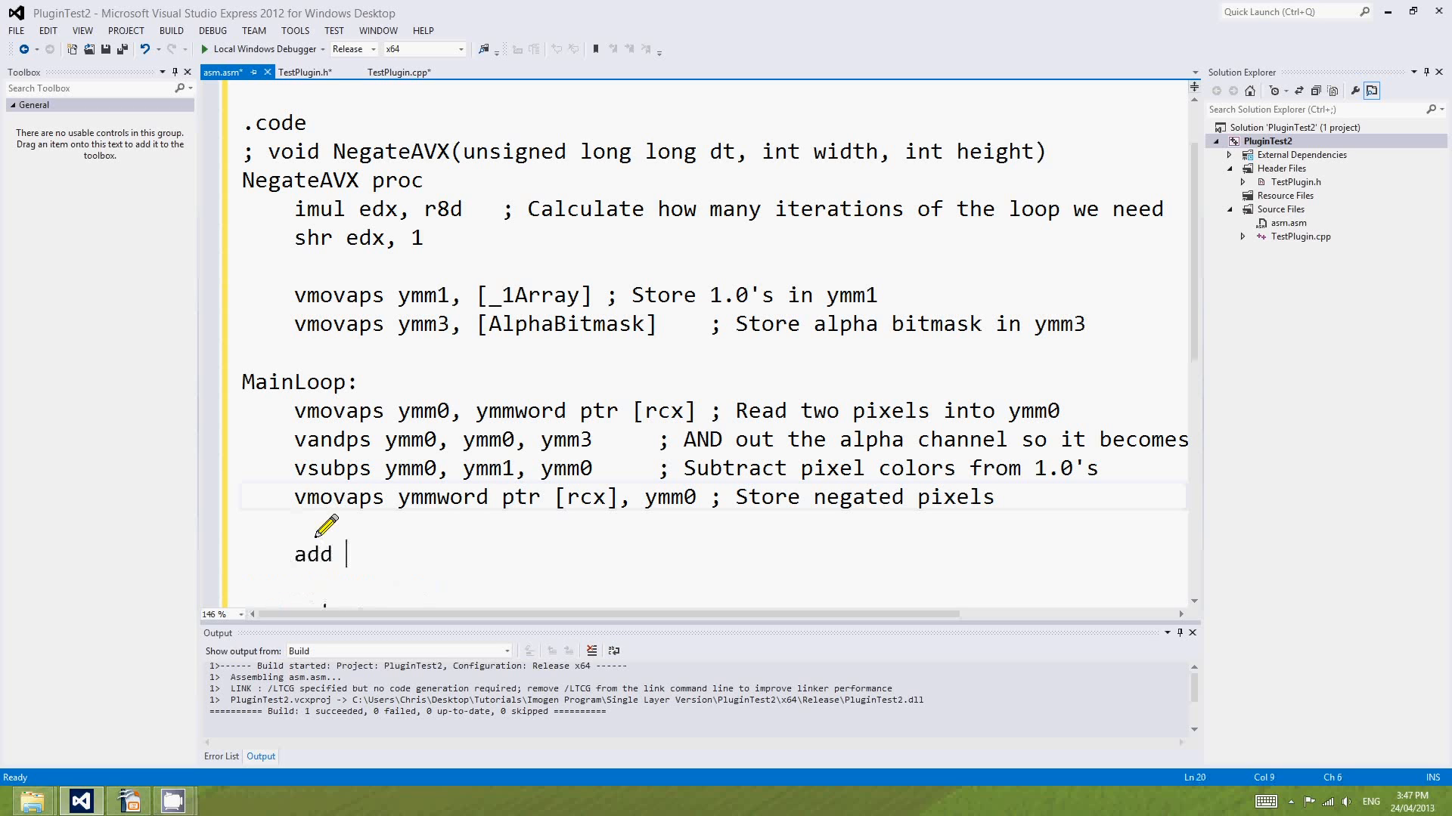
type("e")
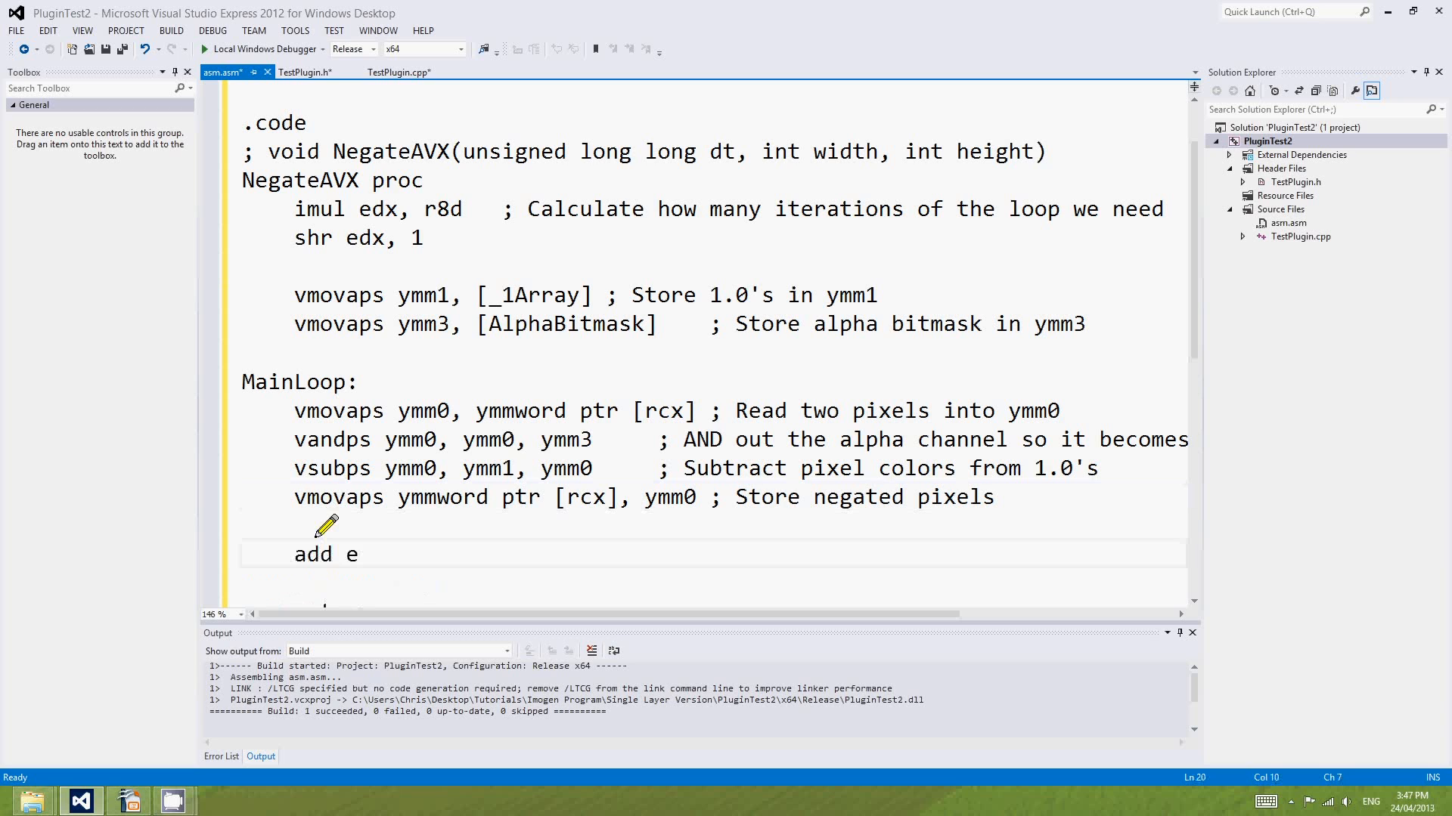
type("rcx, 32     ; Move to next two pixels")
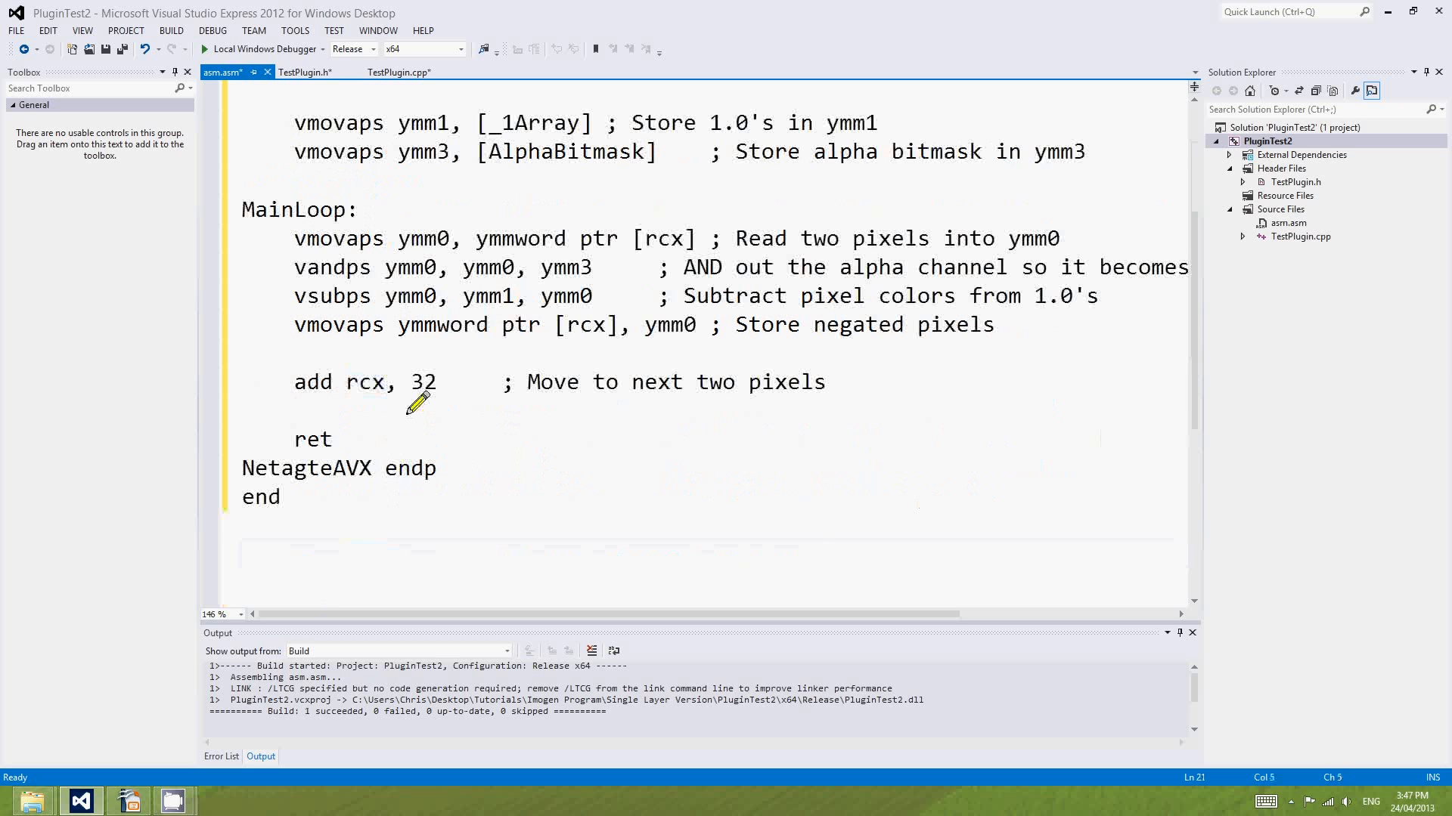
key("enter")
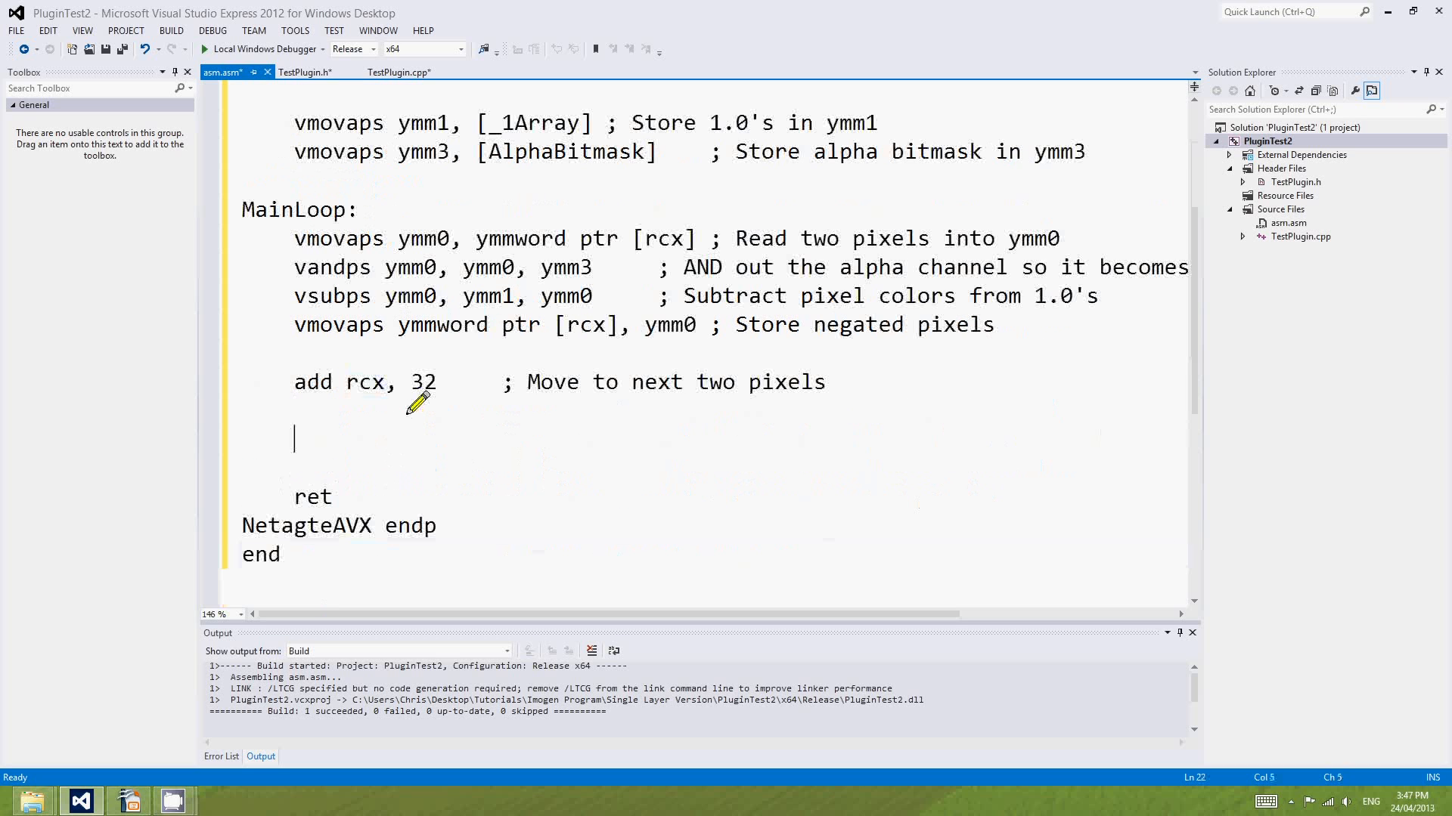
type("dec edx")
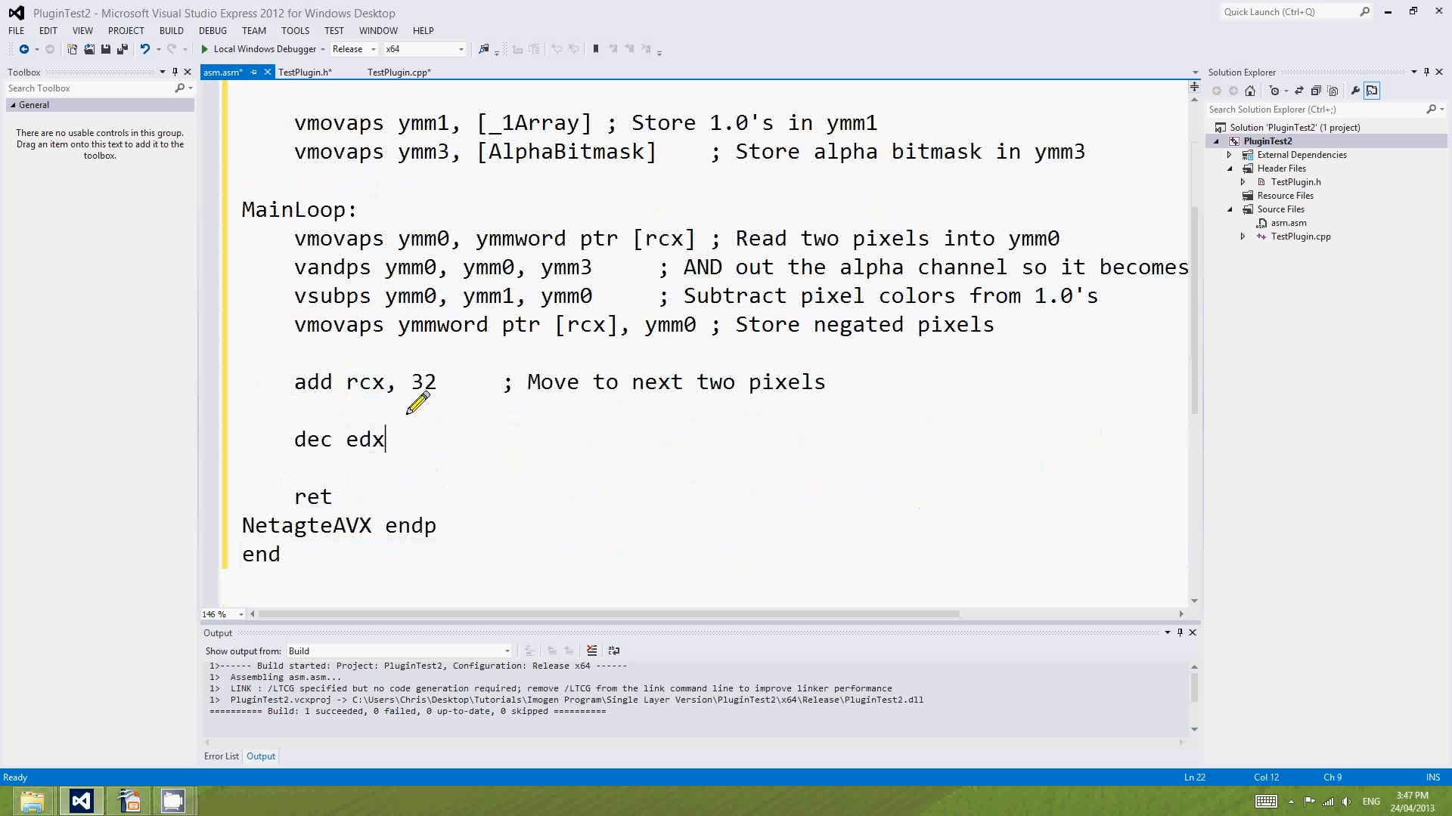
type("jnz")
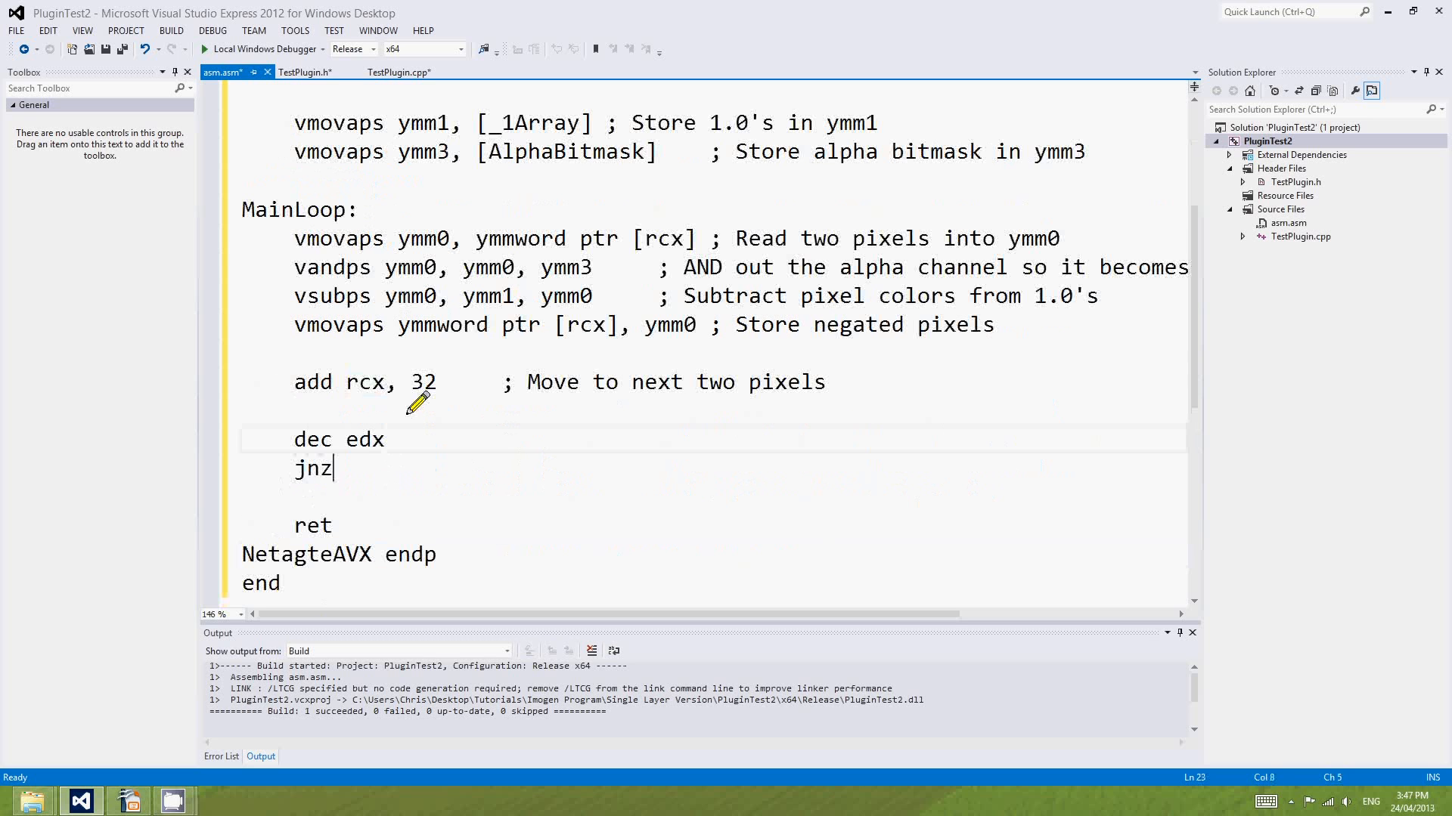
type("MainLoop")
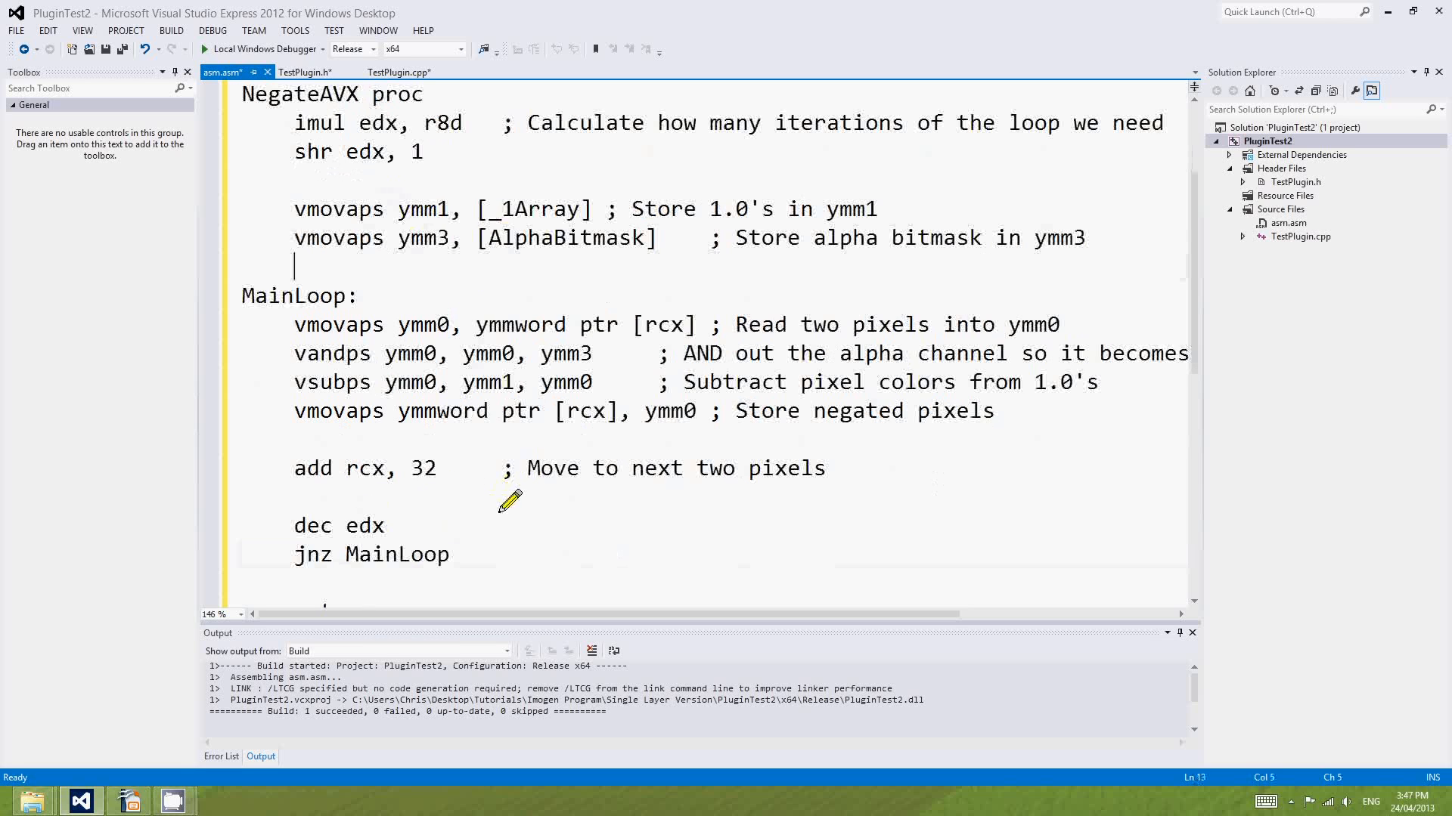
mouse_move(750, 504)
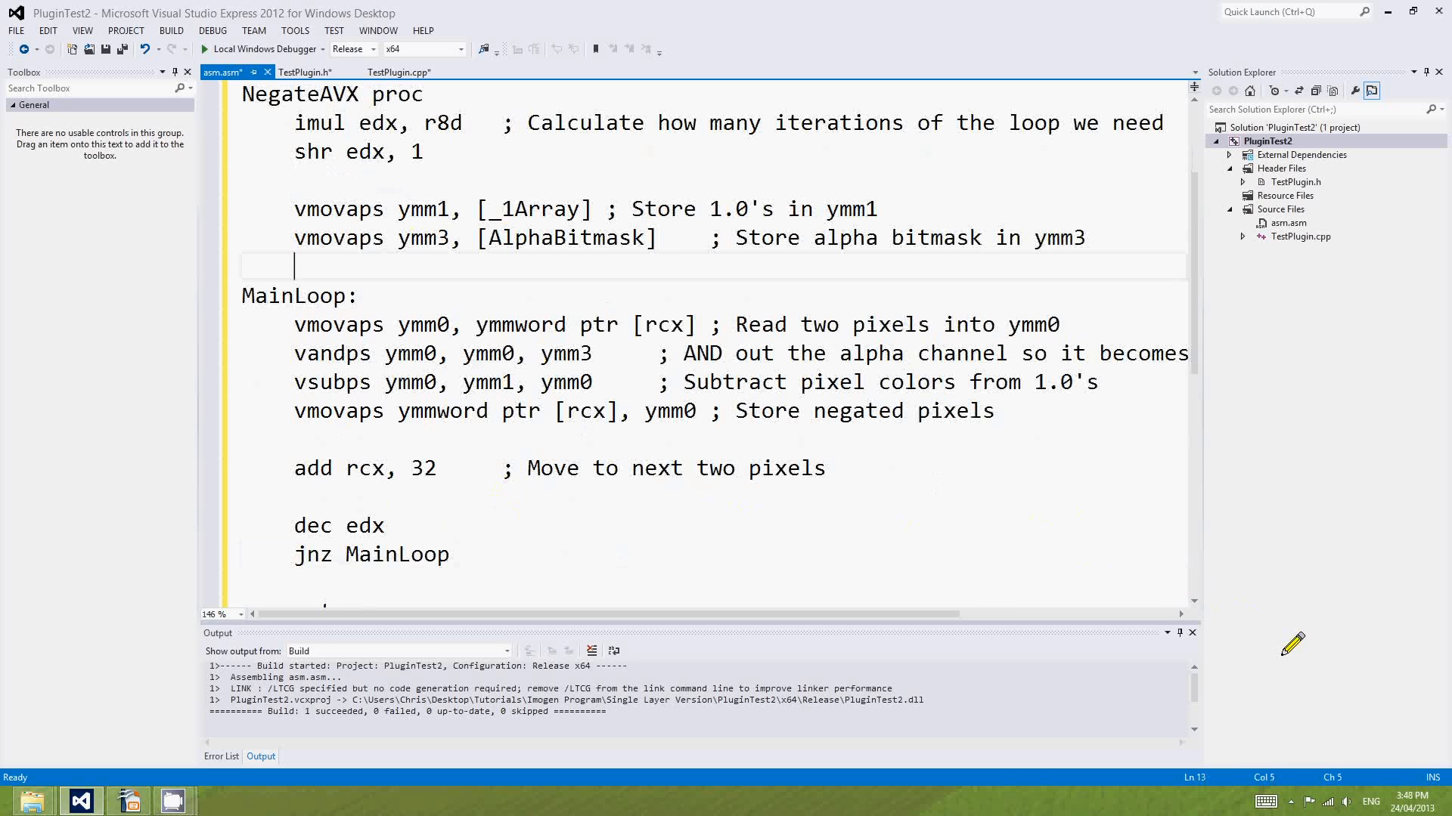
mouse_move(894, 564)
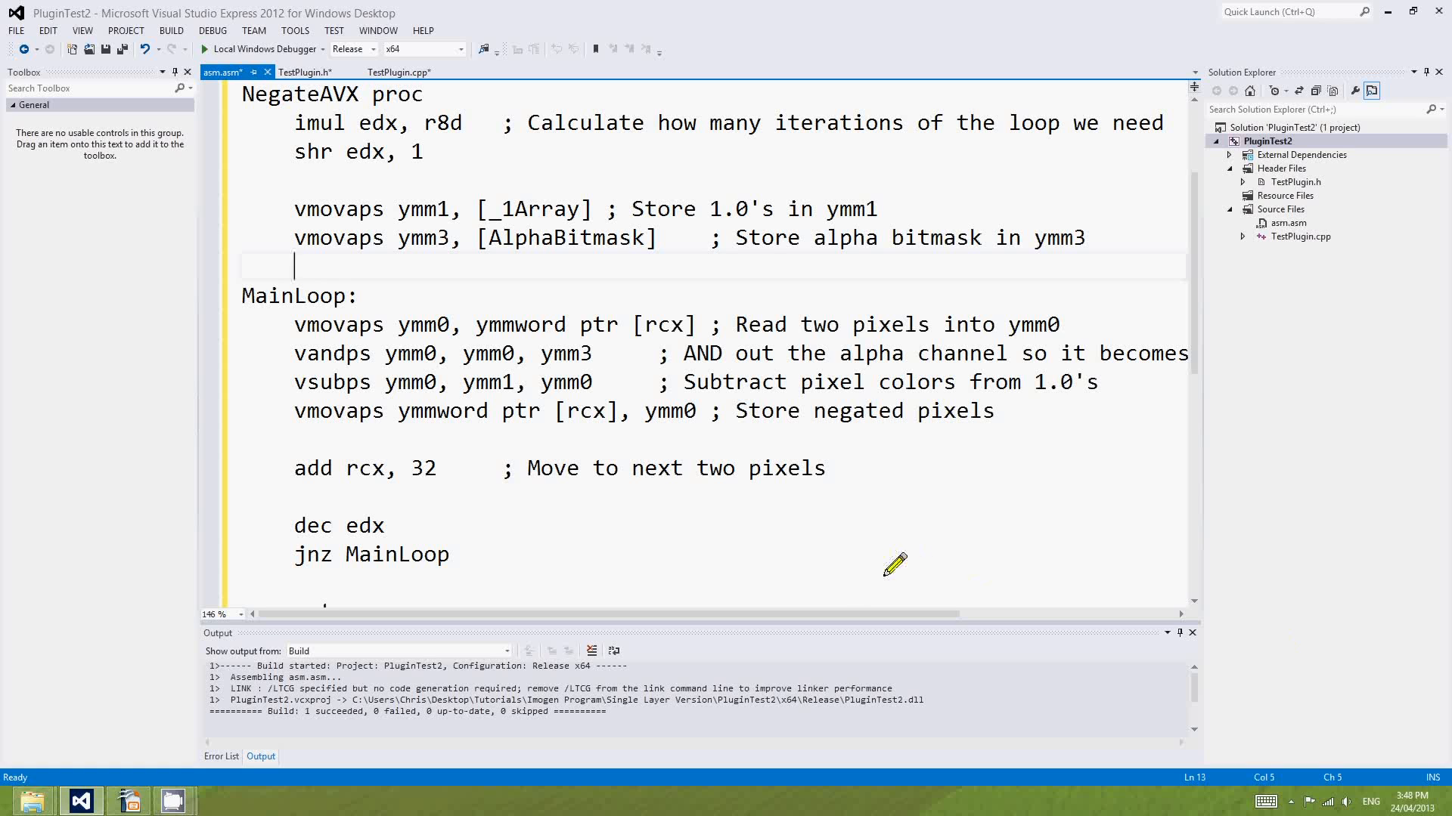
mouse_move(928, 556)
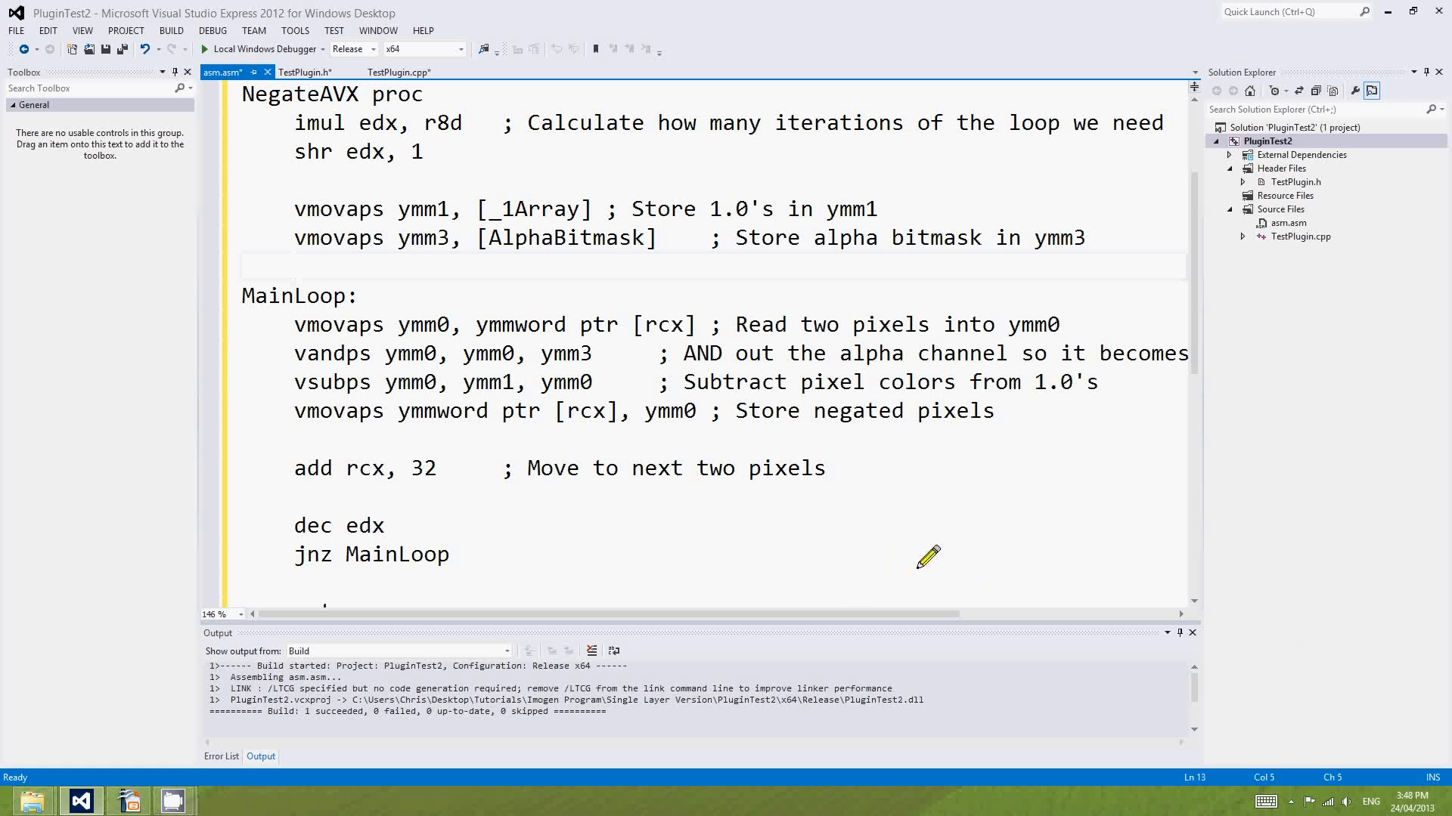
mouse_move(865, 565)
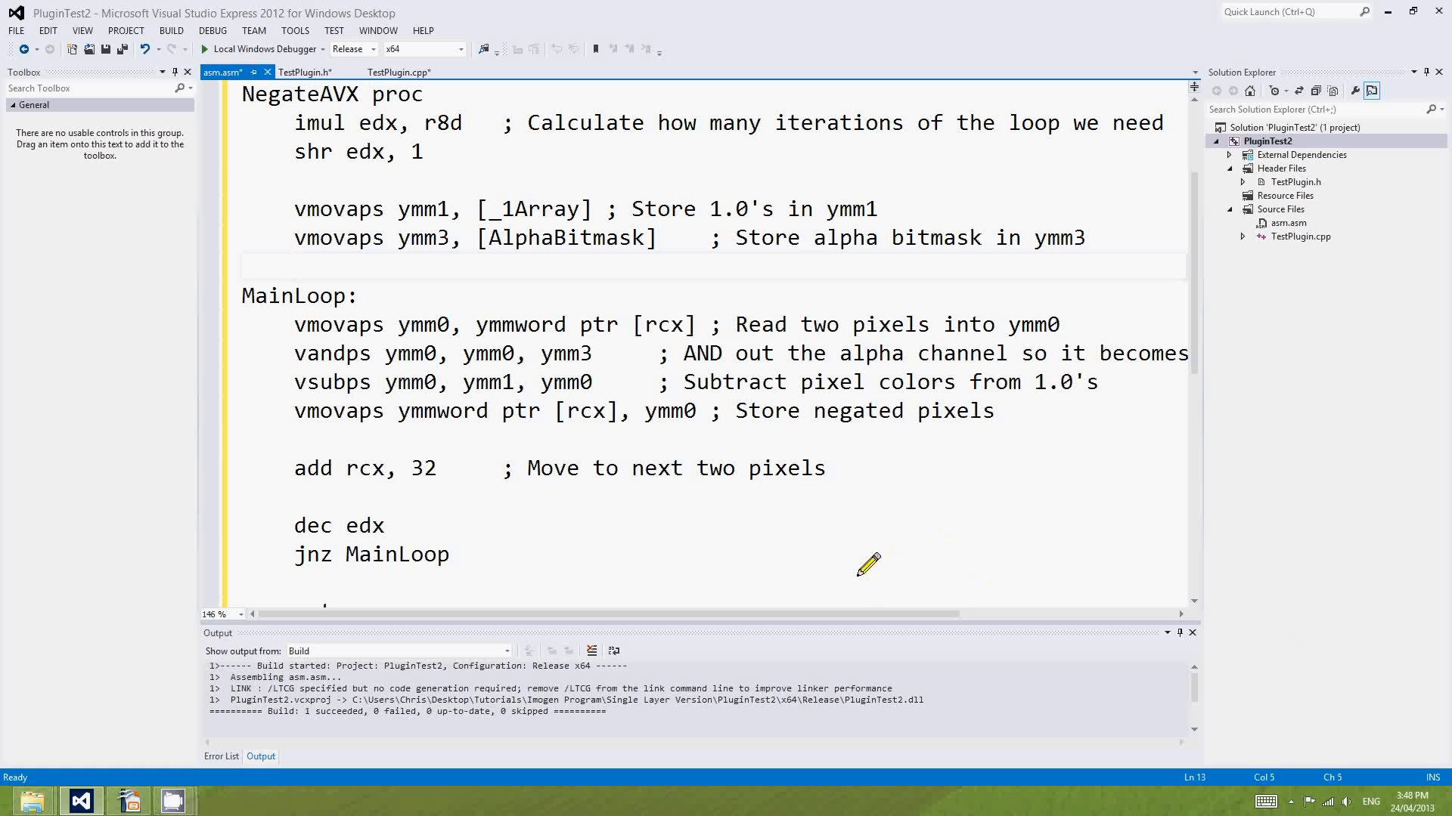
mouse_move(935, 352)
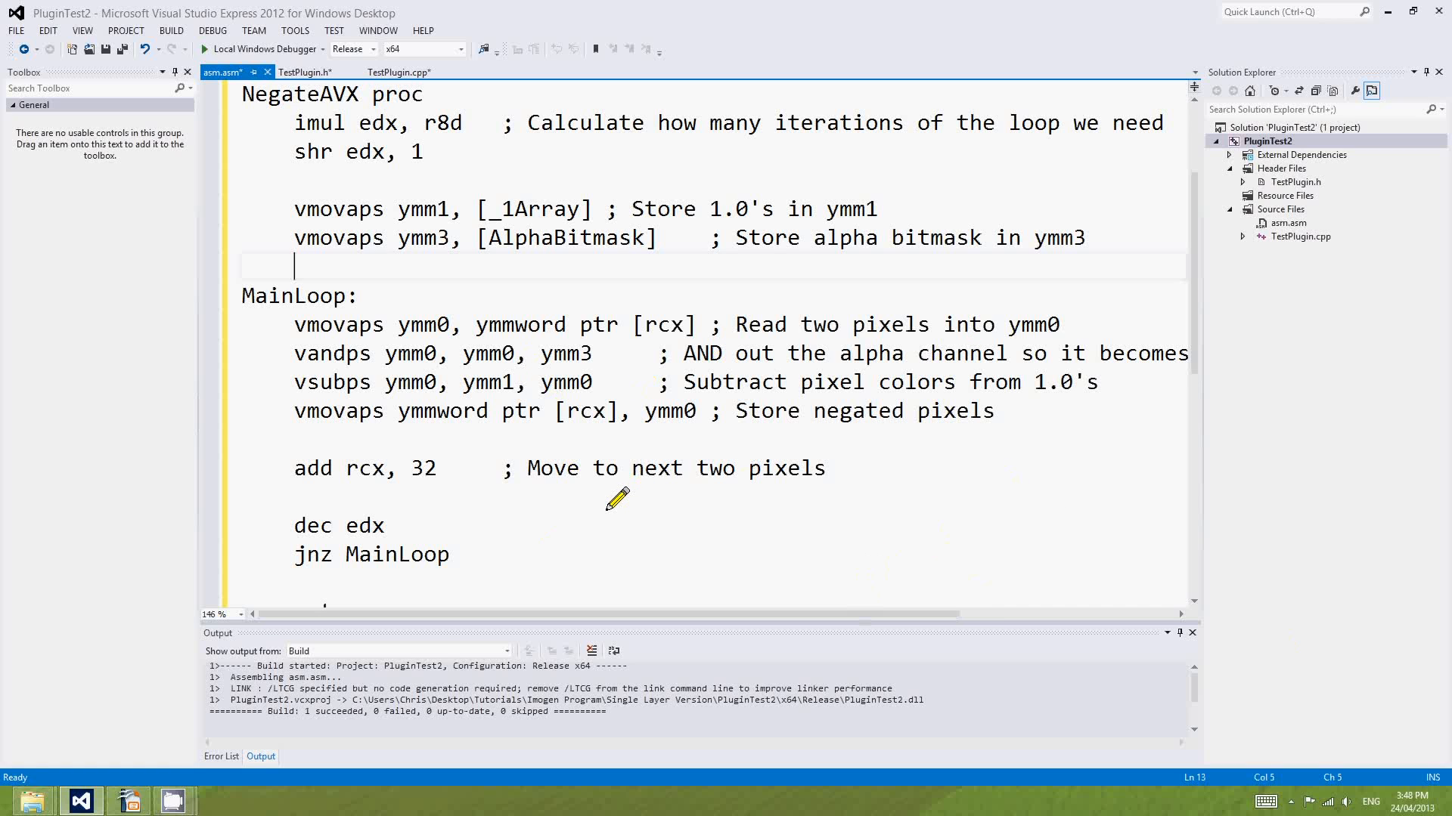
mouse_move(767, 516)
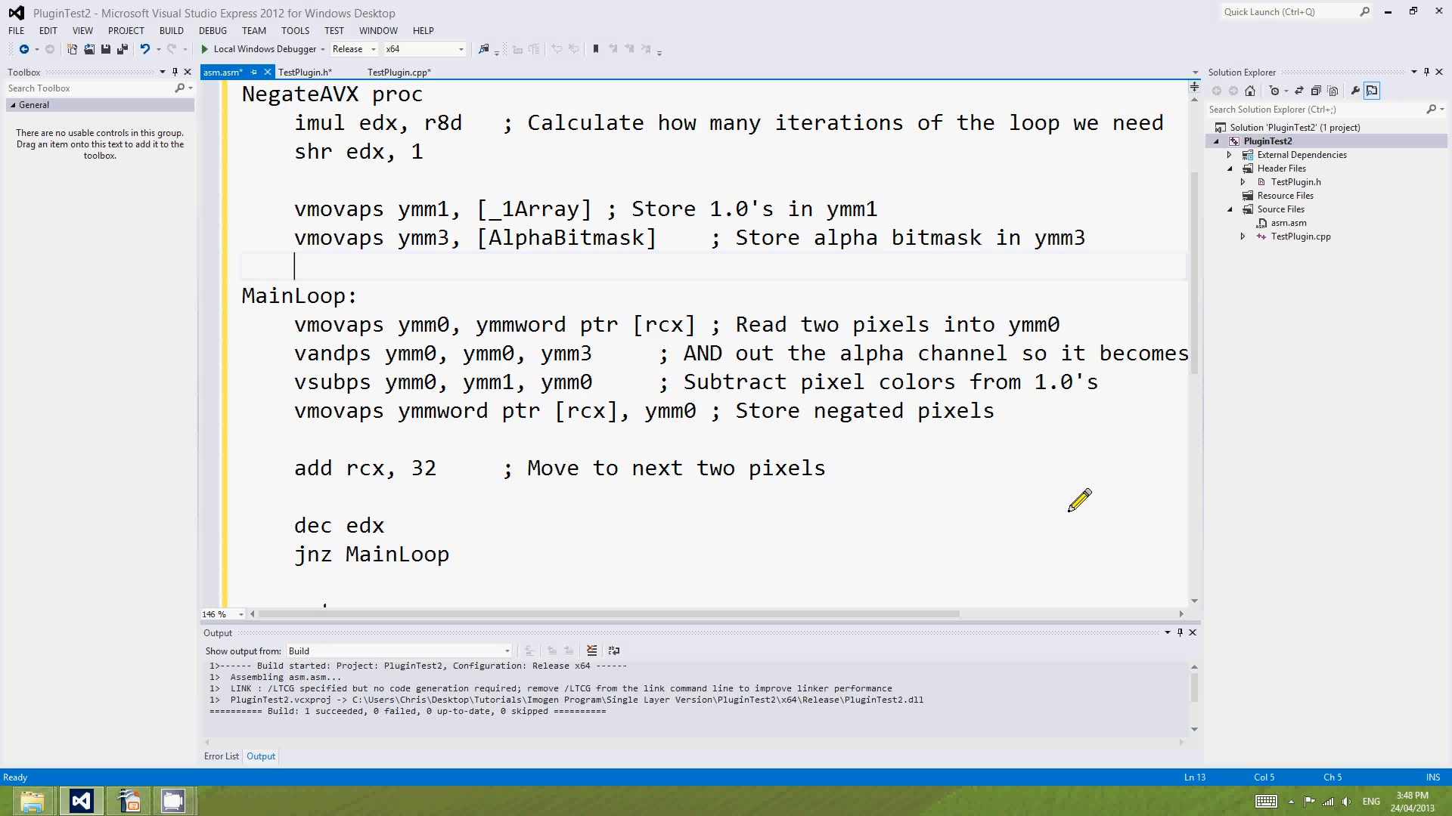
mouse_move(1000, 489)
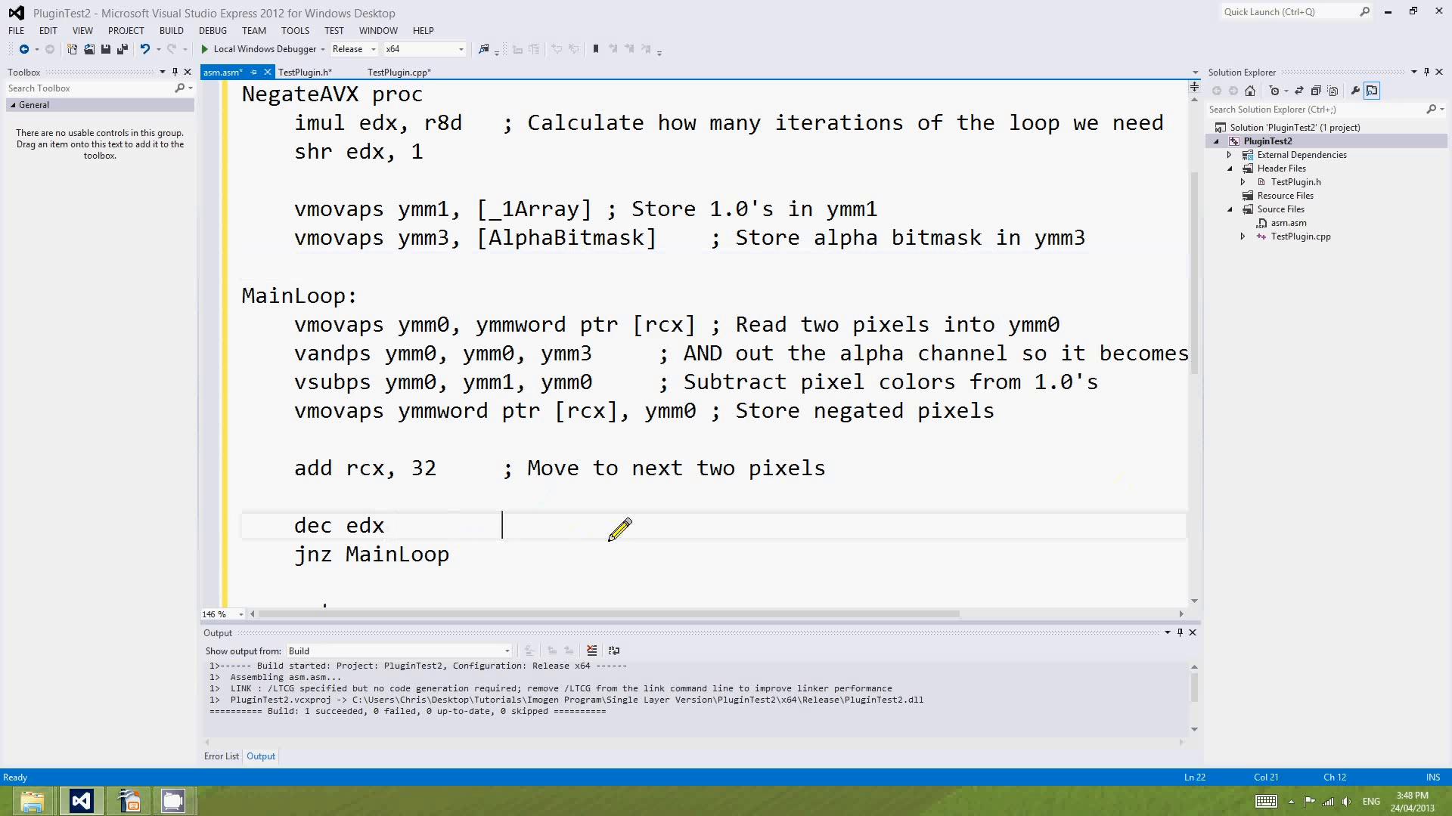
Comment dec edx with 'Dec counter, jump if there's more' and build, getting three errors.
type("Dec coun")
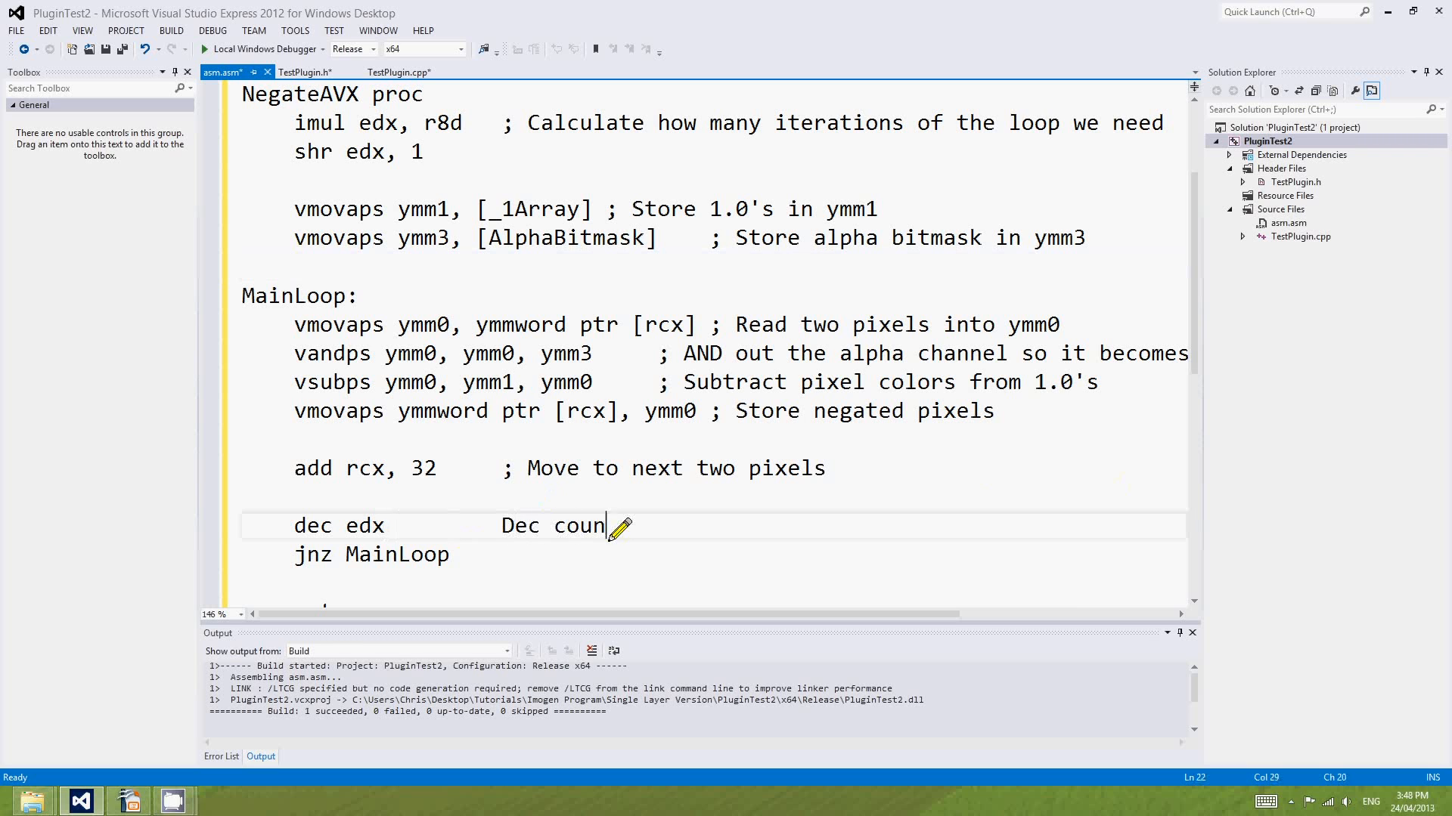
type("ter, jump if there's more")
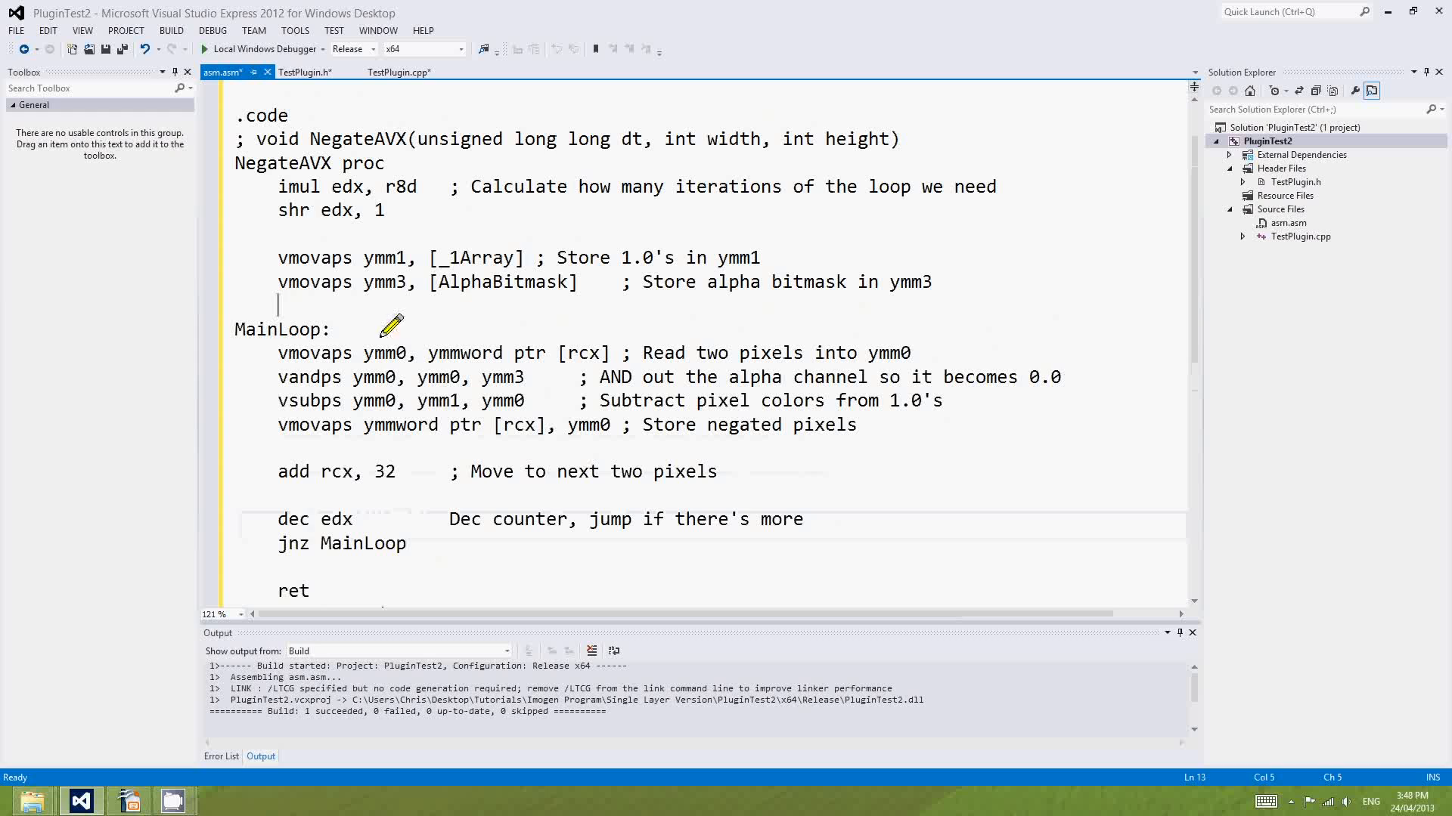
double_click(314, 257)
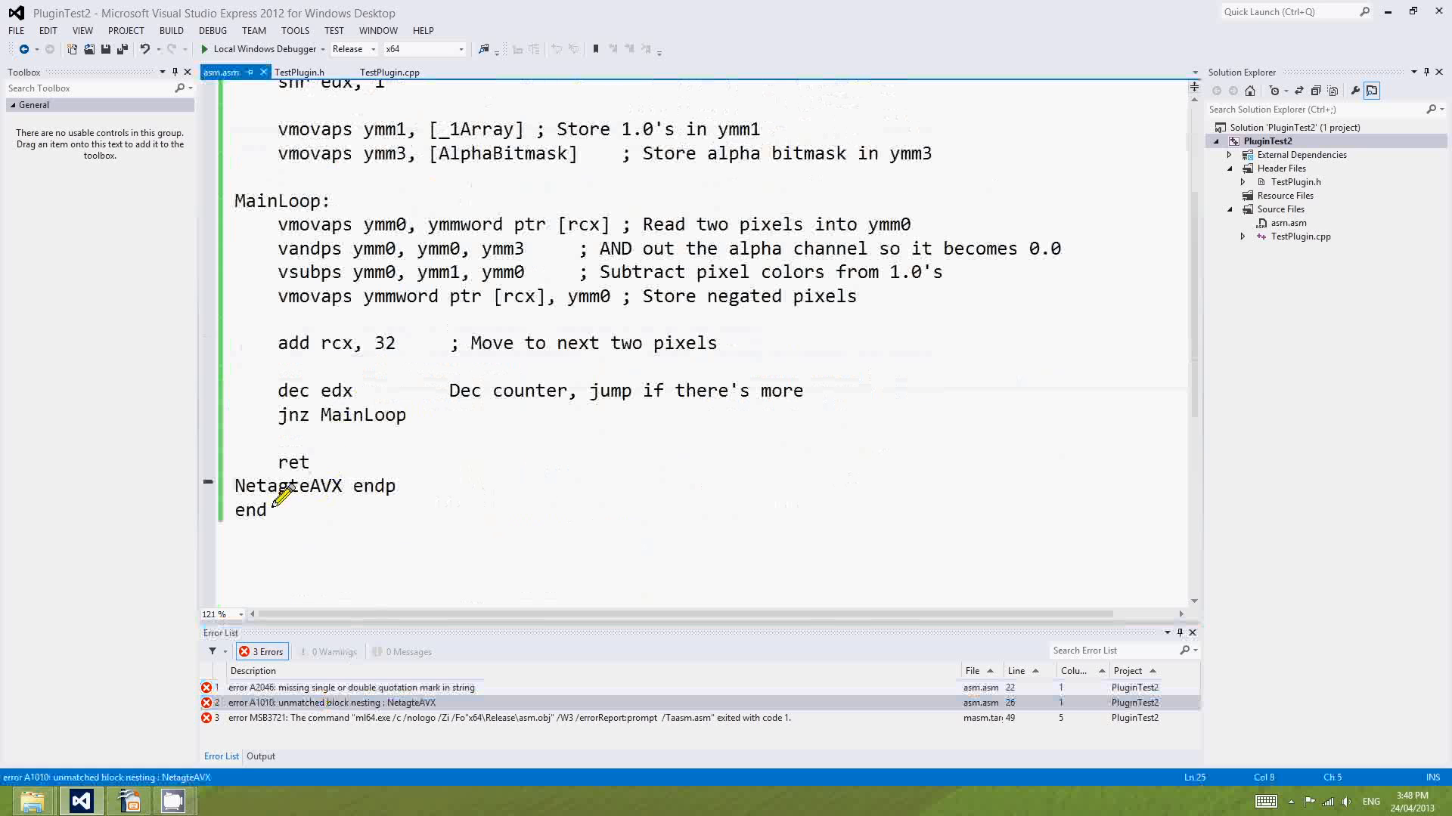
Select the misspelled 'NetagteAVX' before endp for correction to NegateAVX, then return to the dec edx line.
double_click(288, 485)
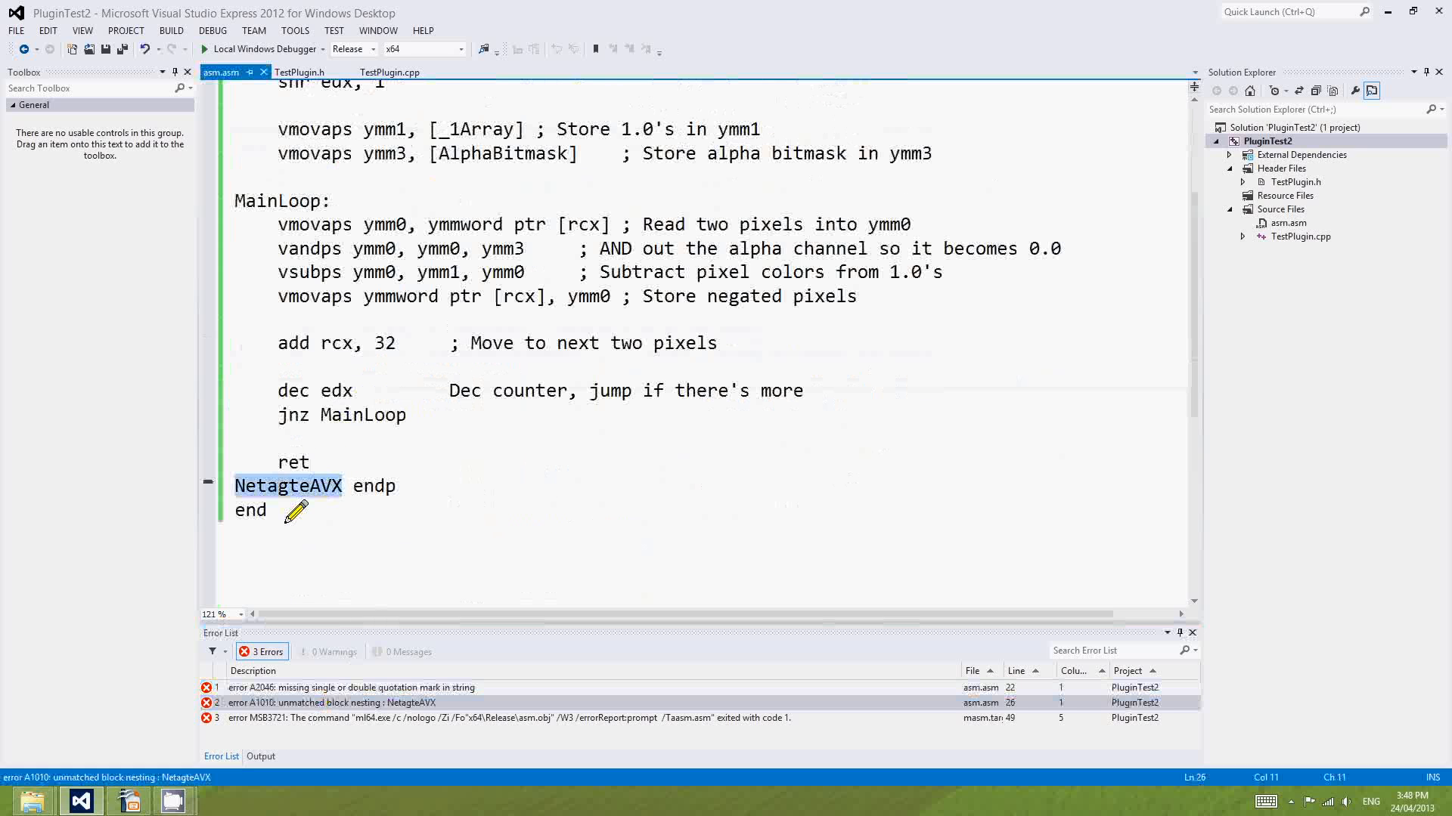
scroll("down", 3)
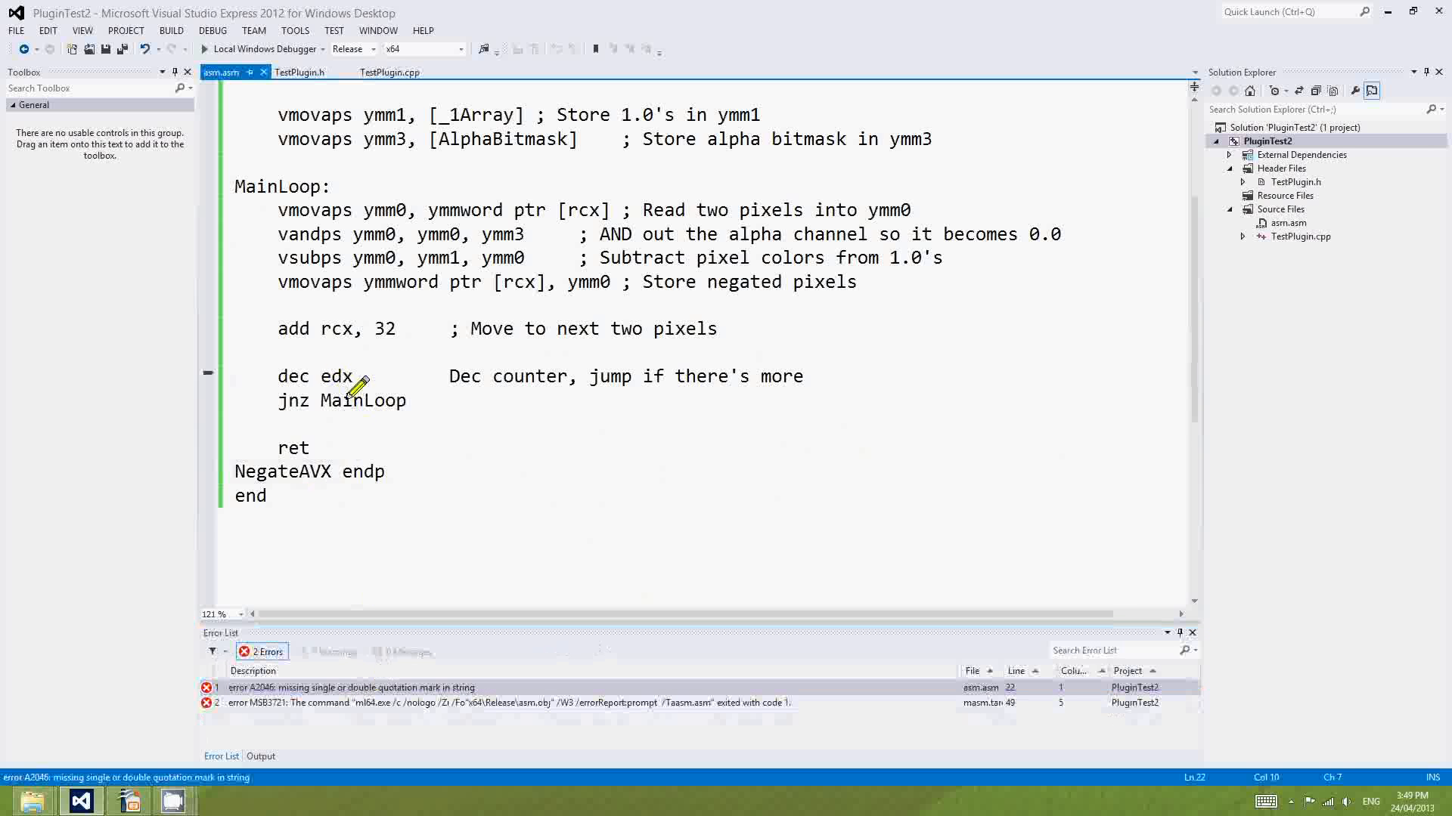
left_click(471, 376)
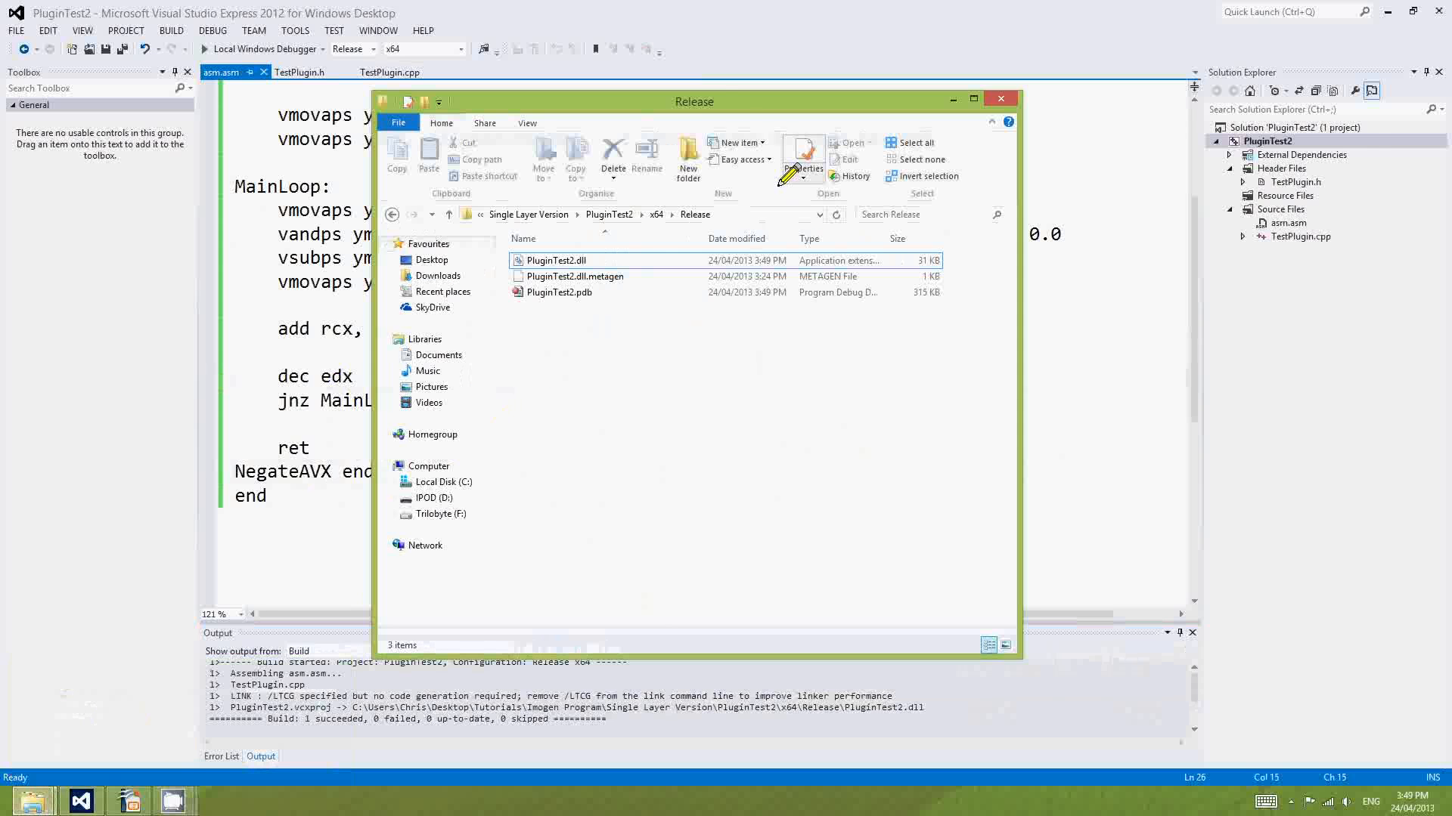
Move the Explorer window off the code and bring up PluginTest2.dll's context menu.
left_click_drag(694, 101, 1050, 104)
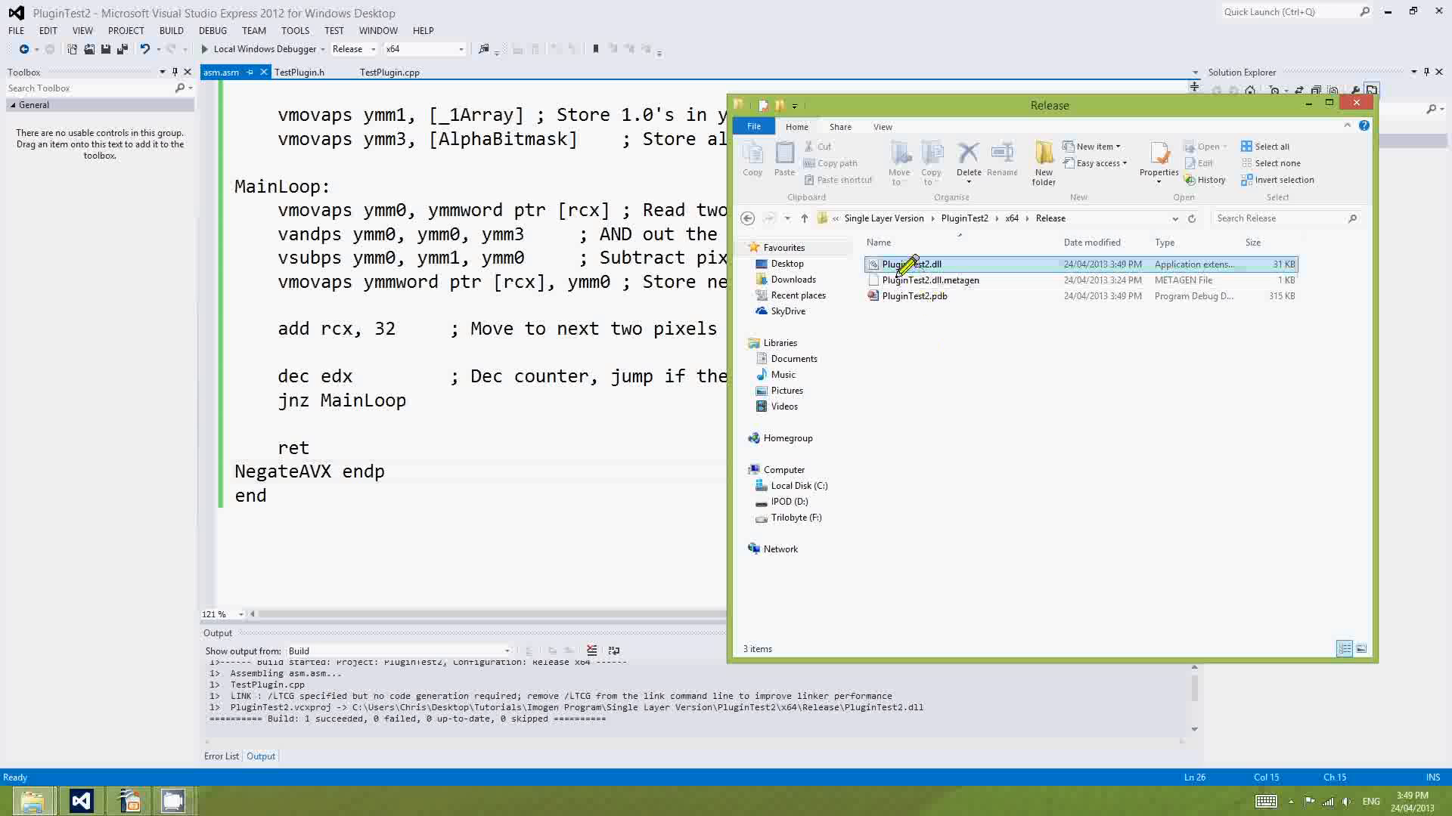
right_click(911, 264)
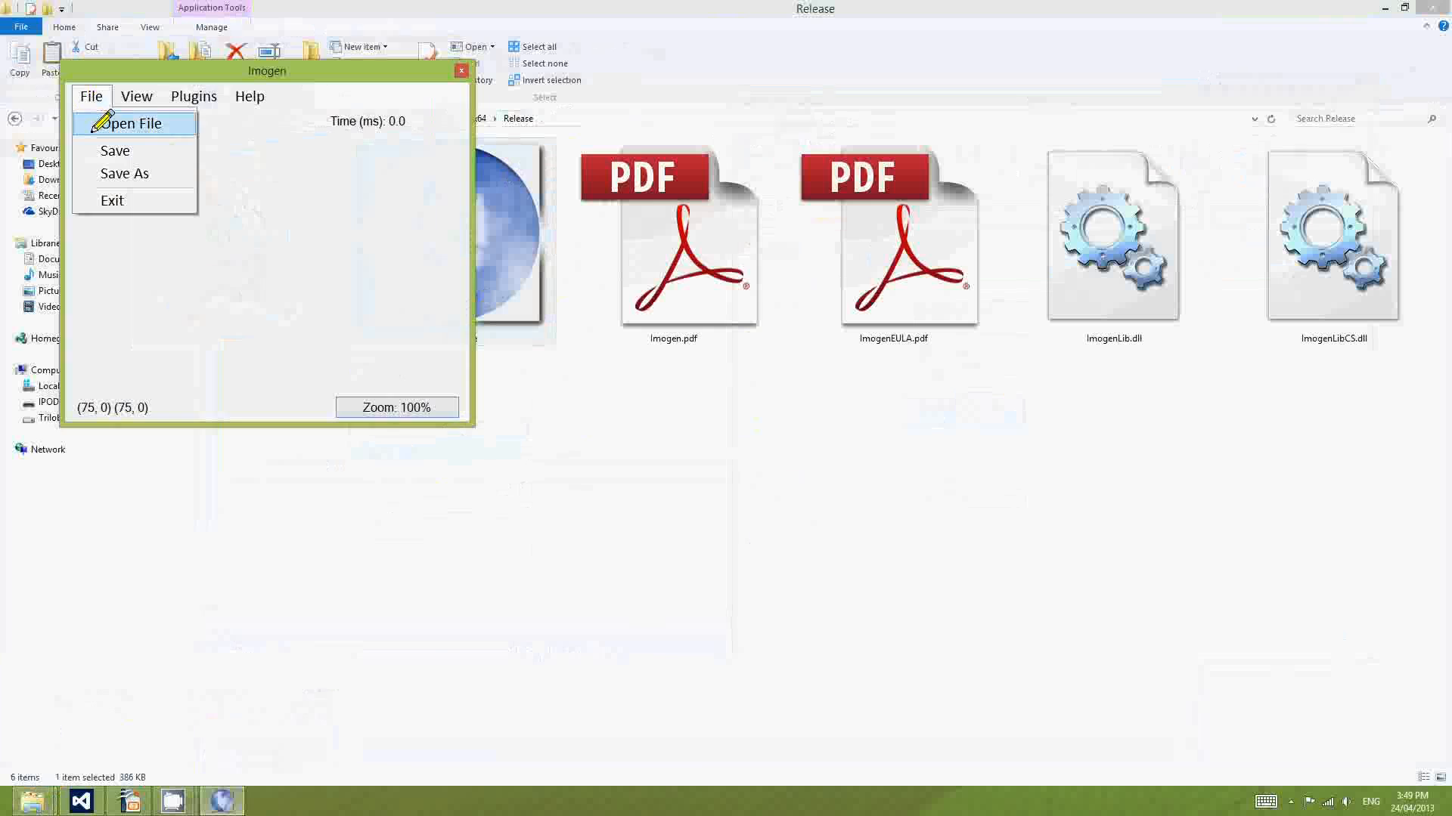
Open the Mars landscape image, negate it with Test Function AVX, then close Imogen.
left_click(136, 123)
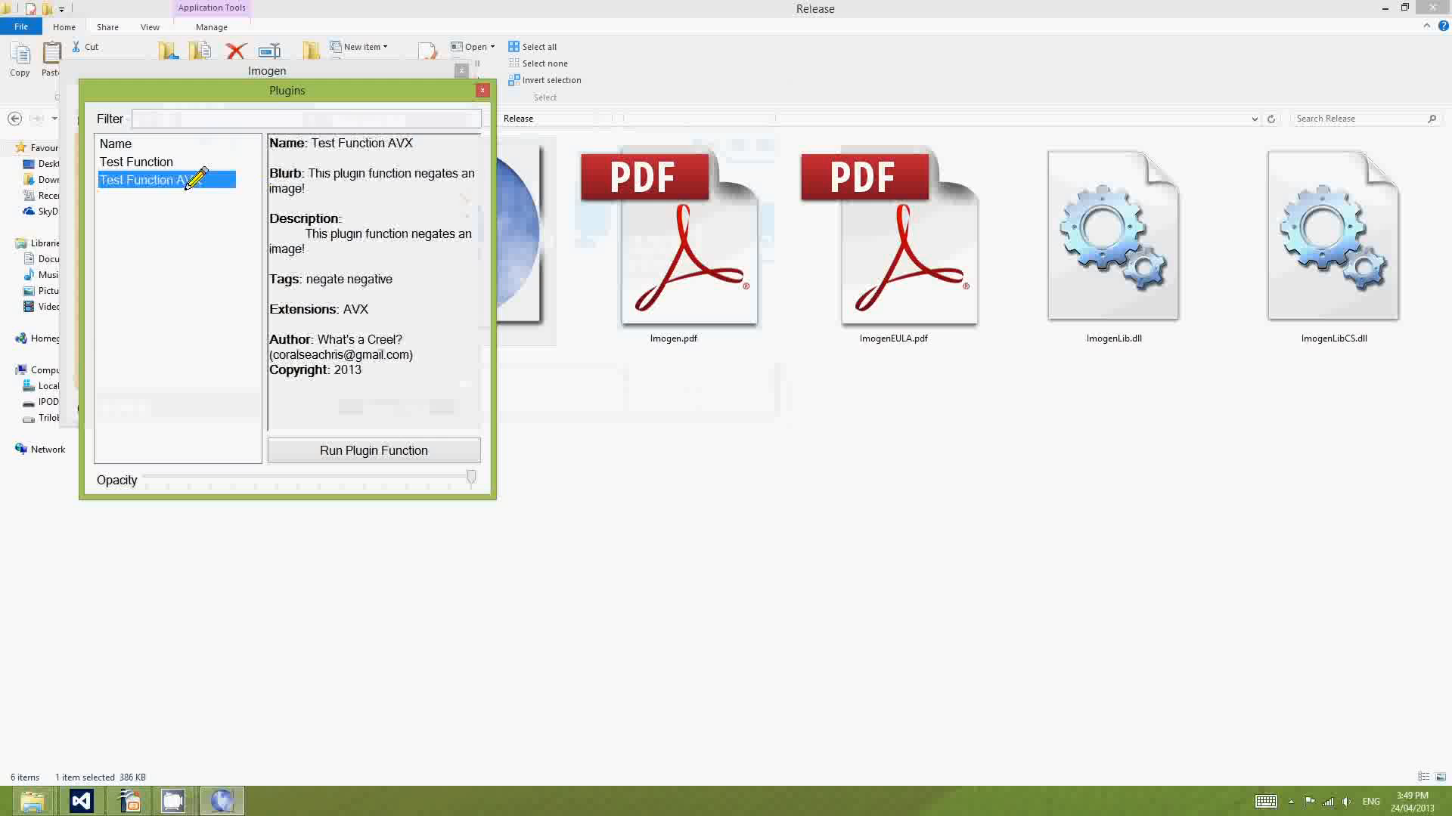
left_click(373, 450)
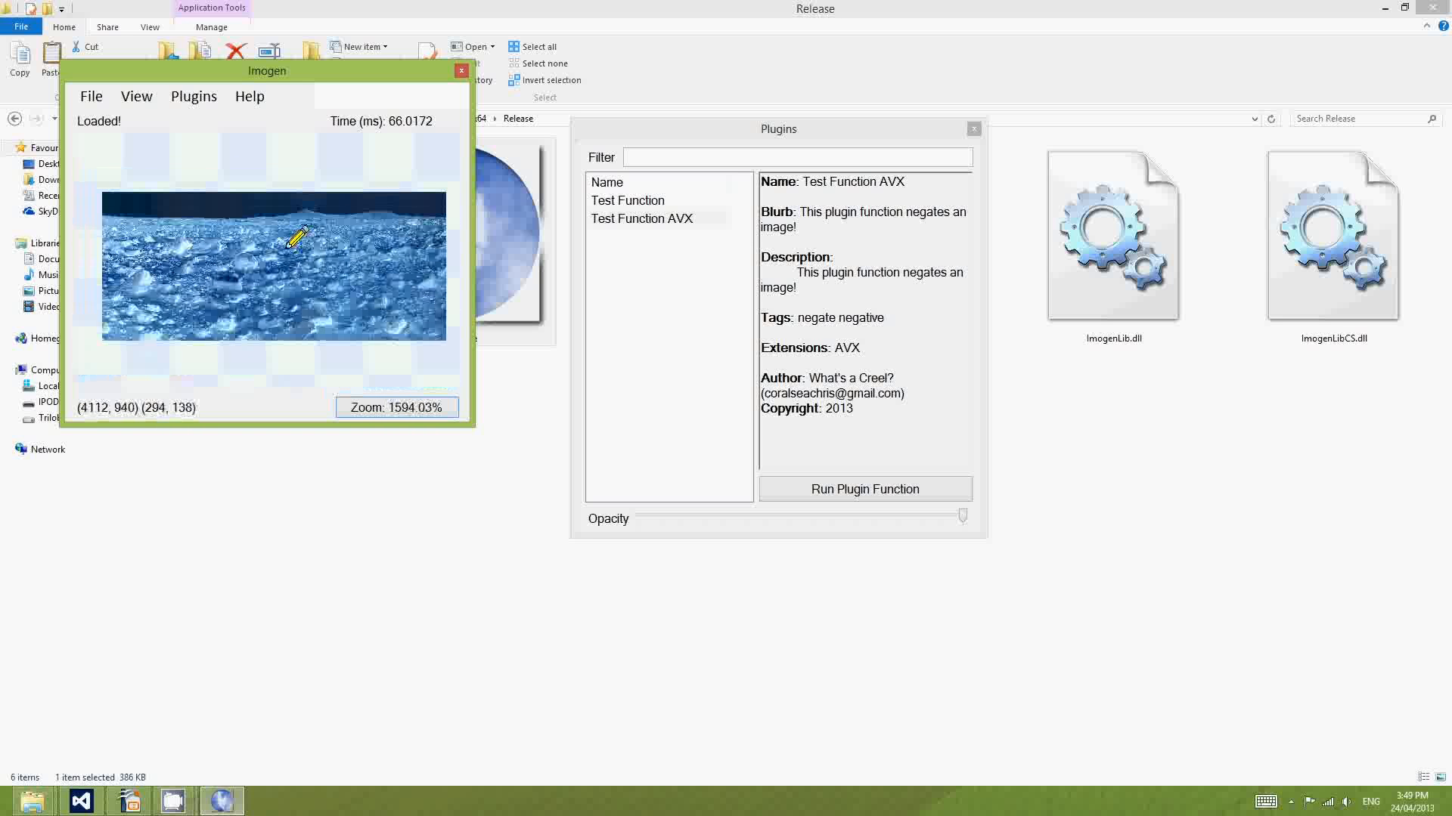
left_click(641, 218)
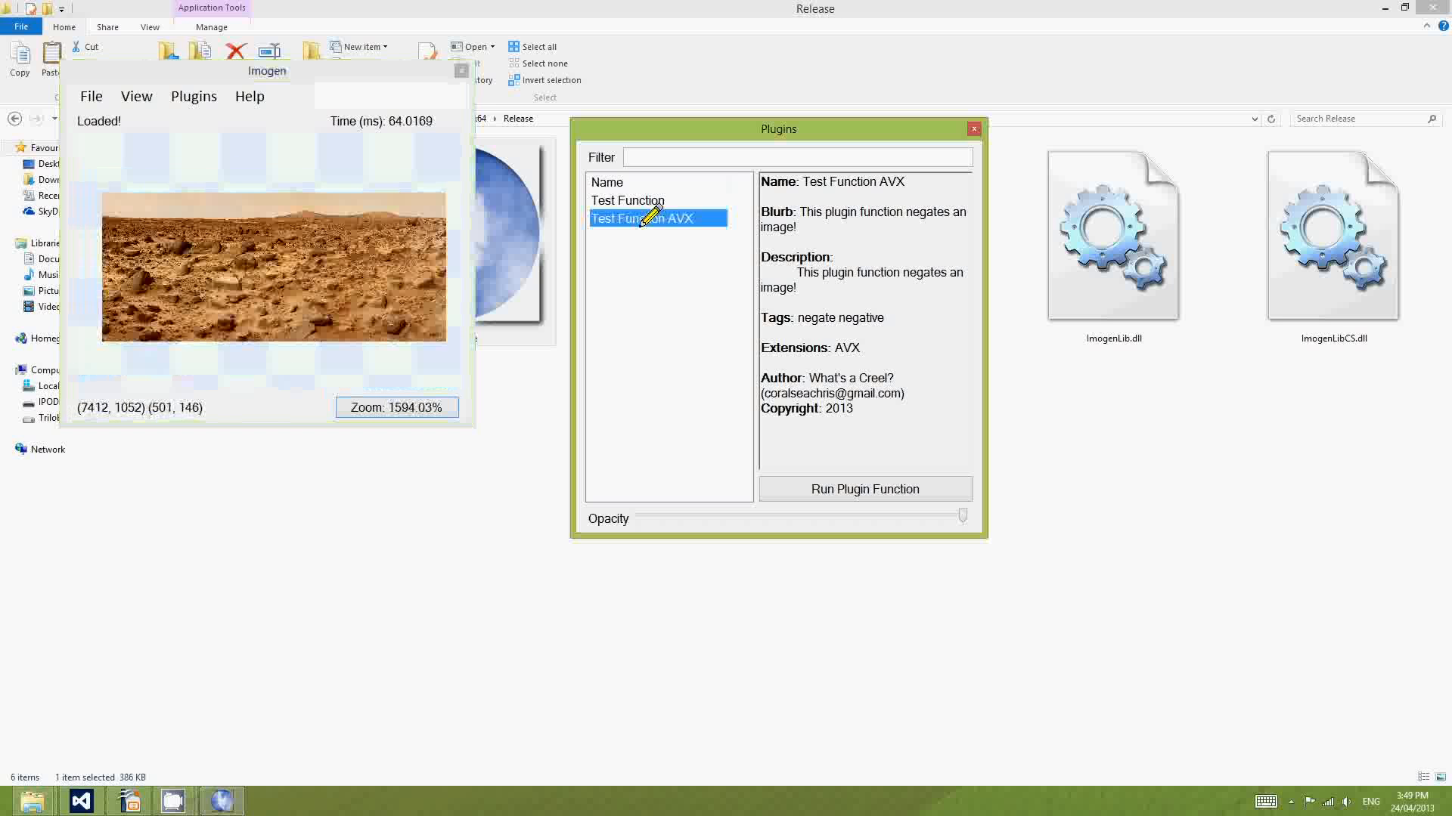
left_click(863, 489)
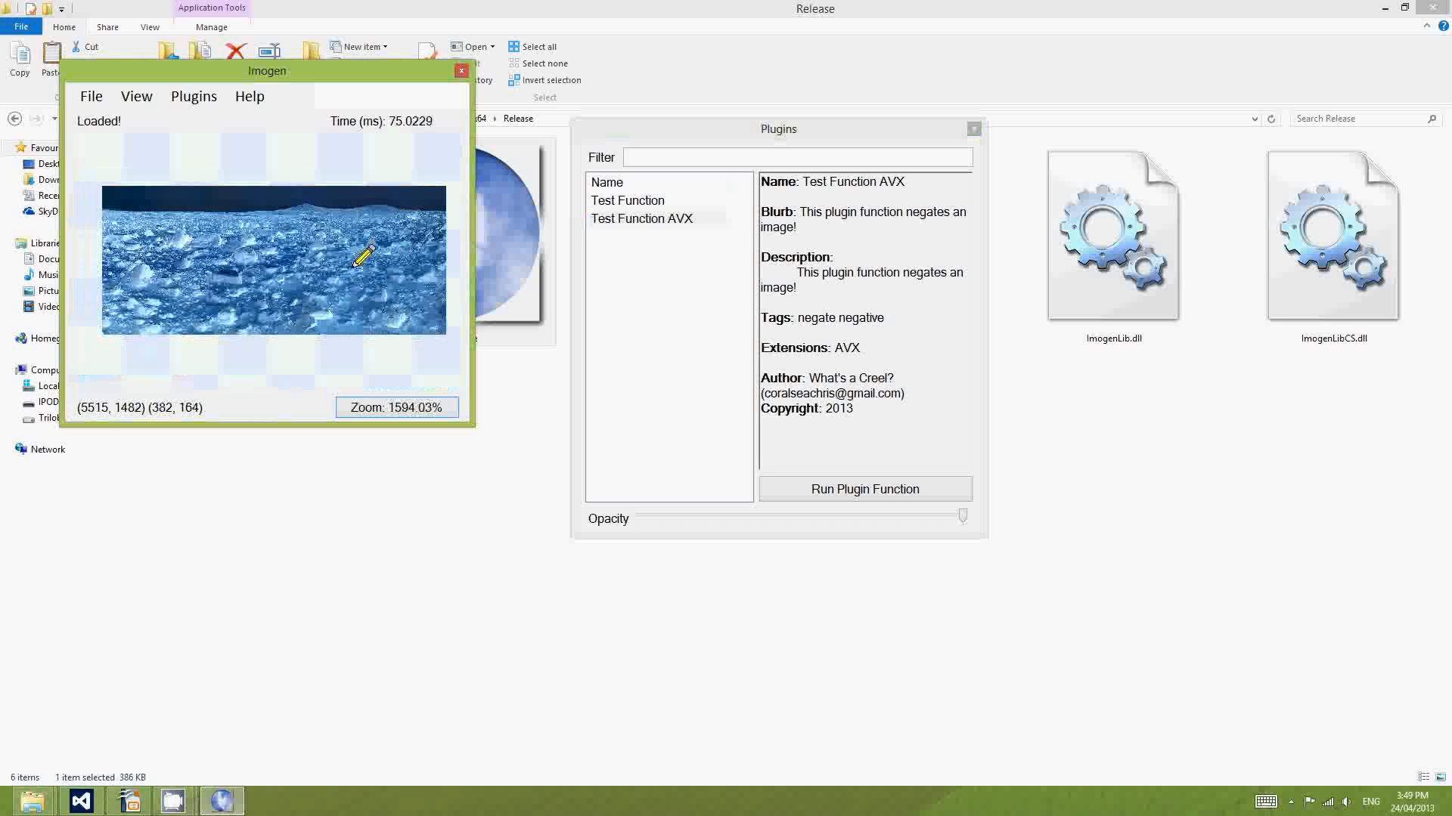
left_click(626, 200)
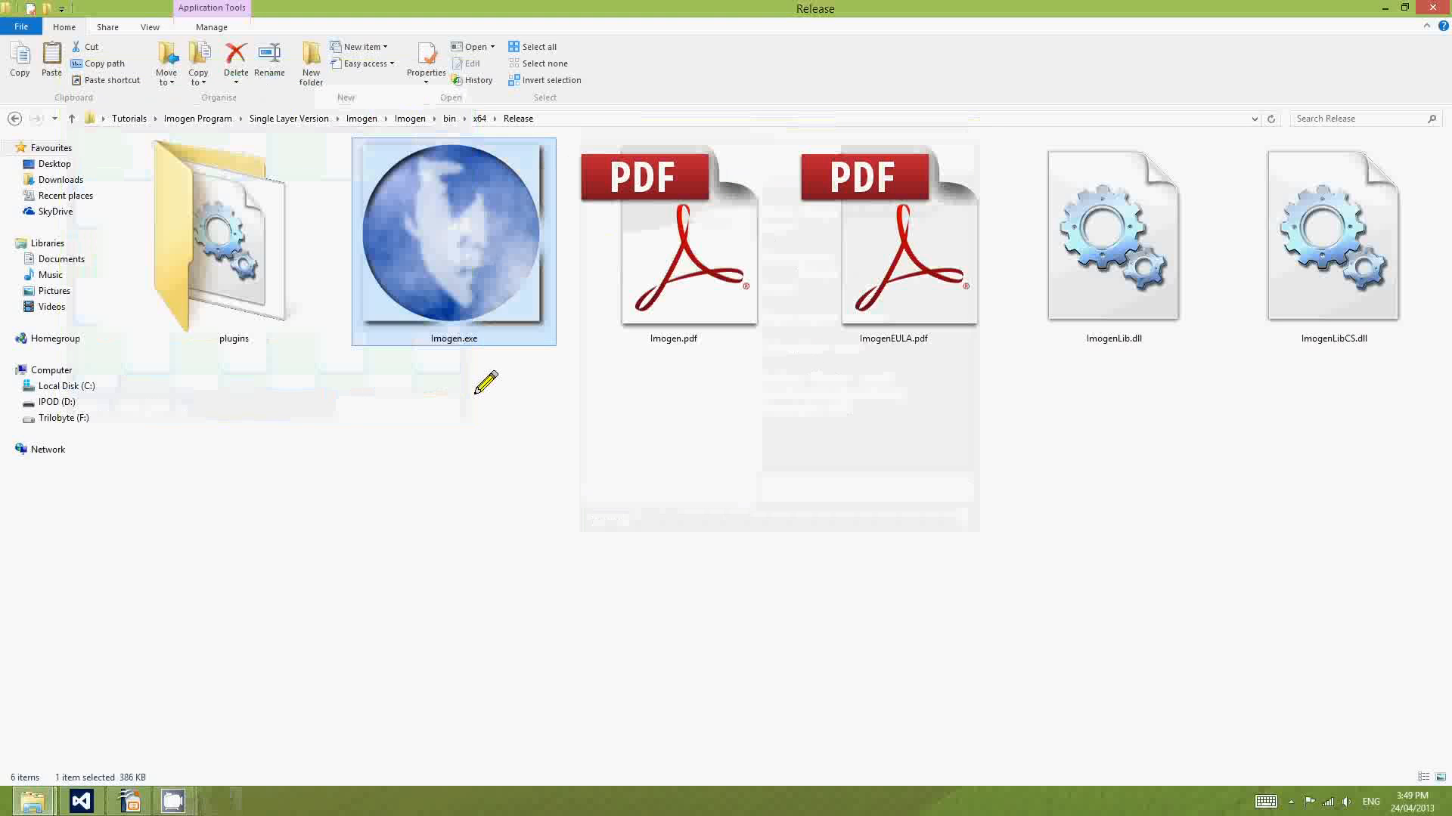
Open the plugins folder, select PluginTest2.dll and open its Properties window.
double_click(219, 235)
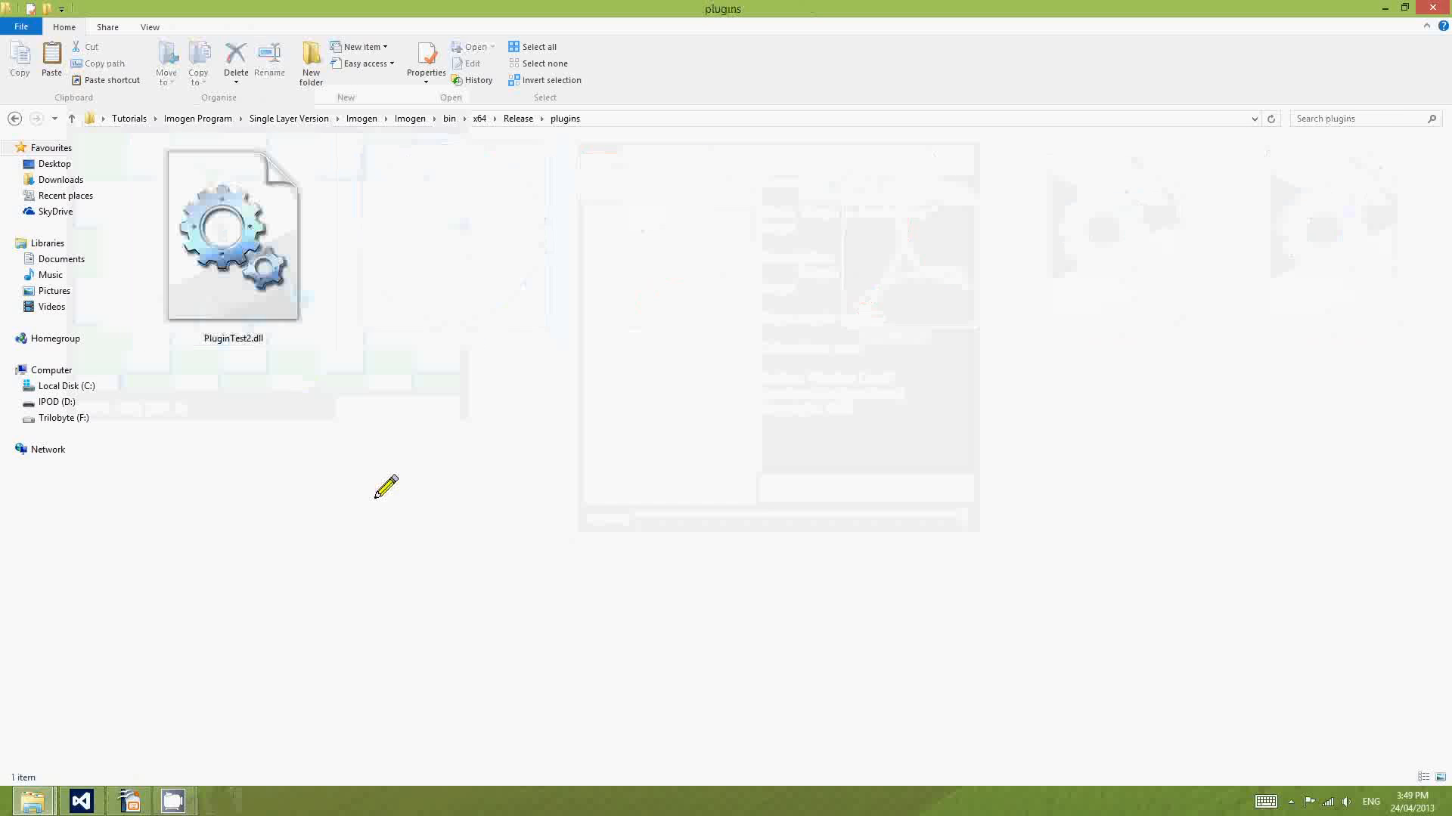
mouse_move(393, 434)
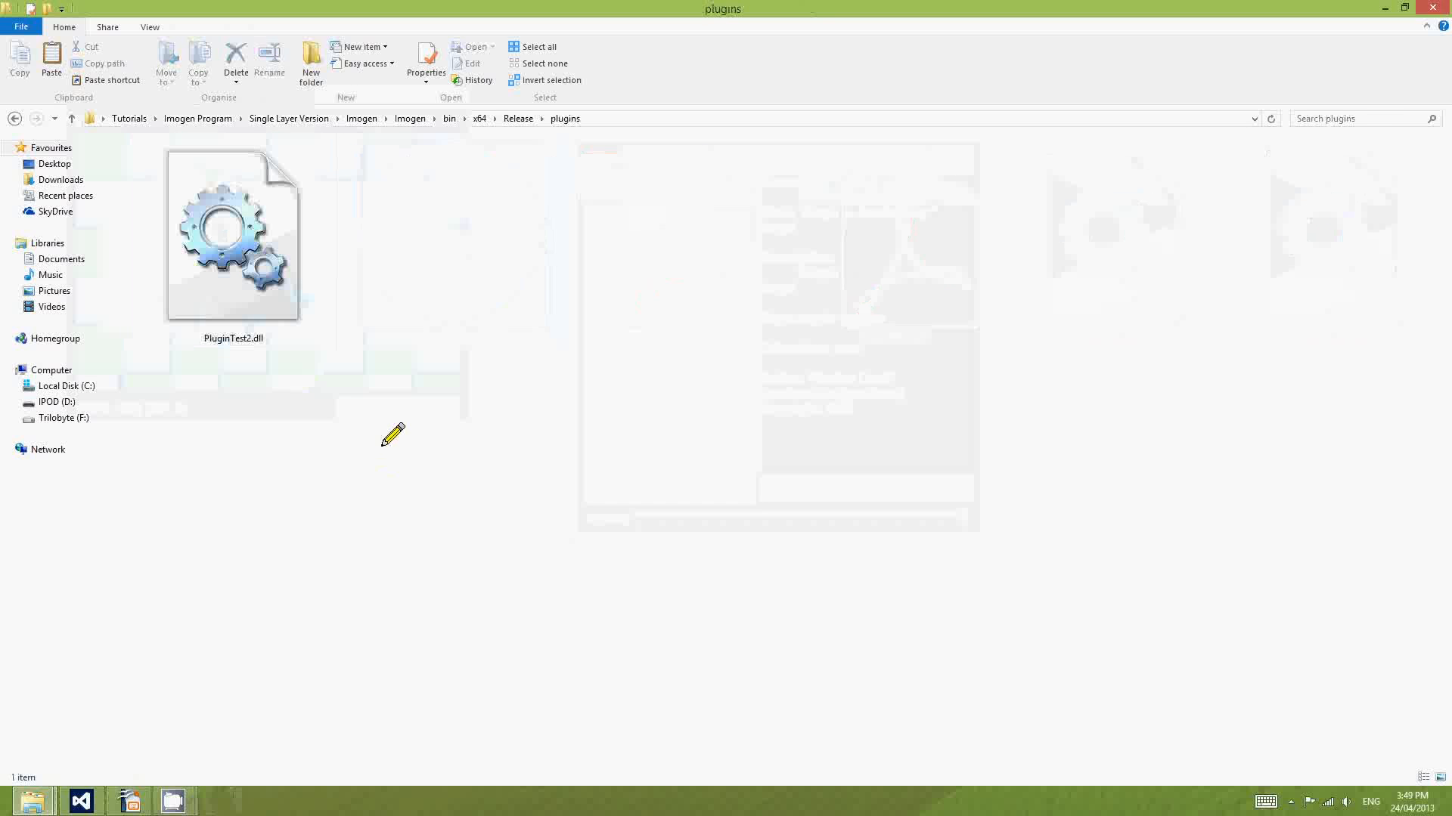
left_click(232, 235)
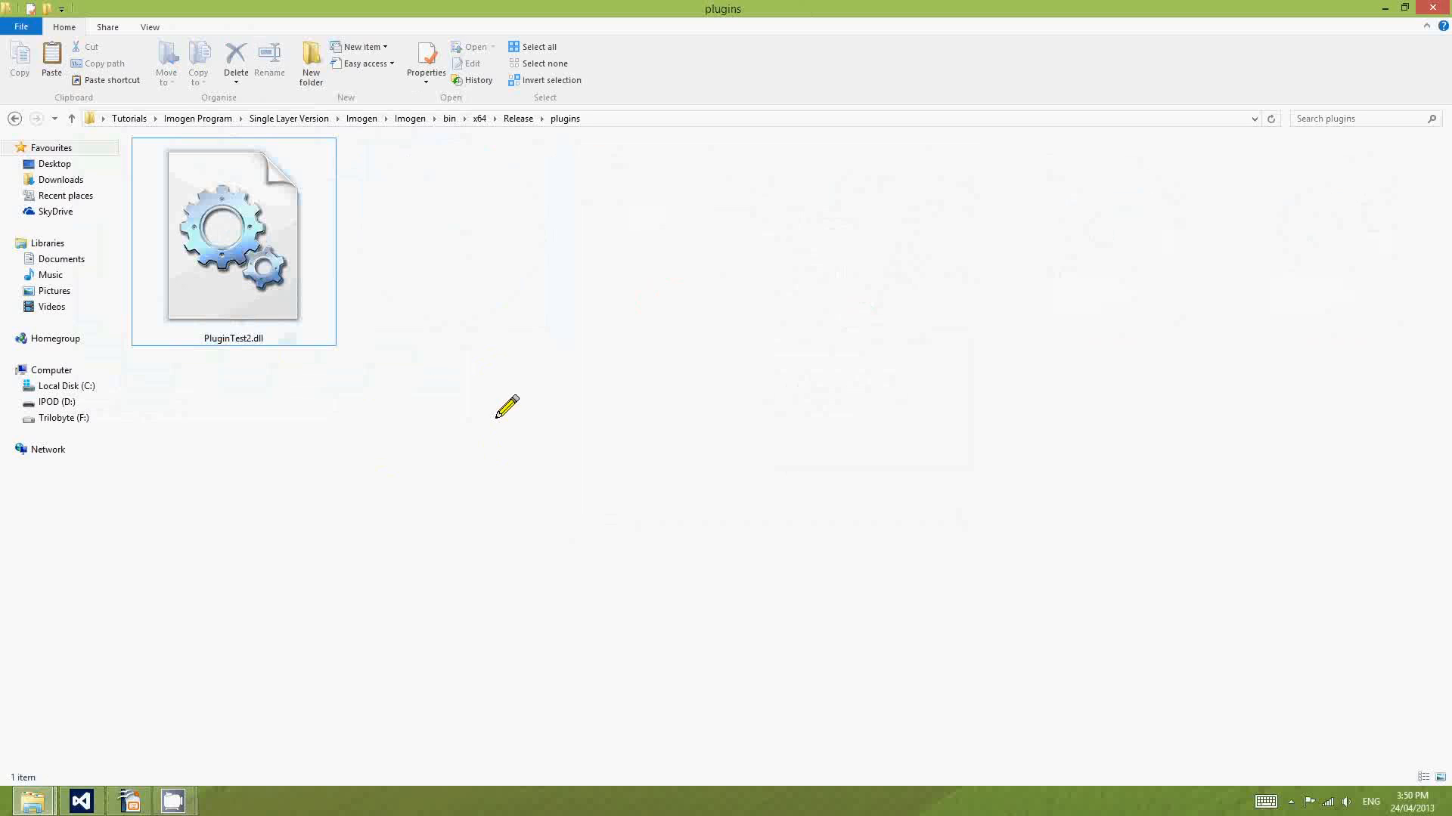
mouse_move(261, 366)
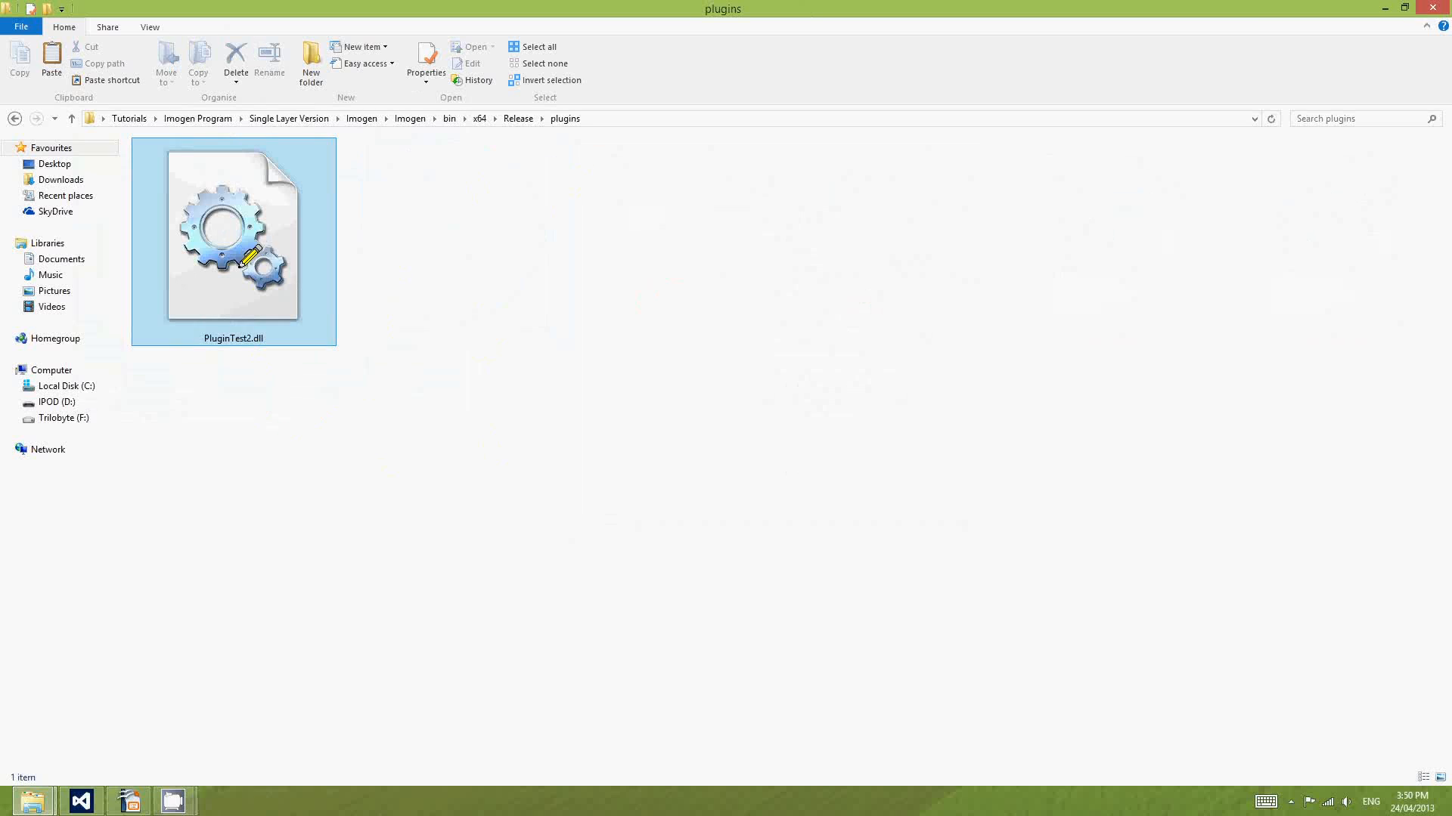
left_click(233, 231)
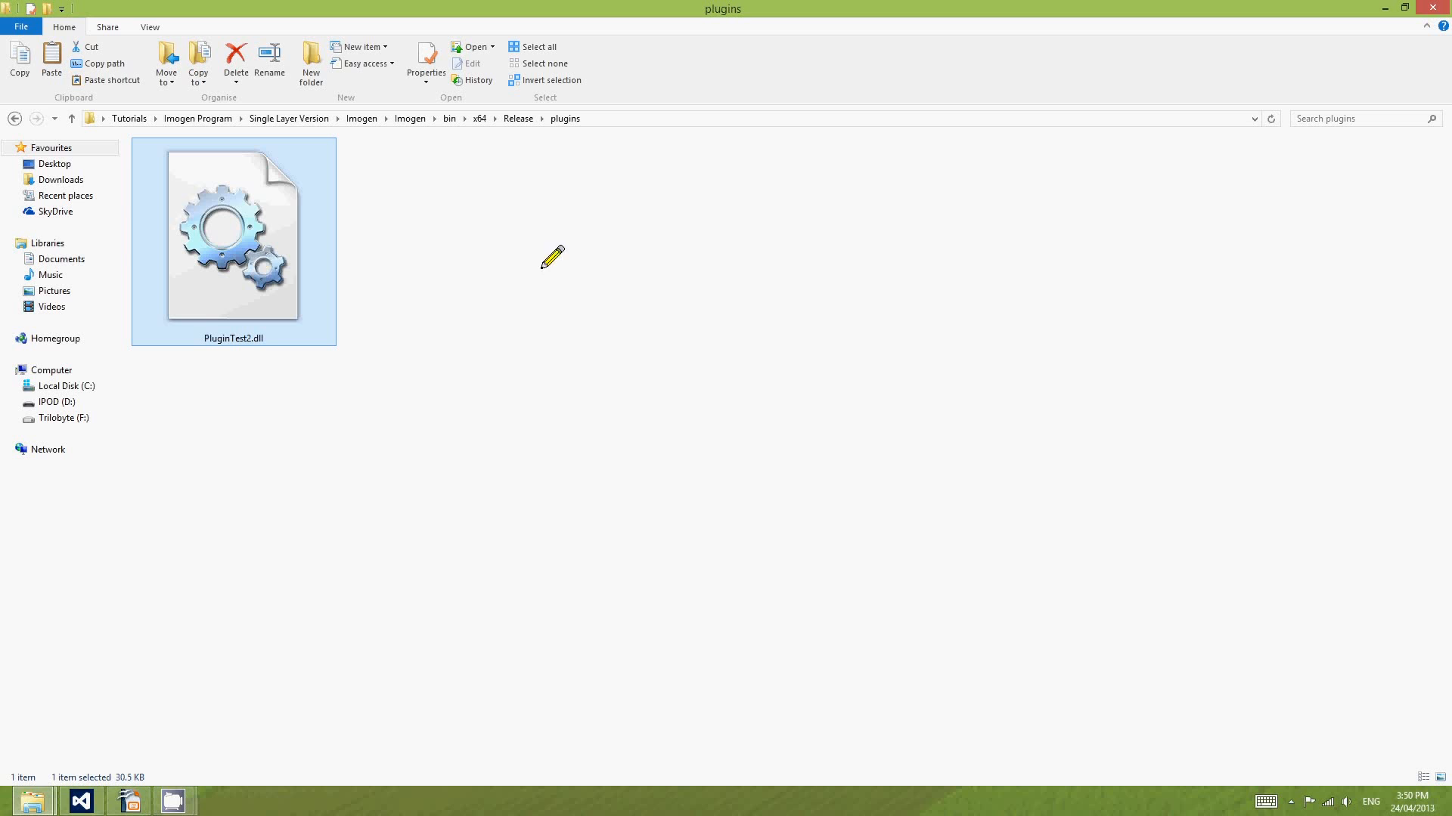
mouse_move(346, 360)
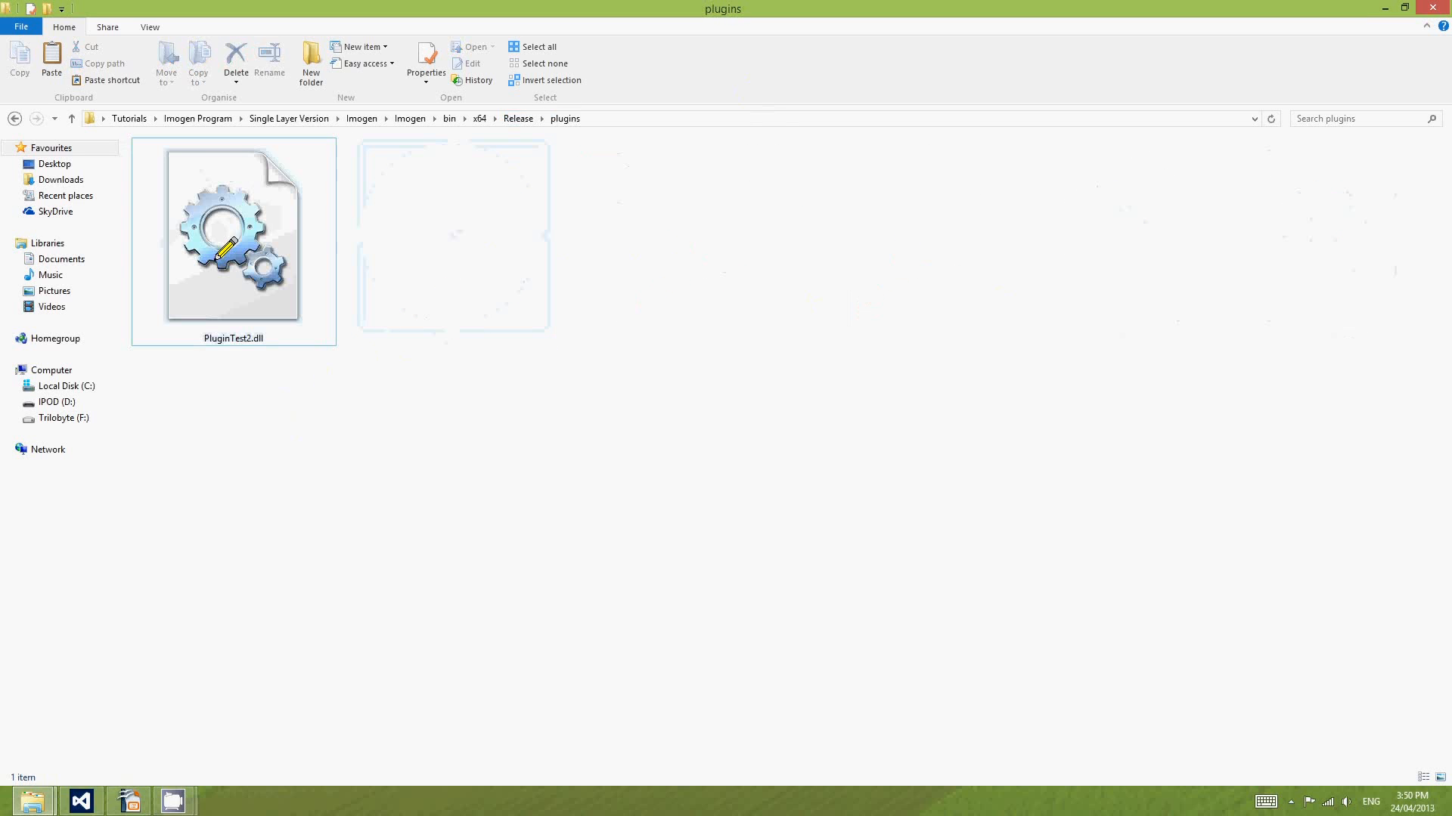
left_click(233, 231)
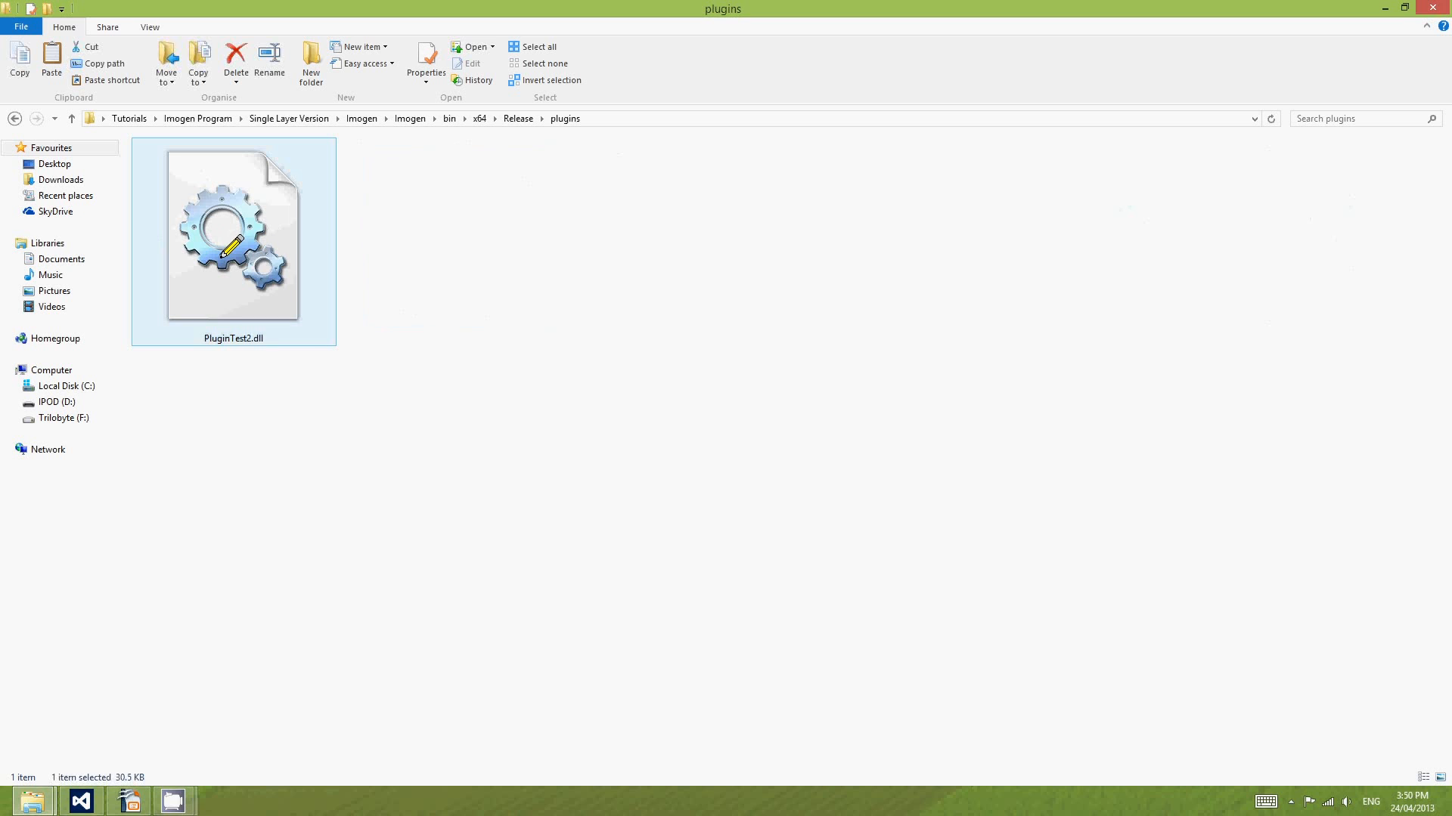
left_click(425, 62)
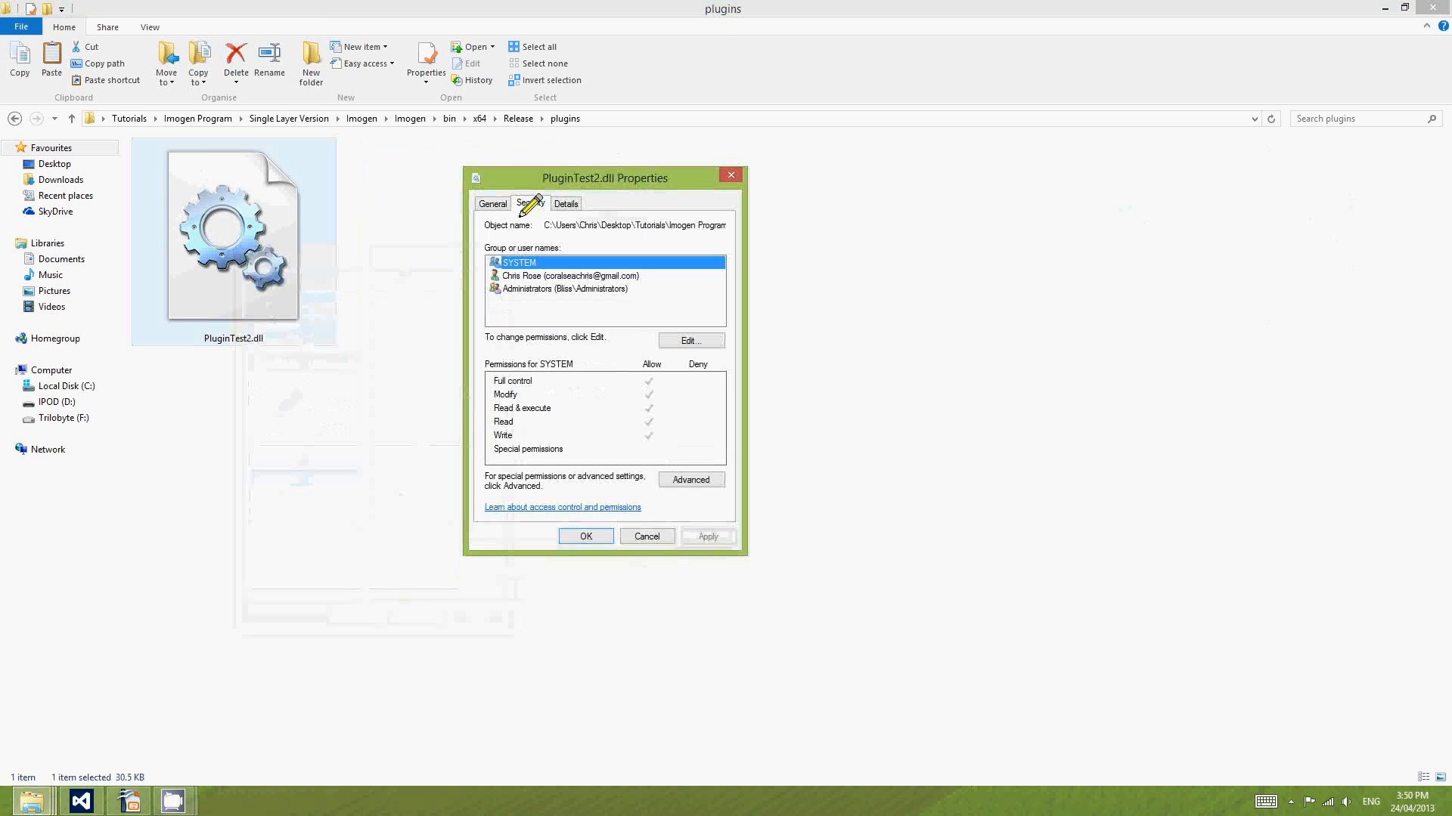
Check PluginTest2.dll's General tab (30.5 KB, created today), then cancel the Properties dialog.
left_click(492, 204)
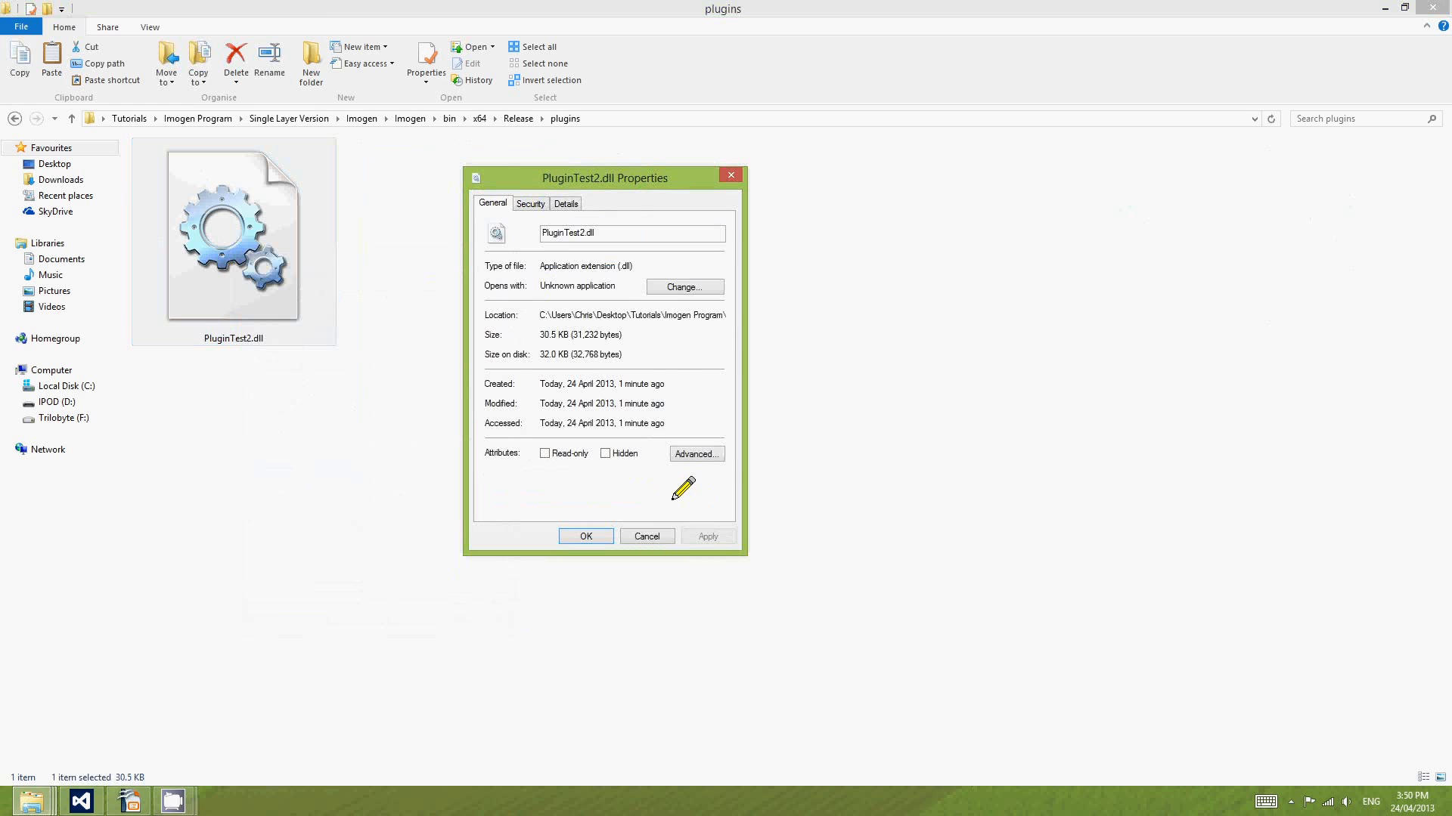
mouse_move(569, 479)
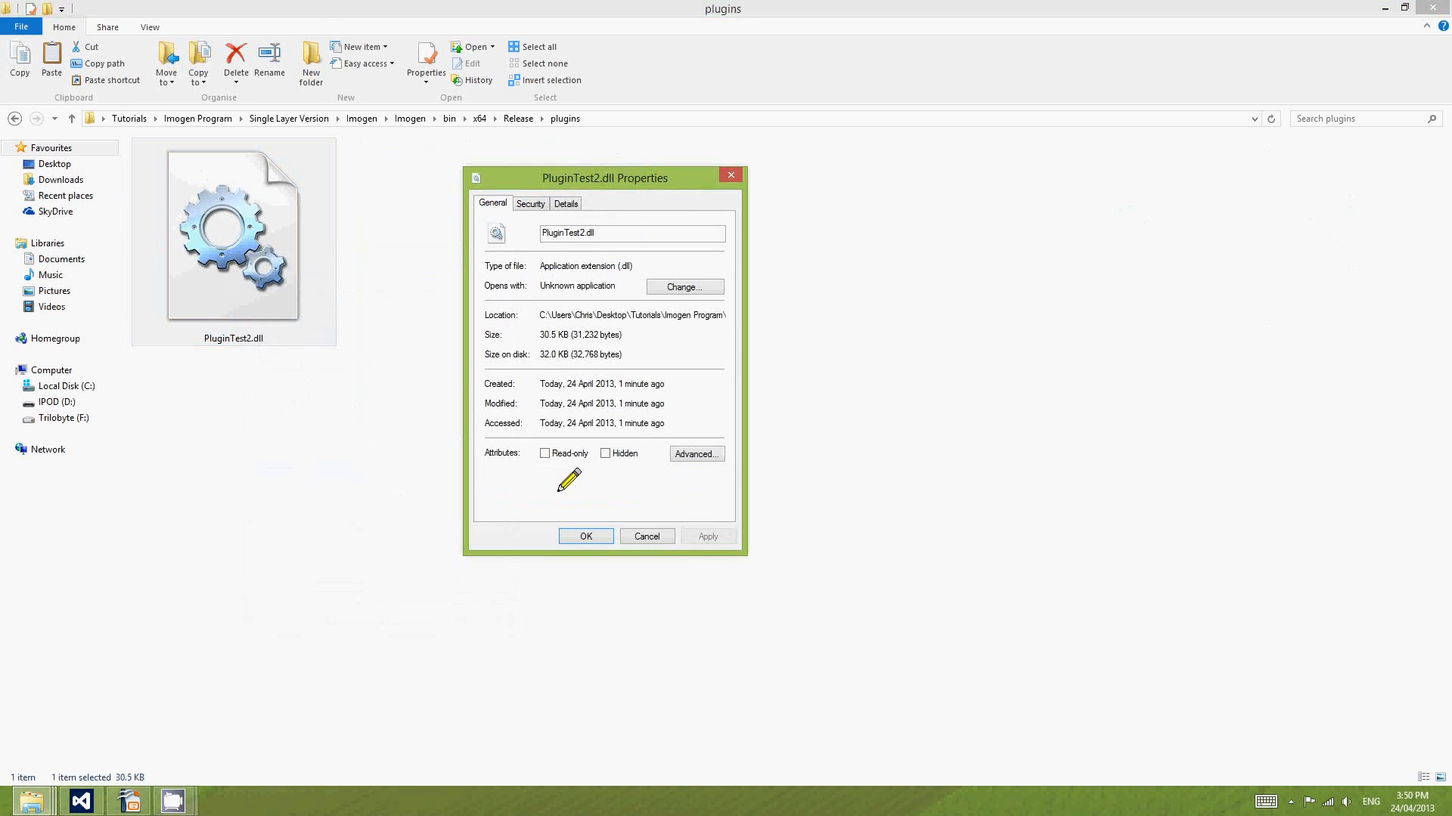
mouse_move(685, 484)
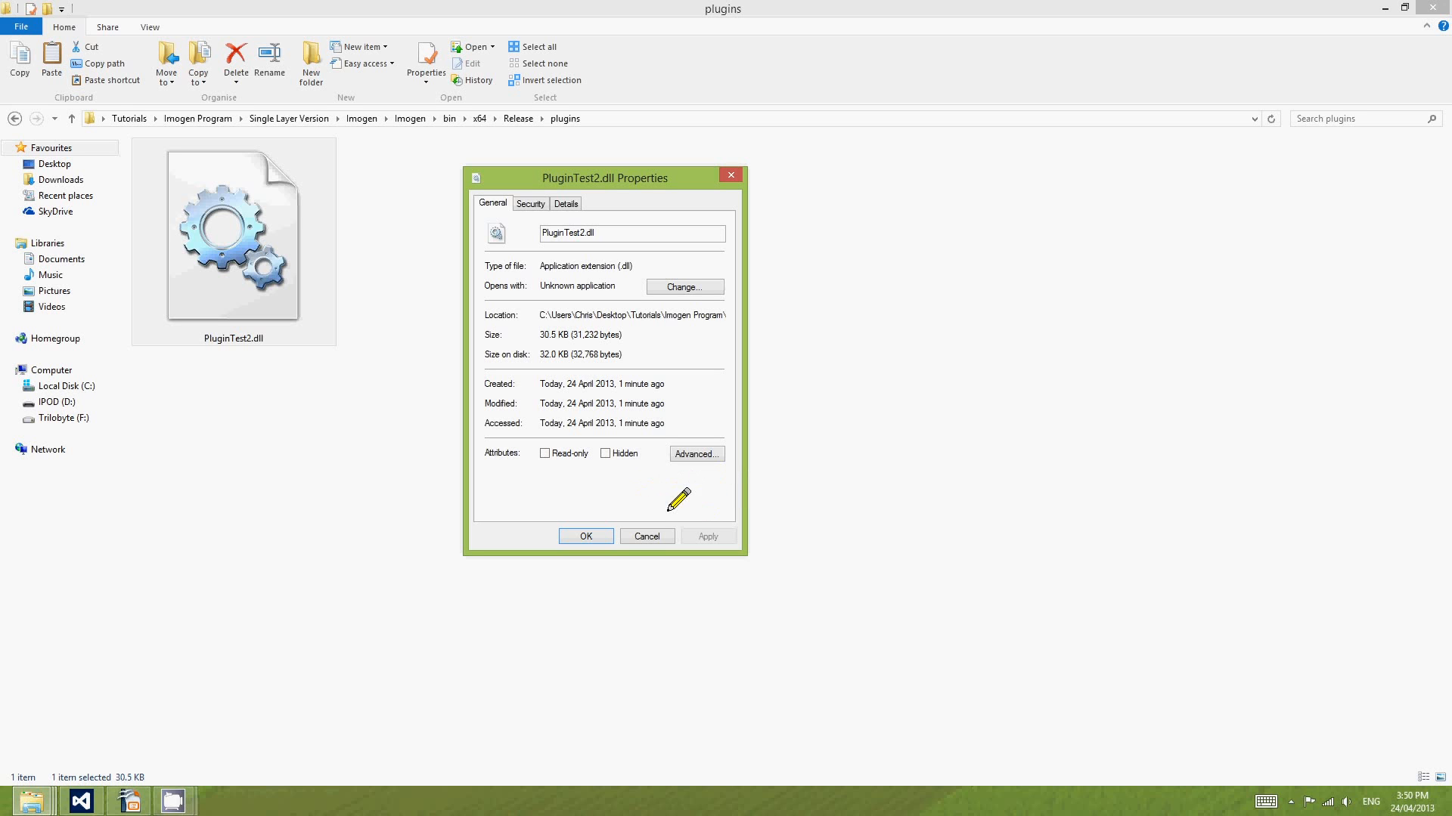
left_click(234, 231)
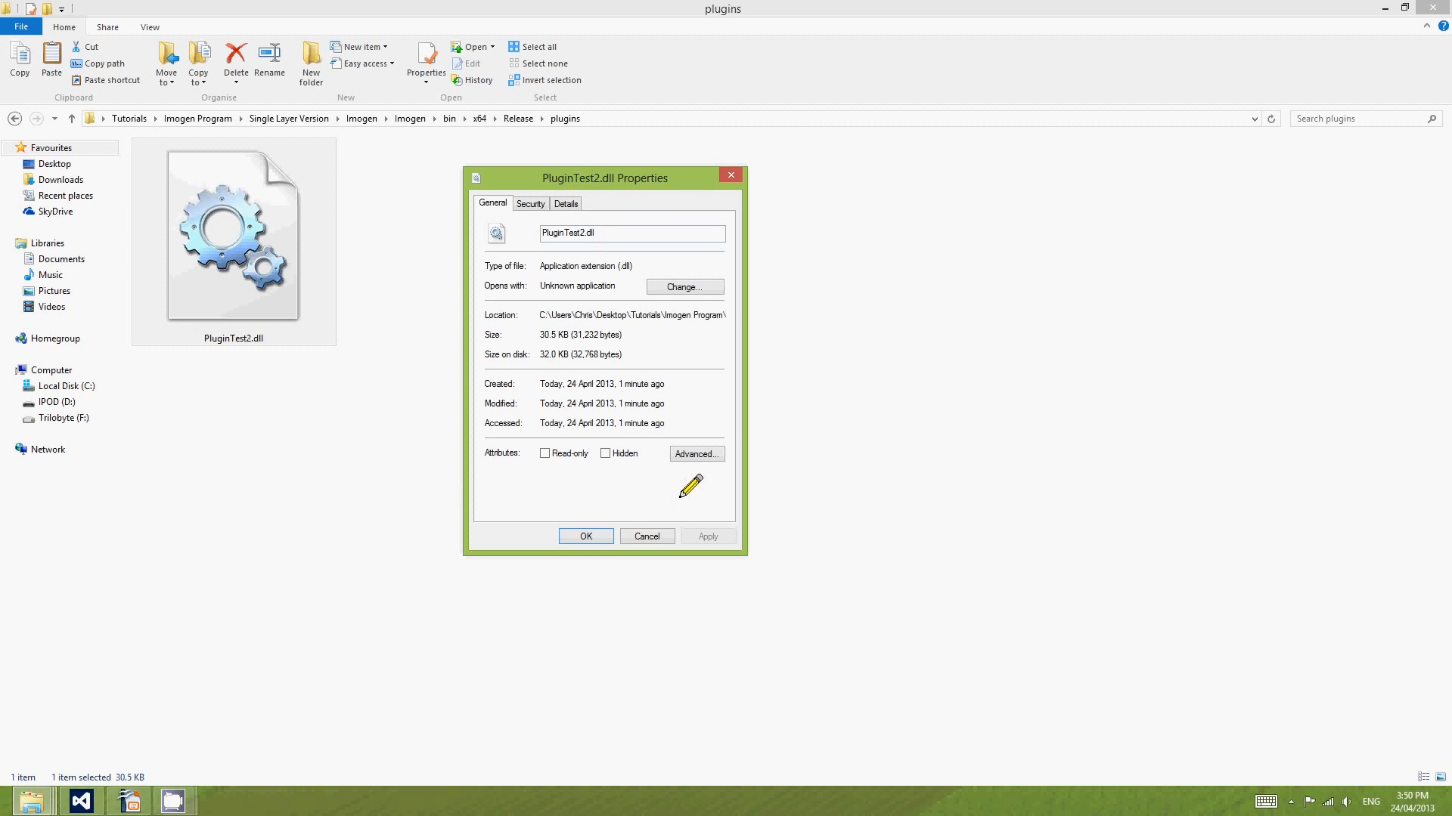
mouse_move(661, 480)
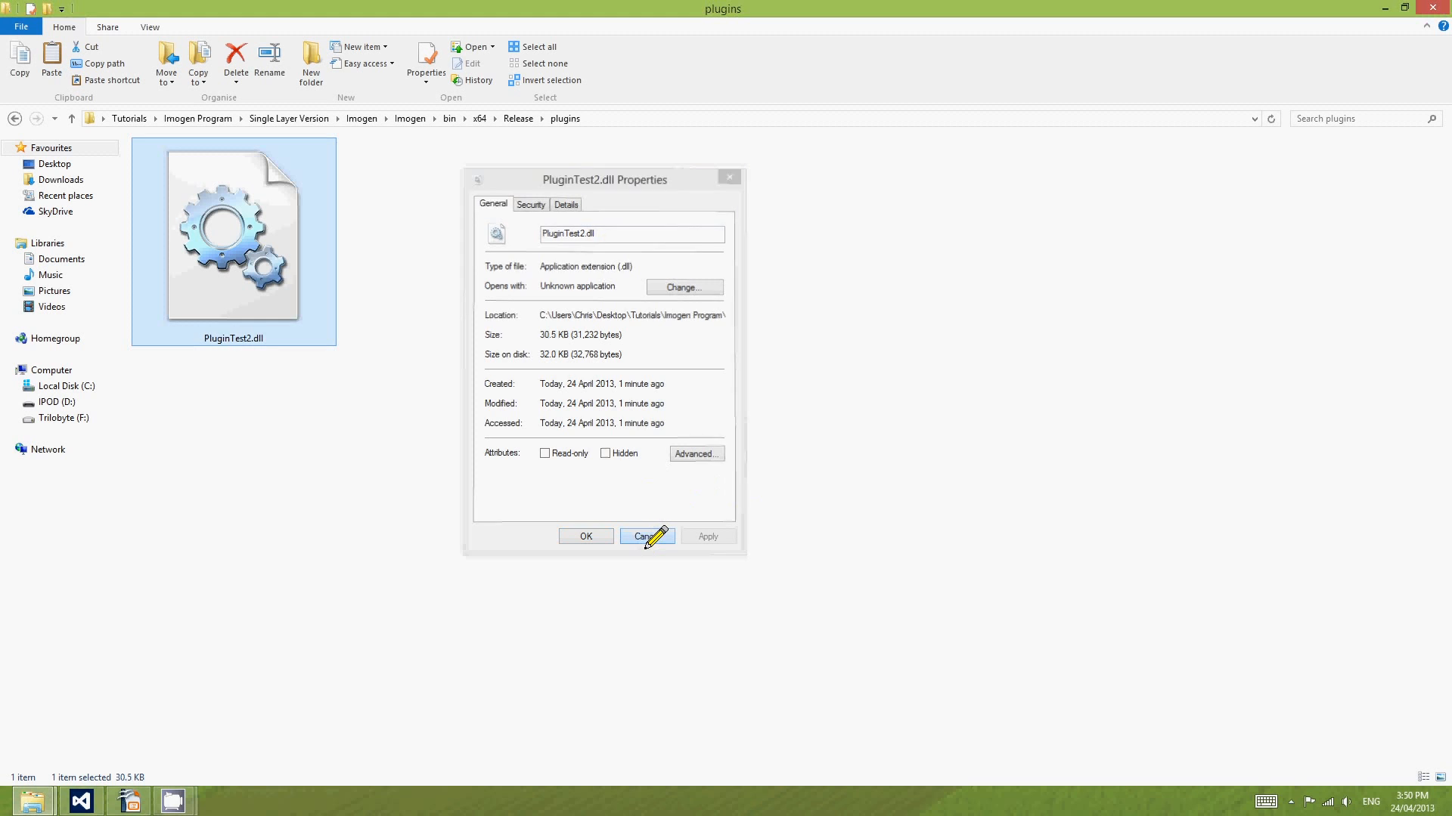
left_click(647, 536)
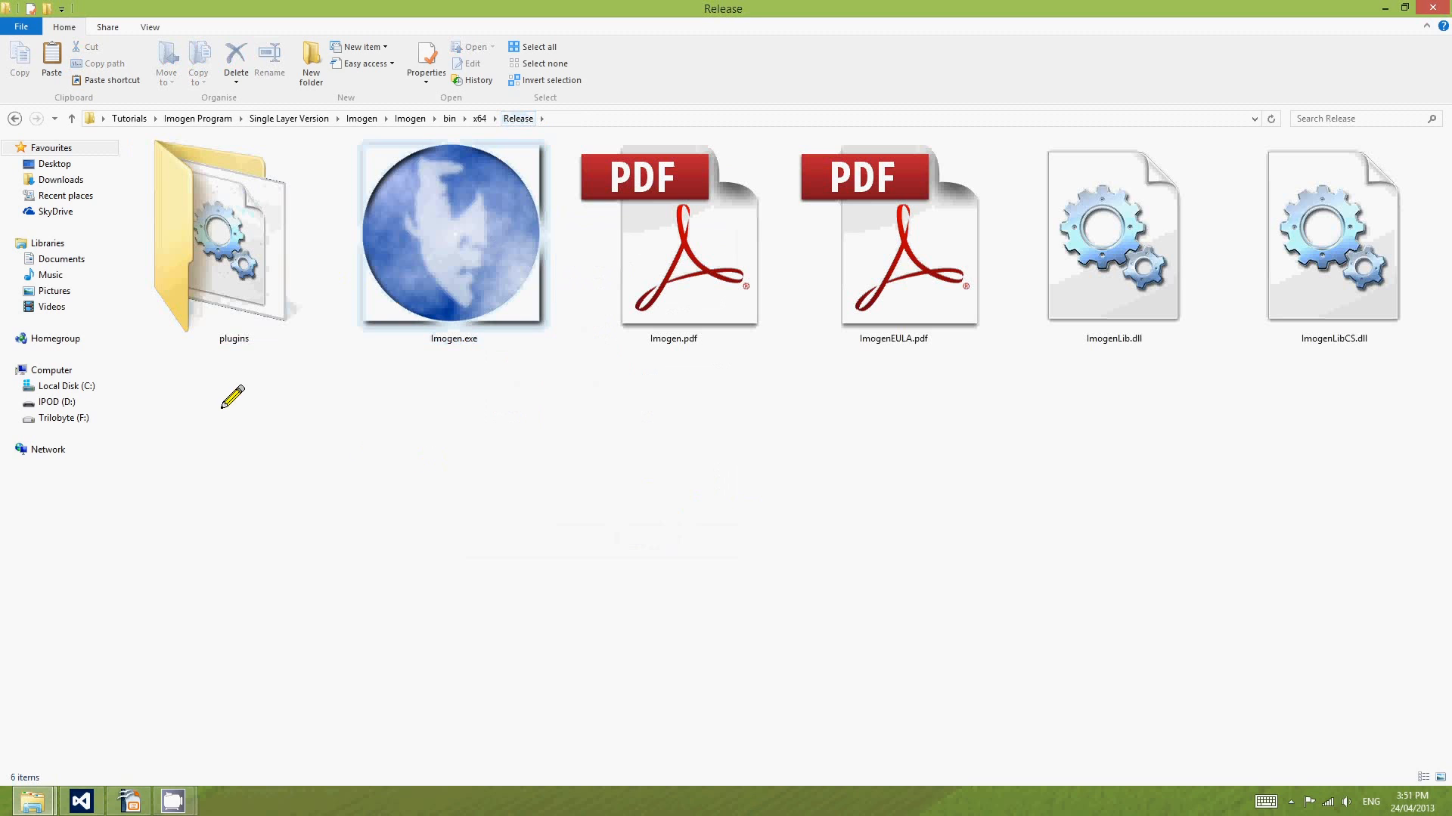
mouse_move(222, 231)
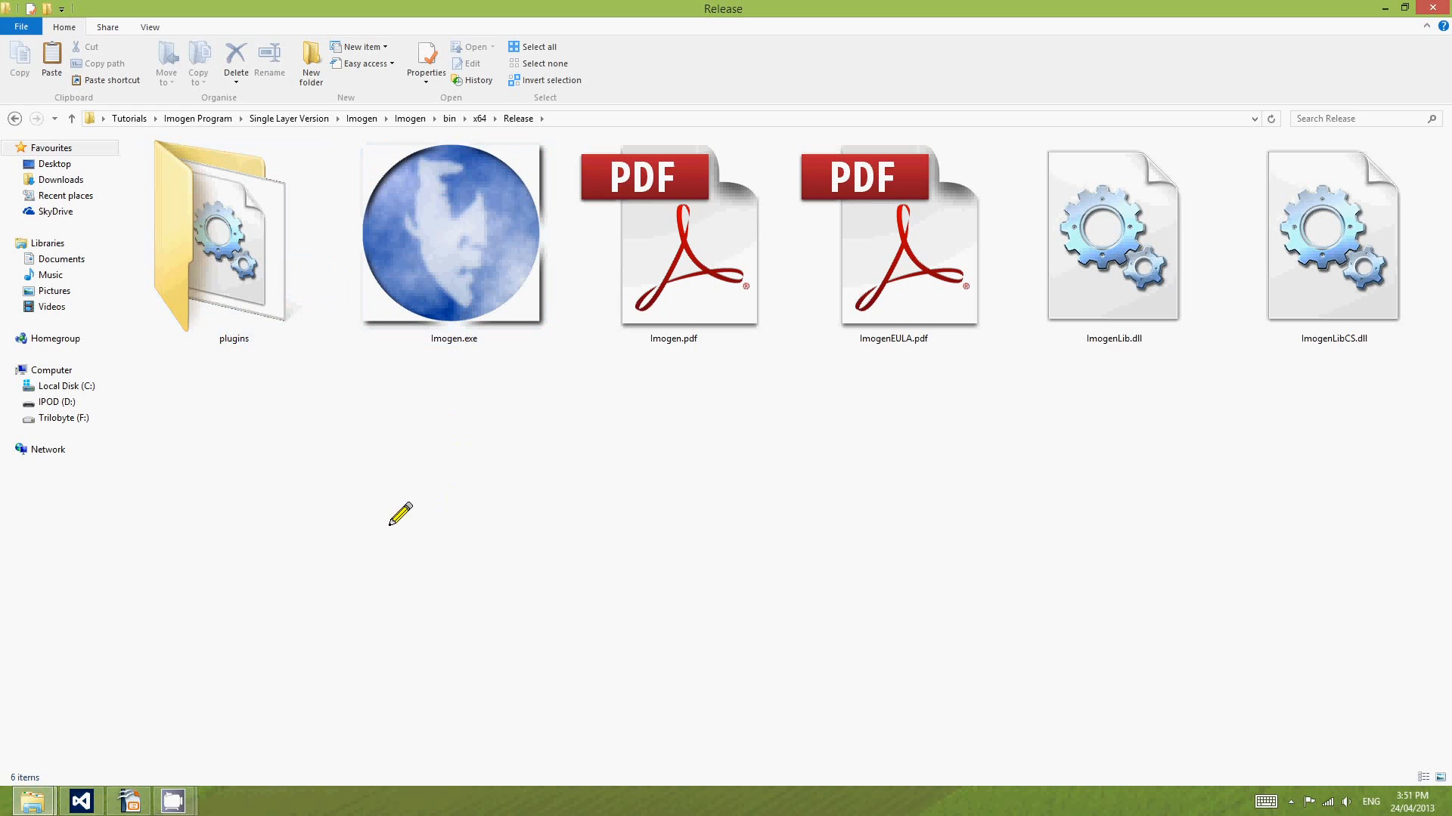
mouse_move(393, 500)
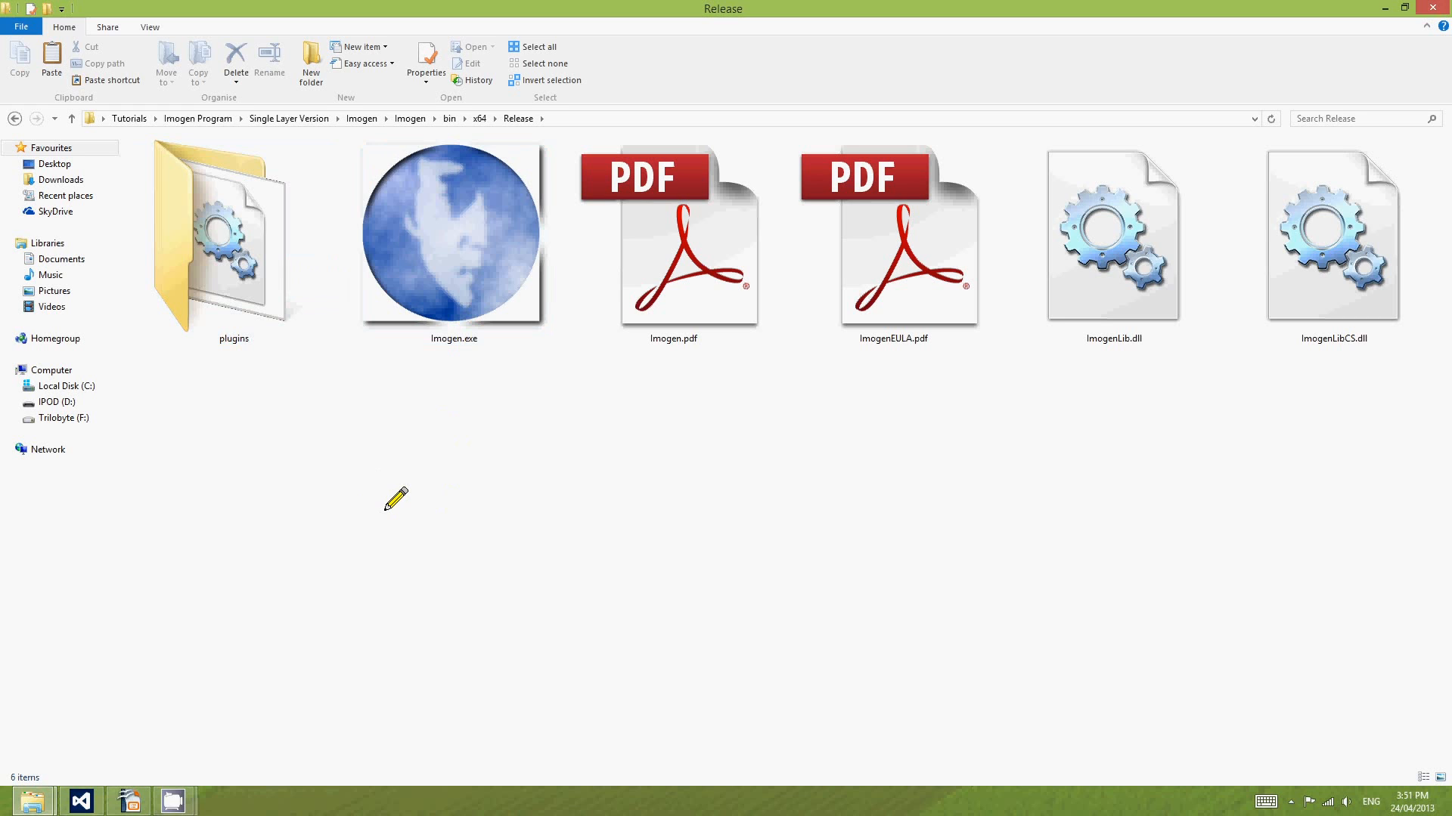
mouse_move(425, 493)
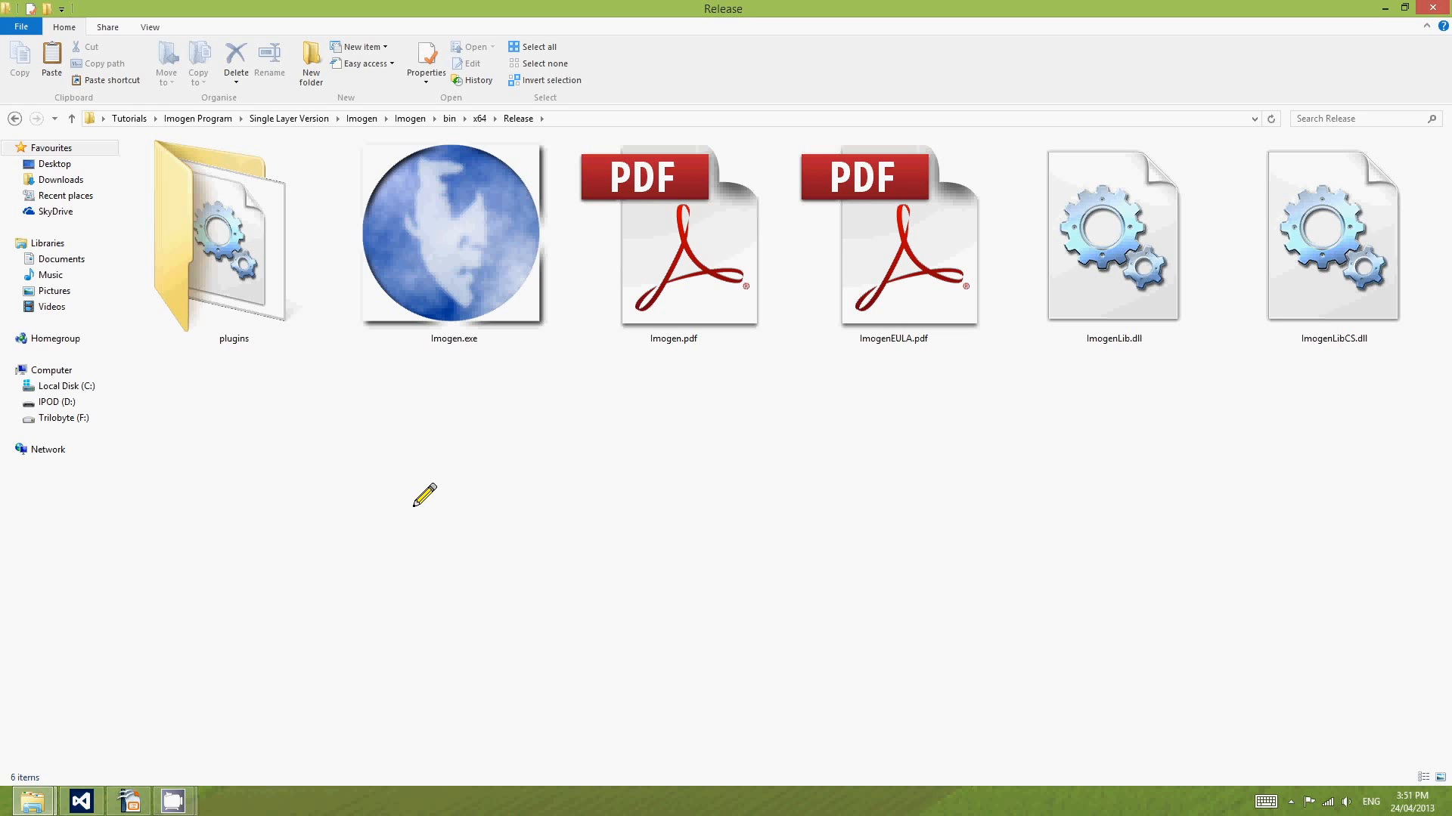
mouse_move(433, 488)
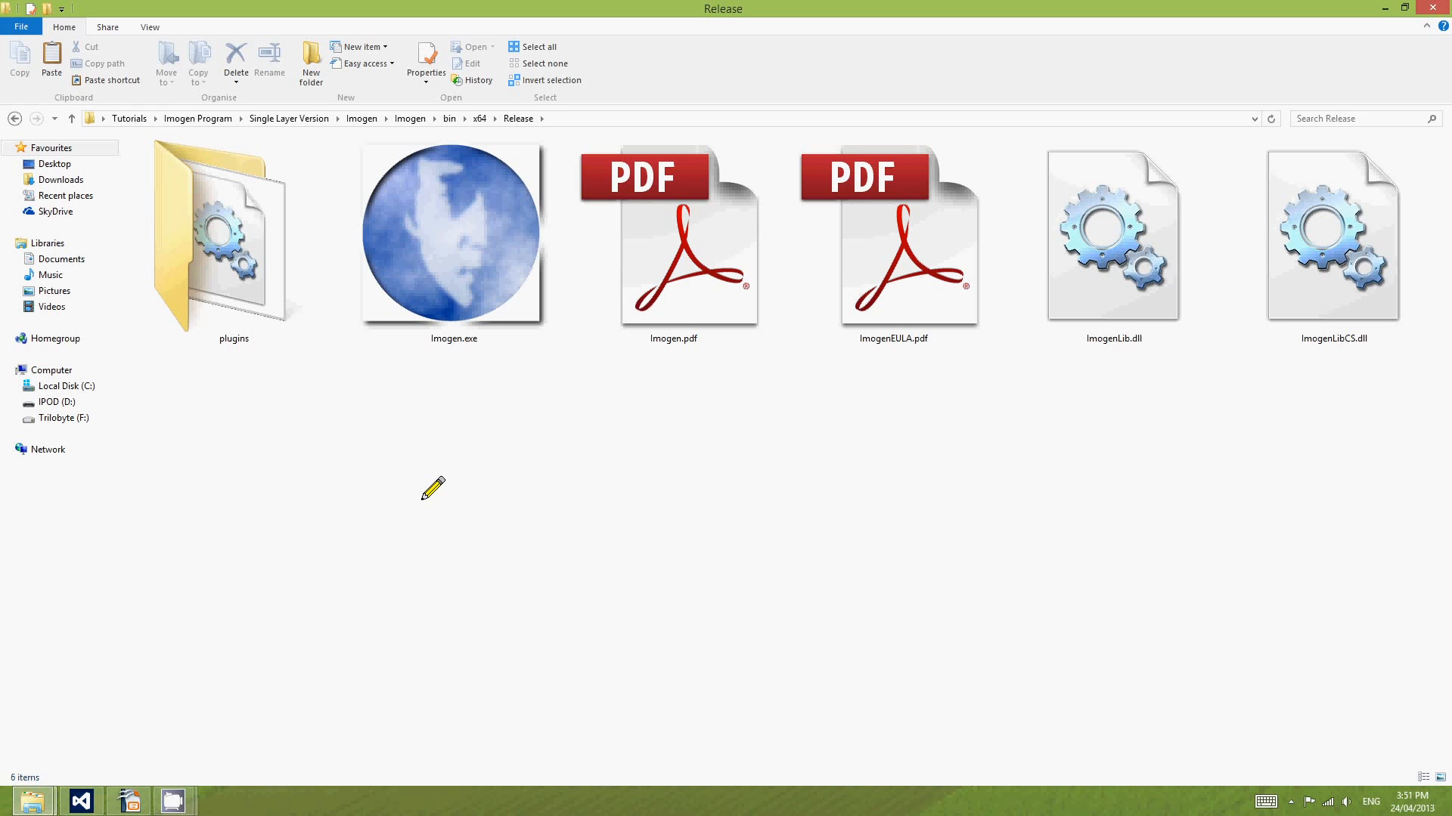
mouse_move(415, 452)
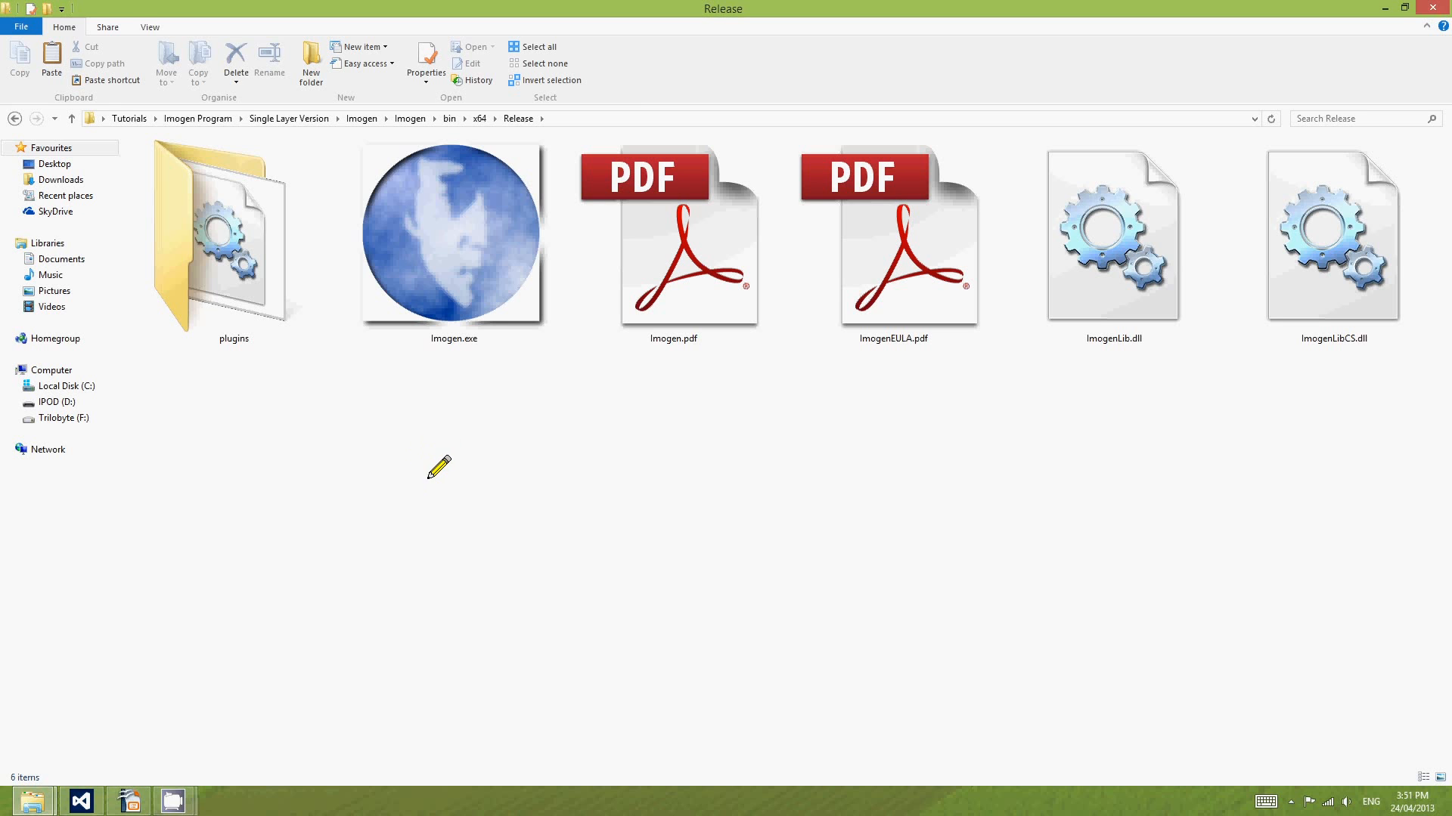
mouse_move(273, 632)
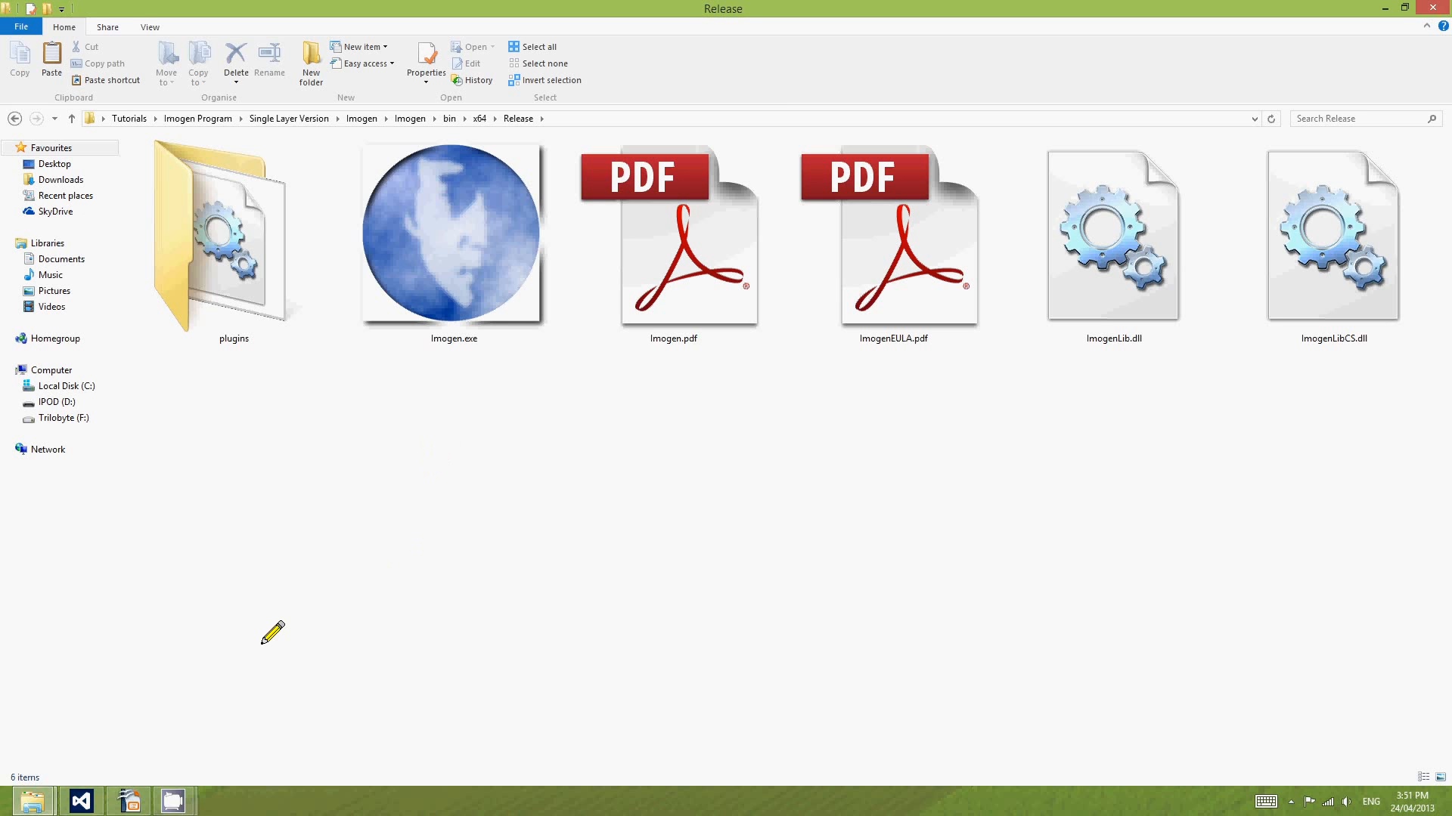